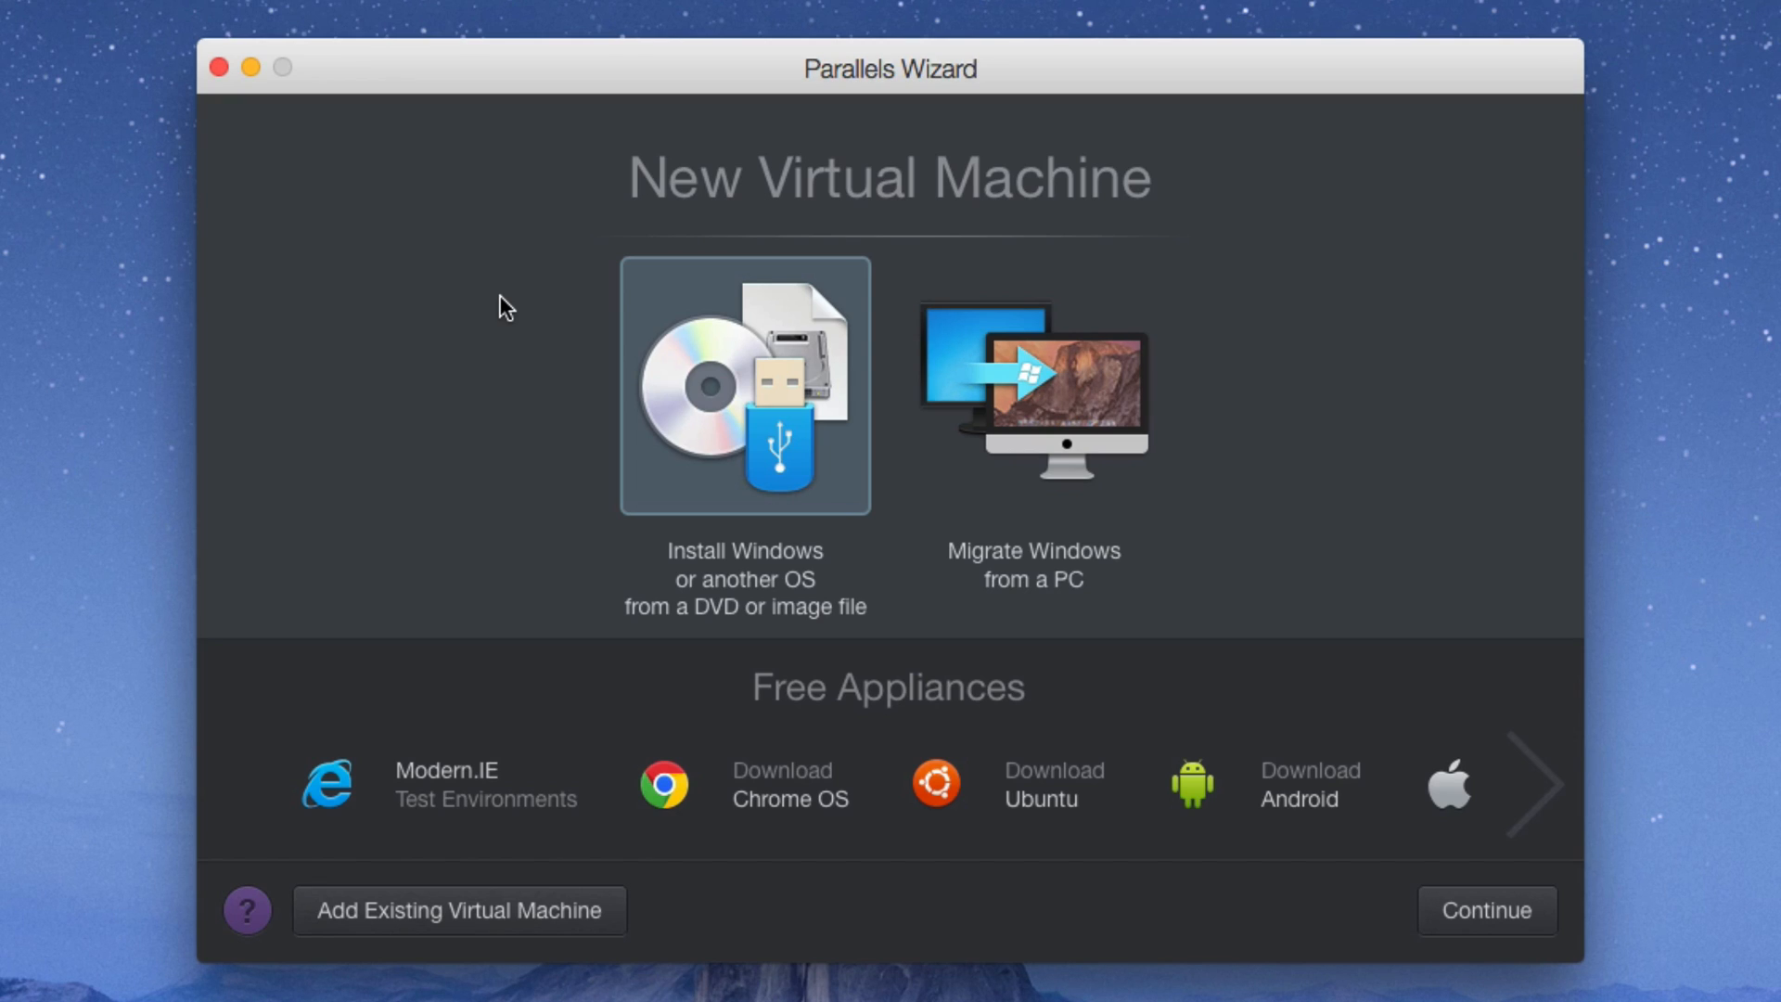
mouse_move(525, 306)
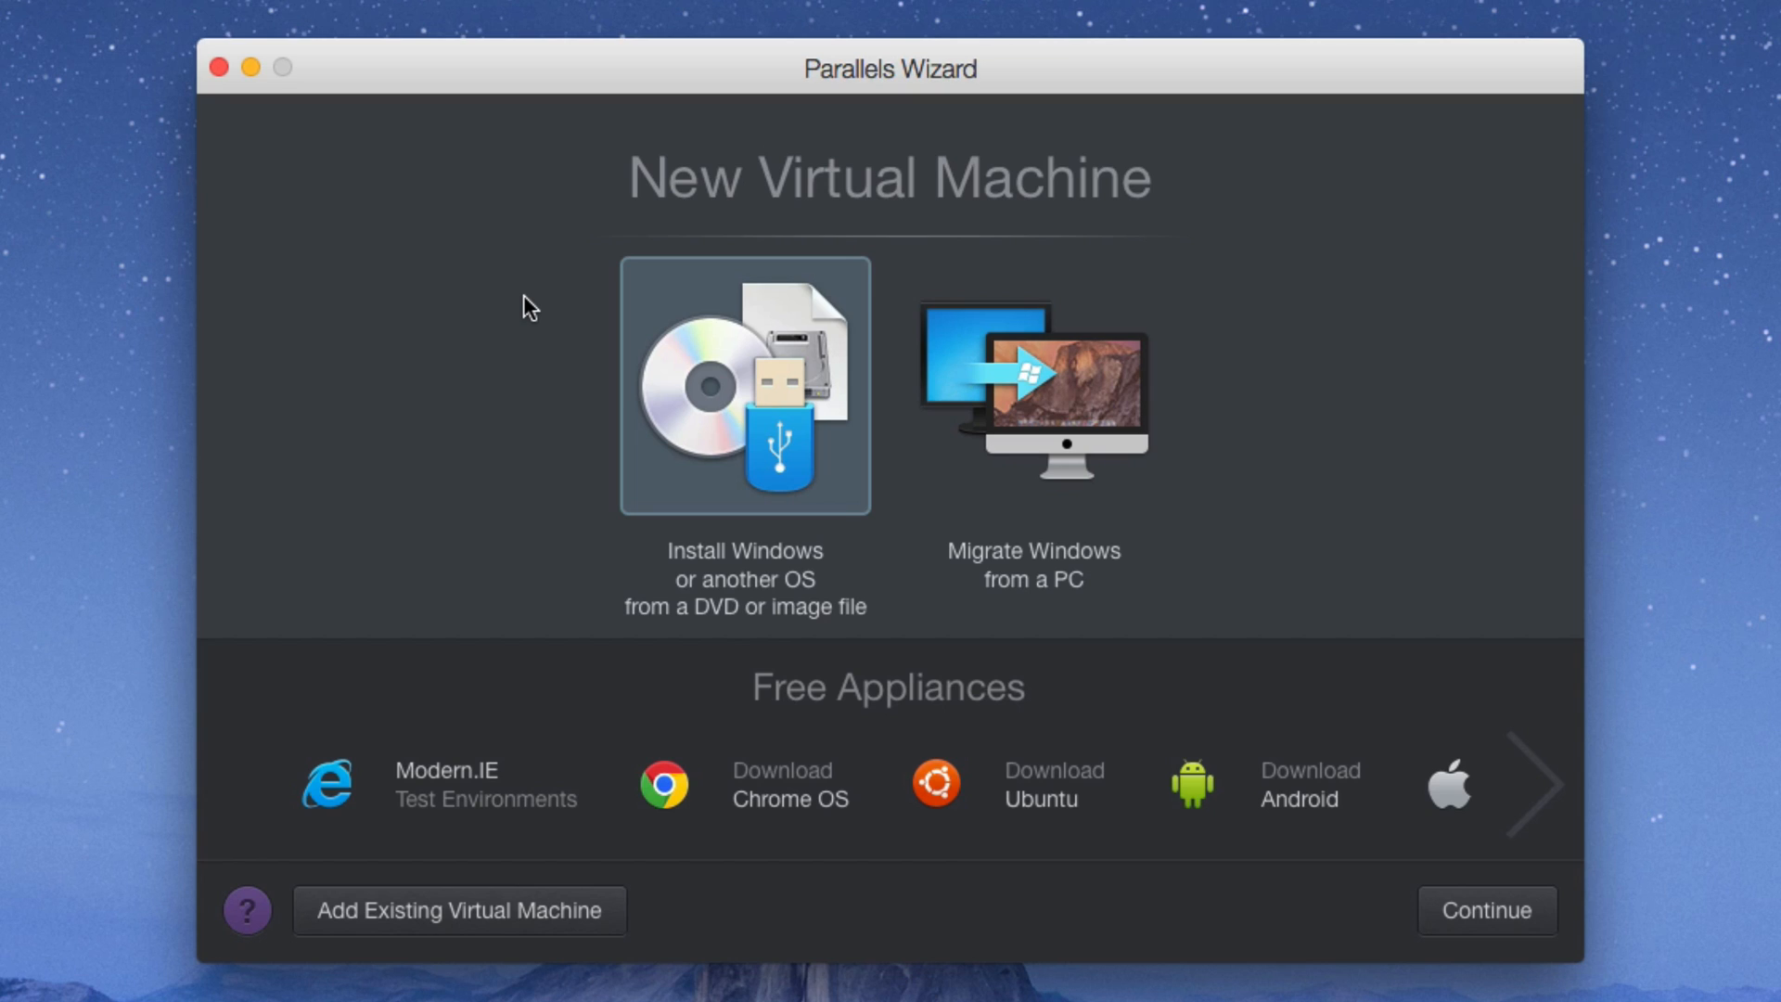
mouse_move(751, 434)
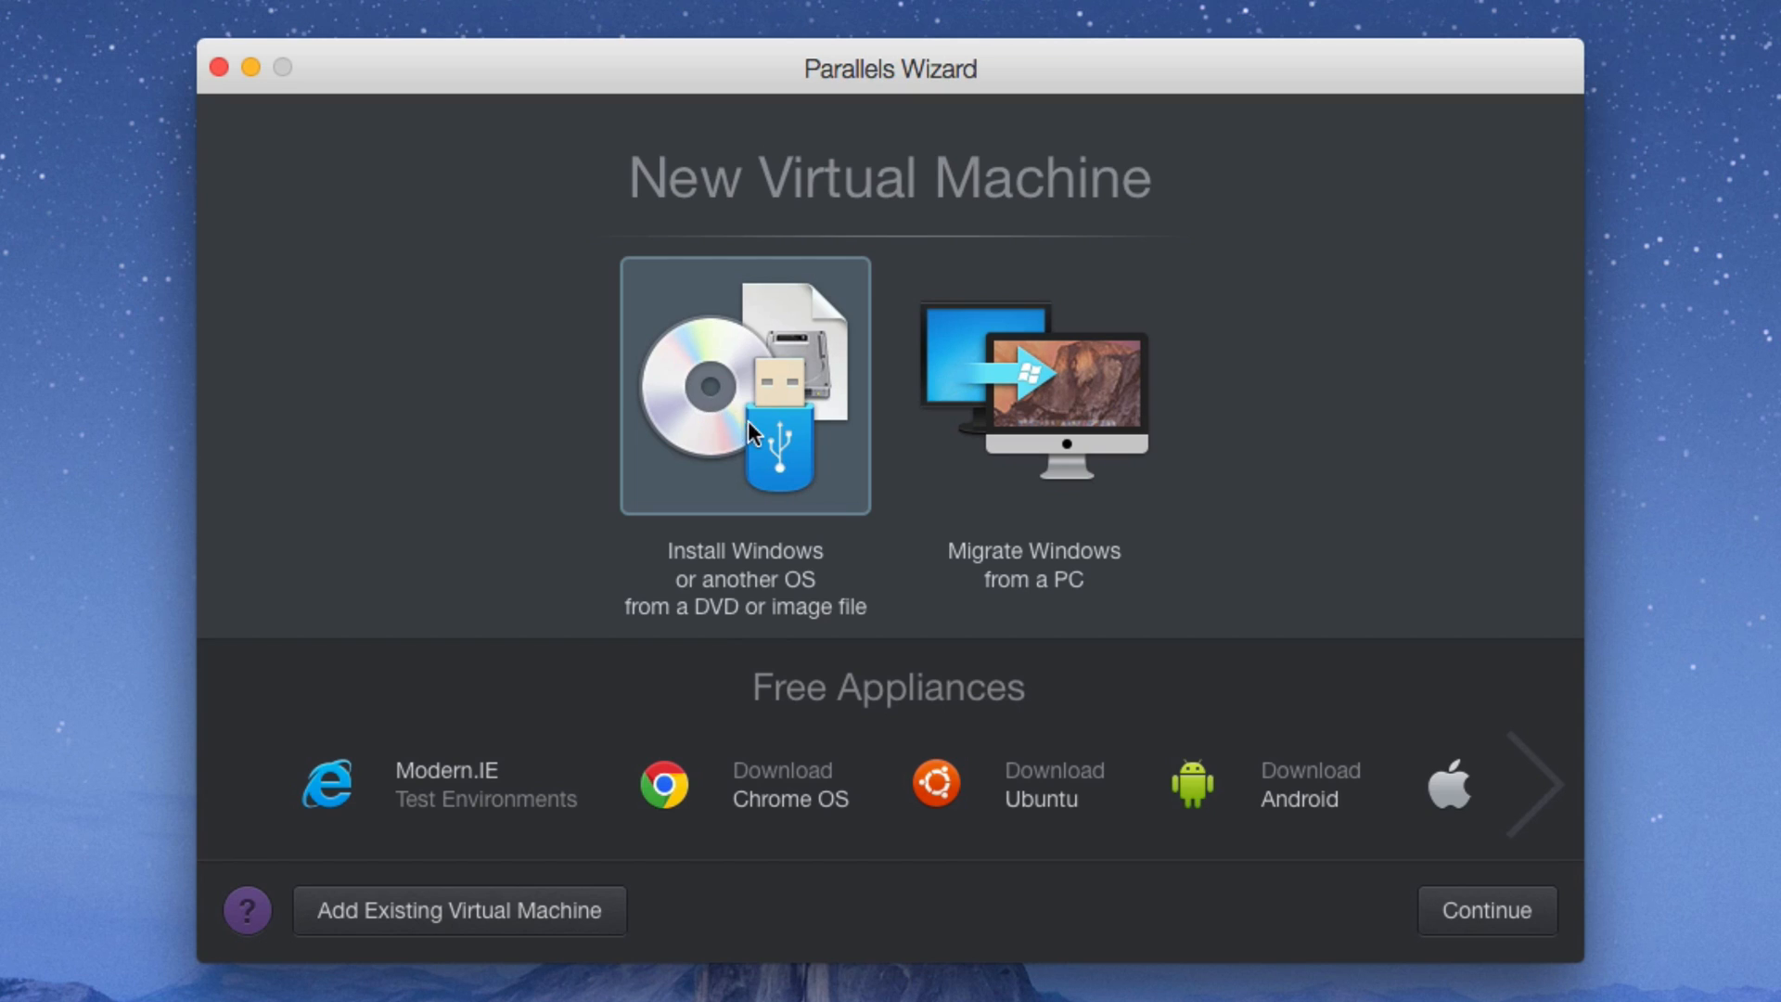
mouse_move(755, 442)
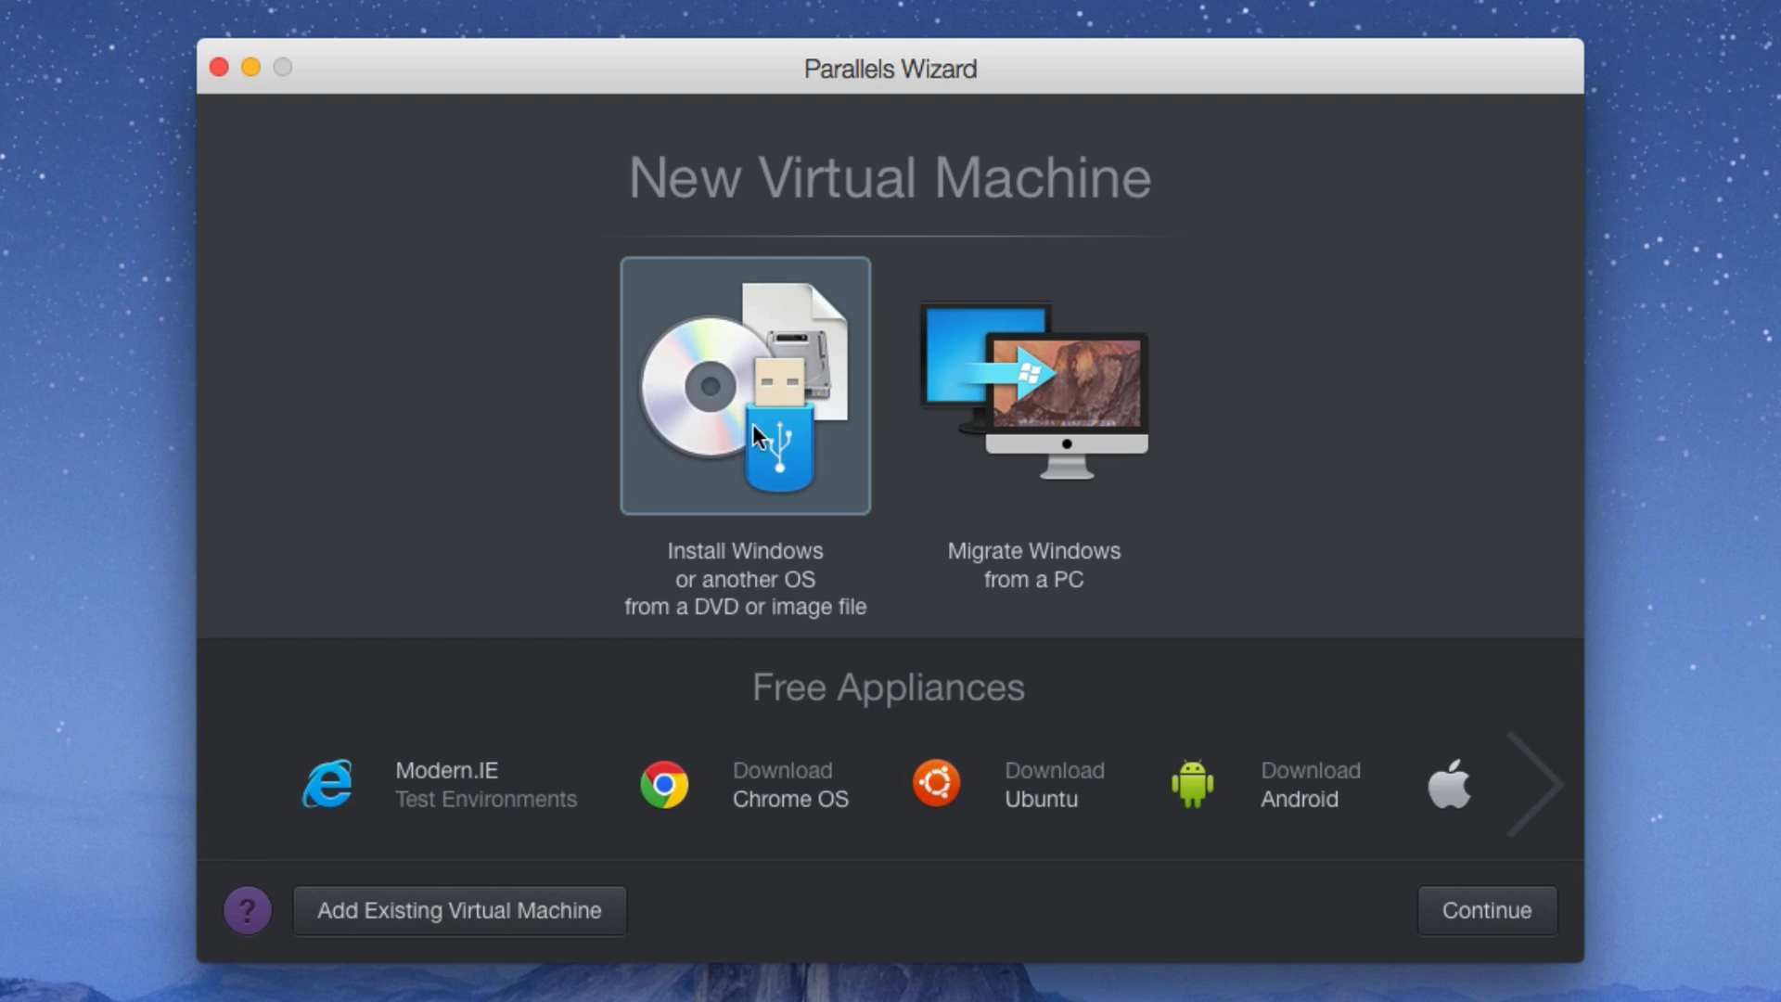
mouse_move(744, 549)
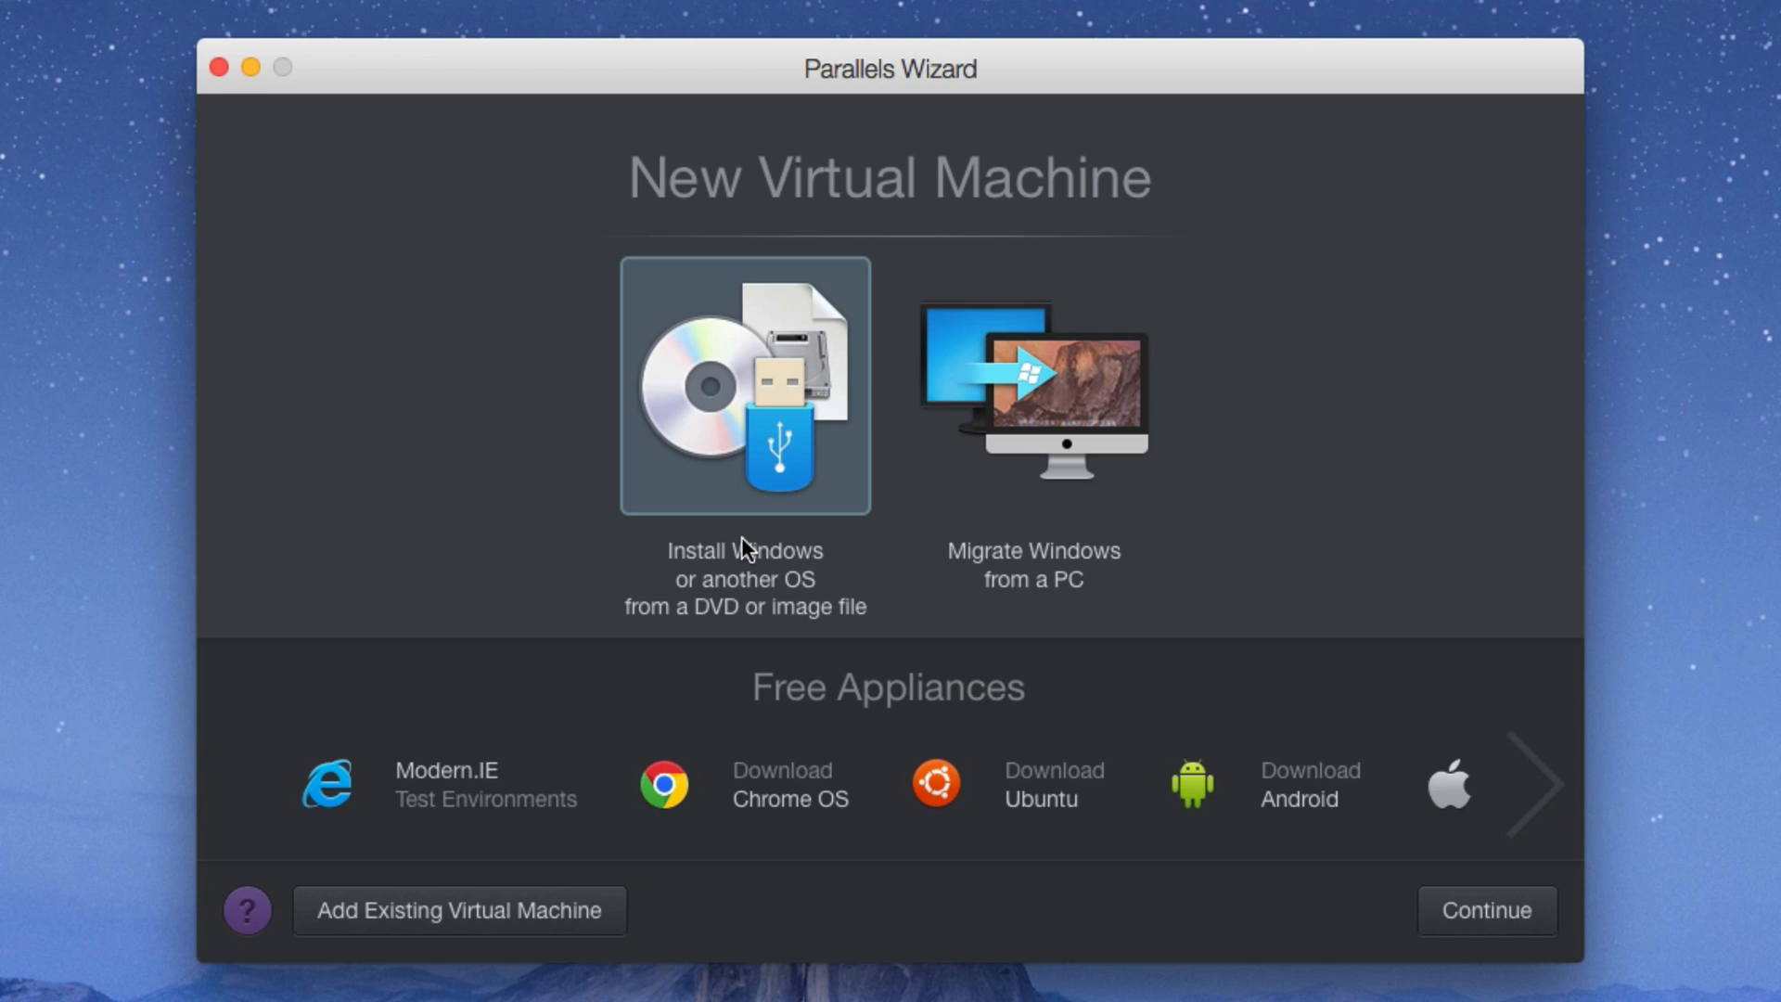
mouse_move(748, 512)
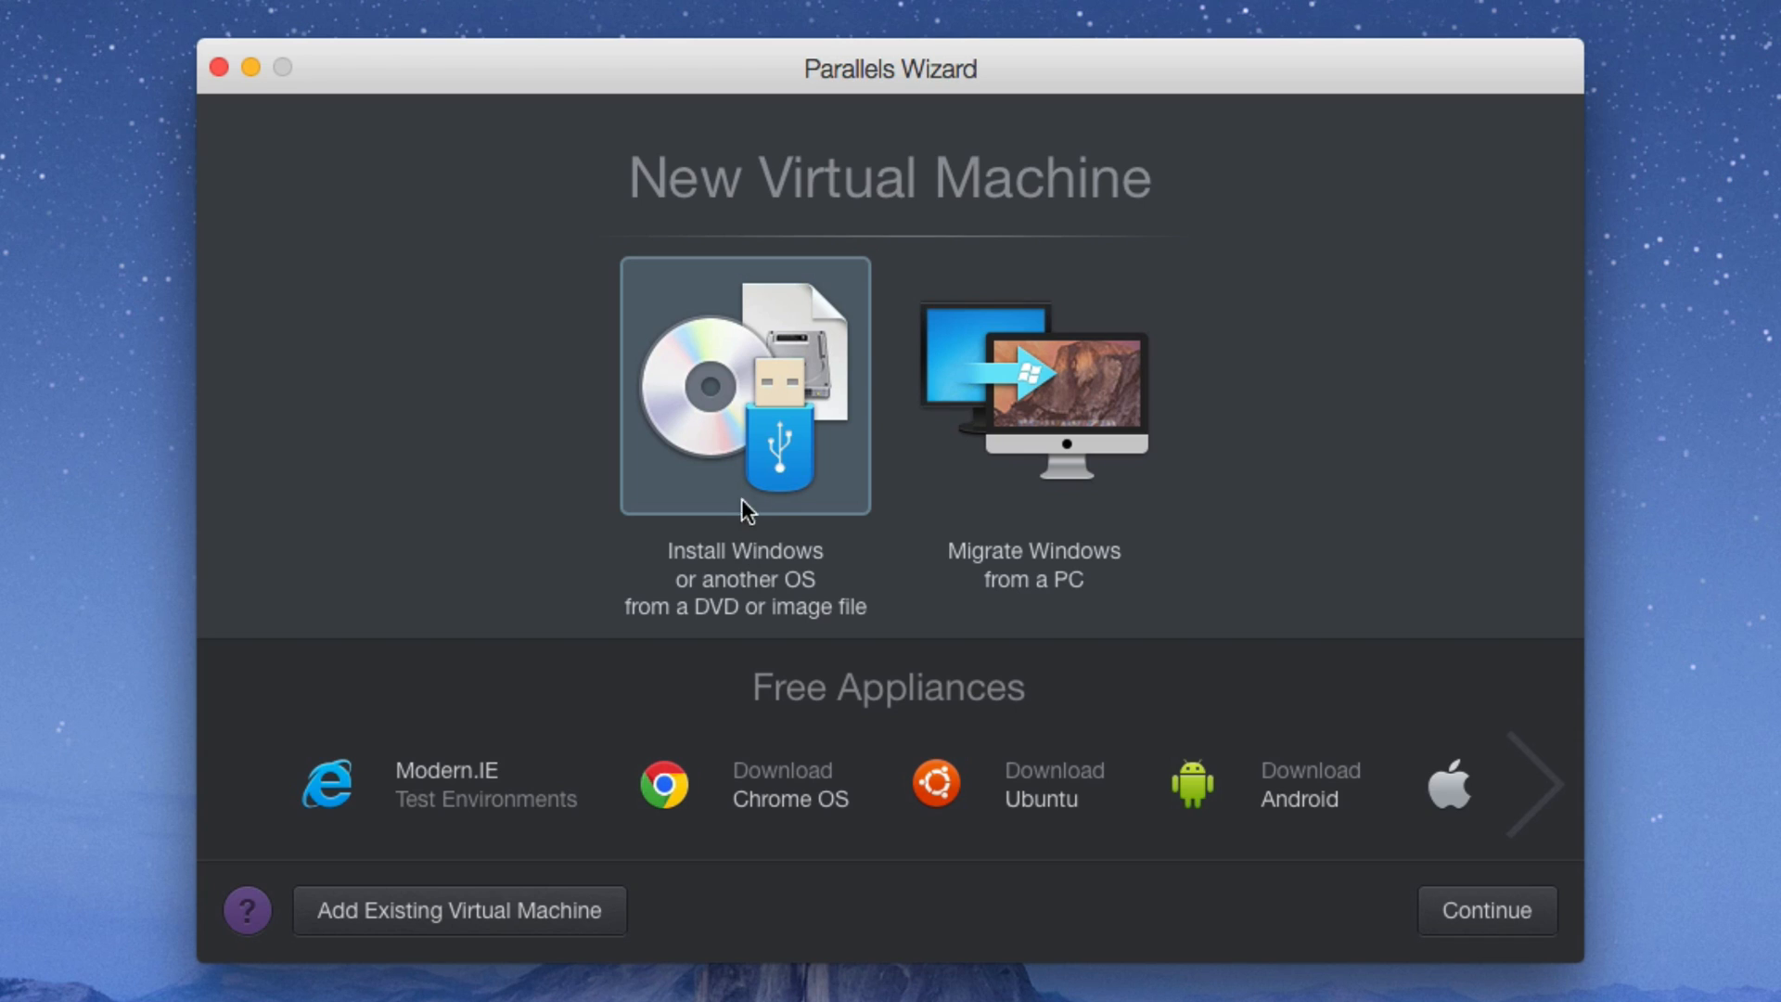
mouse_move(770, 458)
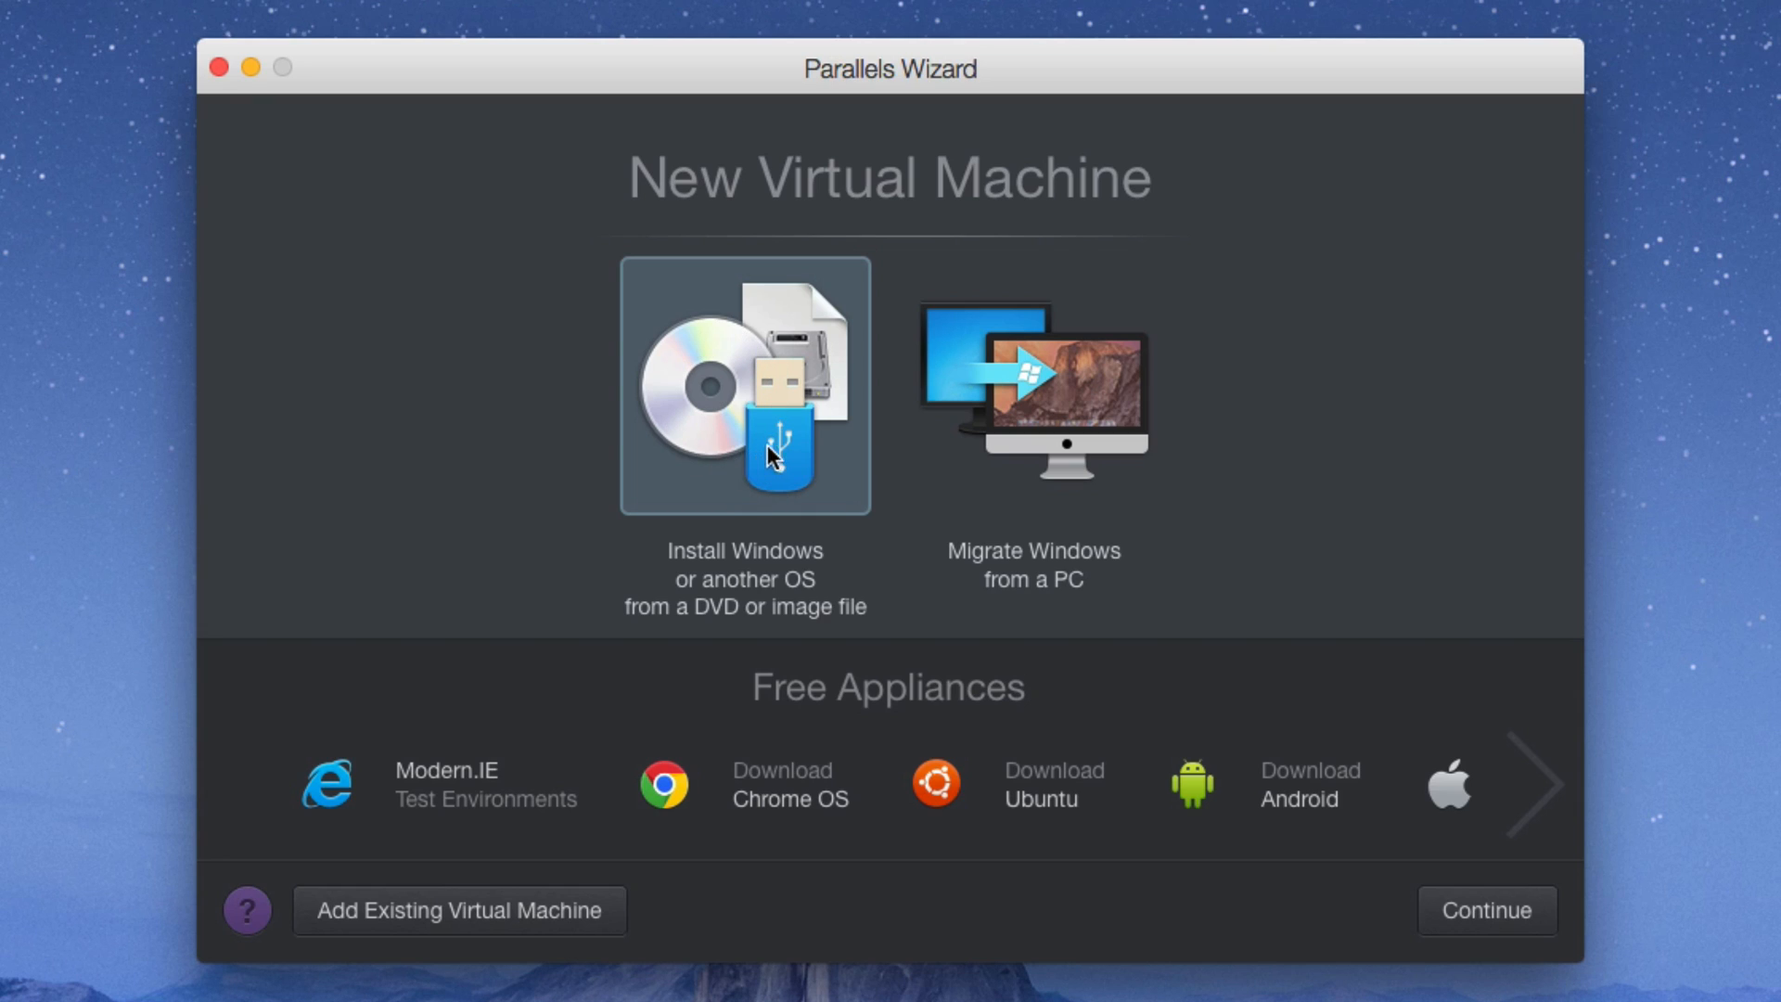
mouse_move(742, 619)
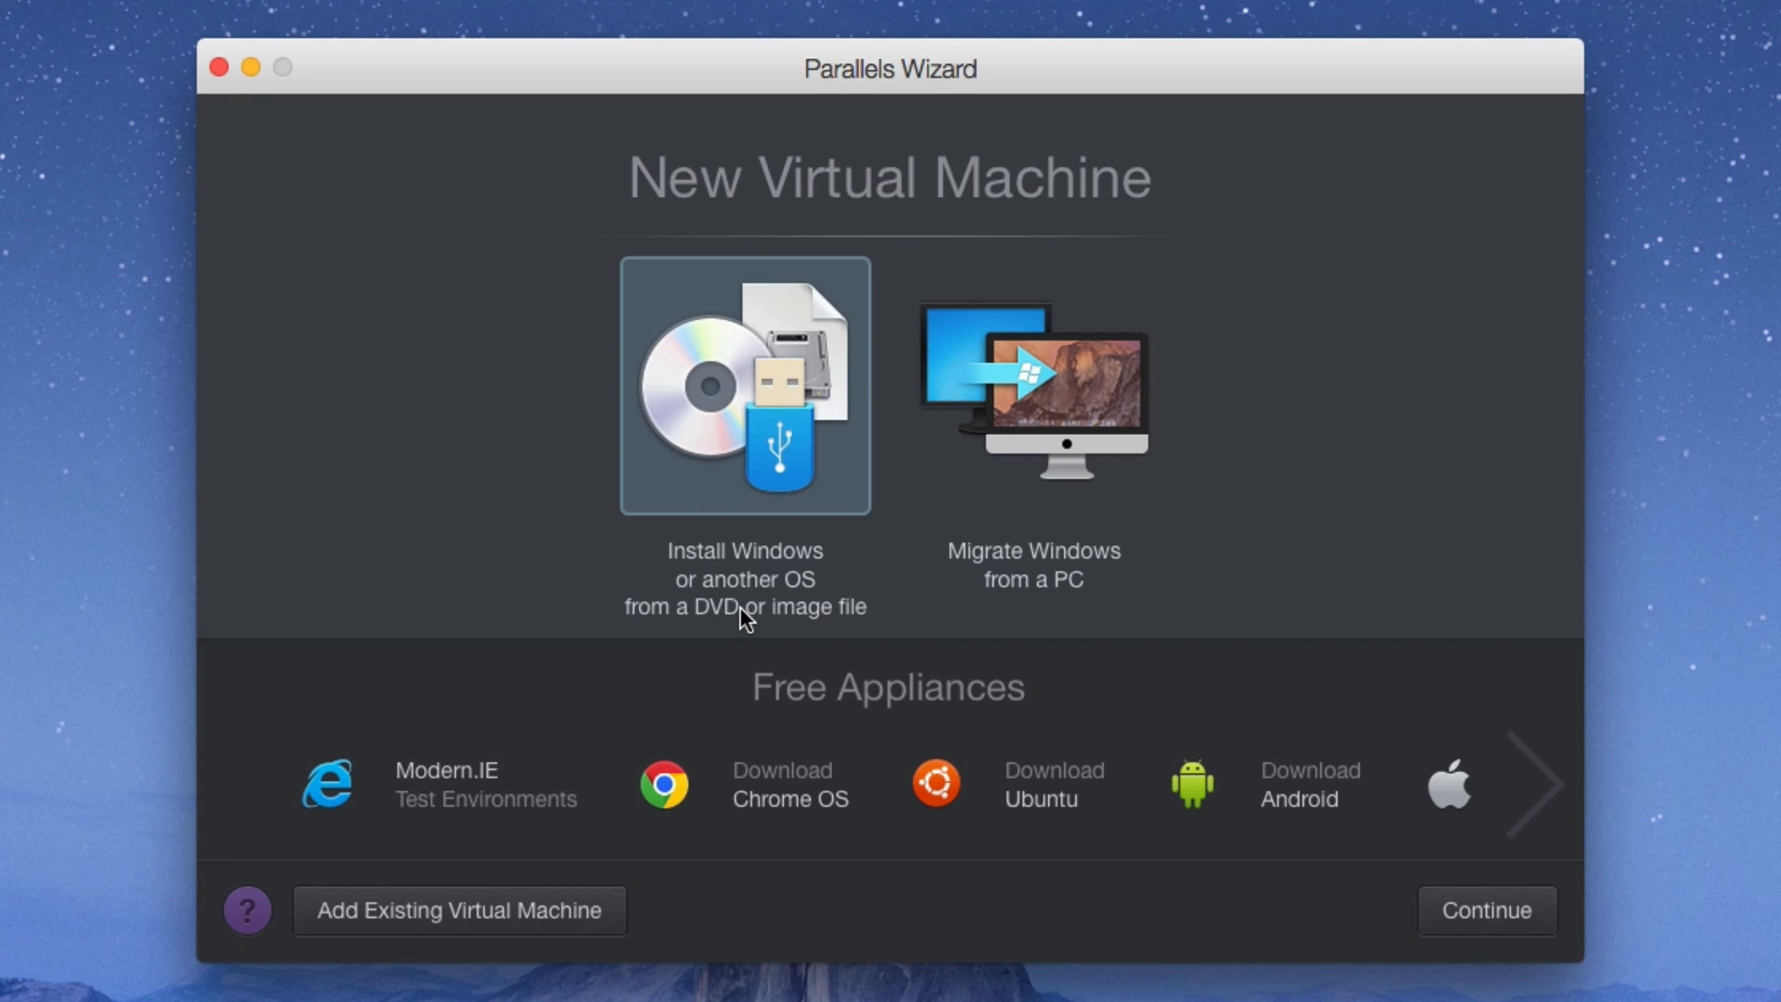
mouse_move(719, 620)
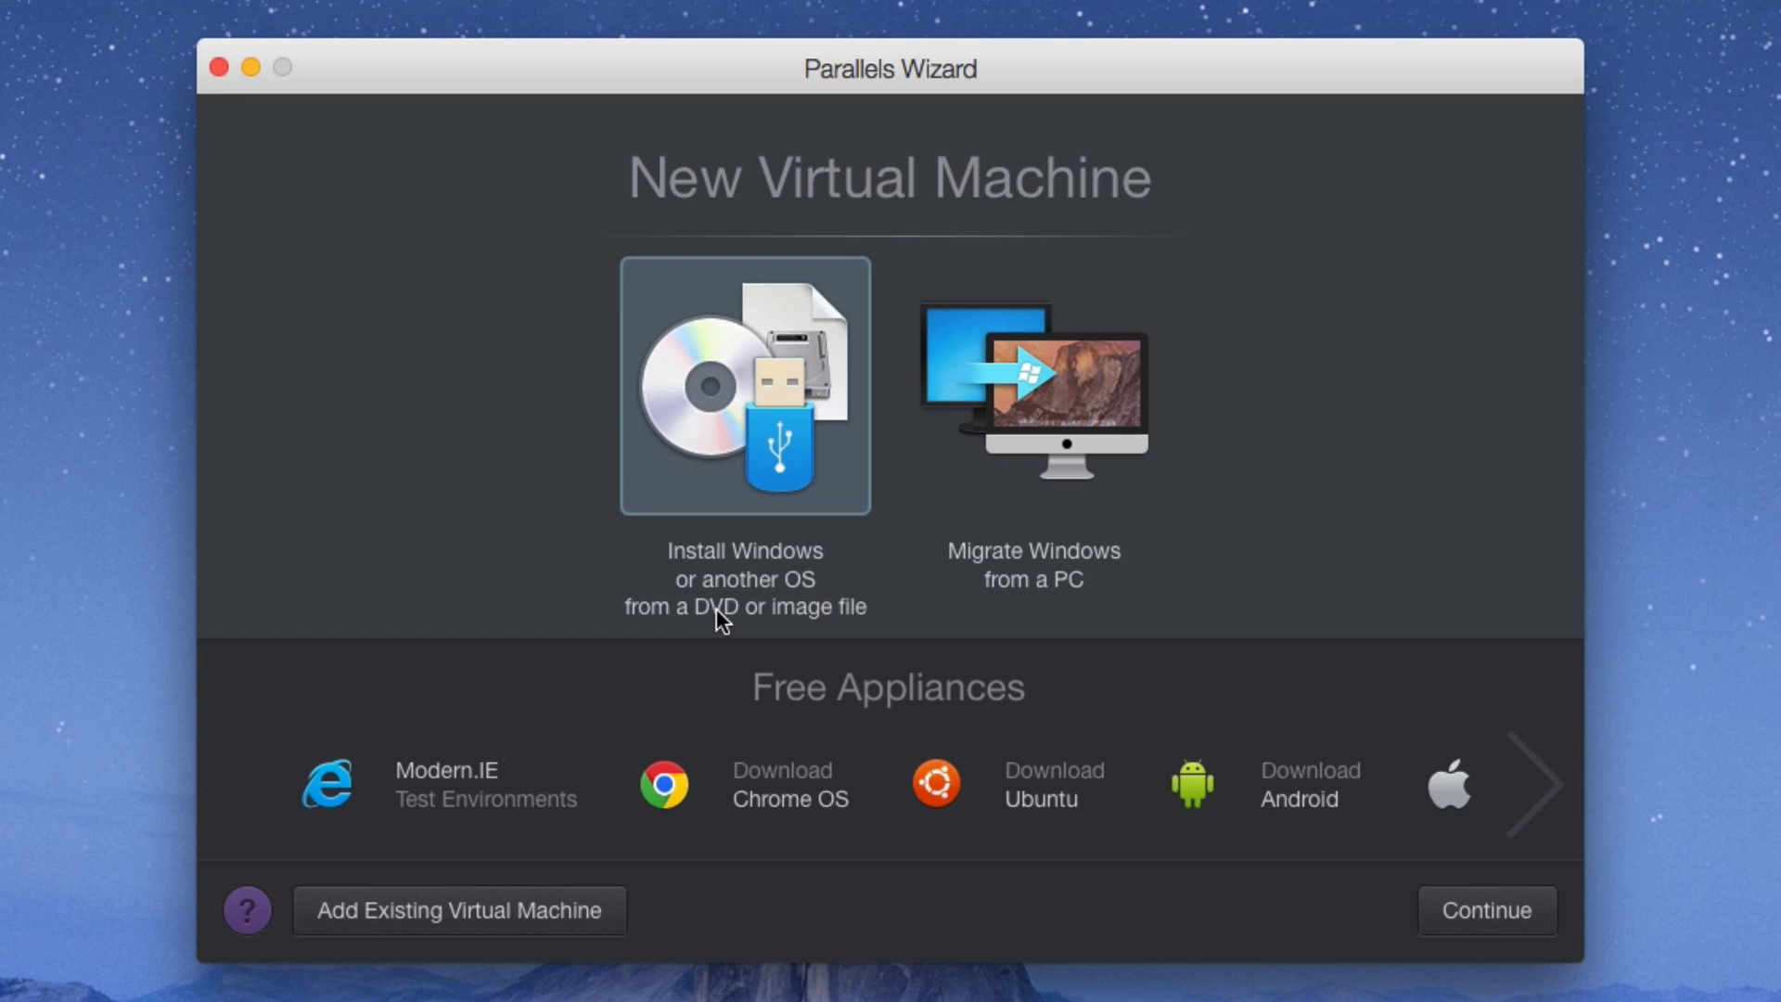
Step: Start installing Windows from a DVD or image and choose the detected USB Windows 7 source
left_click(744, 385)
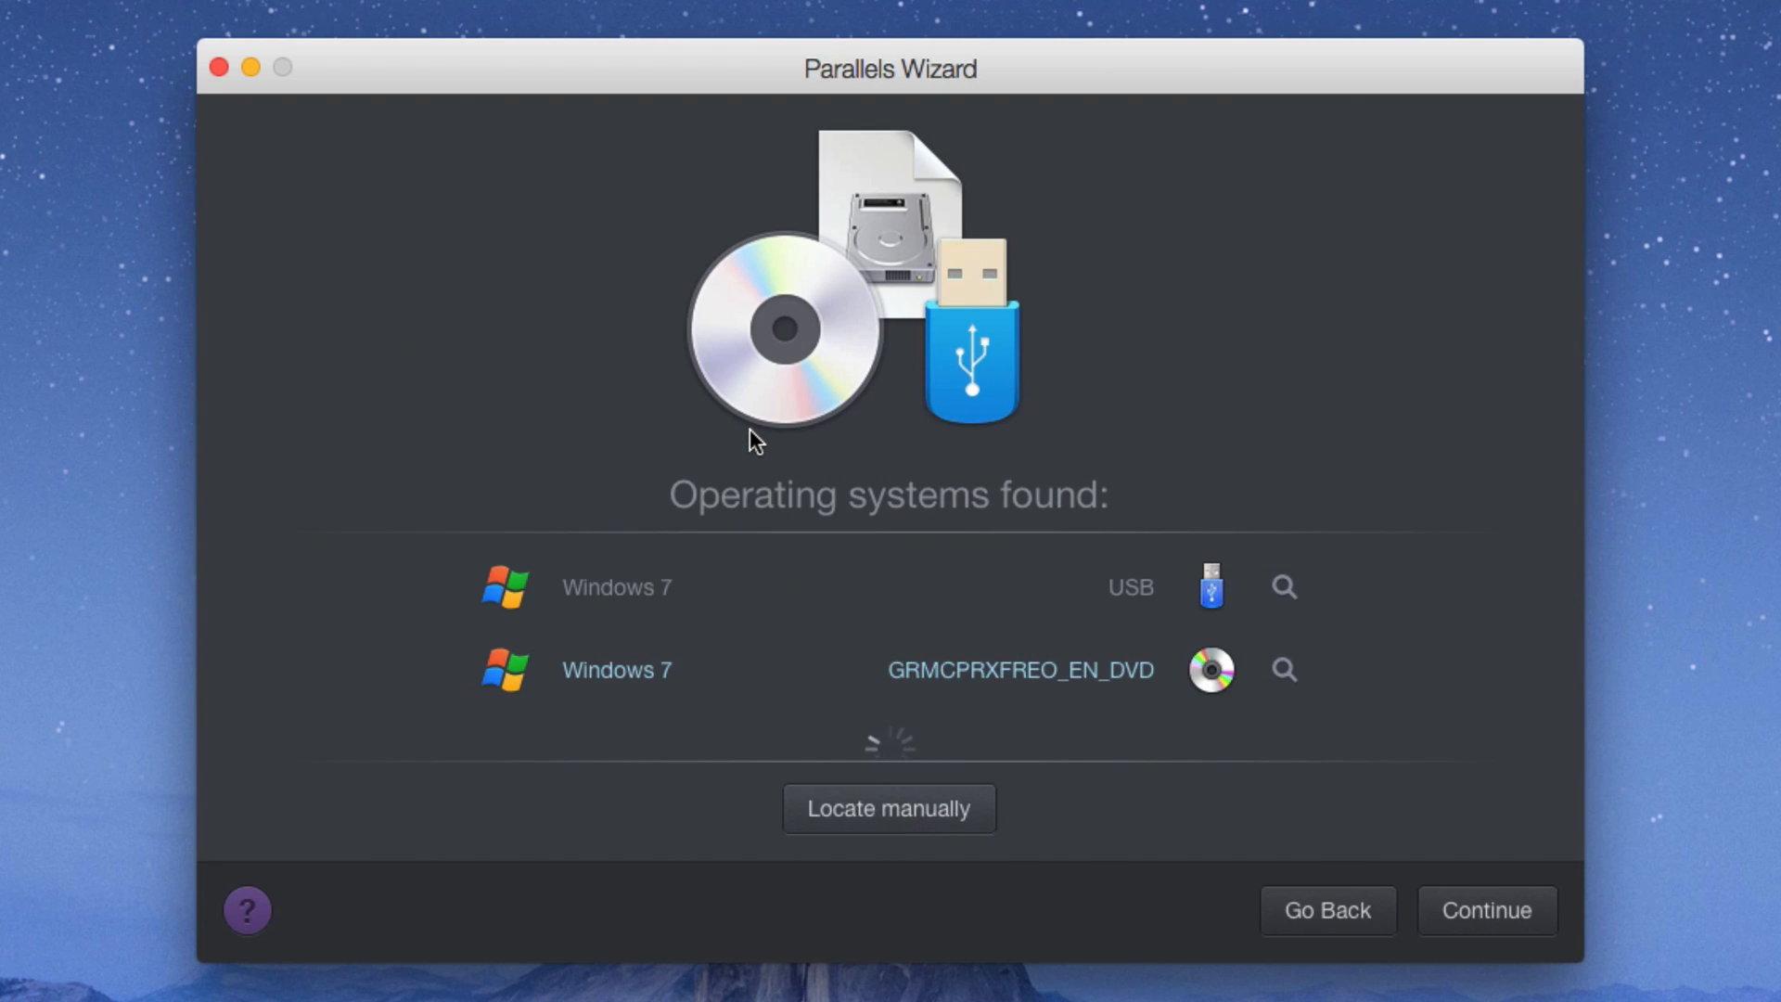
mouse_move(684, 473)
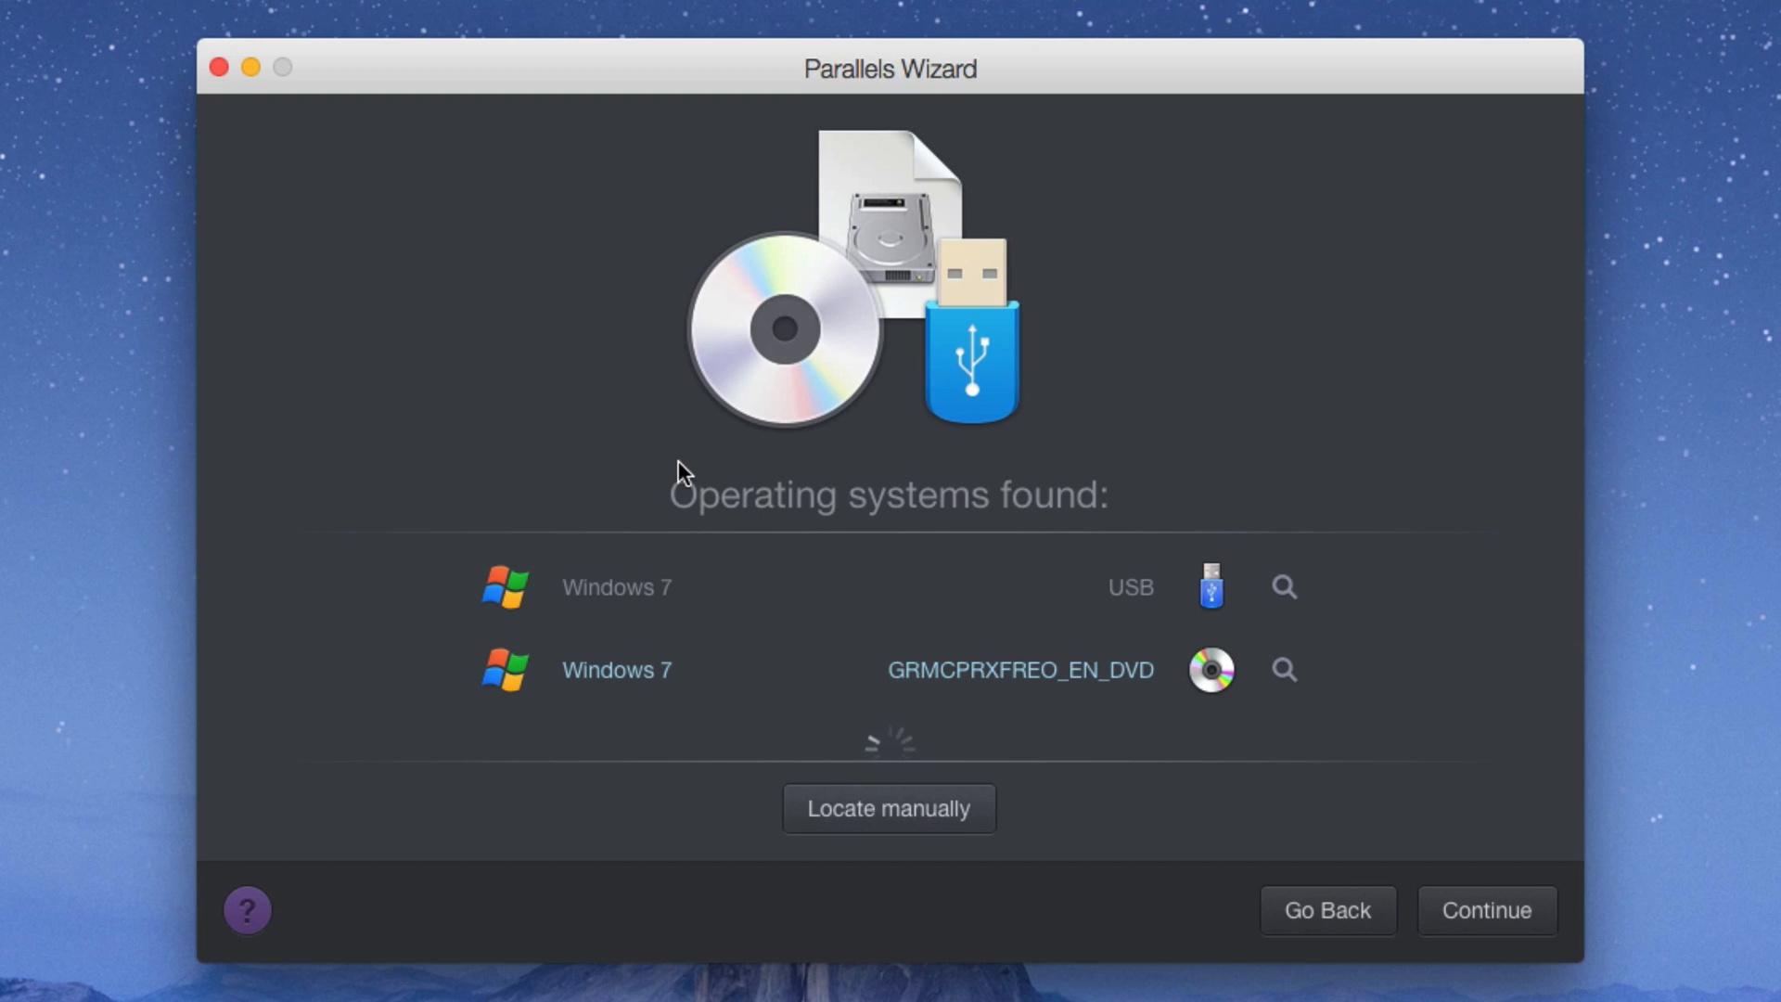
left_click(616, 588)
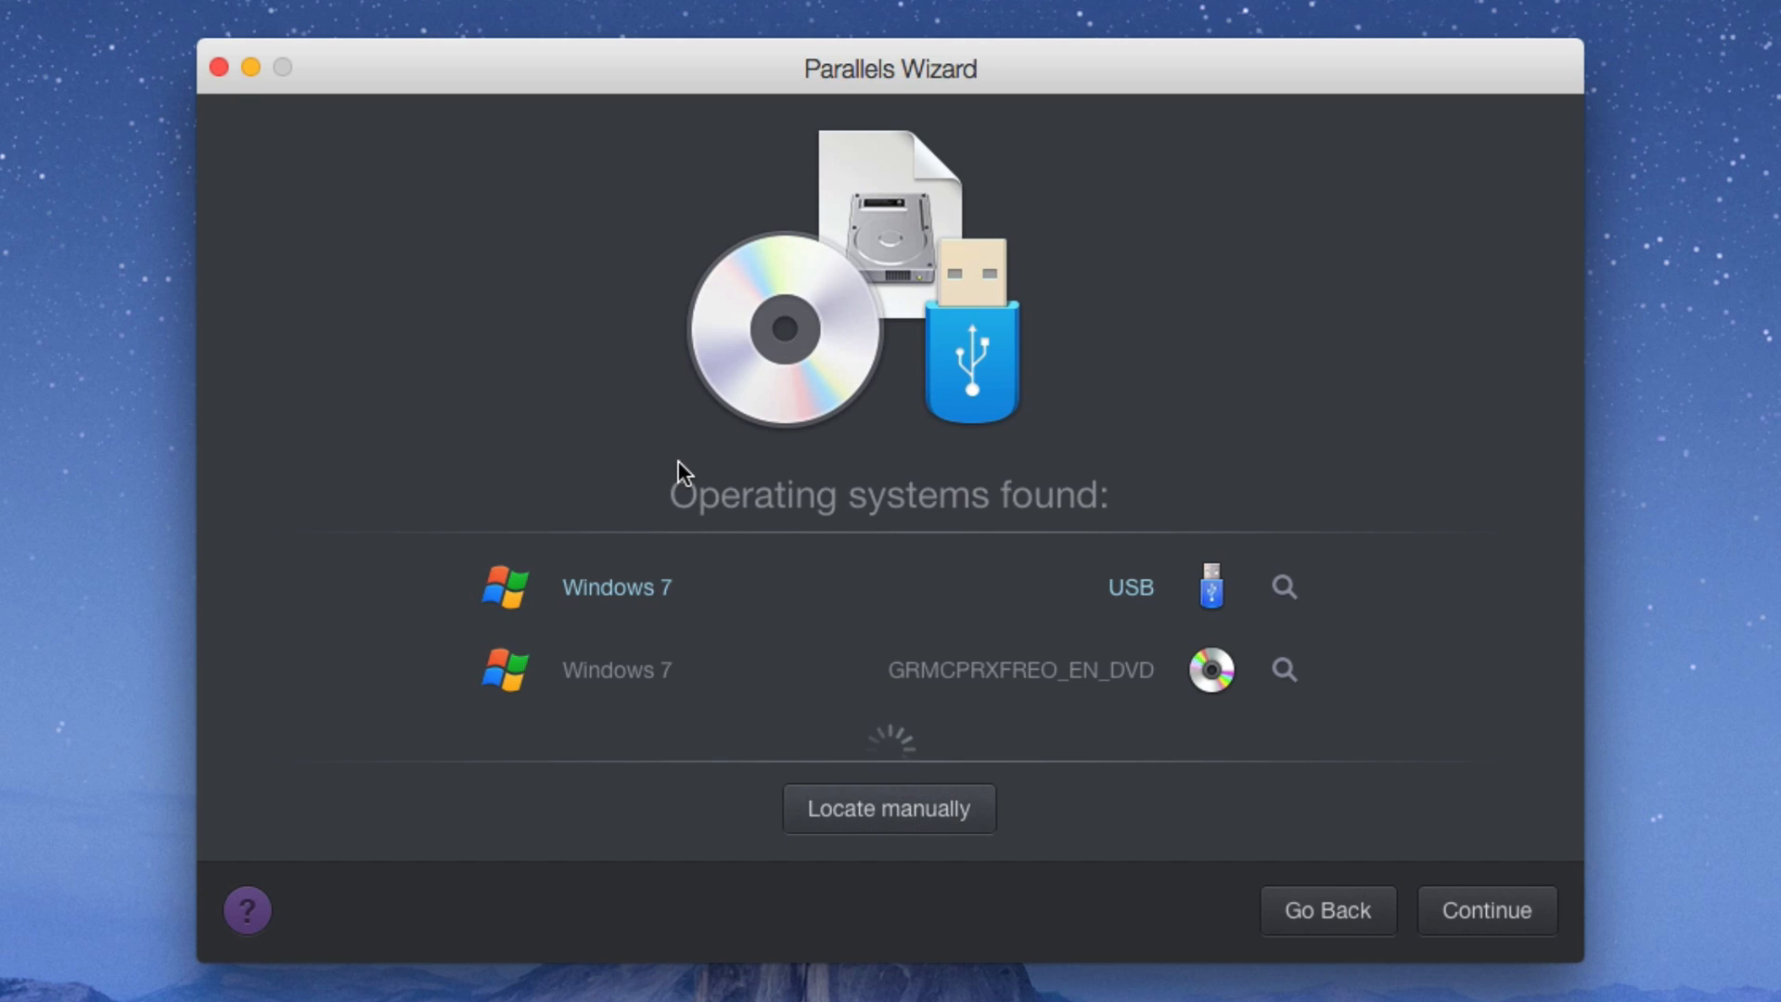
mouse_move(692, 581)
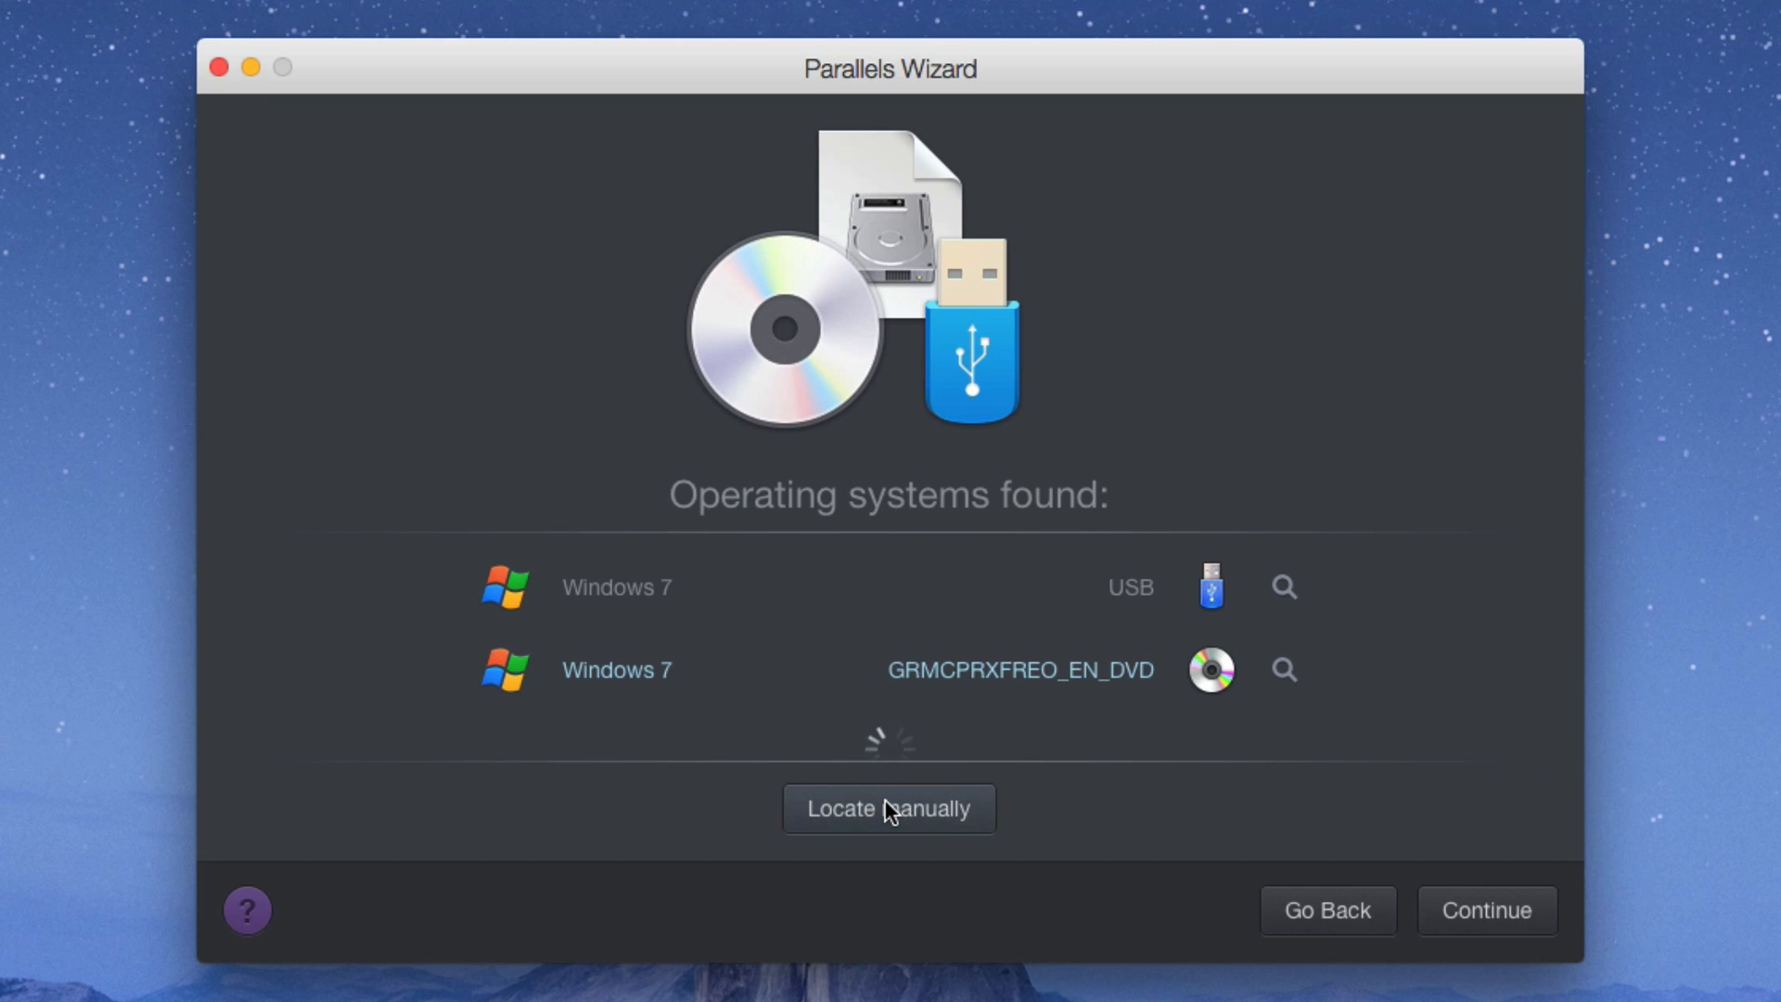
Step: Switch to locating the source manually and settle on the USB drive over the DVD
left_click(888, 809)
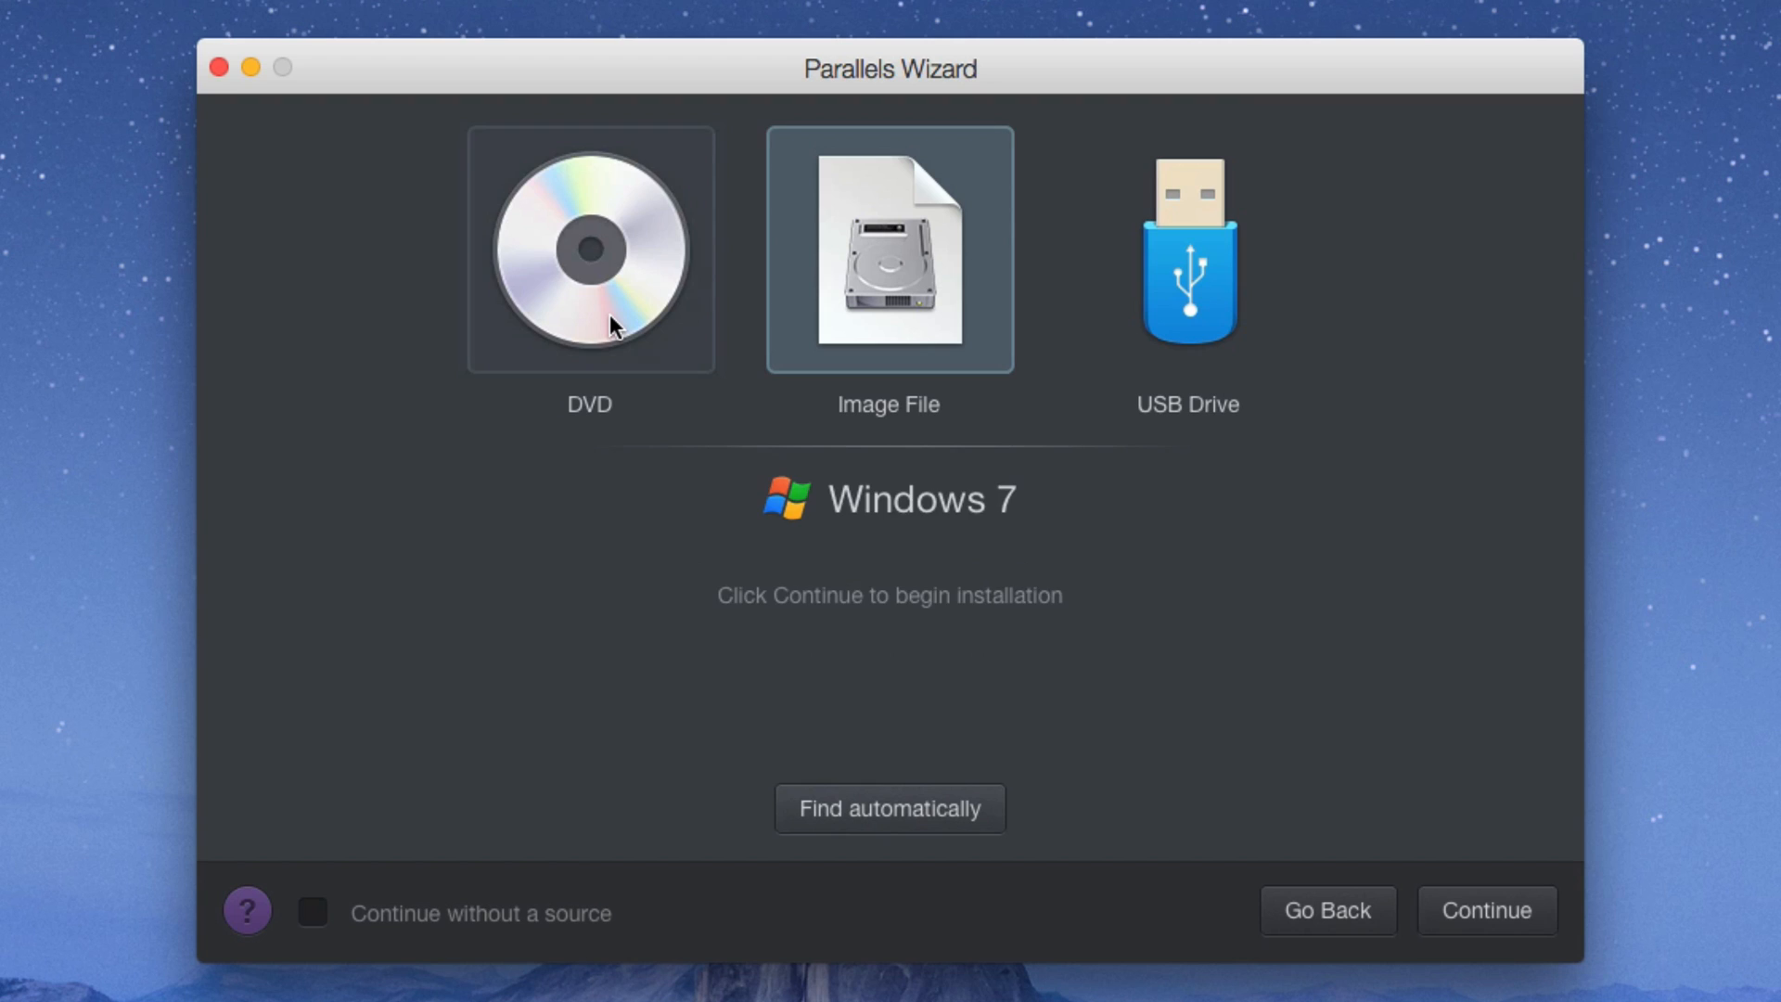
left_click(588, 246)
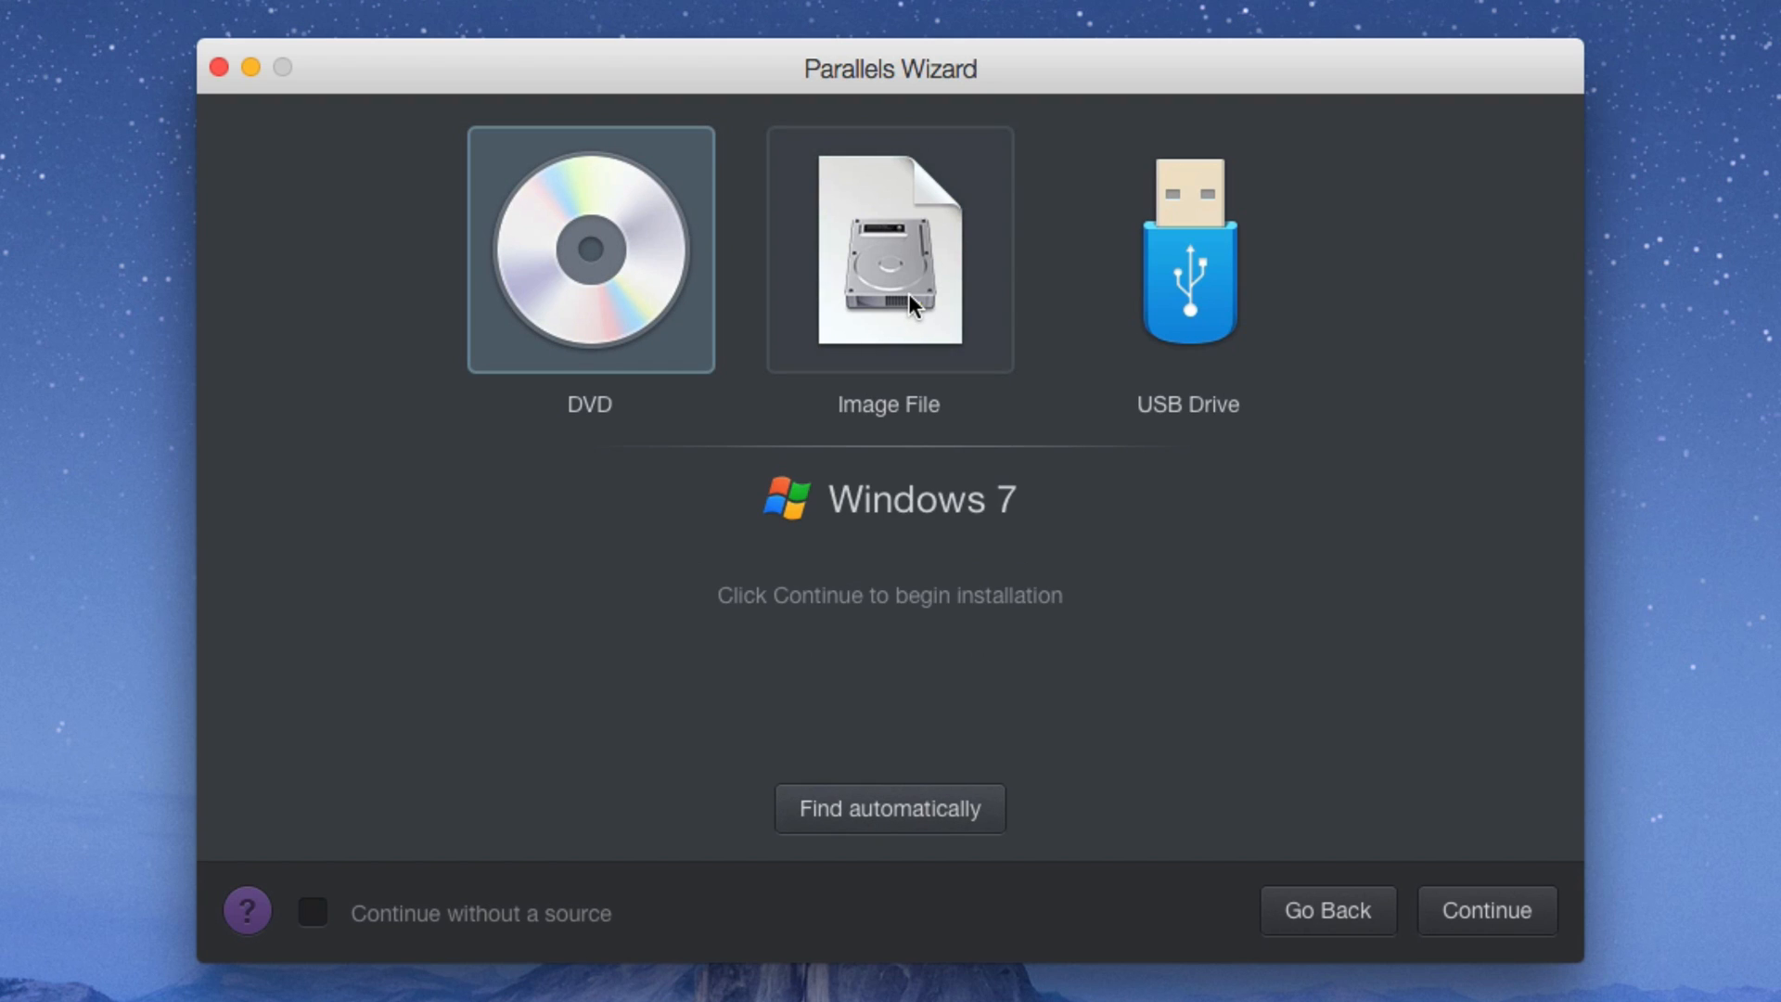
left_click(1185, 249)
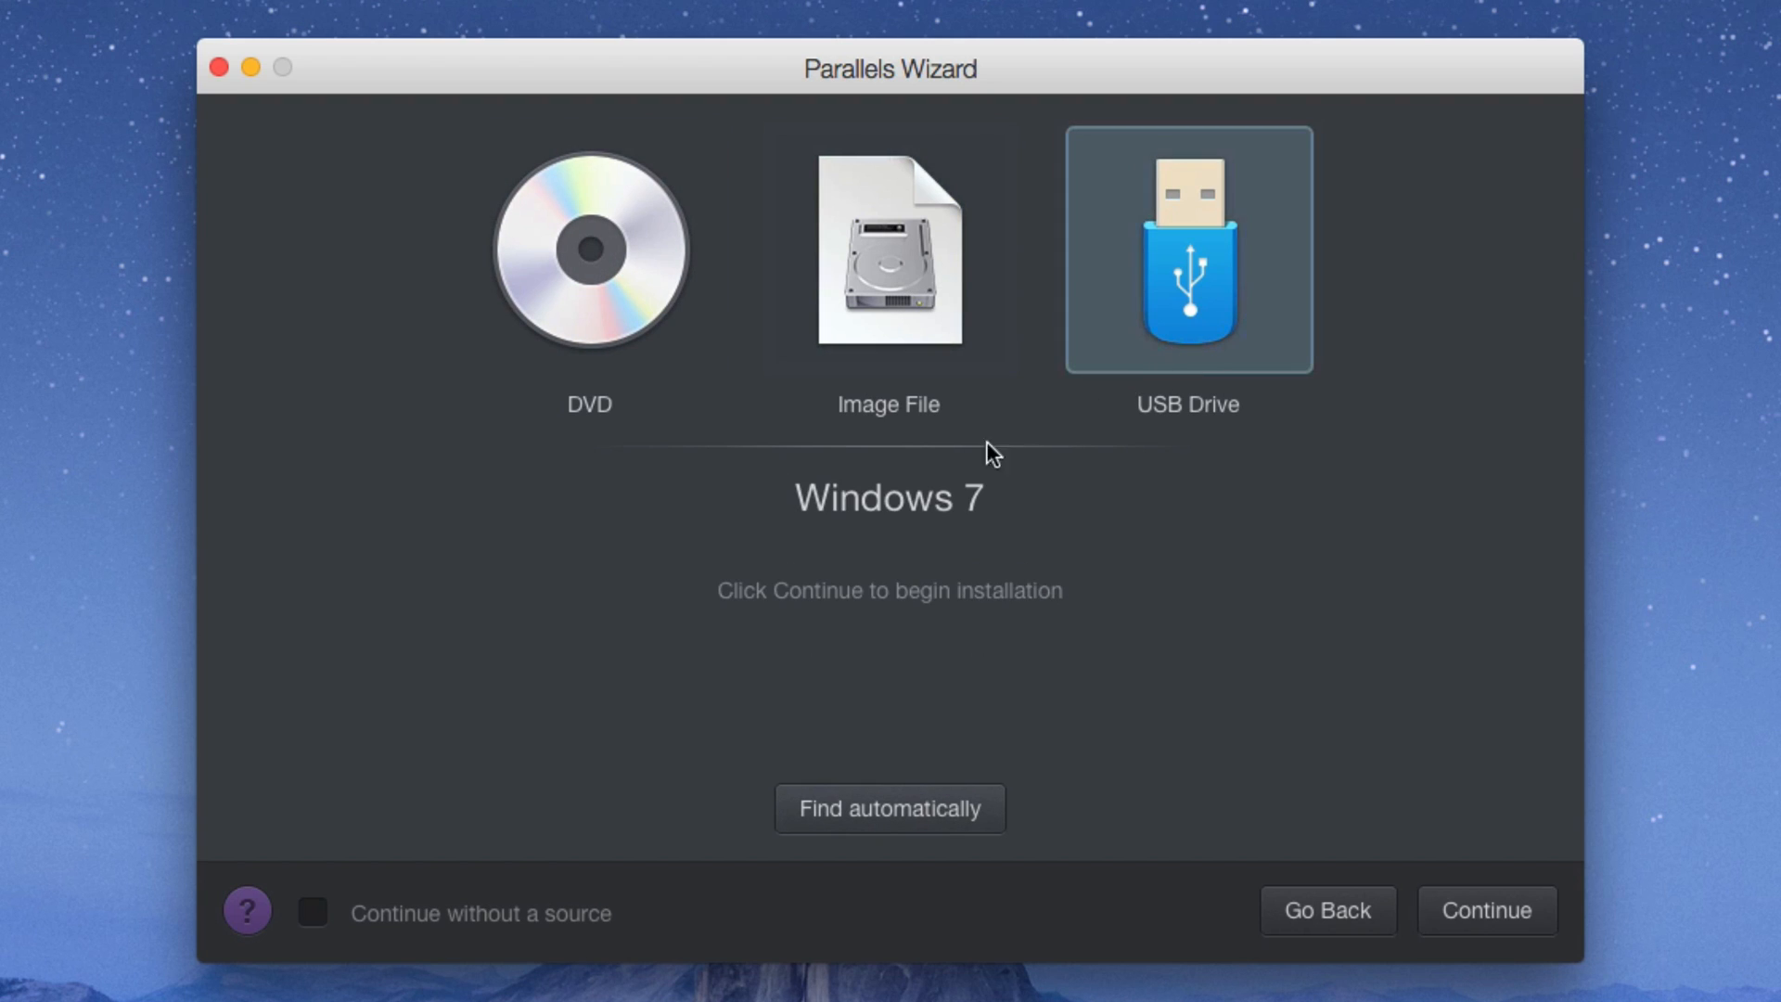
mouse_move(822, 533)
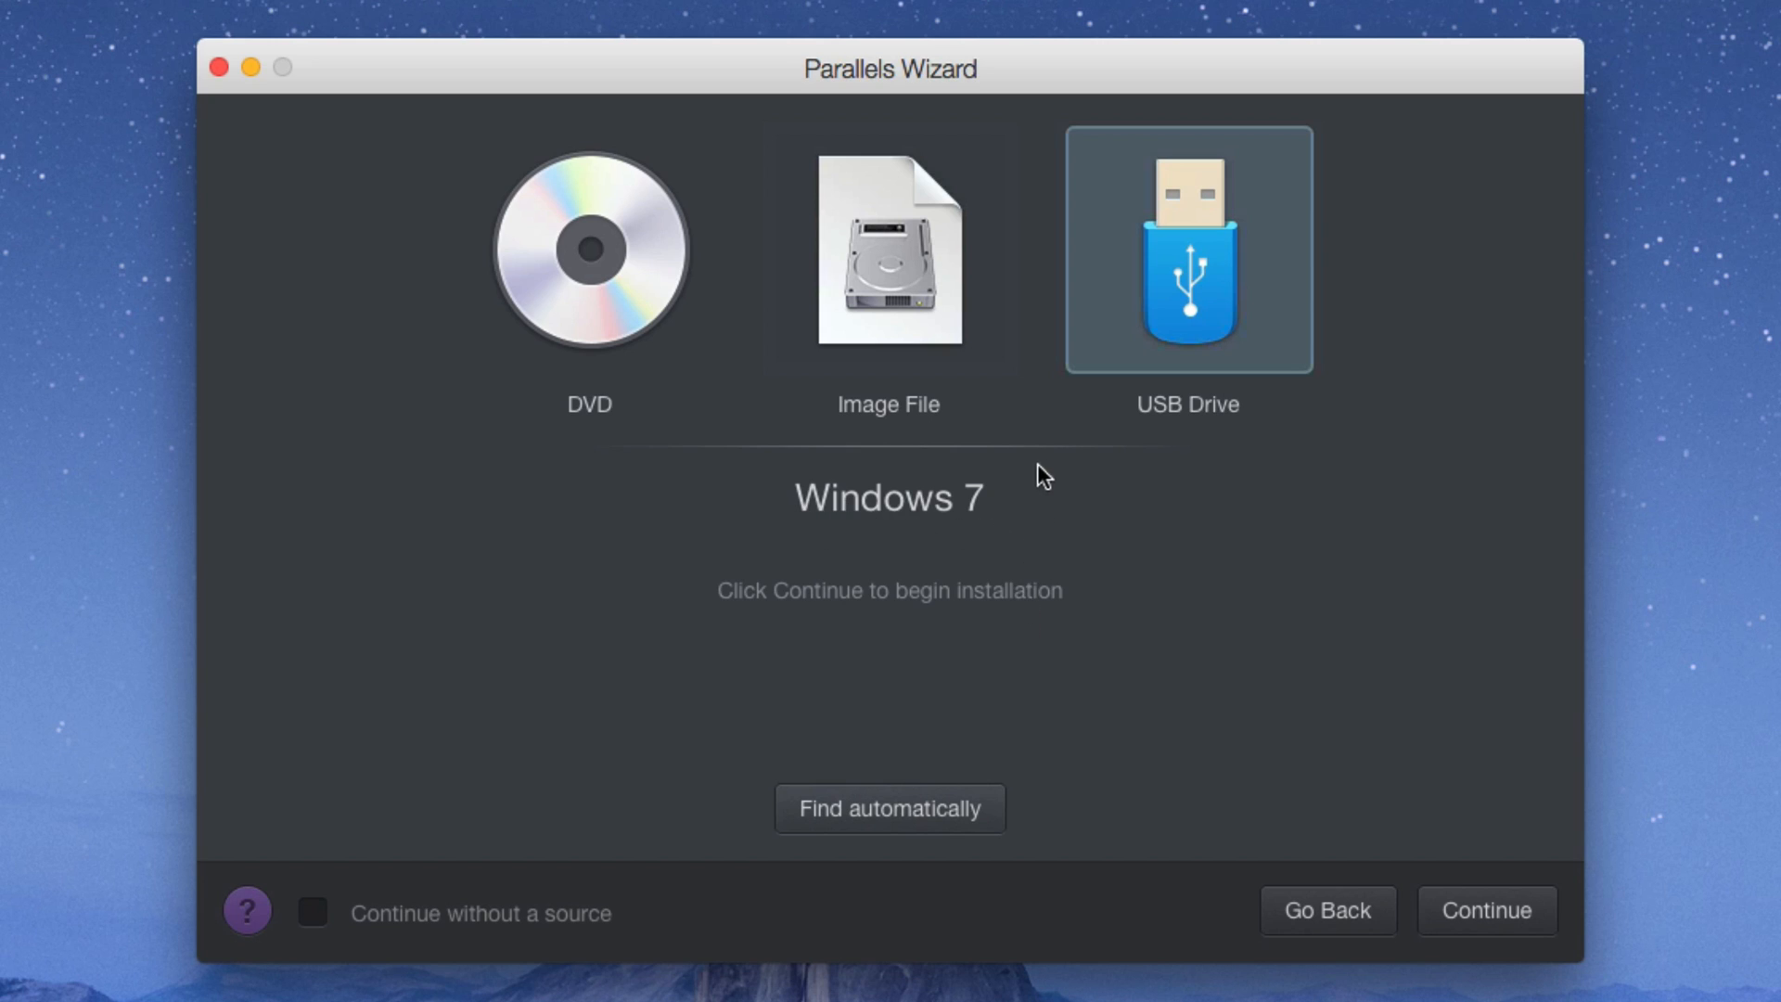
mouse_move(929, 542)
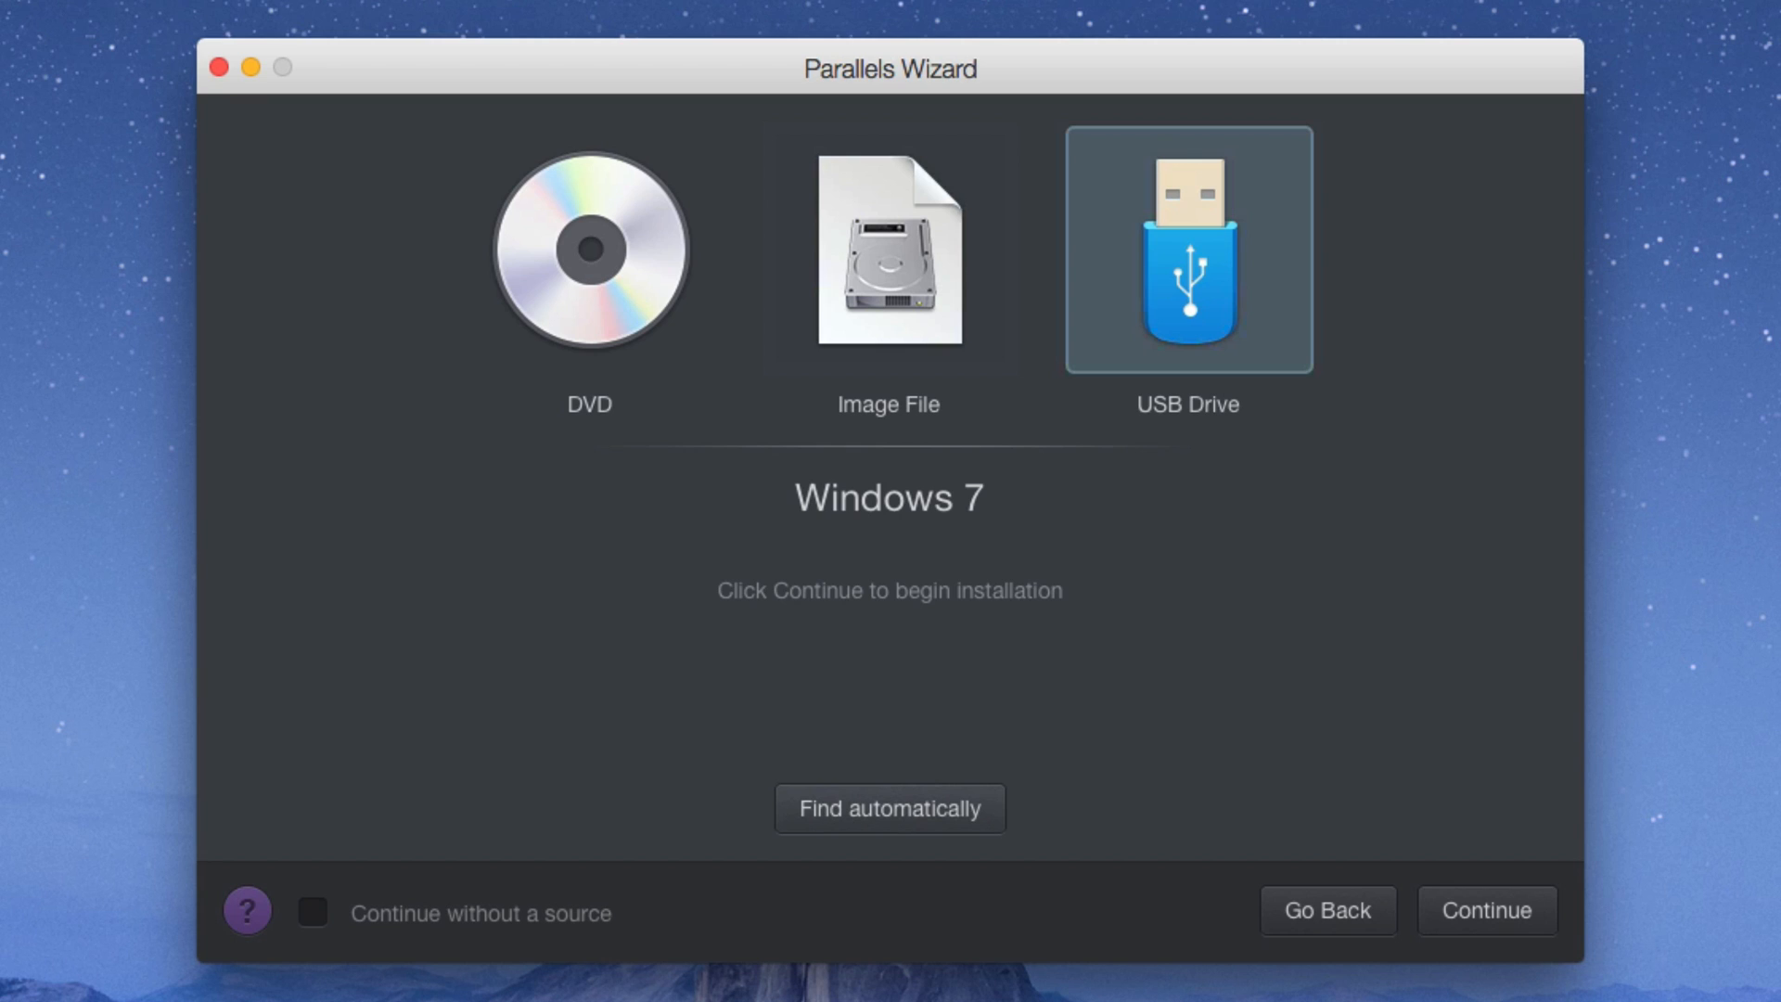
mouse_move(933, 851)
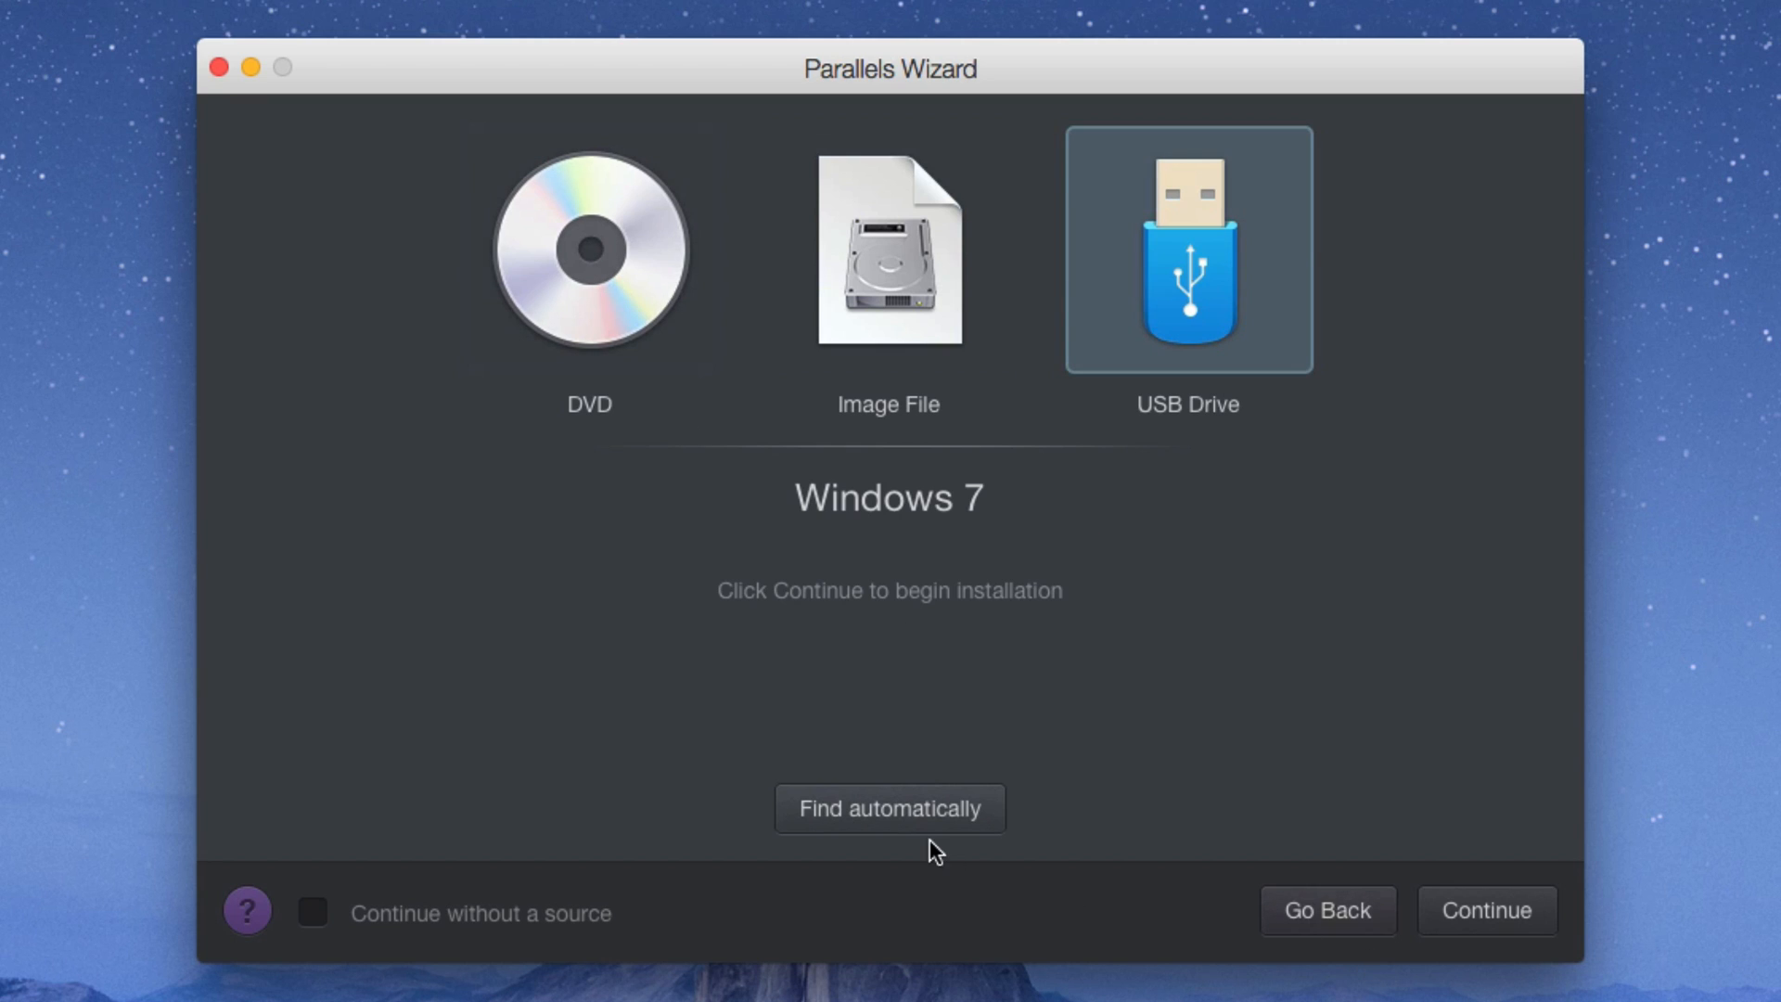
Step: Return to automatic detection and continue with the found Windows 7 DVD to the product key step
left_click(889, 809)
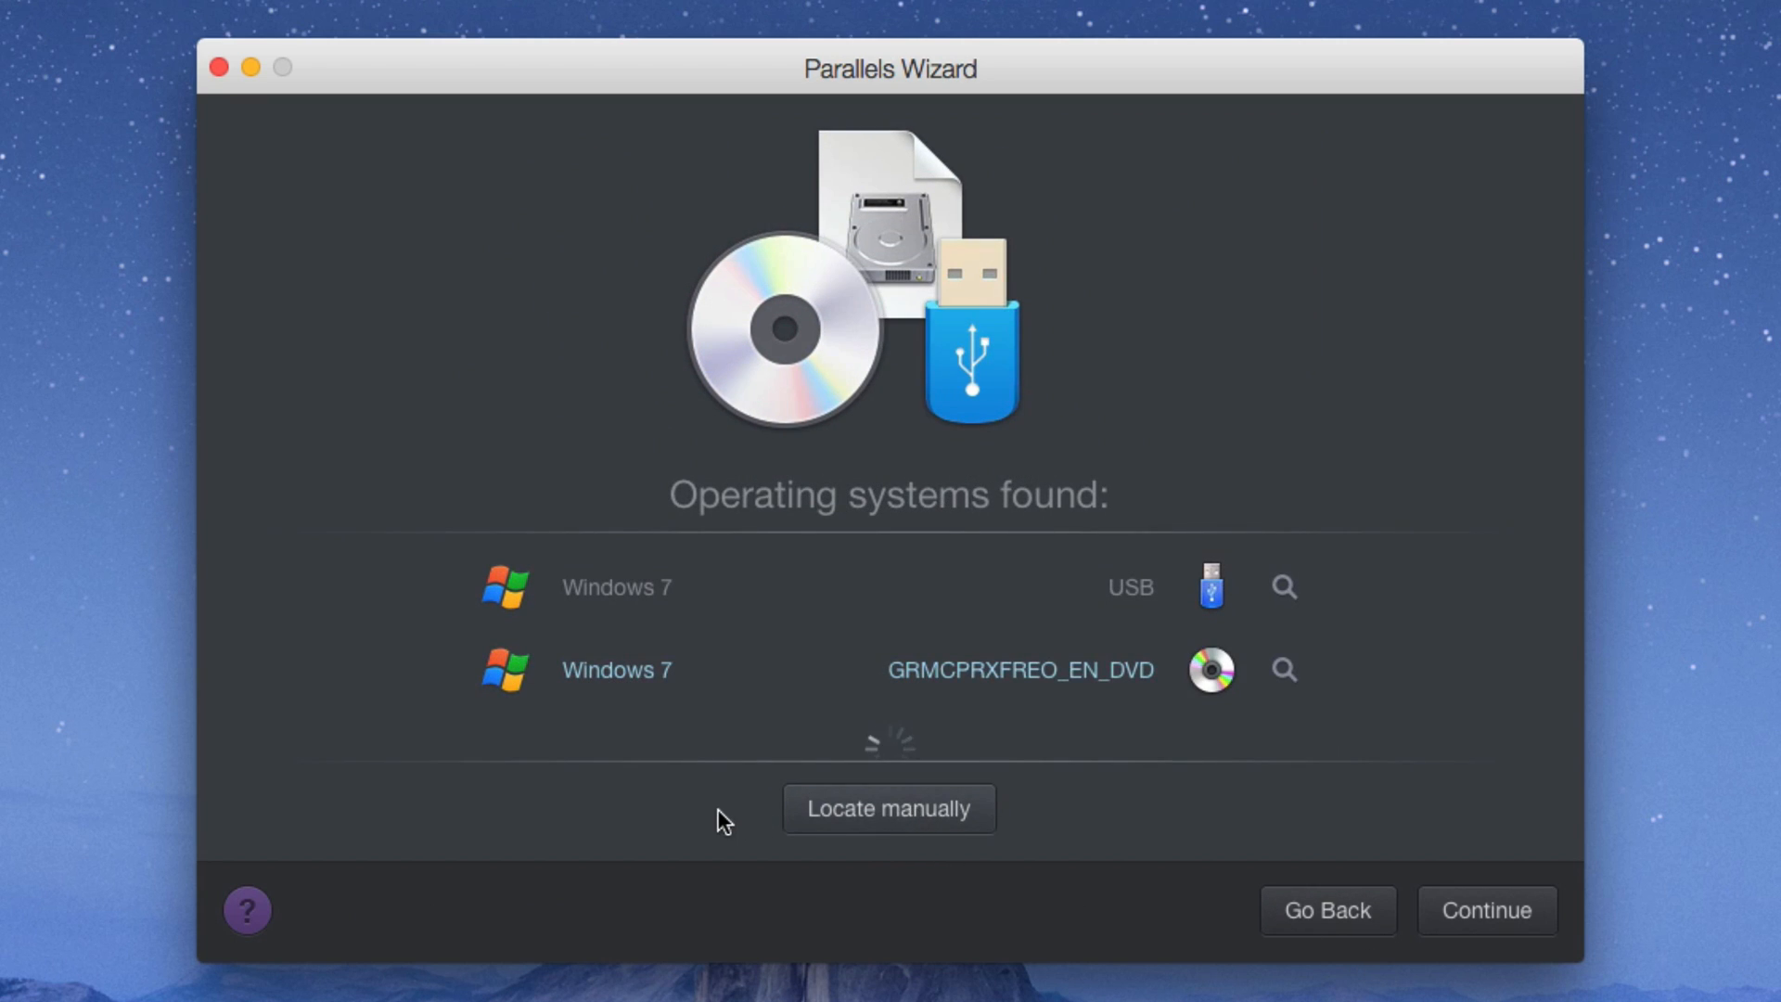
mouse_move(1124, 727)
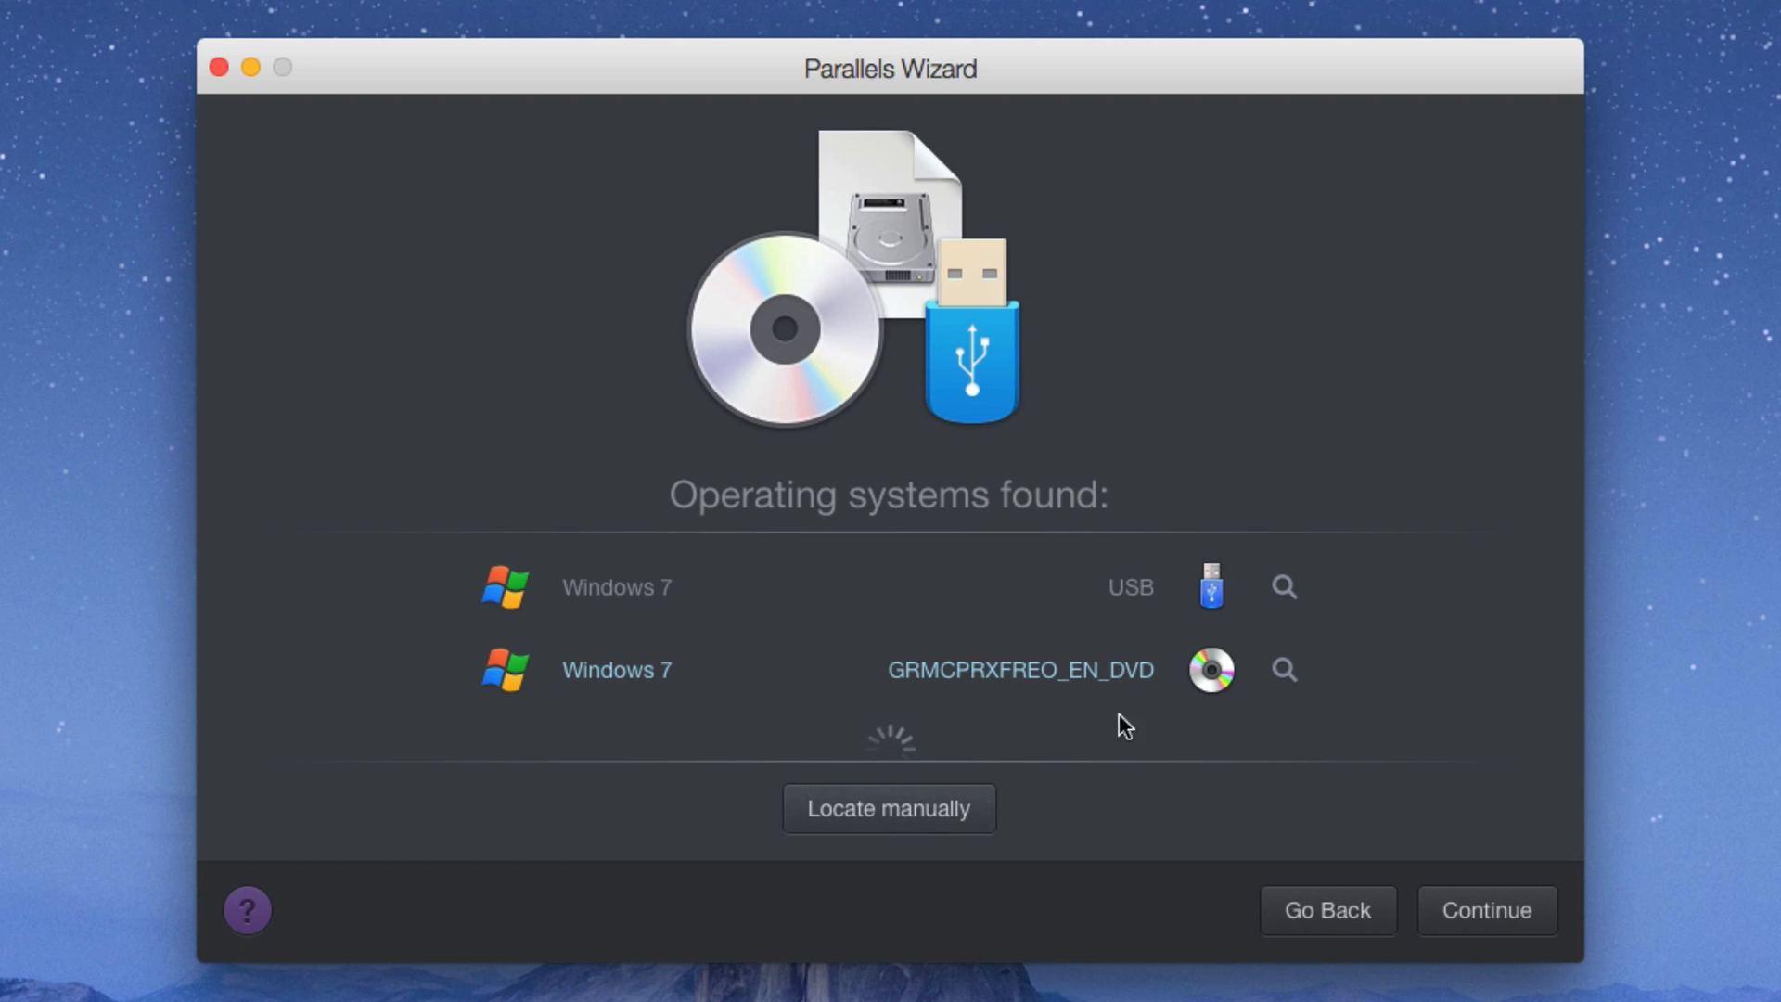
left_click(1486, 908)
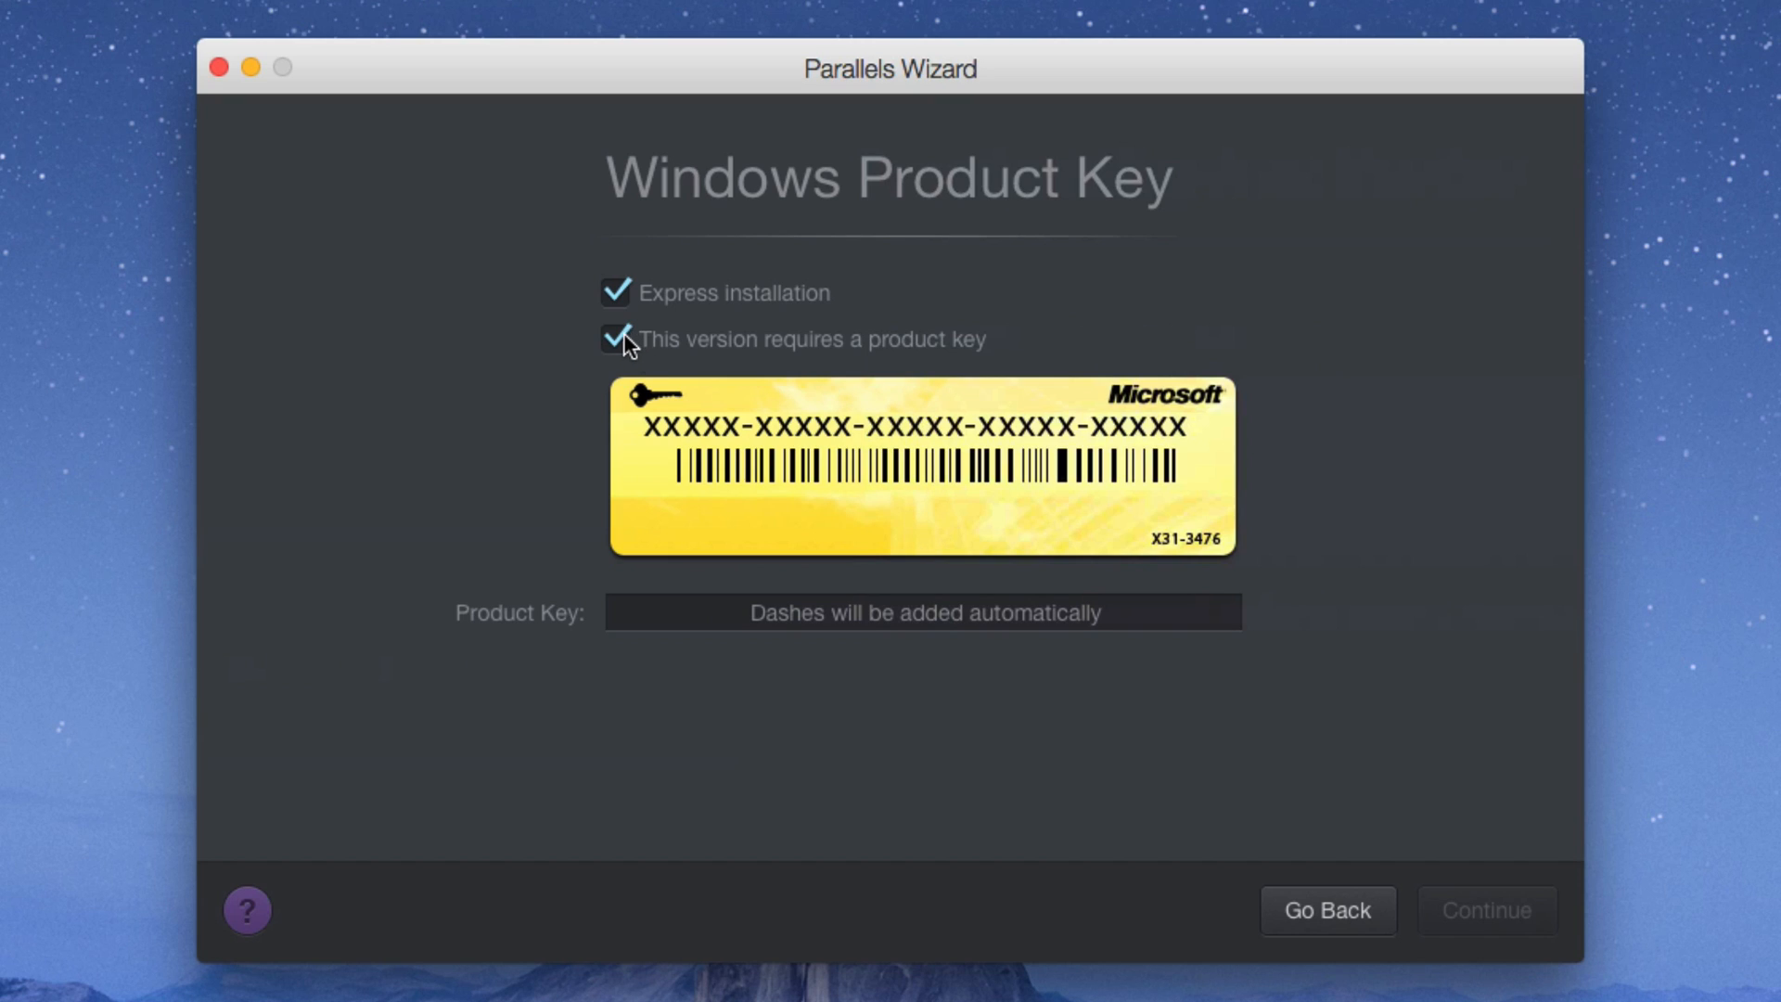
Step: Turn off the product-key requirement and leave Express installation switched off
left_click(616, 337)
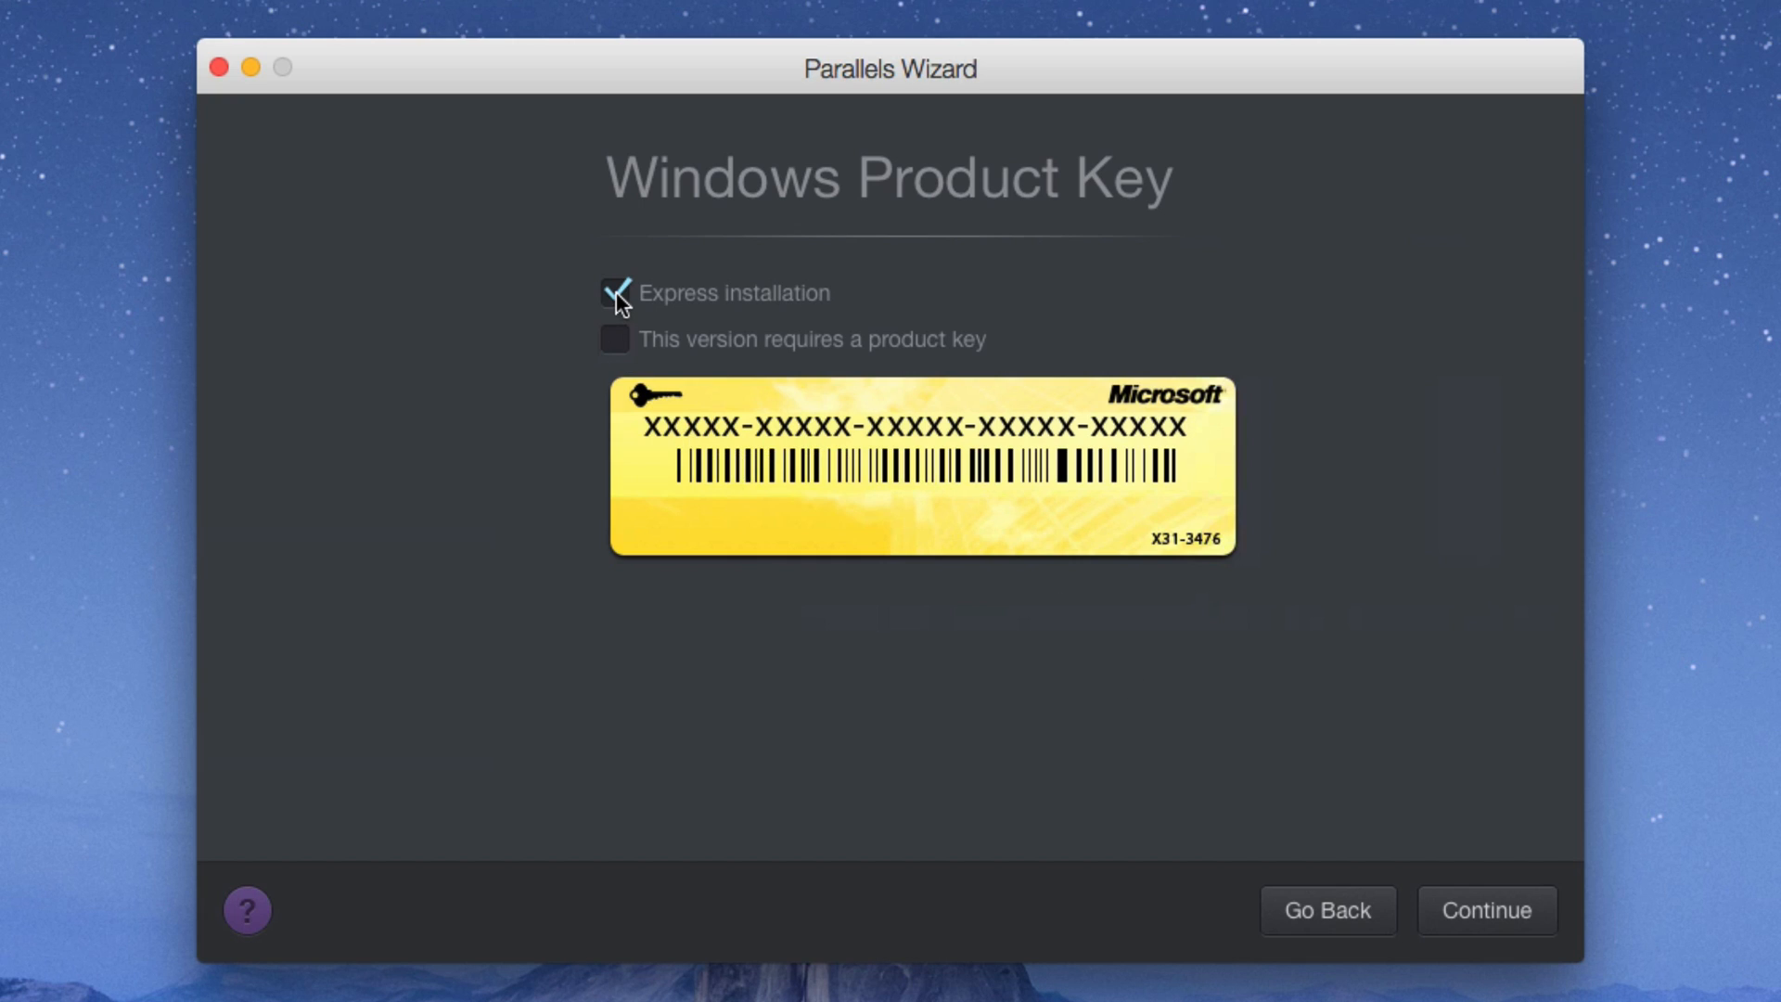
left_click(616, 293)
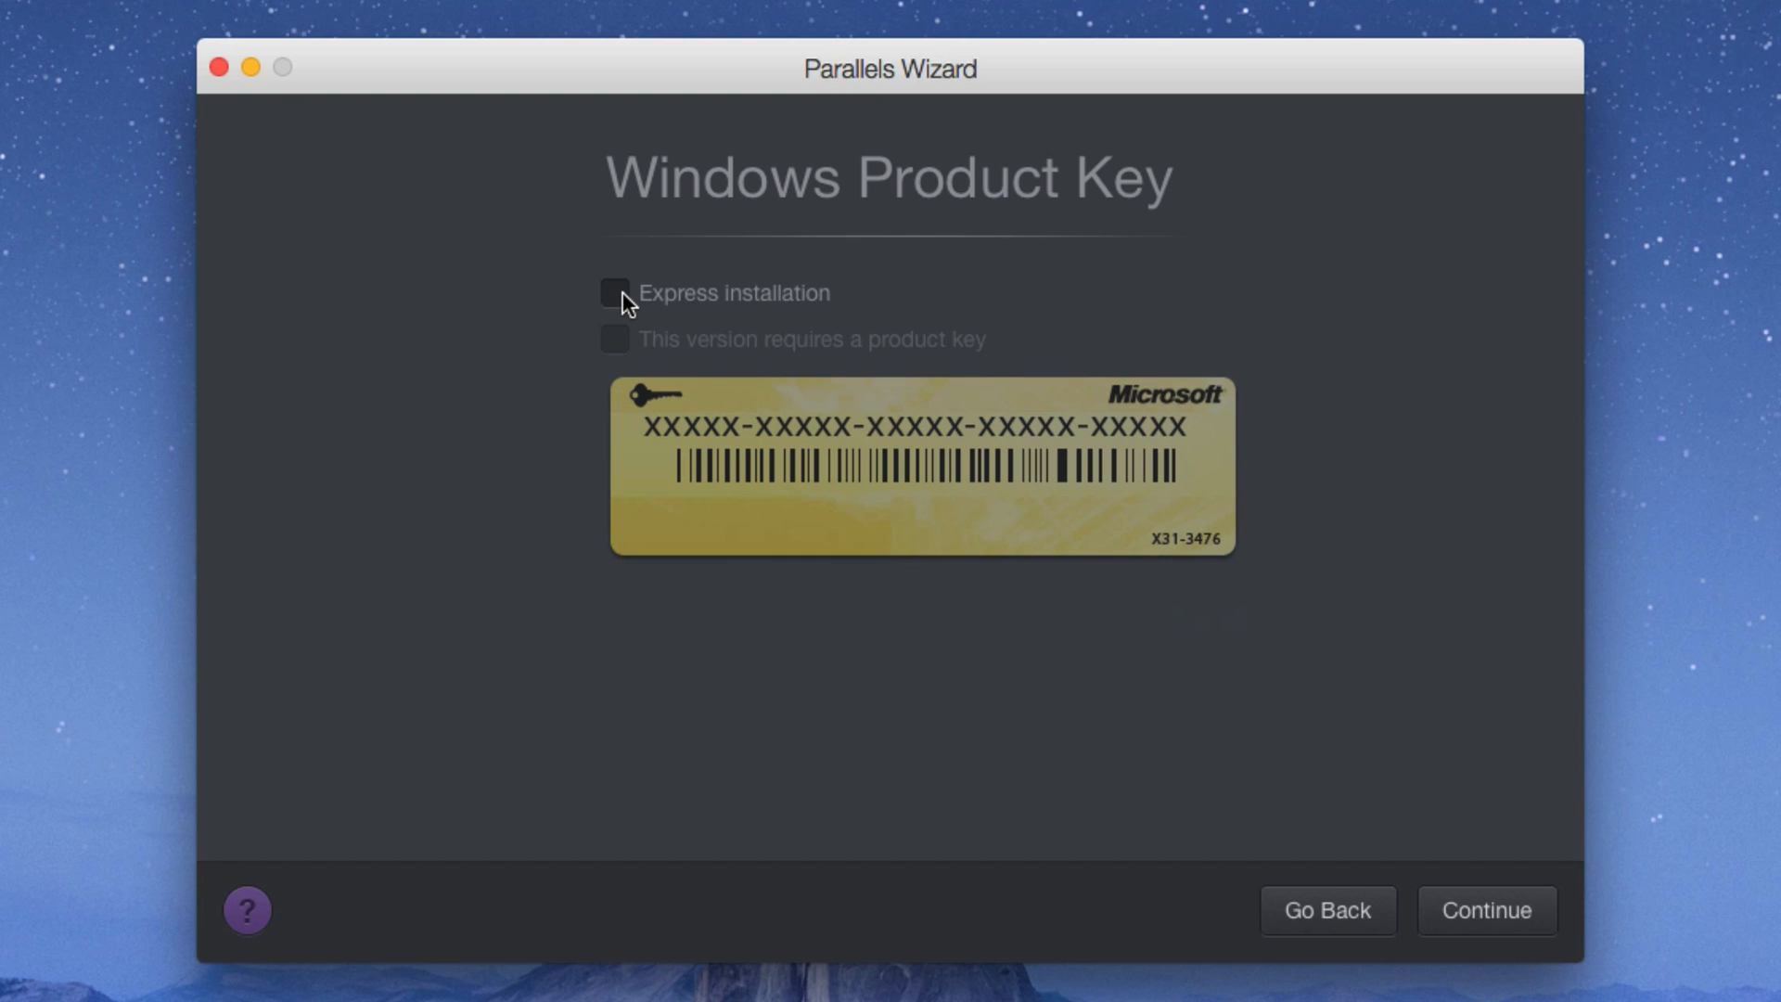
left_click(616, 291)
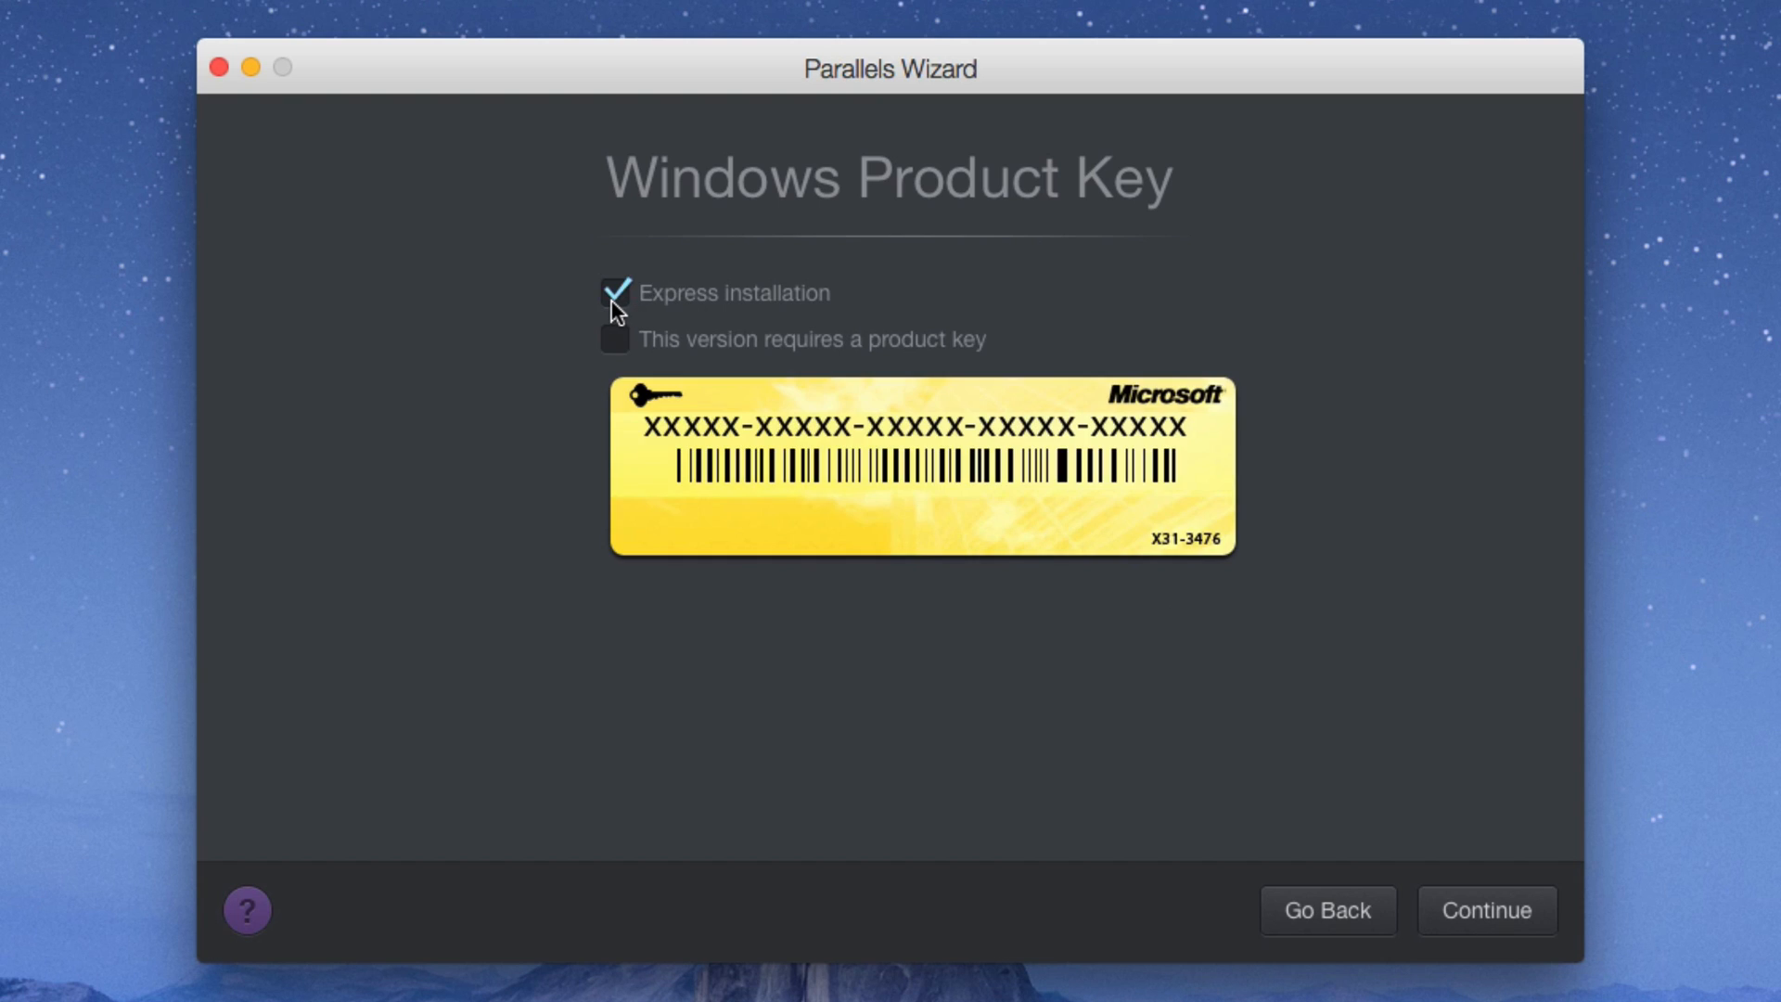
left_click(616, 293)
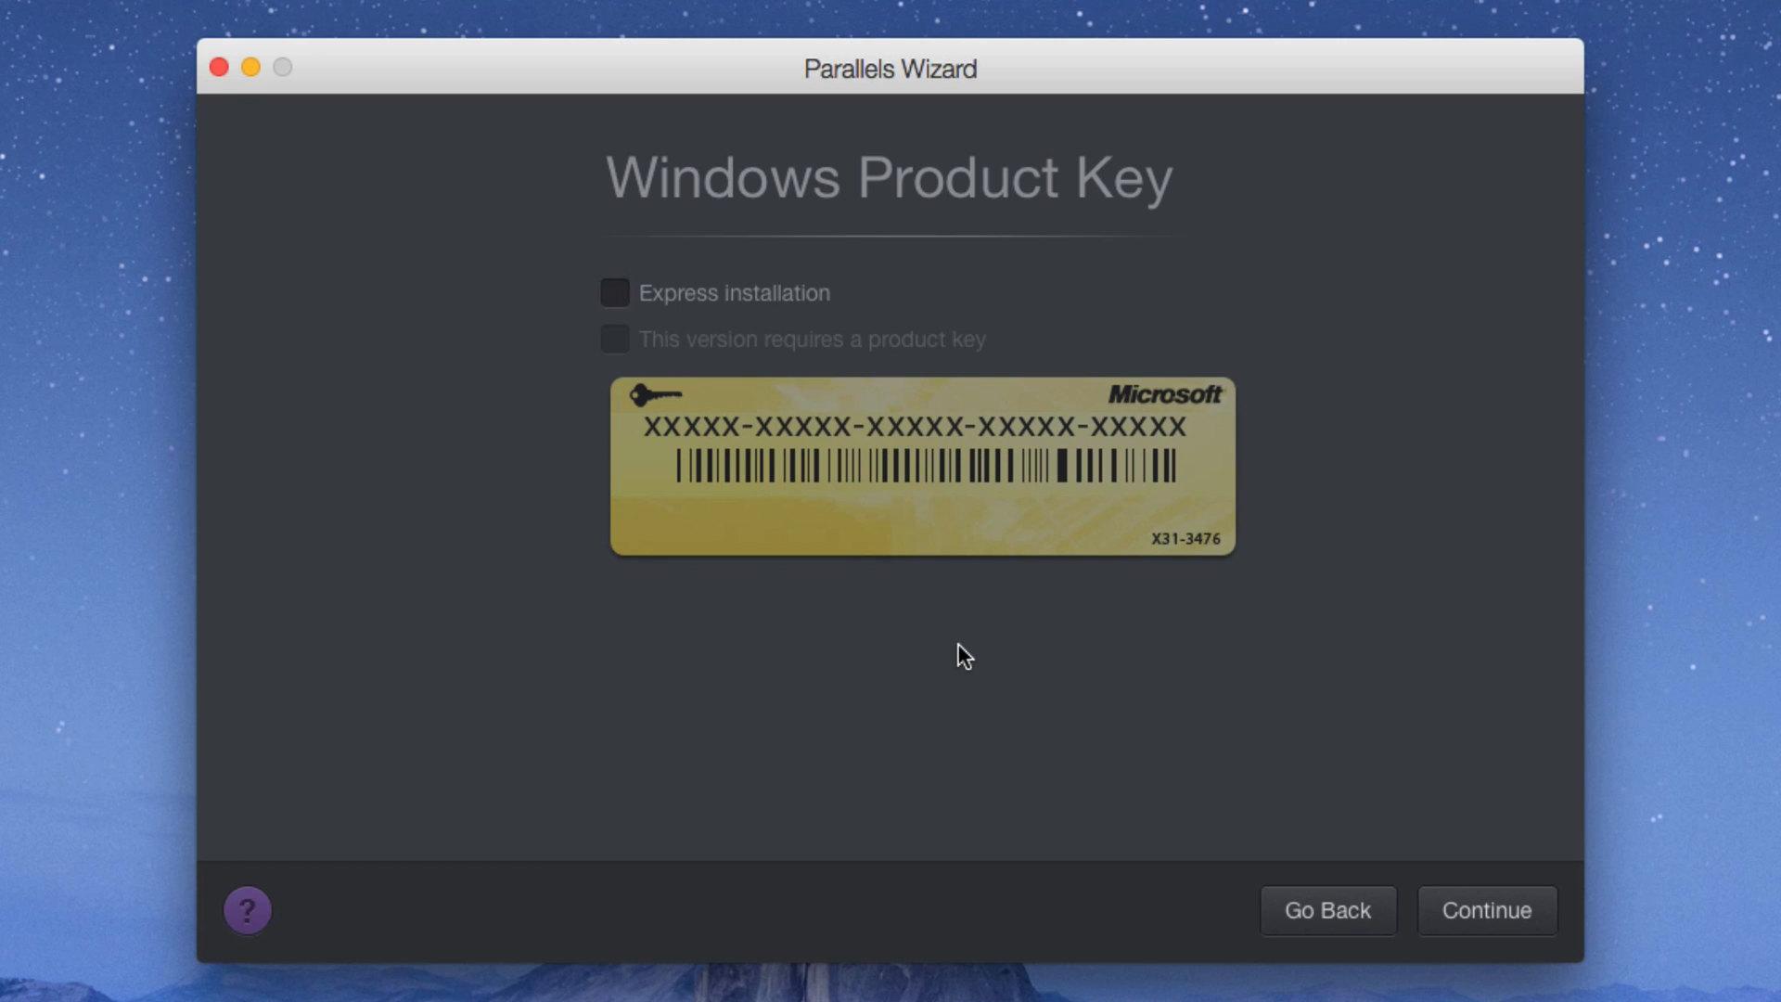
mouse_move(1033, 687)
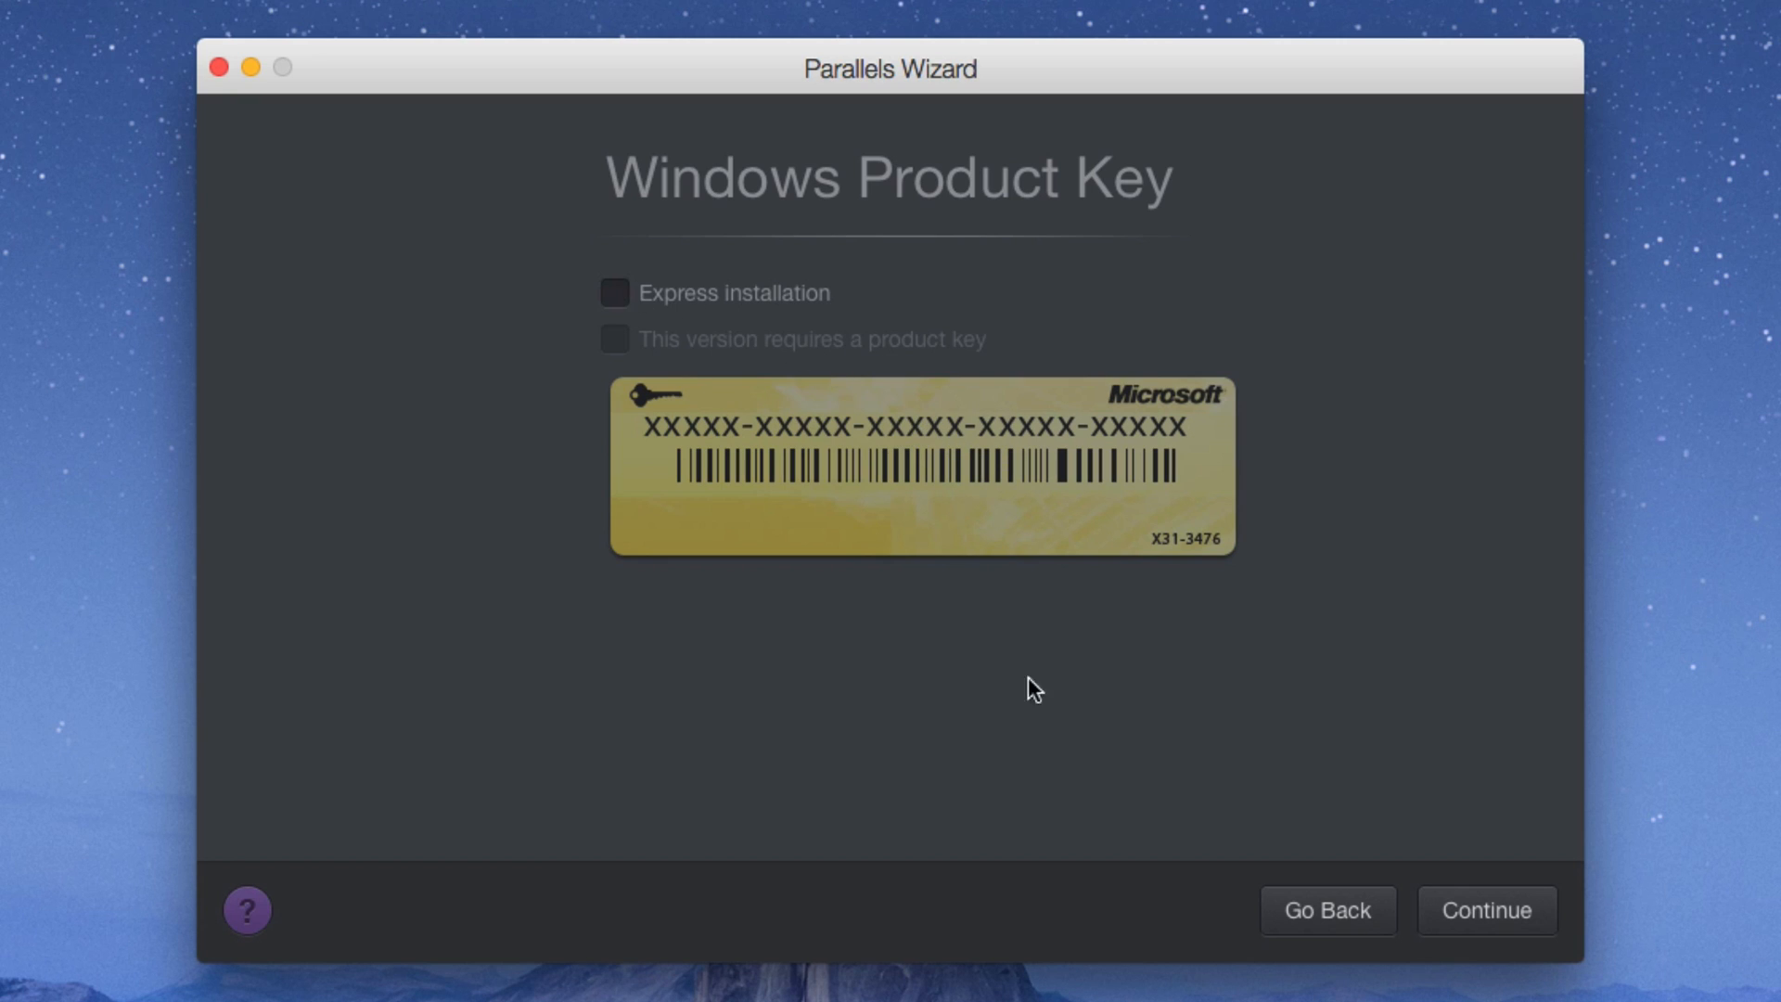
Step: Move past the product key step and choose Games only as the main Windows use
left_click(1483, 909)
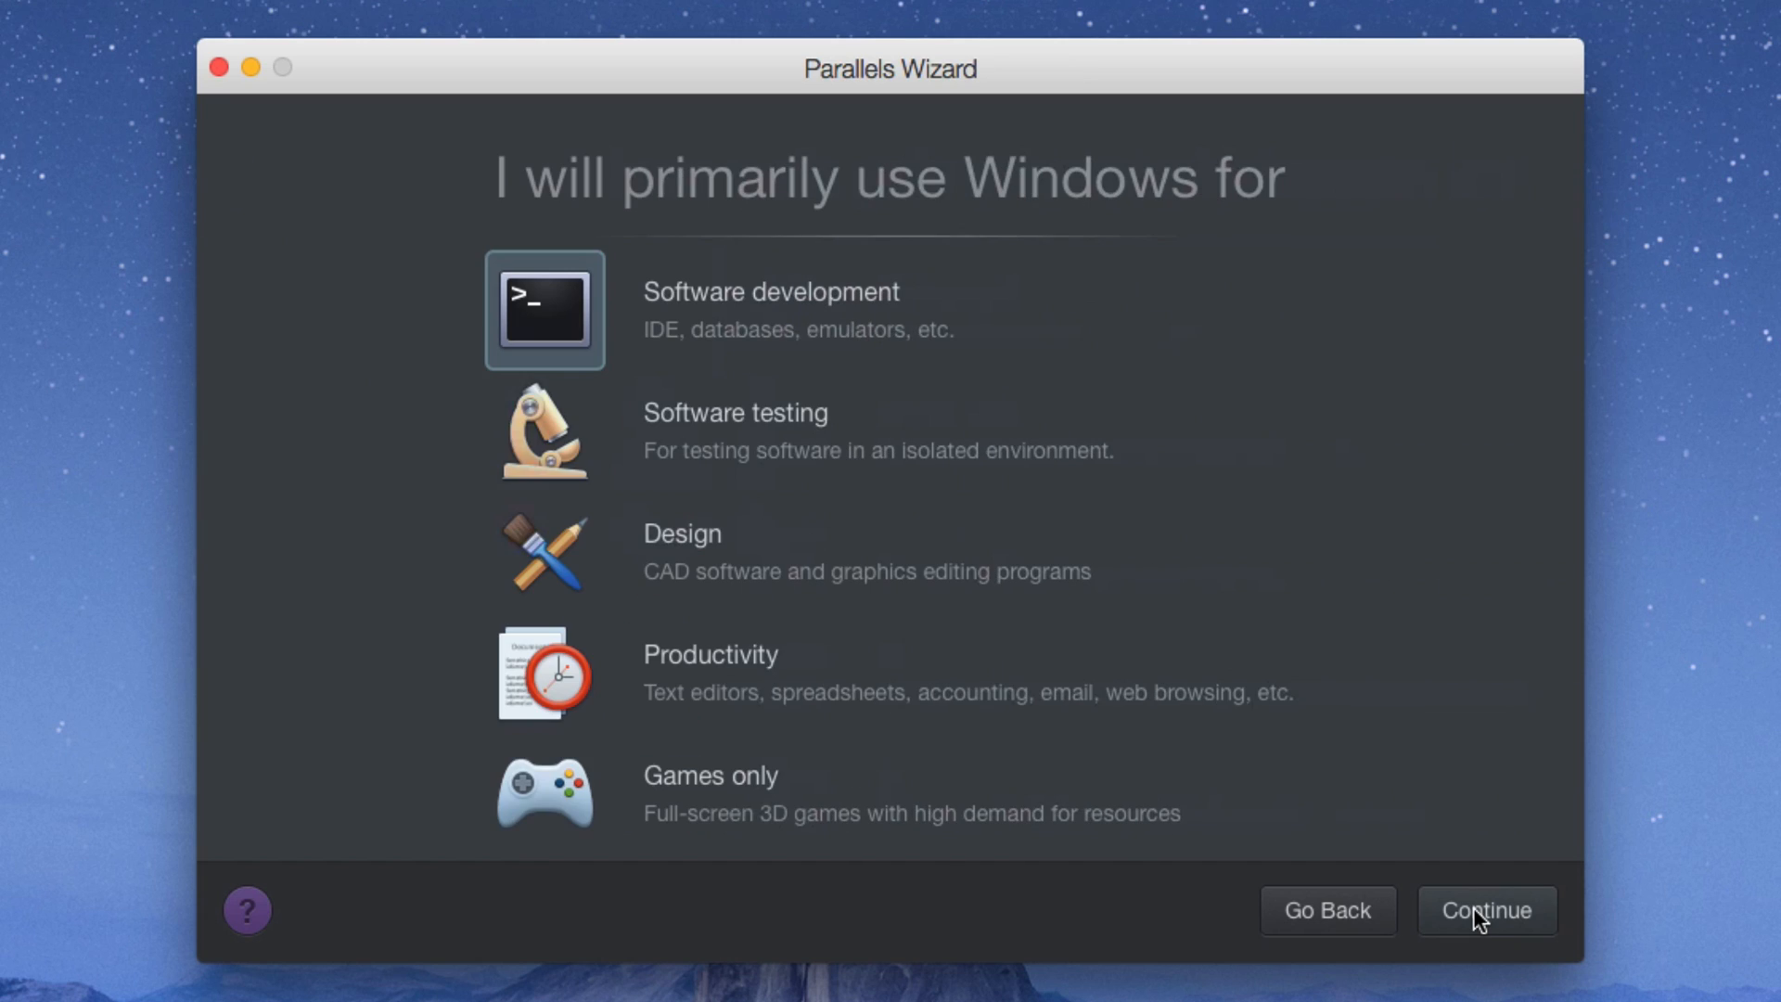
mouse_move(475, 745)
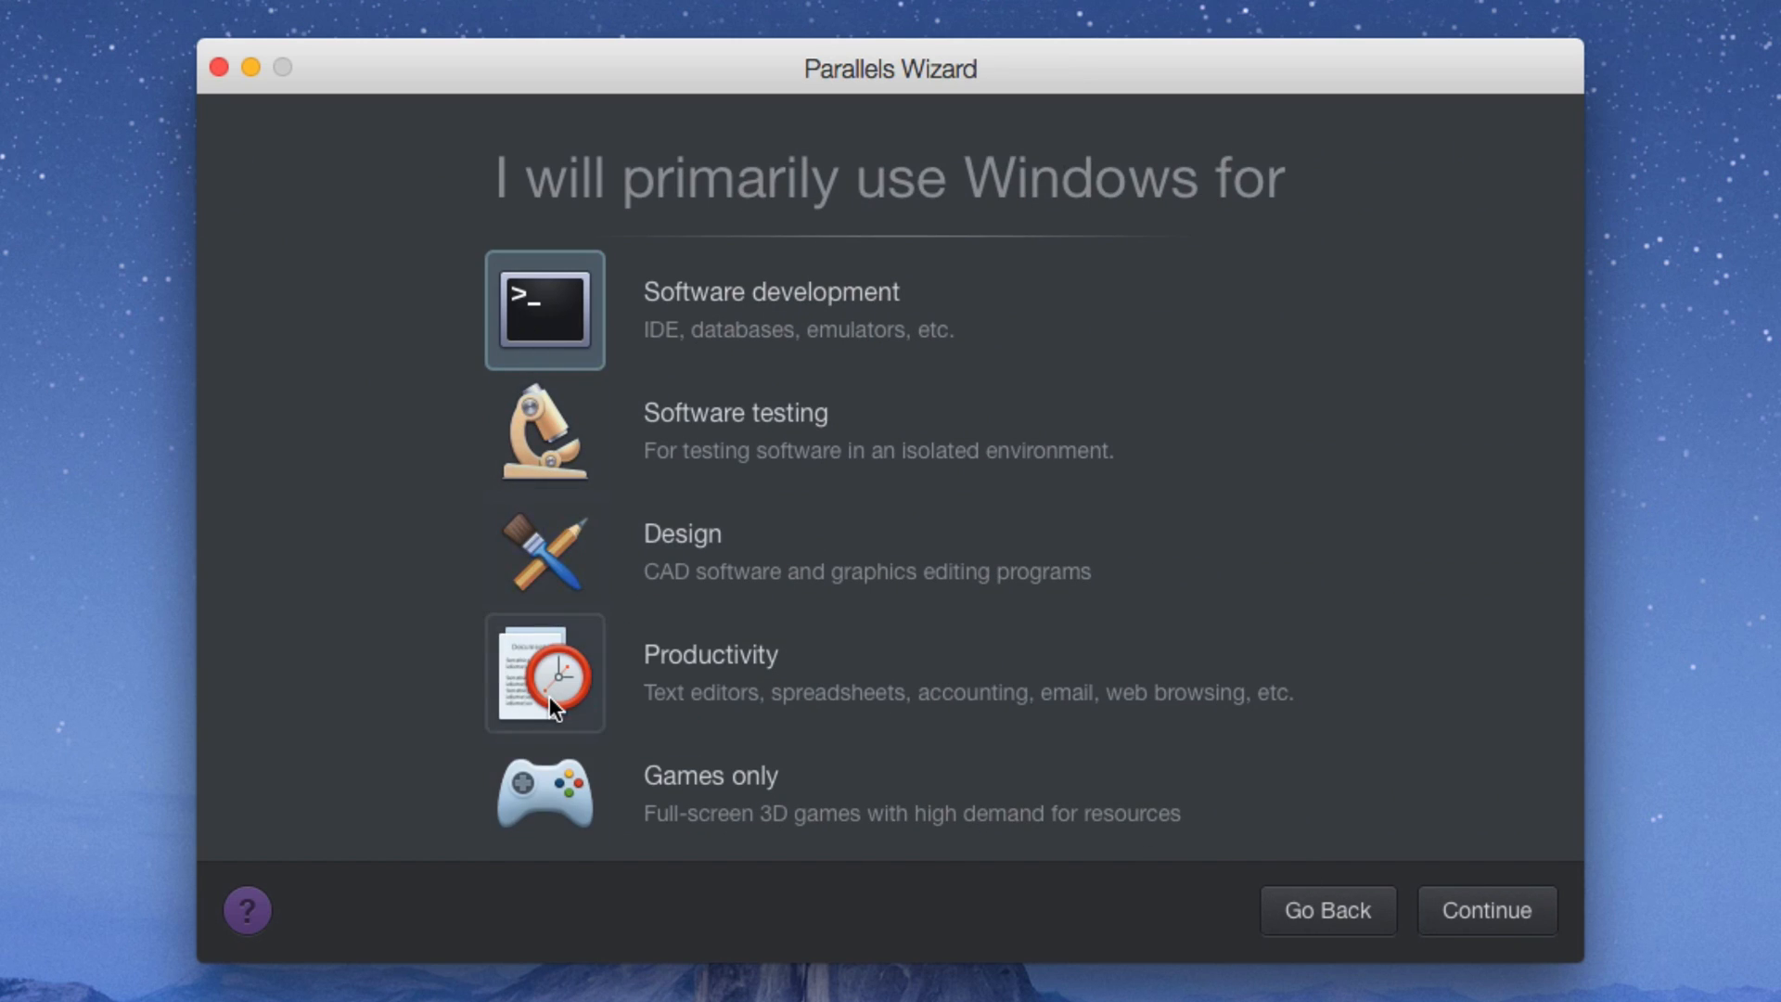
mouse_move(534, 426)
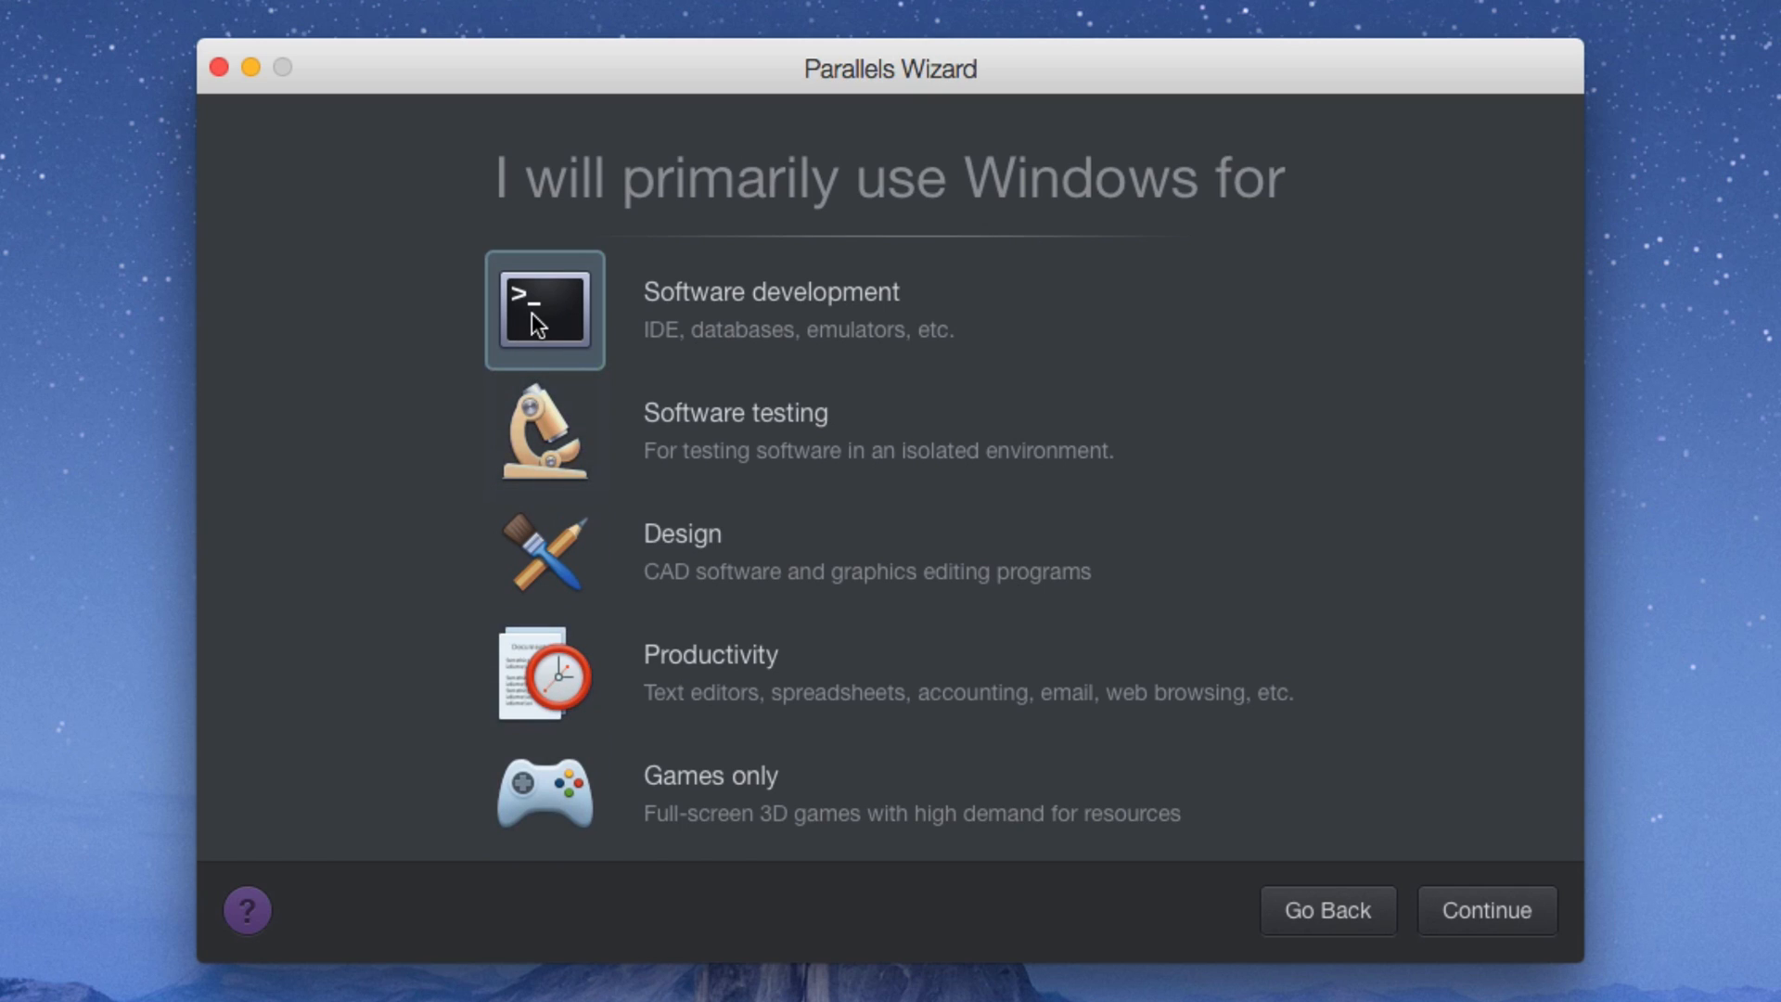
mouse_move(556, 428)
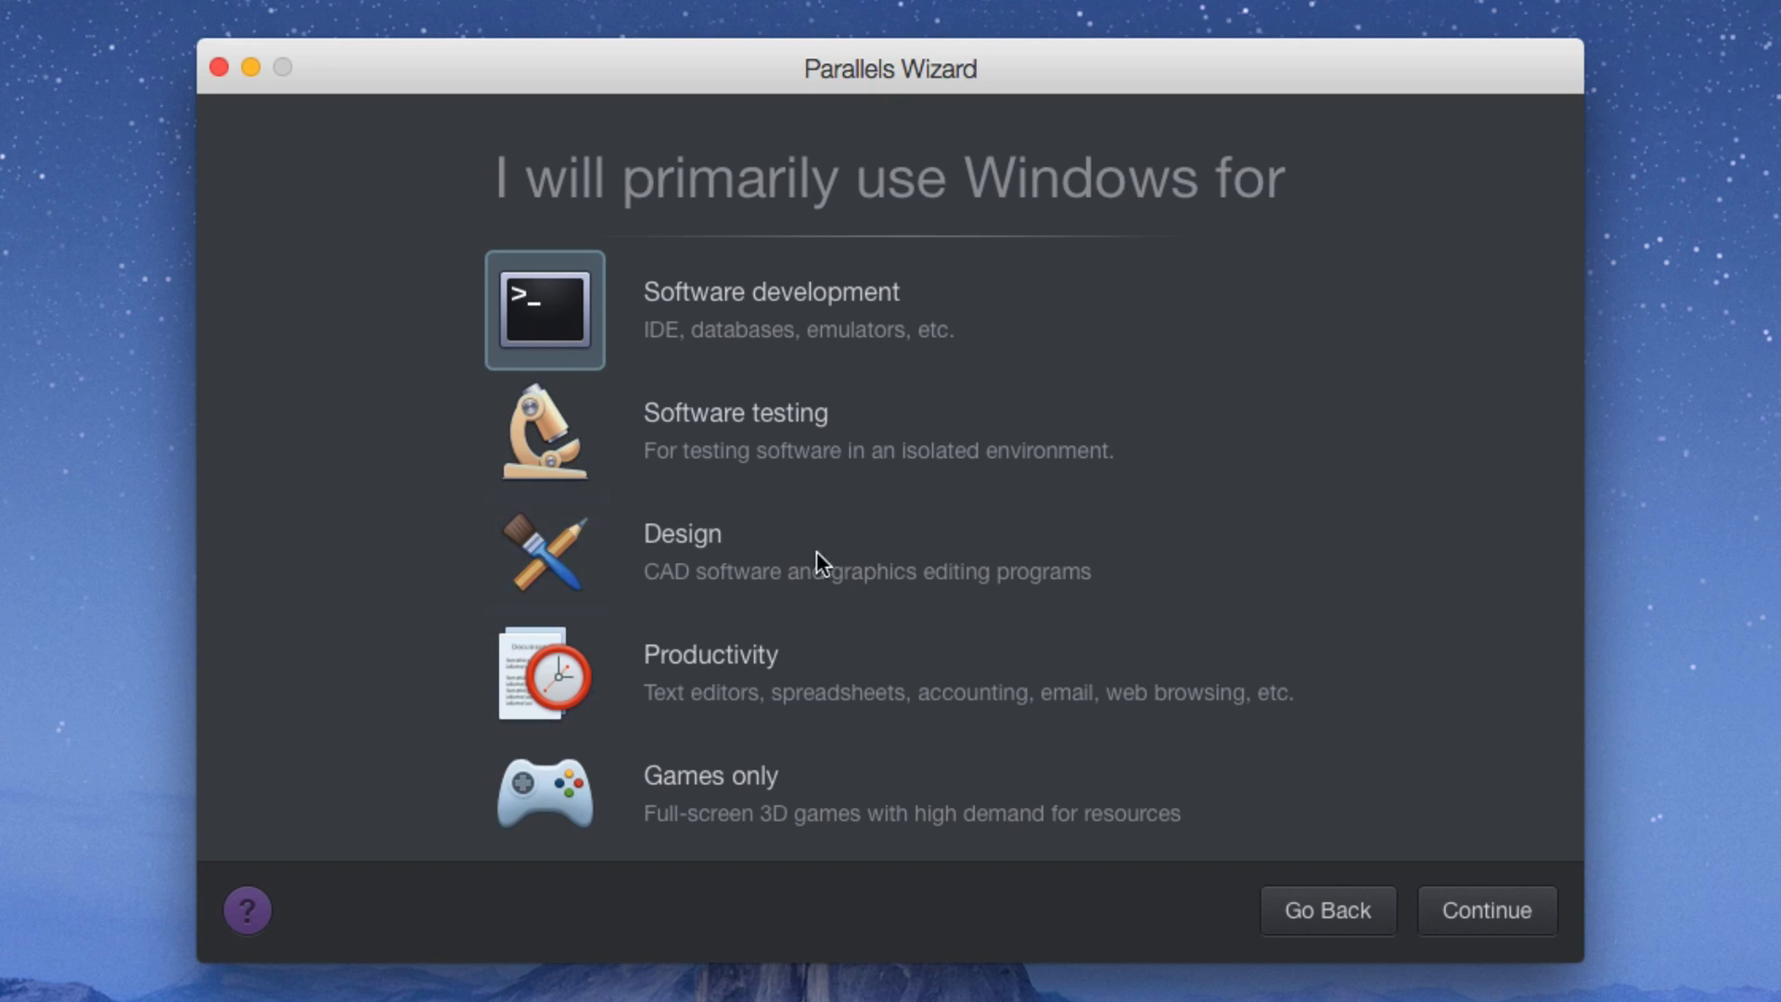
mouse_move(686, 599)
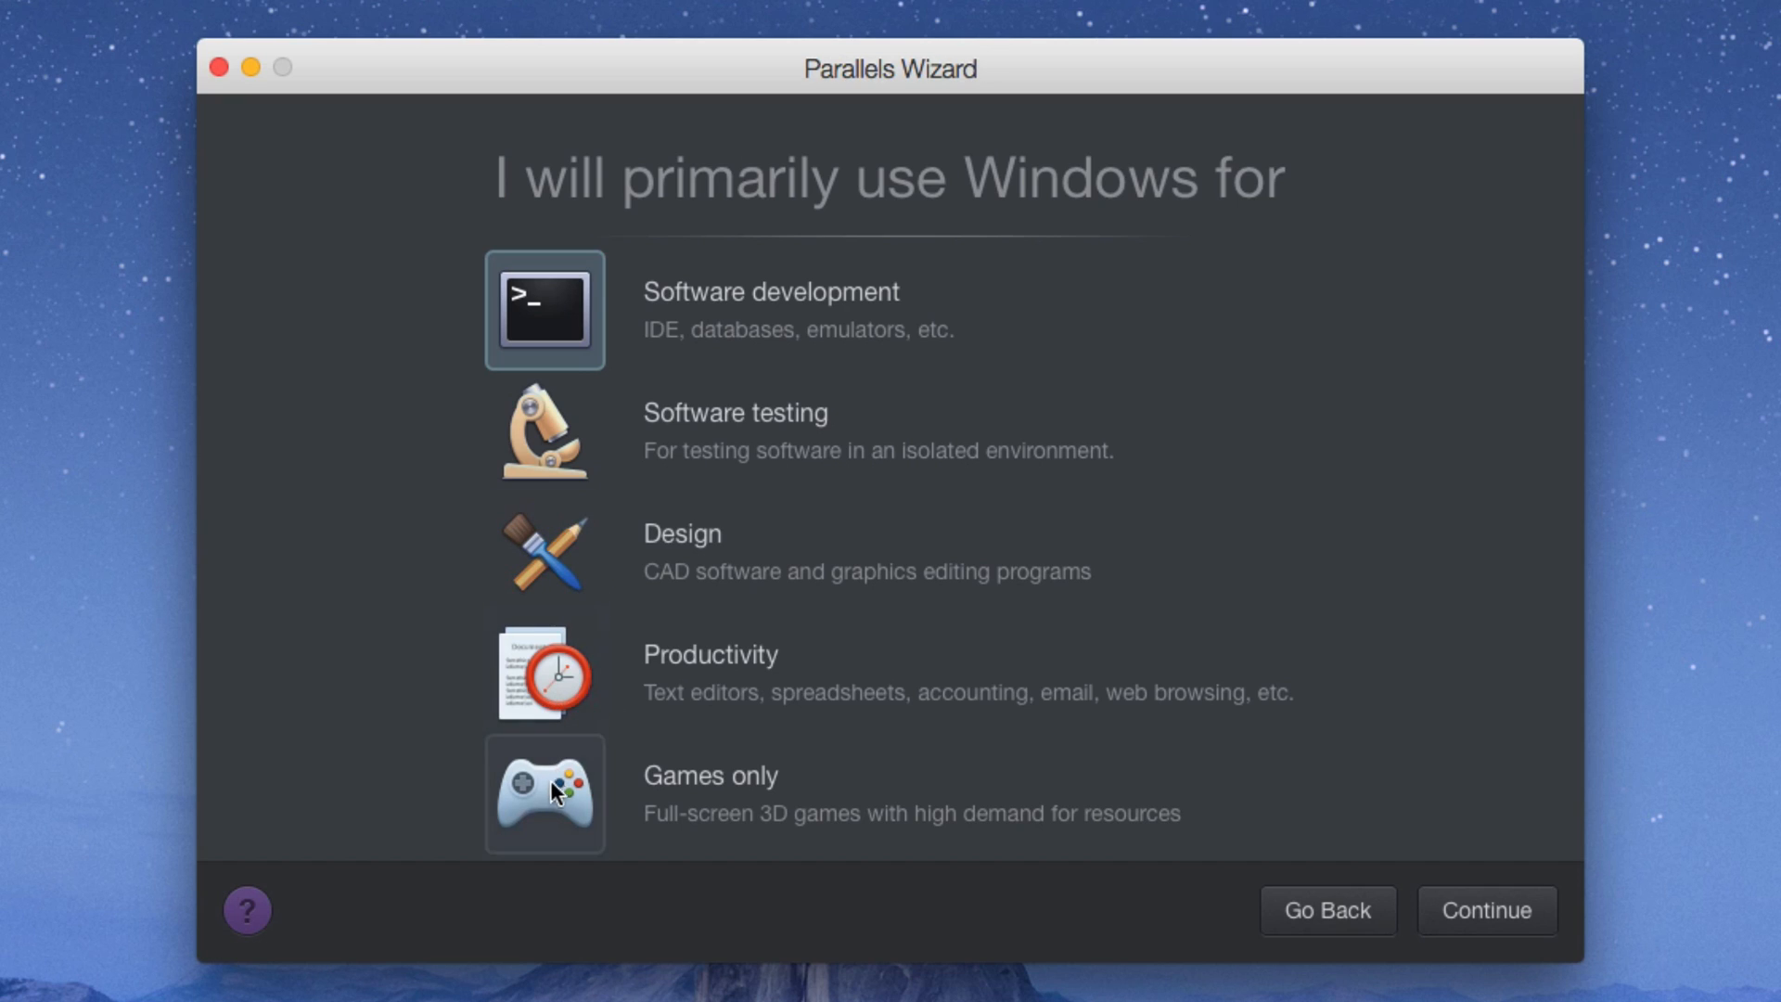
left_click(543, 792)
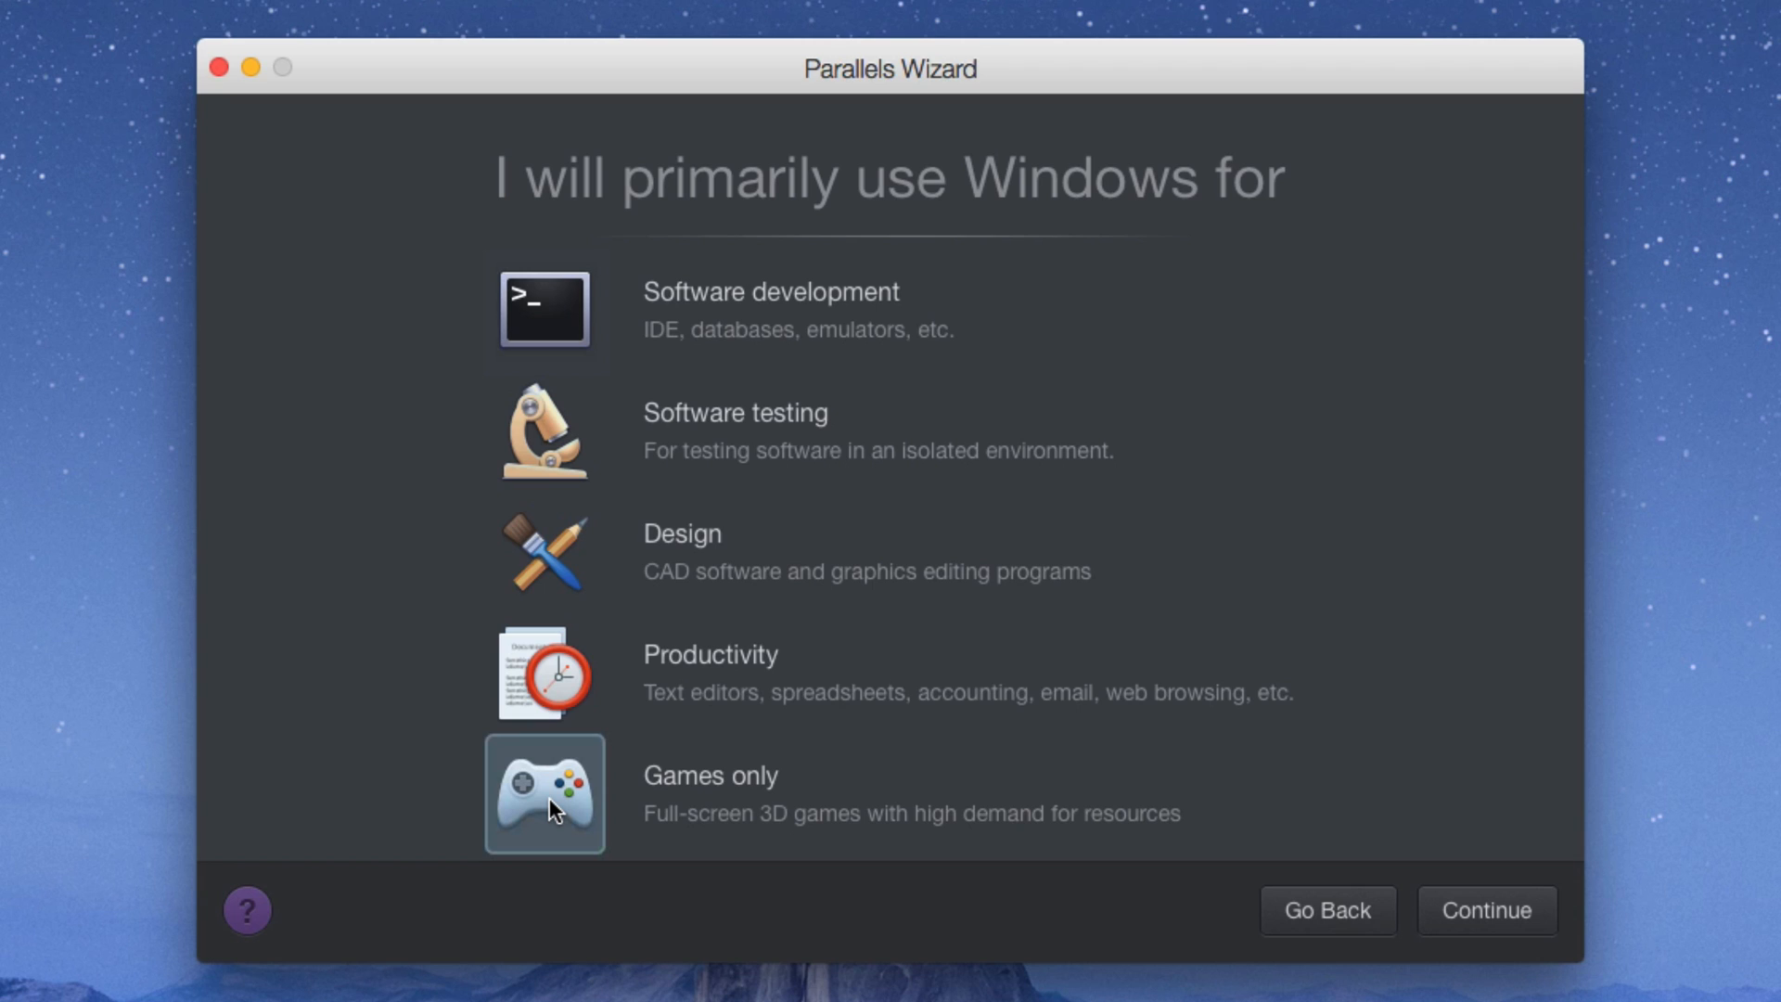
mouse_move(1458, 933)
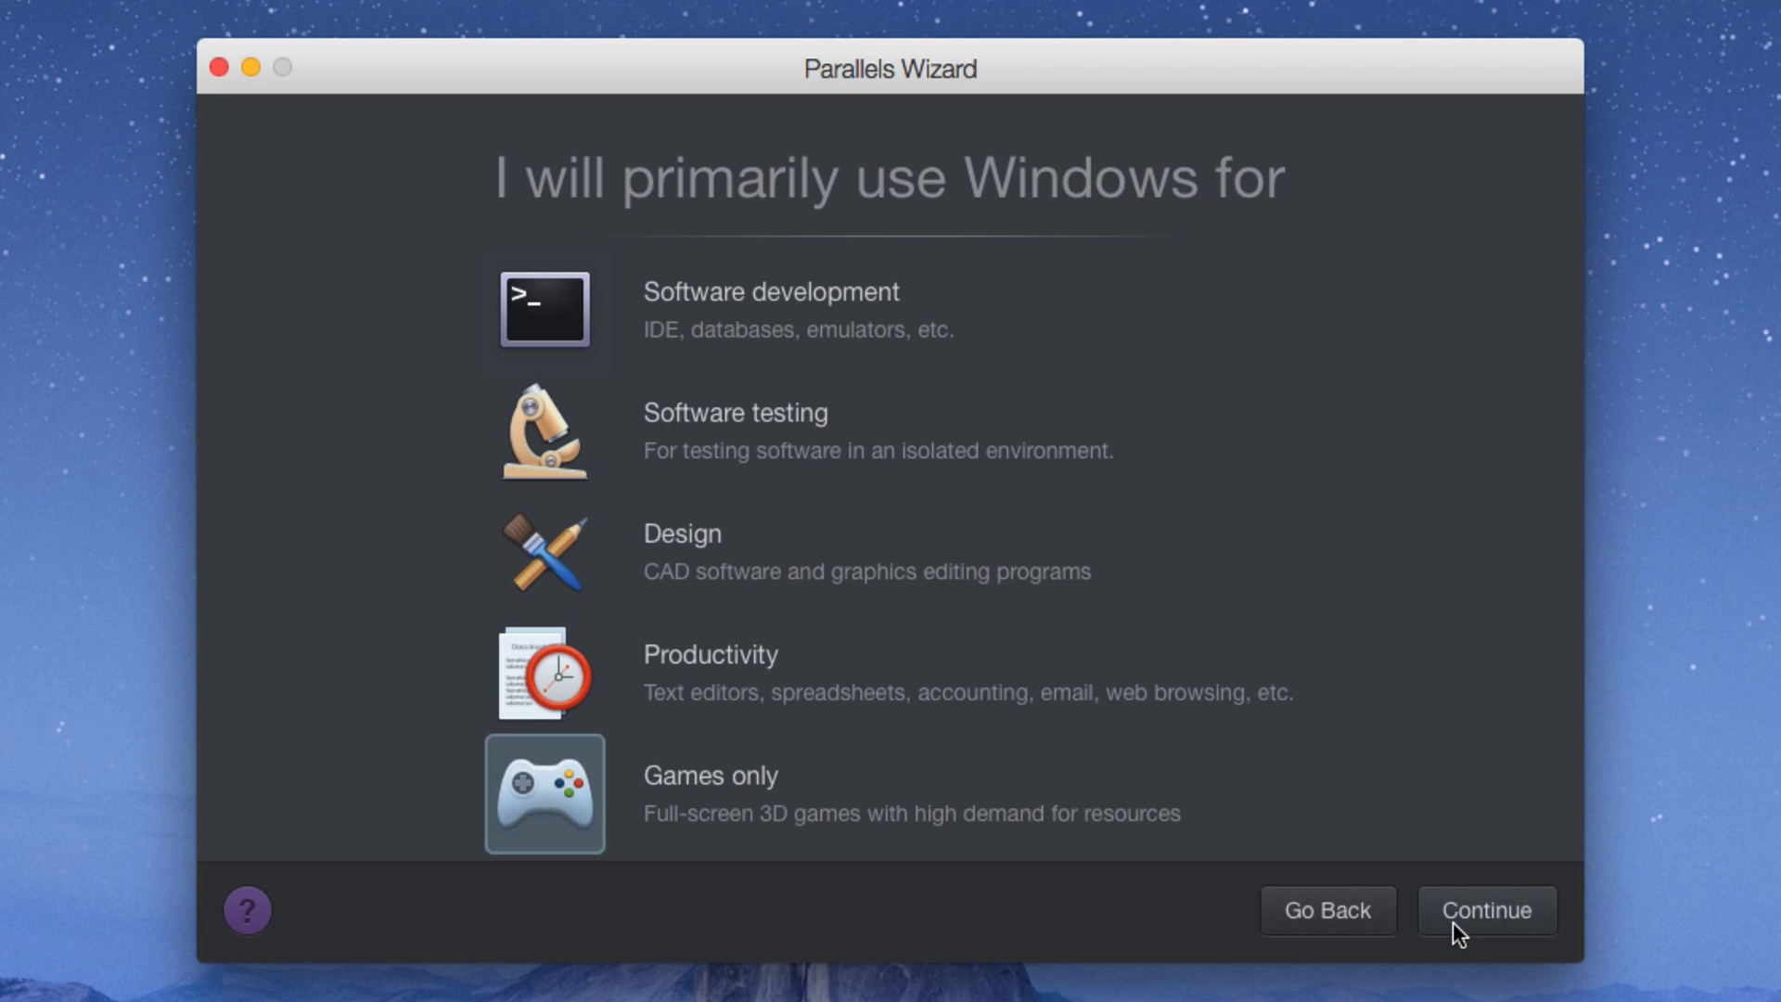
Step: Keep the Windows 7 machine unshared, tick Customize settings before installation, and reach the configuration summary
left_click(1484, 908)
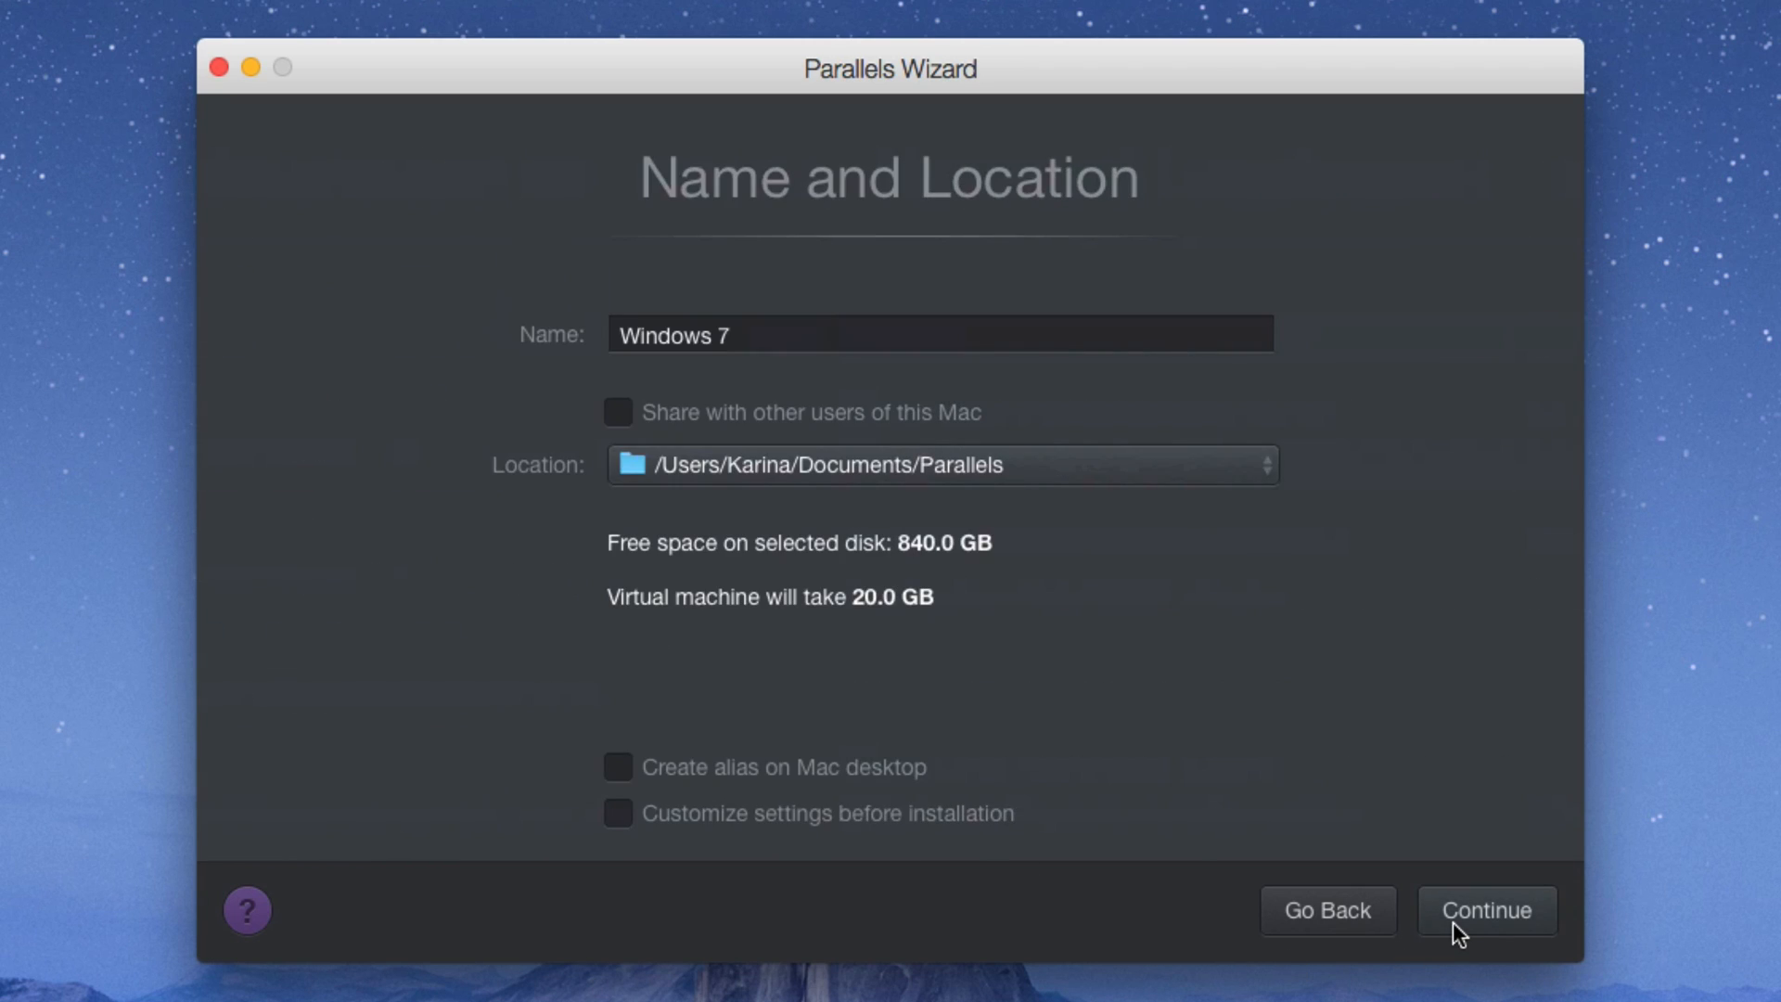
mouse_move(644, 291)
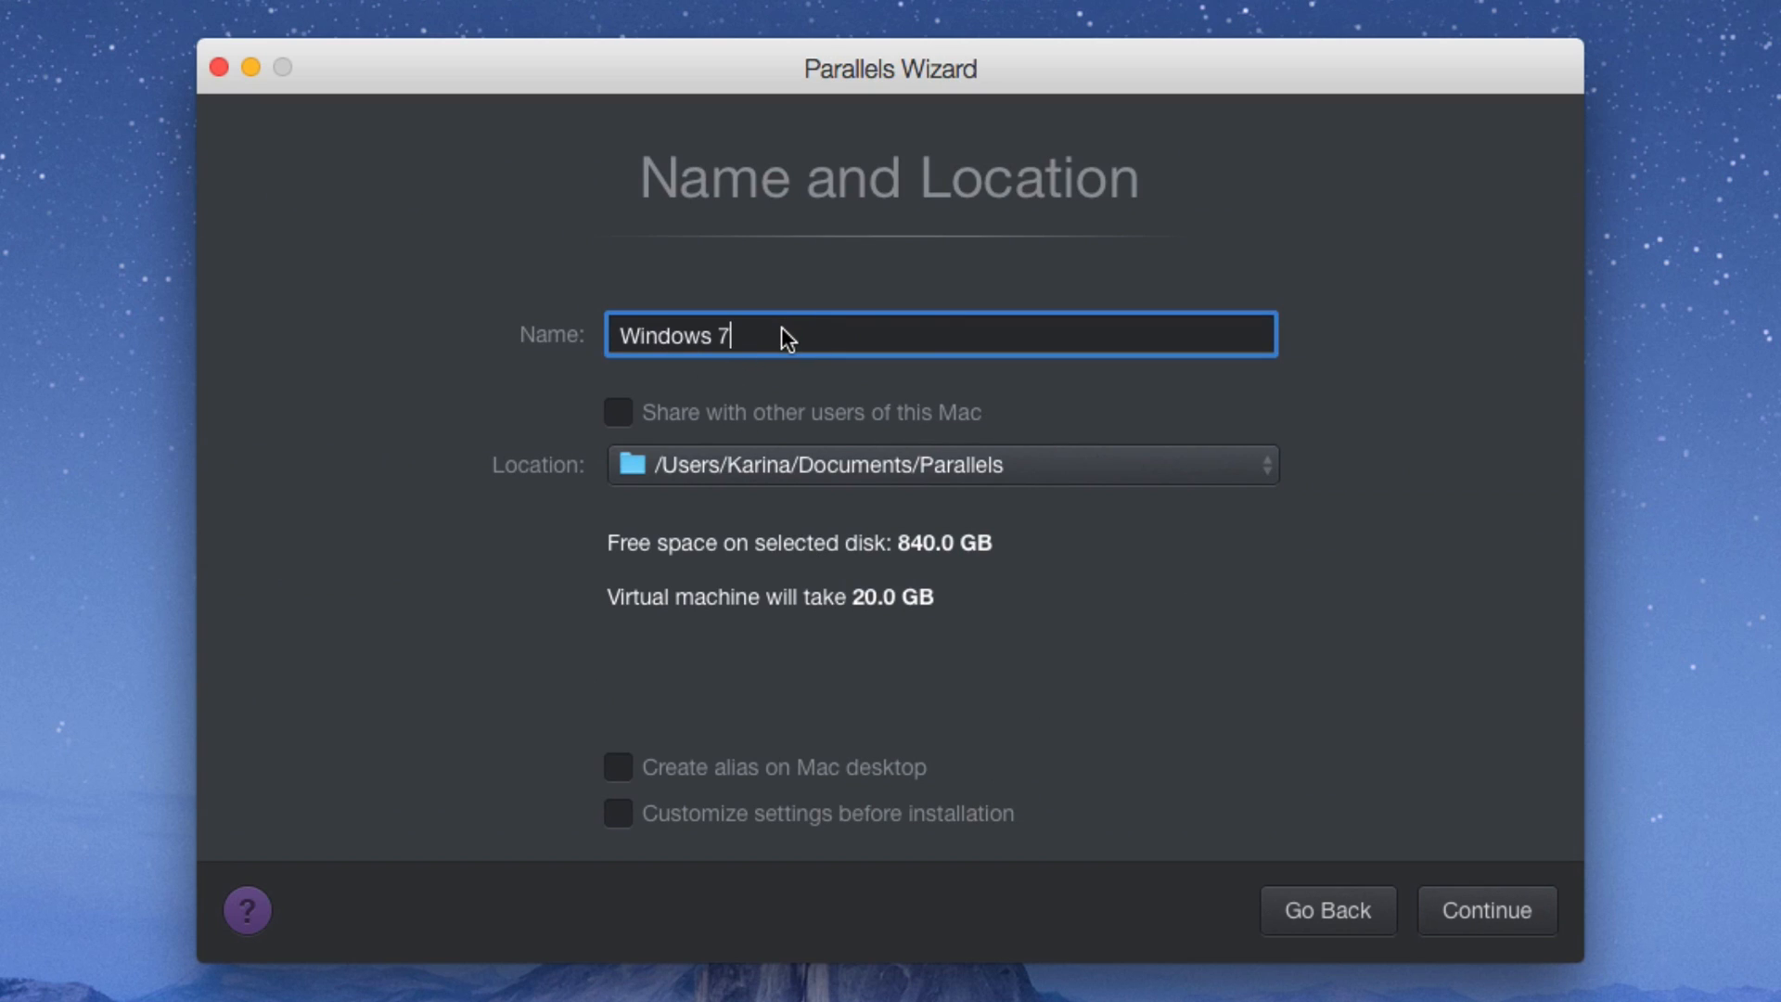
mouse_move(656, 497)
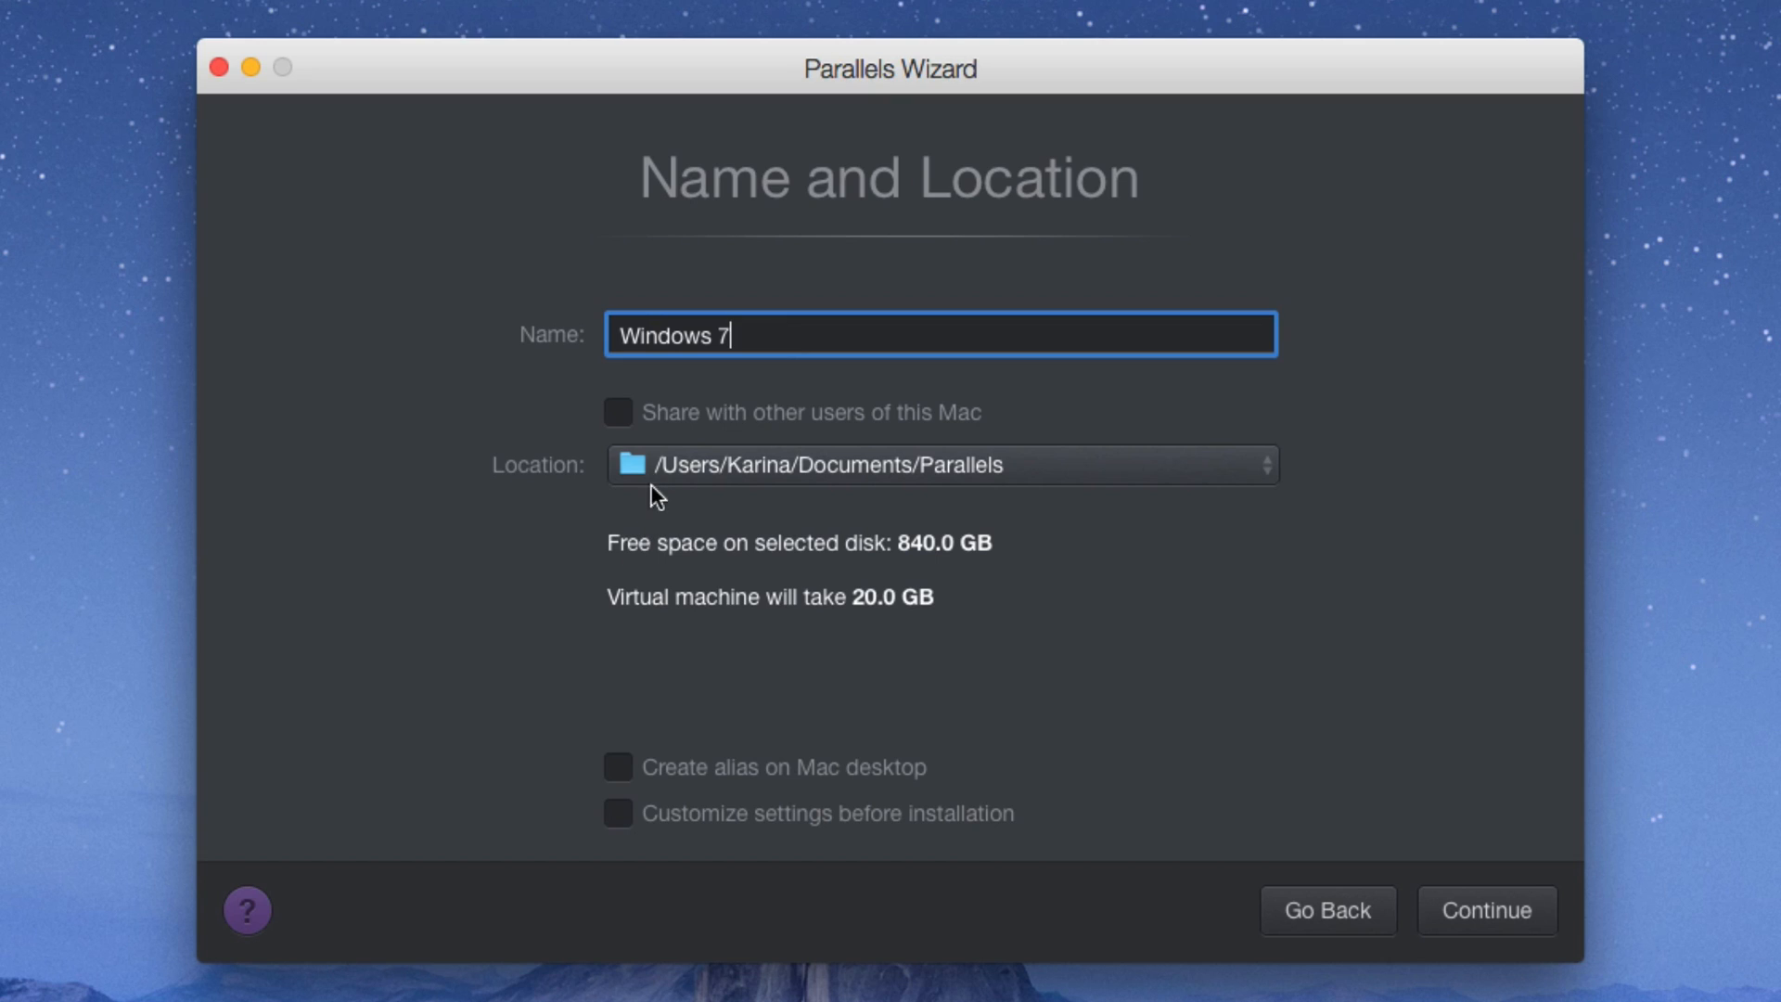
mouse_move(718, 434)
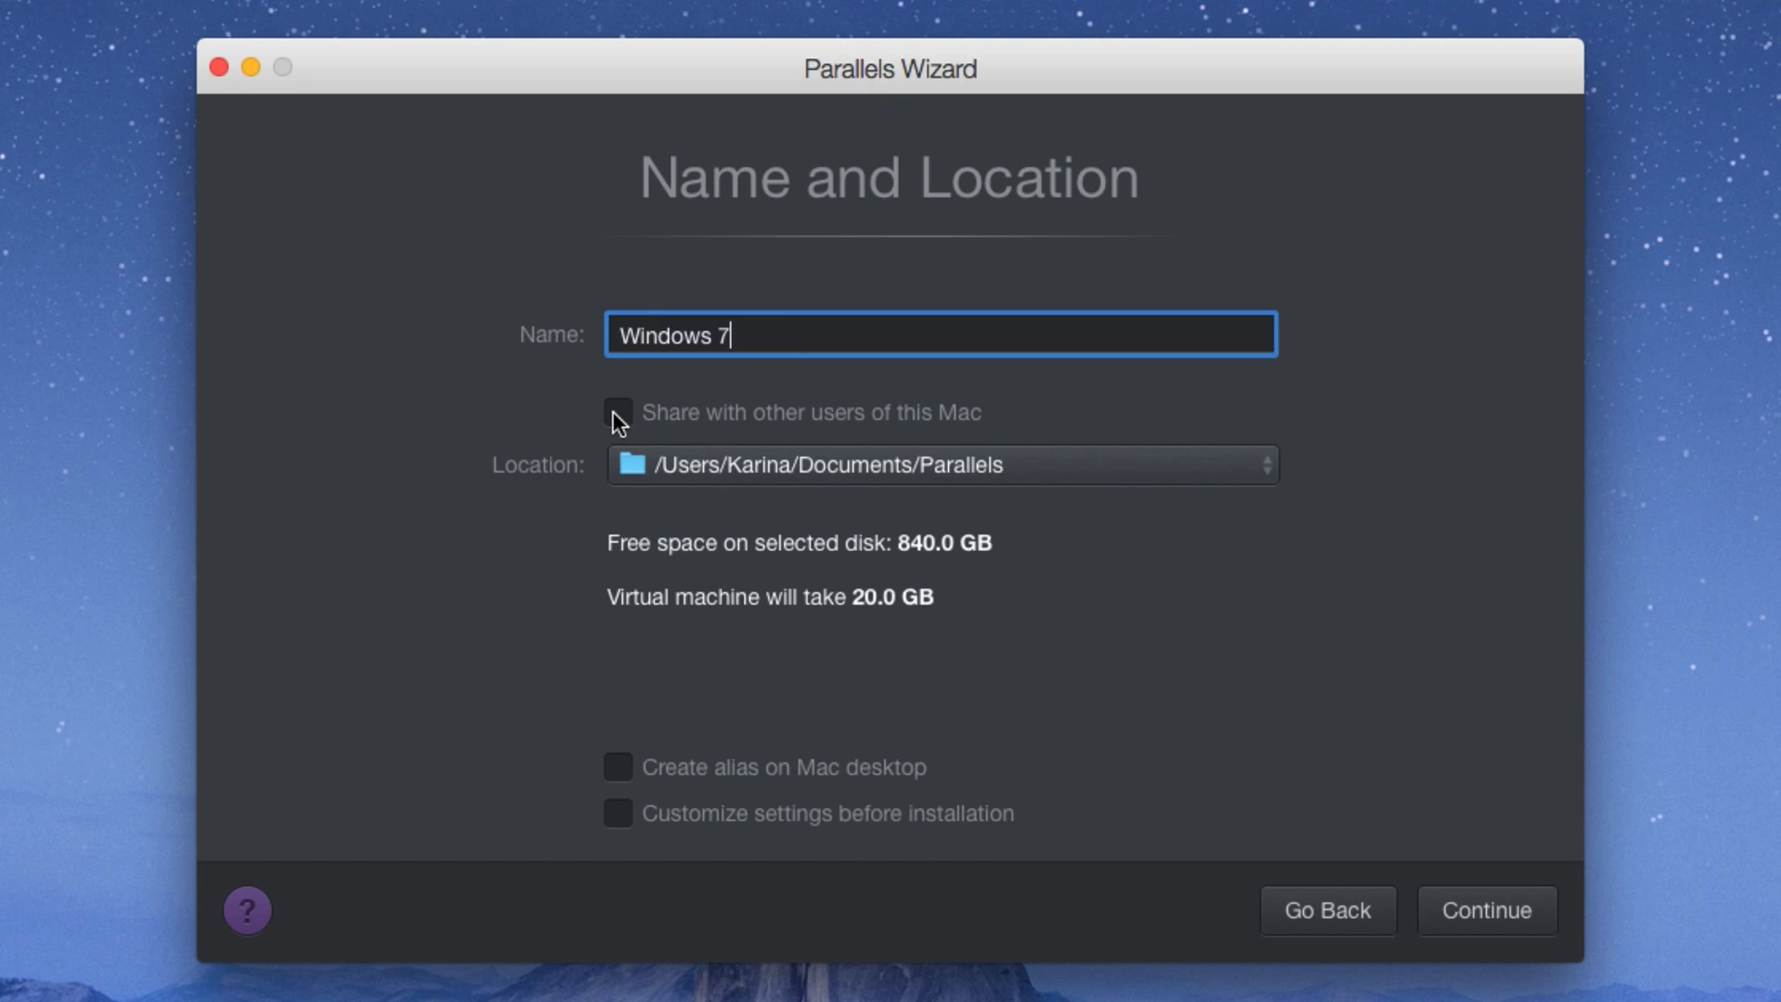
left_click(617, 412)
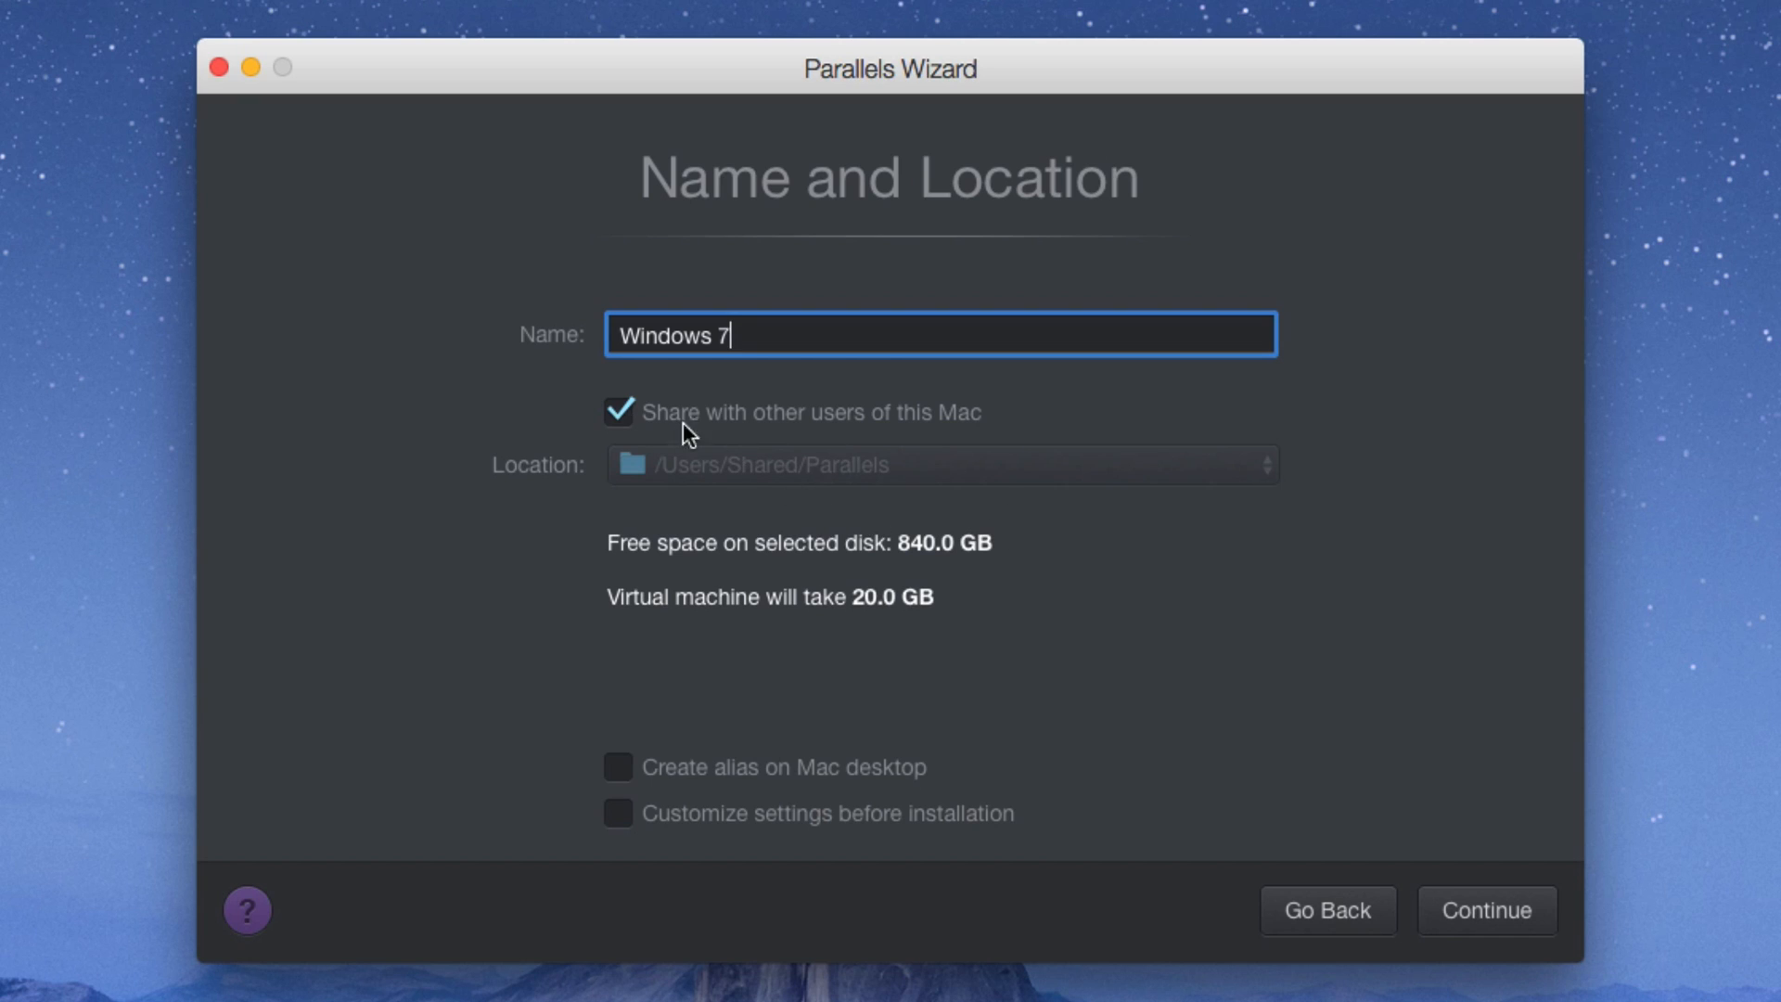
left_click(618, 411)
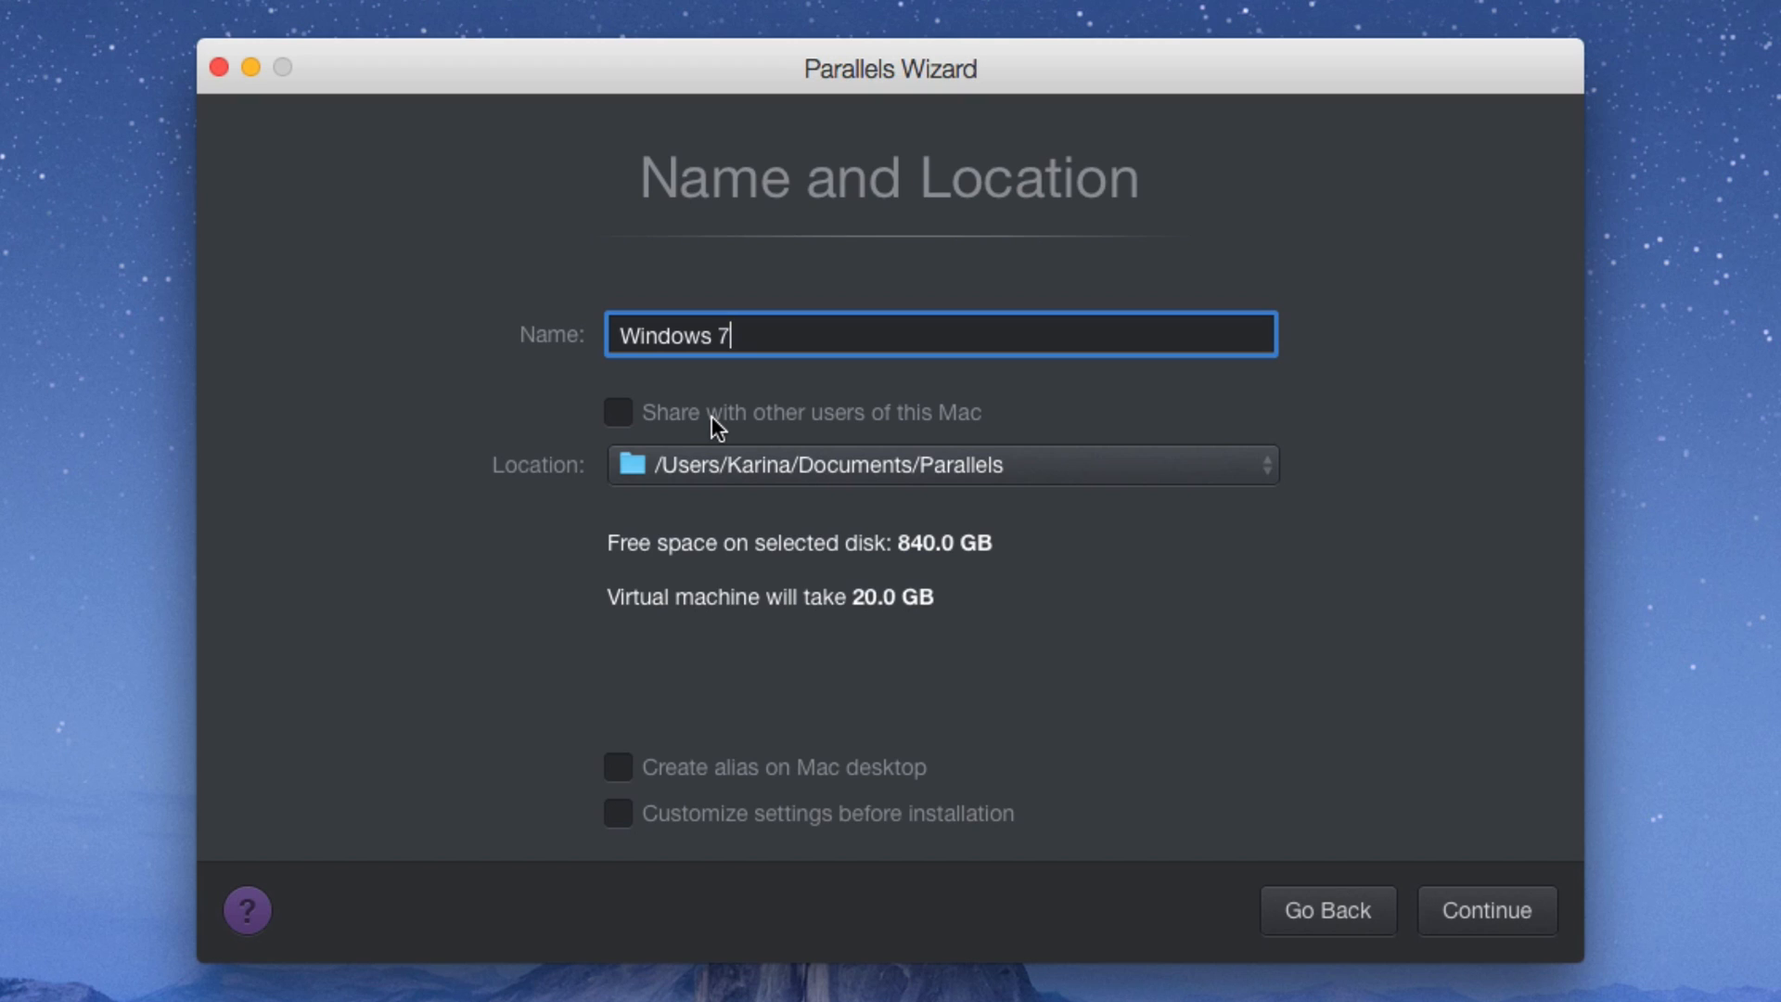
mouse_move(767, 494)
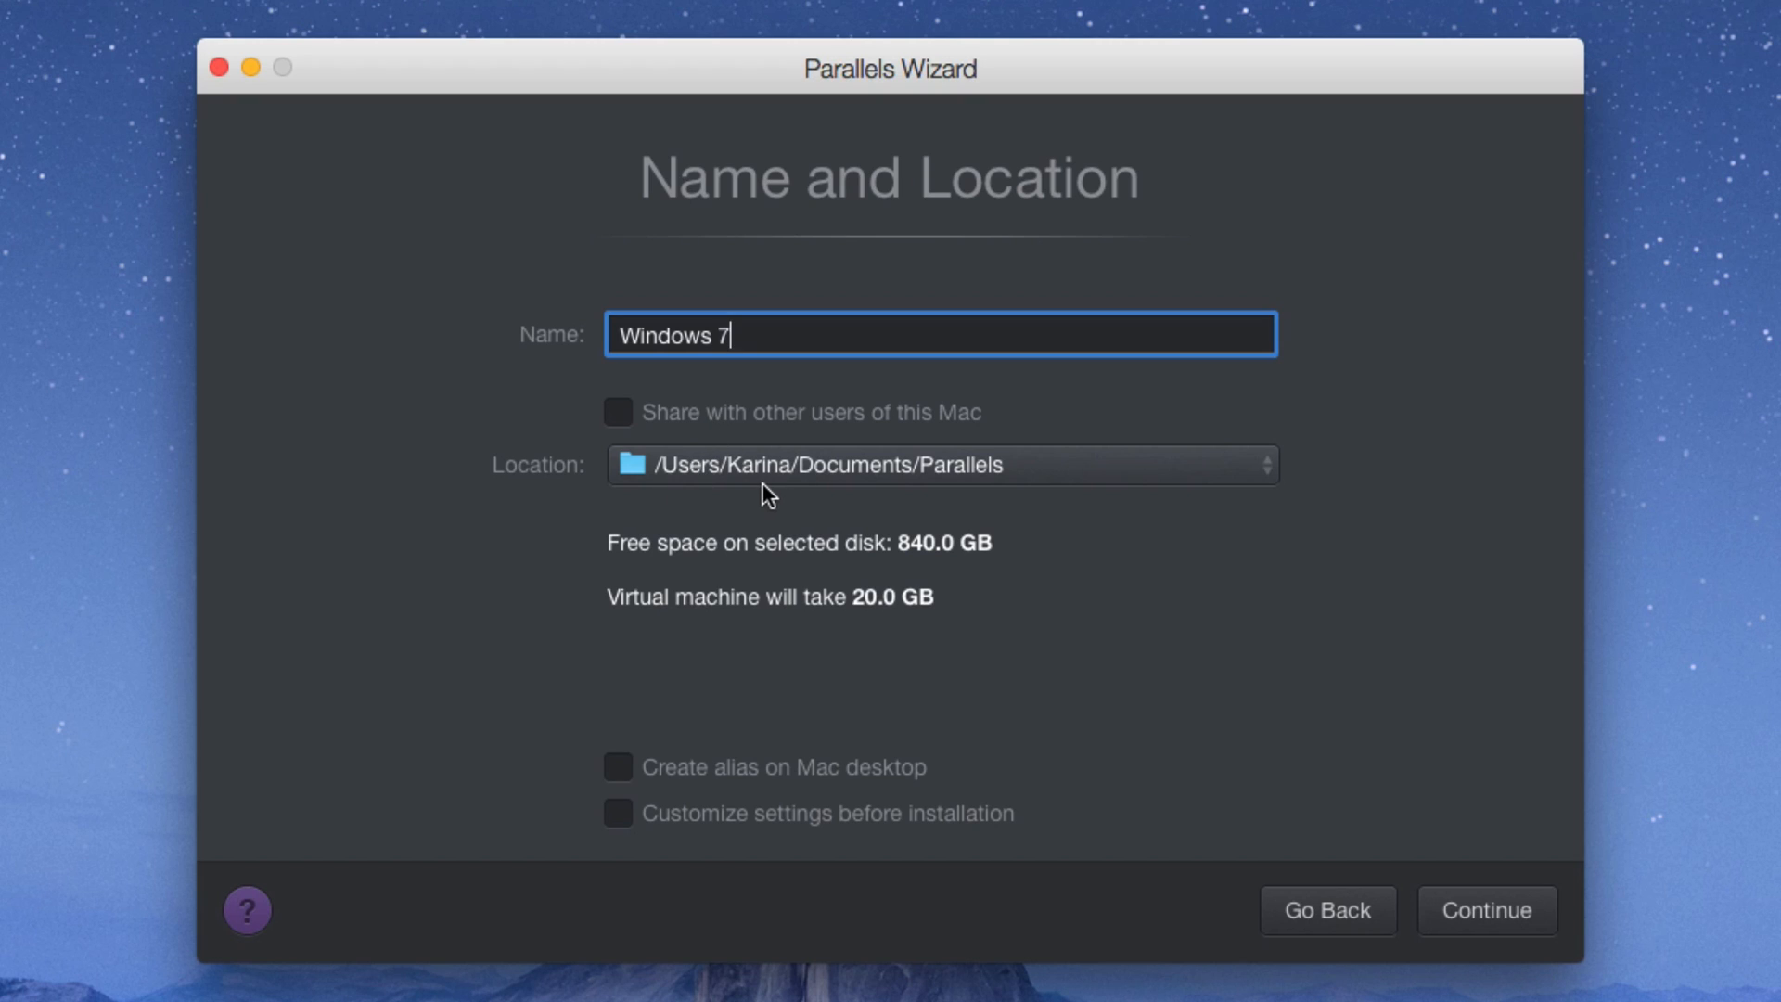
mouse_move(861, 562)
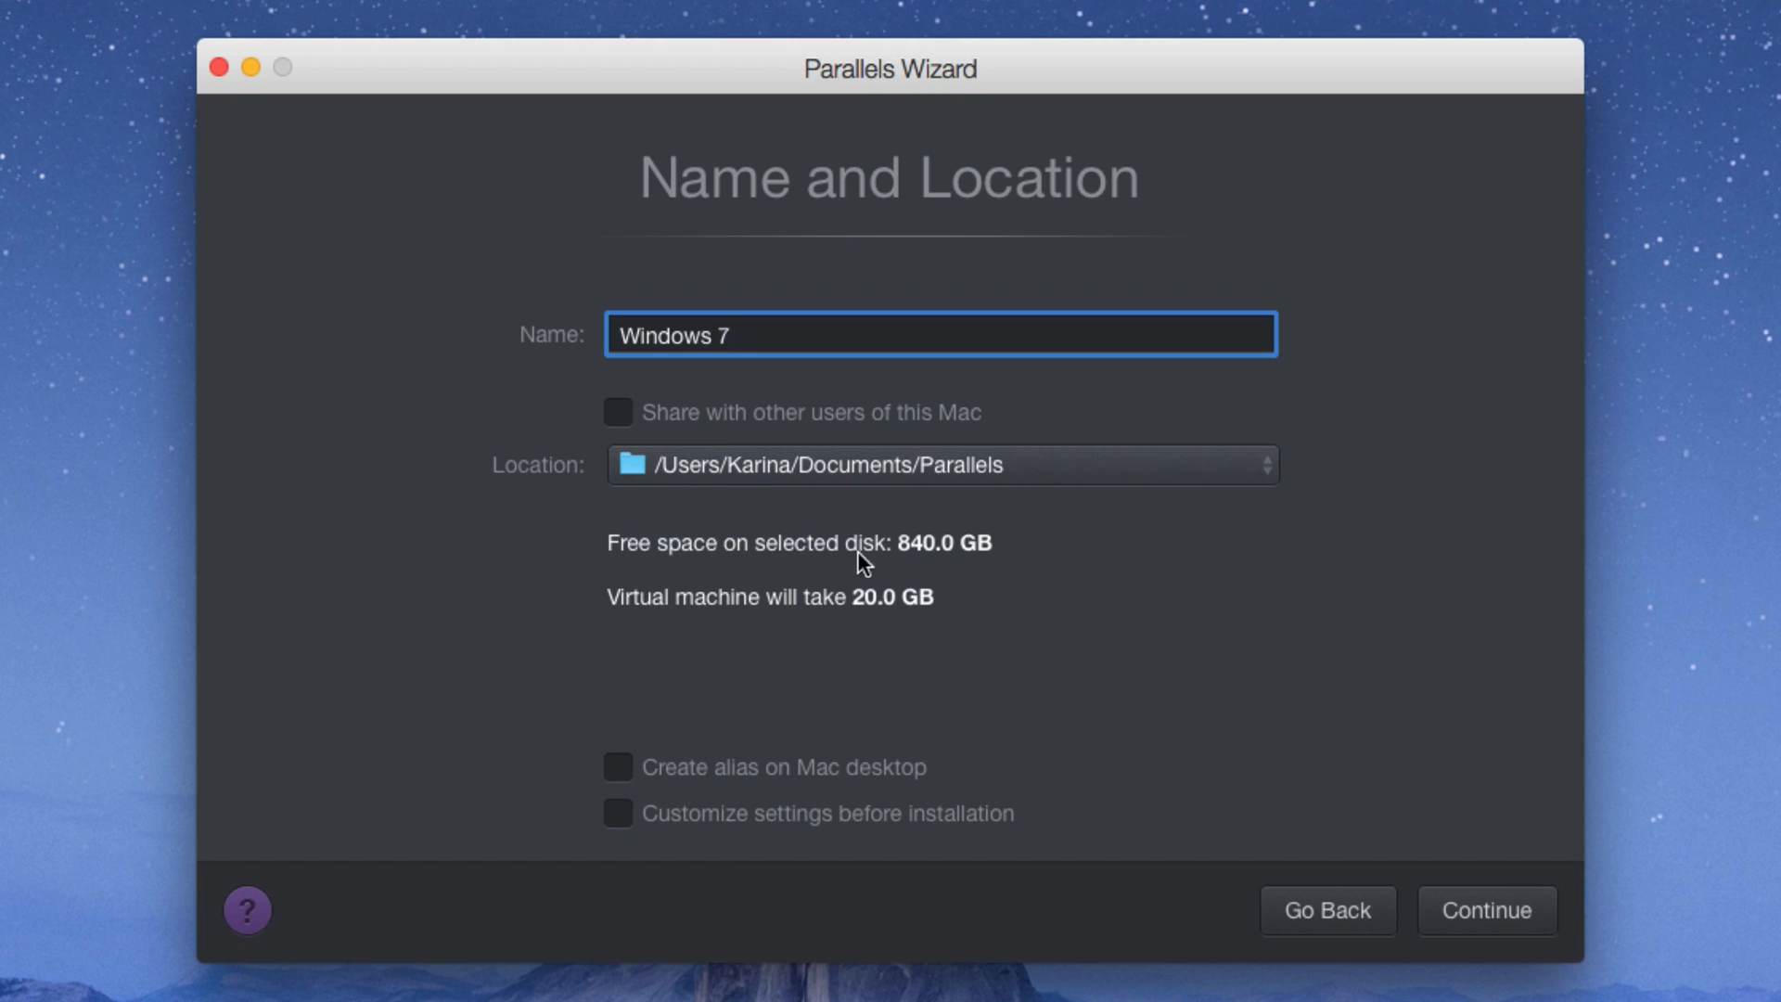
mouse_move(753, 605)
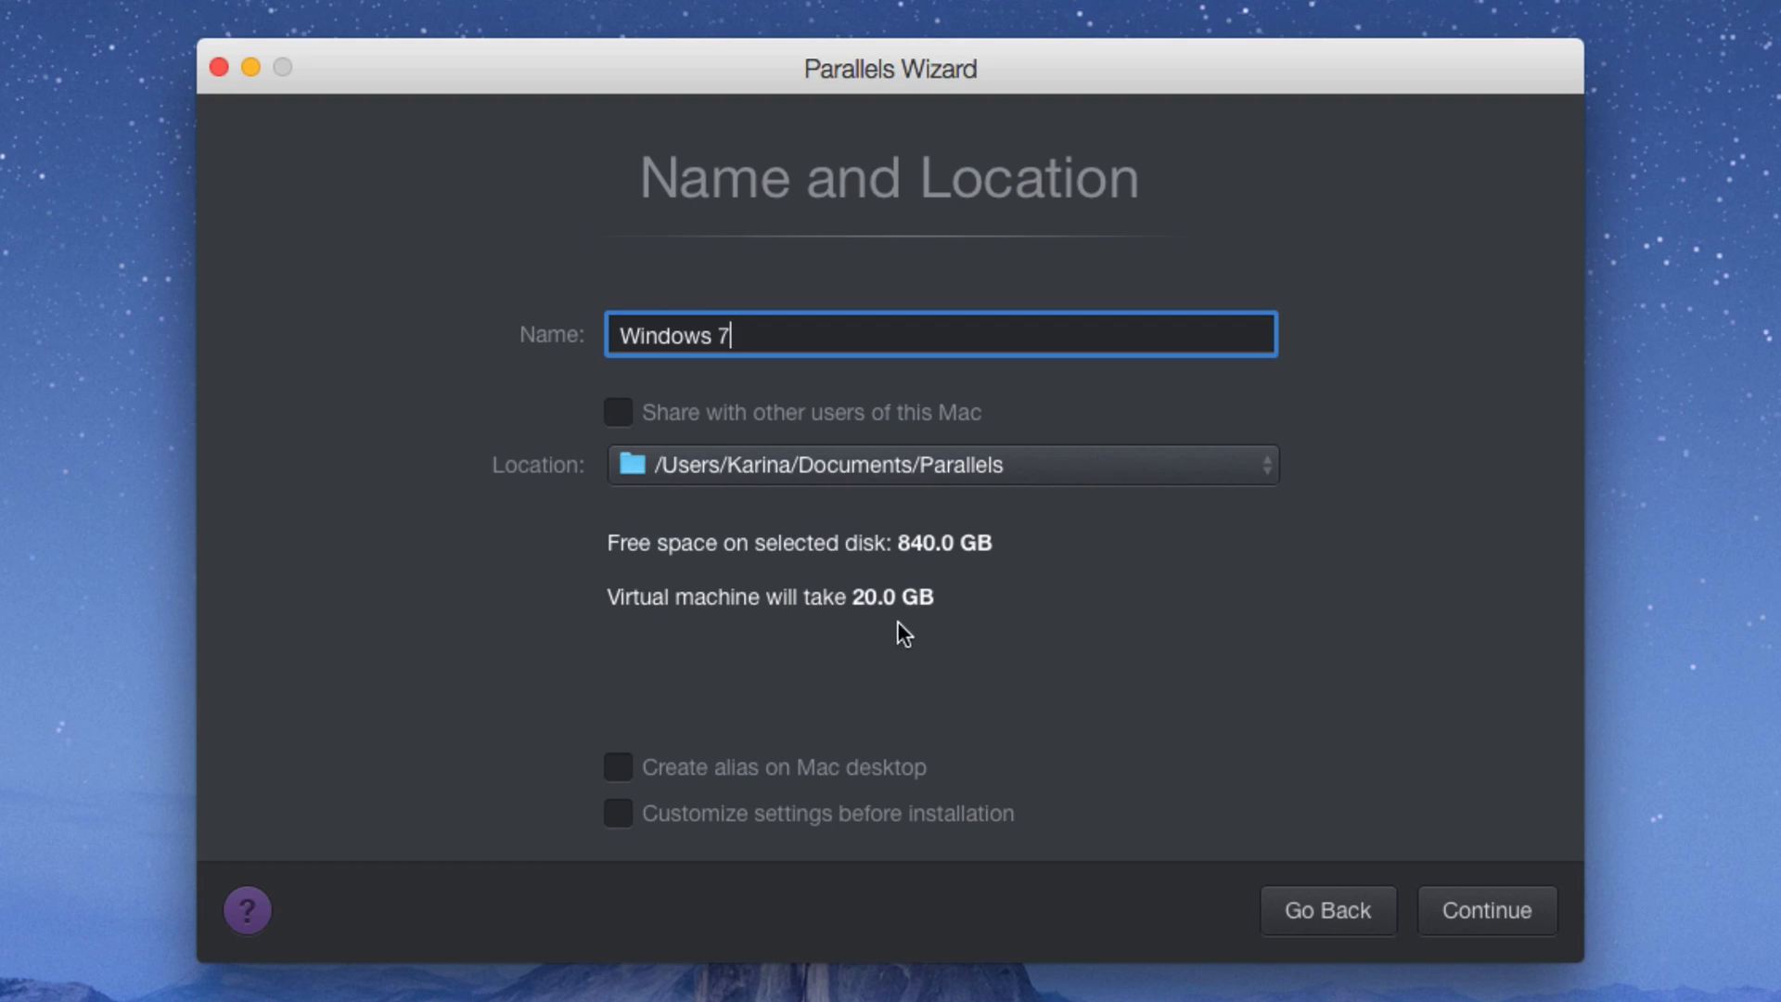
mouse_move(940, 664)
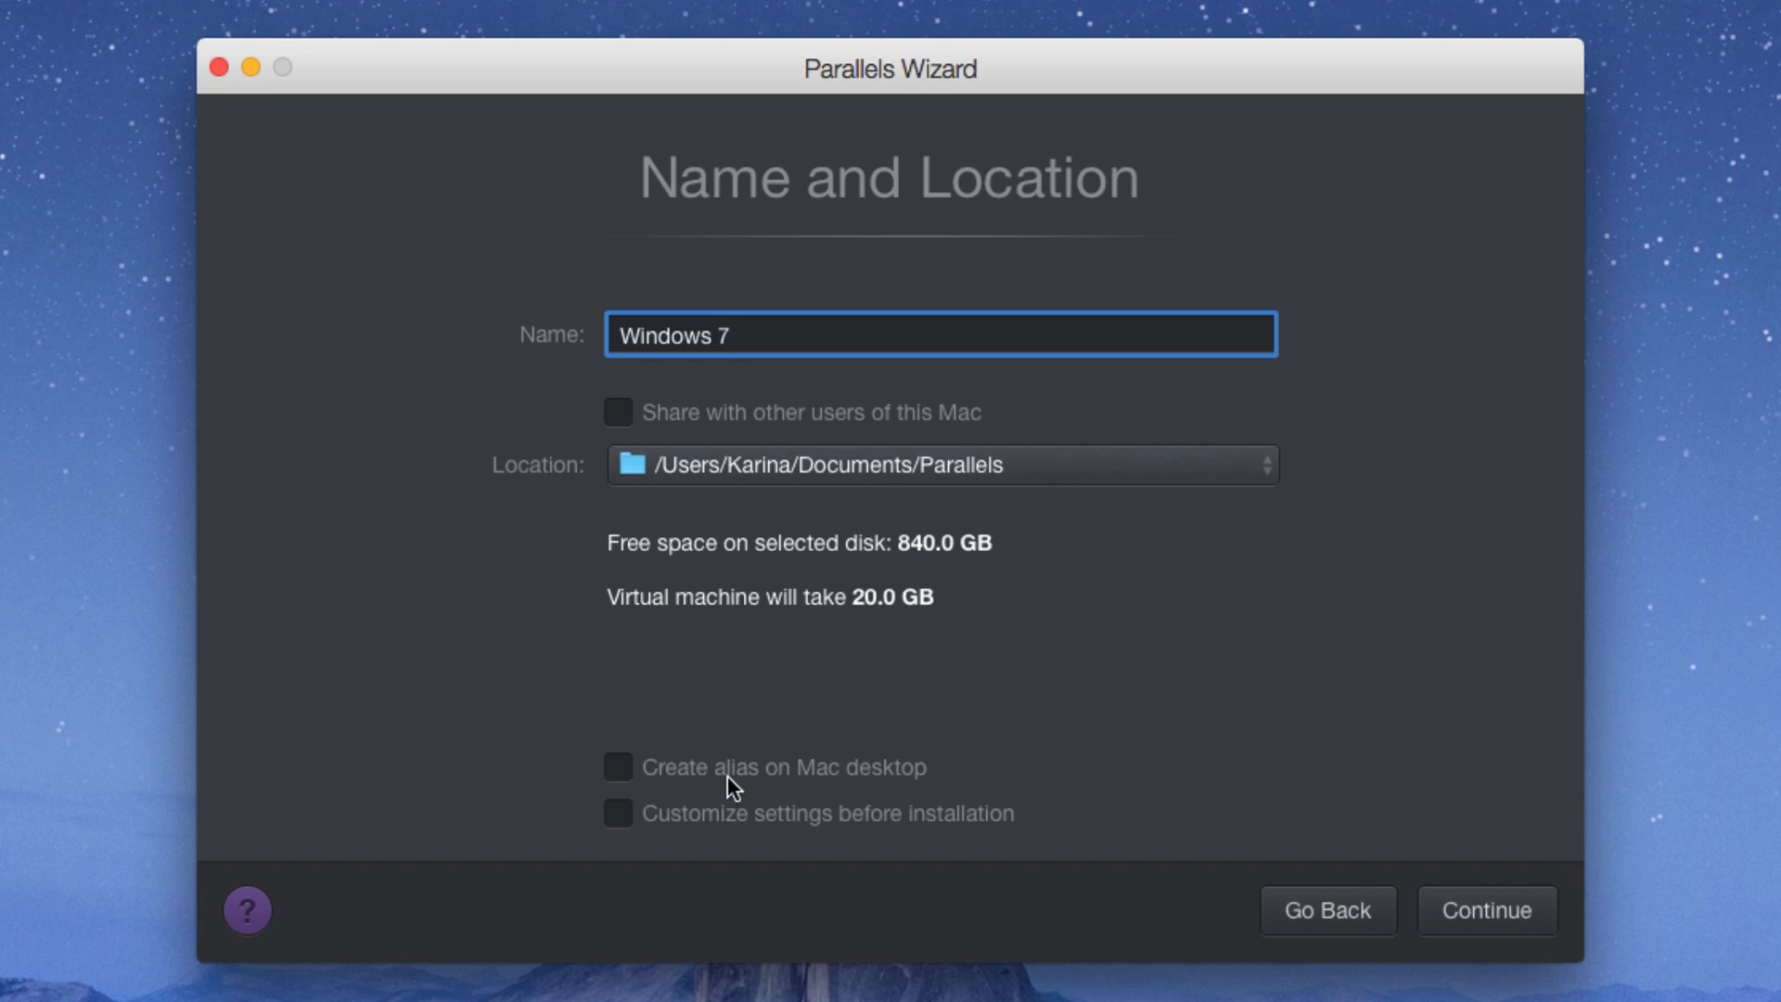
mouse_move(698, 792)
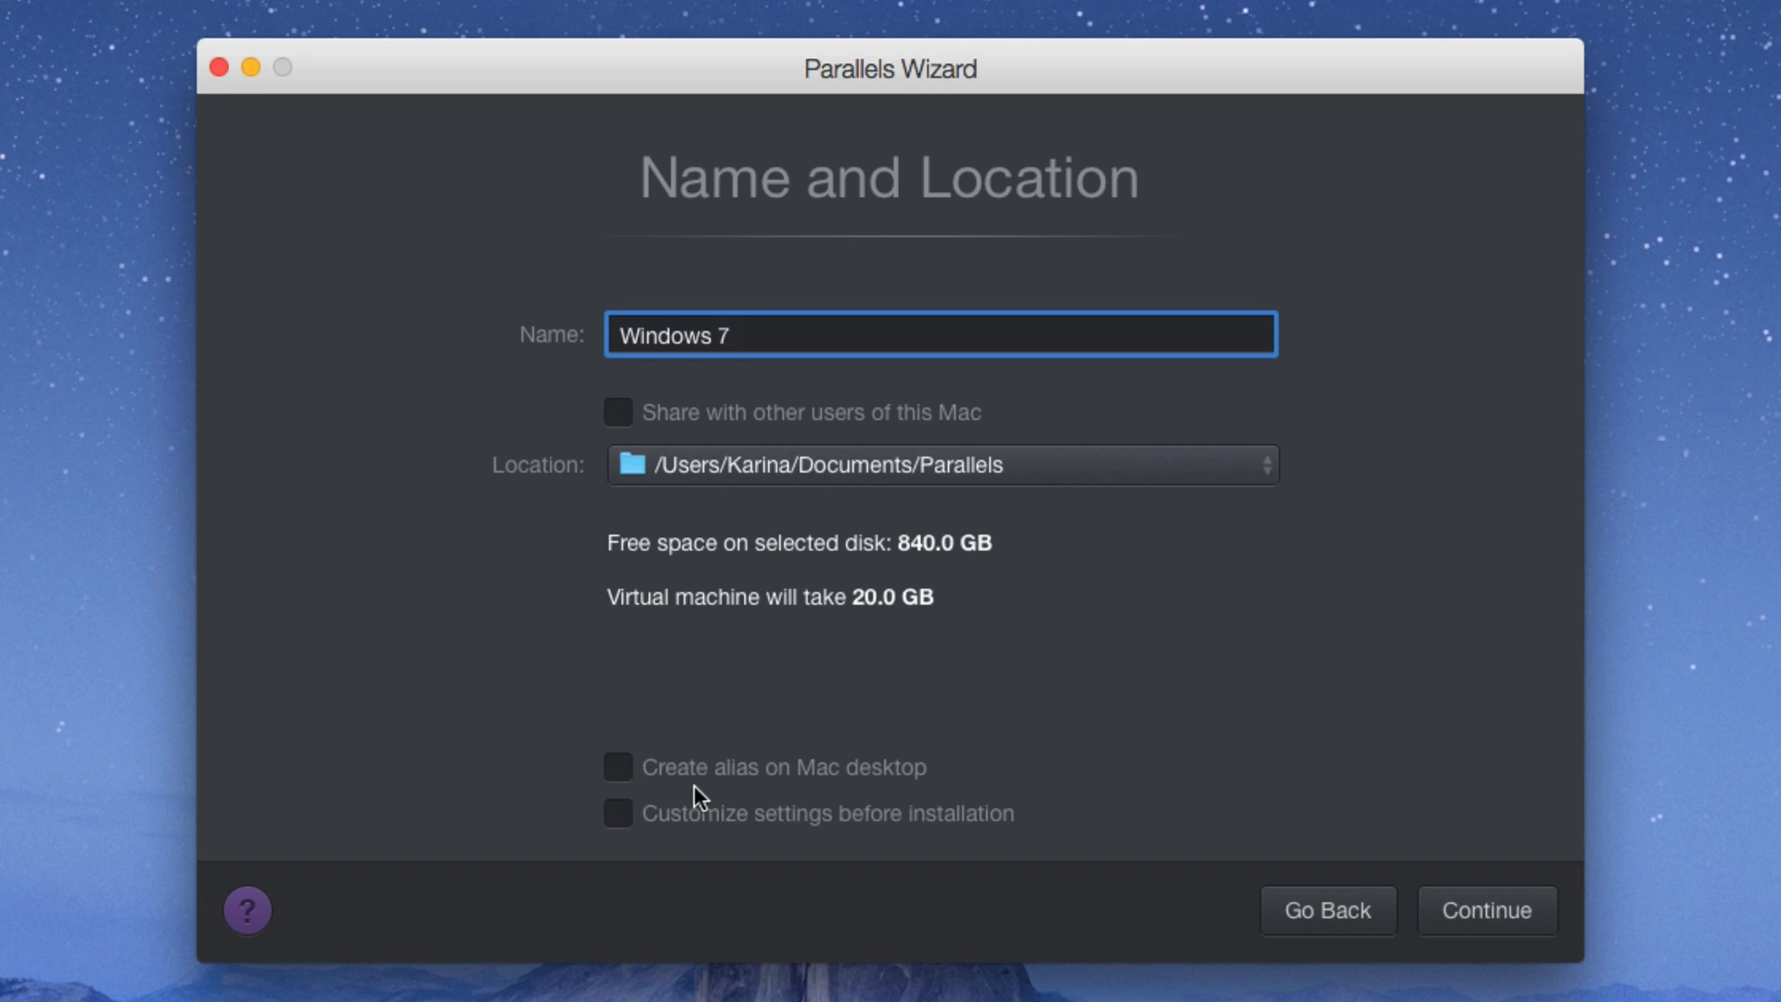
mouse_move(855, 780)
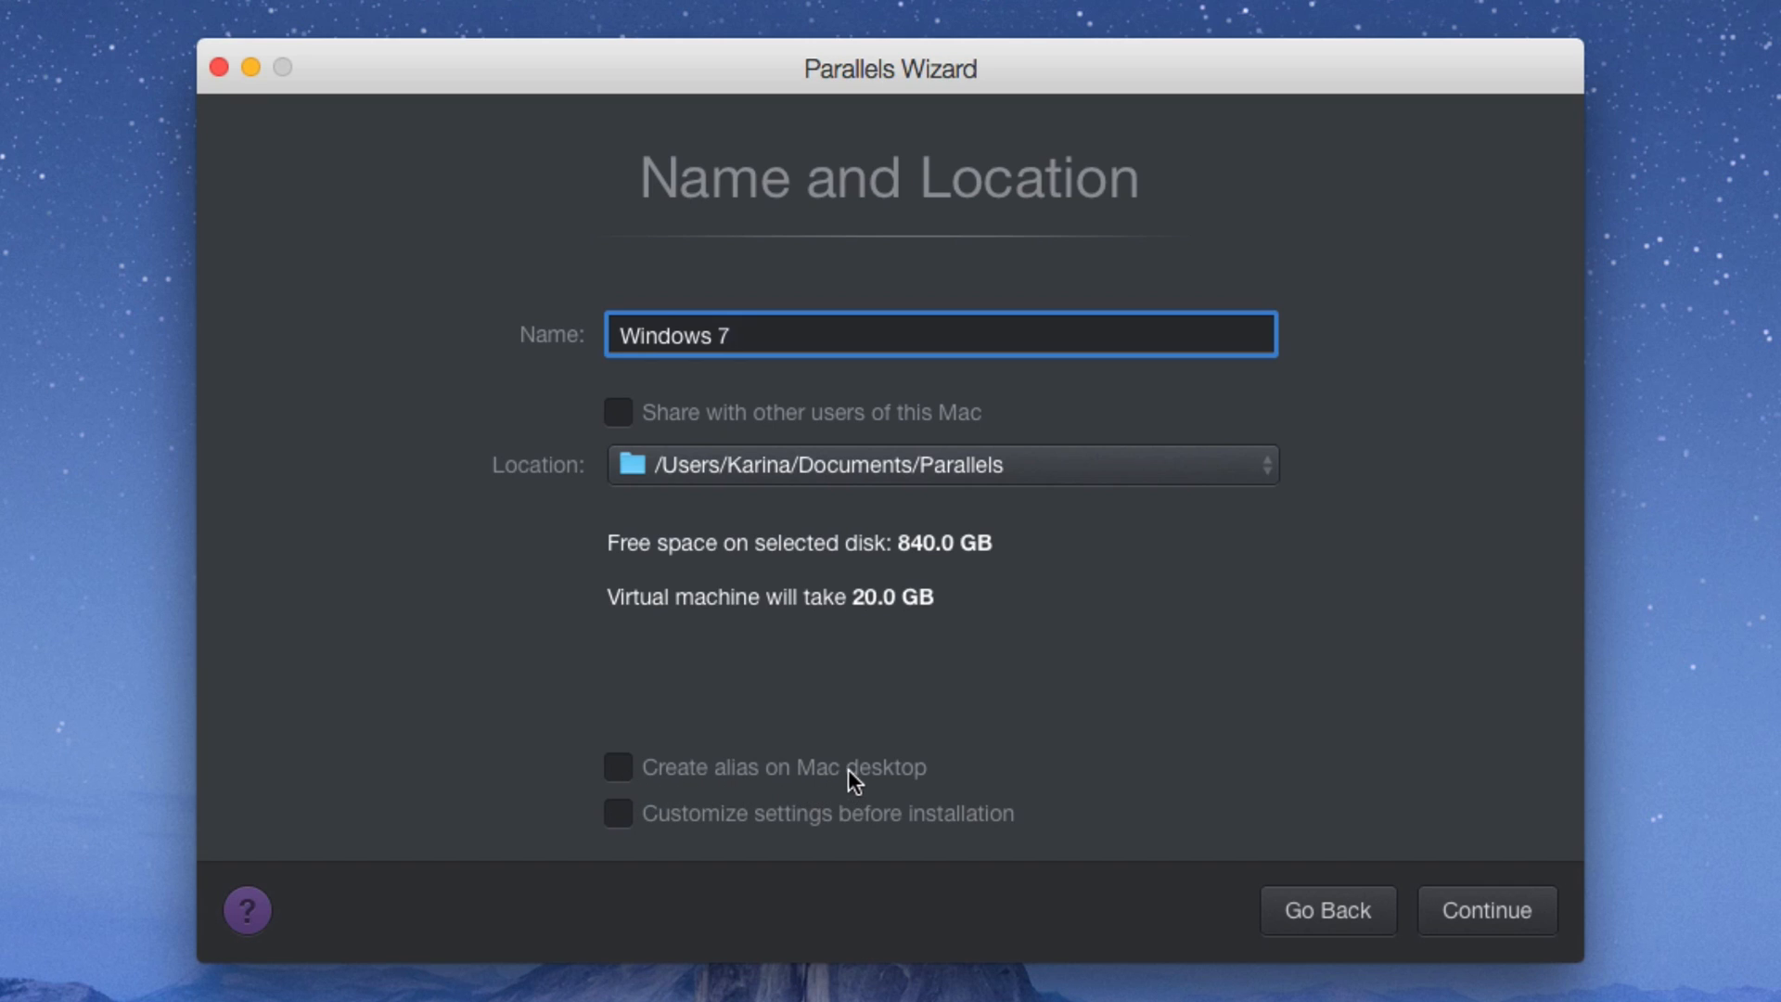
mouse_move(763, 783)
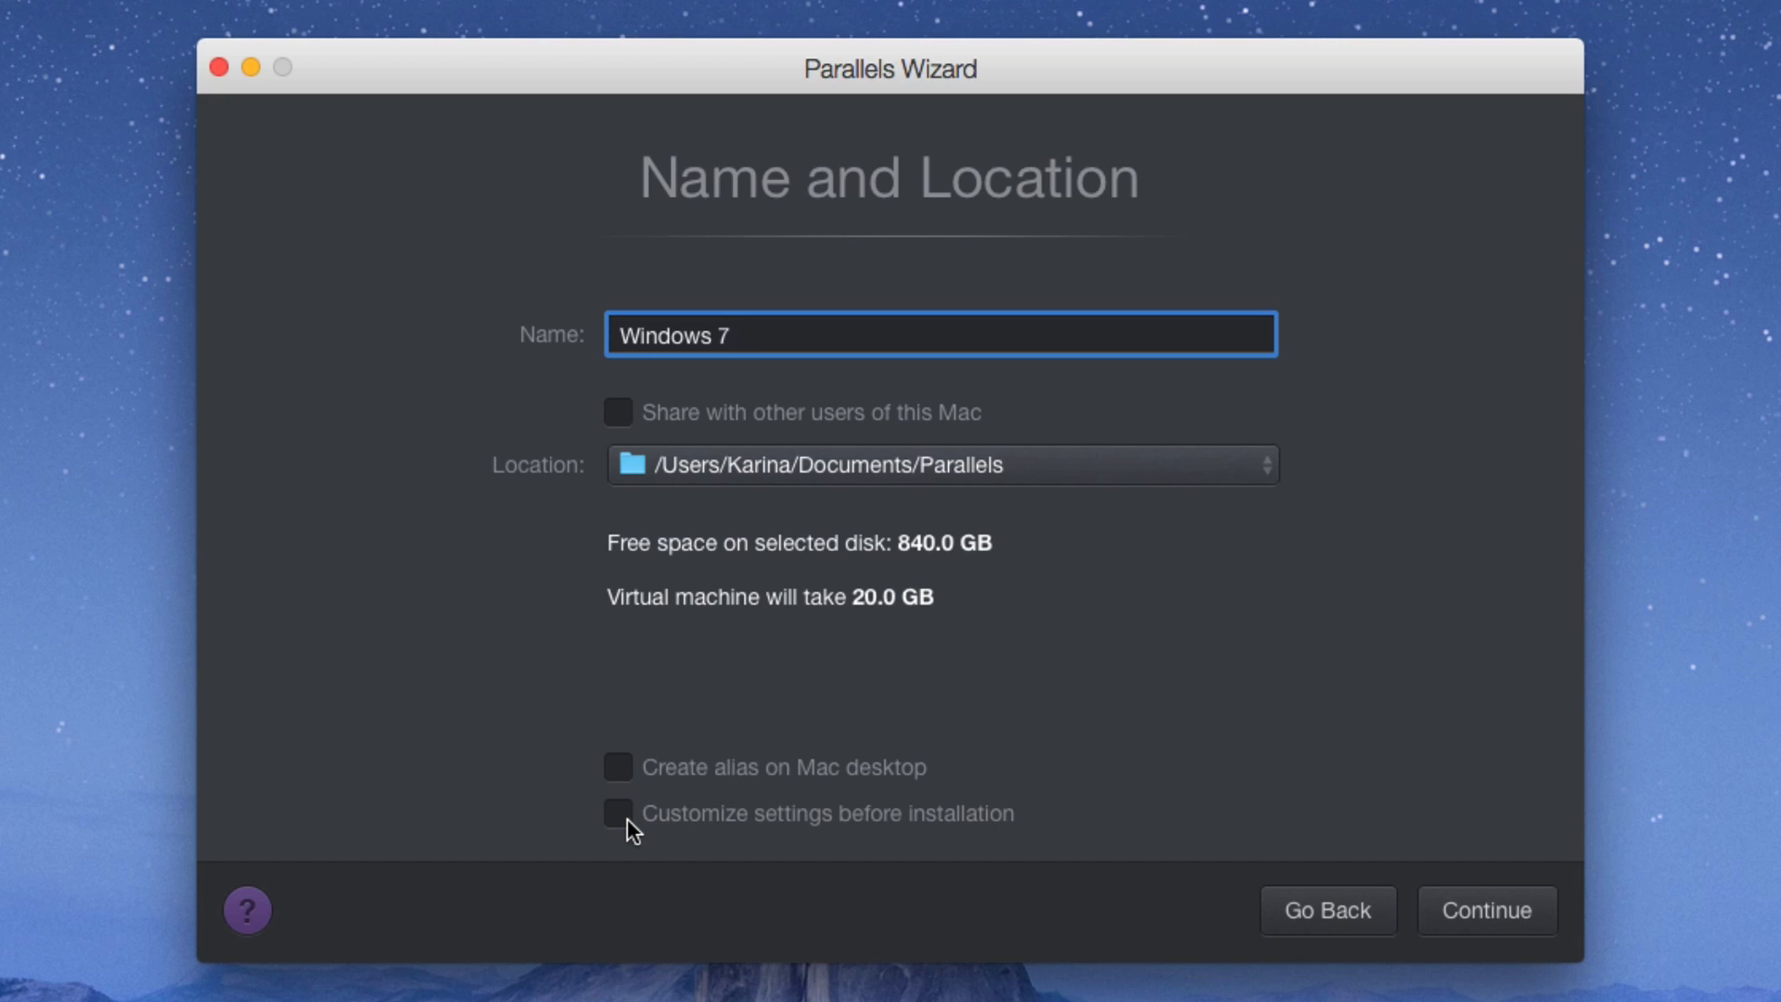
left_click(615, 813)
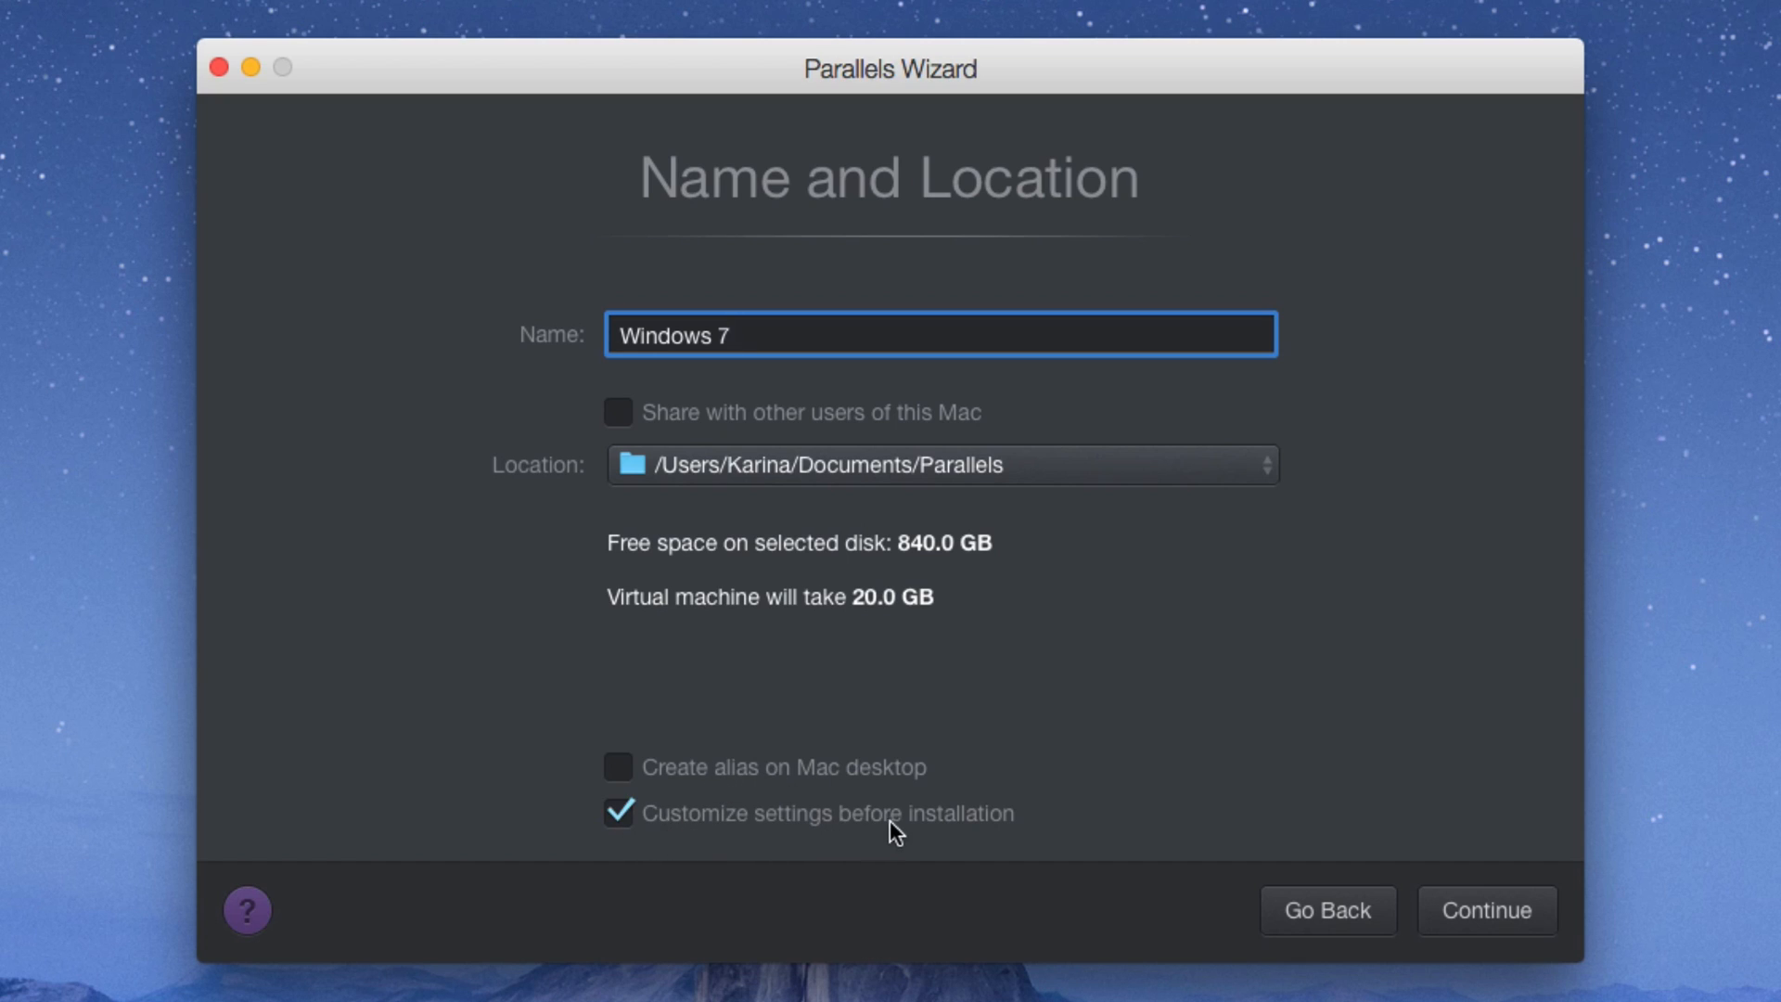
mouse_move(772, 818)
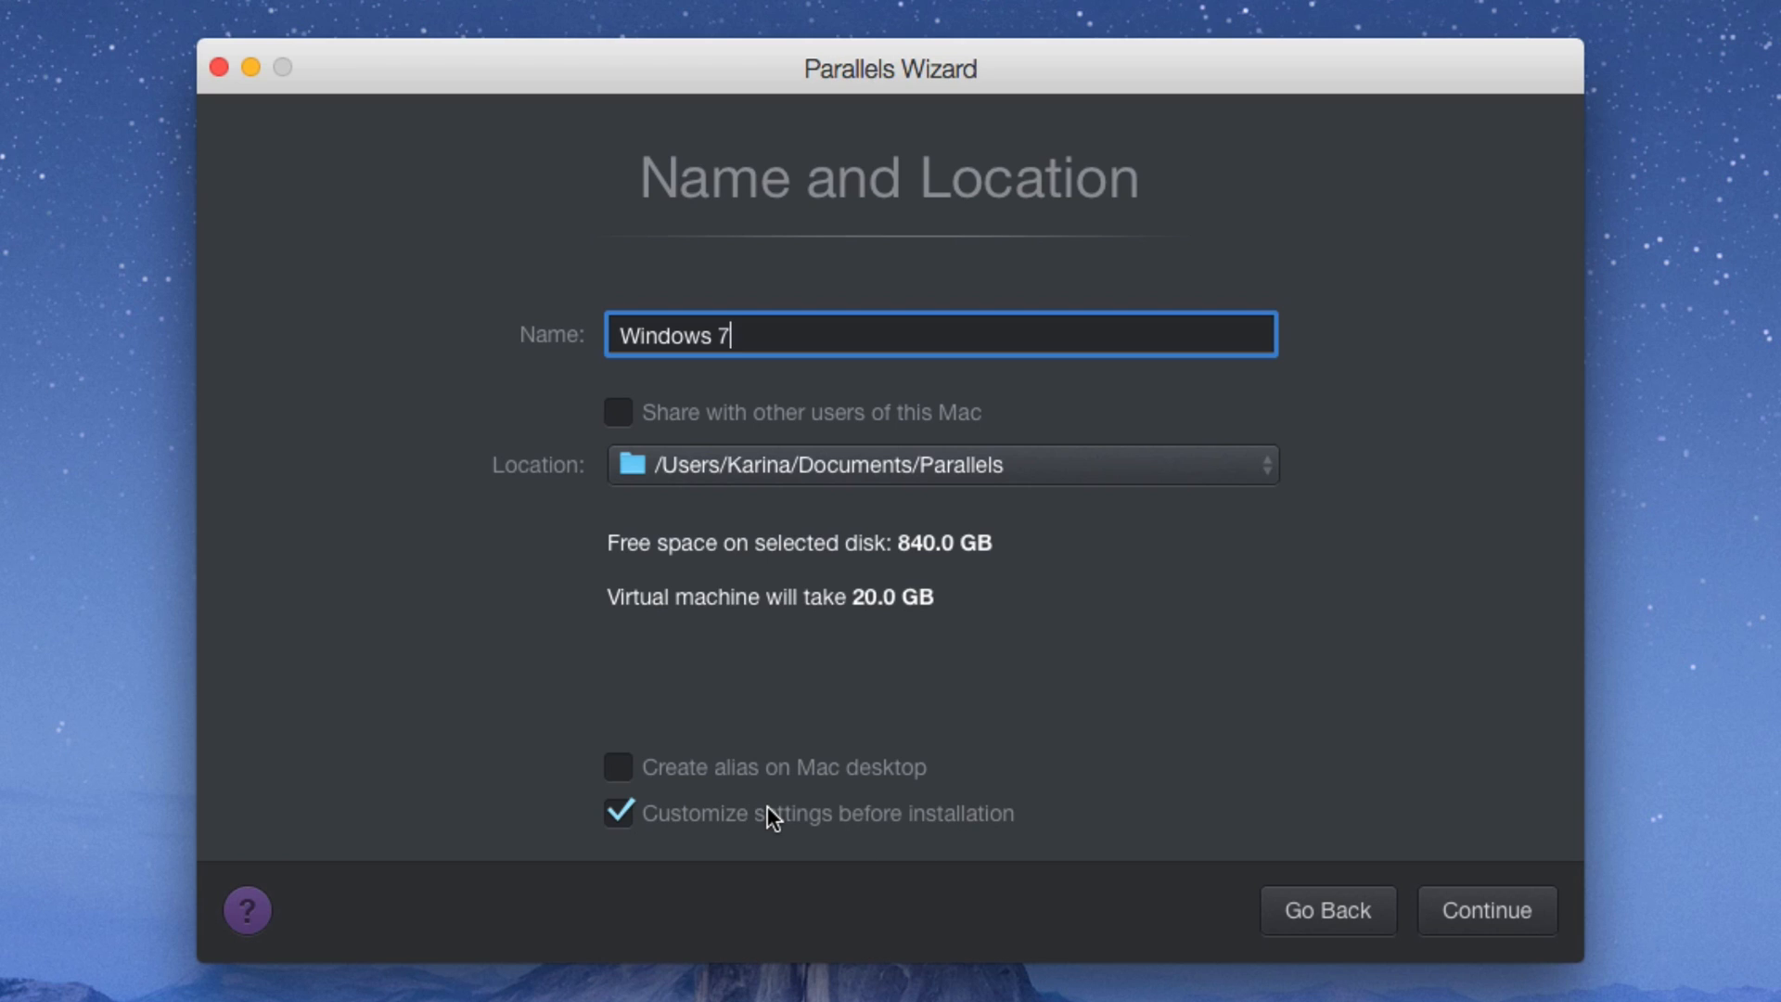
mouse_move(1080, 888)
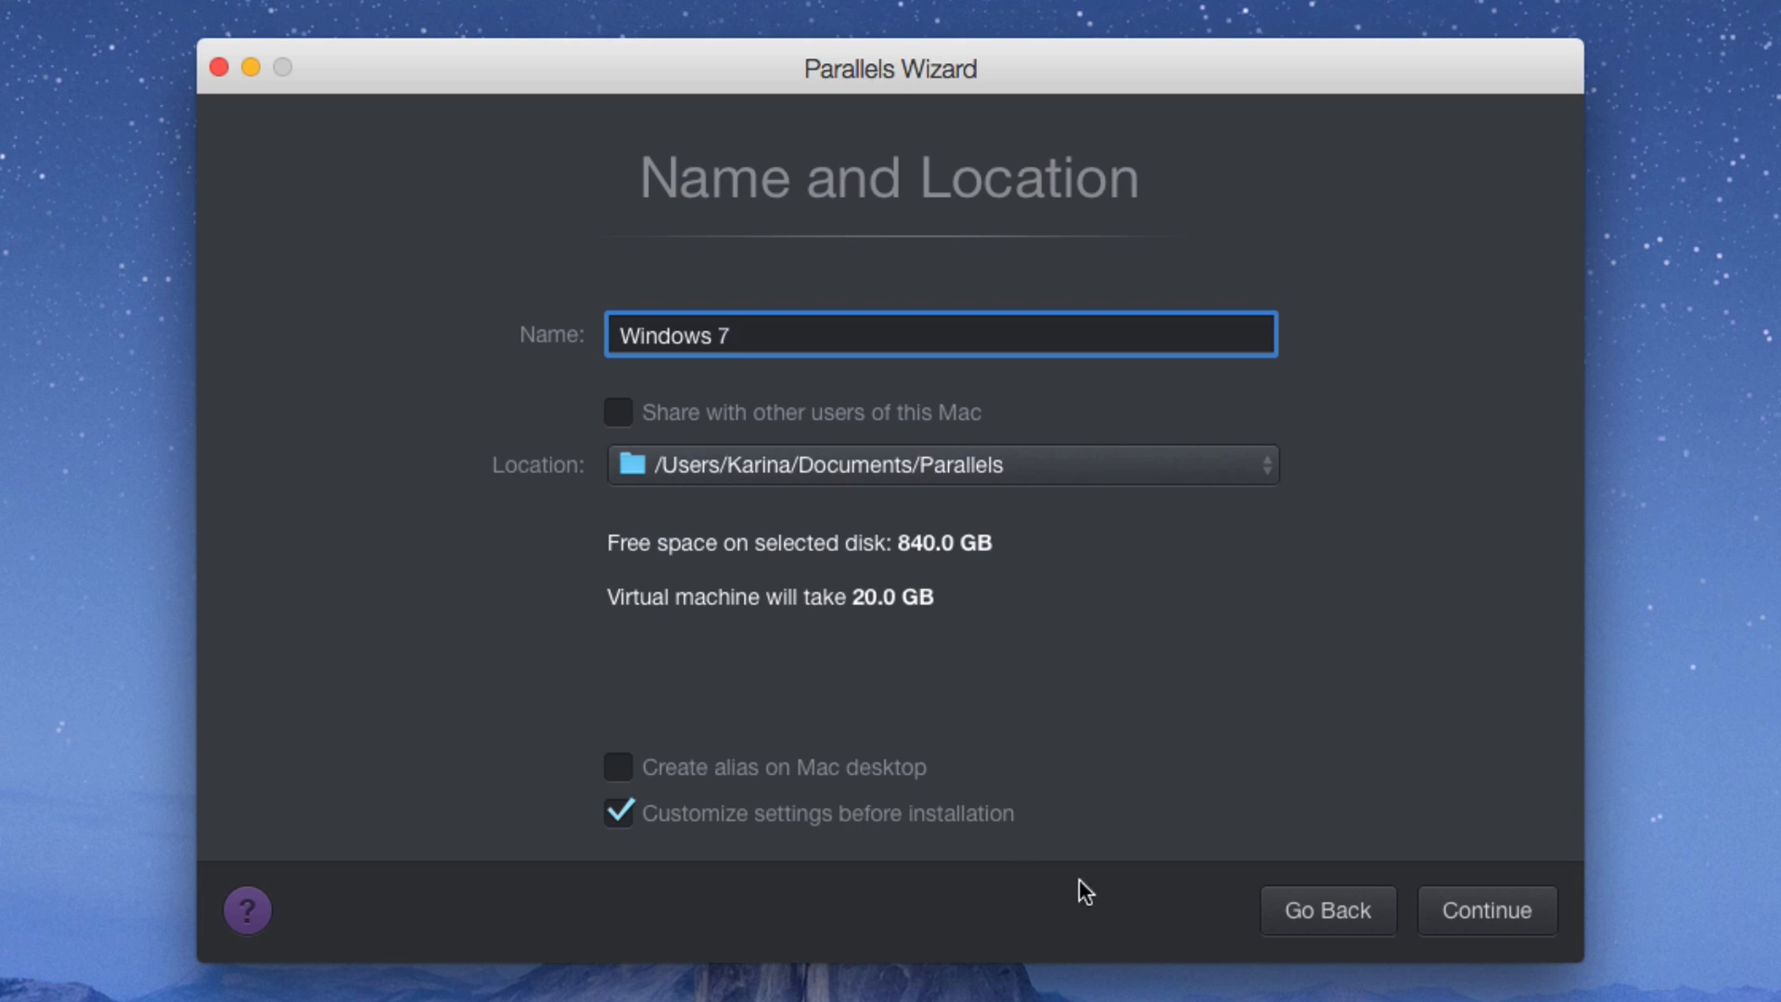
left_click(1483, 909)
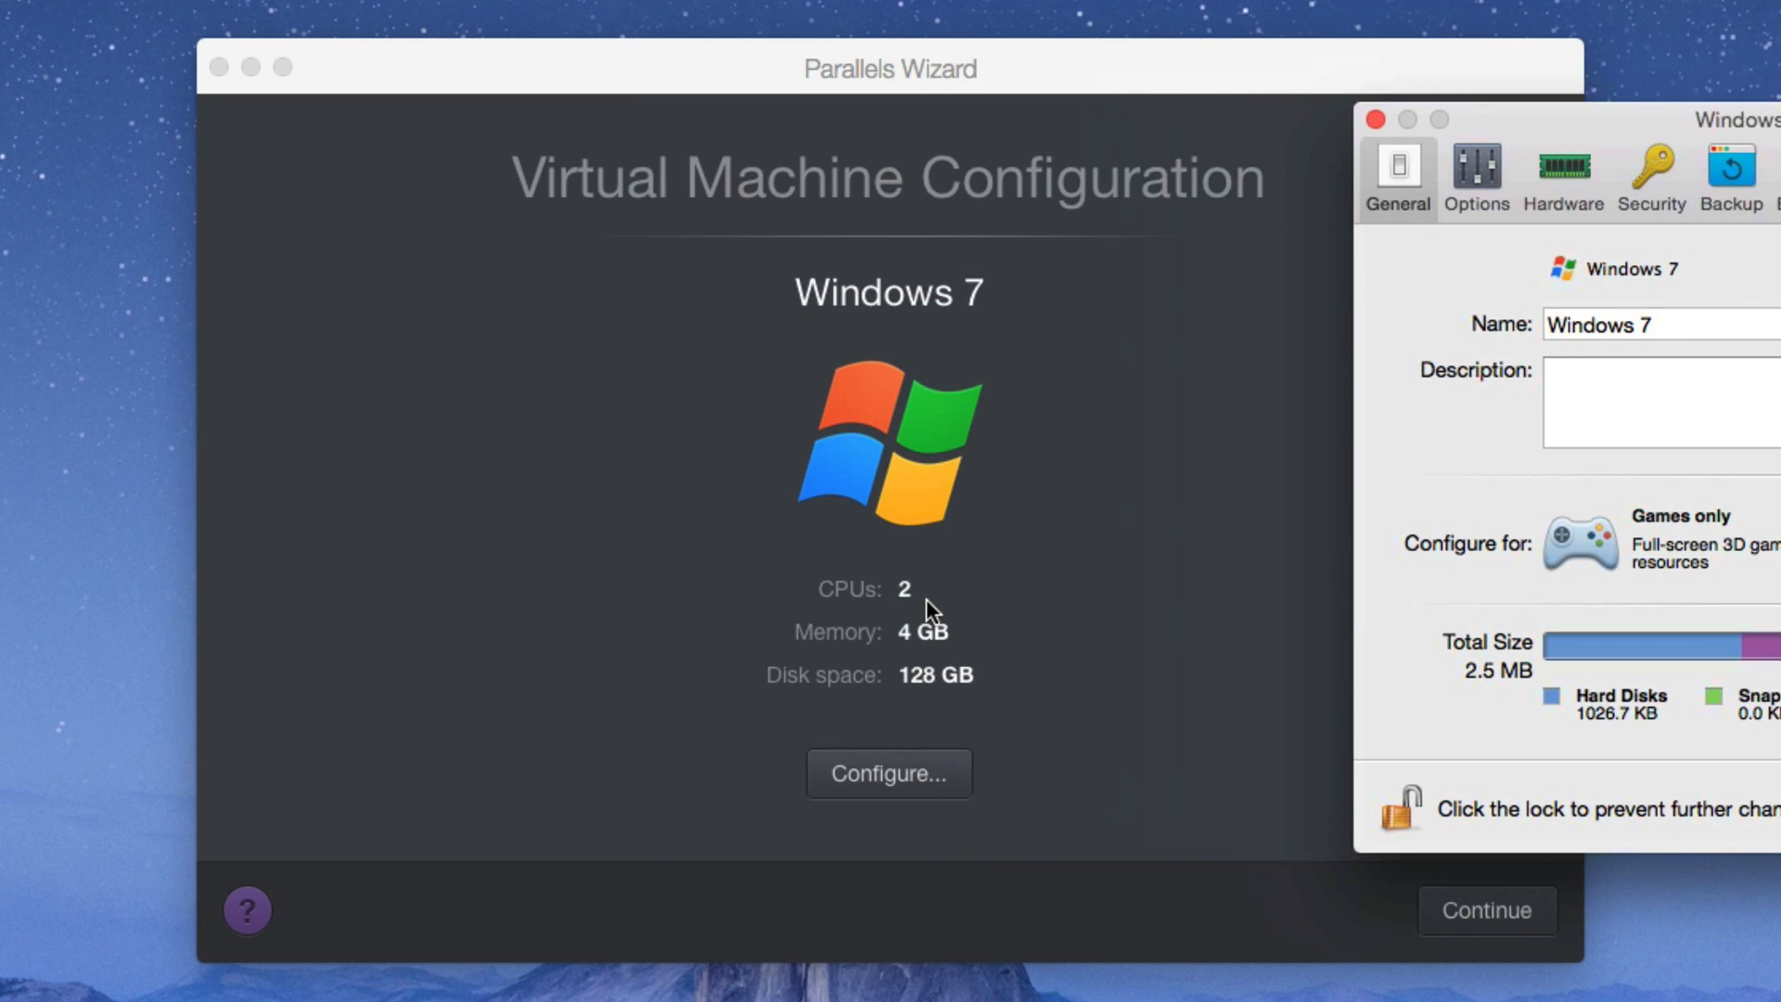
mouse_move(914, 664)
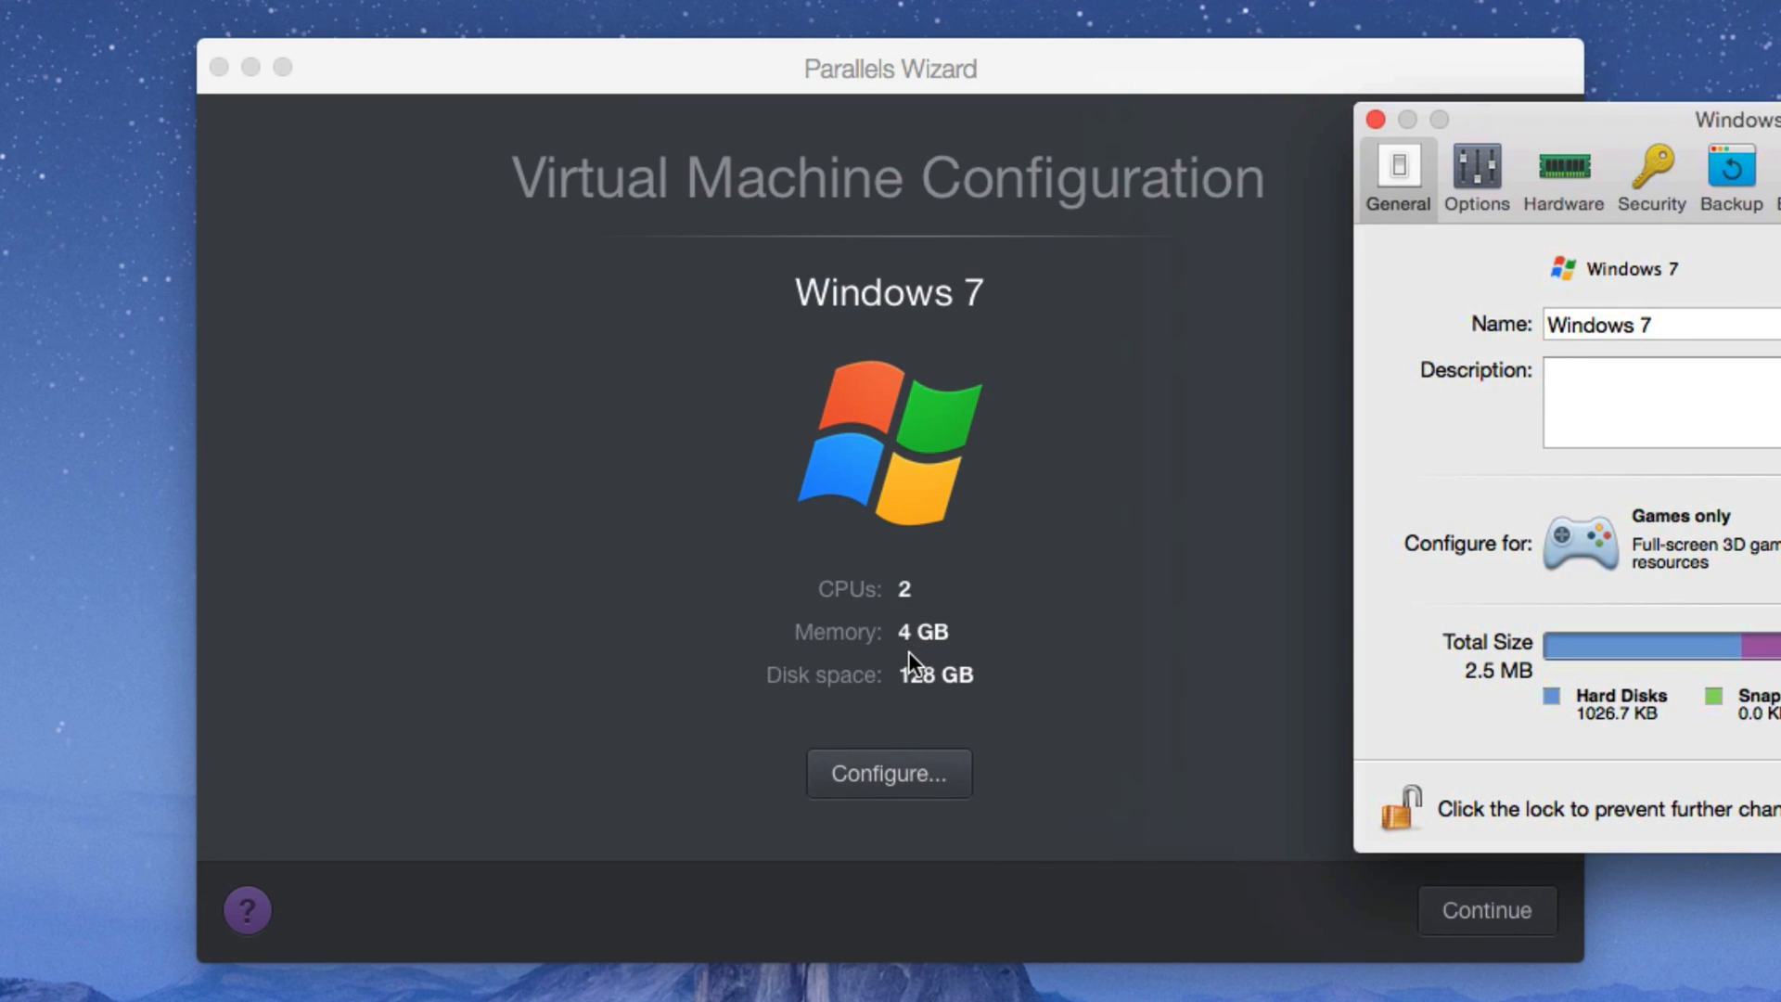
mouse_move(963, 705)
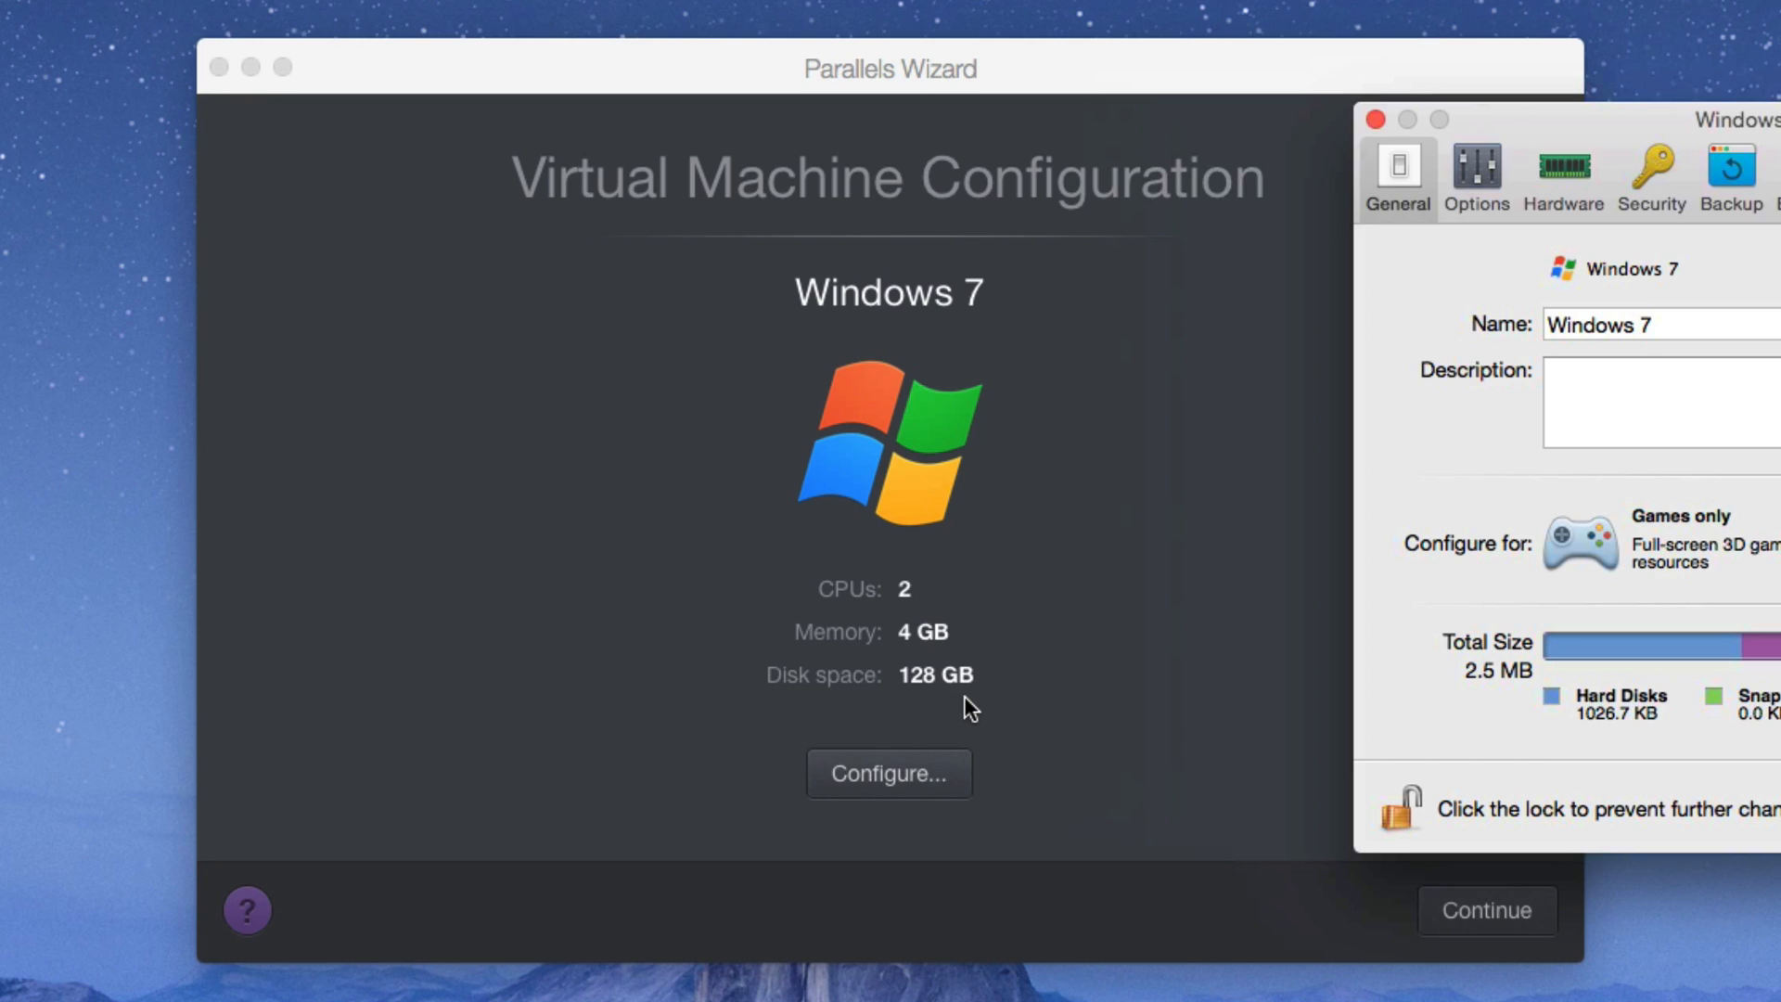
mouse_move(979, 723)
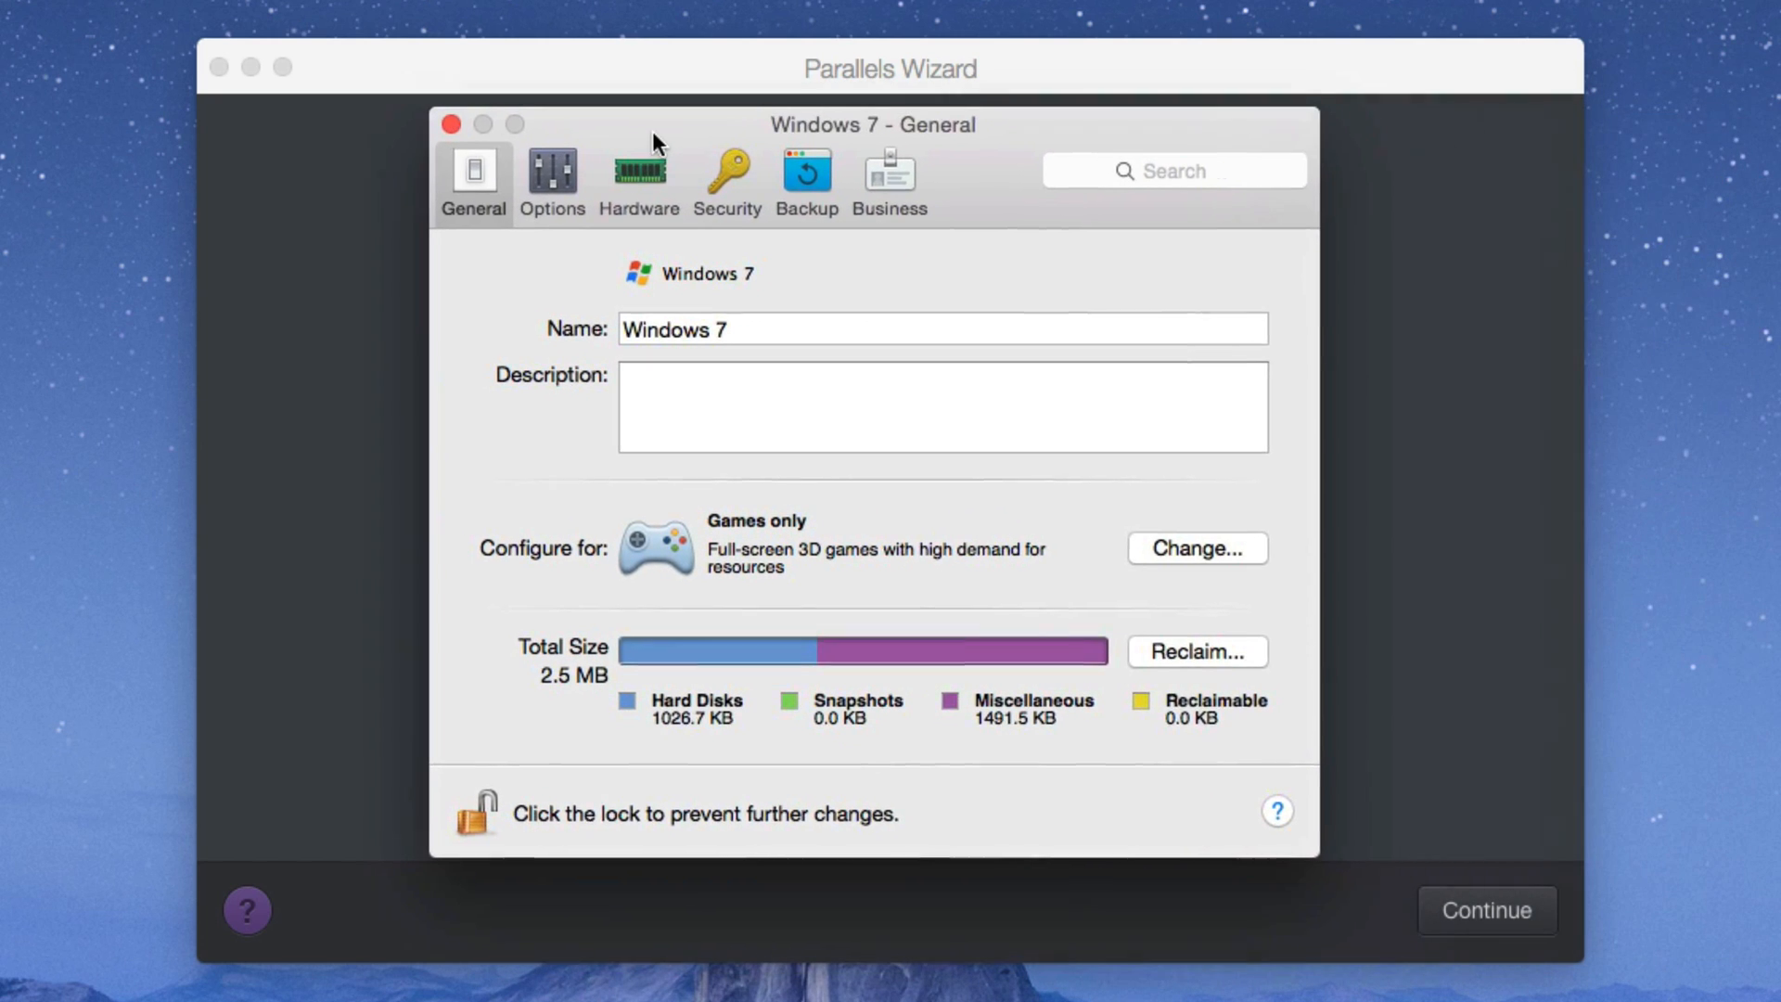
Step: In the hardware settings, give the Windows 7 machine 4 processors
left_click(638, 180)
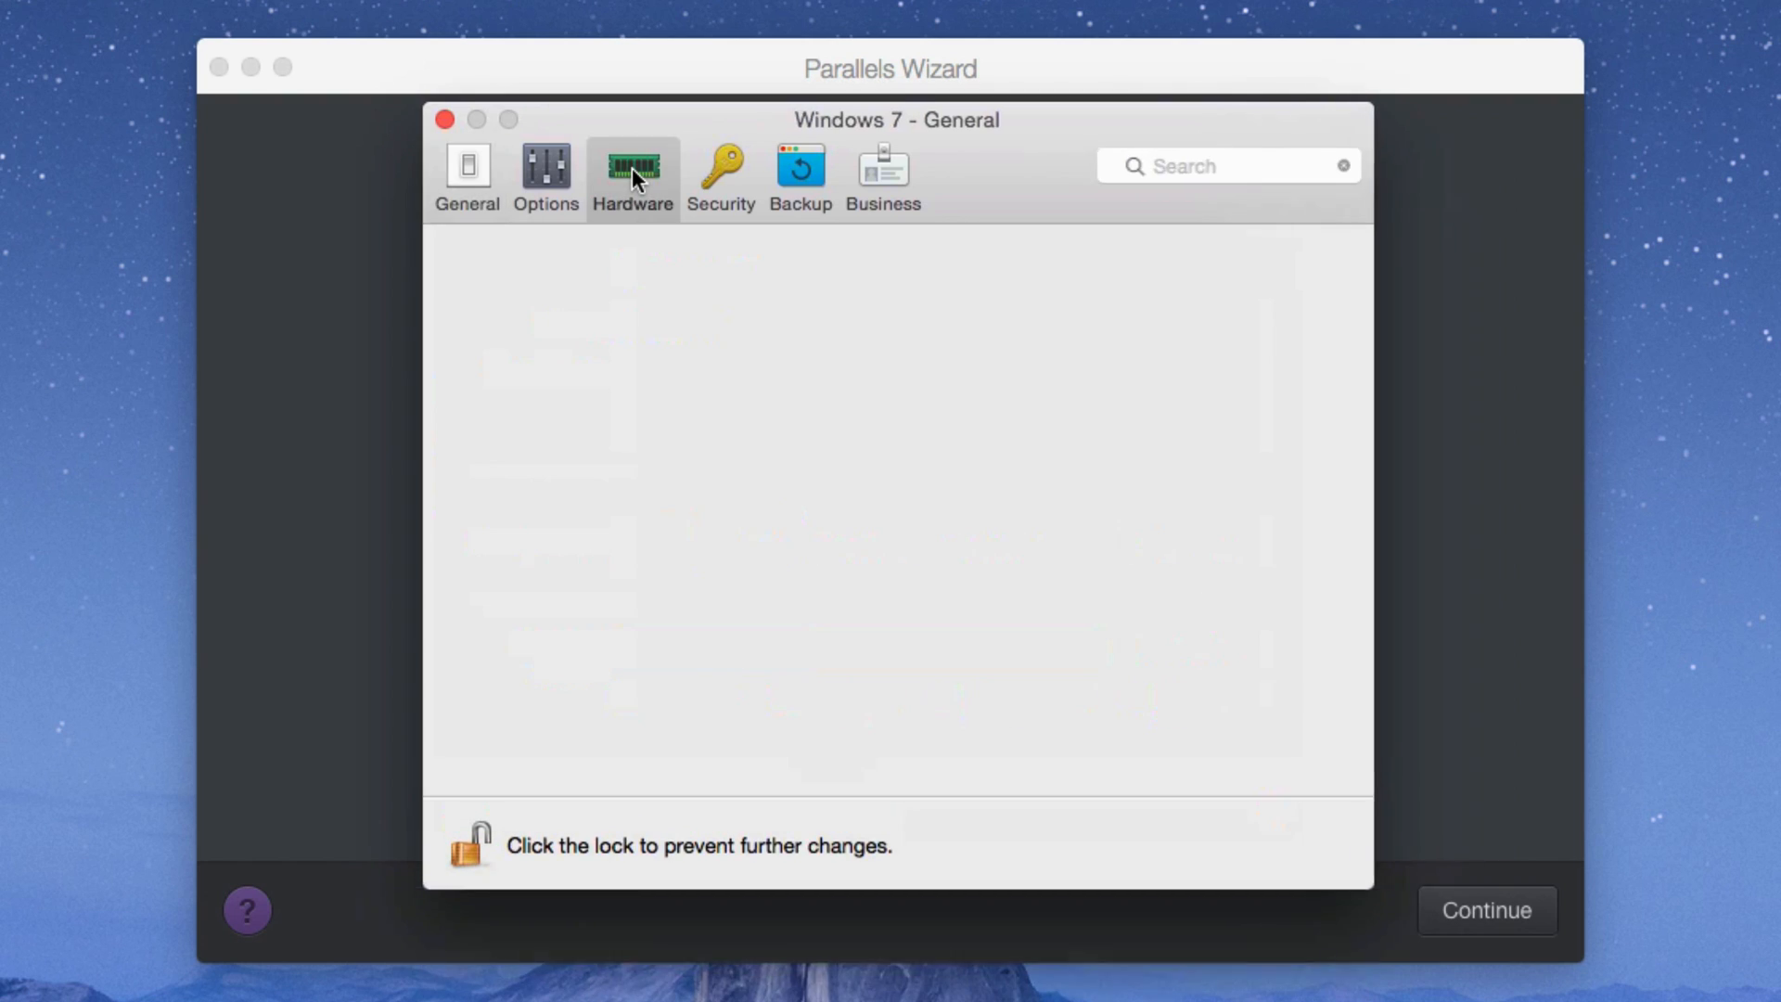
left_click(631, 177)
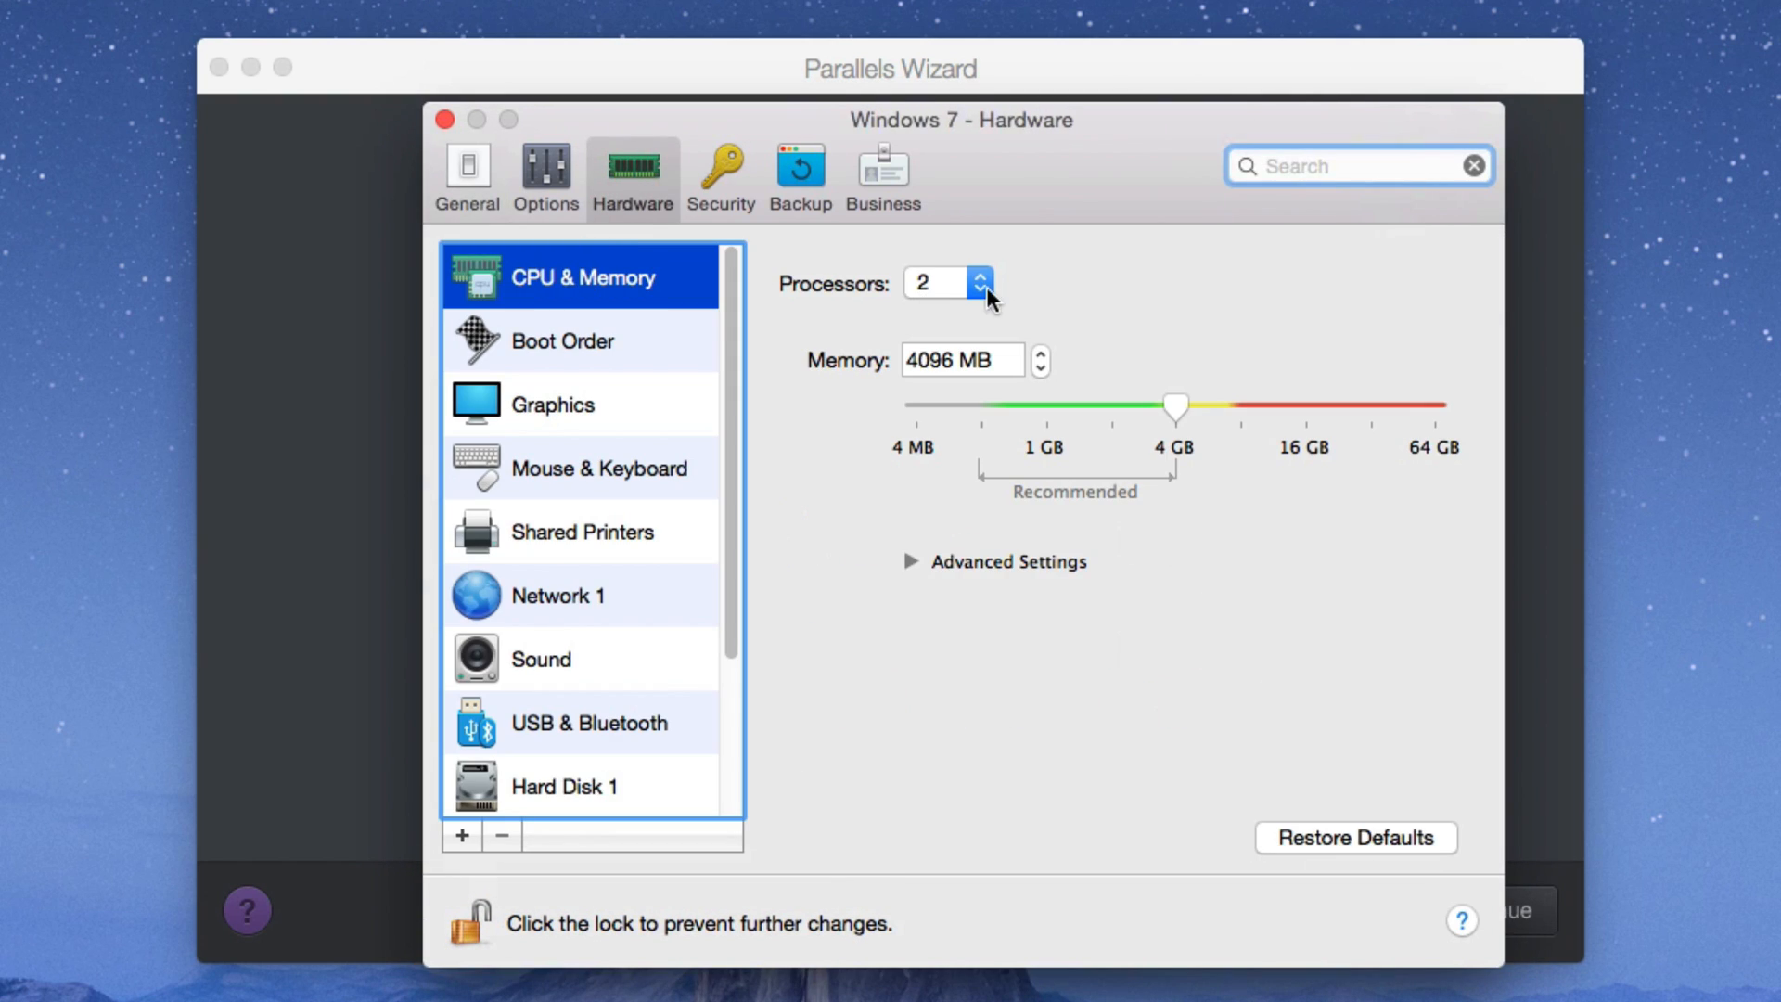
left_click(946, 282)
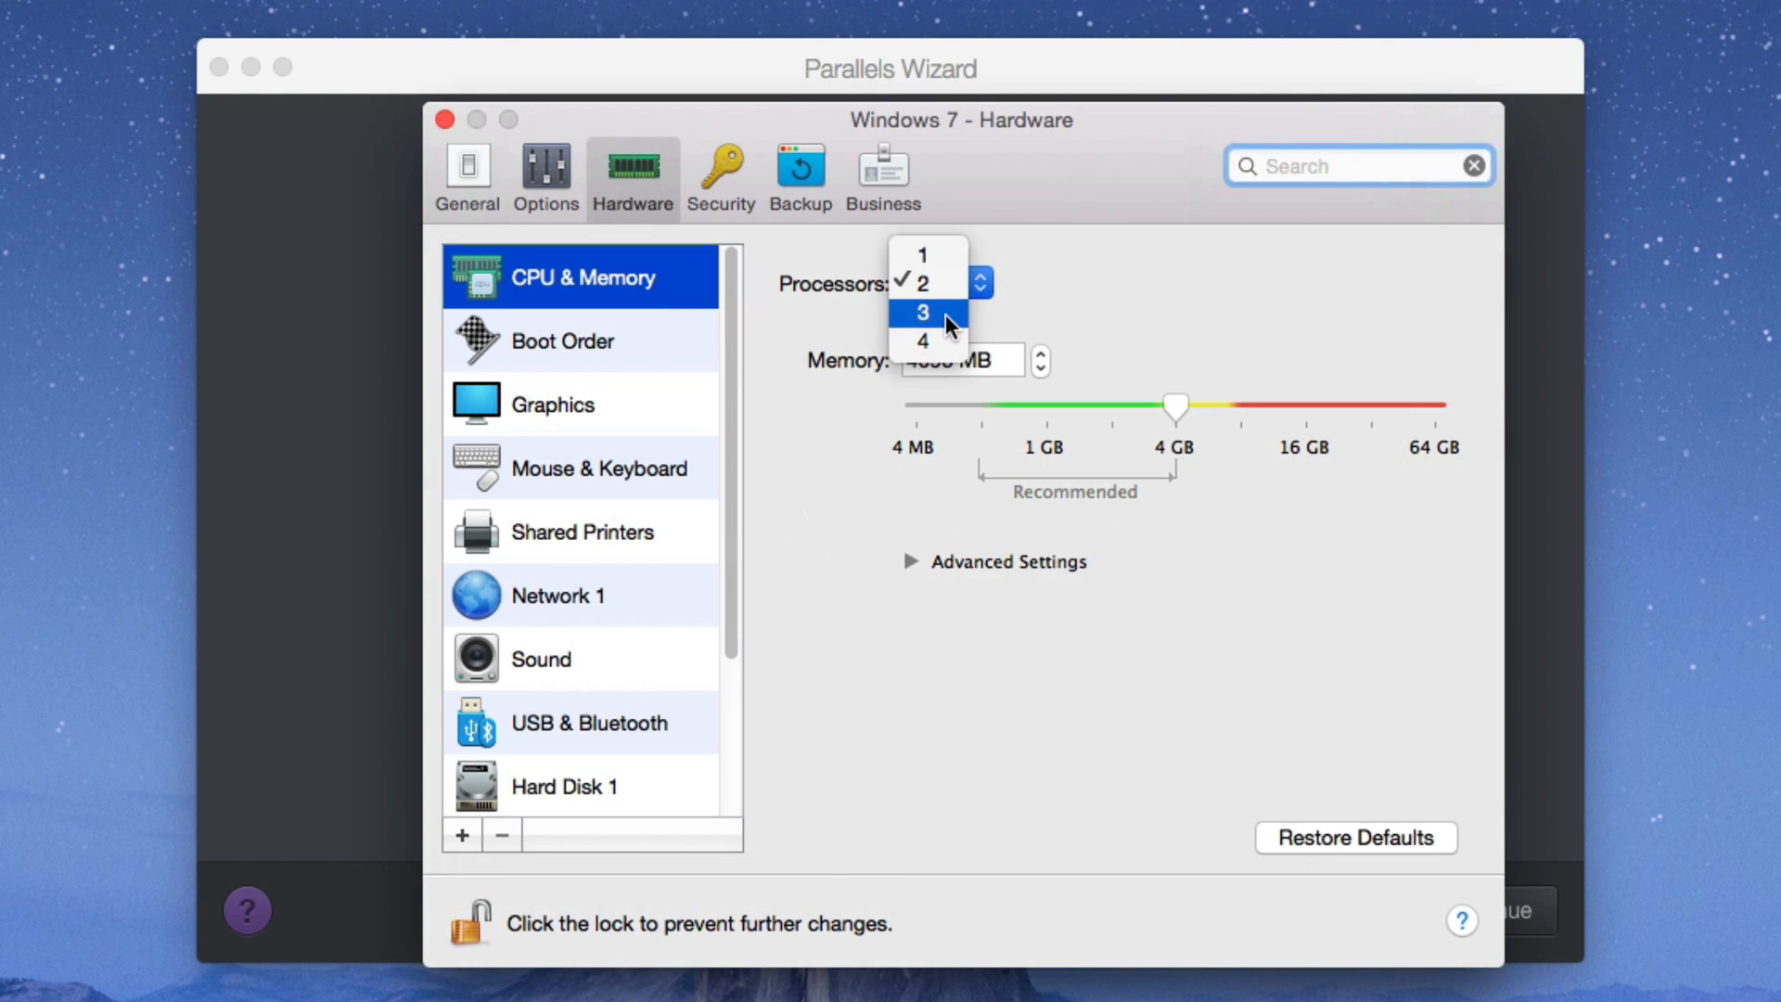
left_click(924, 341)
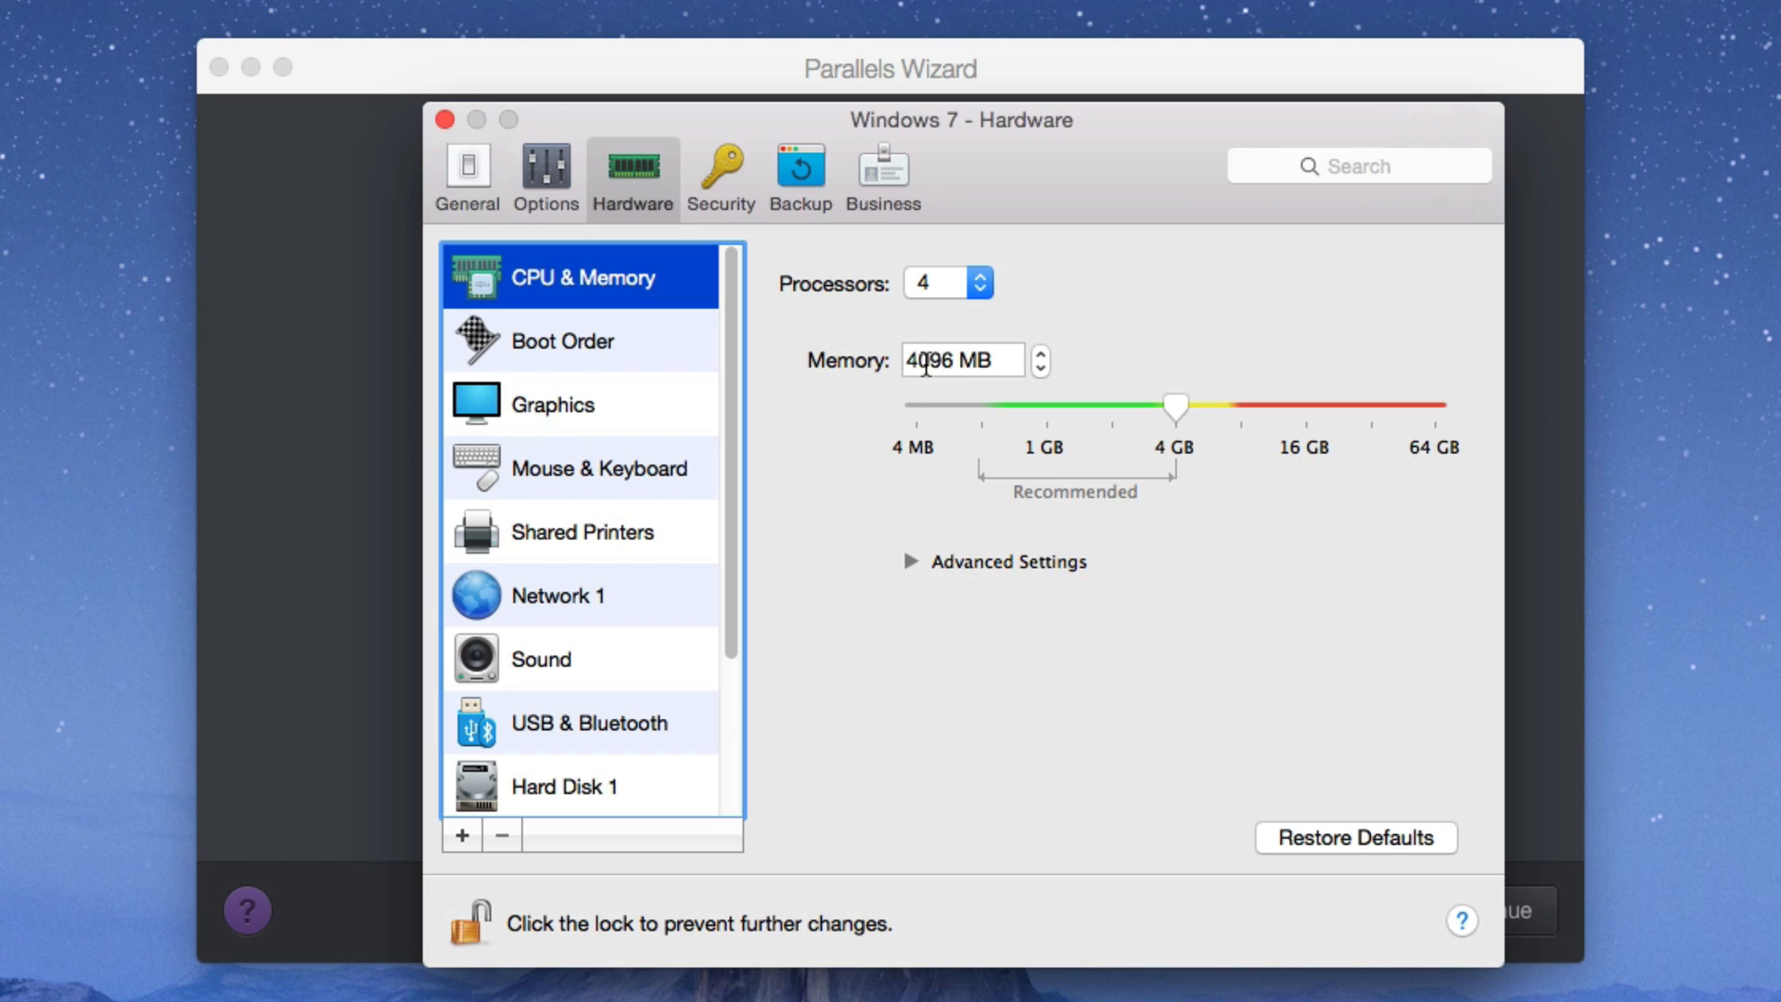
mouse_move(1235, 470)
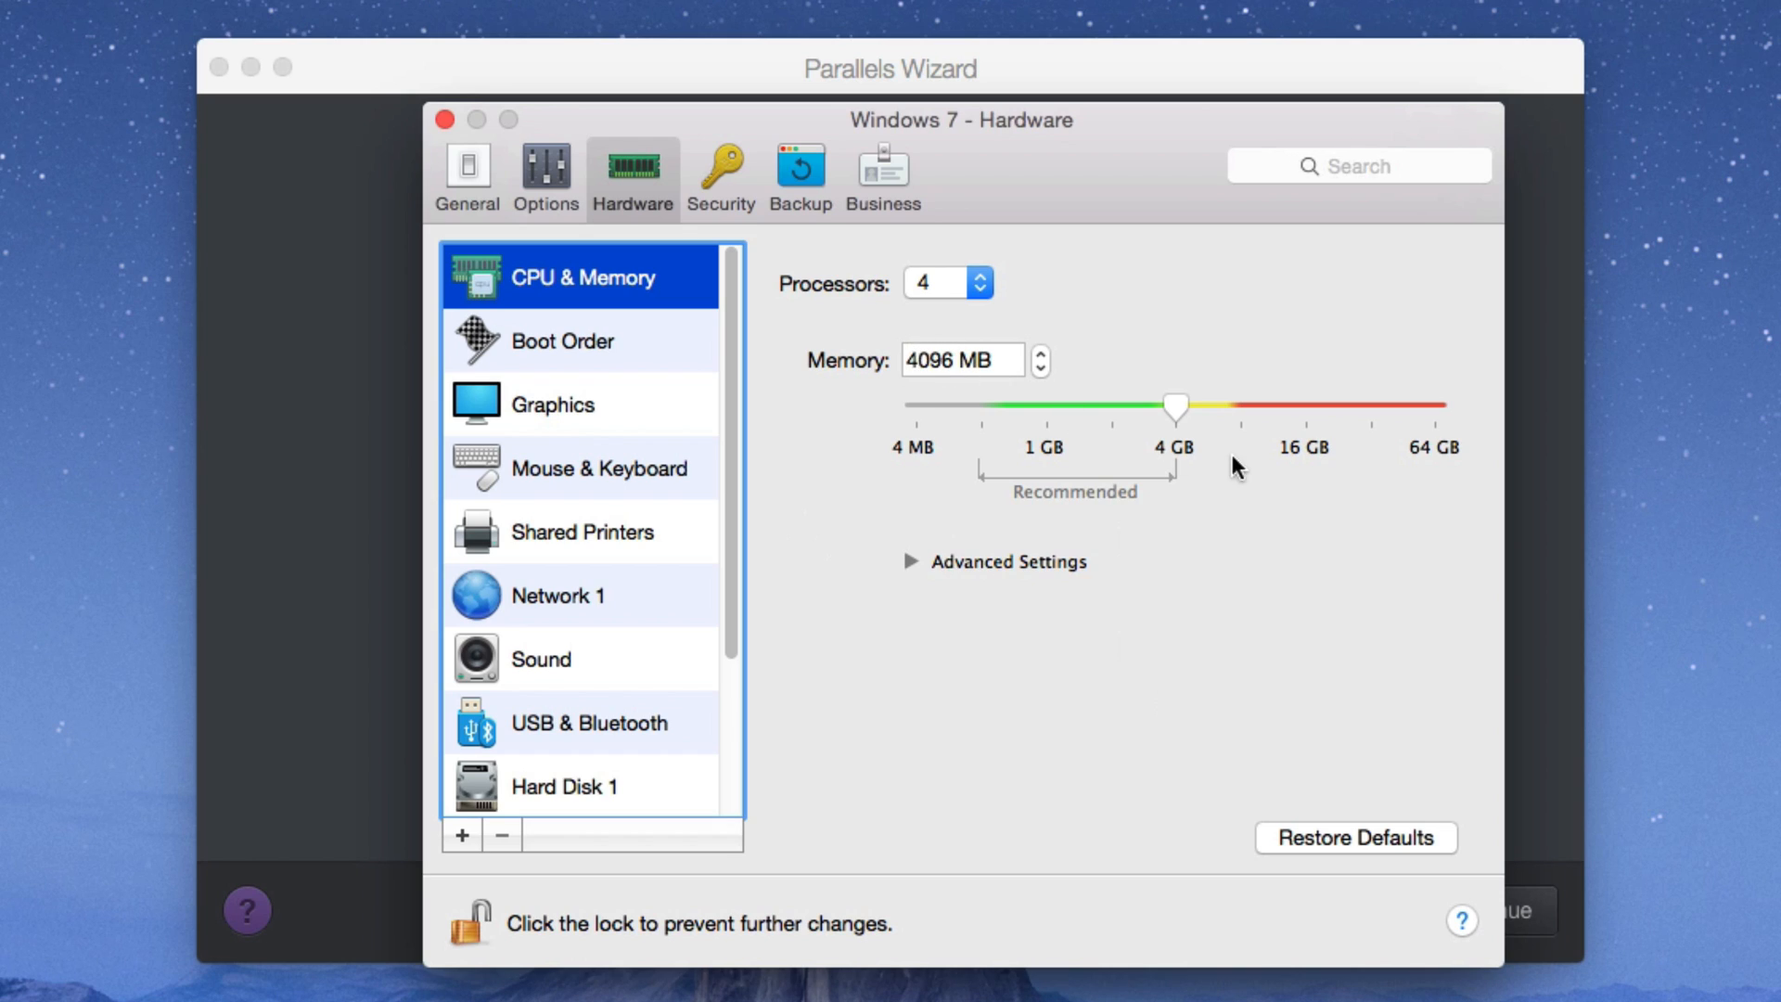
mouse_move(1181, 454)
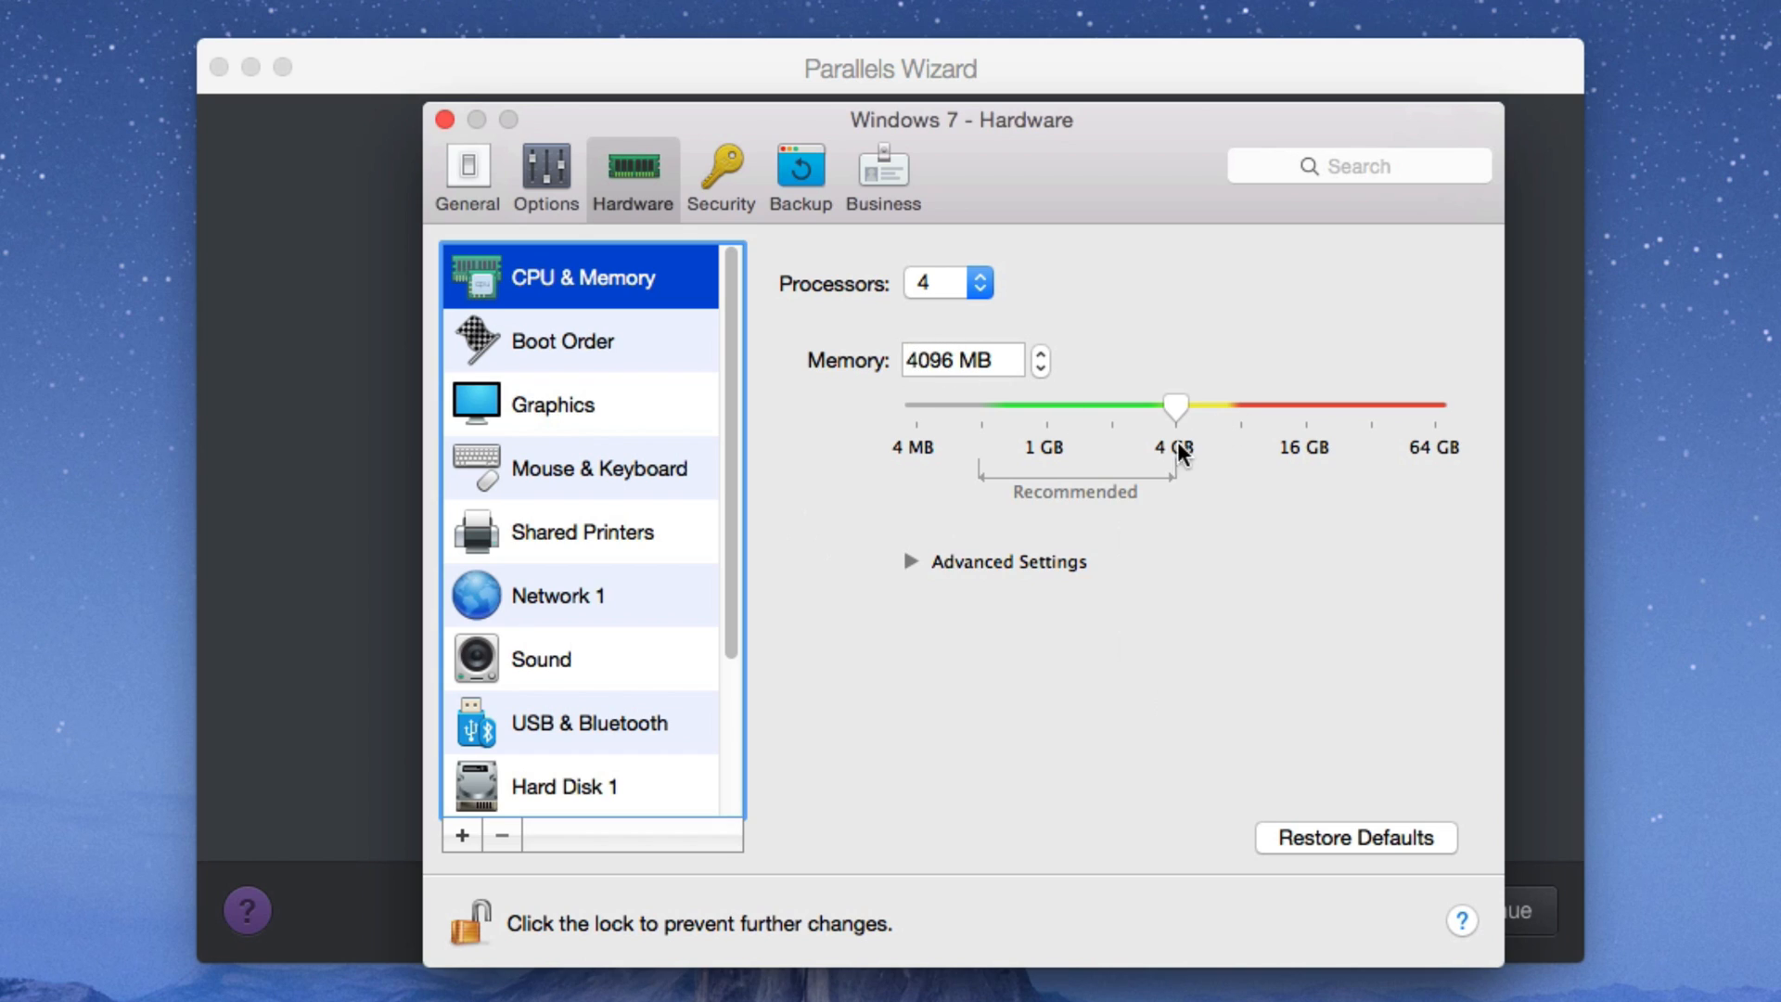
mouse_move(974, 508)
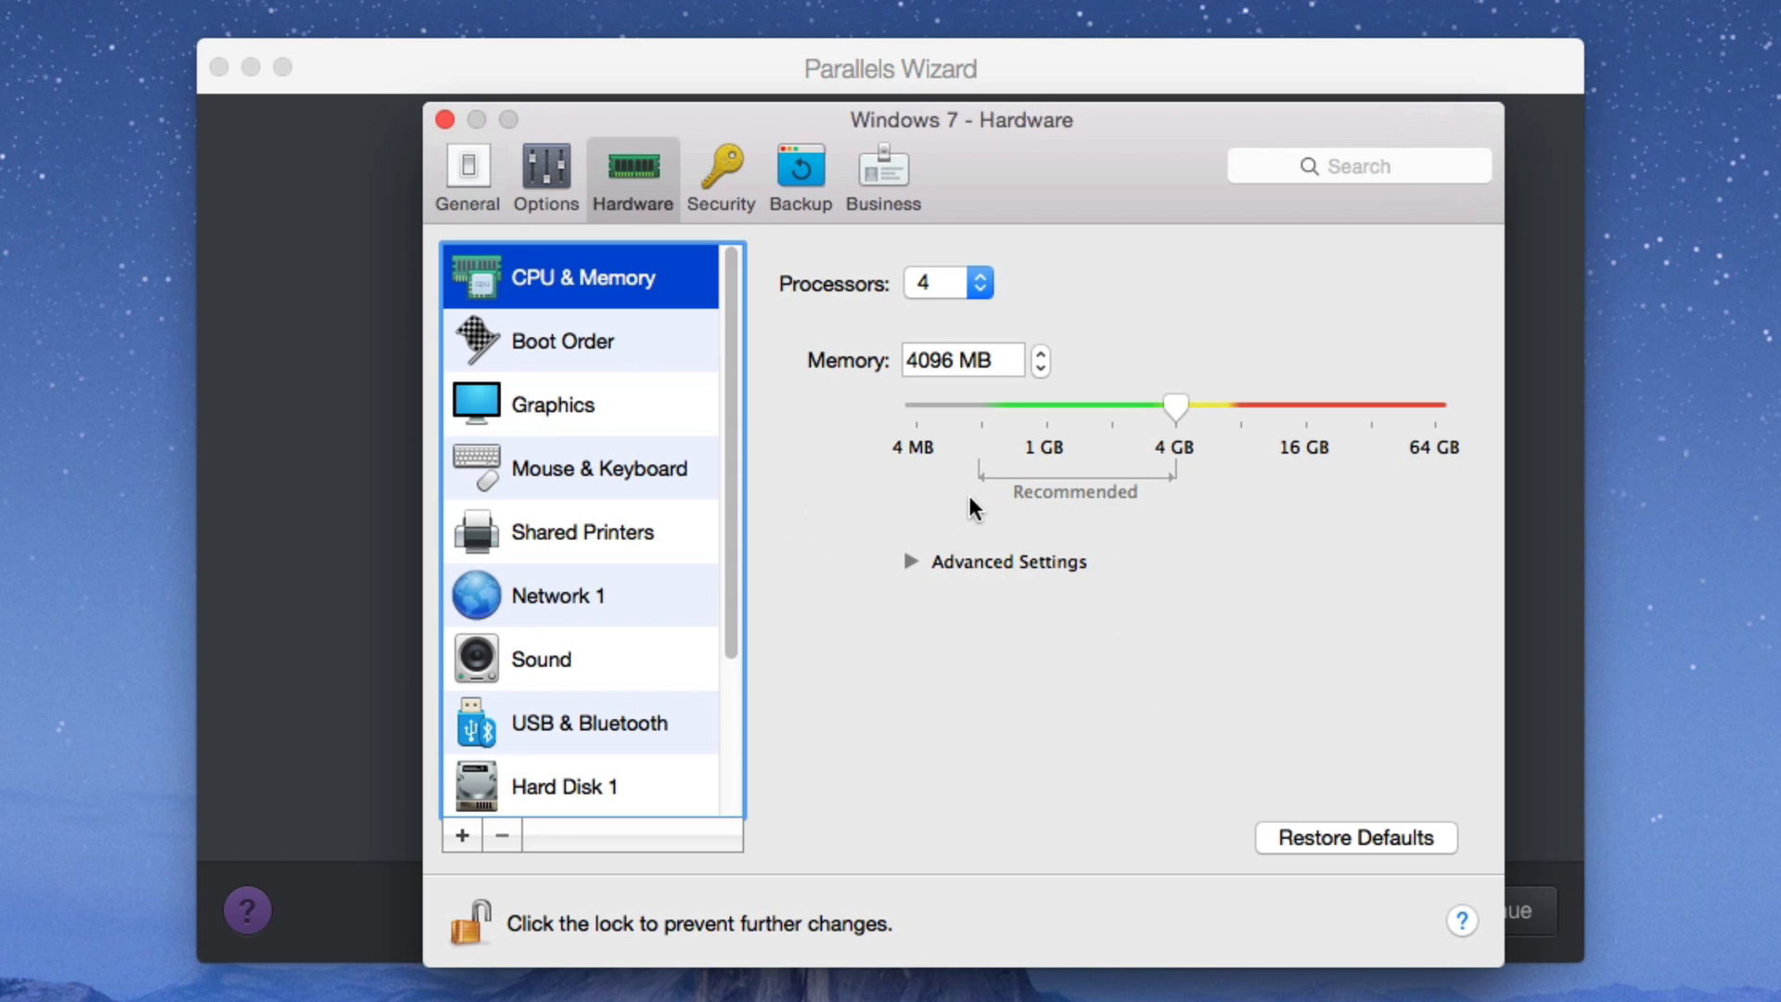
mouse_move(1206, 458)
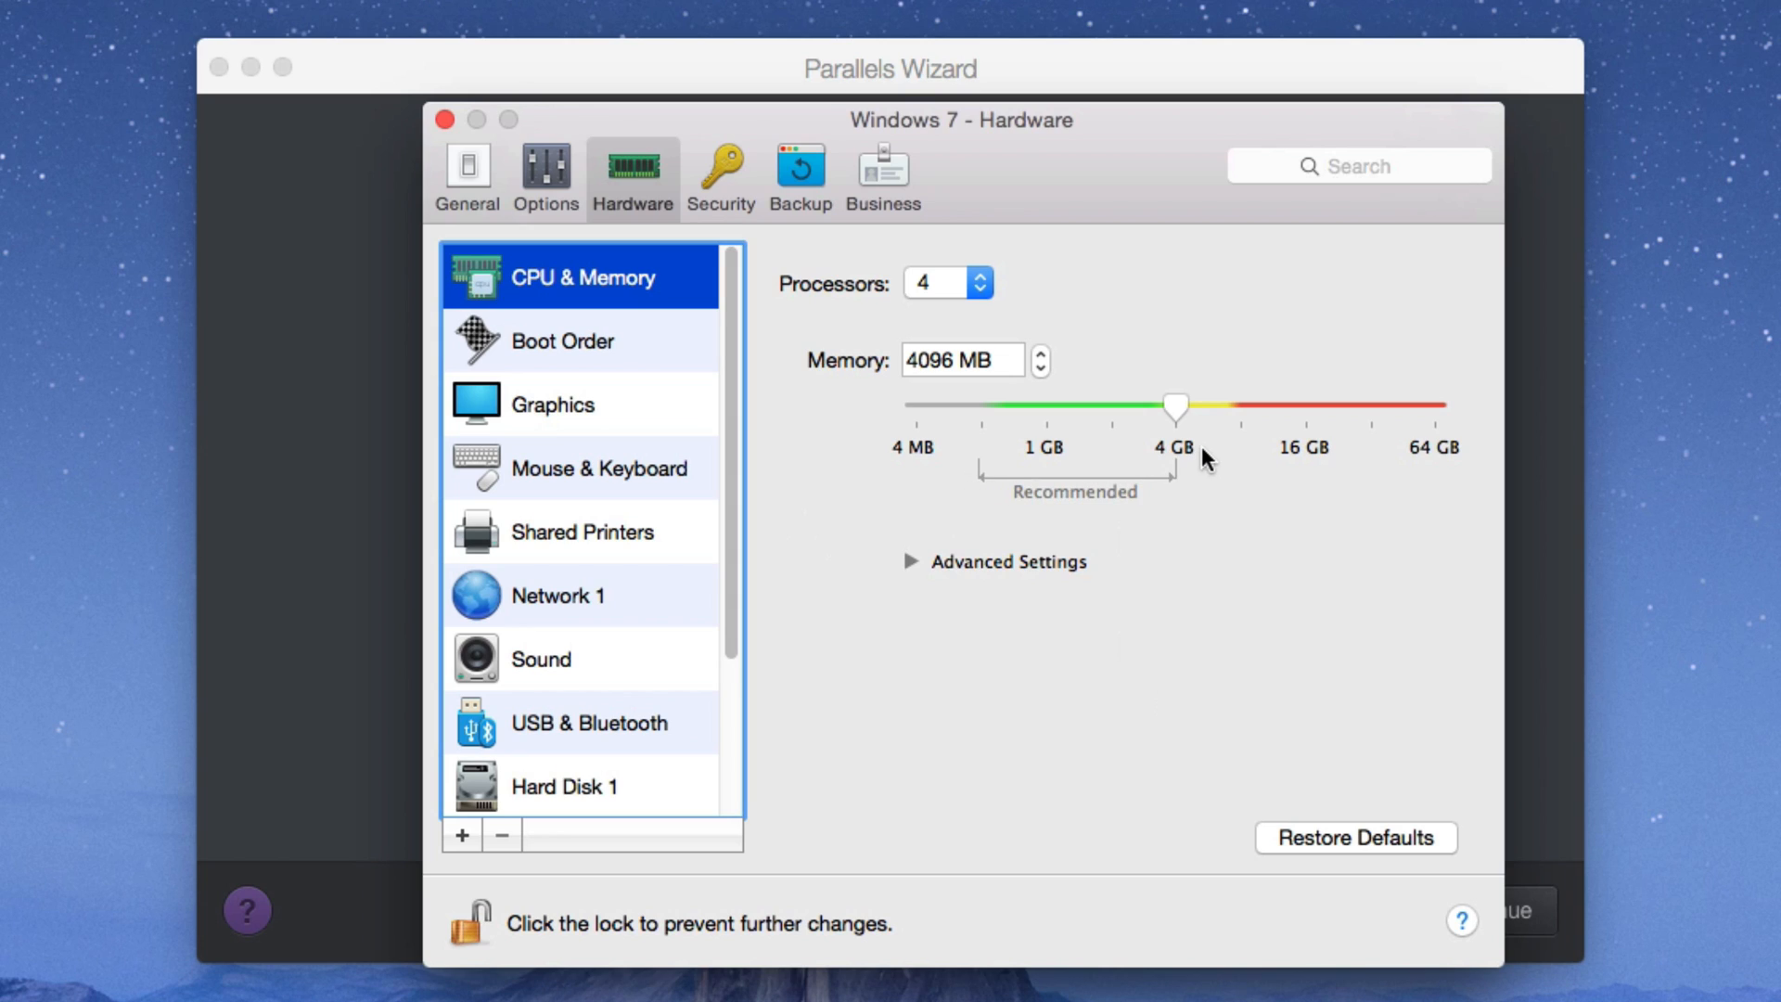
mouse_move(1258, 423)
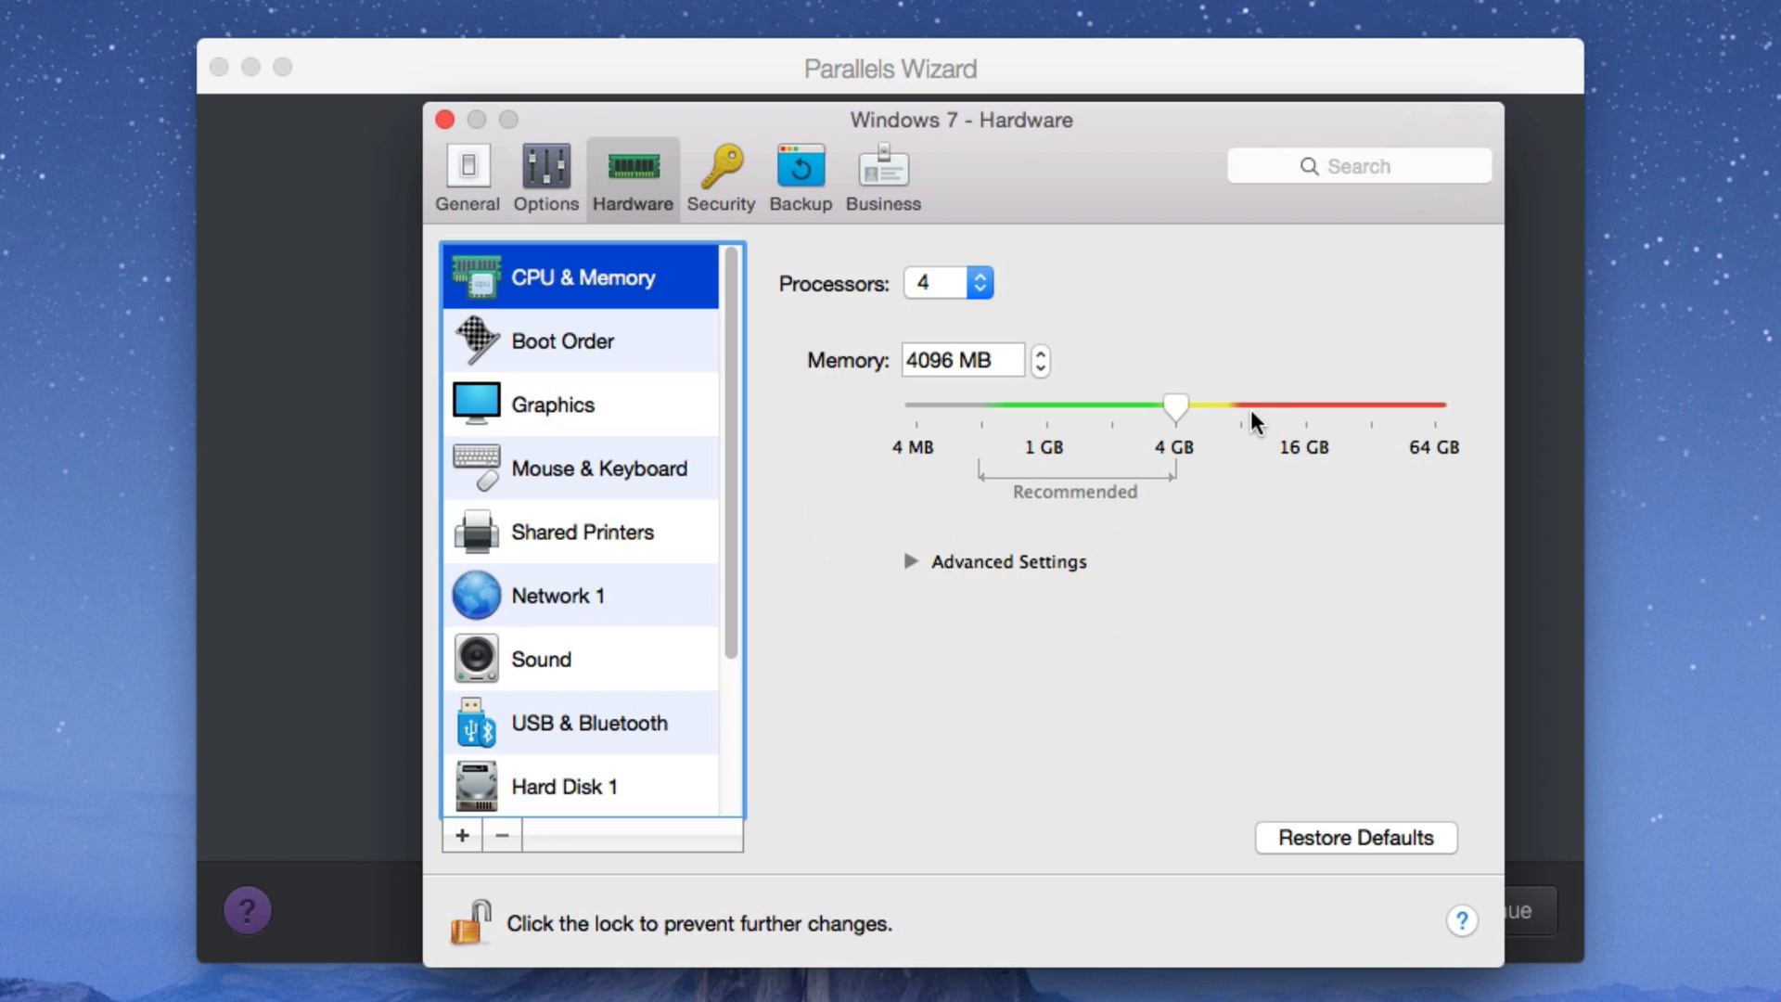
mouse_move(1209, 562)
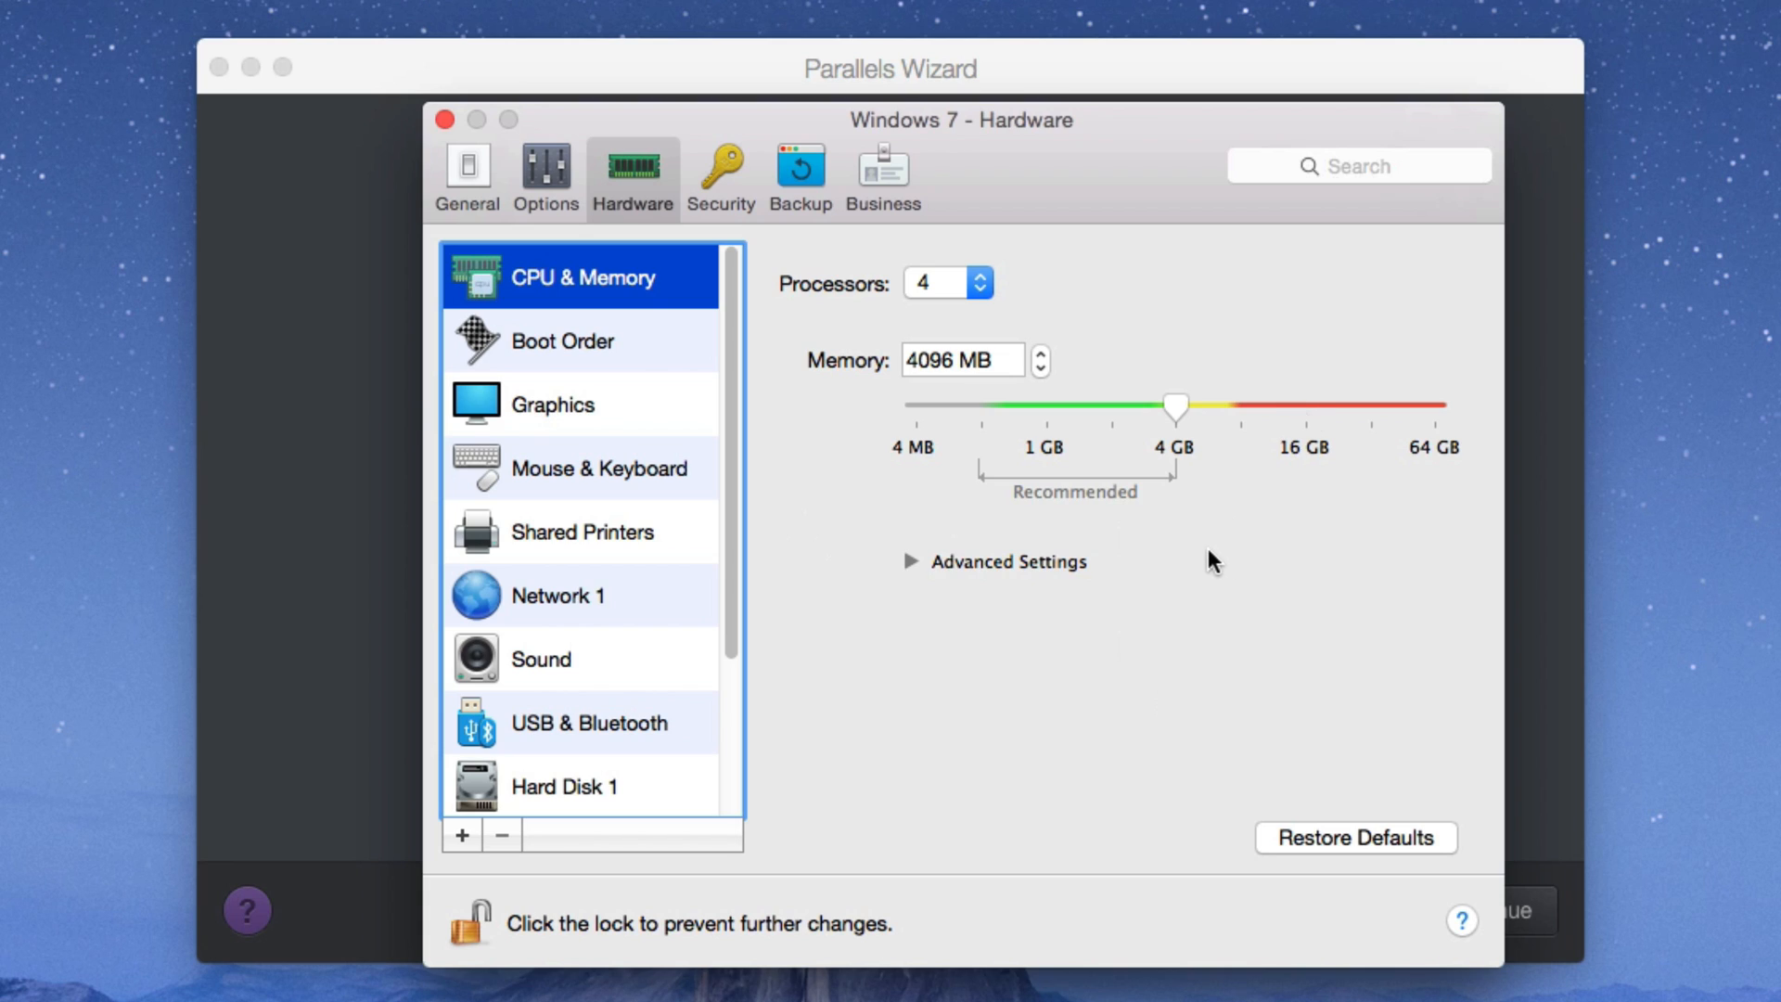
Step: Peek at the advanced CPU & Memory options, then bring up the Boot Order page
left_click(909, 561)
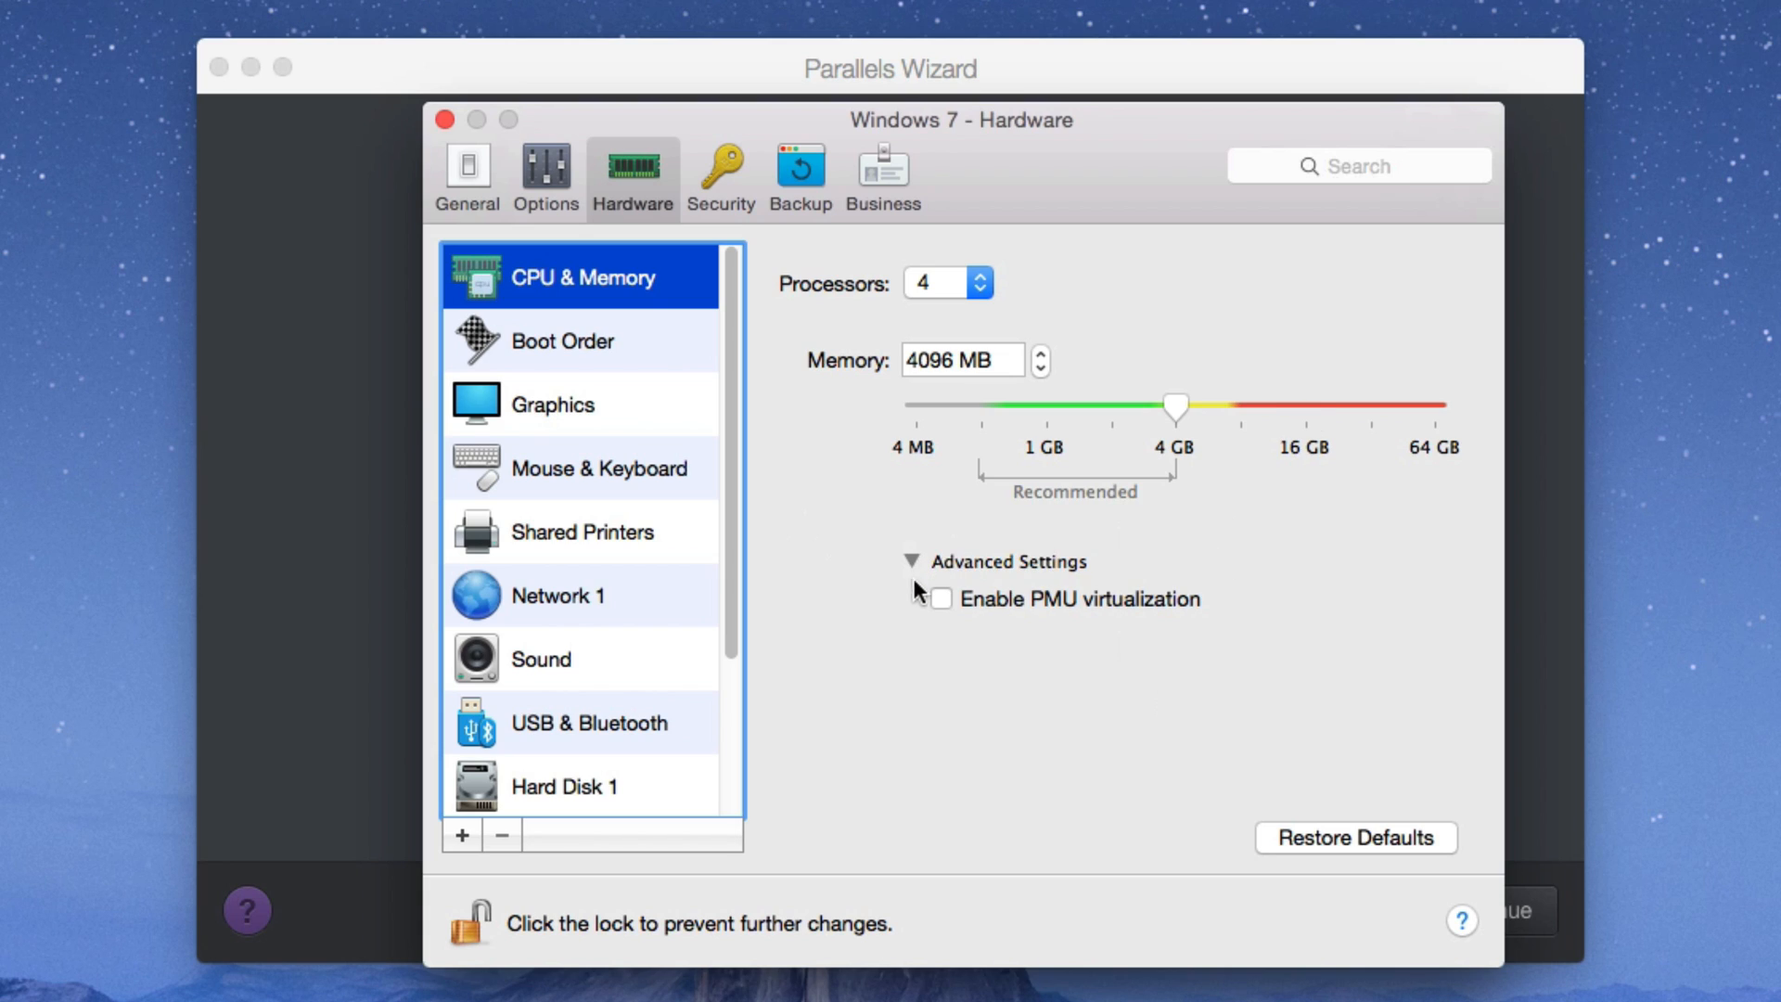
left_click(911, 560)
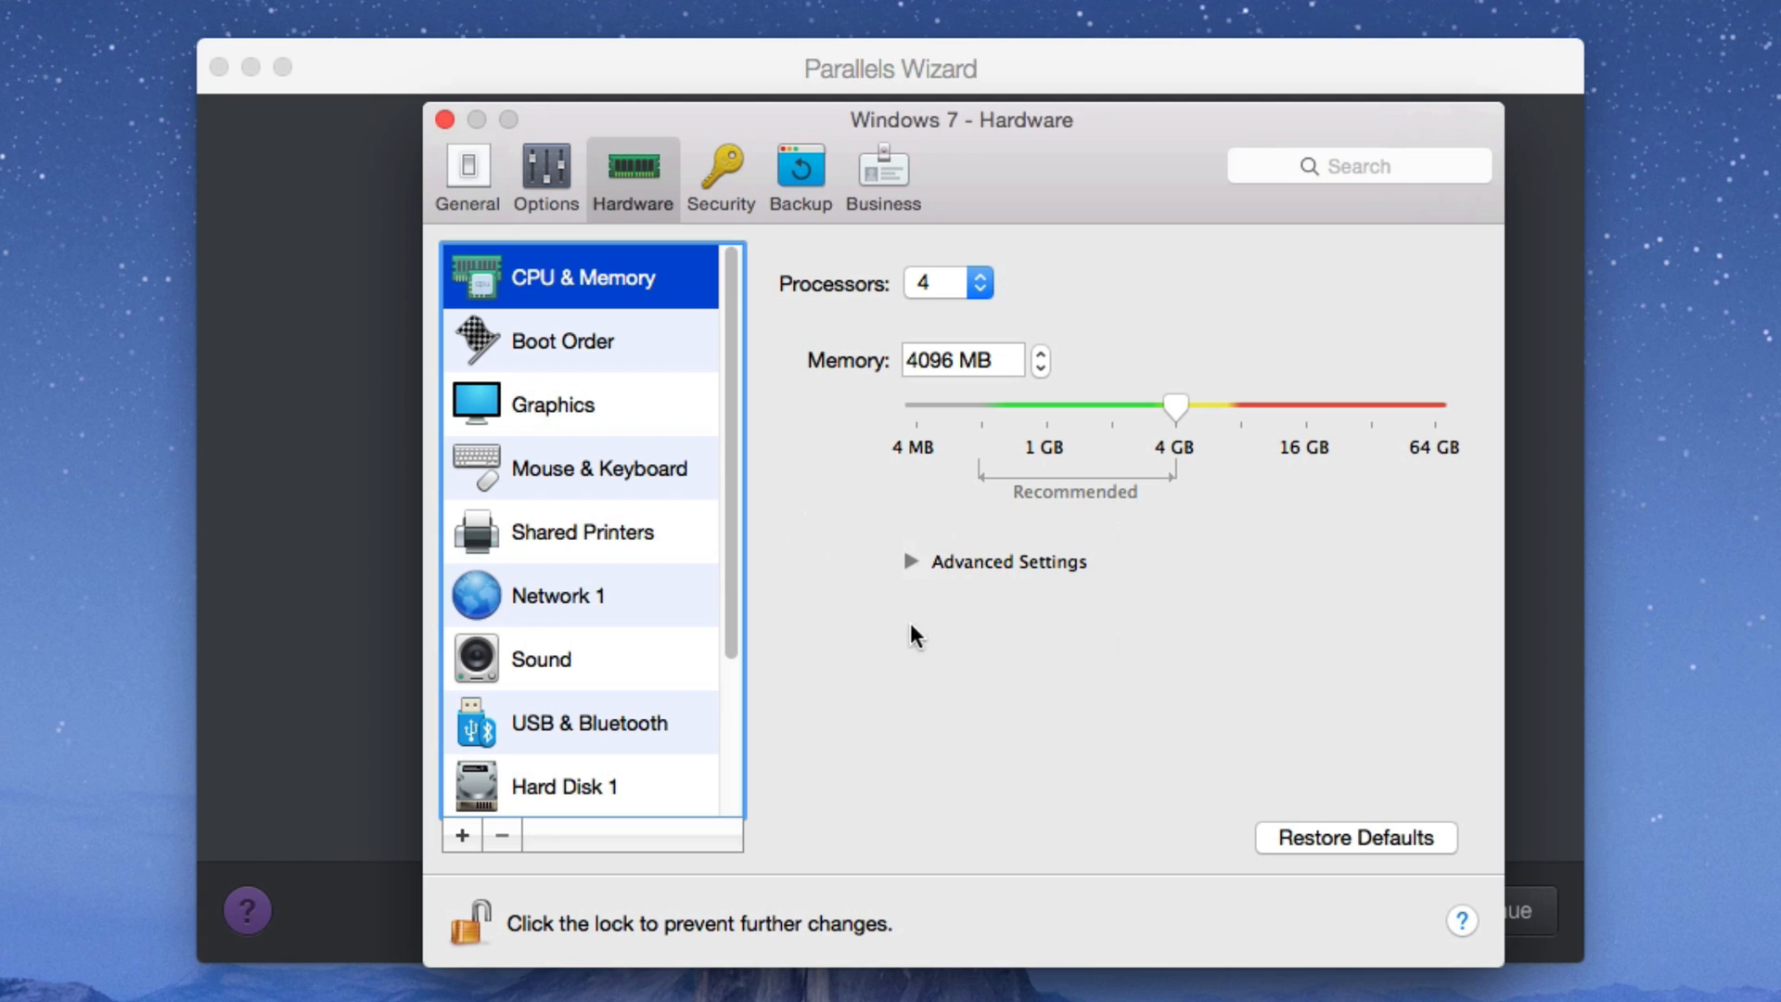
left_click(562, 340)
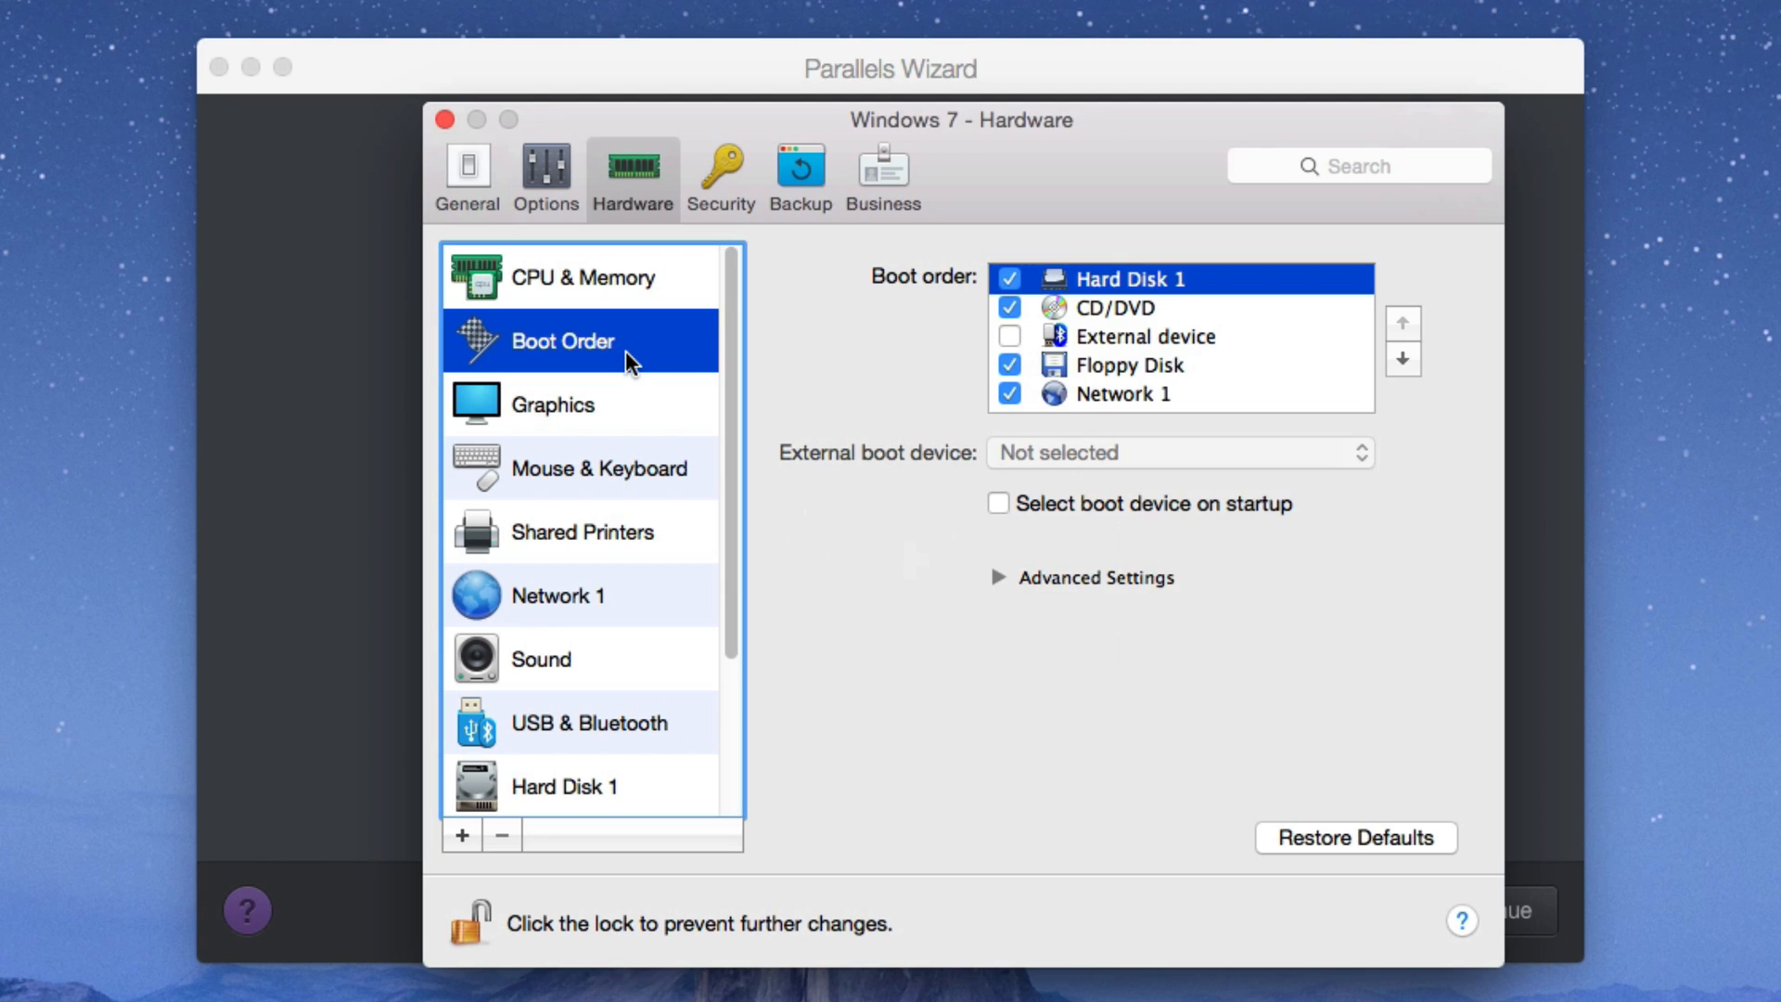
mouse_move(1175, 319)
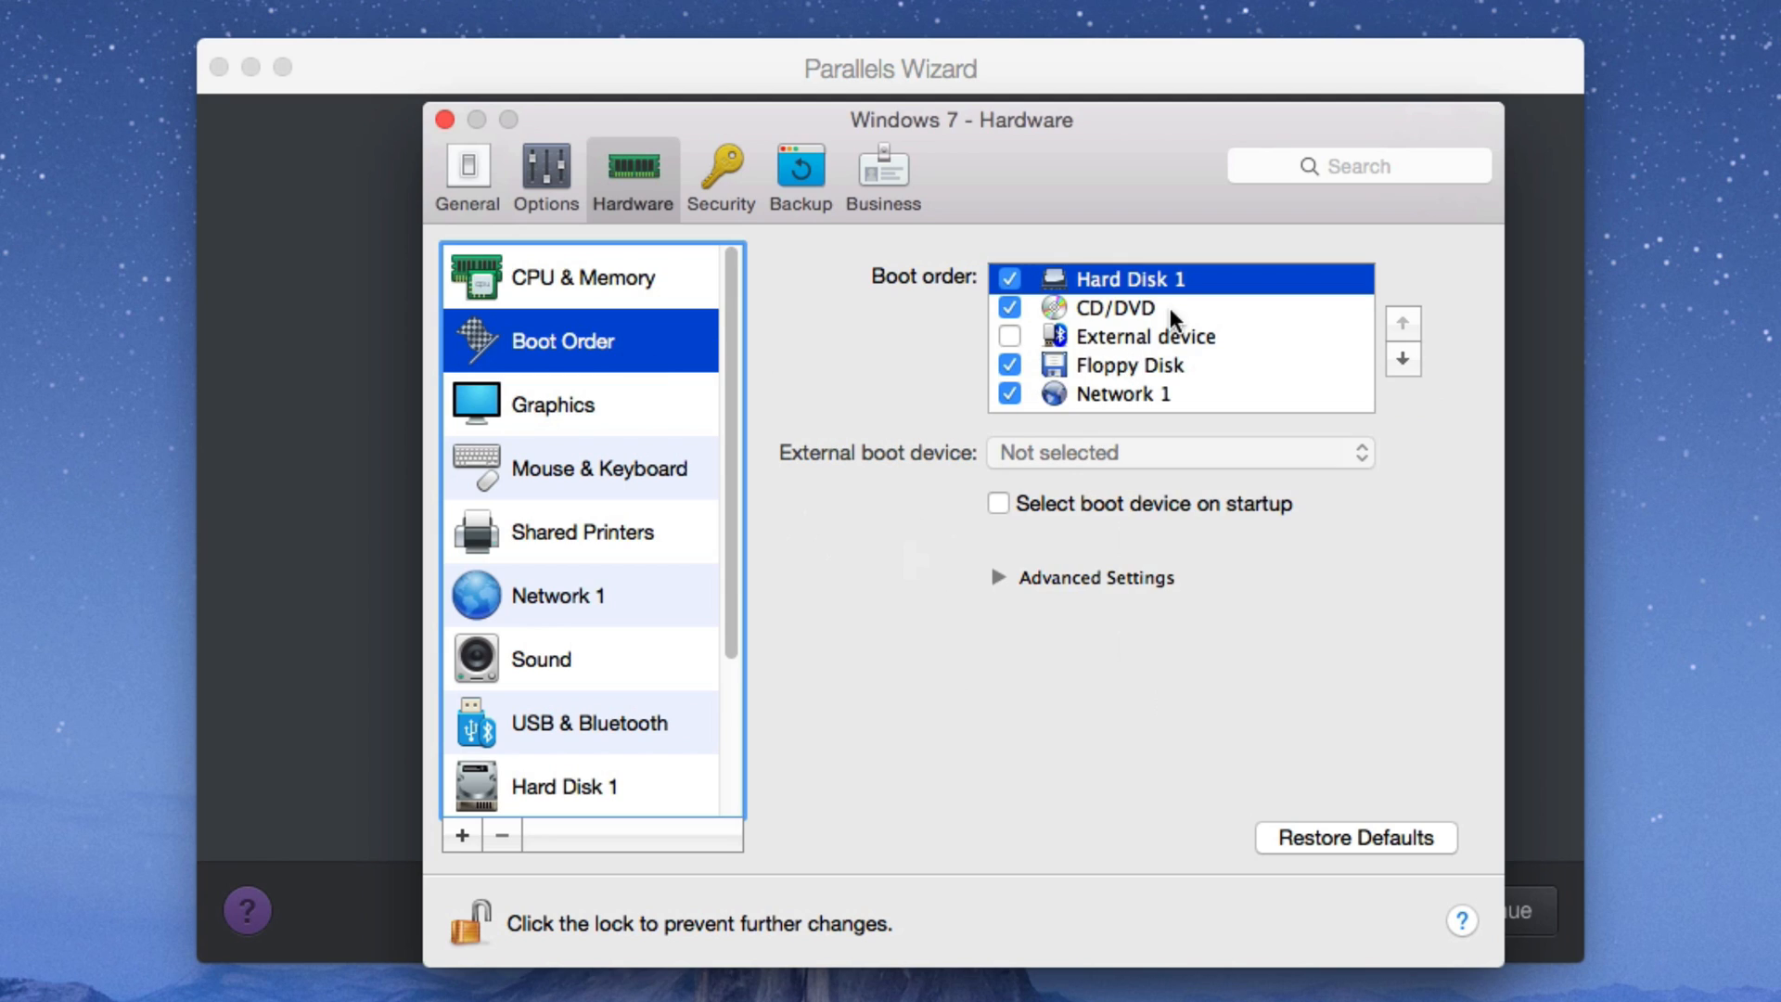
Step: Raise graphics memory to 1024 MB, then browse Mouse & Keyboard and Shared Printers
left_click(554, 404)
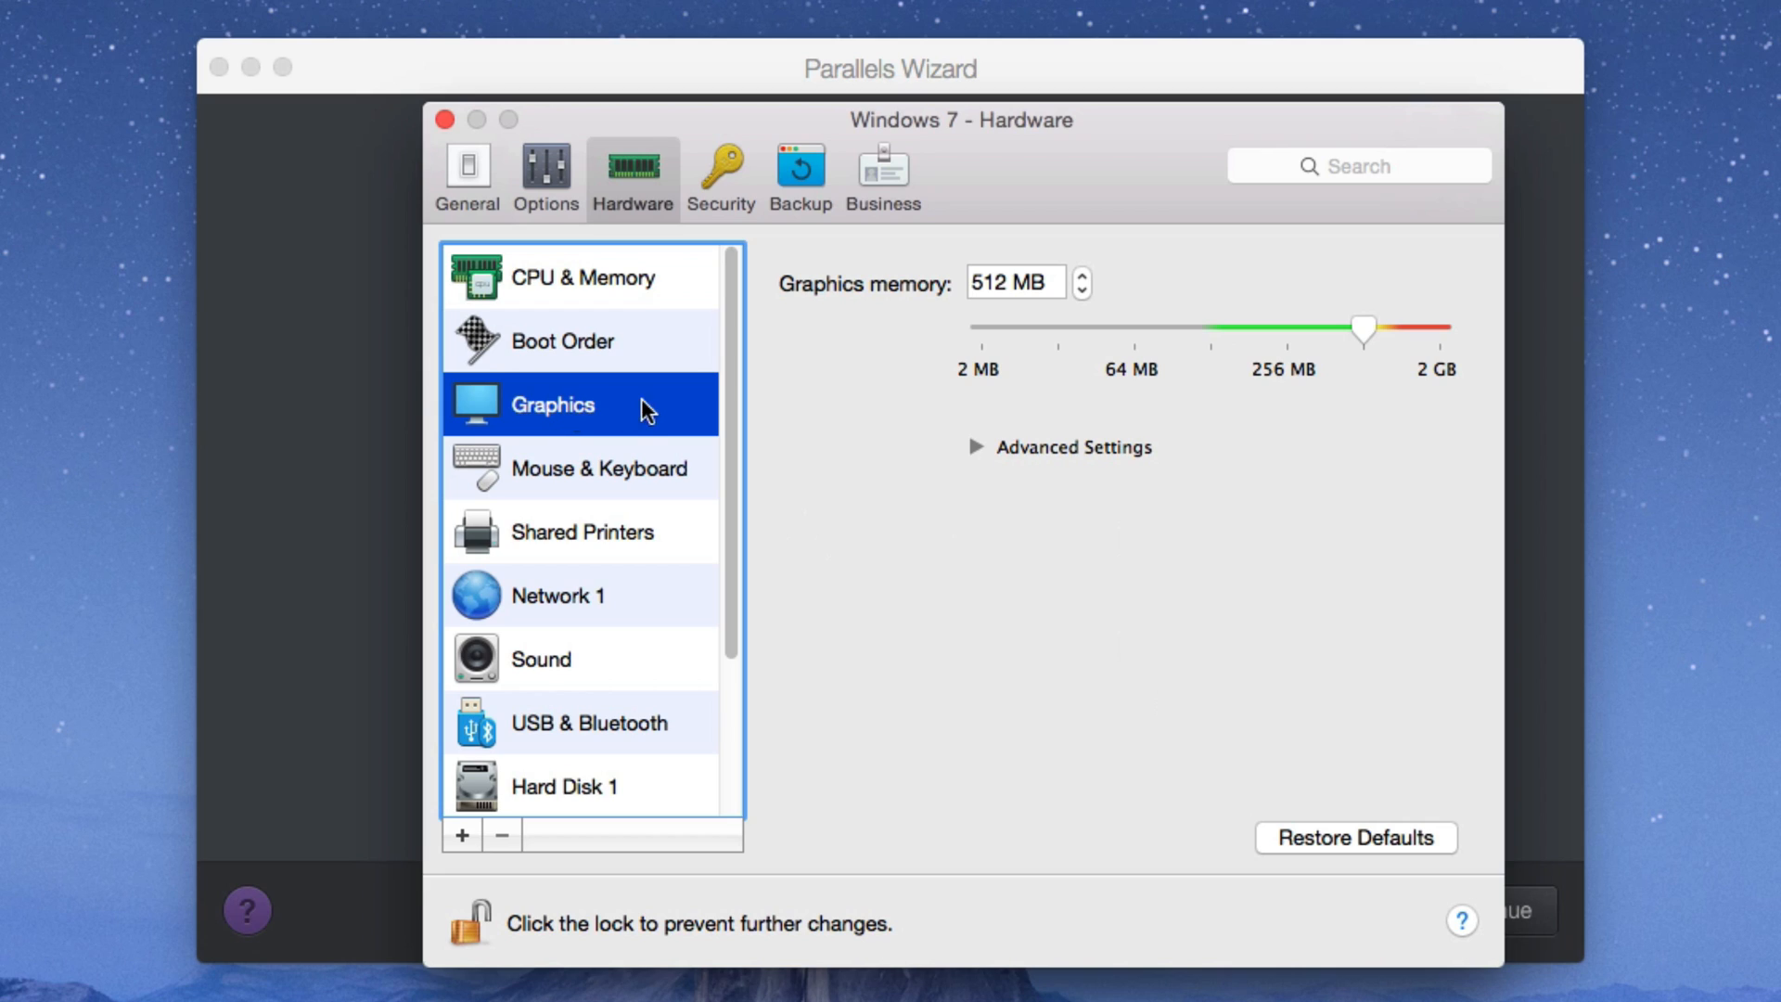
left_click(1014, 282)
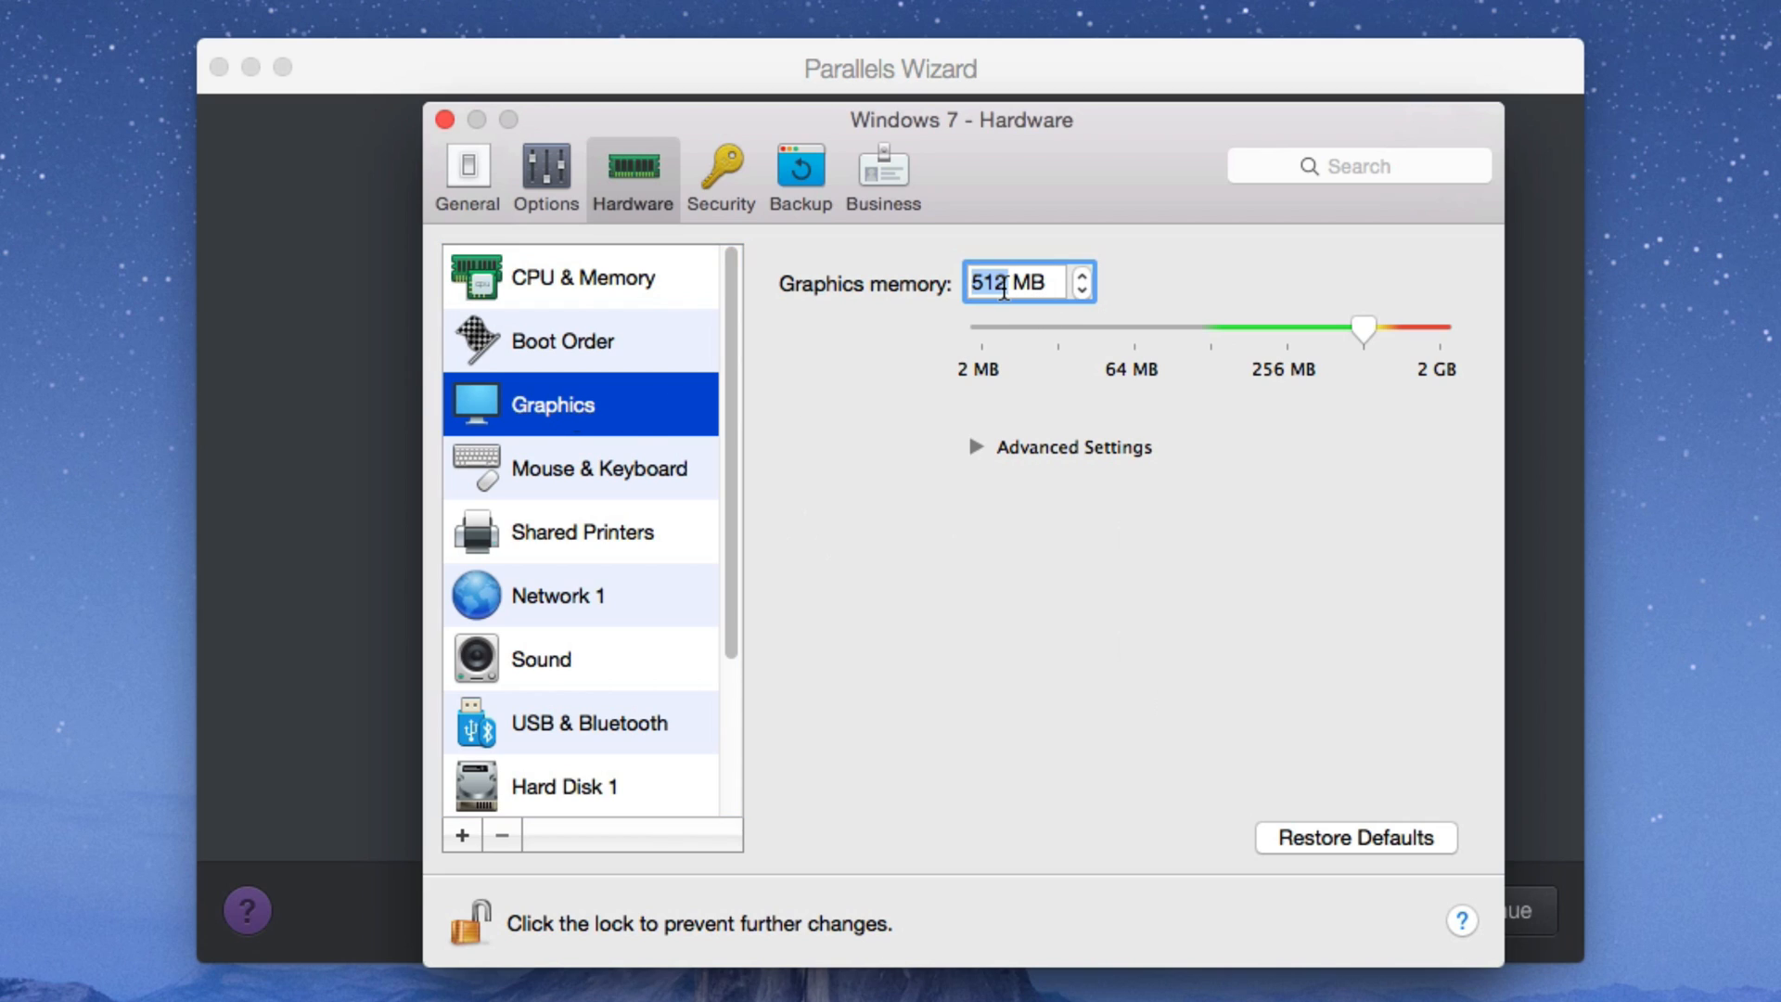
type("1024")
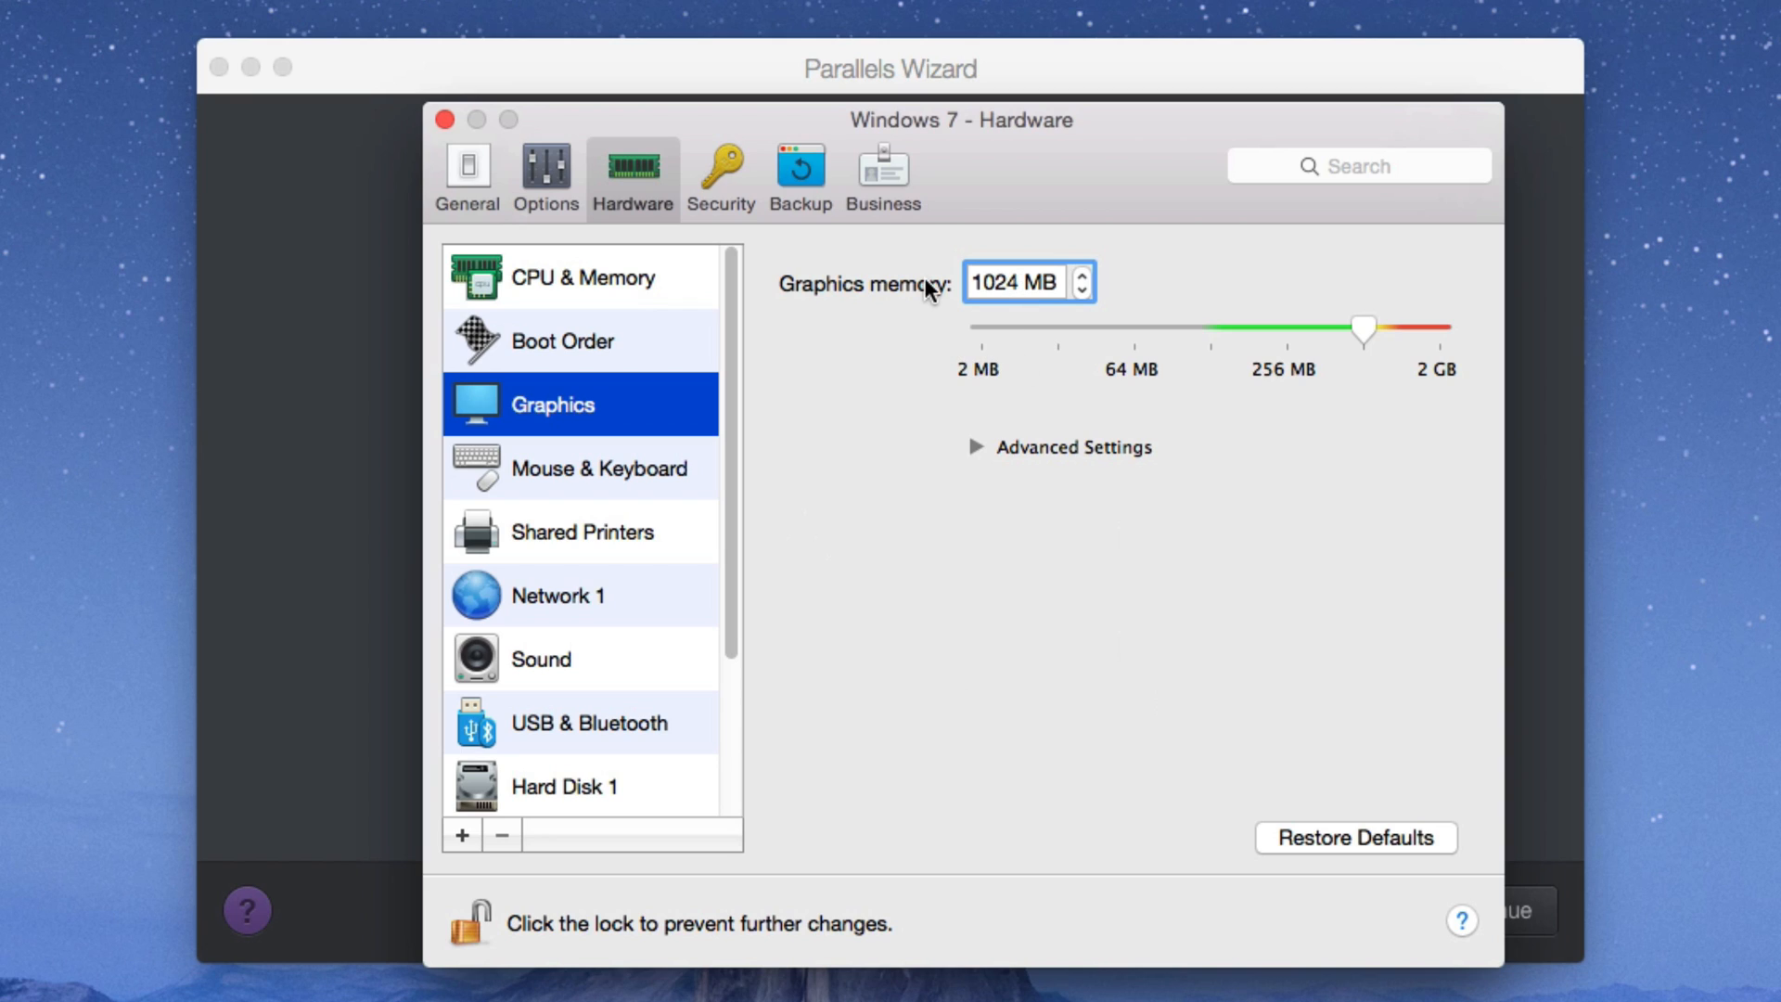
left_click(602, 468)
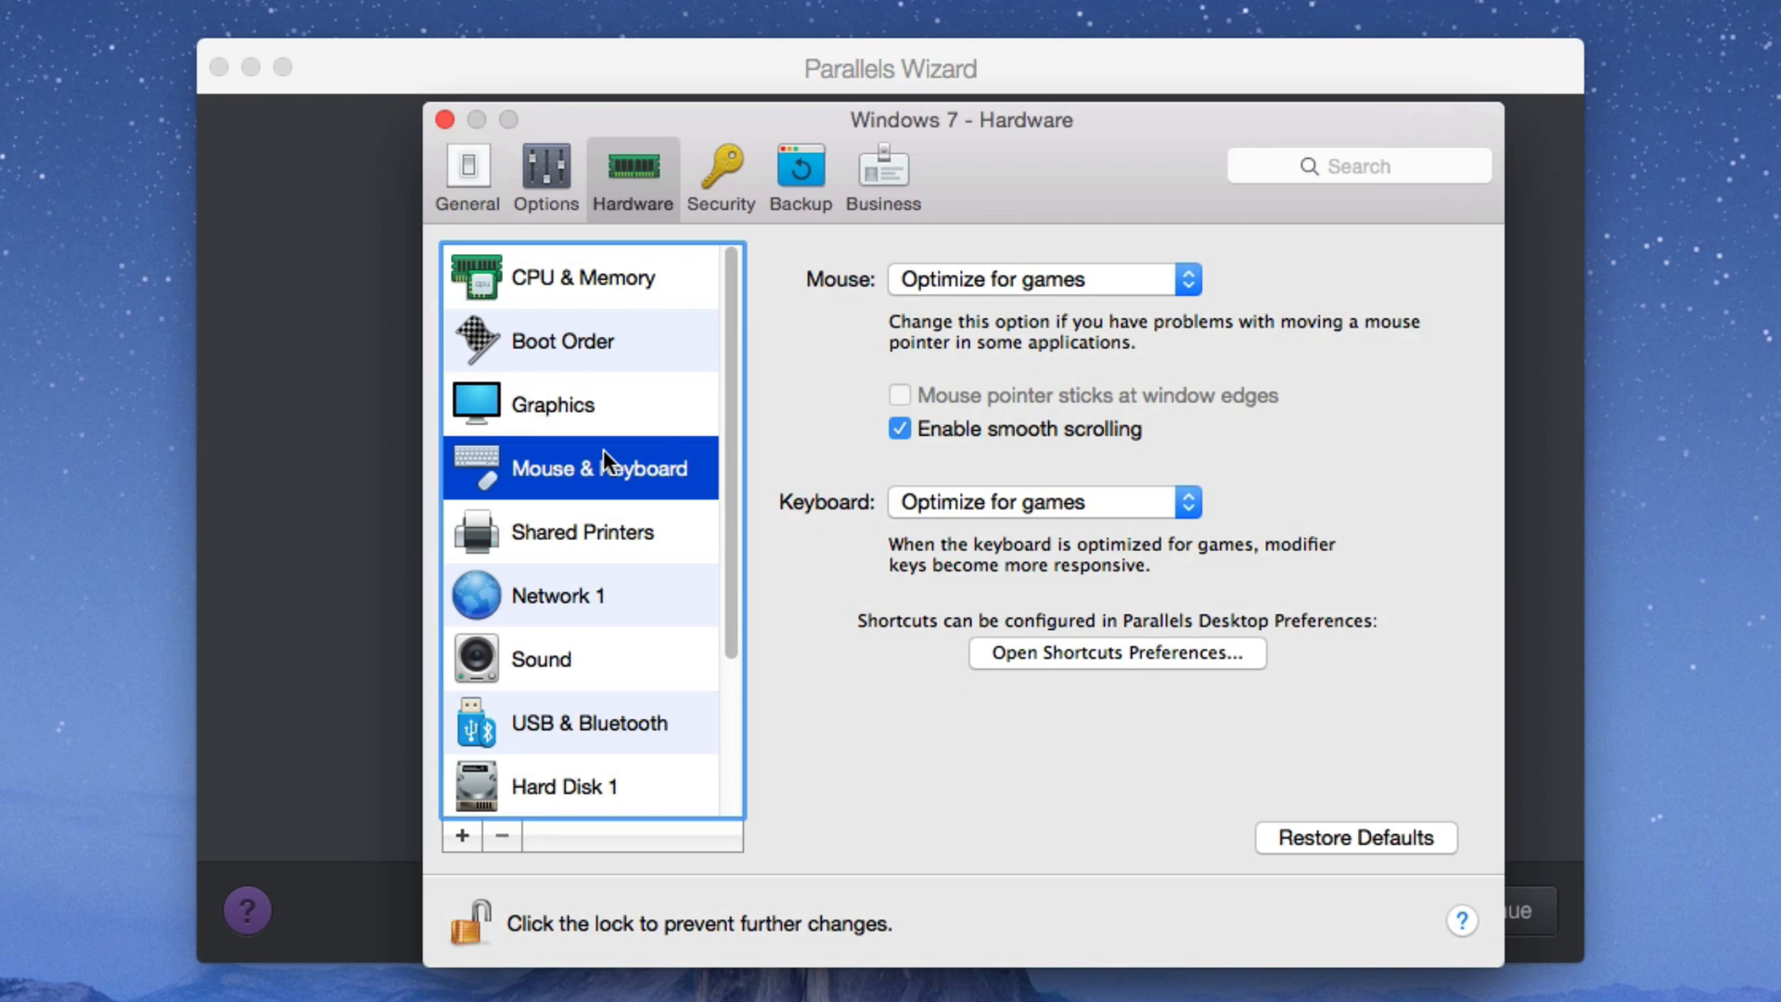
mouse_move(977, 299)
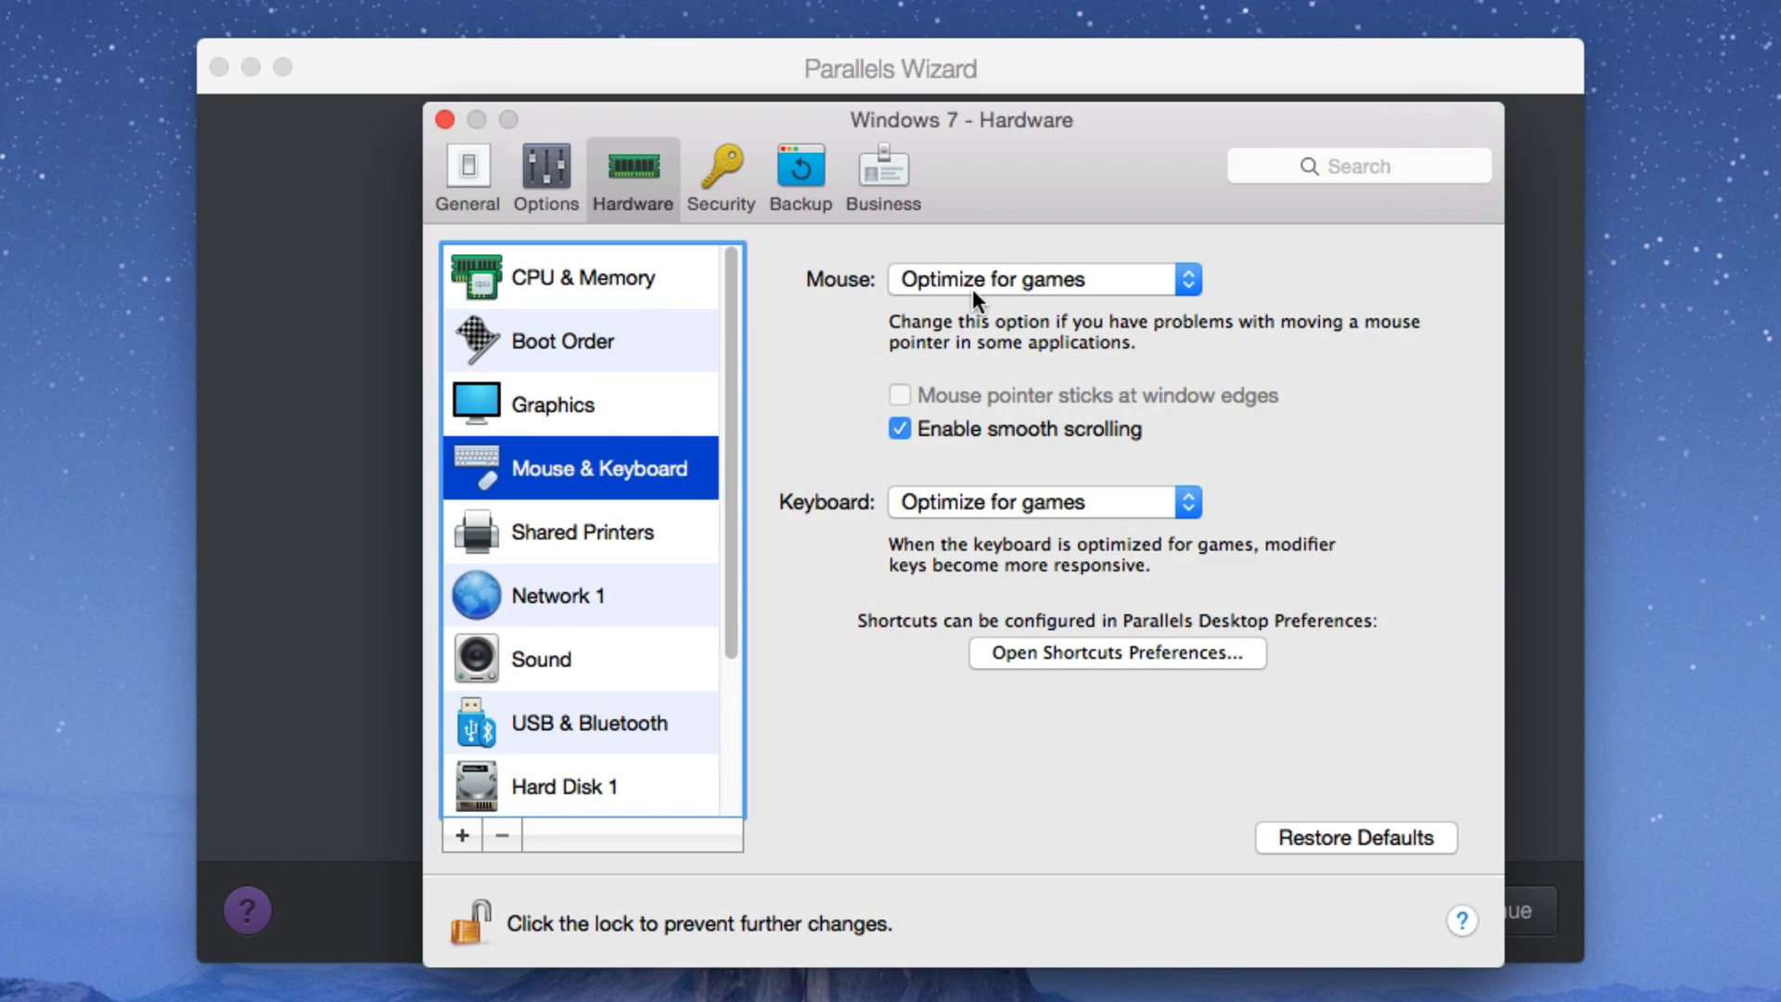
mouse_move(883, 298)
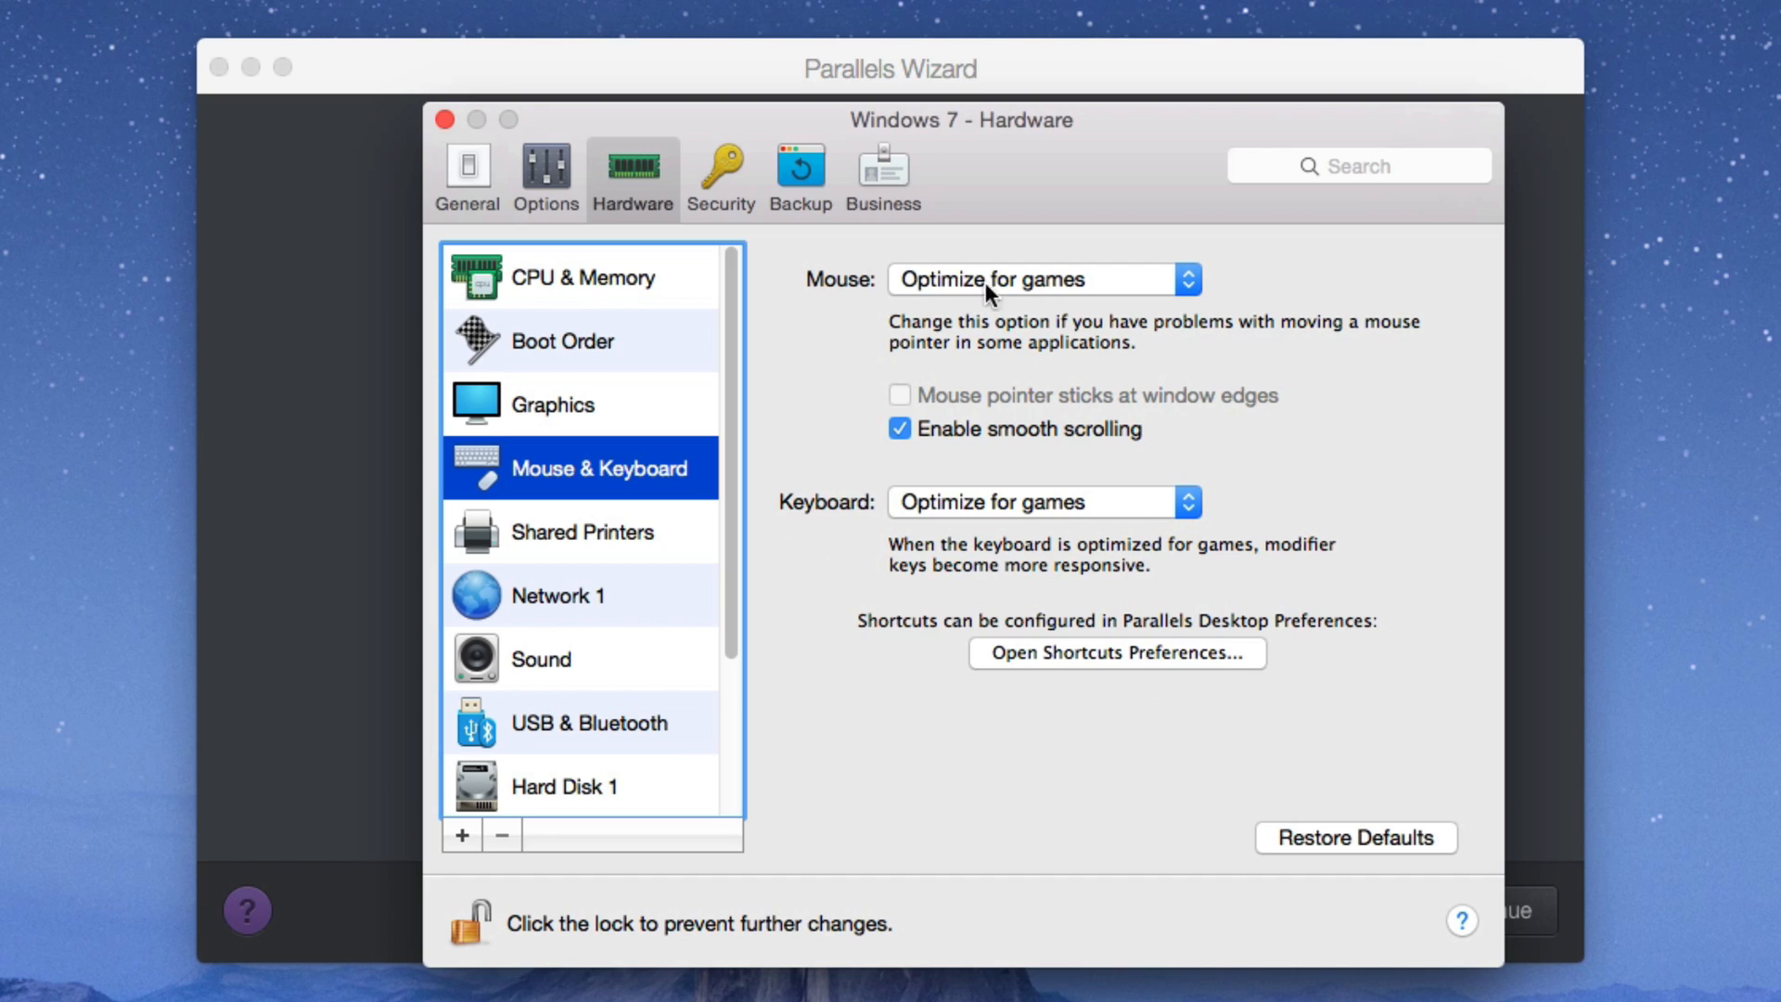
left_click(585, 531)
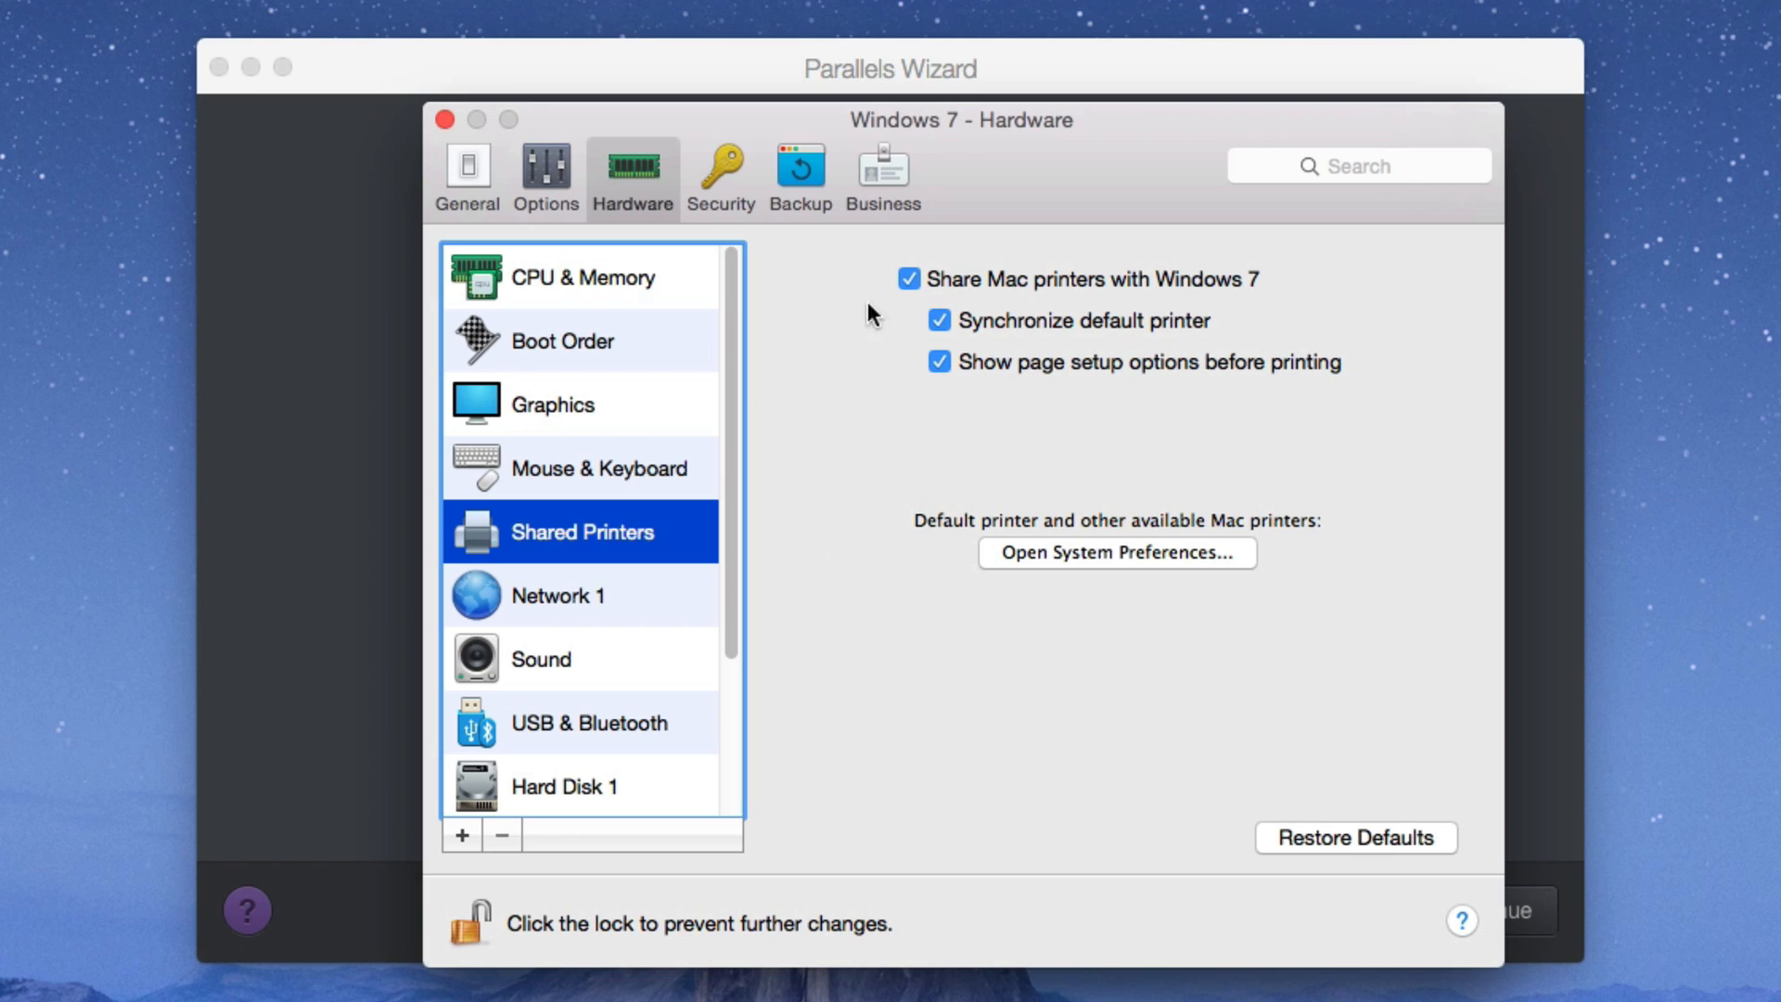
Step: Stop sharing Mac printers and the Mac camera with the Windows 7 machine
left_click(907, 278)
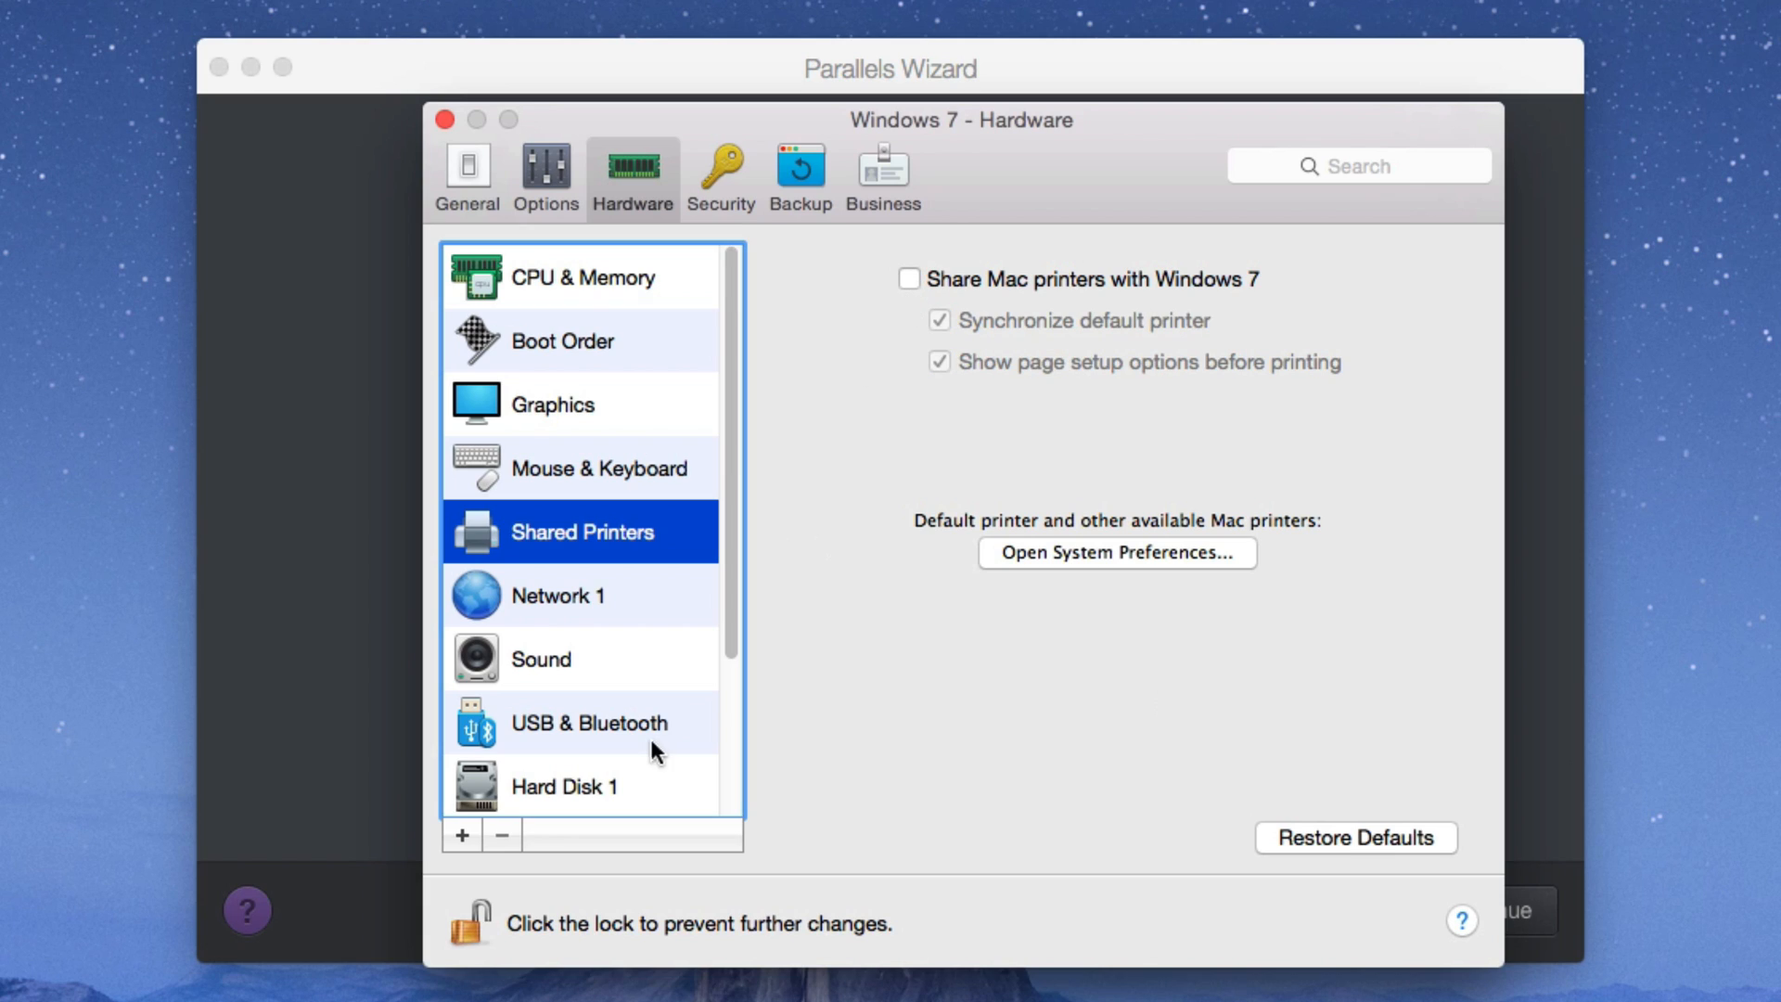
left_click(556, 593)
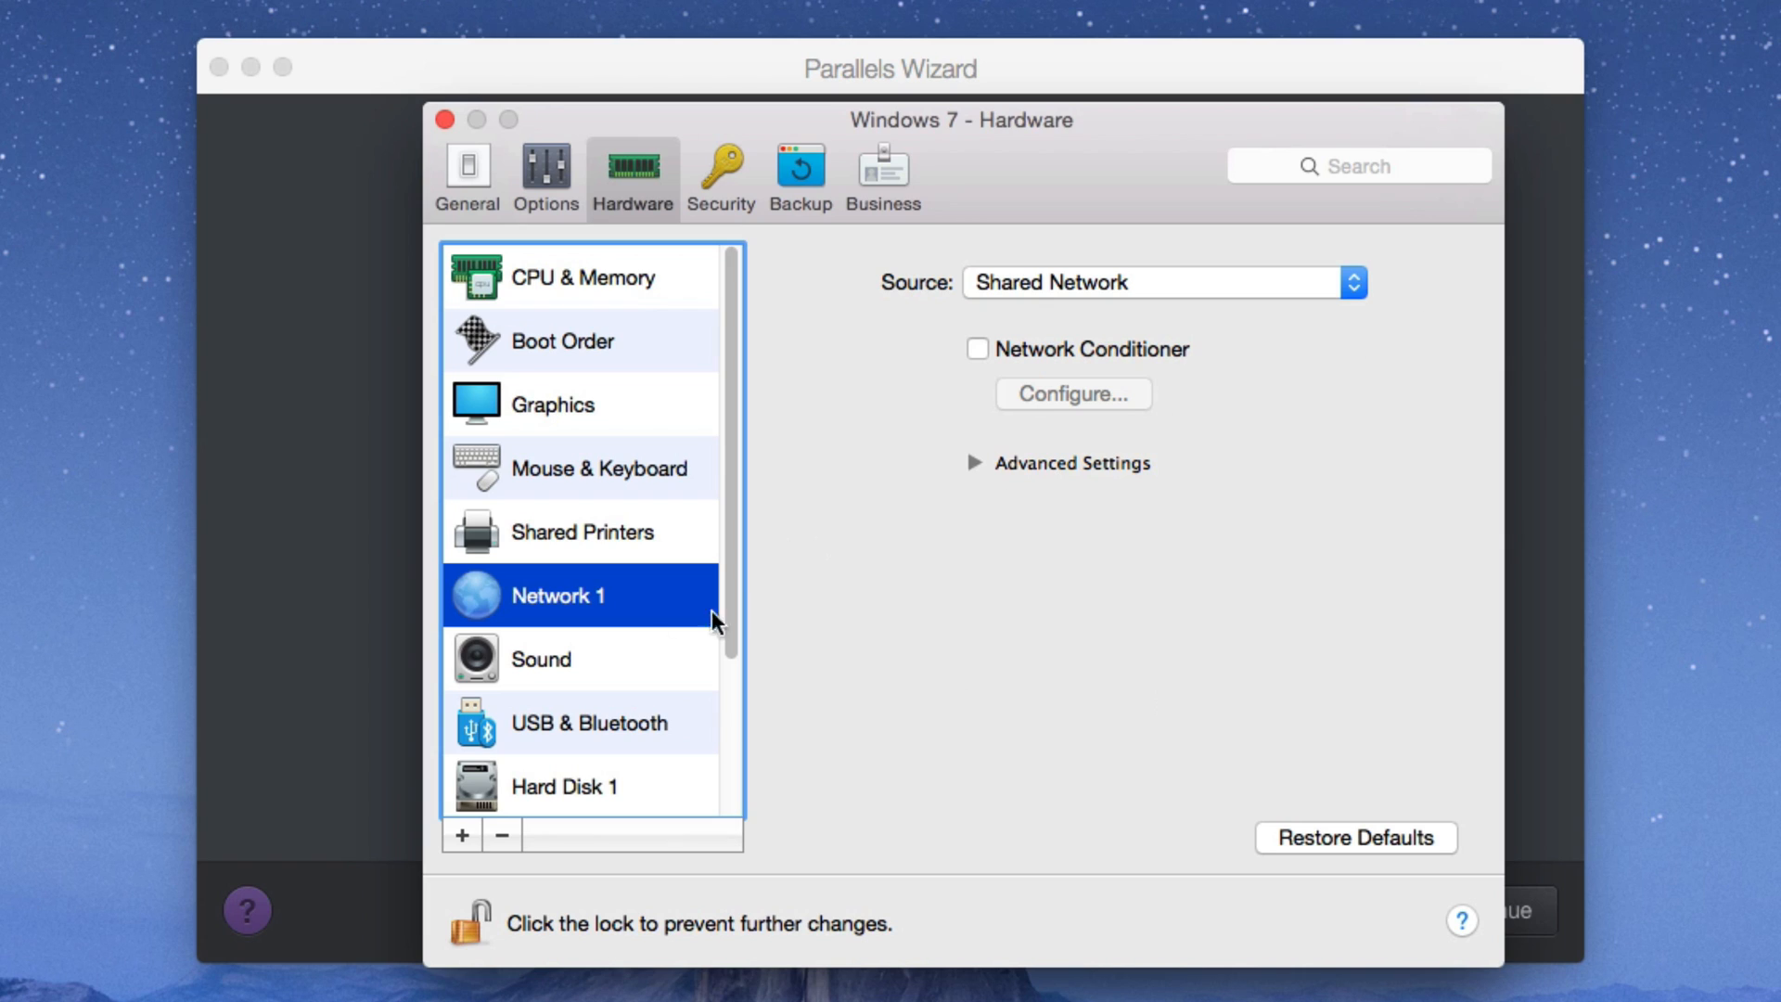
left_click(541, 658)
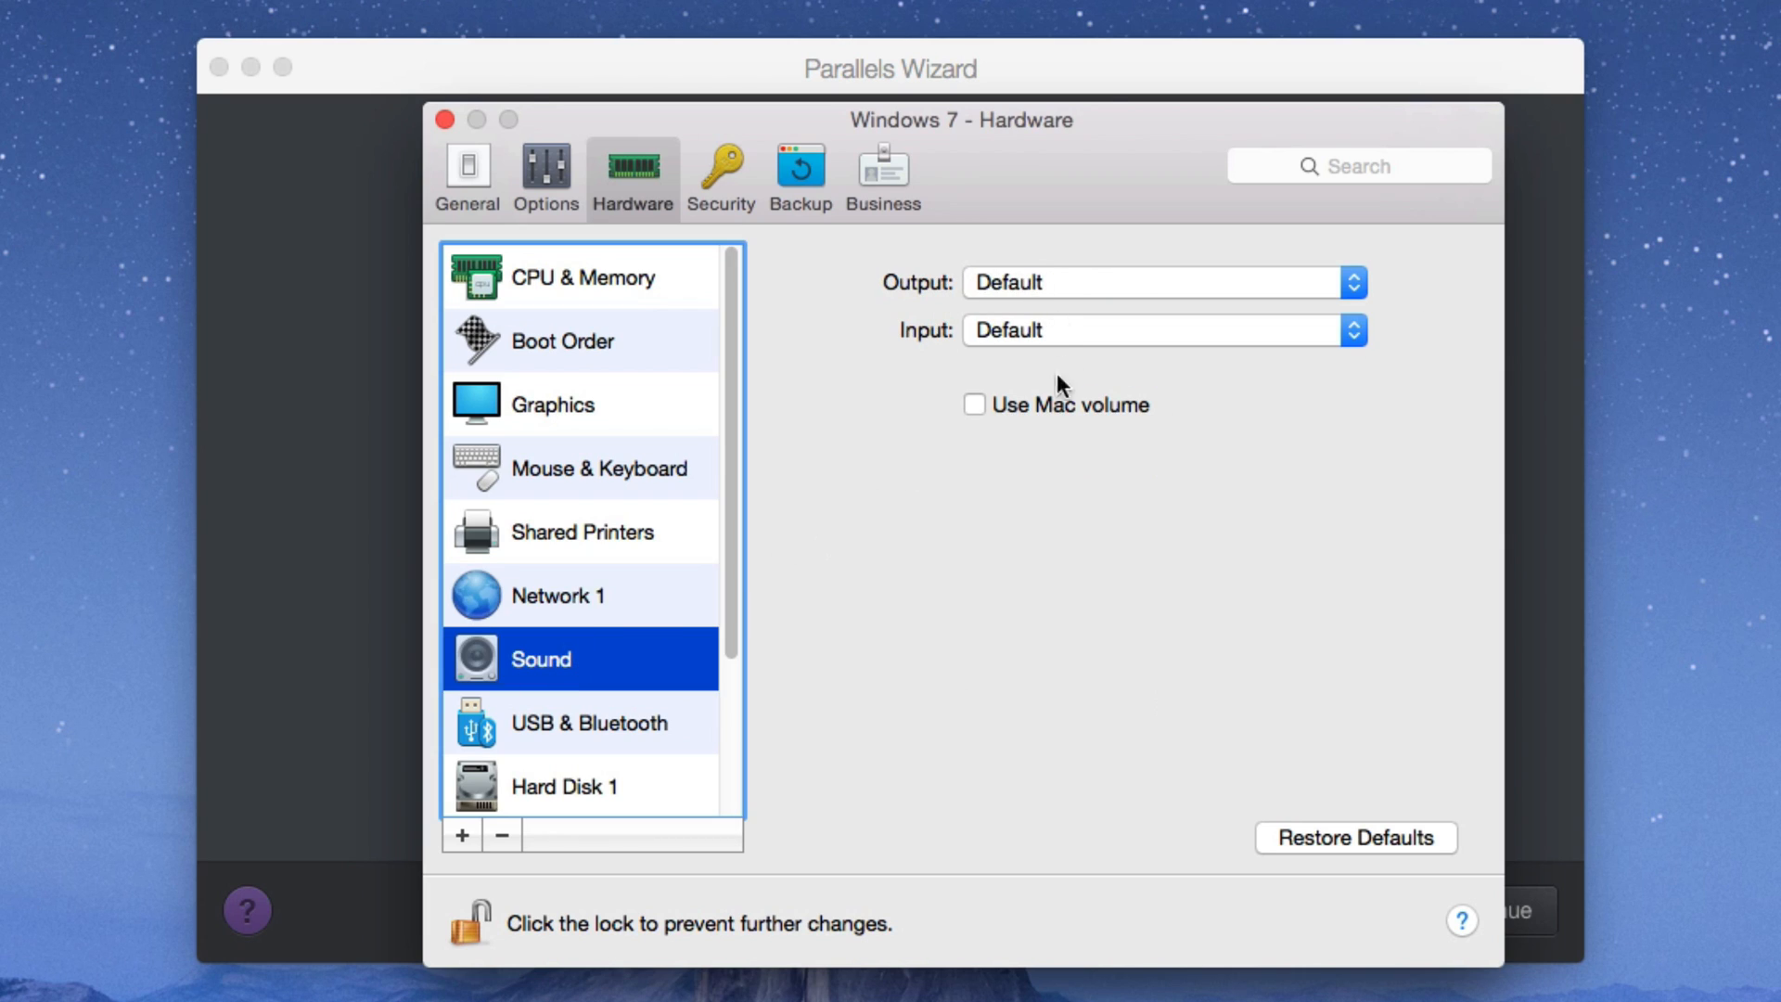
left_click(589, 722)
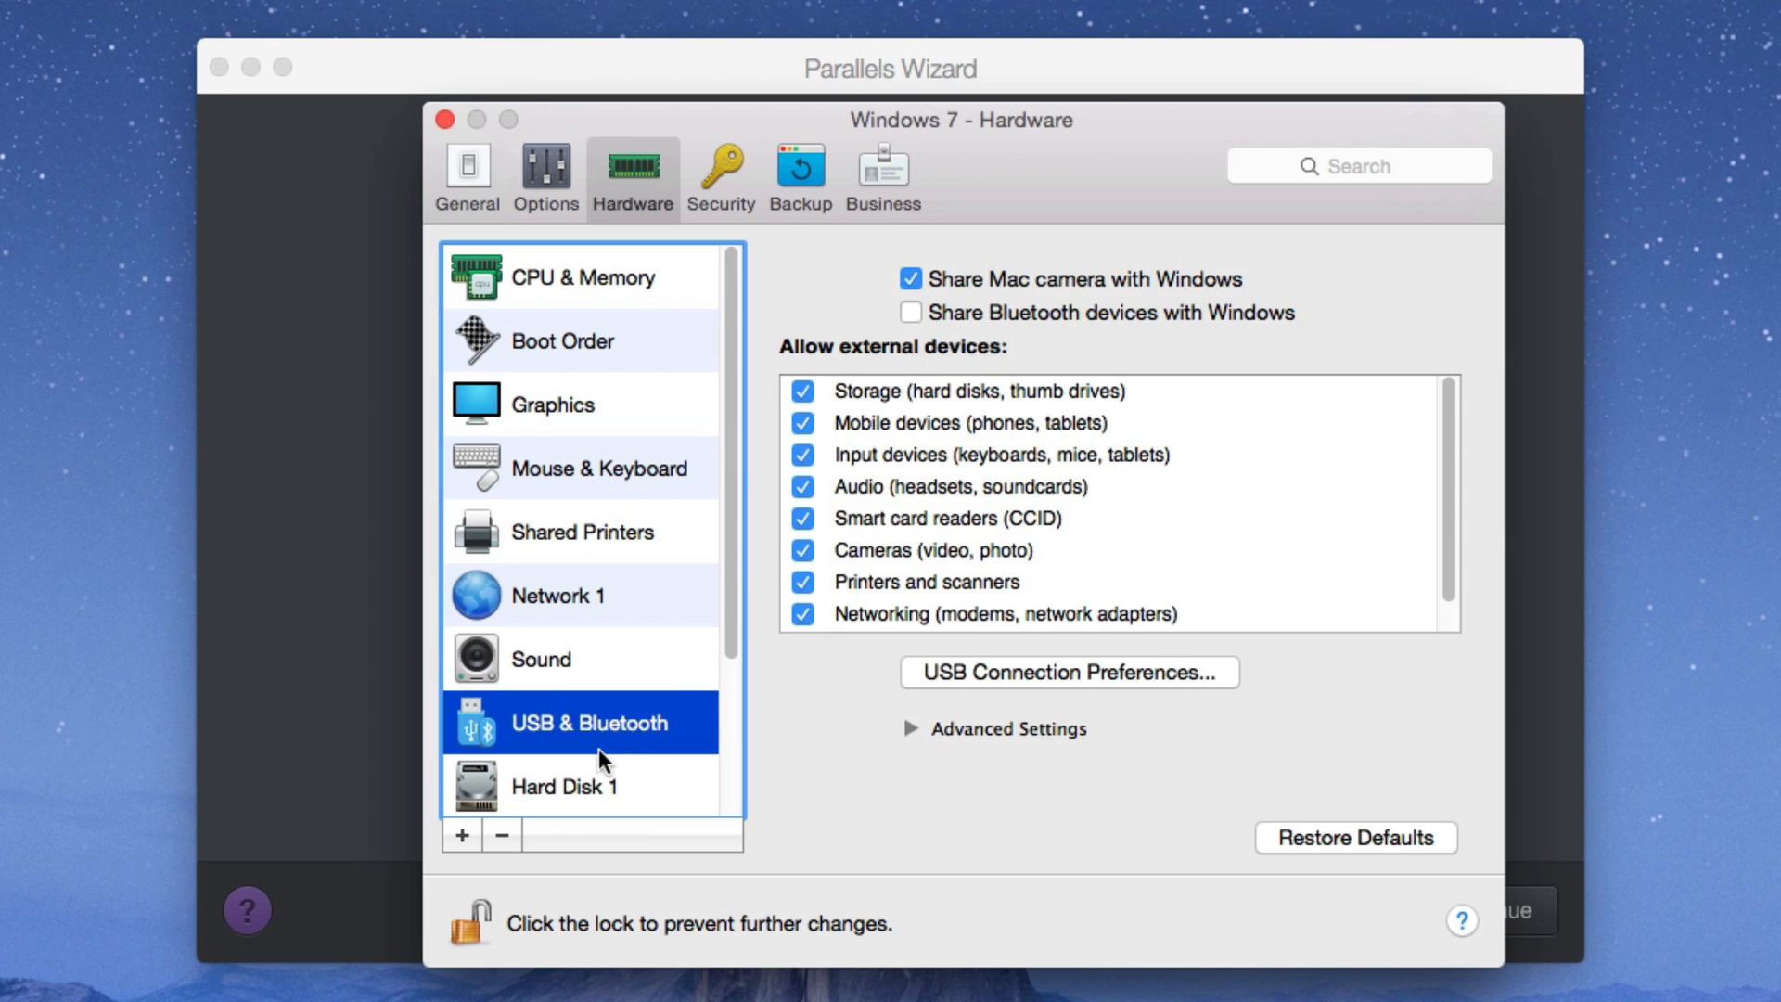
left_click(909, 280)
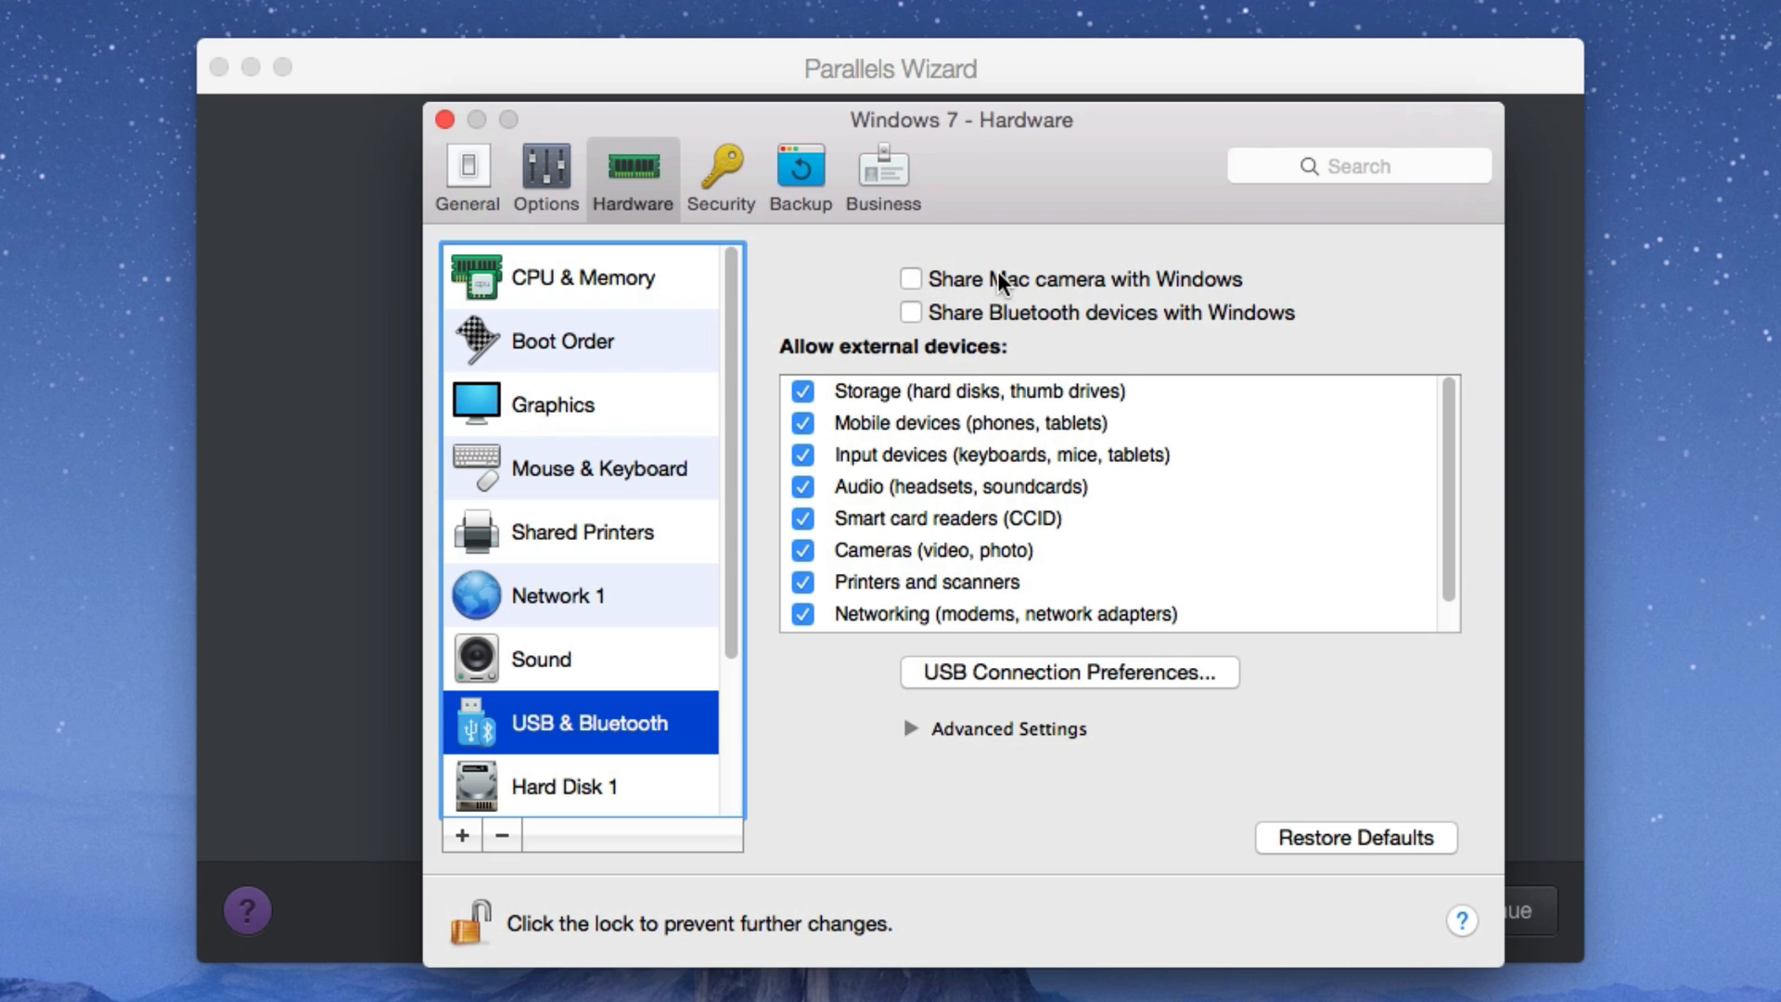
mouse_move(505, 599)
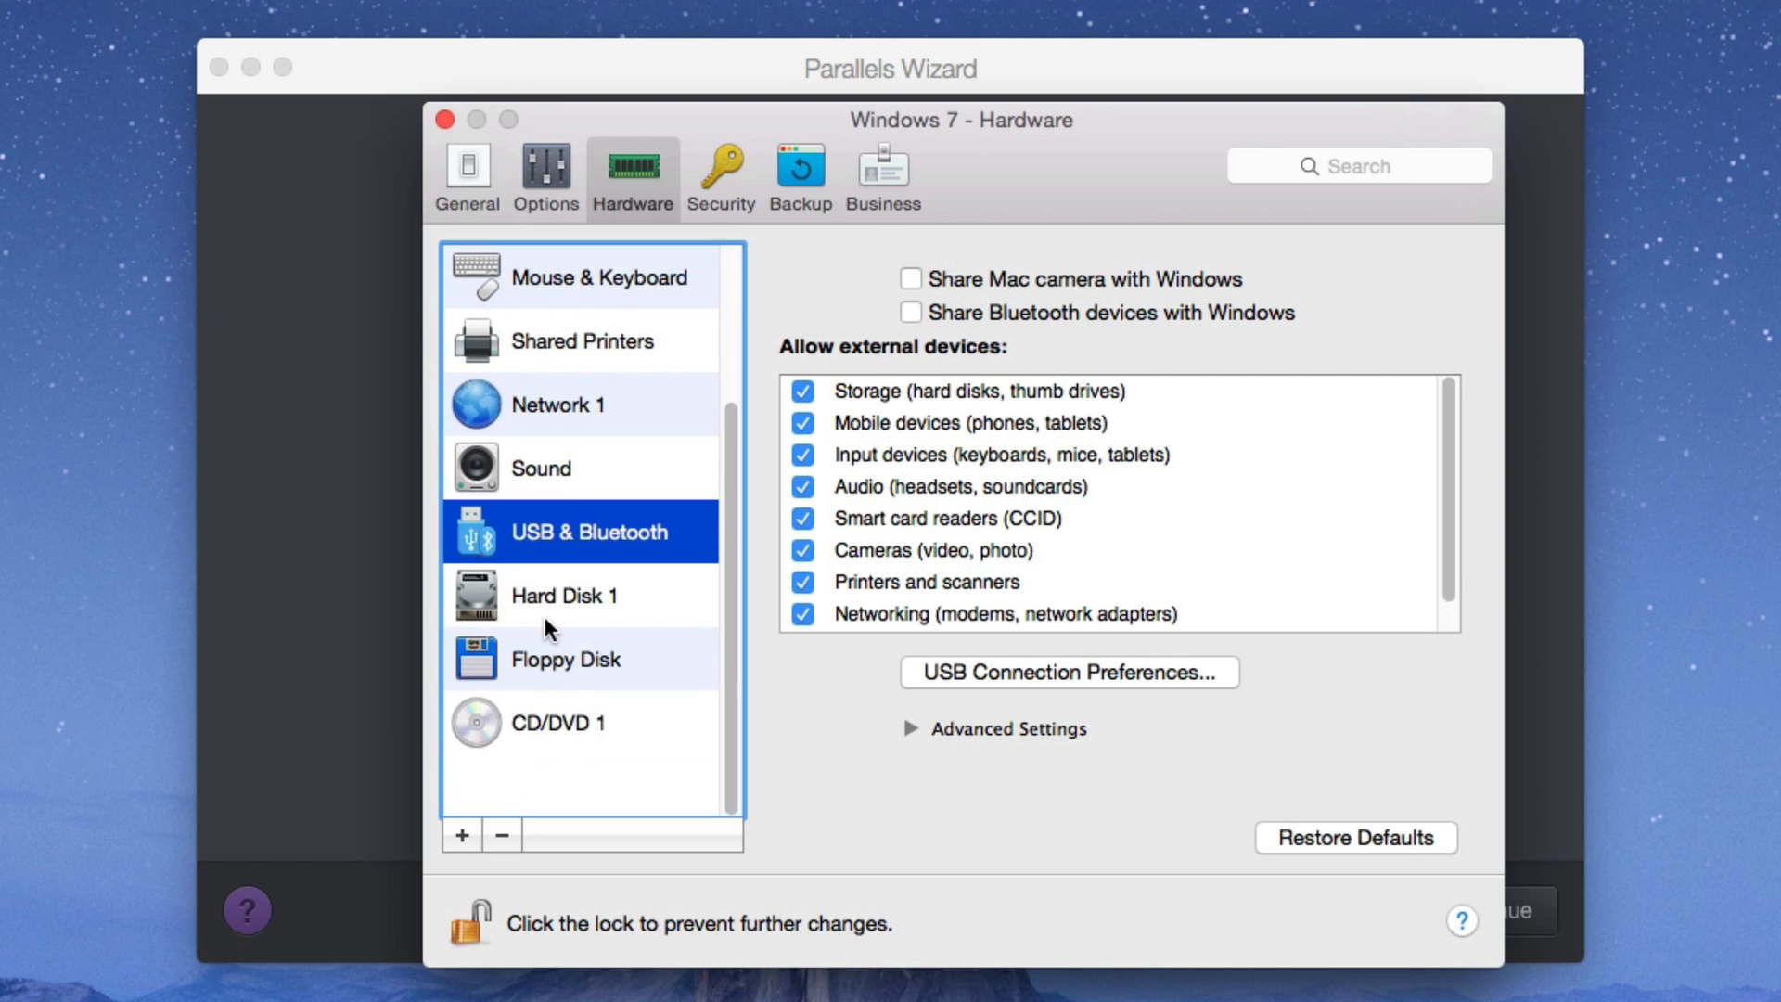
Step: Bring up the Hard Disk 1 settings after a glance back at USB & Bluetooth
left_click(563, 596)
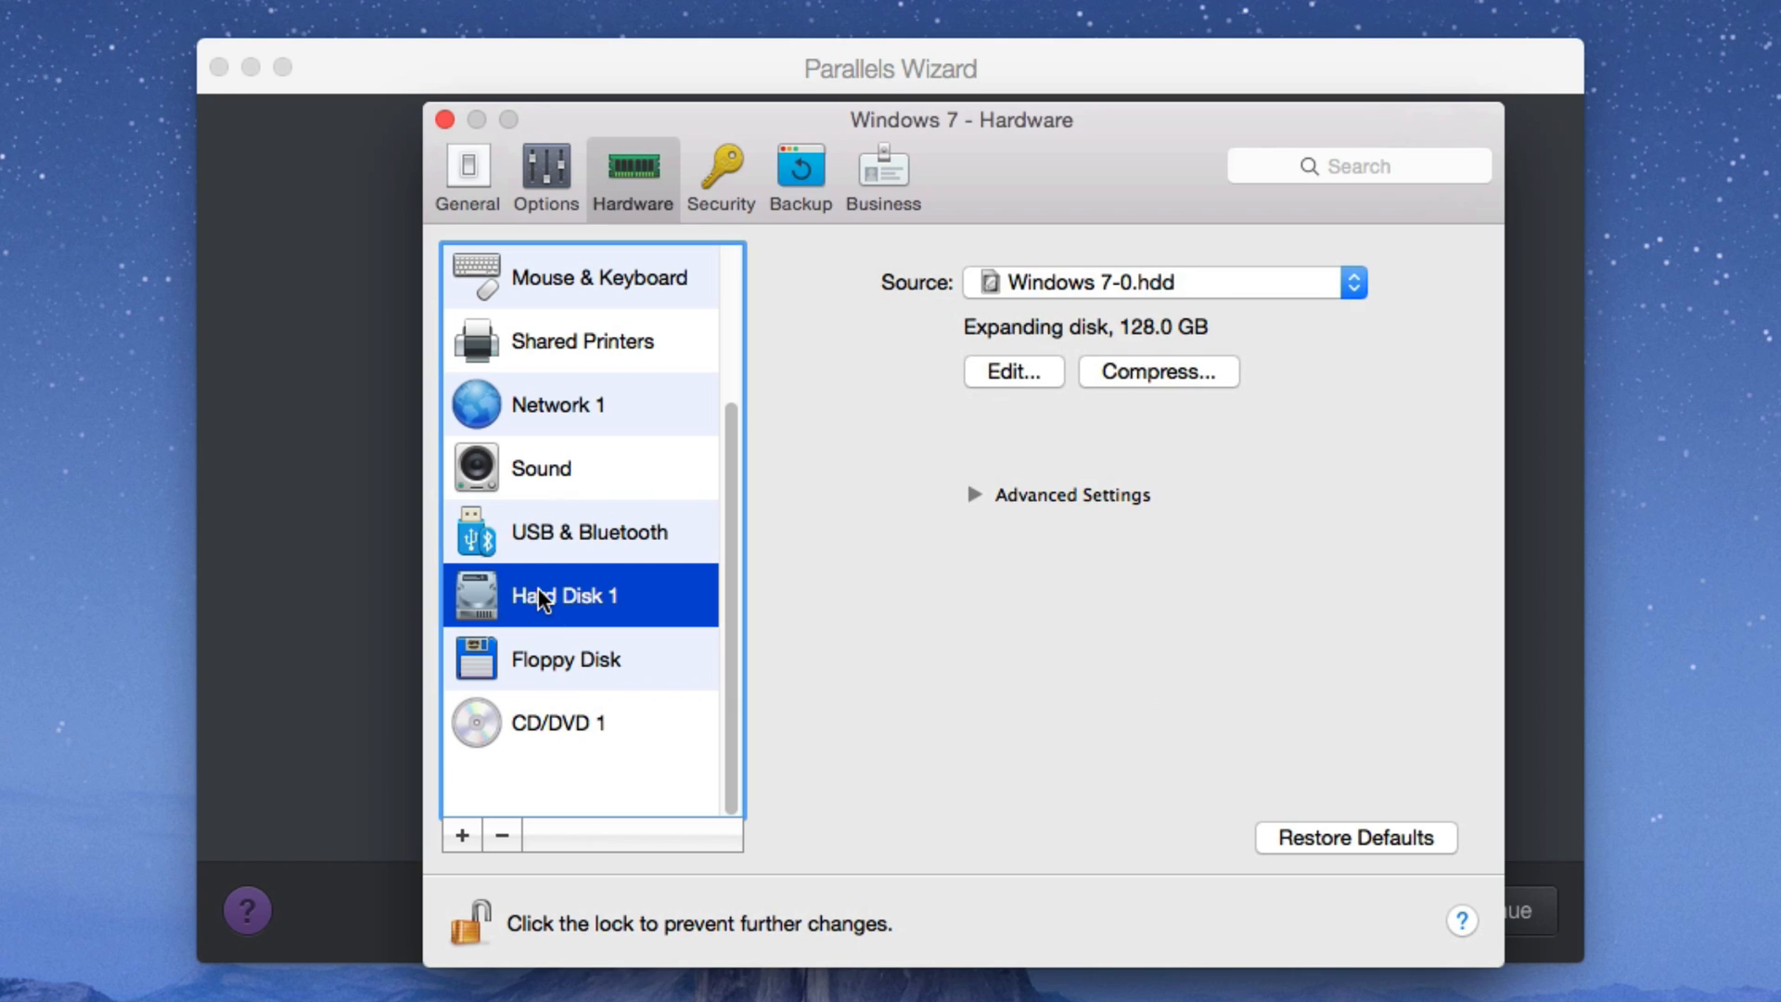
left_click(590, 532)
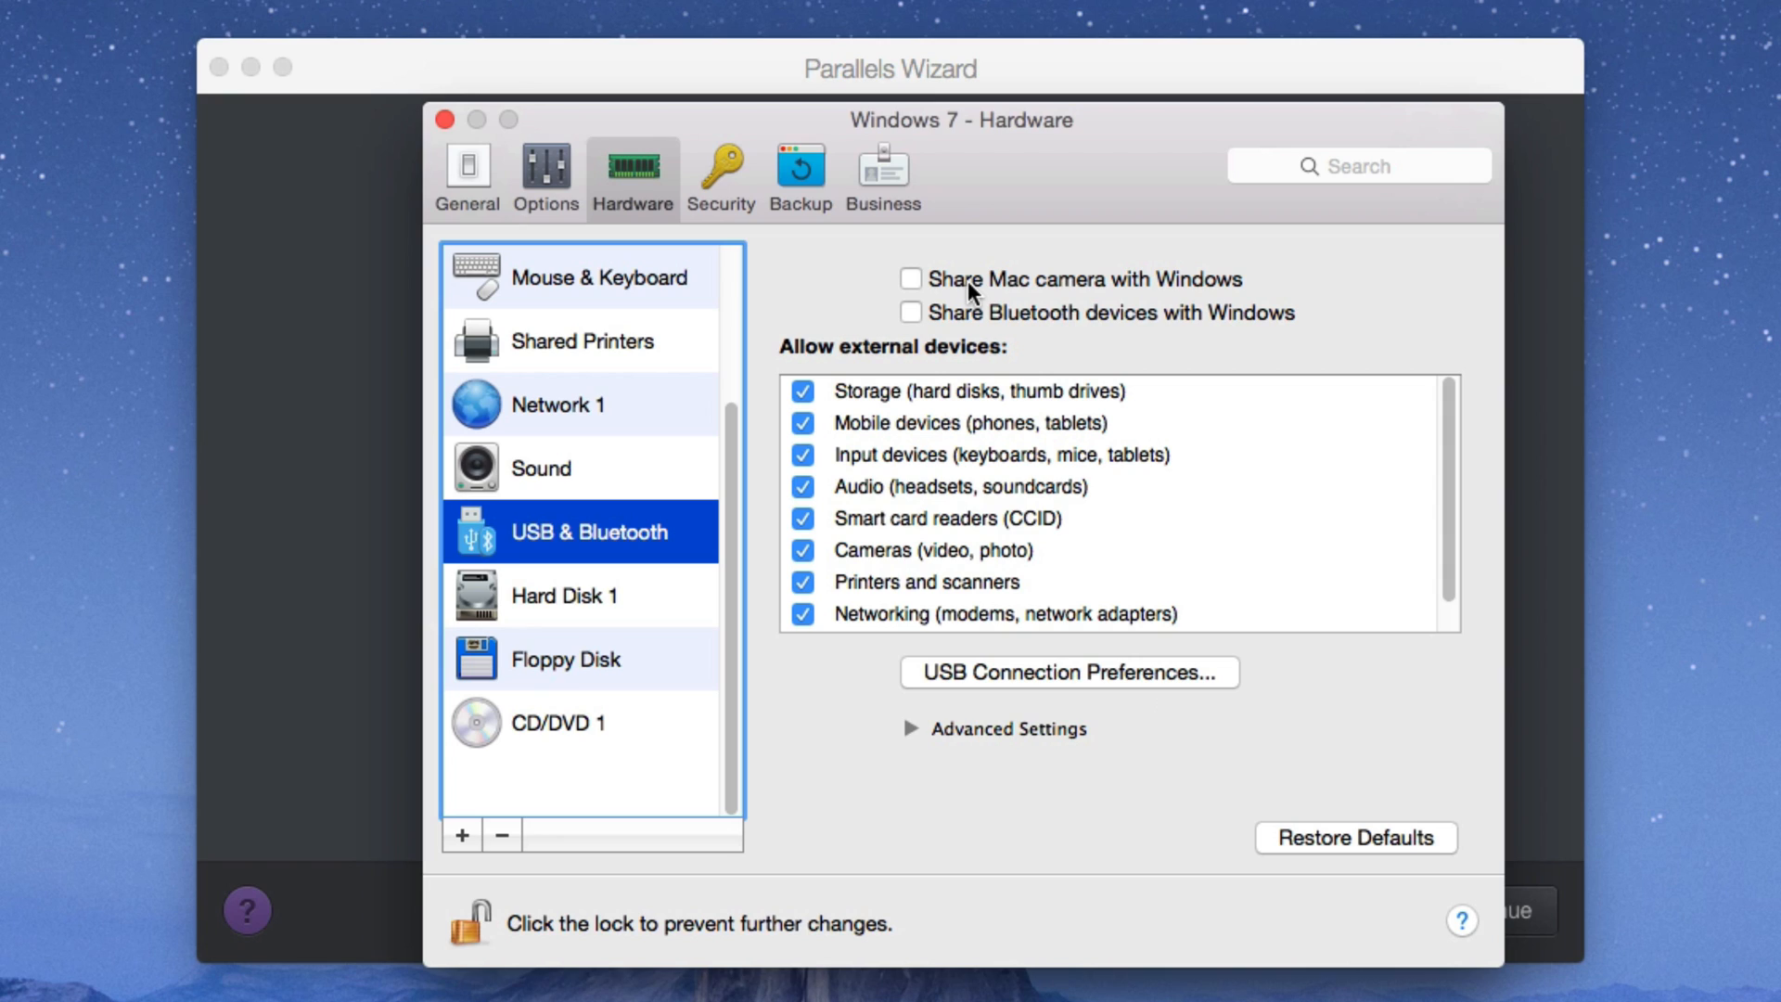
mouse_move(970, 300)
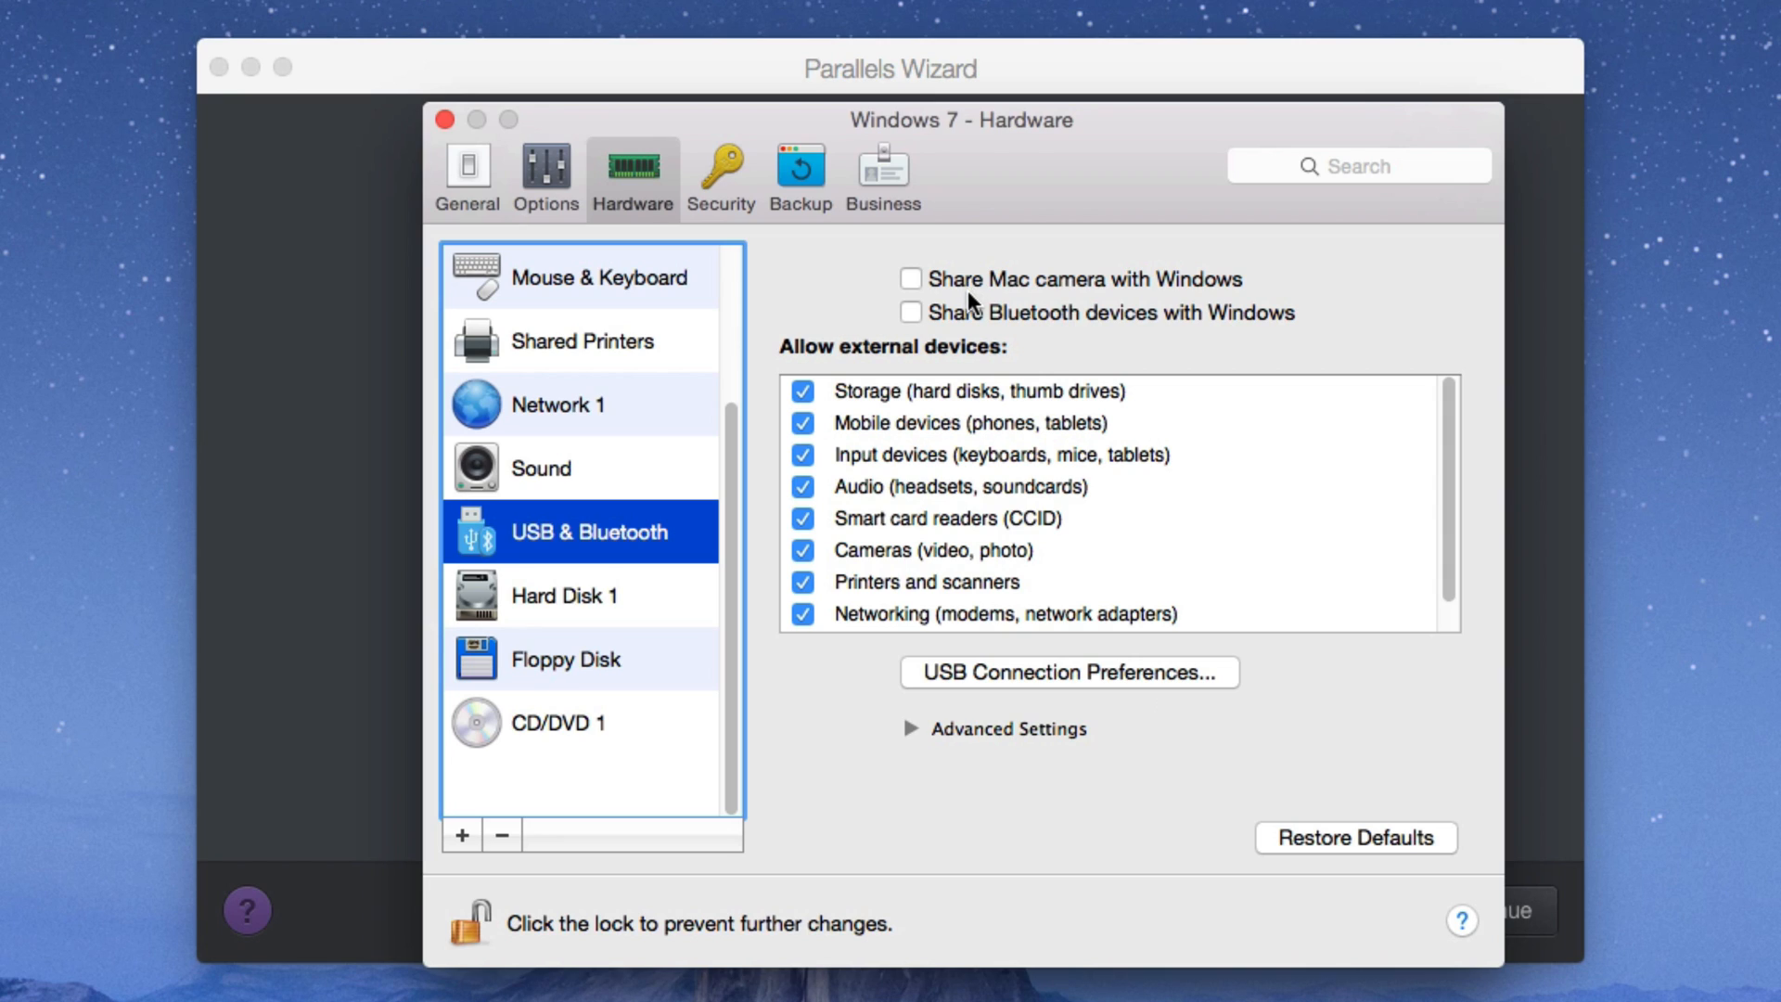
left_click(564, 595)
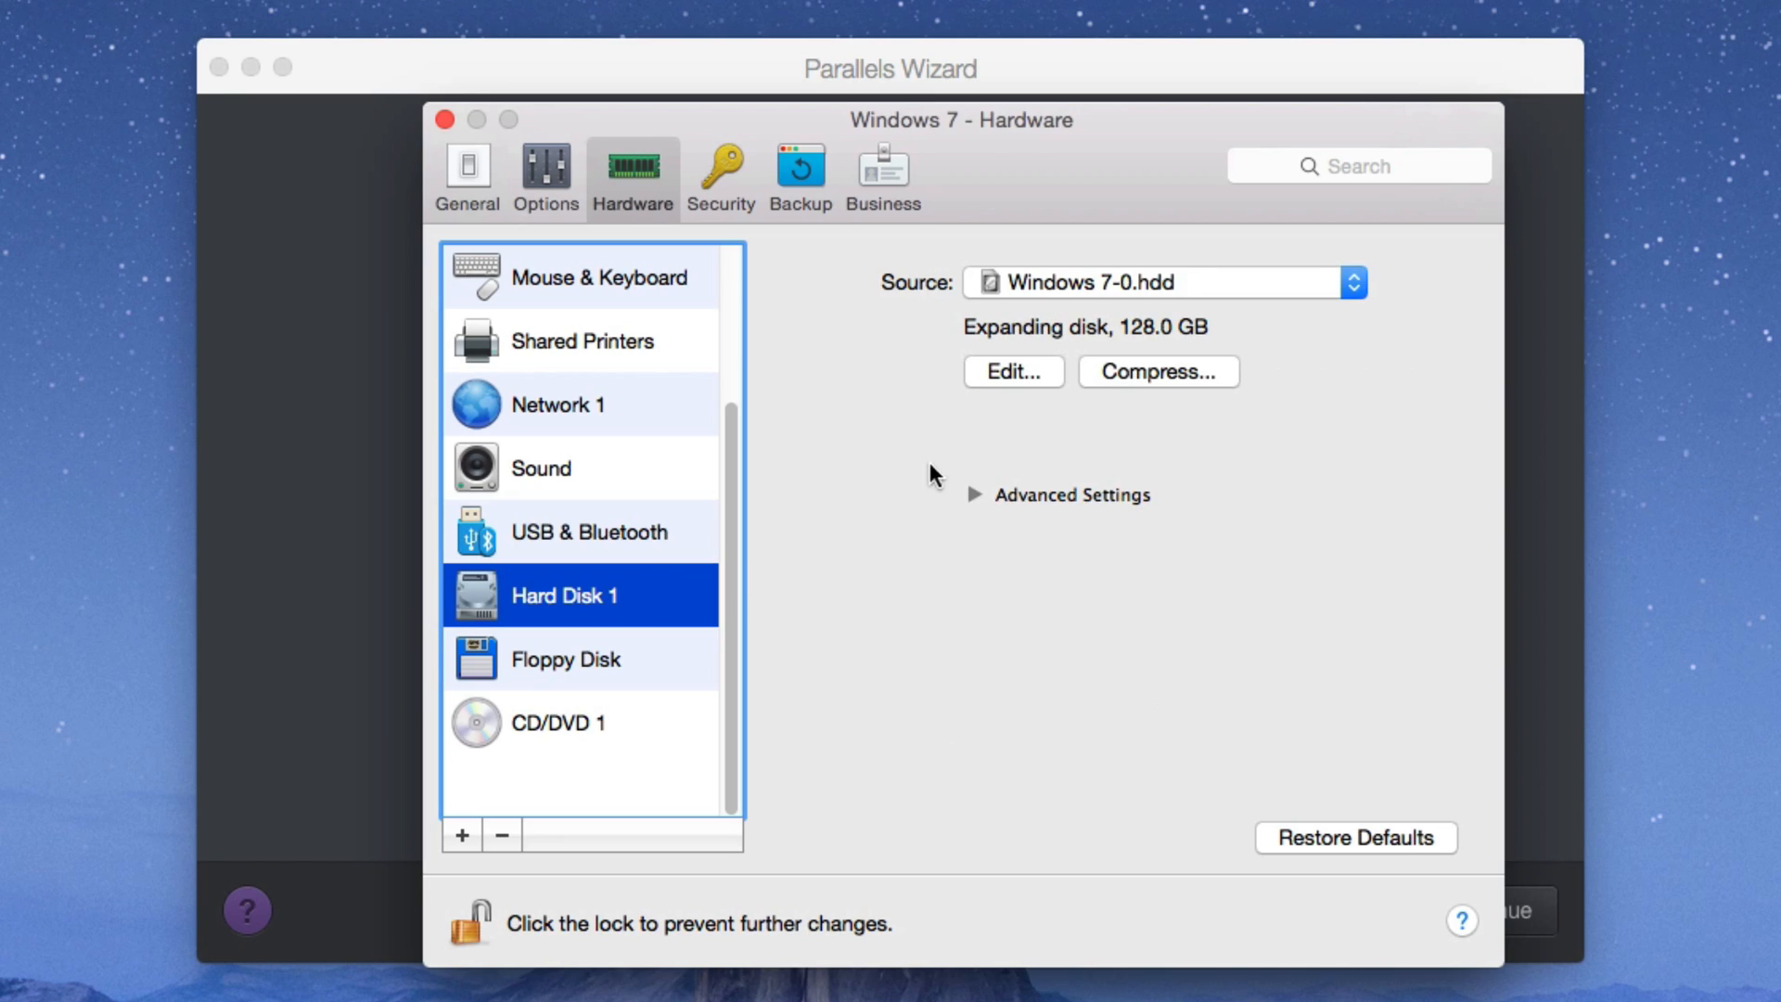
Step: Enlarge Hard Disk 1 to a 512 GB expanding disk, accepting the backup warning
left_click(1011, 371)
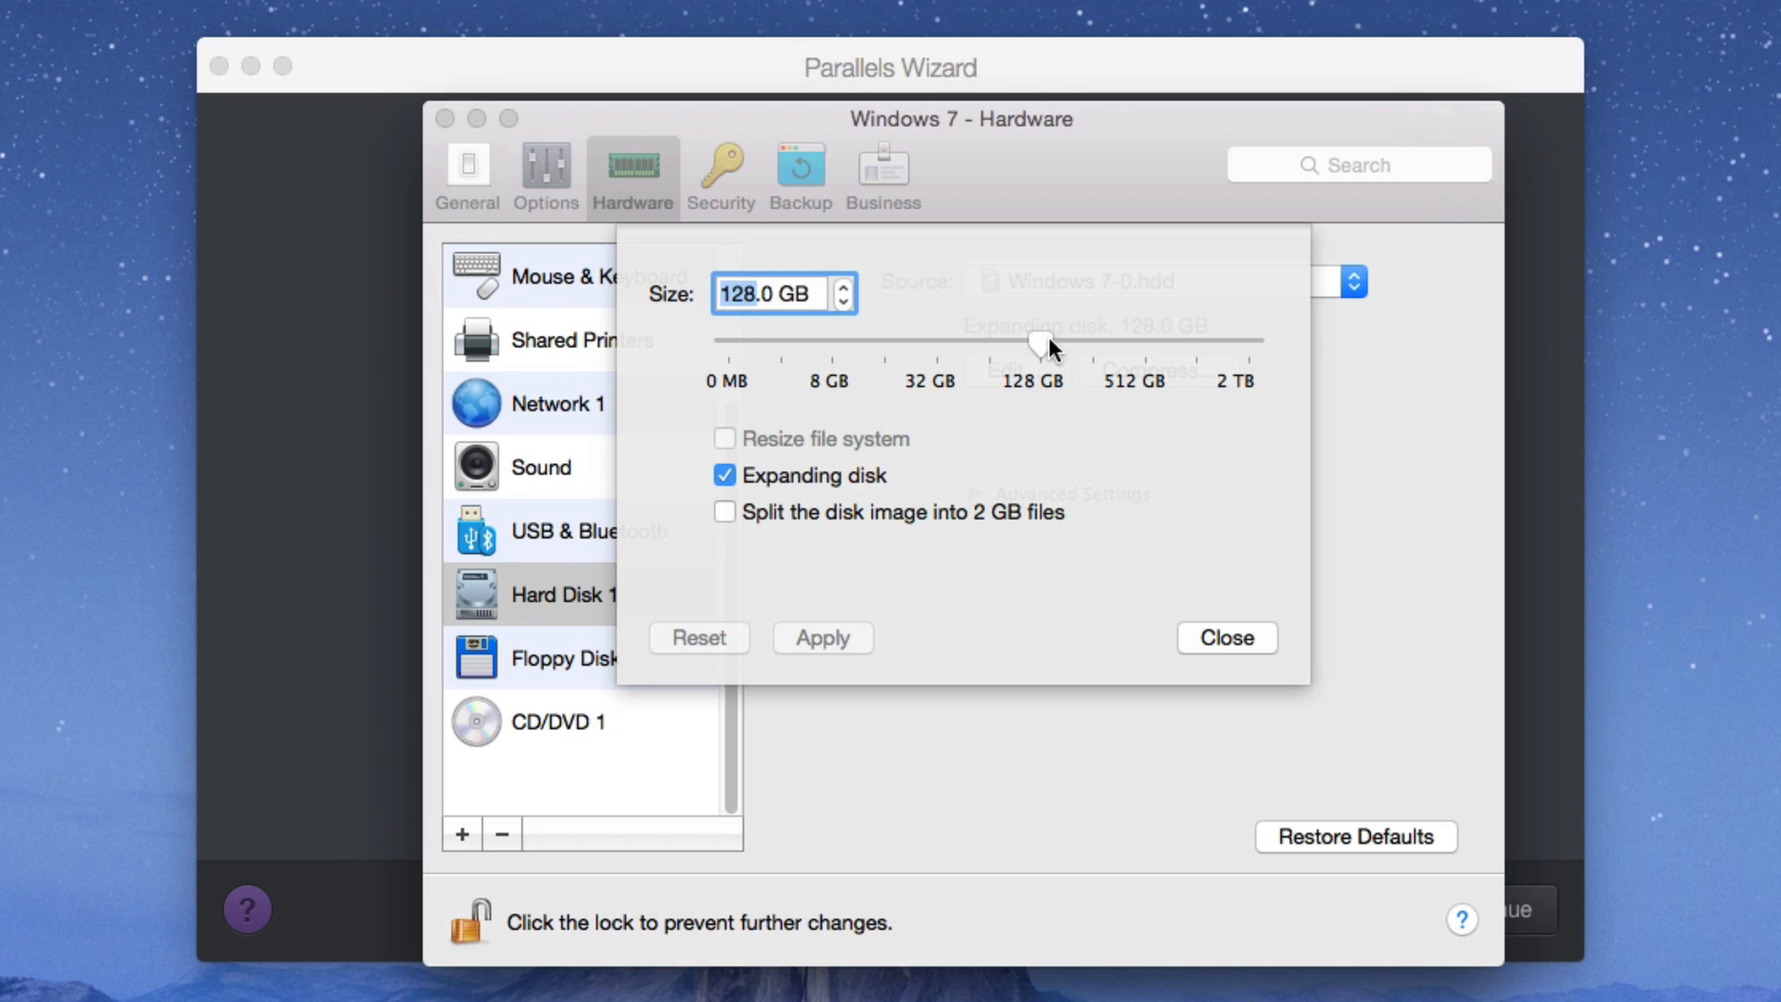
left_click_drag(1027, 341, 1075, 341)
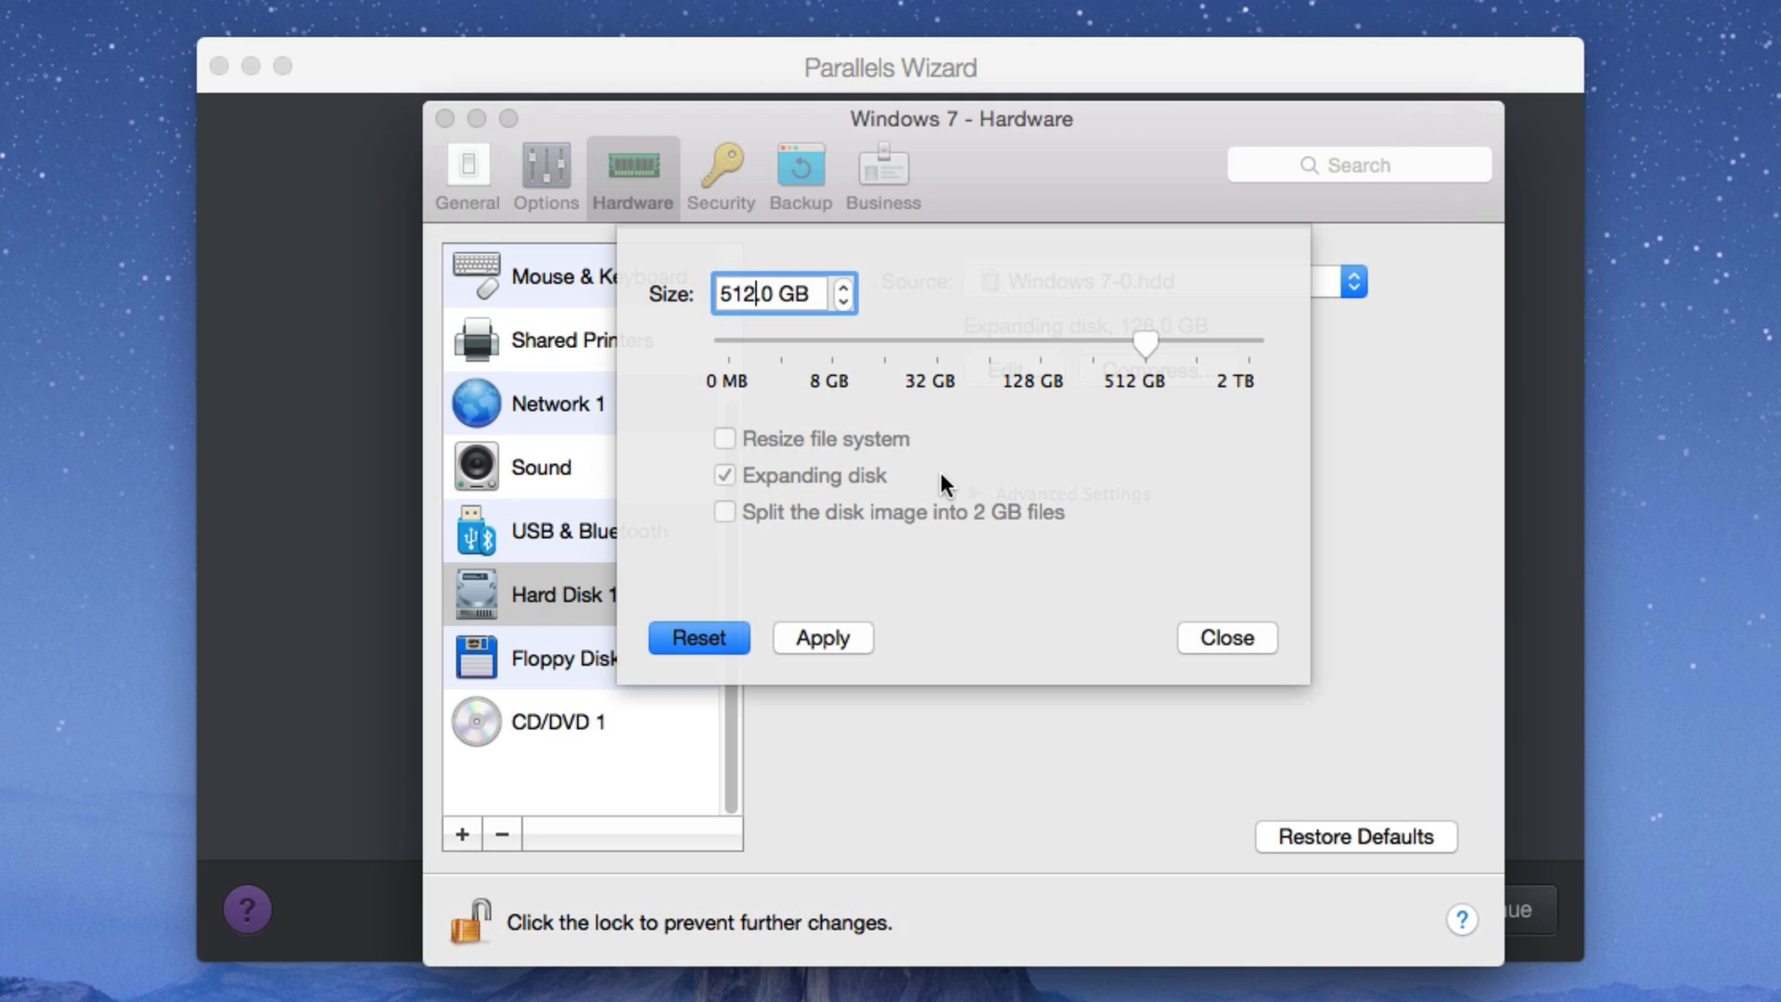
mouse_move(1171, 630)
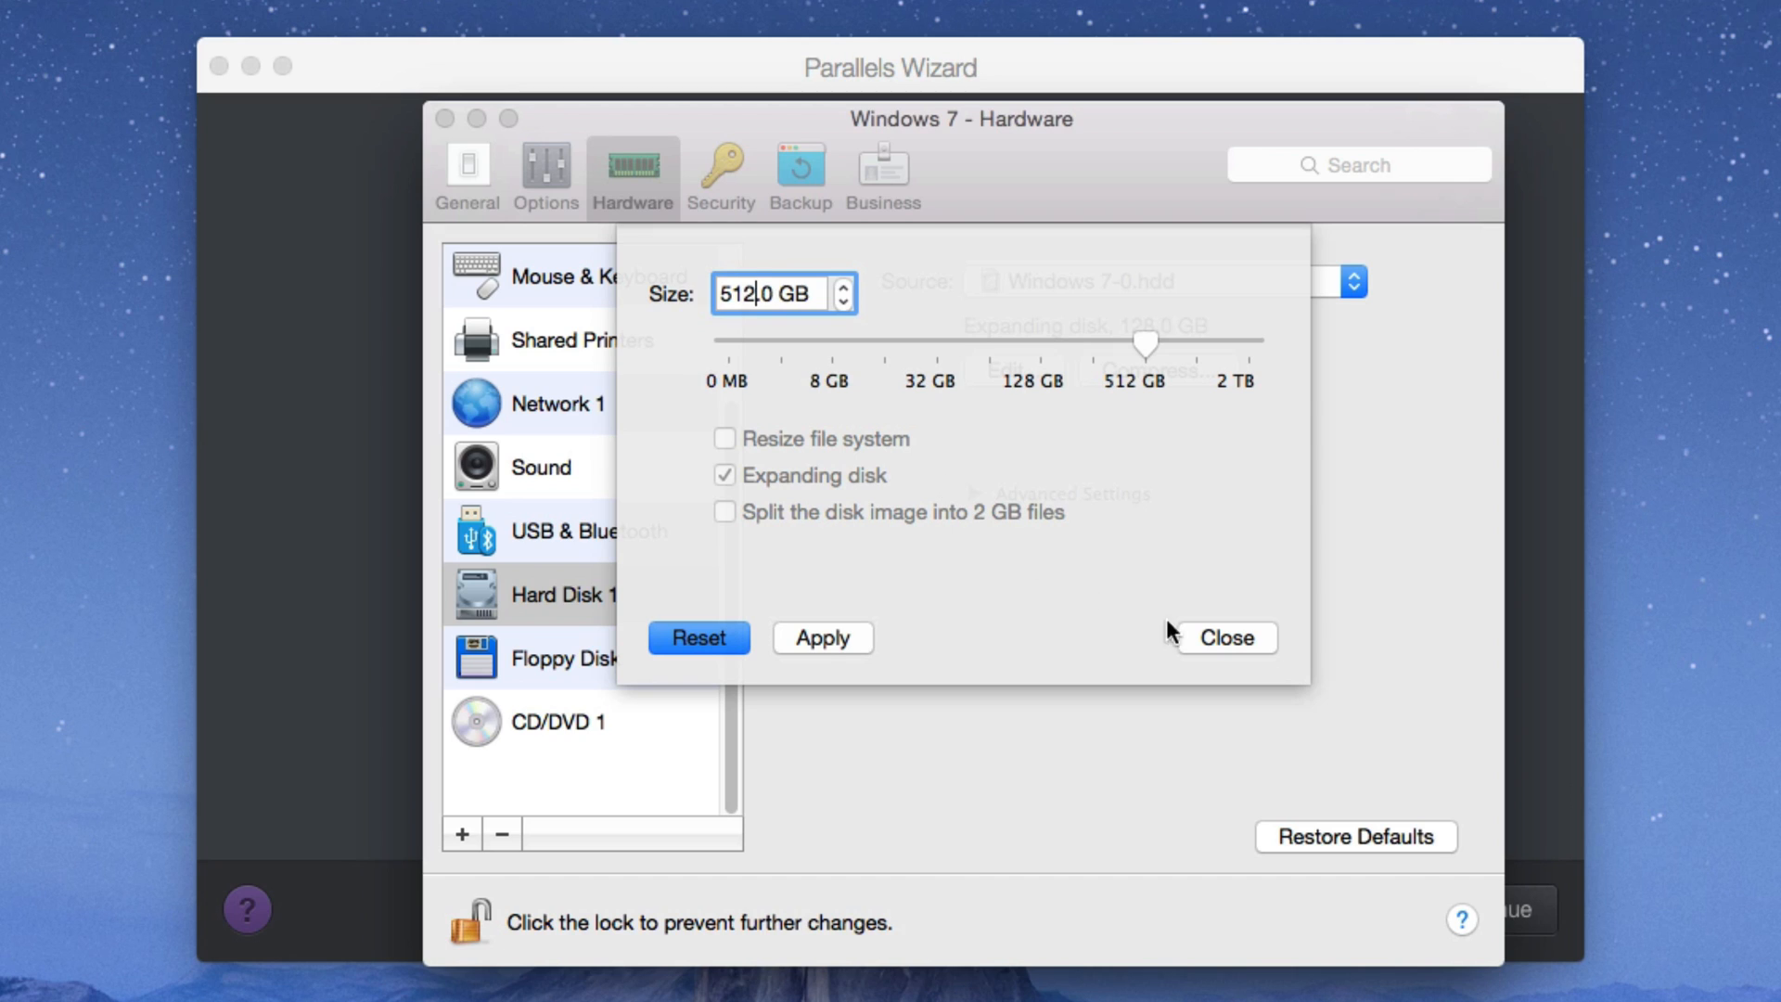
left_click(822, 636)
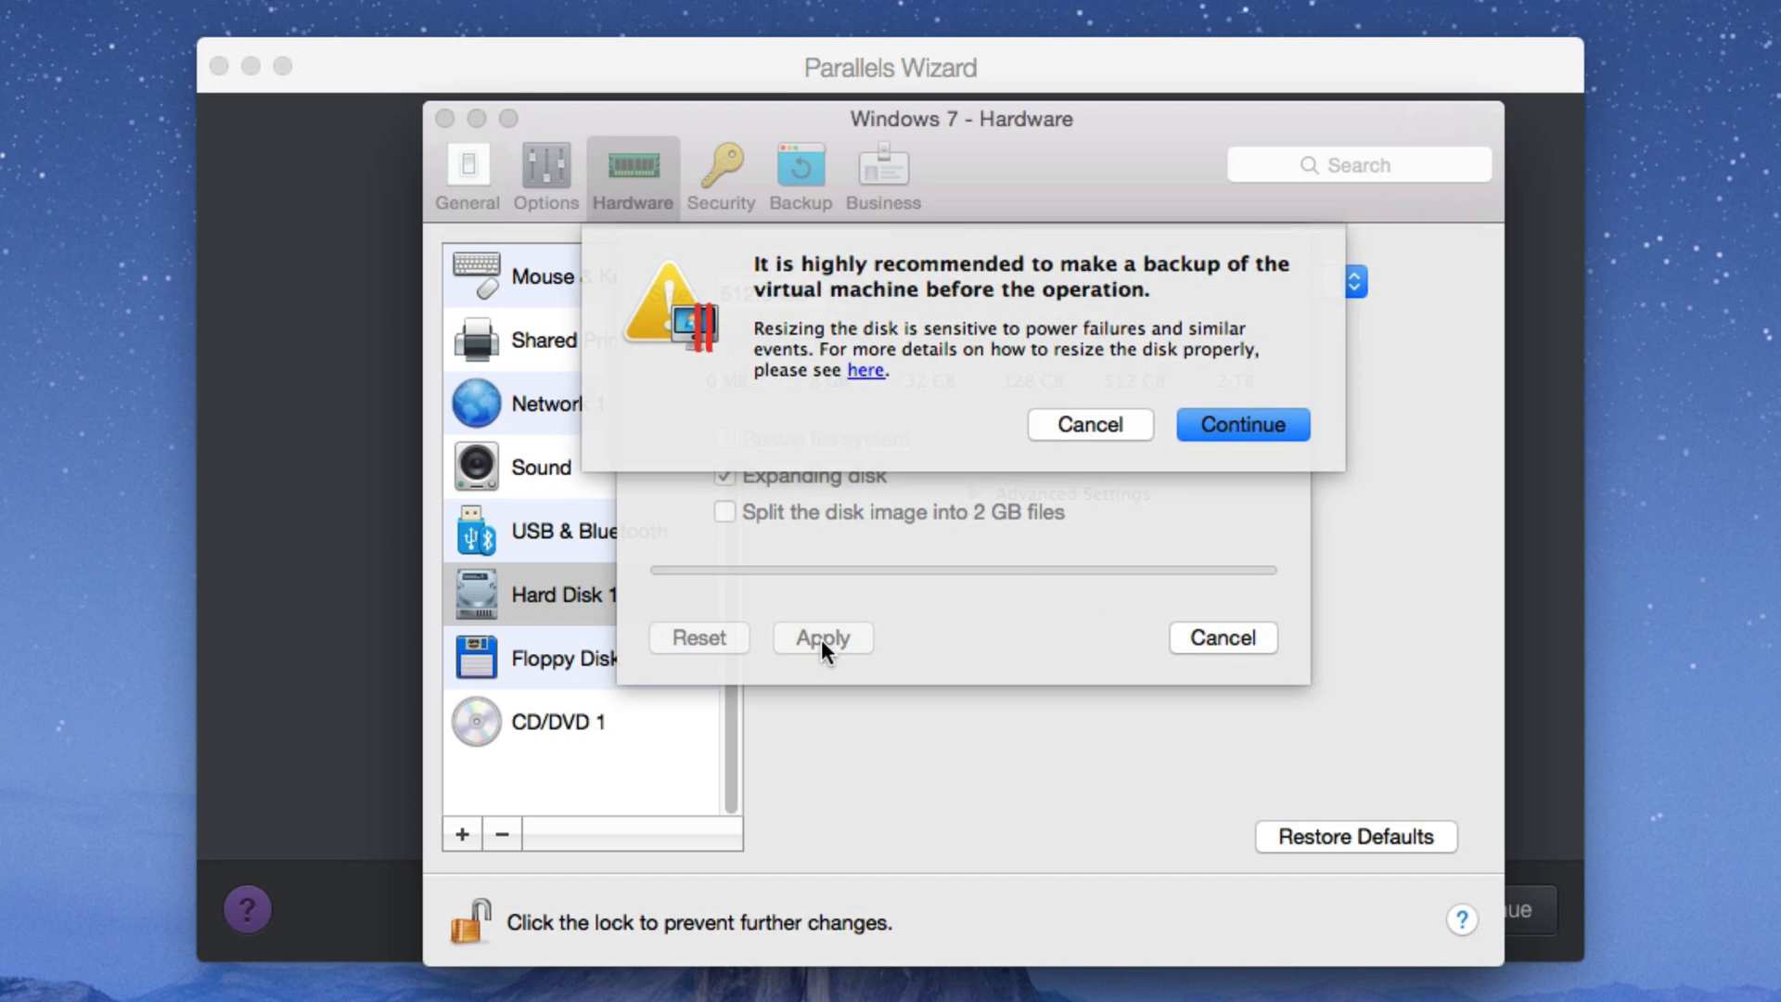
mouse_move(789, 297)
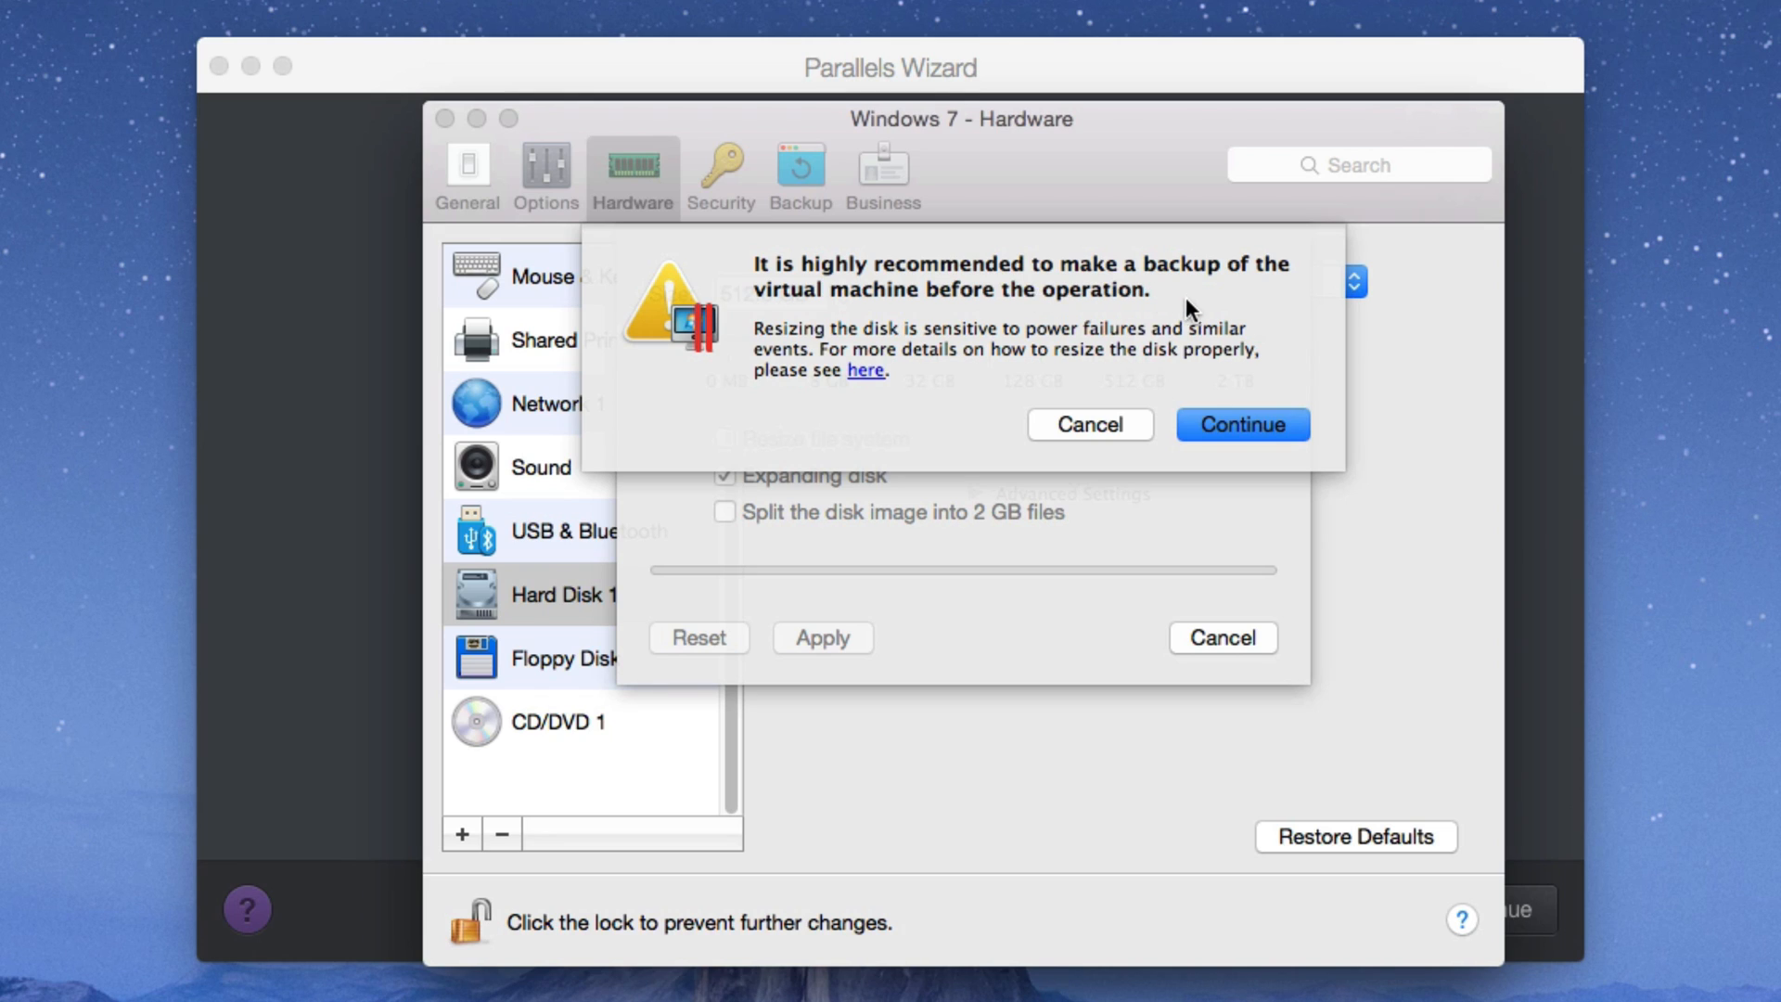
left_click(1241, 422)
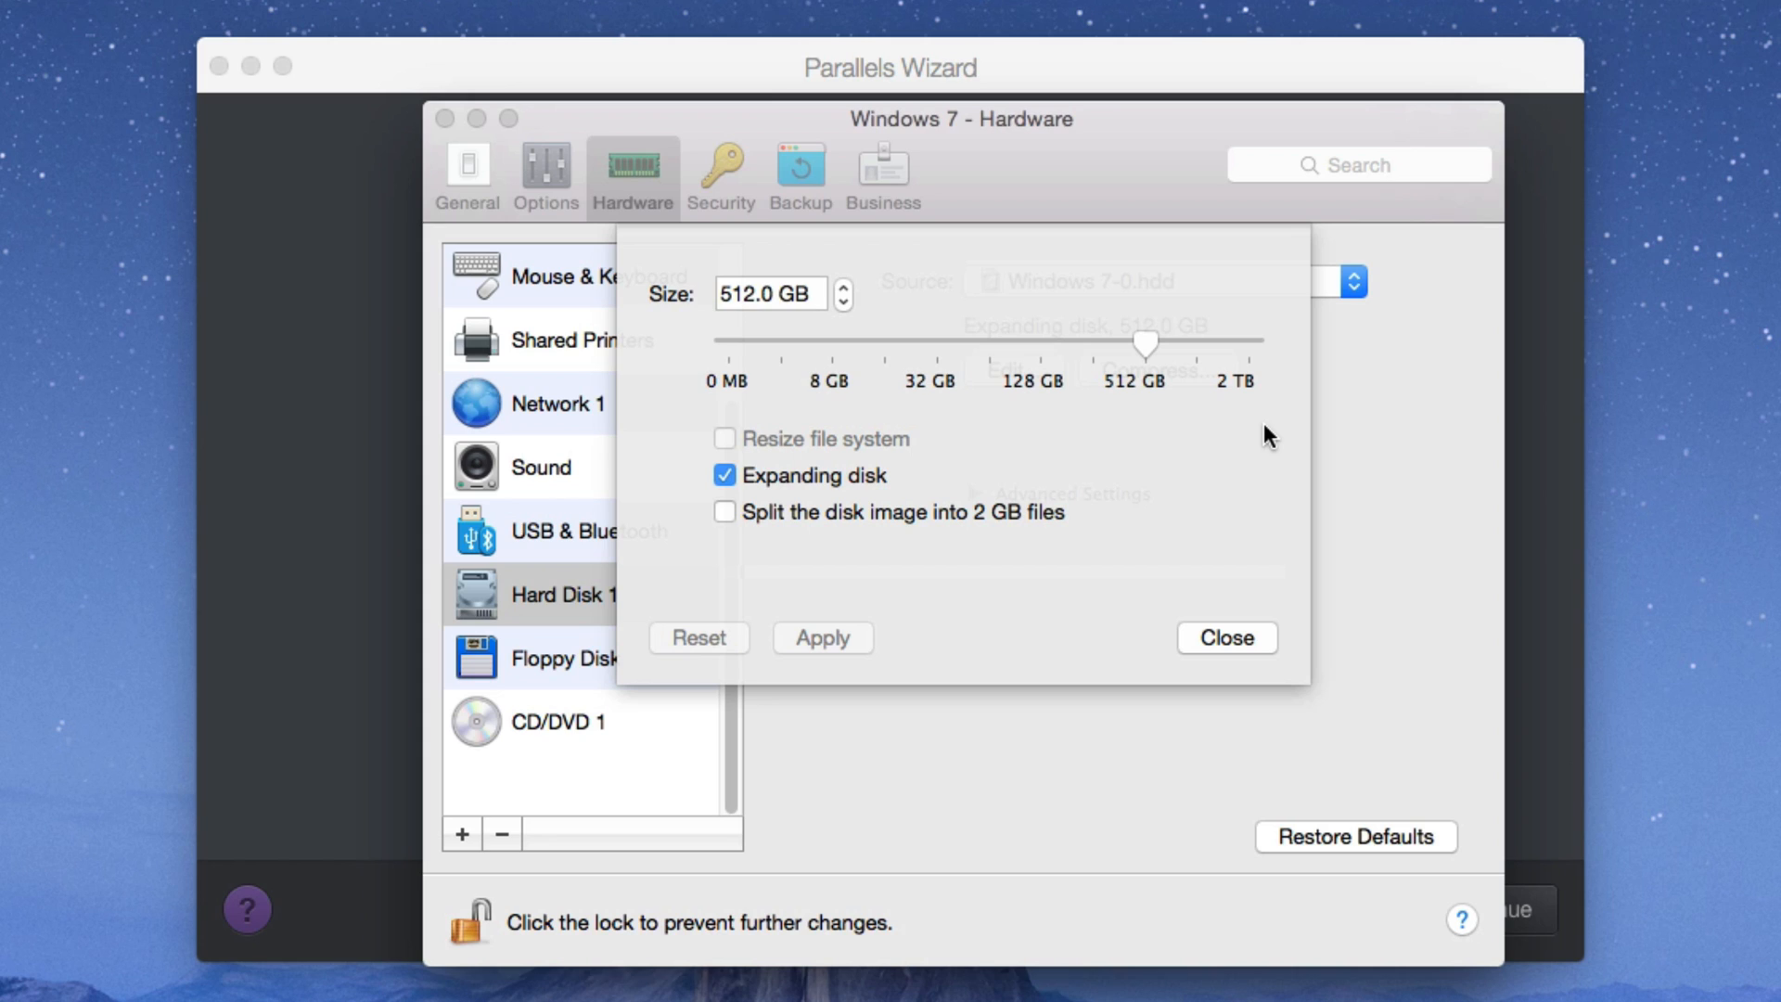
mouse_move(1032, 386)
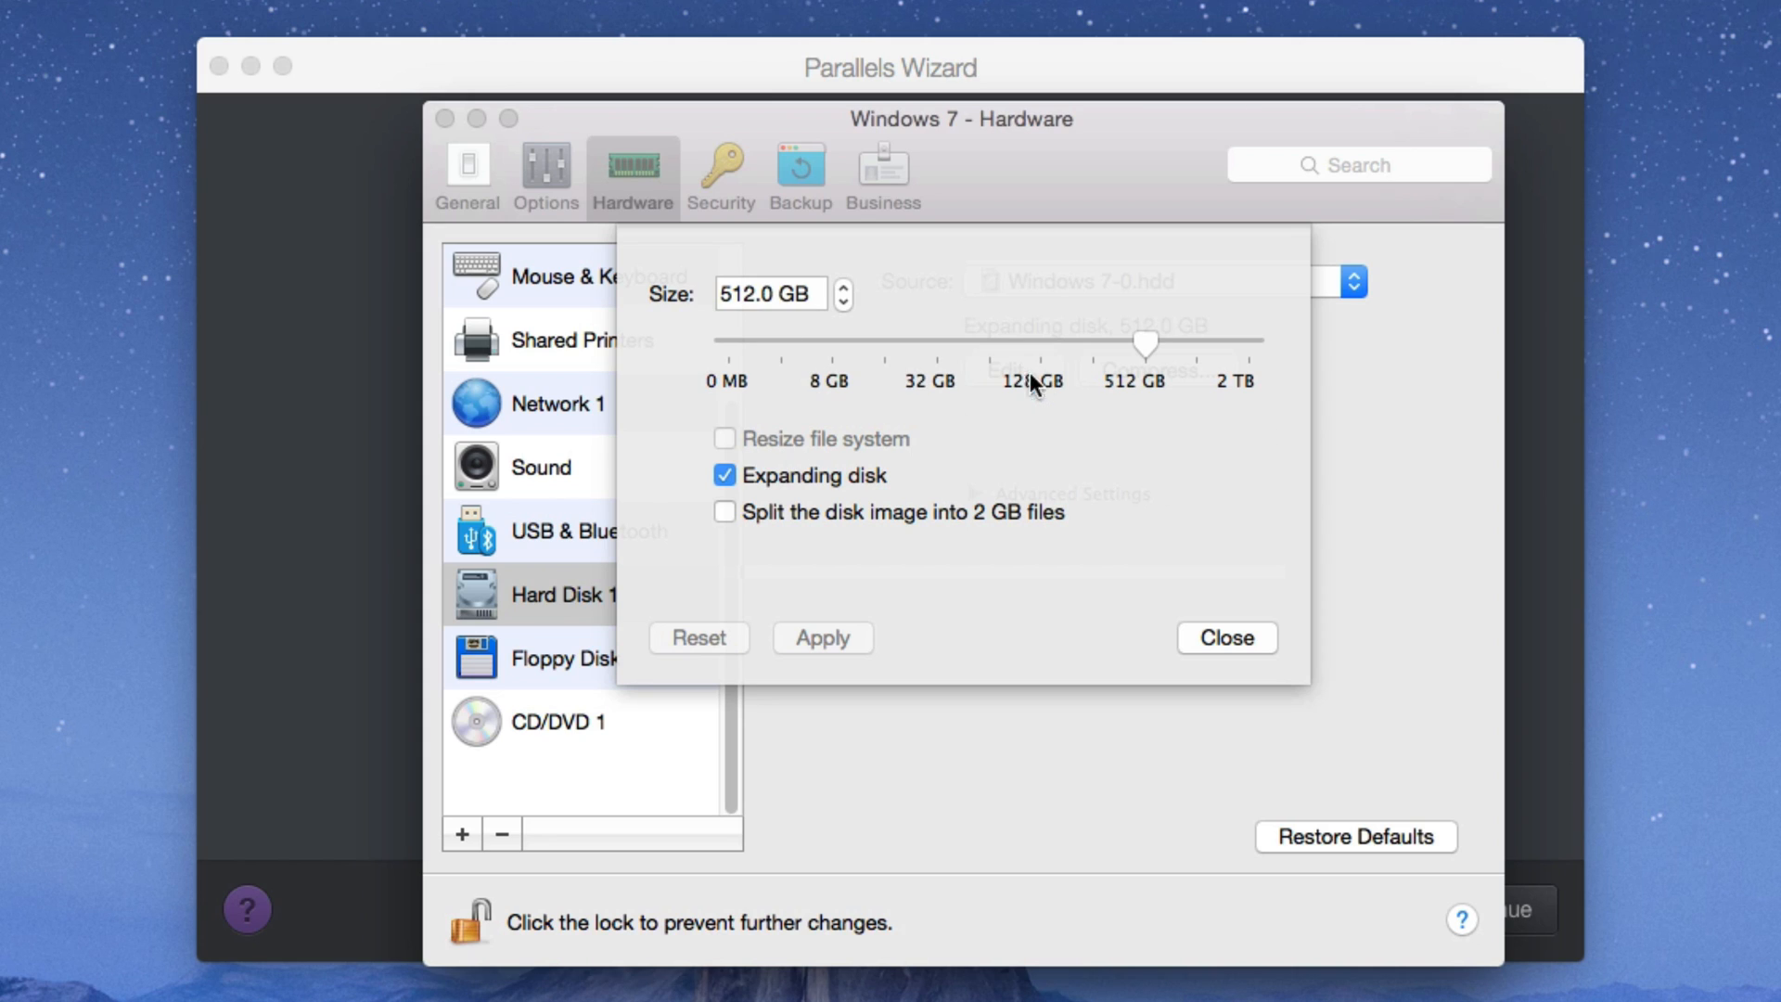
mouse_move(1074, 599)
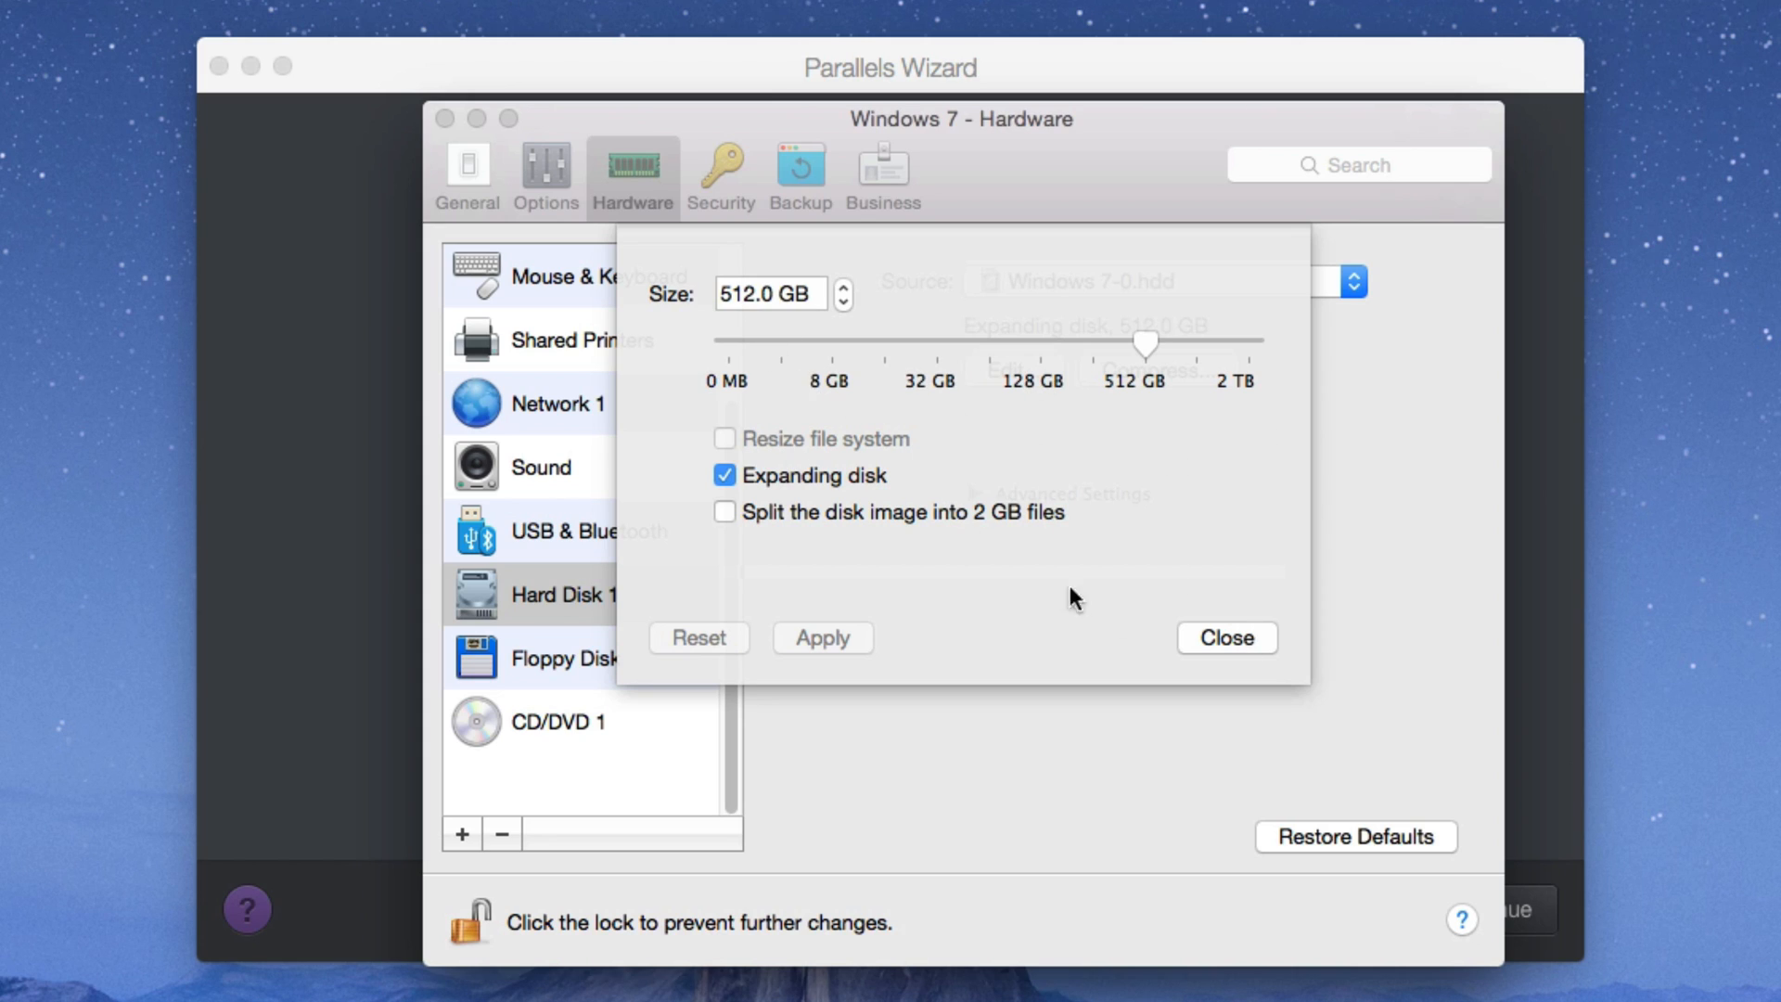
left_click(1224, 636)
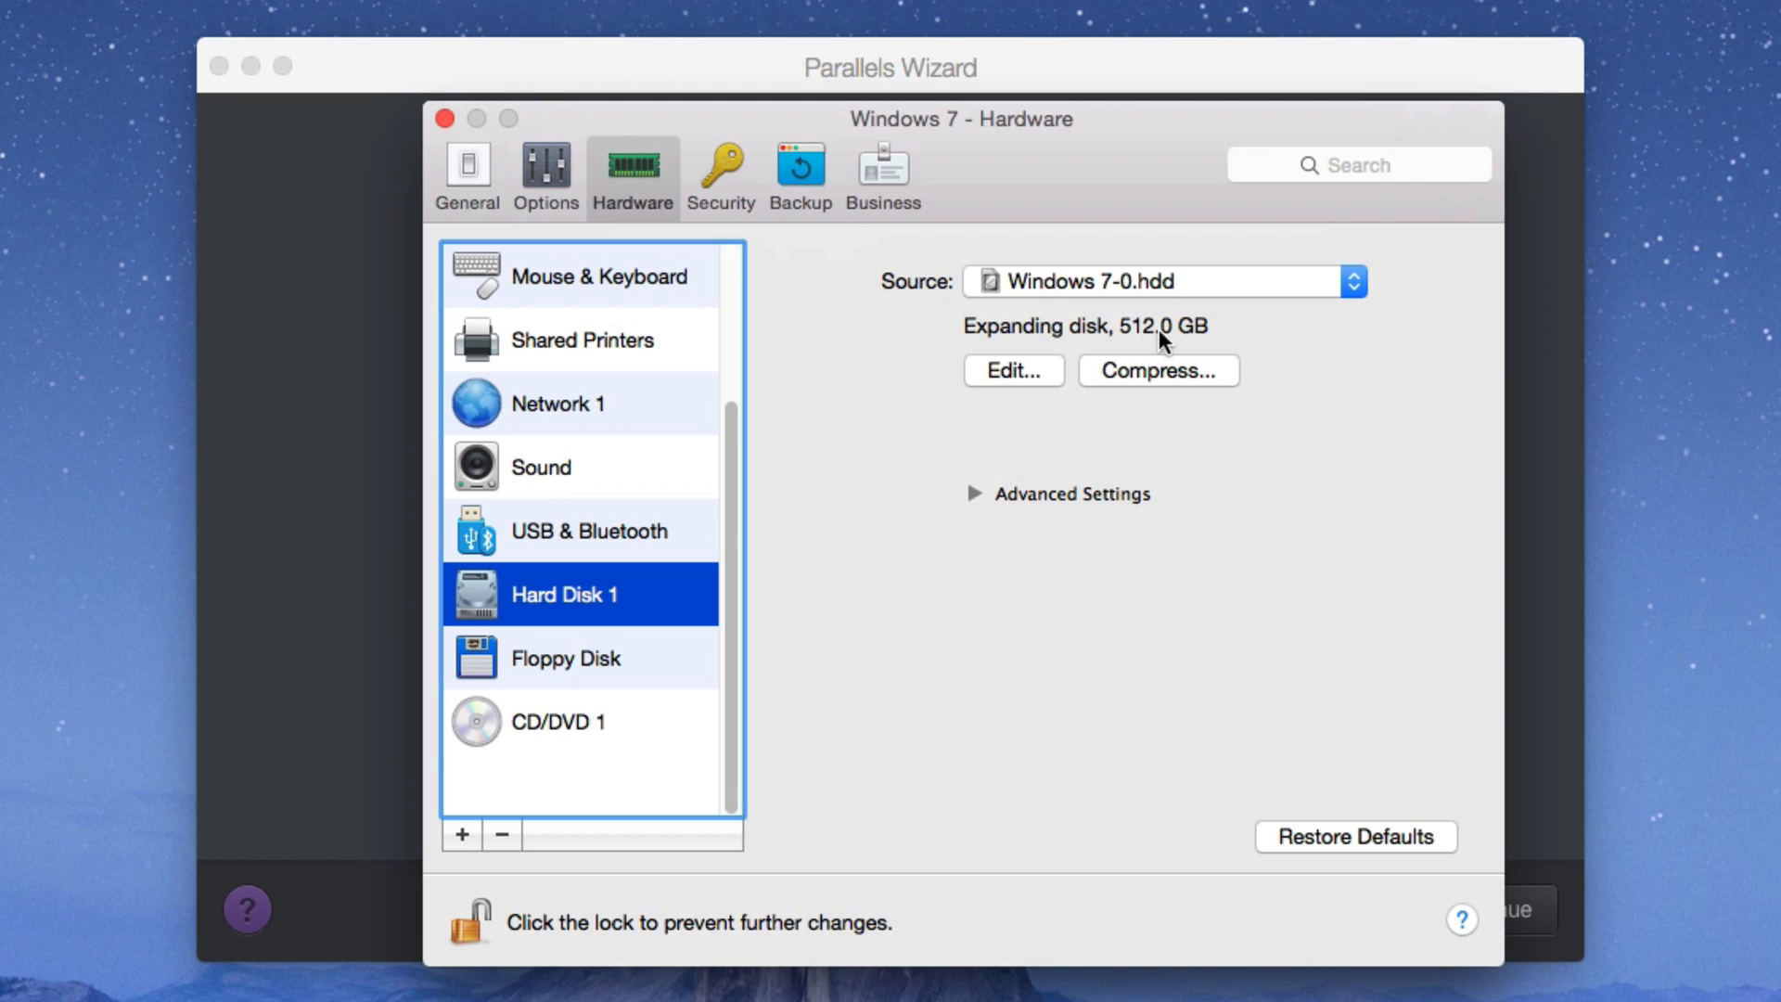
mouse_move(955, 458)
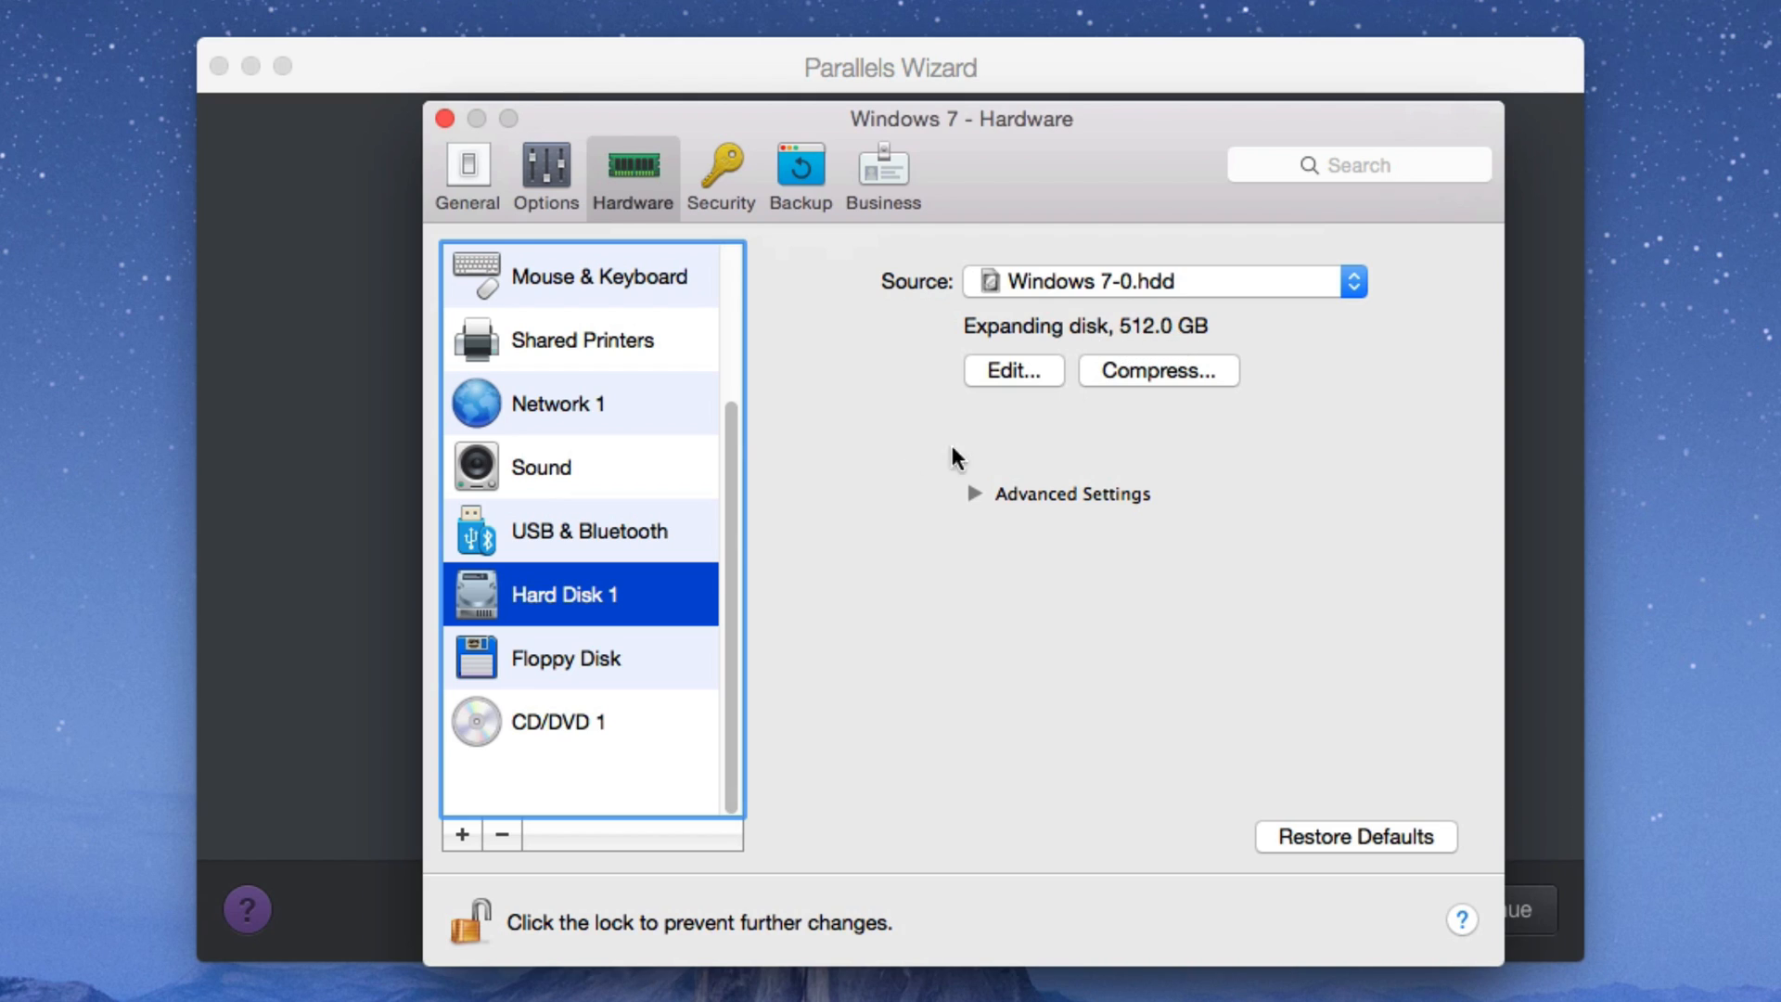
Step: Browse the remaining hardware entries and move to the Options section's startup and shutdown settings
left_click(564, 657)
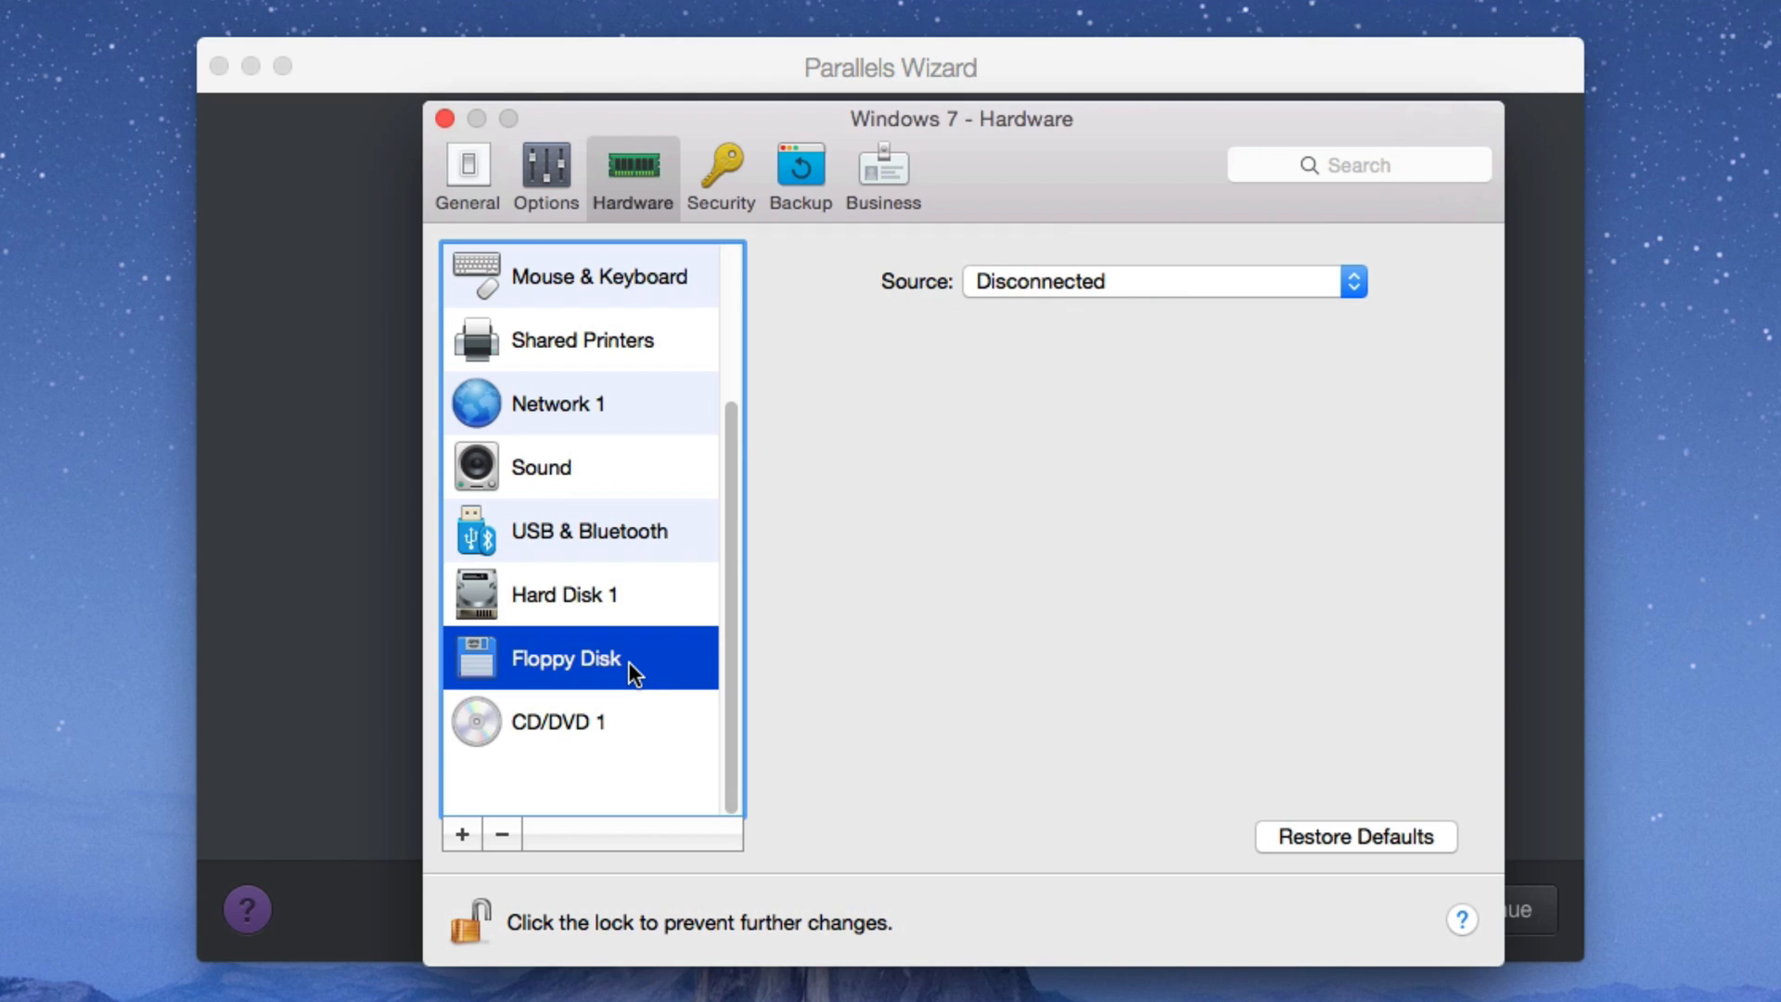
left_click(557, 720)
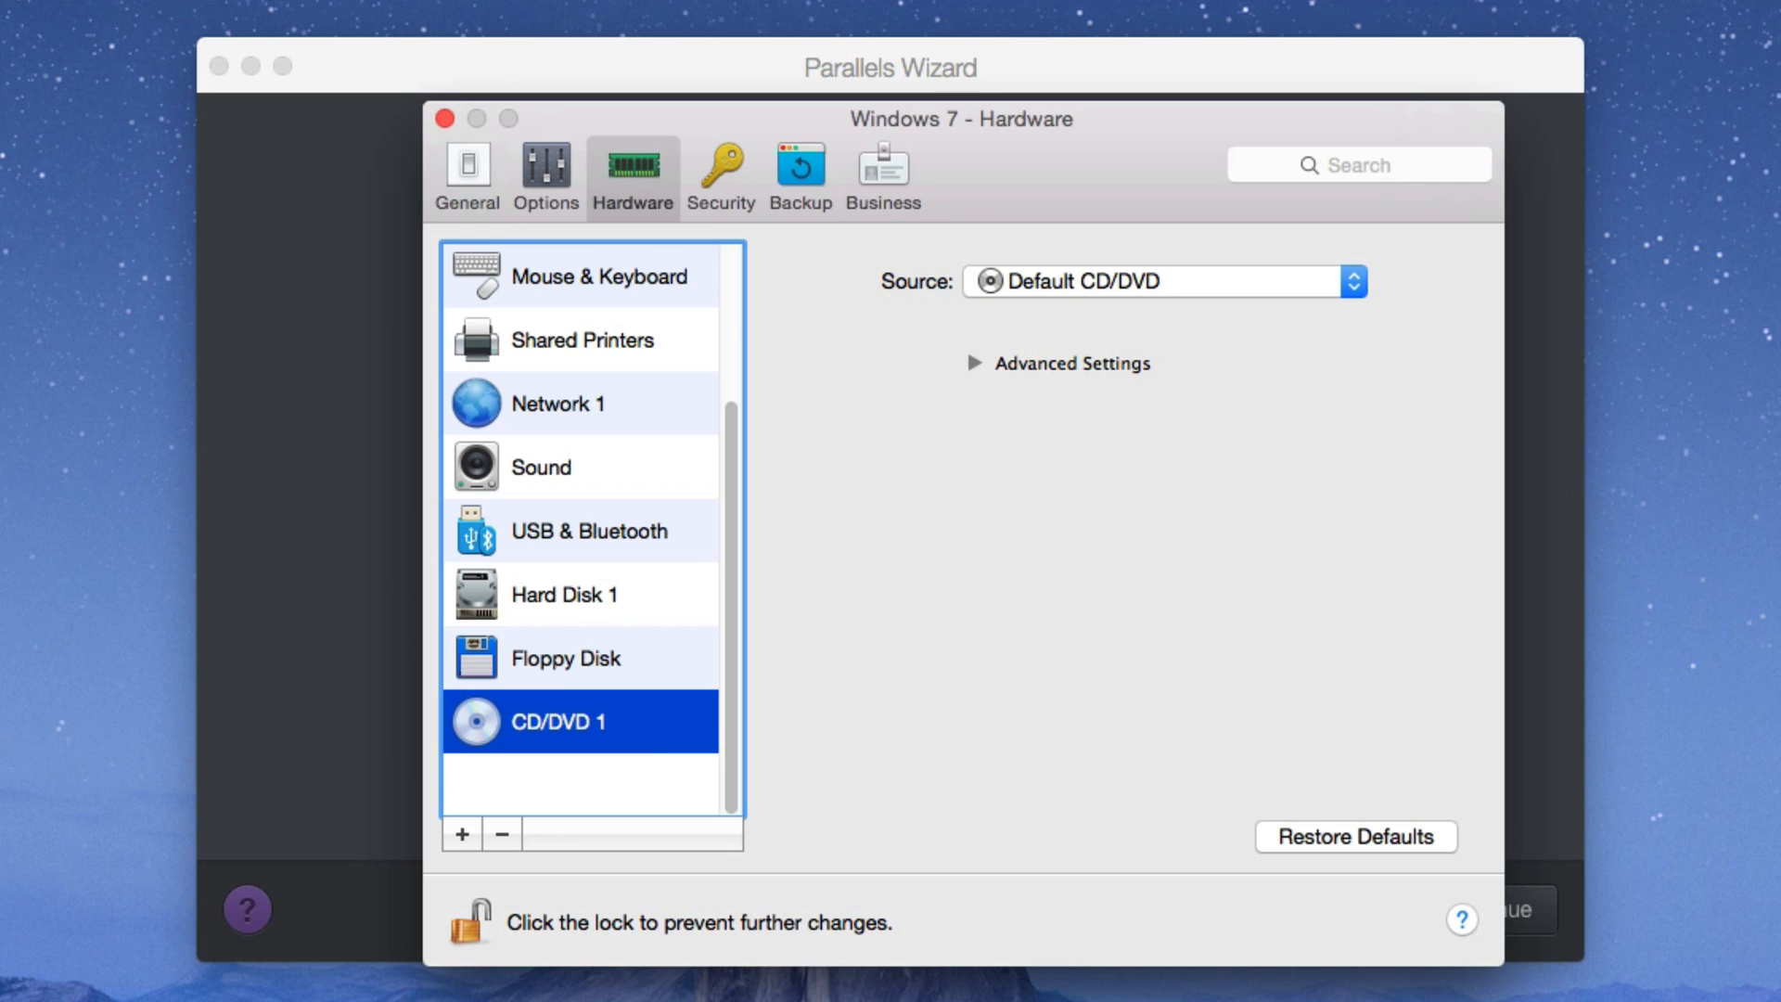
left_click(545, 172)
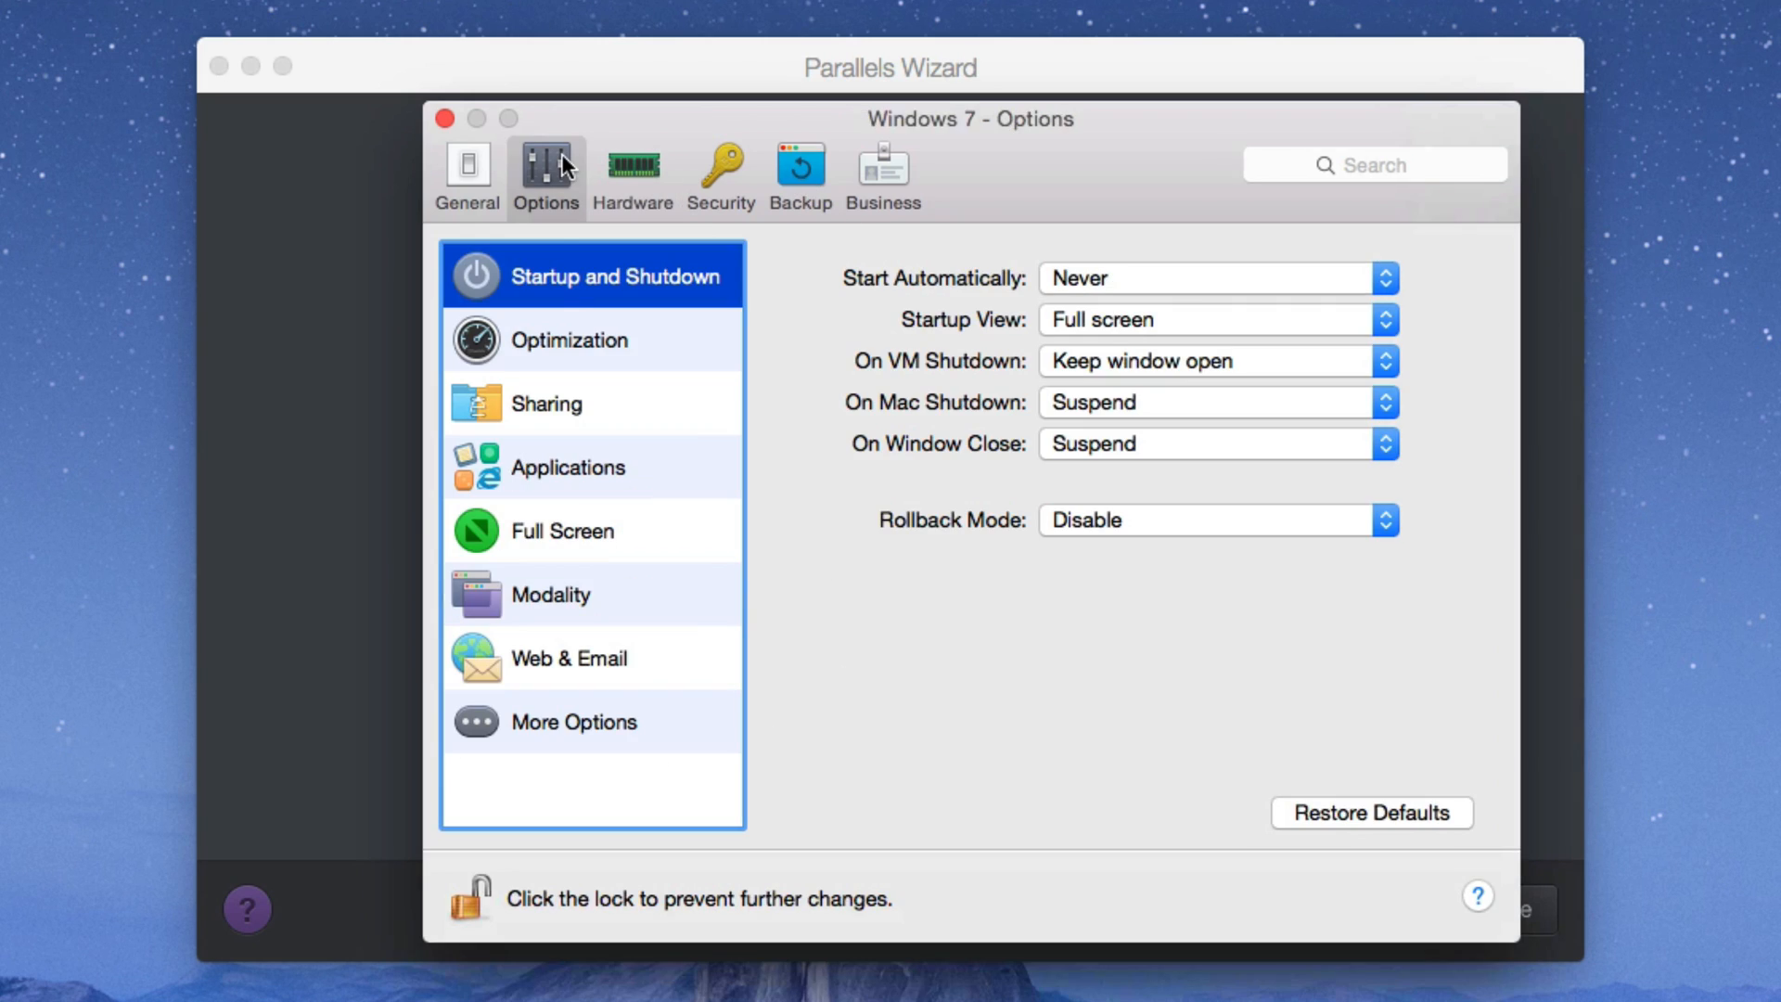
Step: Enable OS X full screen on all displays with Auto scaling and no active screen corners
left_click(564, 530)
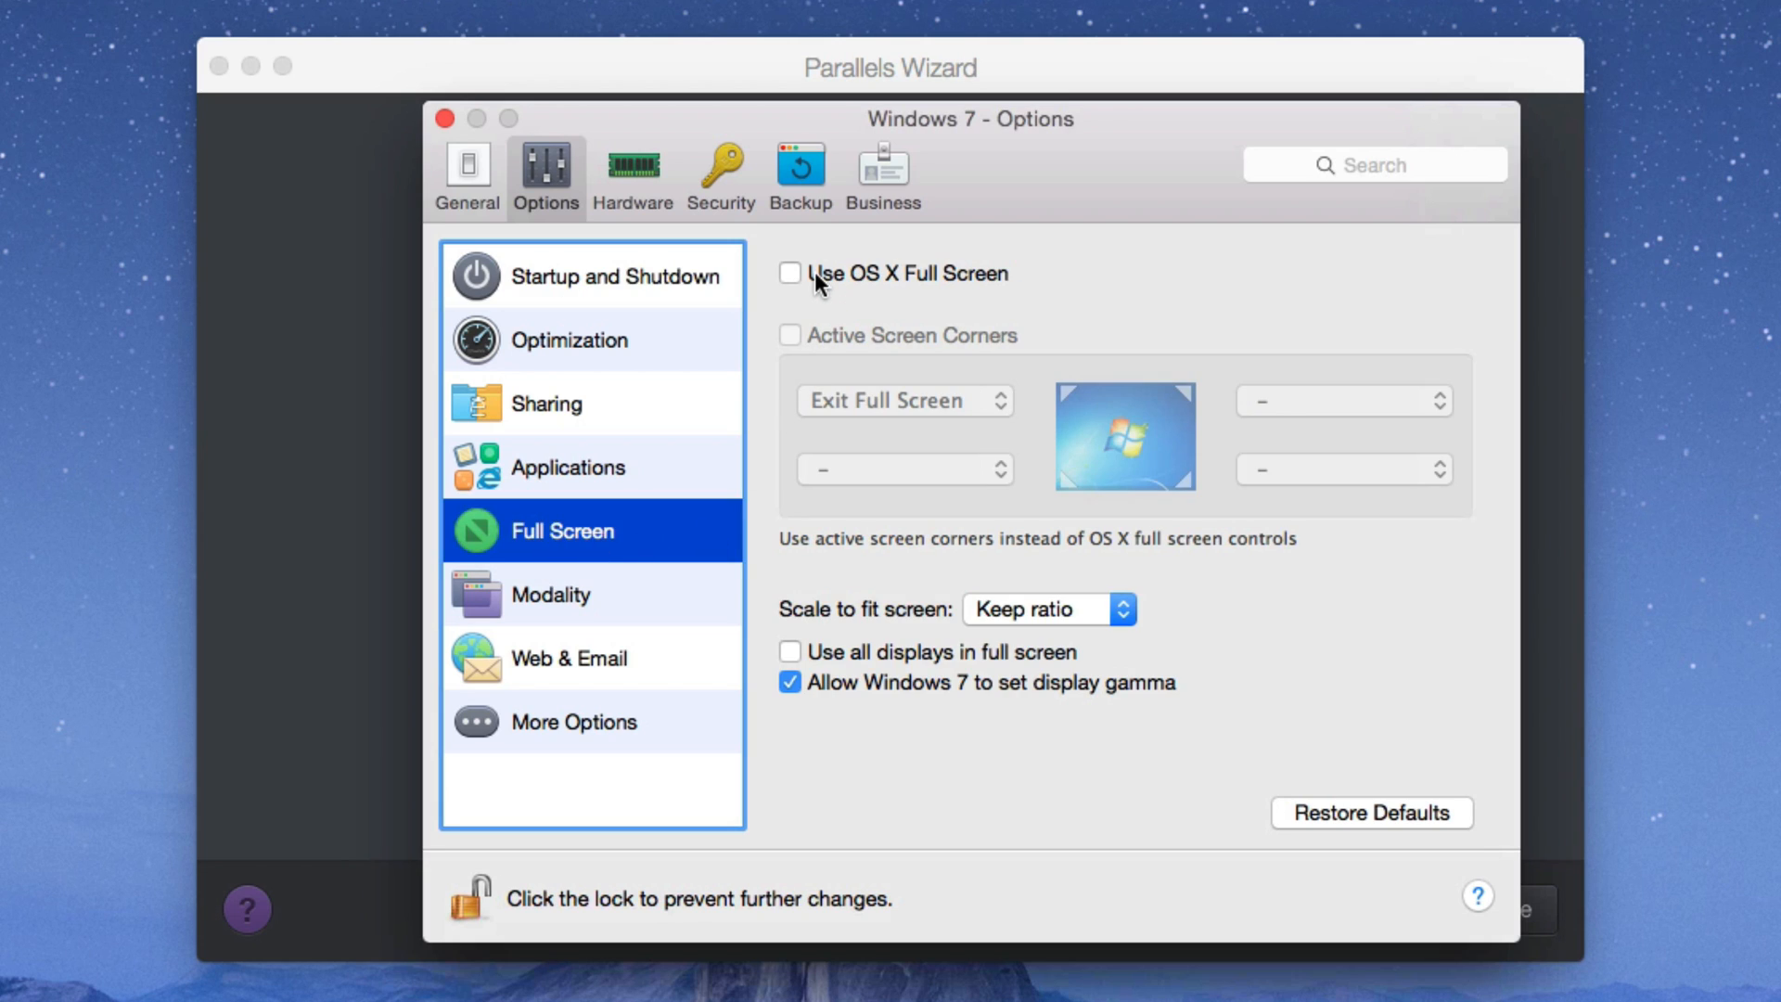
left_click(790, 273)
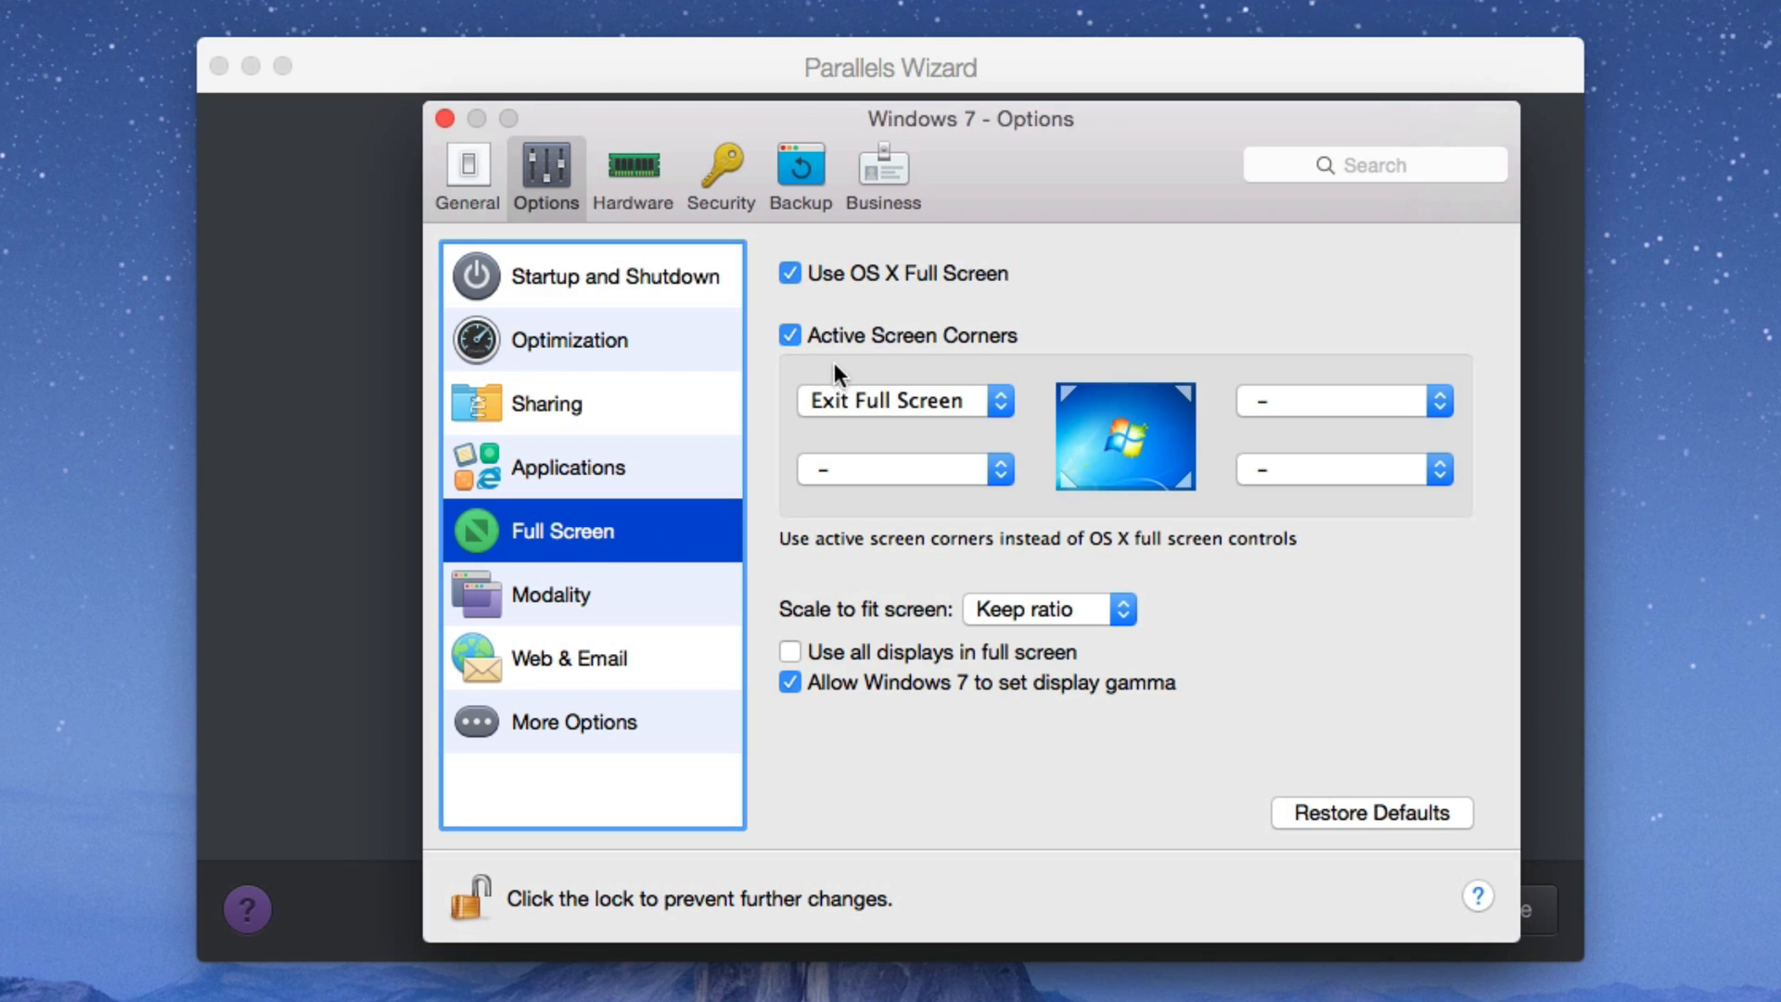
left_click(896, 401)
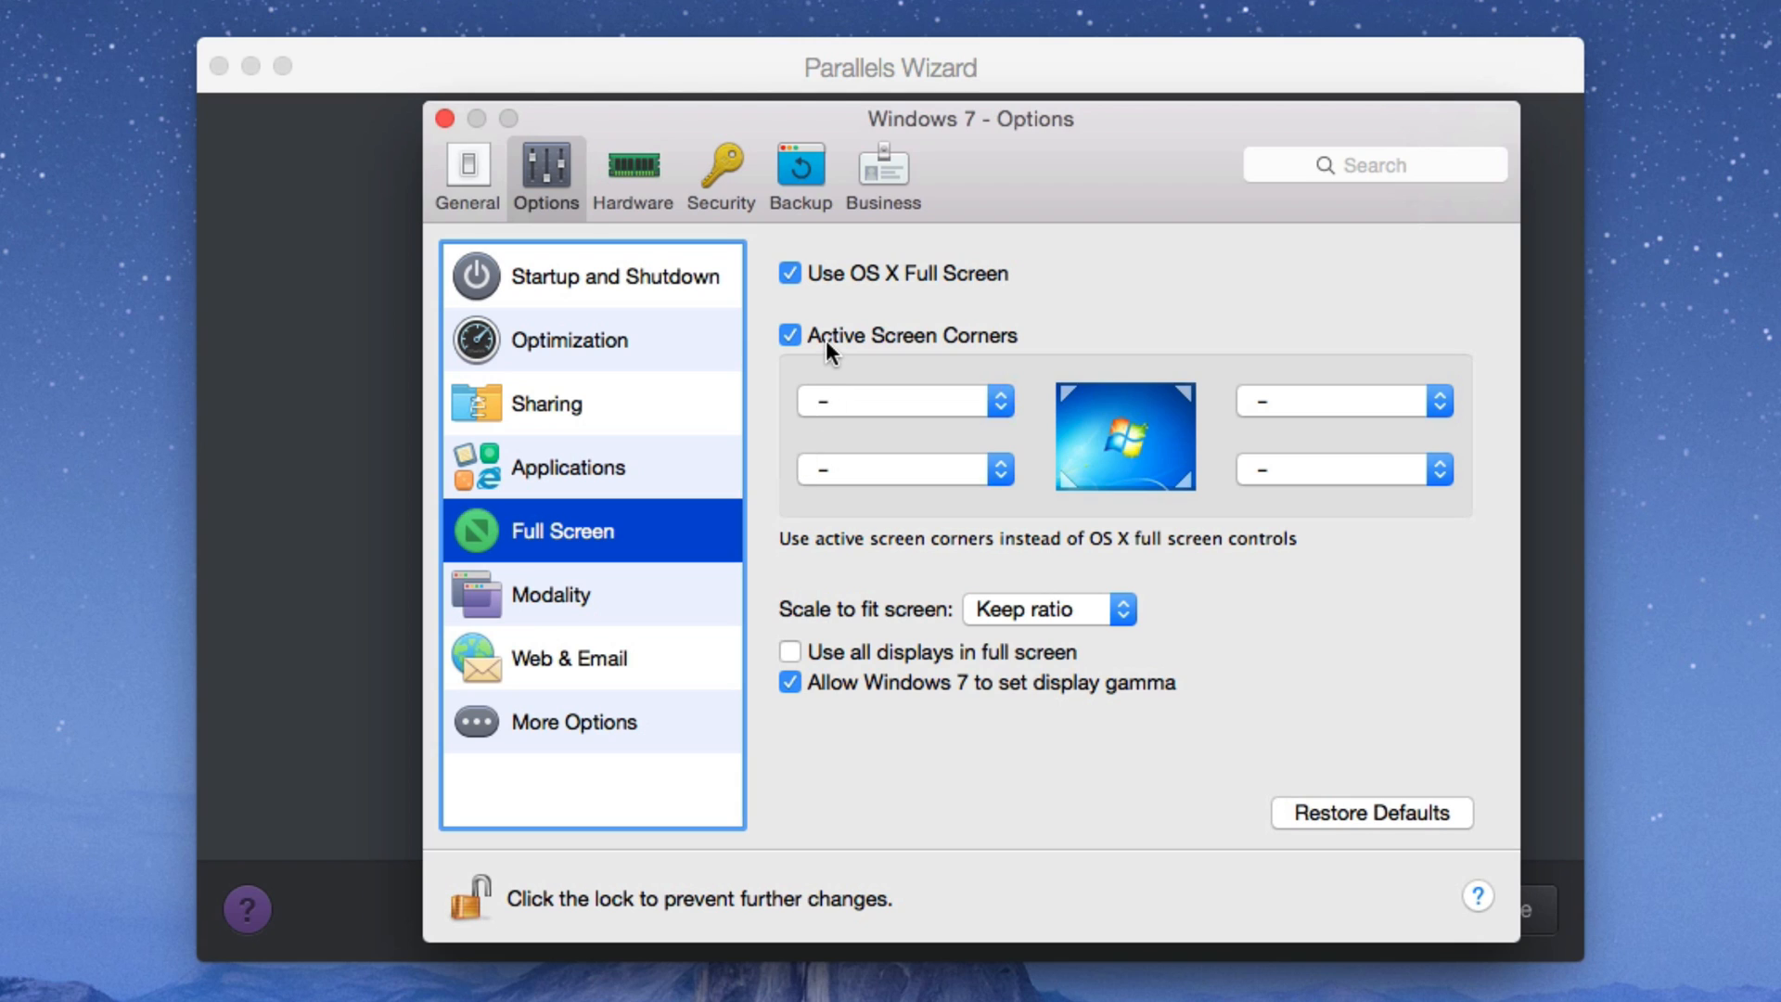
left_click(790, 336)
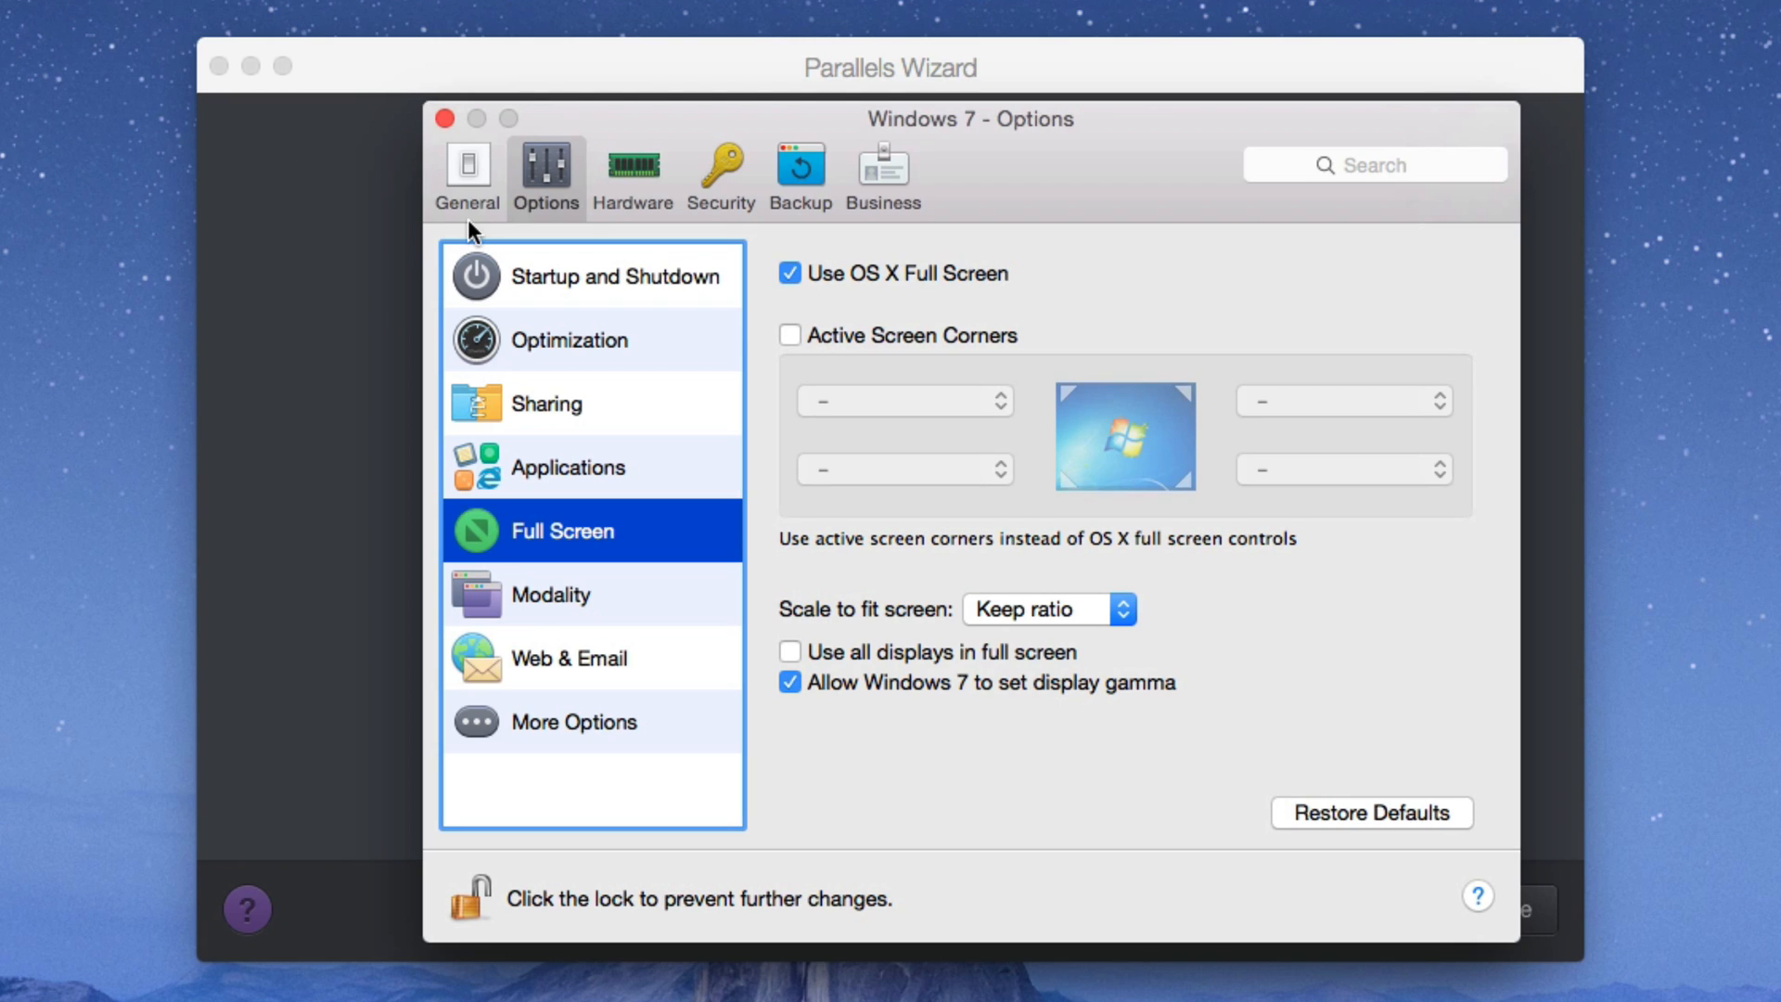
mouse_move(854, 670)
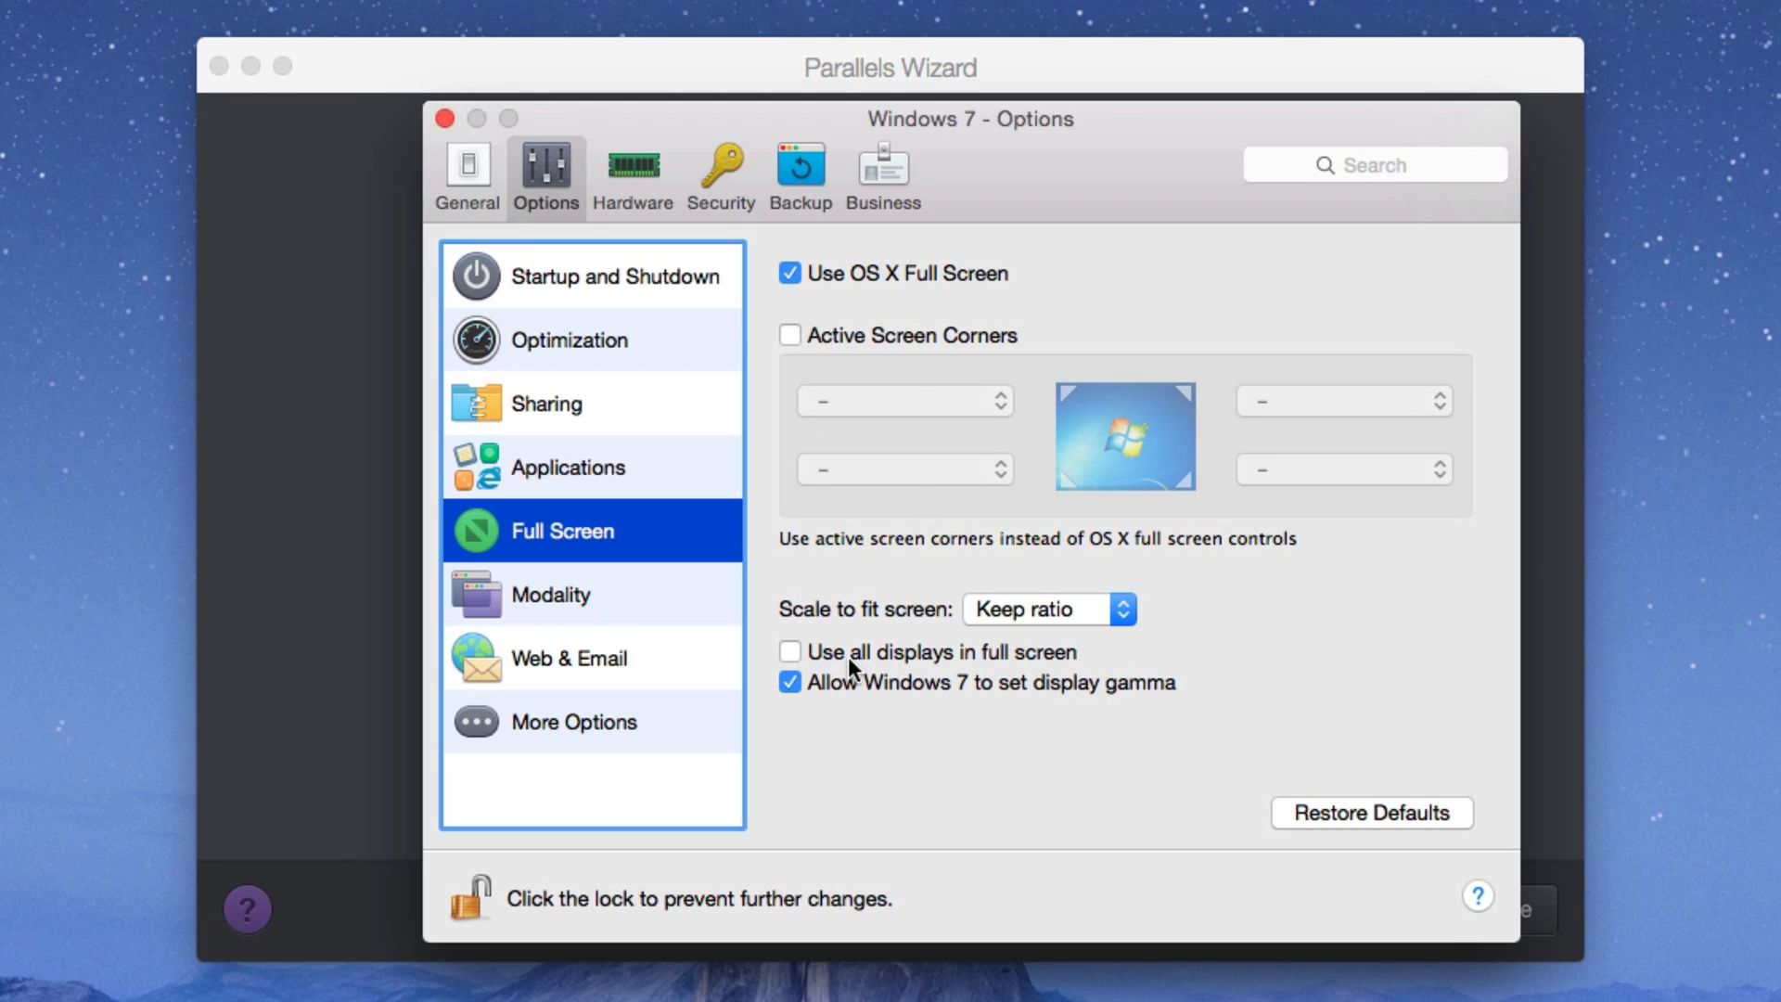
left_click(790, 651)
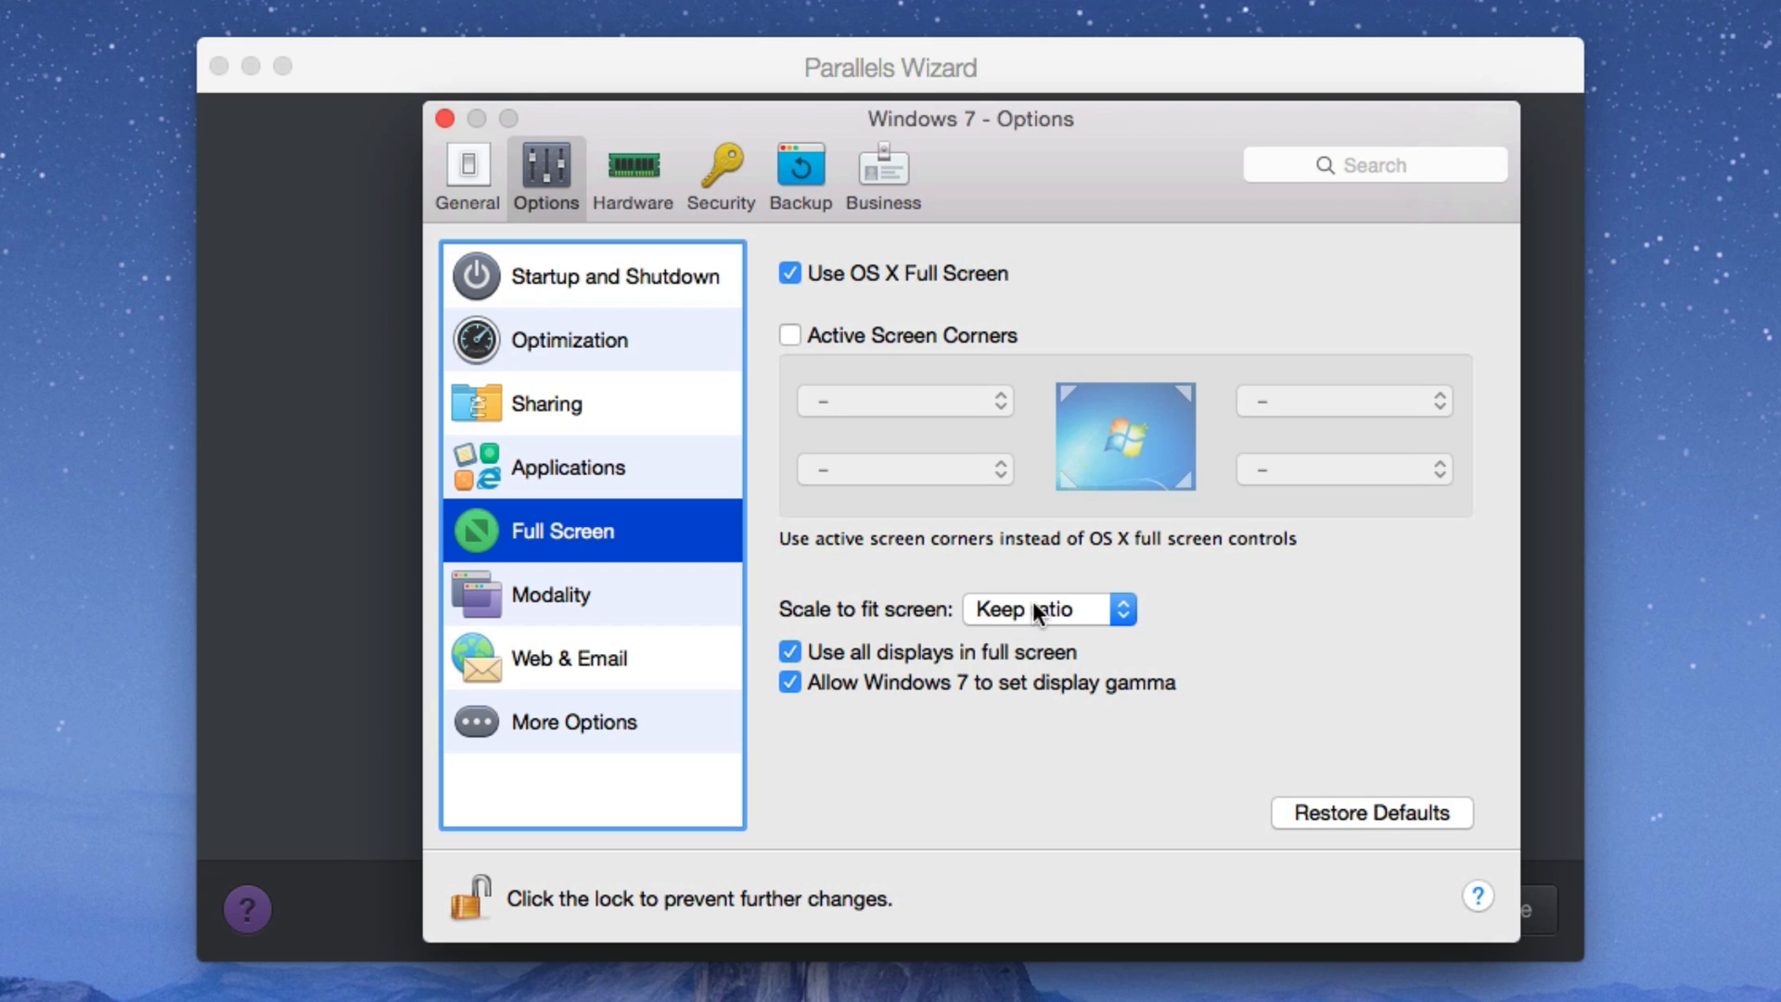
left_click(1044, 608)
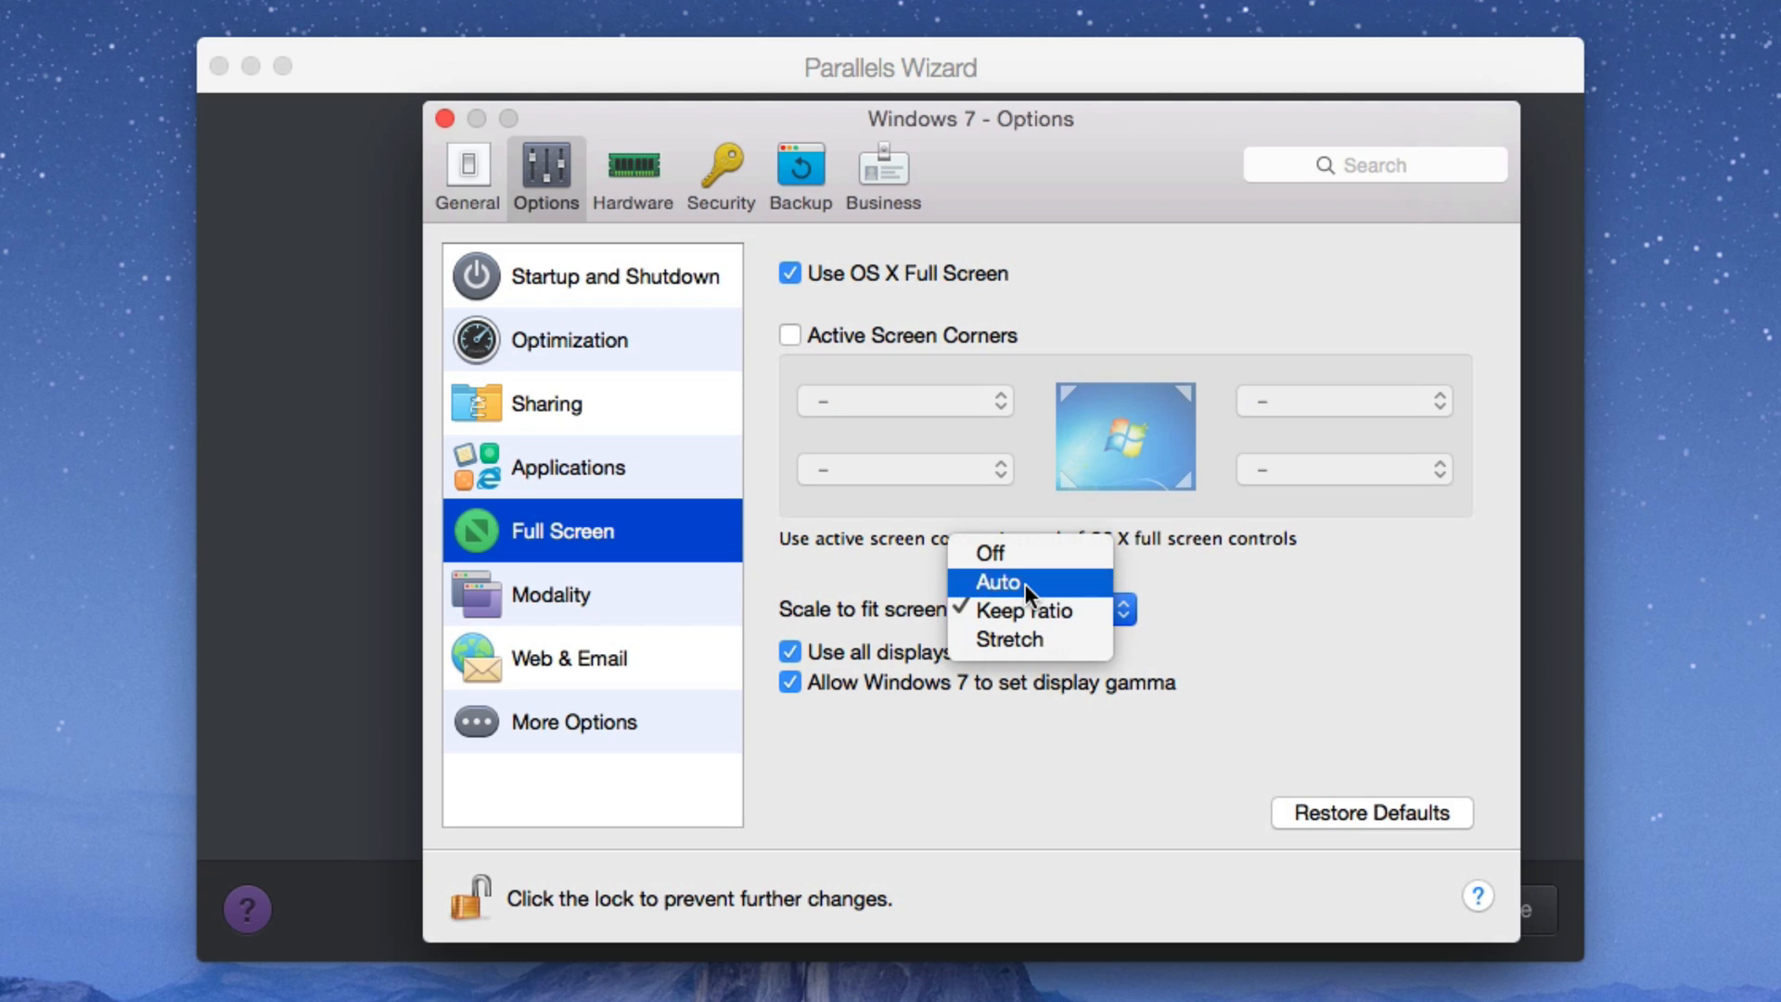
left_click(998, 581)
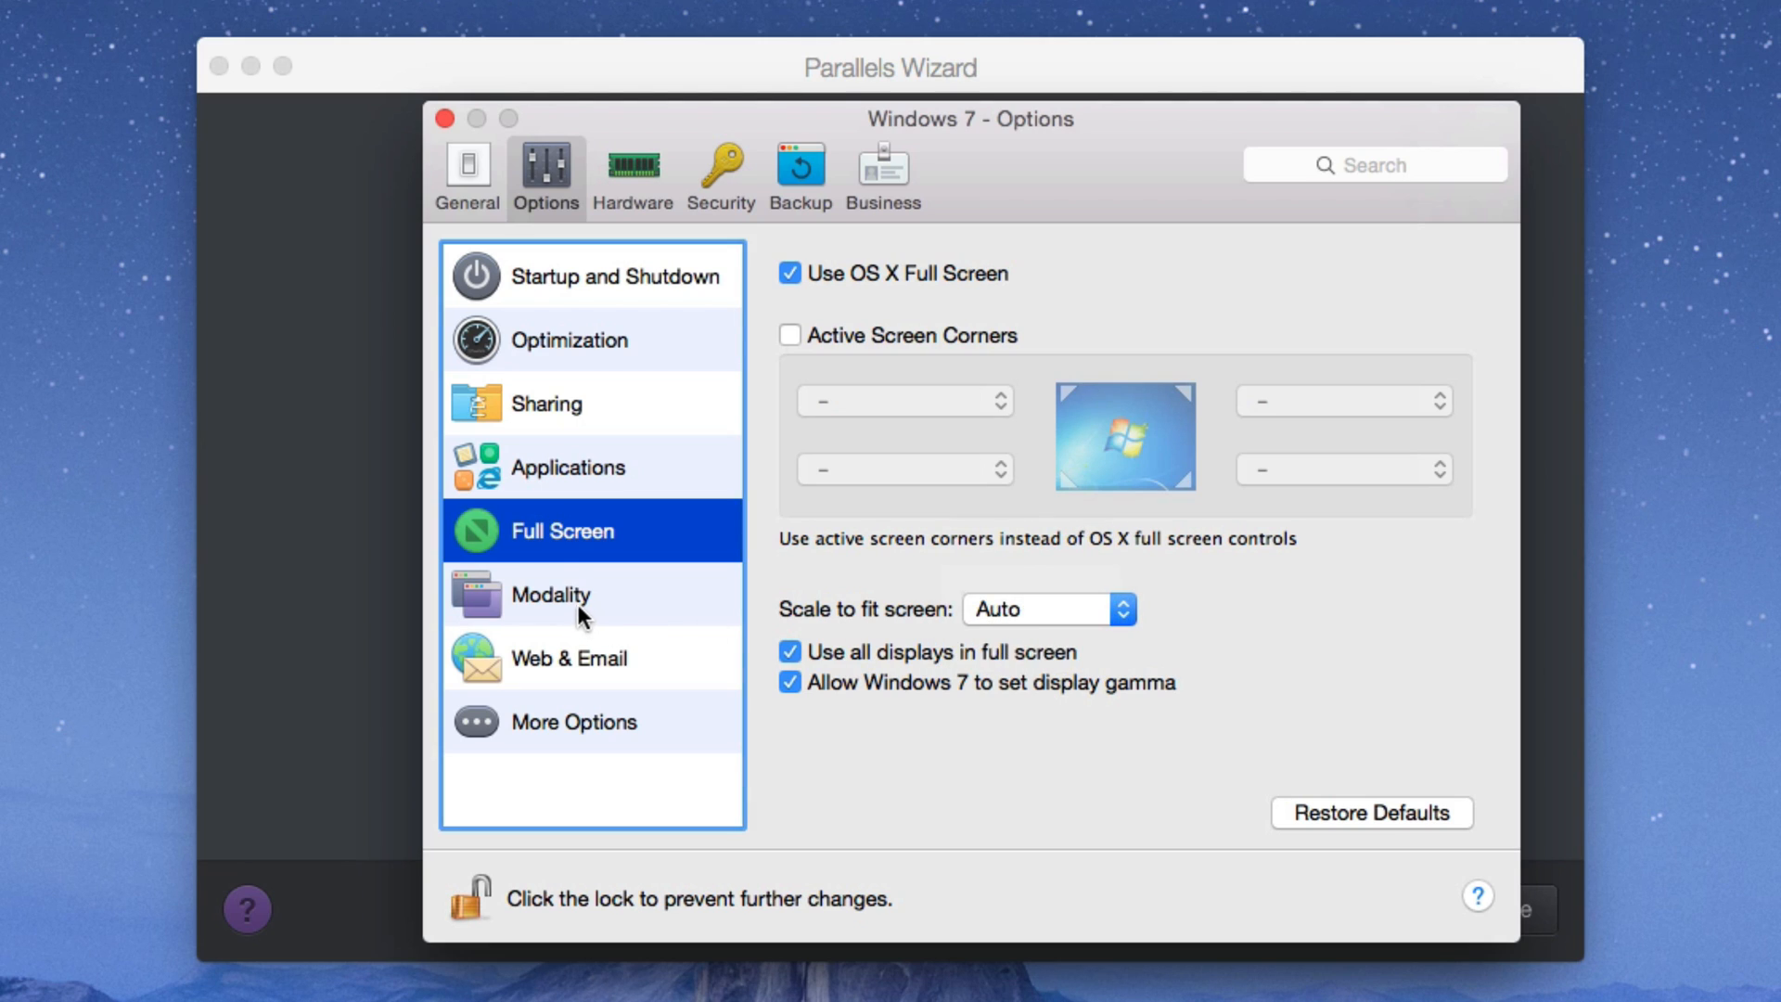
Step: Stop sharing cloud folders and mapping Mac volumes to Windows, then return to General
left_click(546, 402)
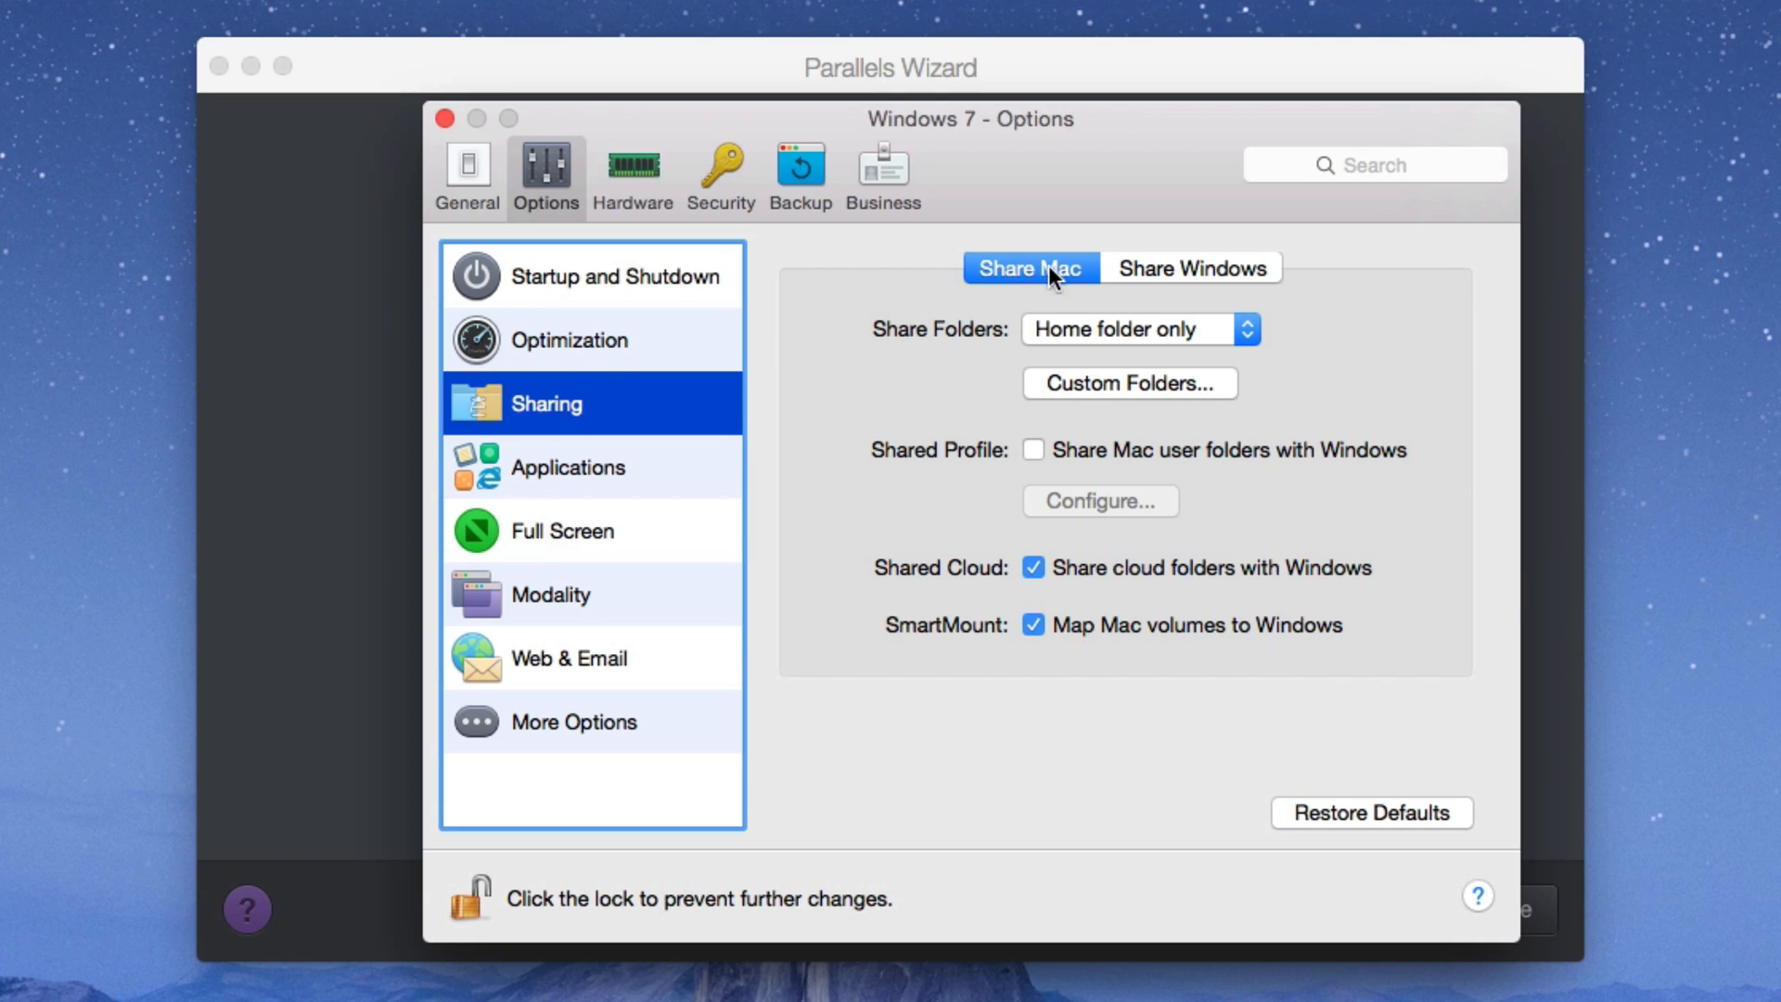
mouse_move(1109, 573)
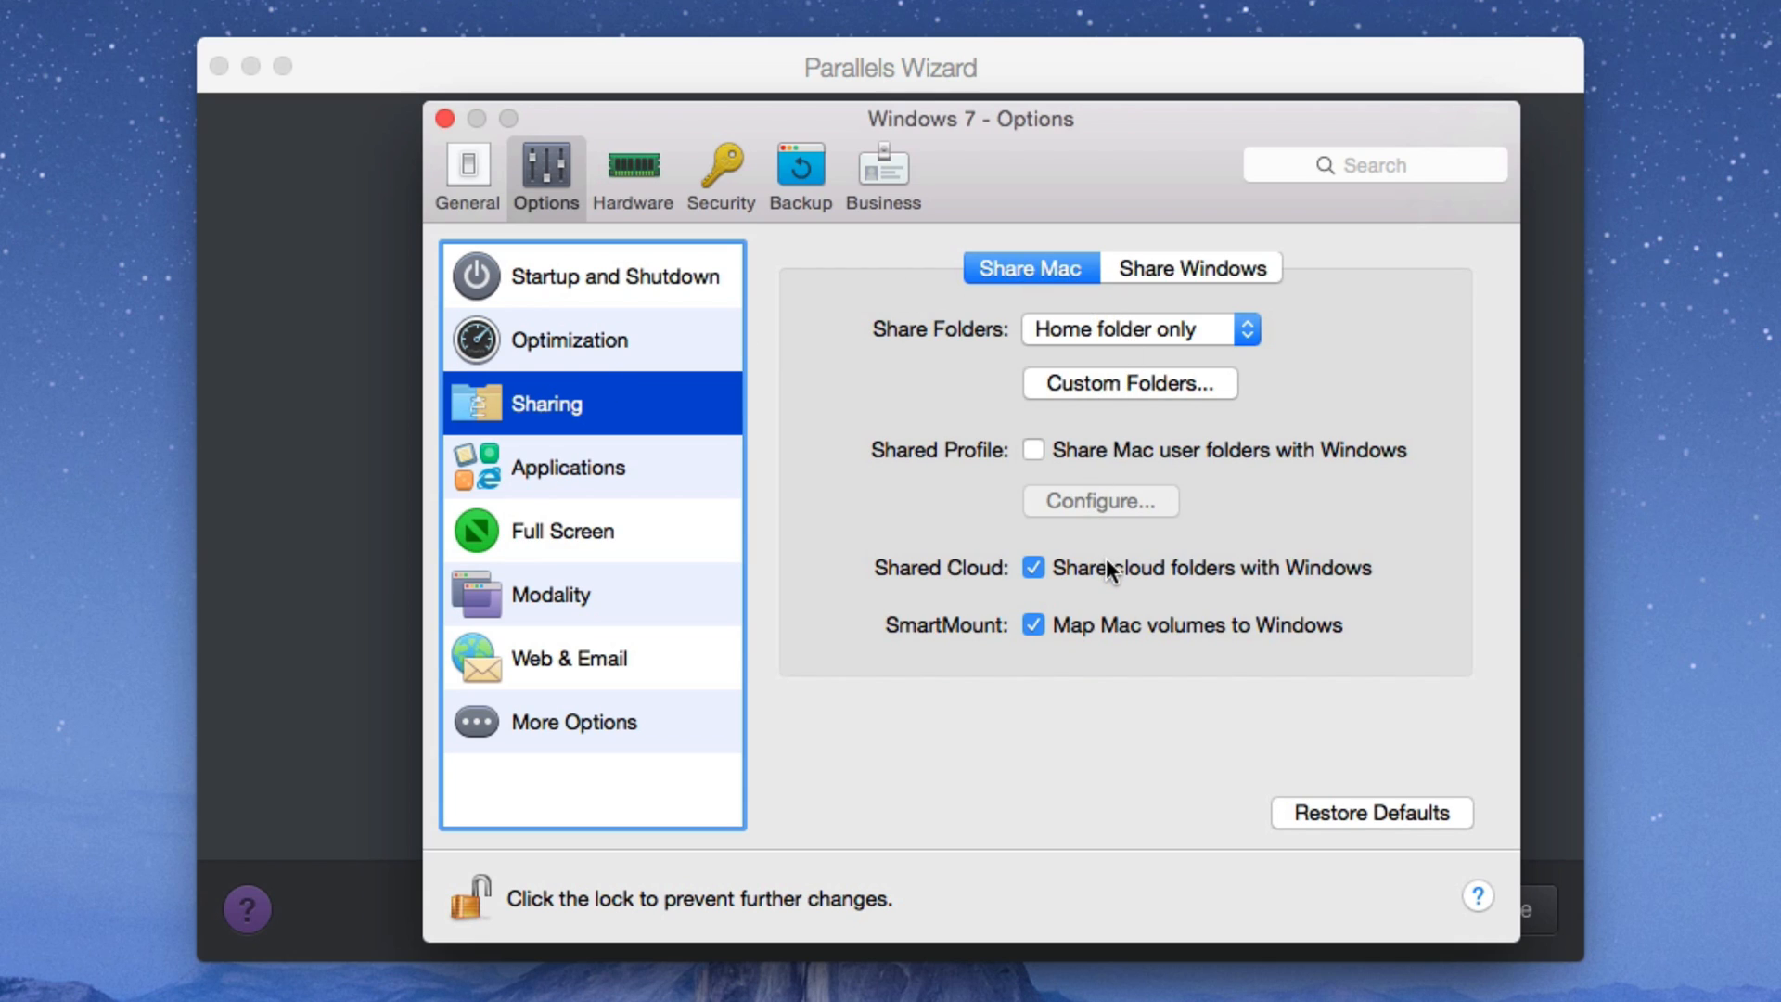
left_click(1032, 567)
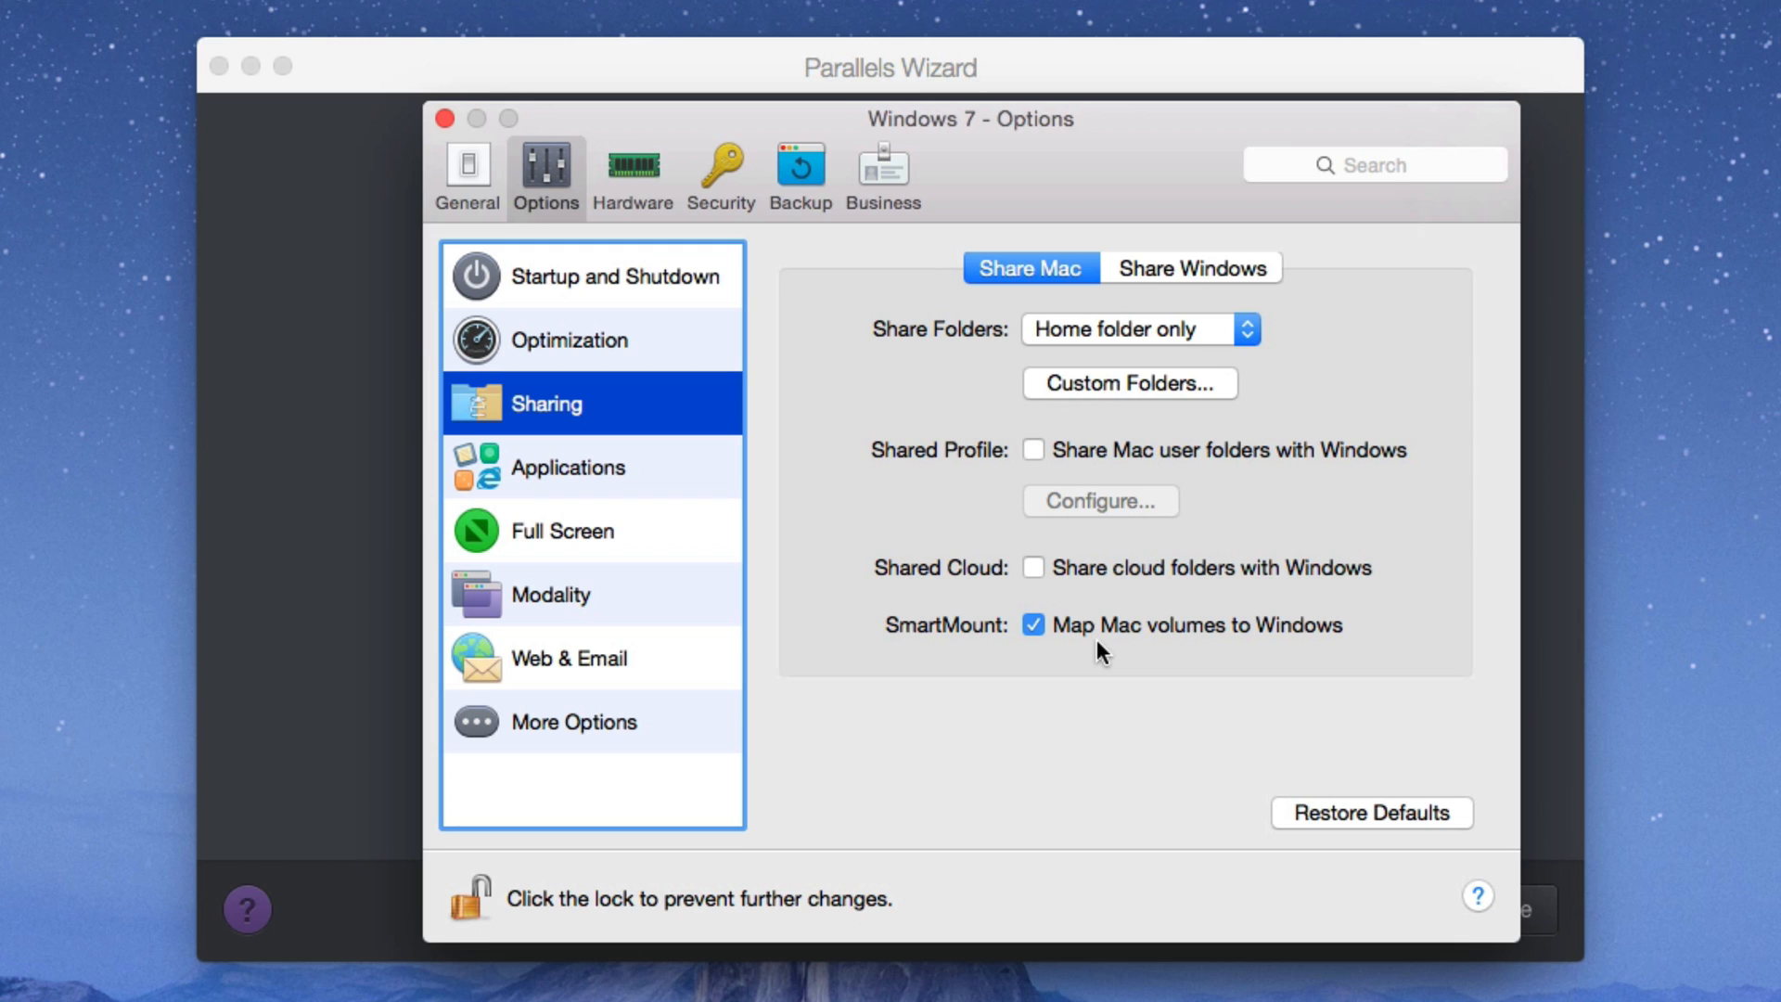
left_click(1033, 625)
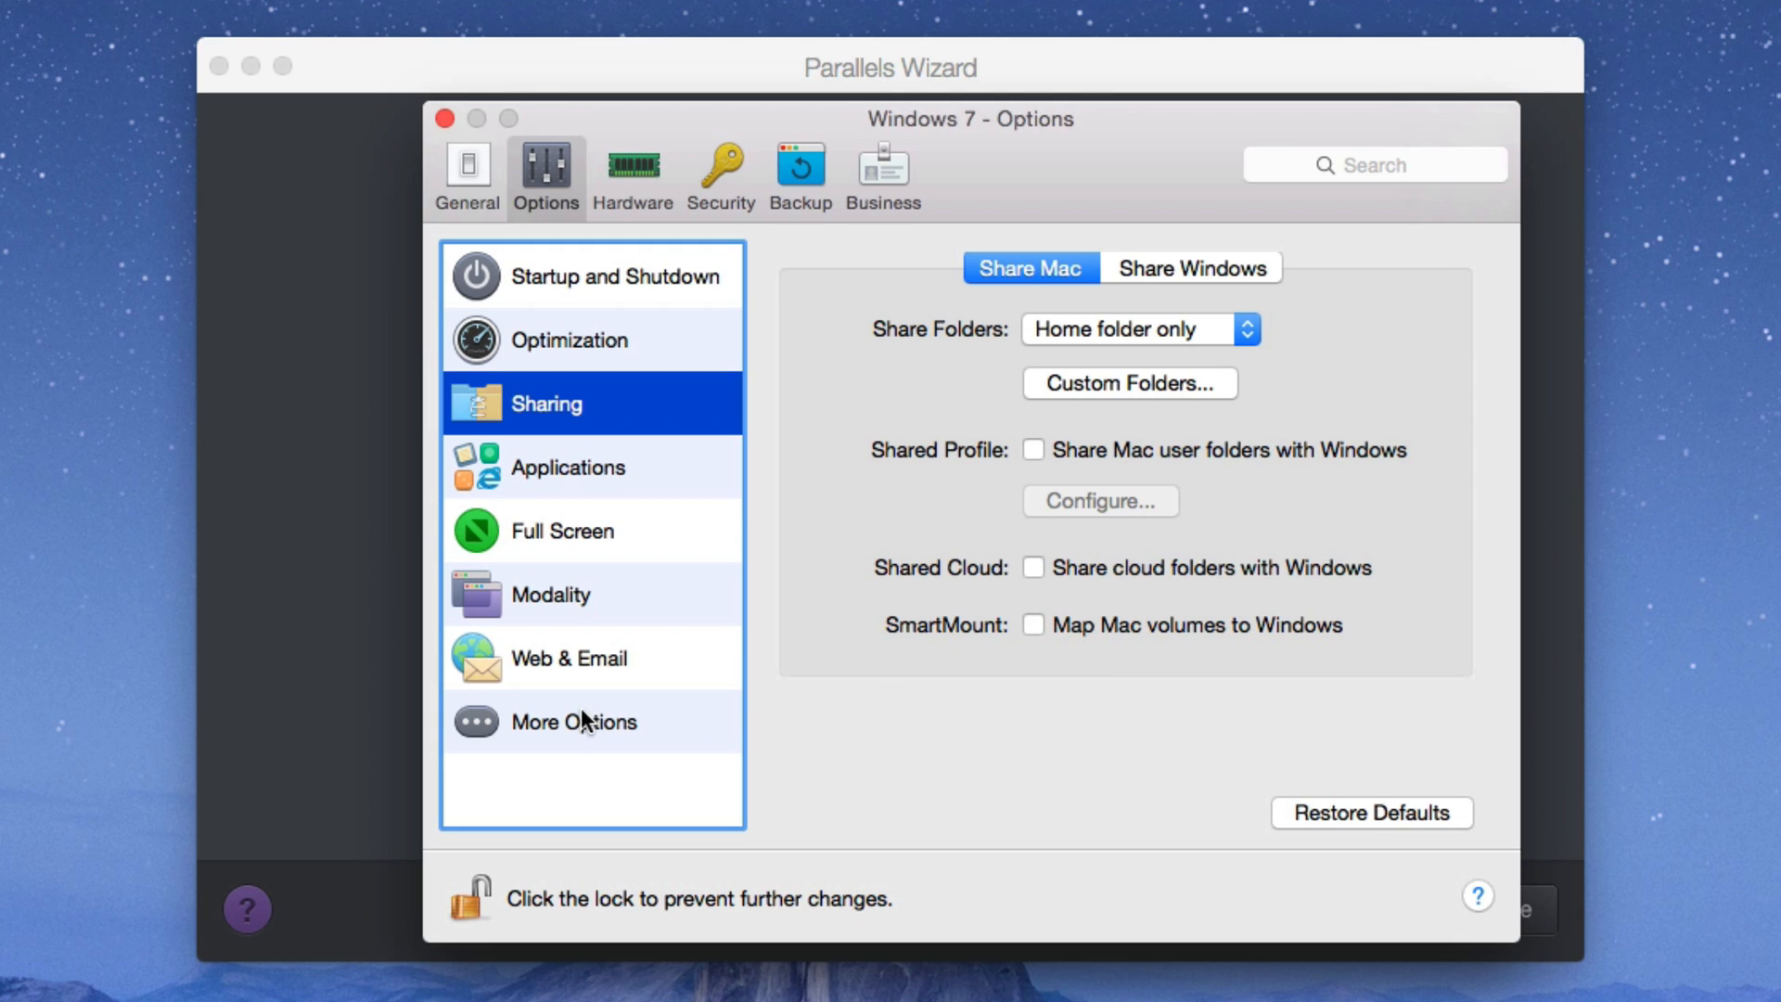
left_click(568, 466)
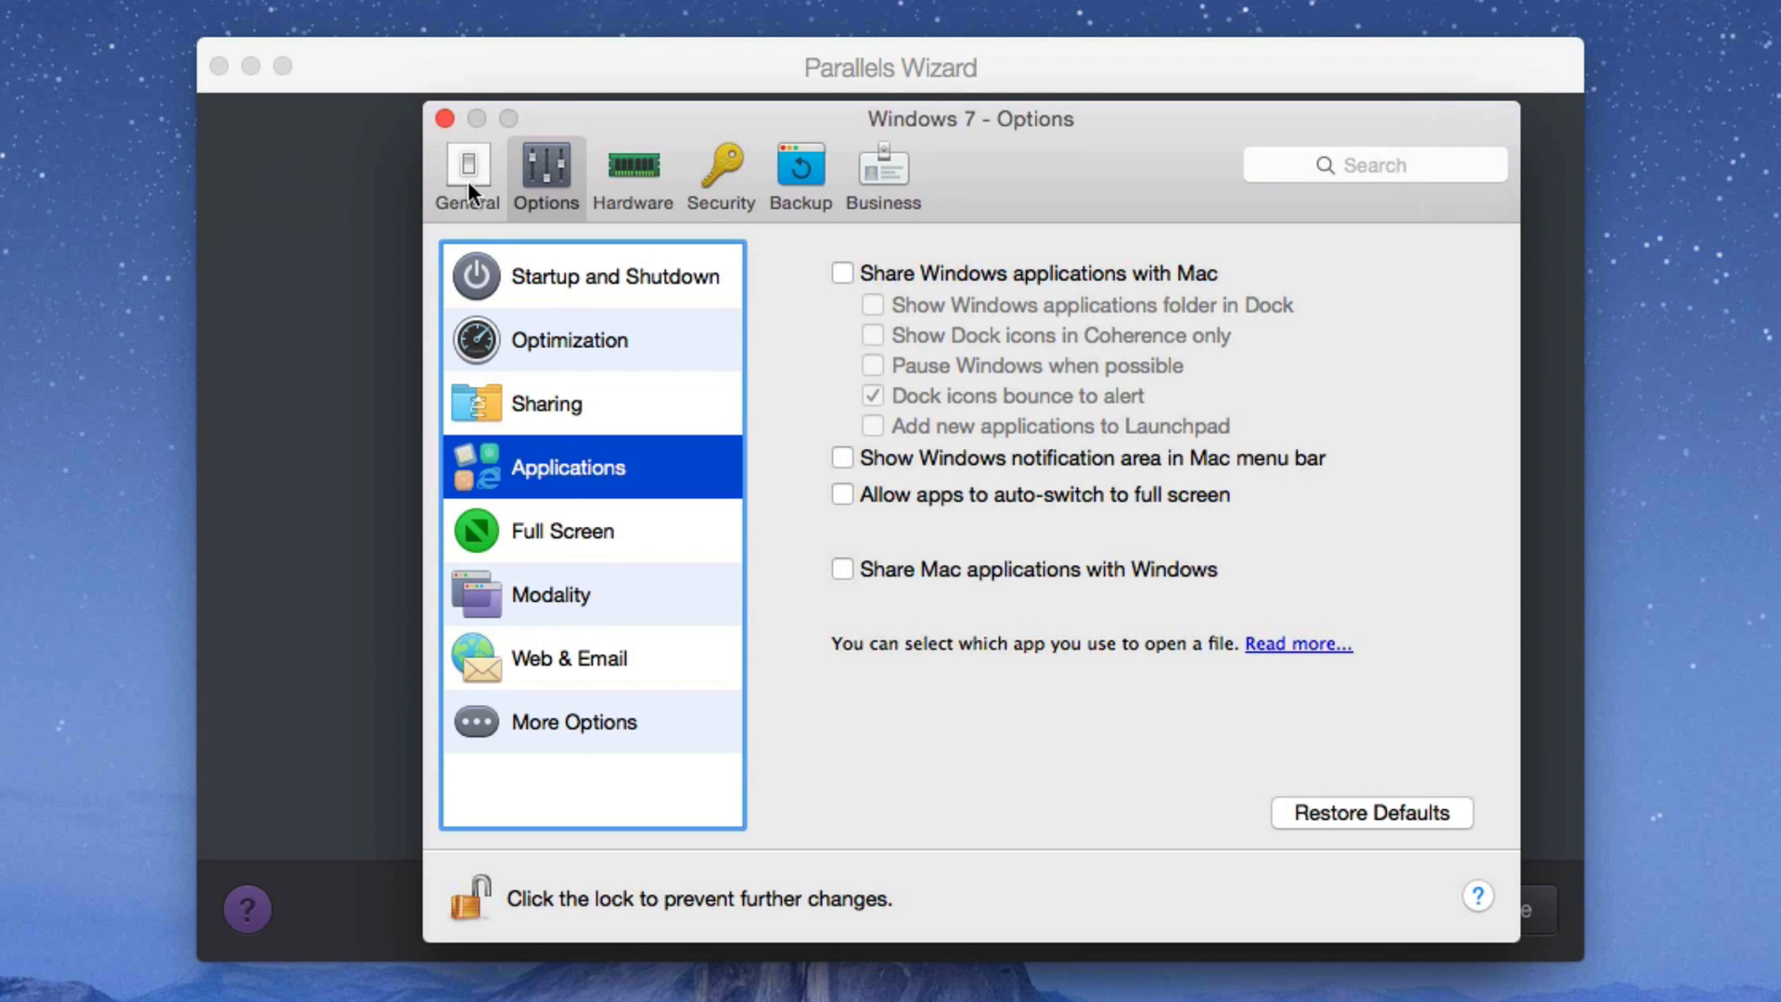
left_click(465, 171)
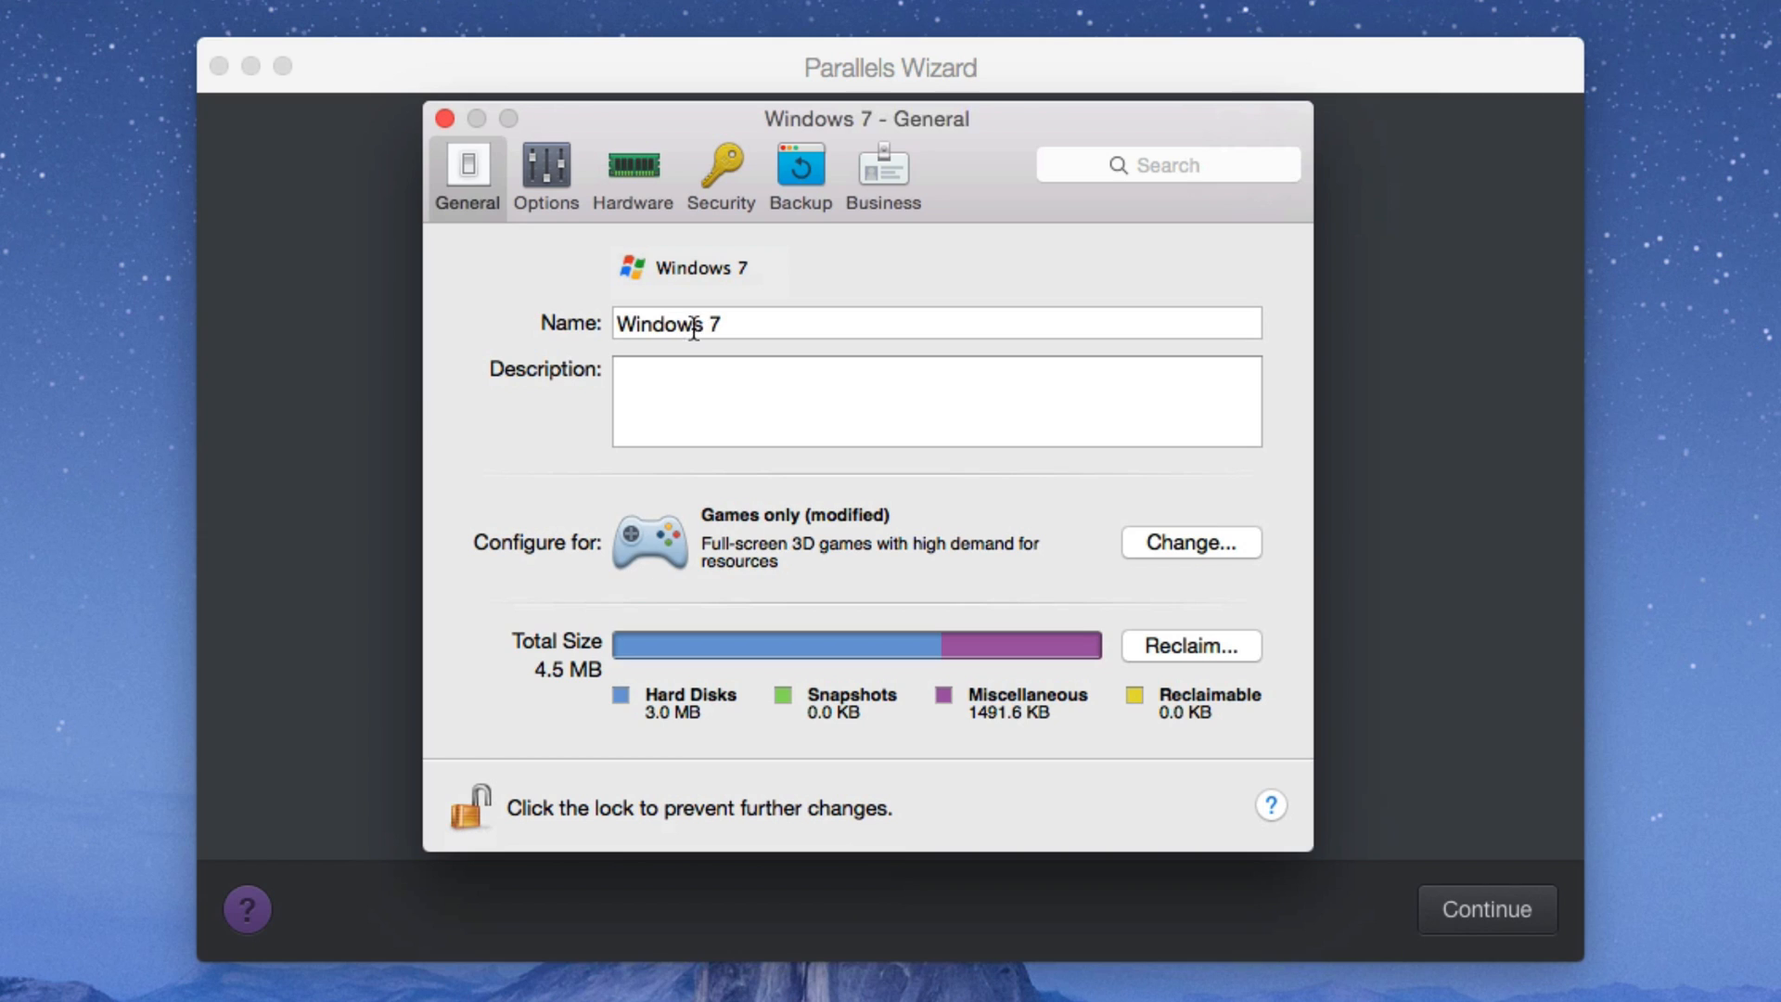
Step: Review the General, Security and Backup settings and close the configuration window
double_click(666, 323)
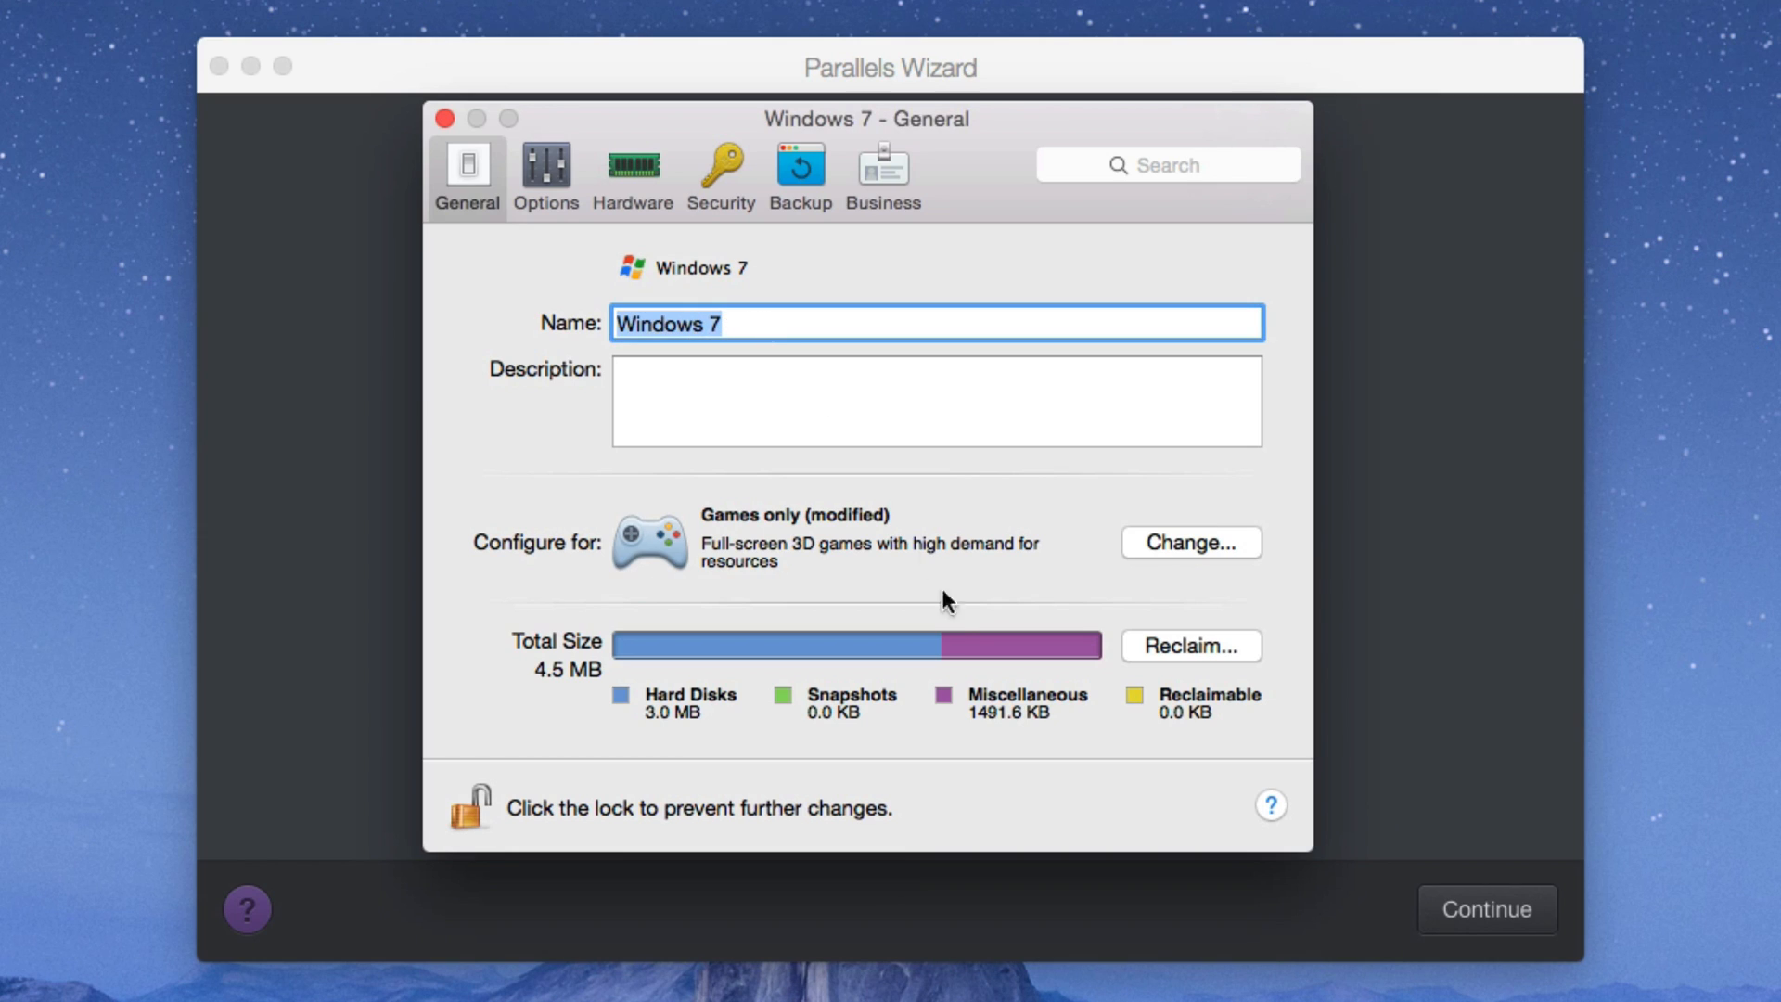
mouse_move(1100, 570)
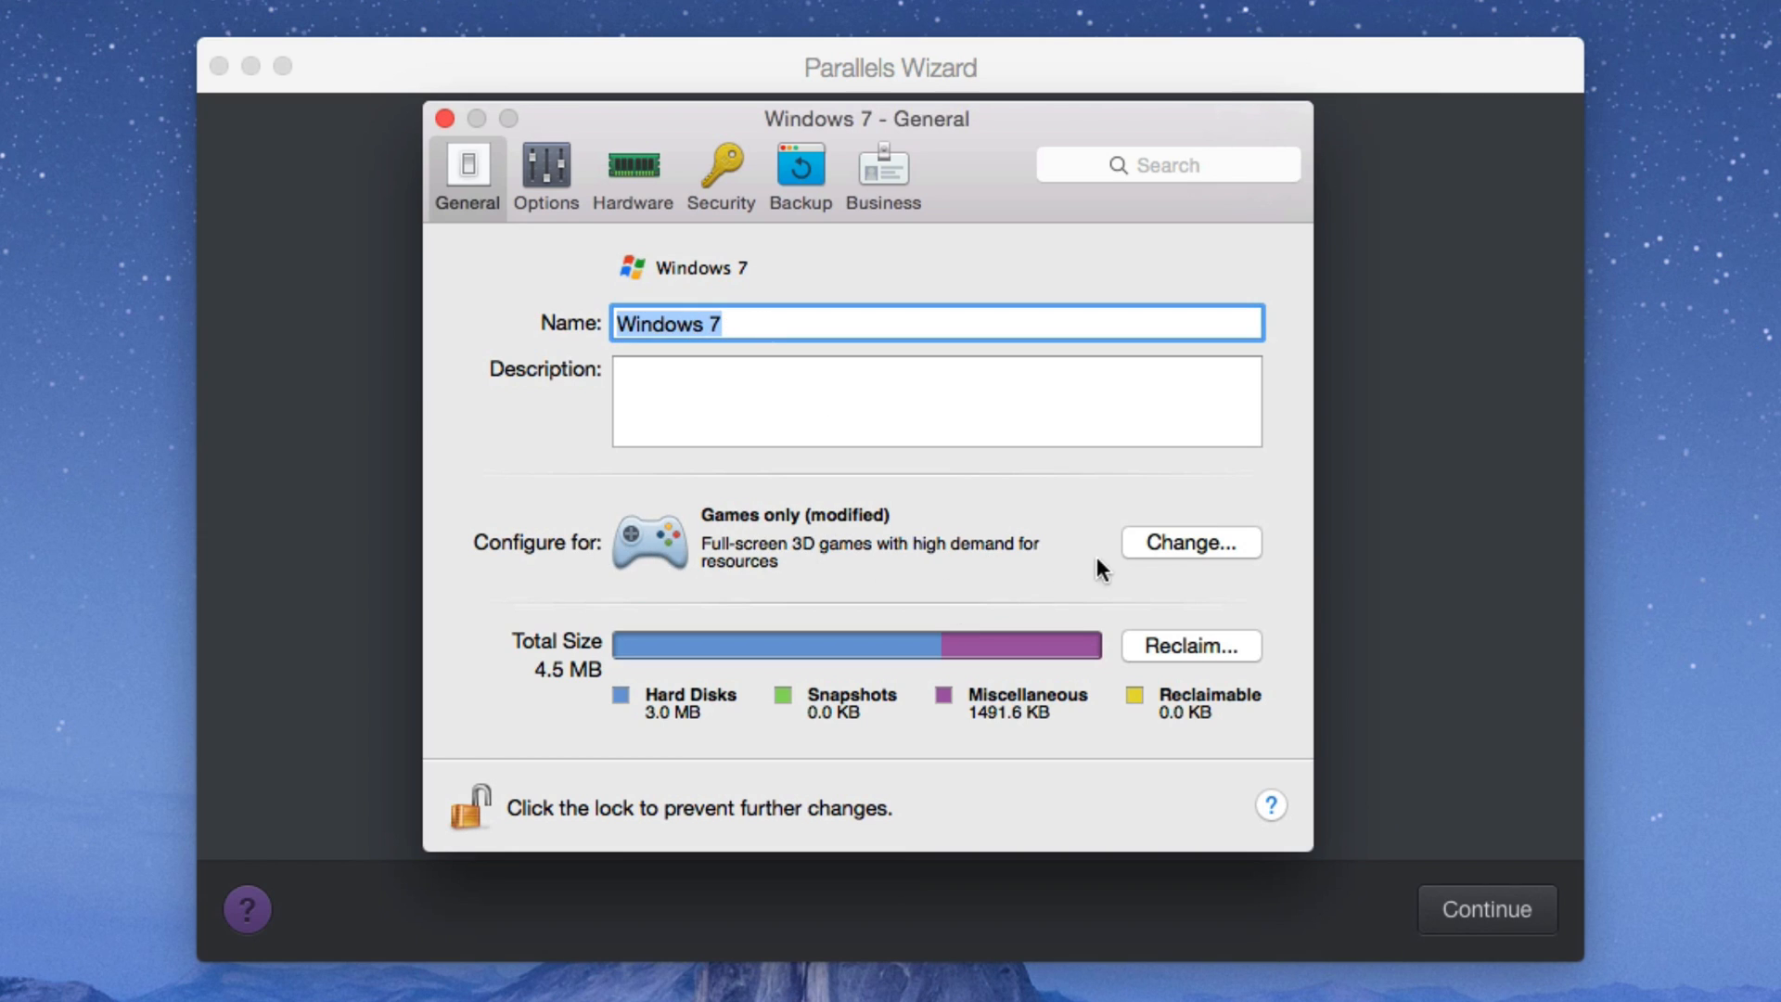
mouse_move(723, 224)
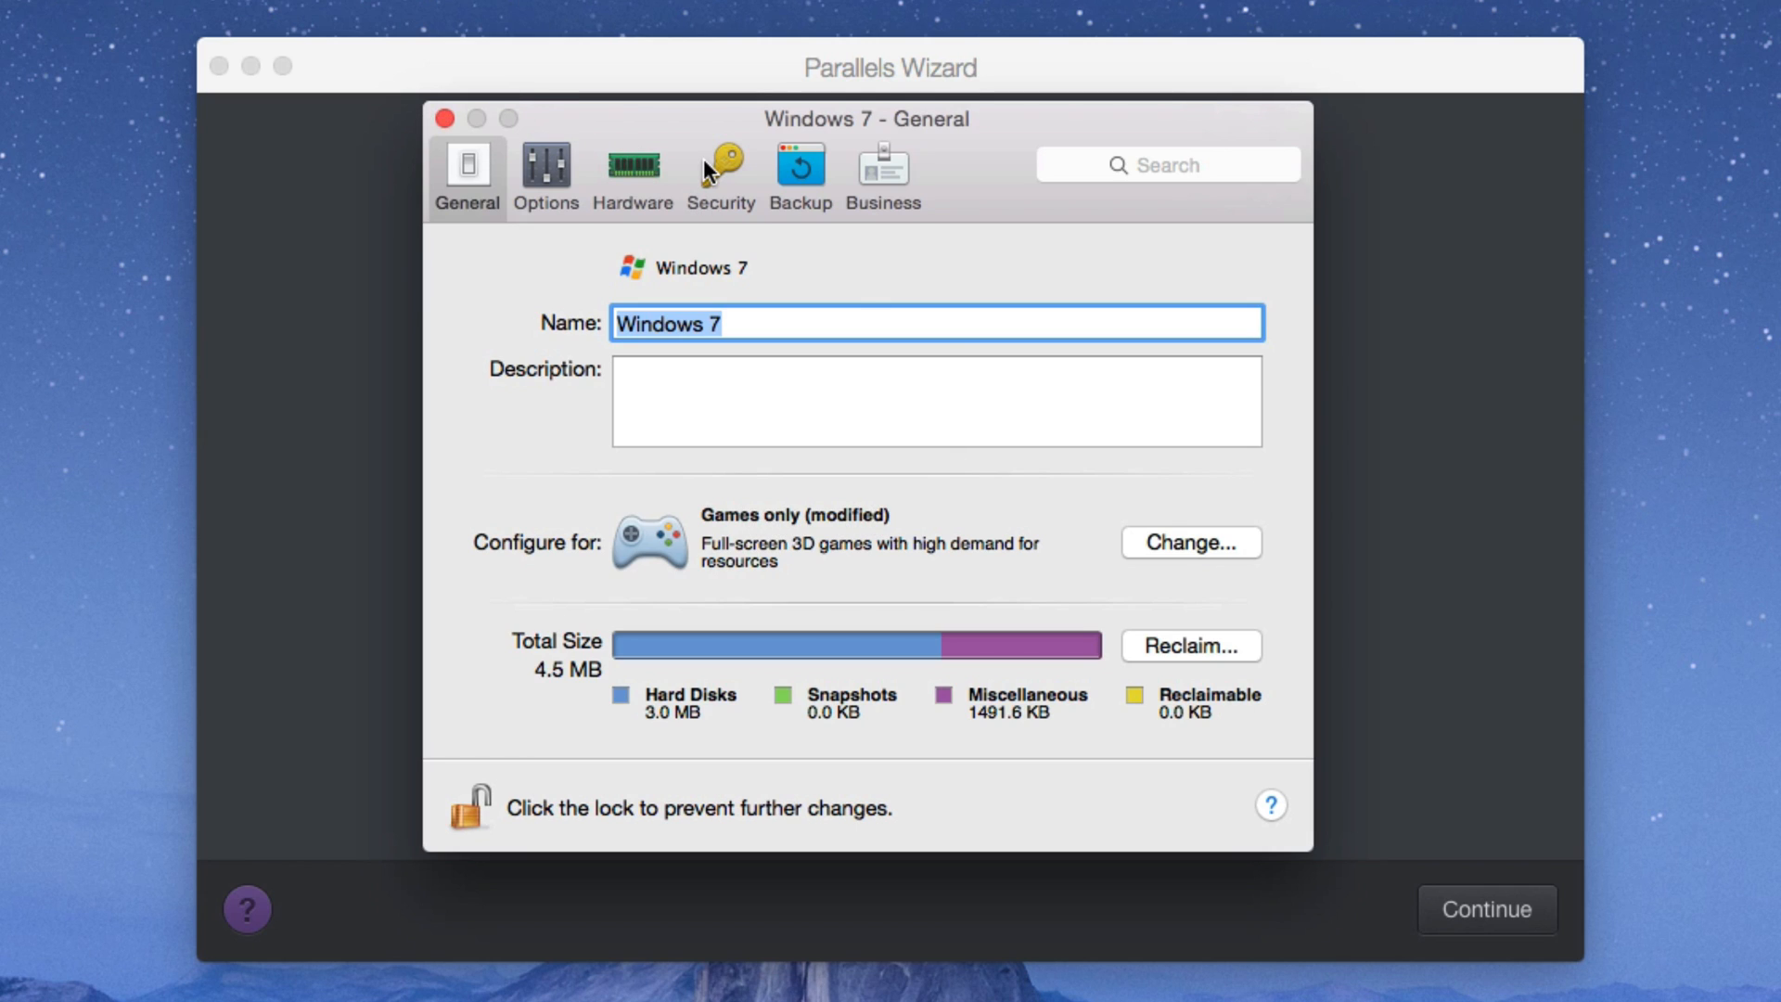
left_click(720, 170)
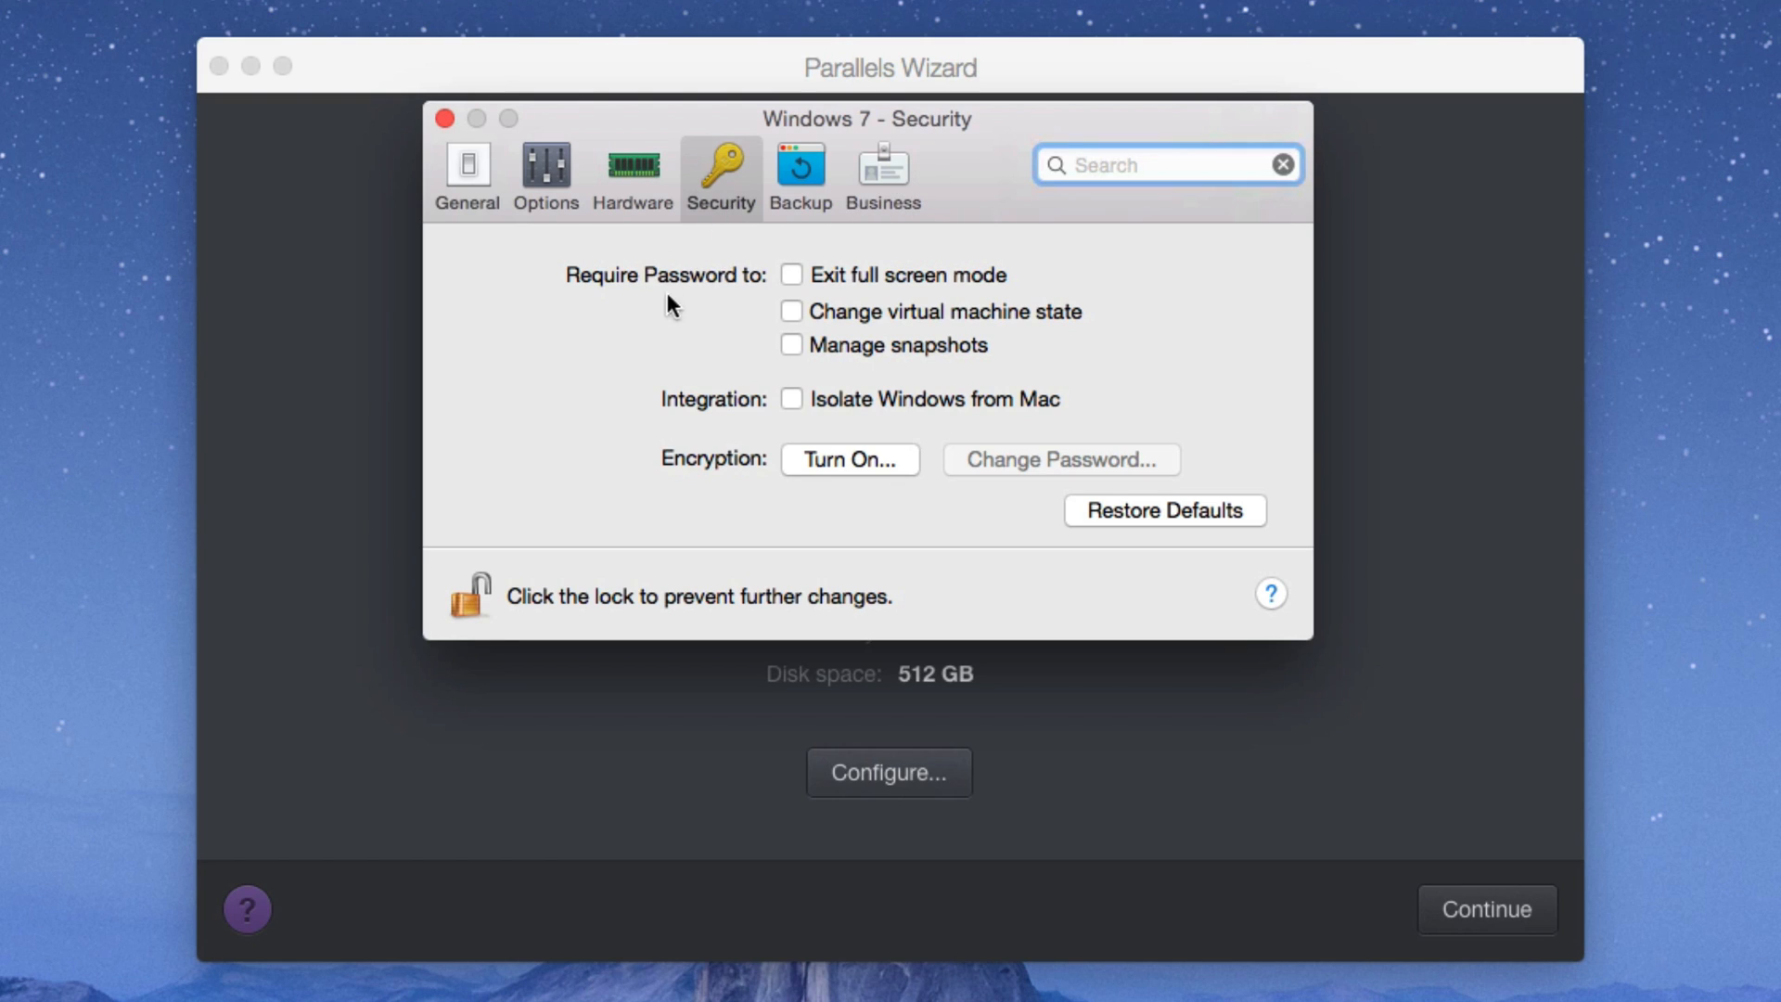
mouse_move(849, 408)
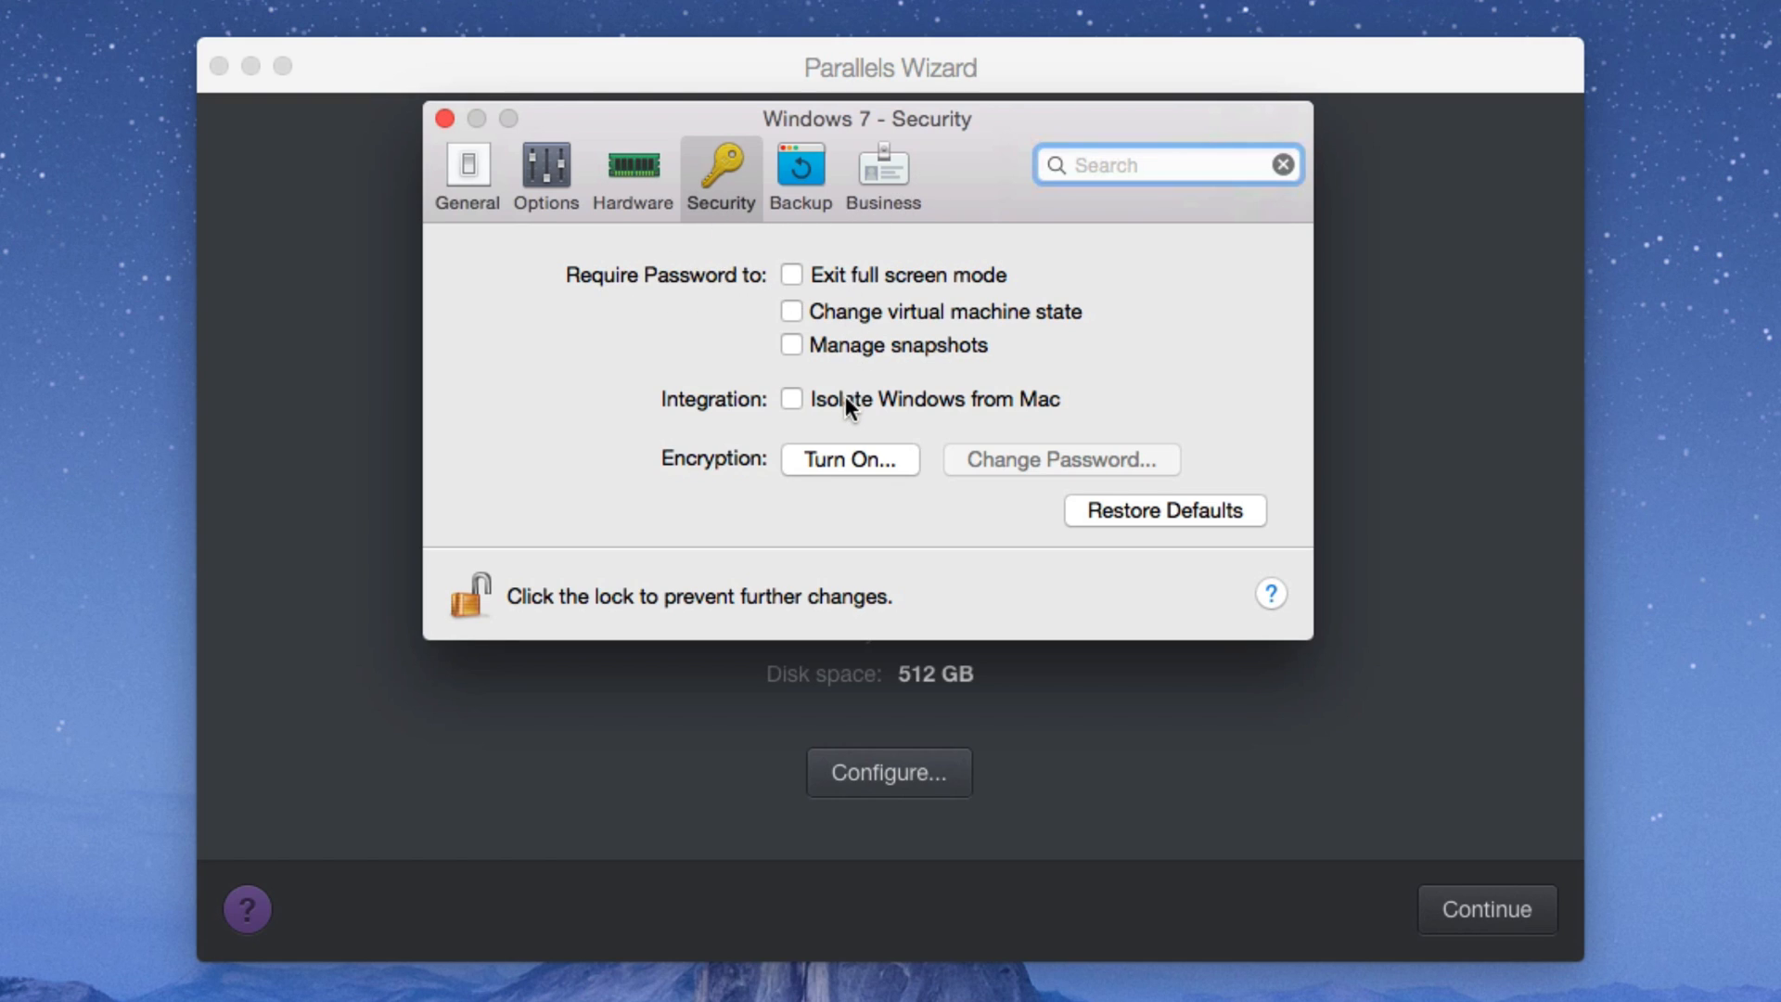
mouse_move(779, 434)
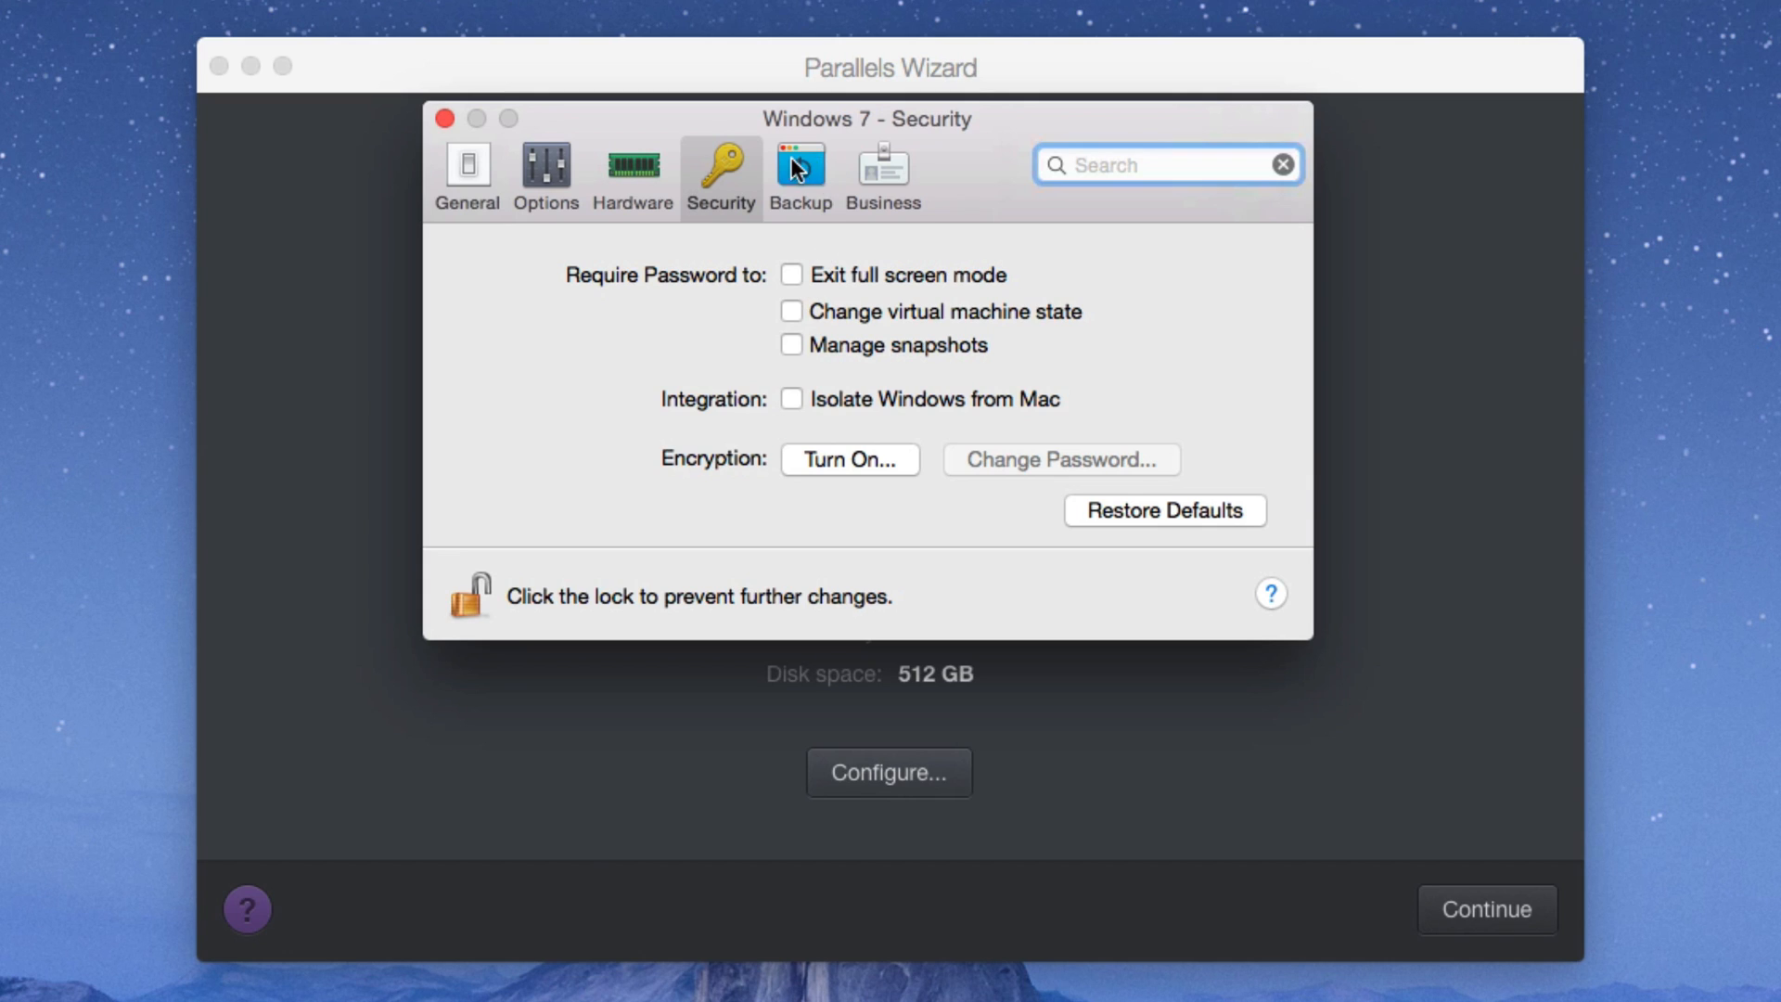
left_click(882, 174)
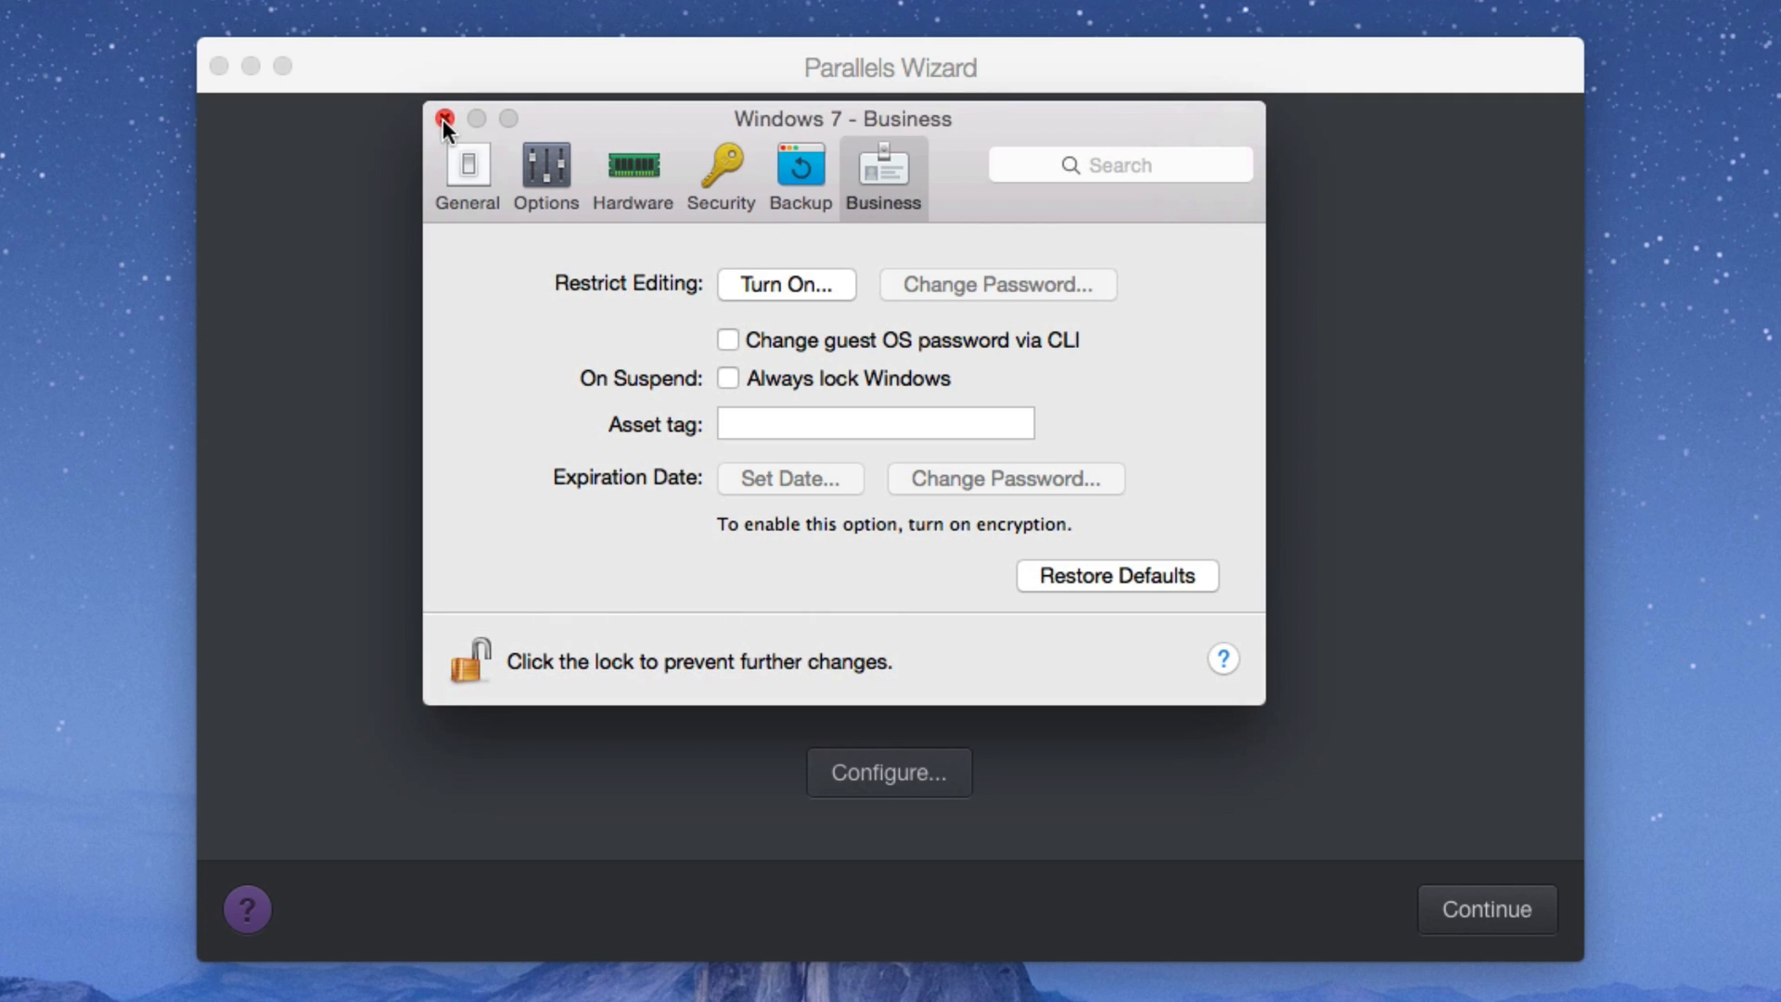
left_click(444, 119)
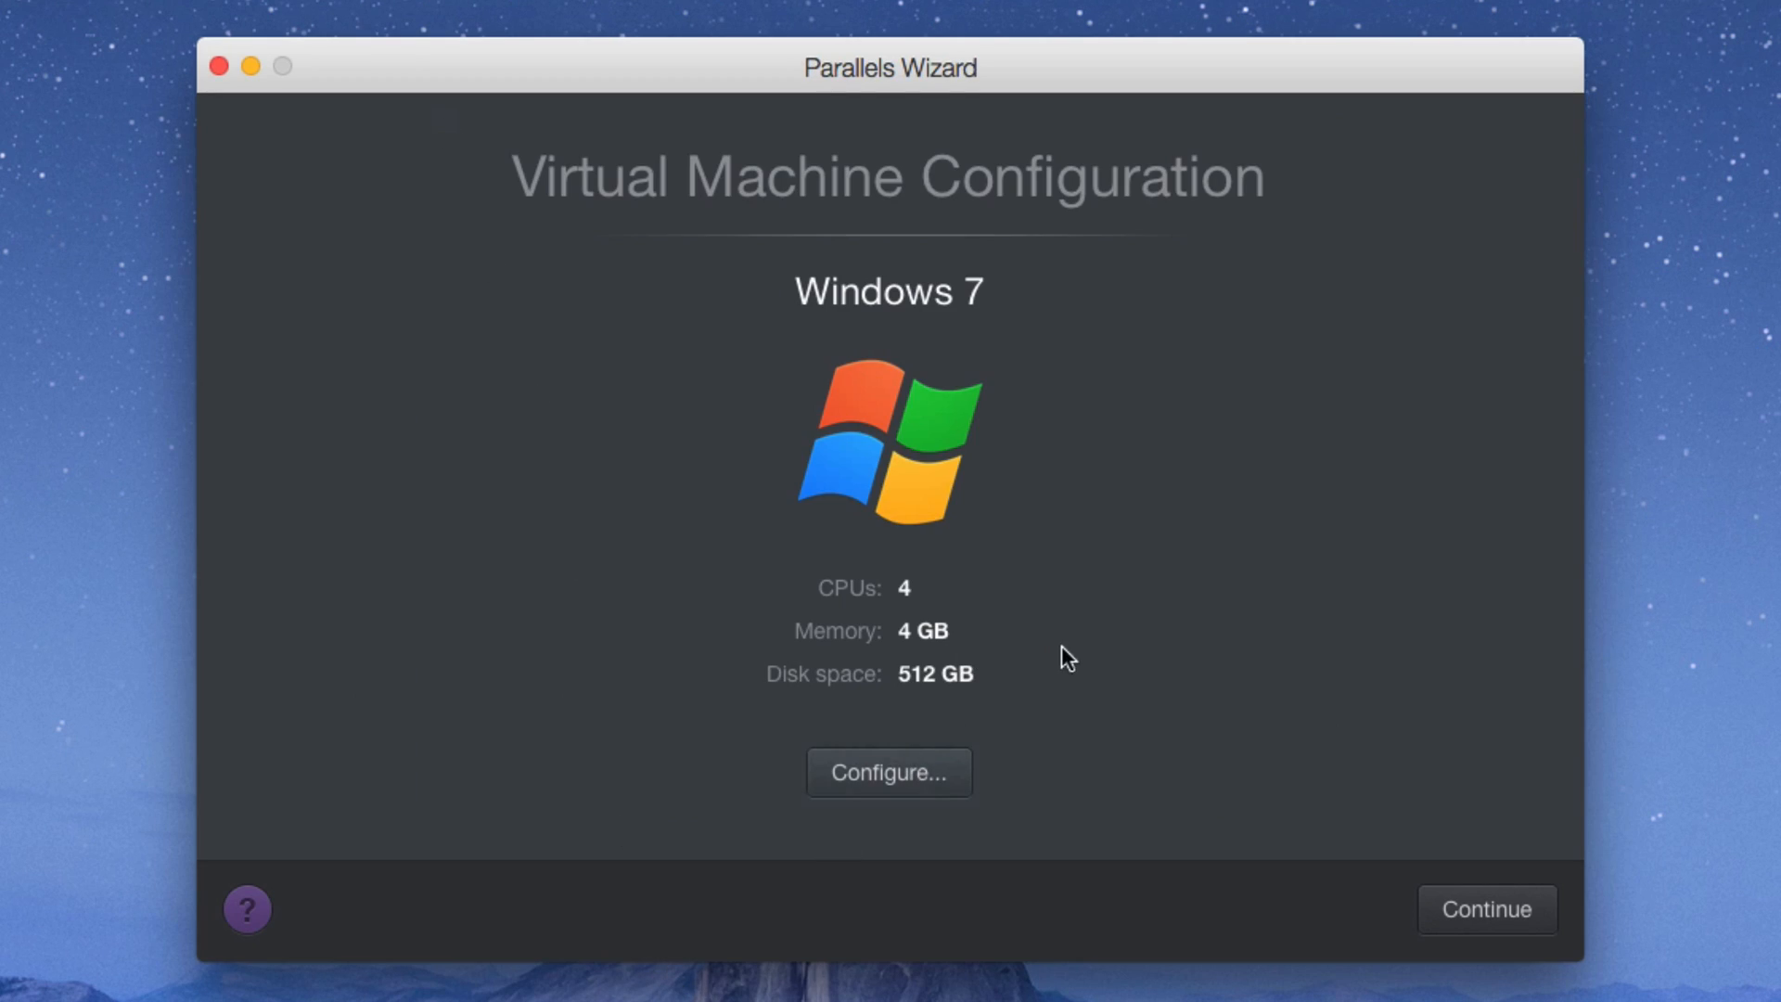
mouse_move(1031, 603)
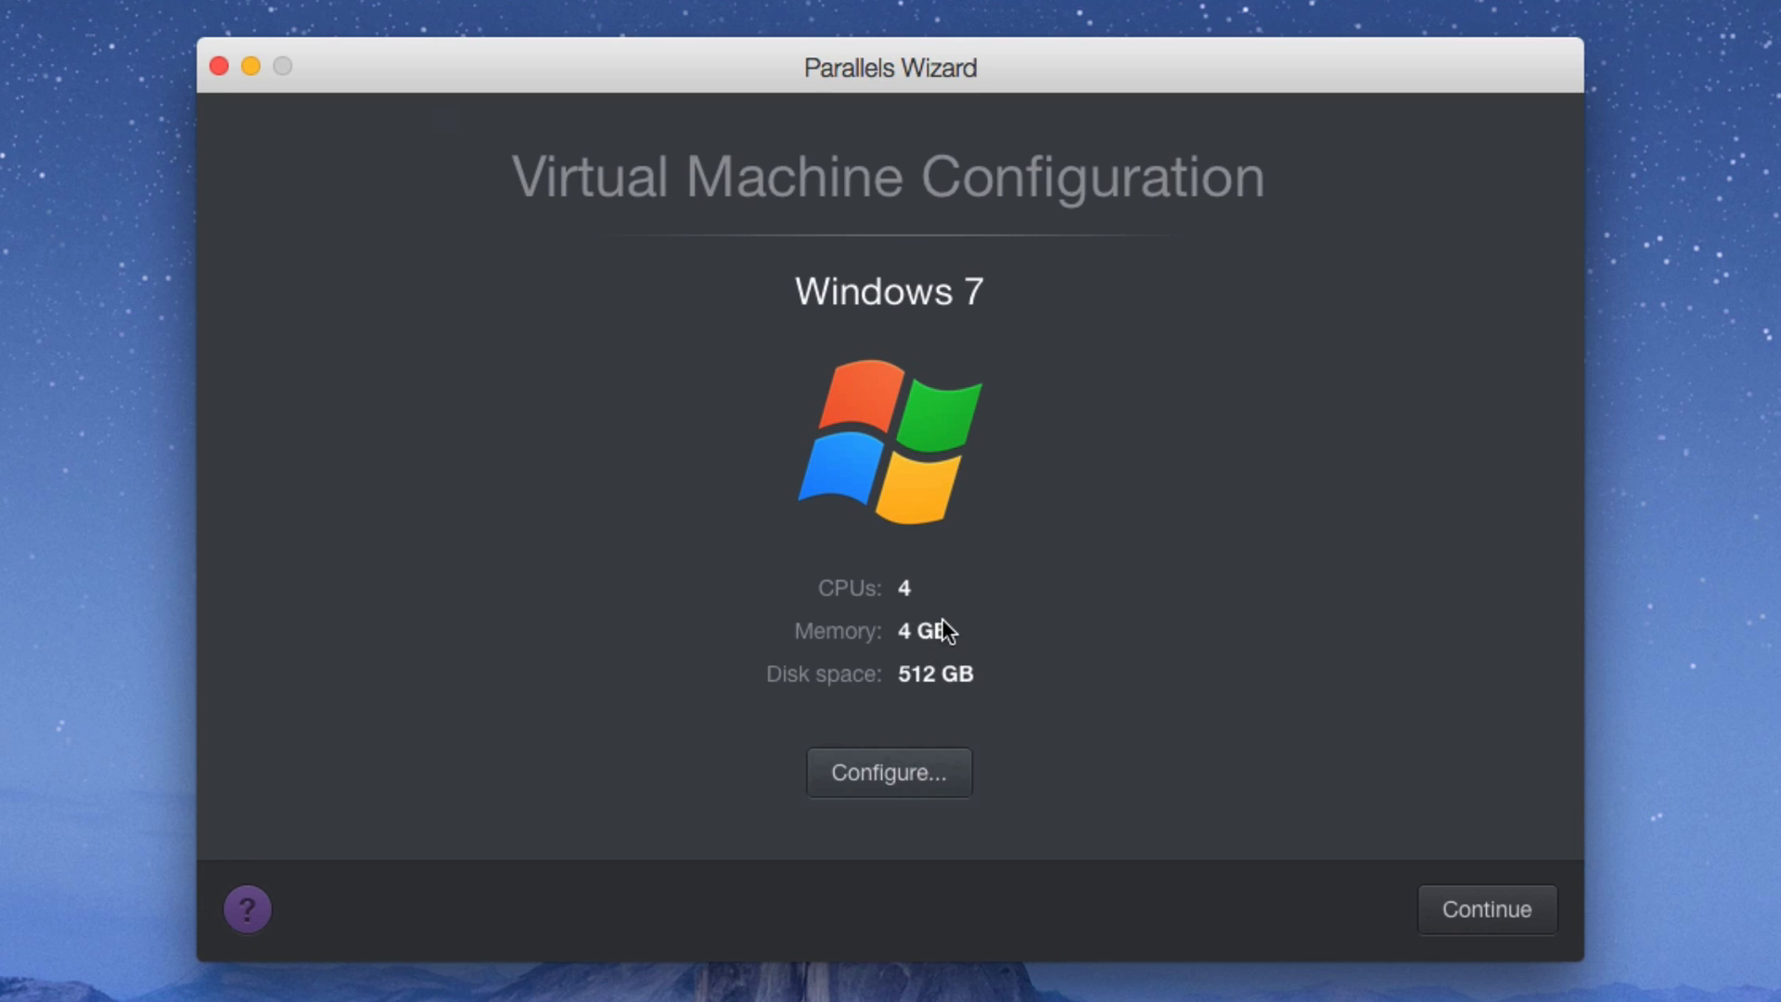
mouse_move(974, 644)
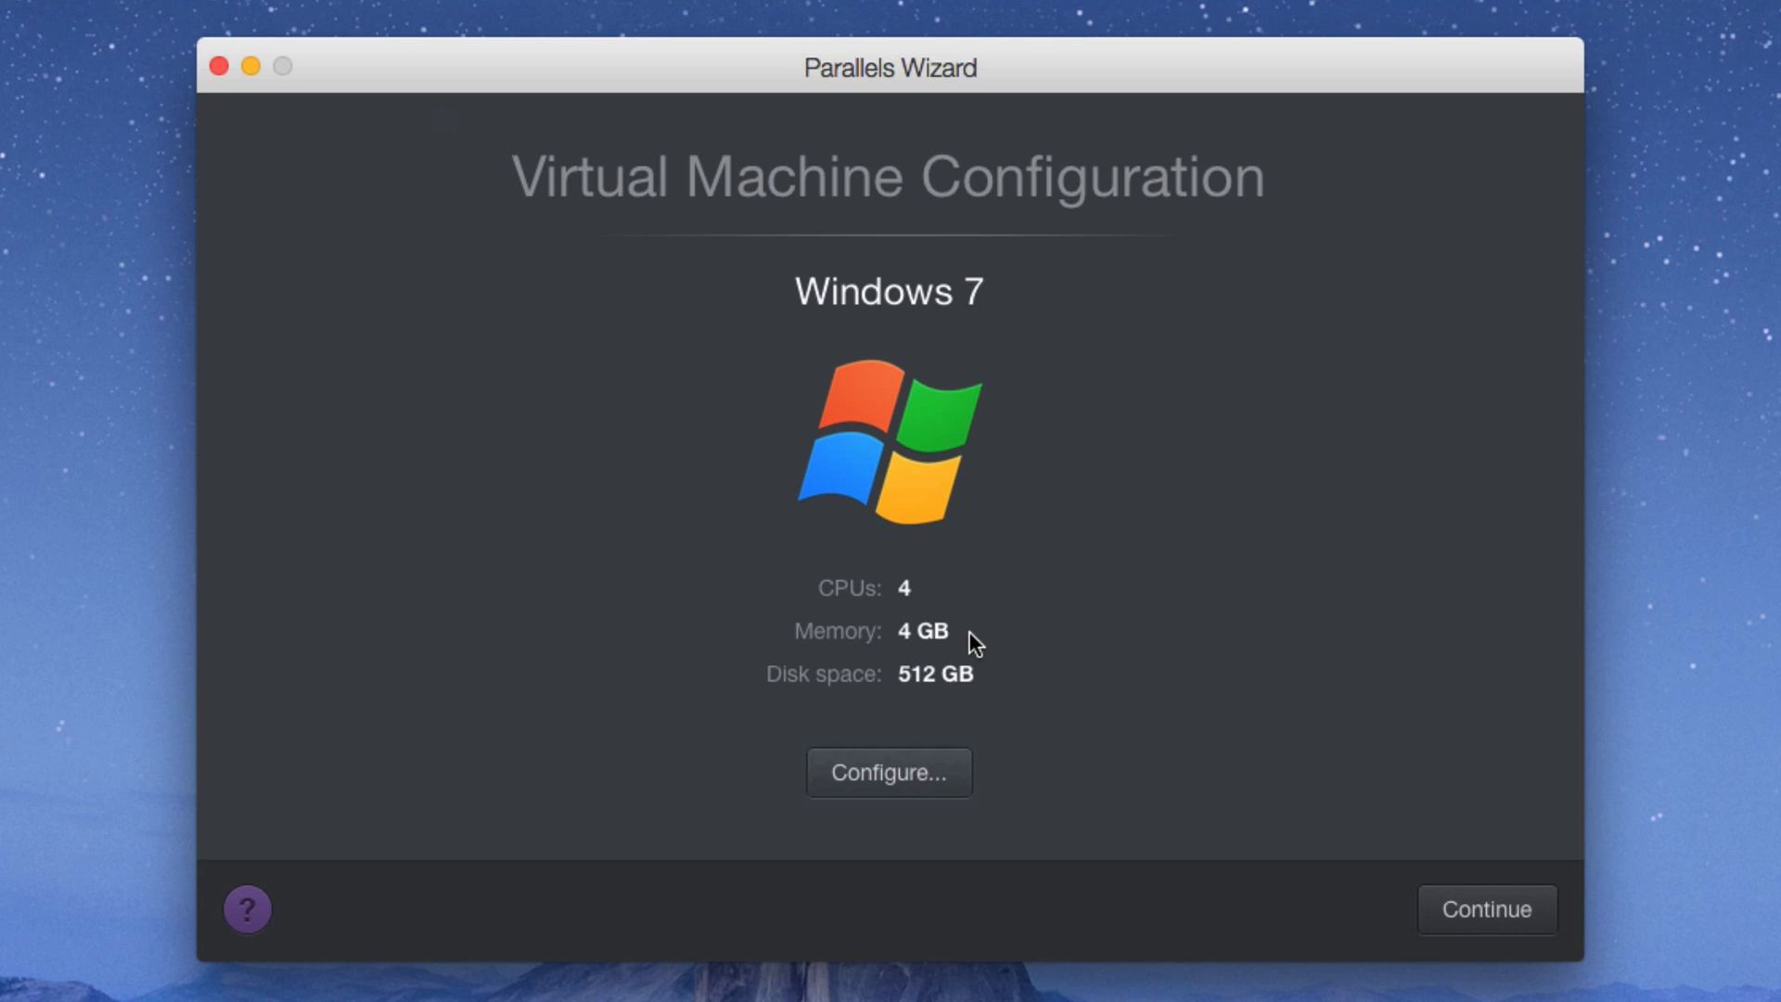
mouse_move(986, 666)
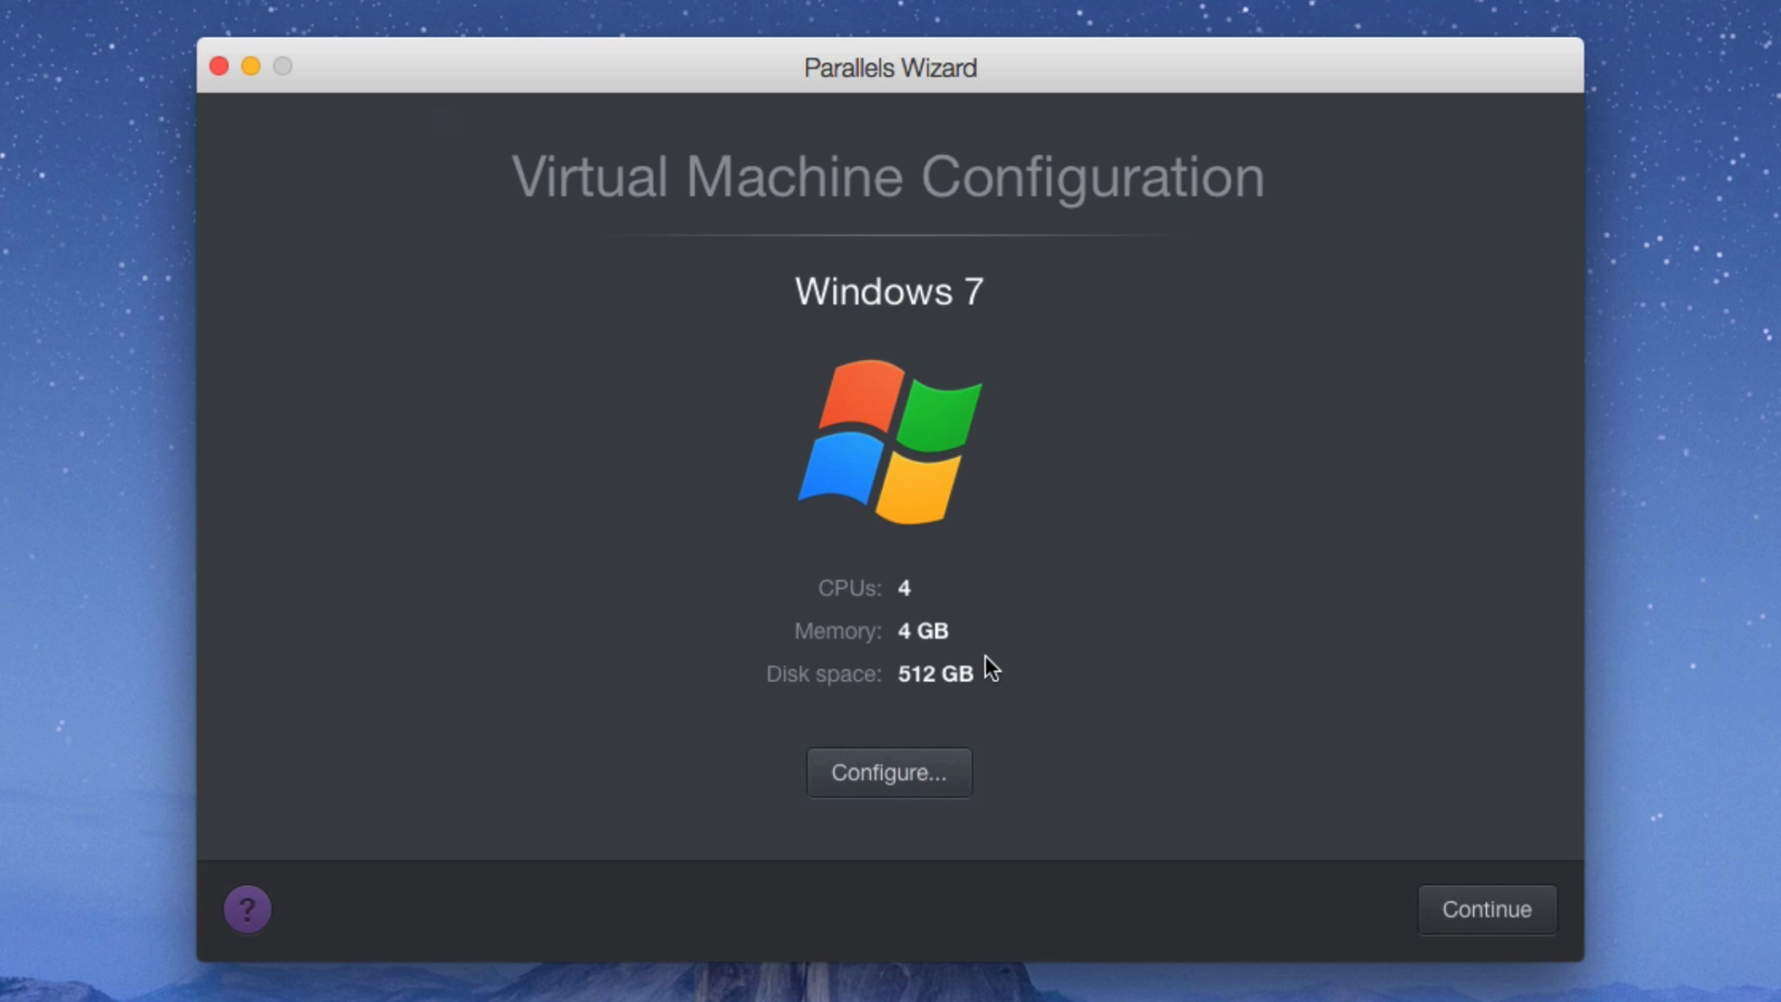
mouse_move(1133, 901)
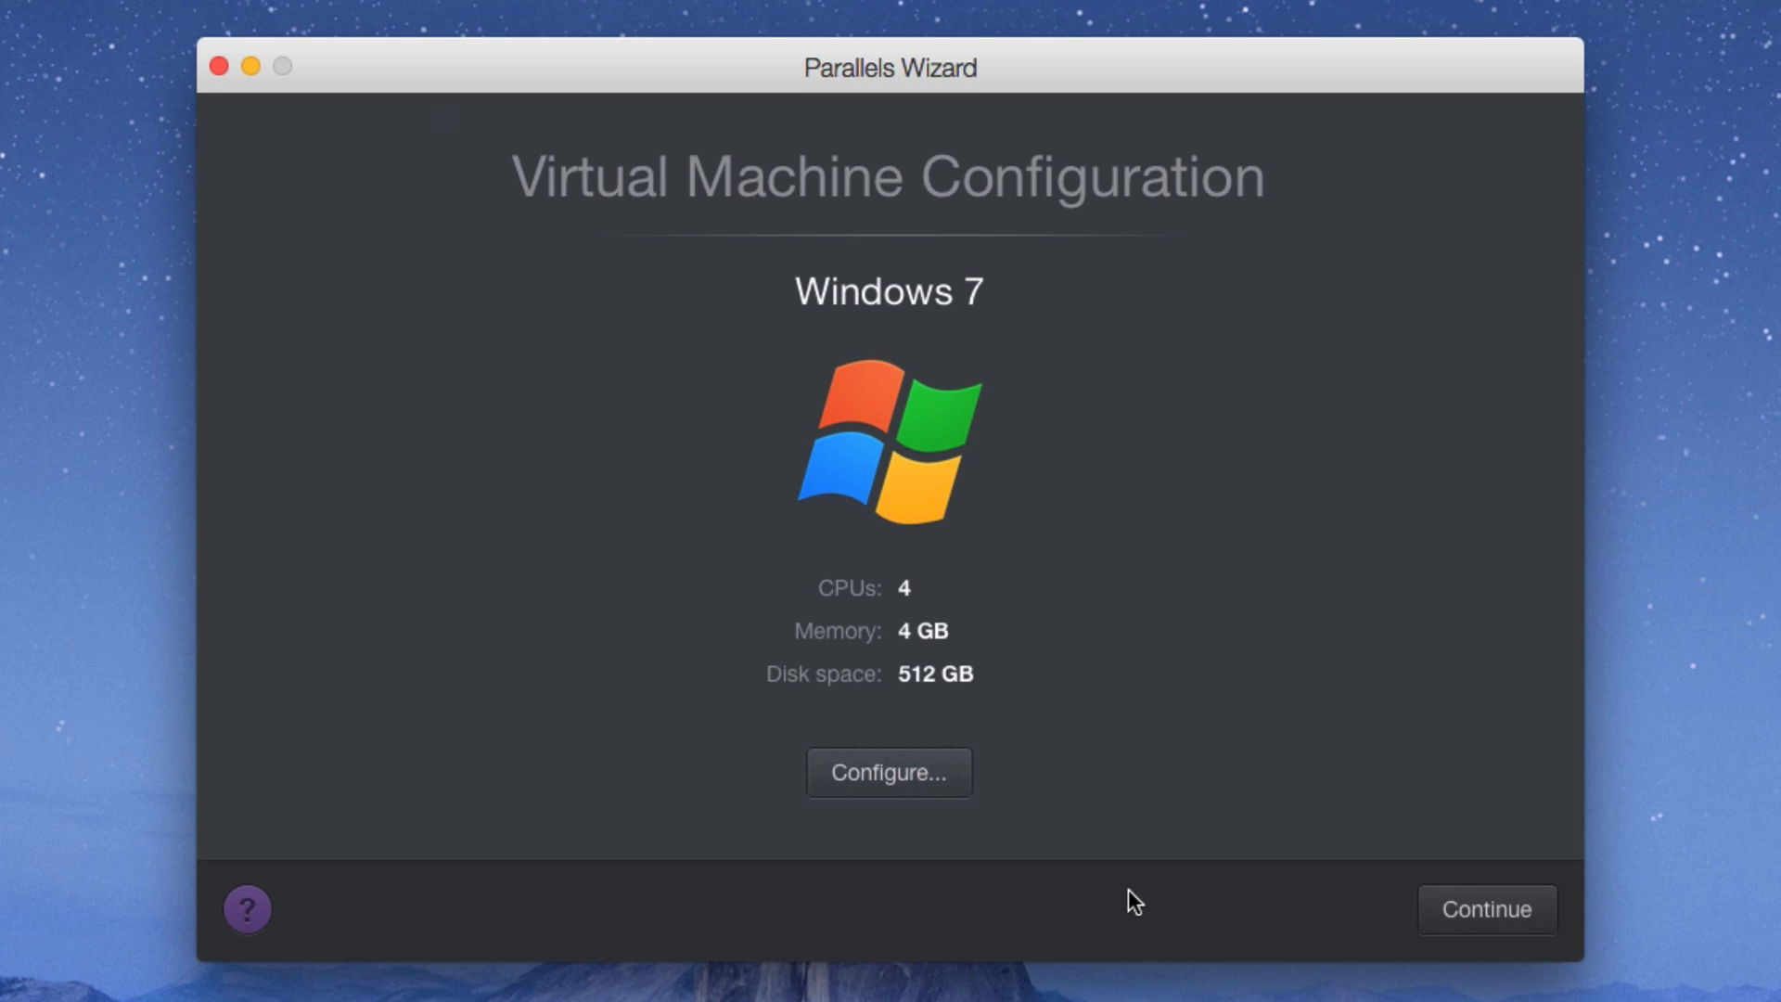
mouse_move(1389, 828)
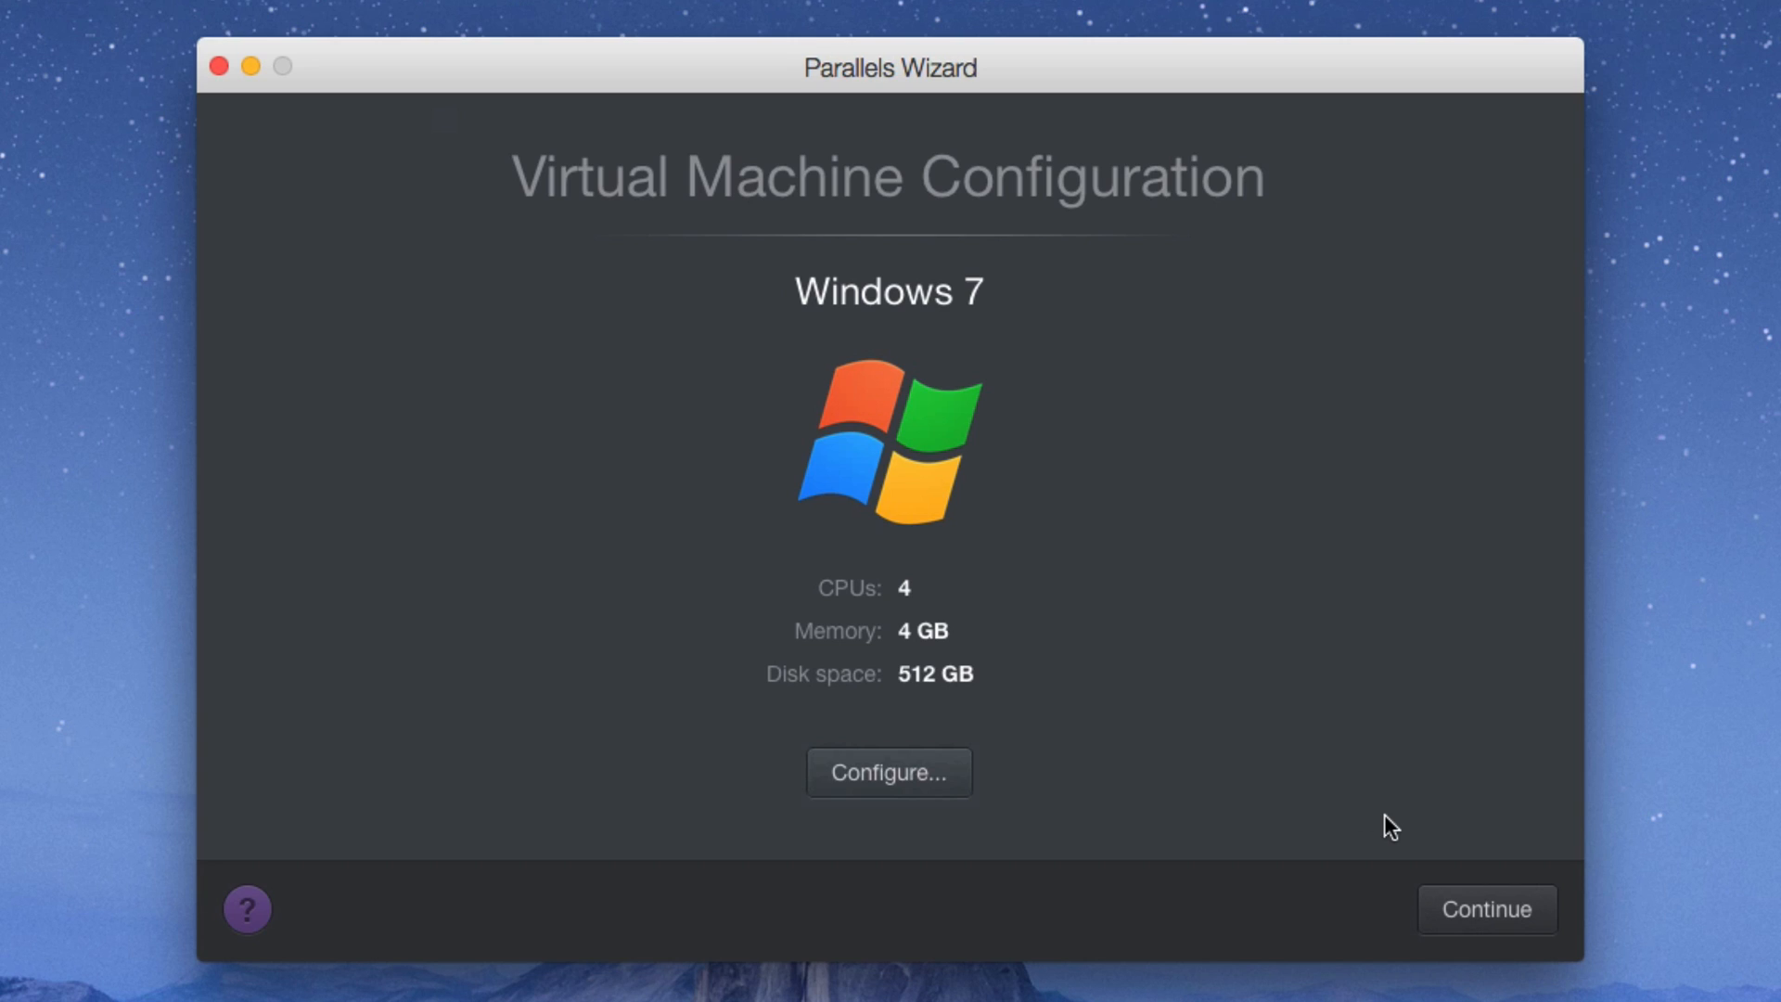
mouse_move(1287, 801)
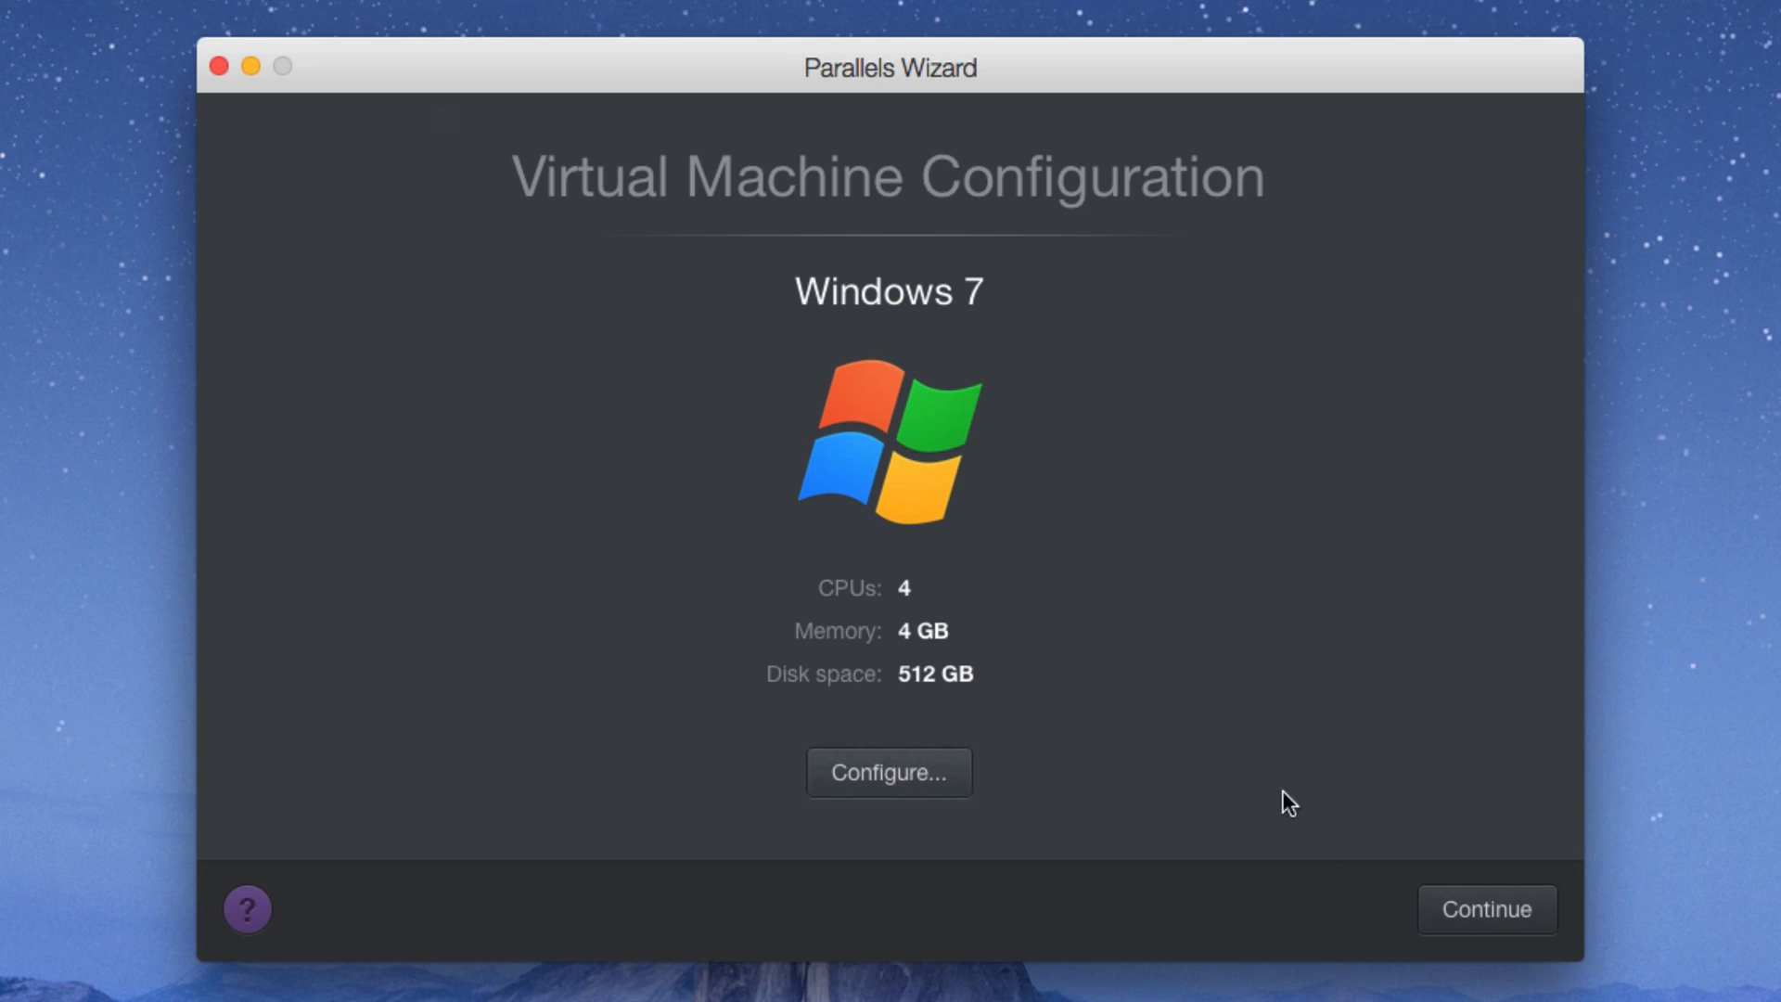
mouse_move(1124, 705)
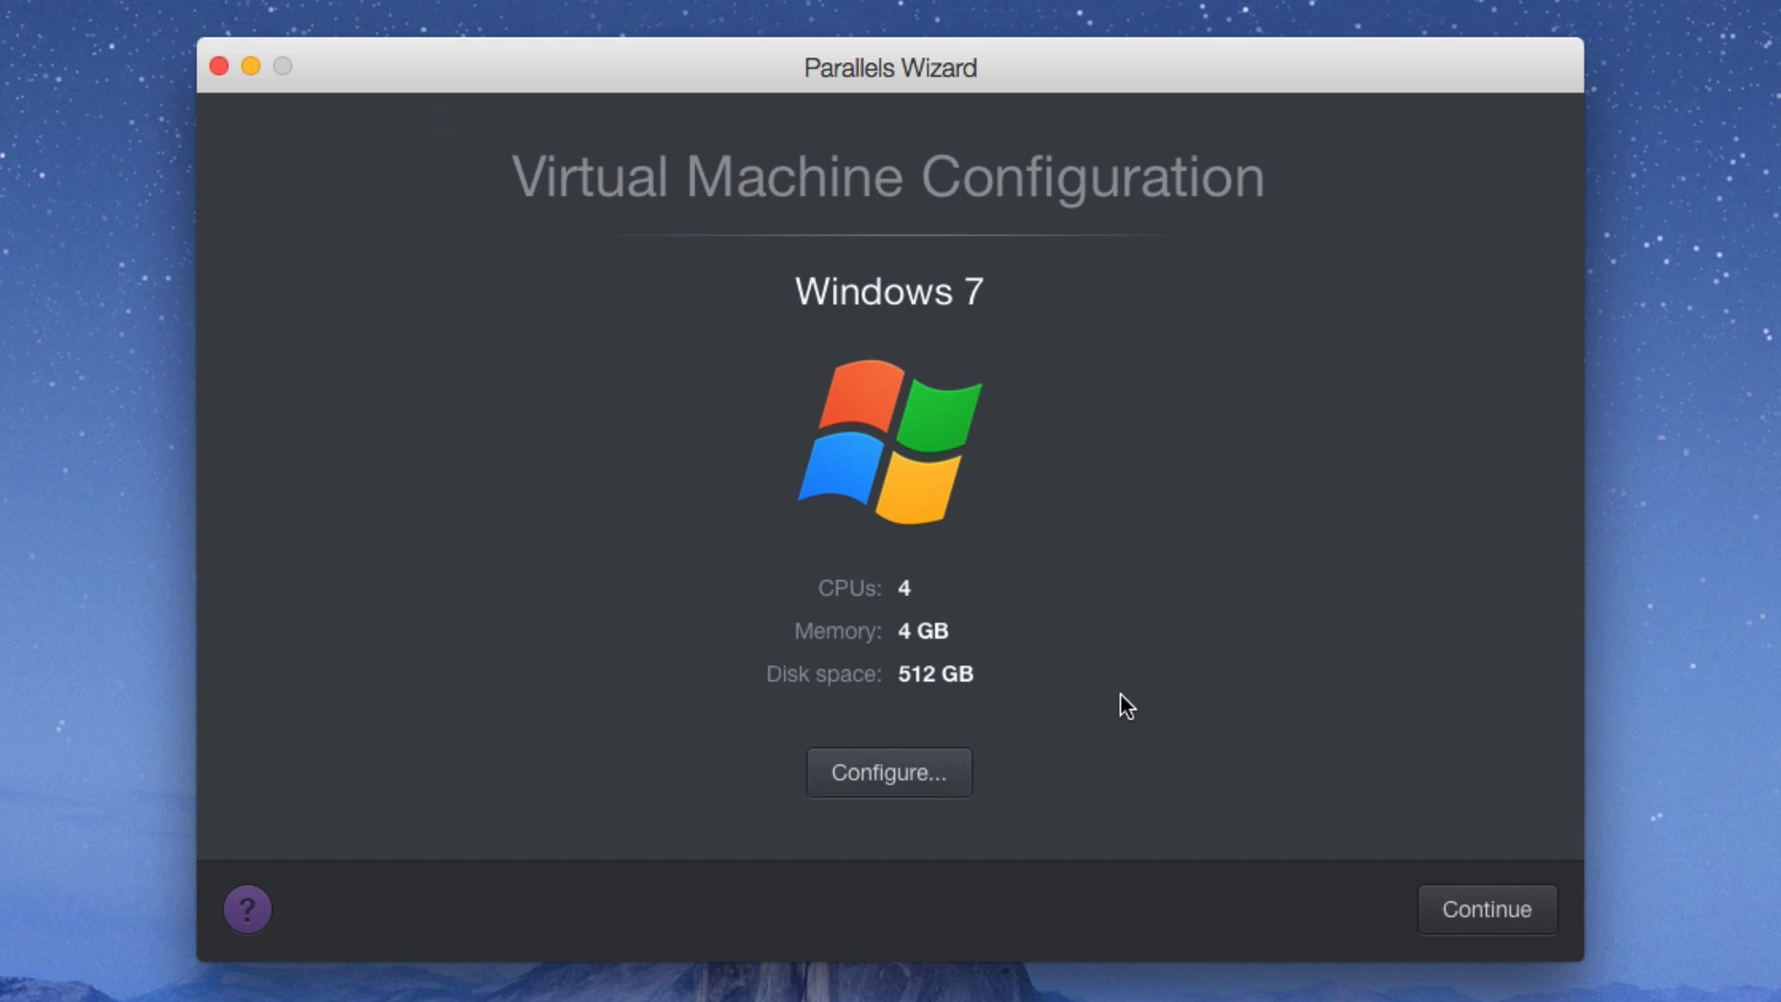
Step: Continue with 4 CPUs, 4 GB memory and 512 GB disk to boot the Windows 7 VM
left_click(1486, 909)
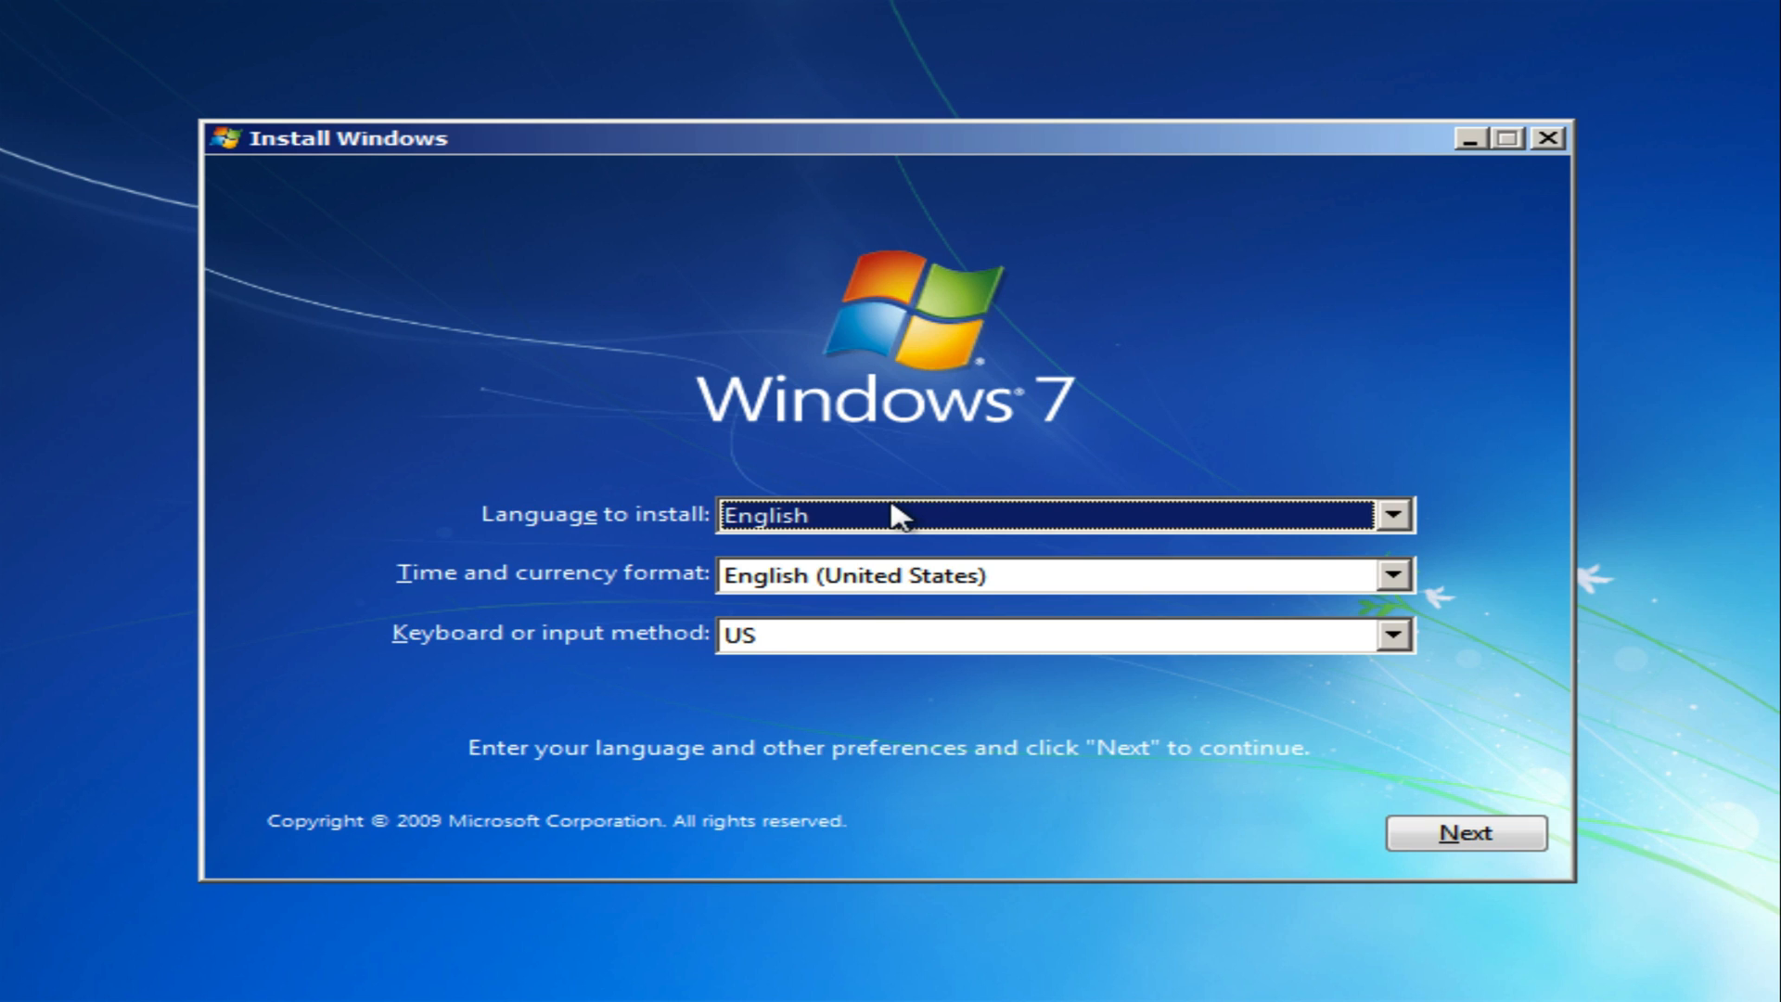
mouse_move(618, 434)
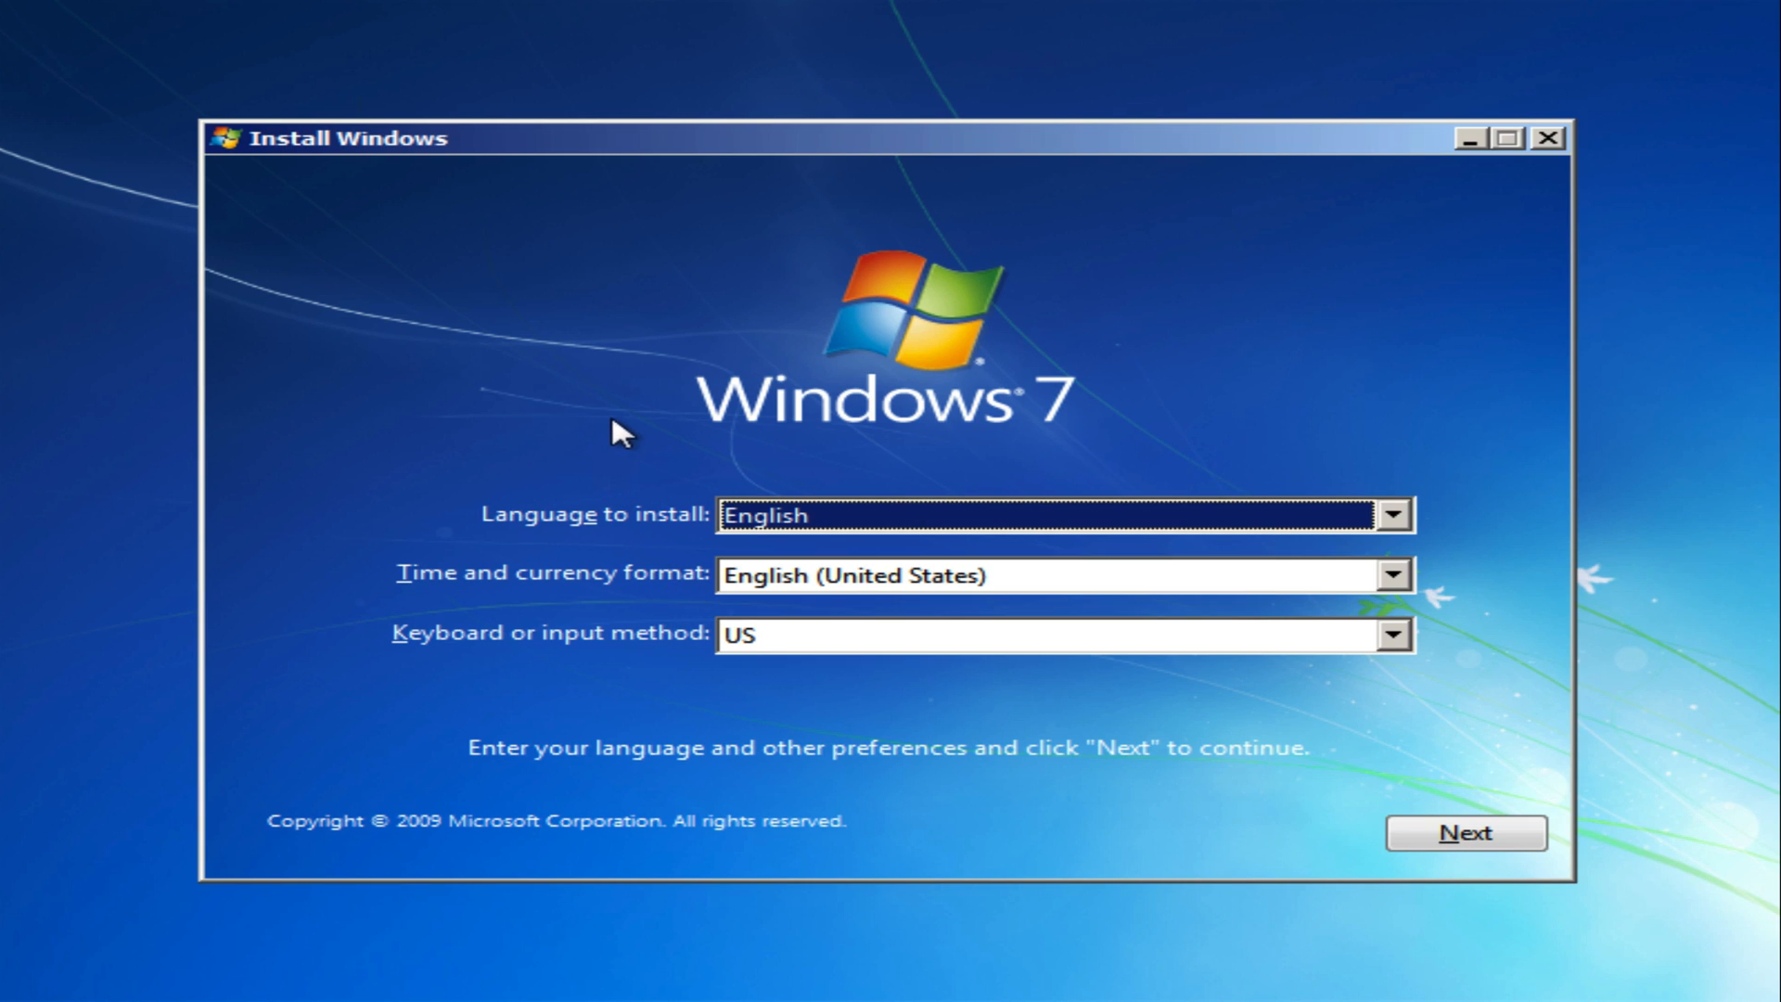
mouse_move(1229, 156)
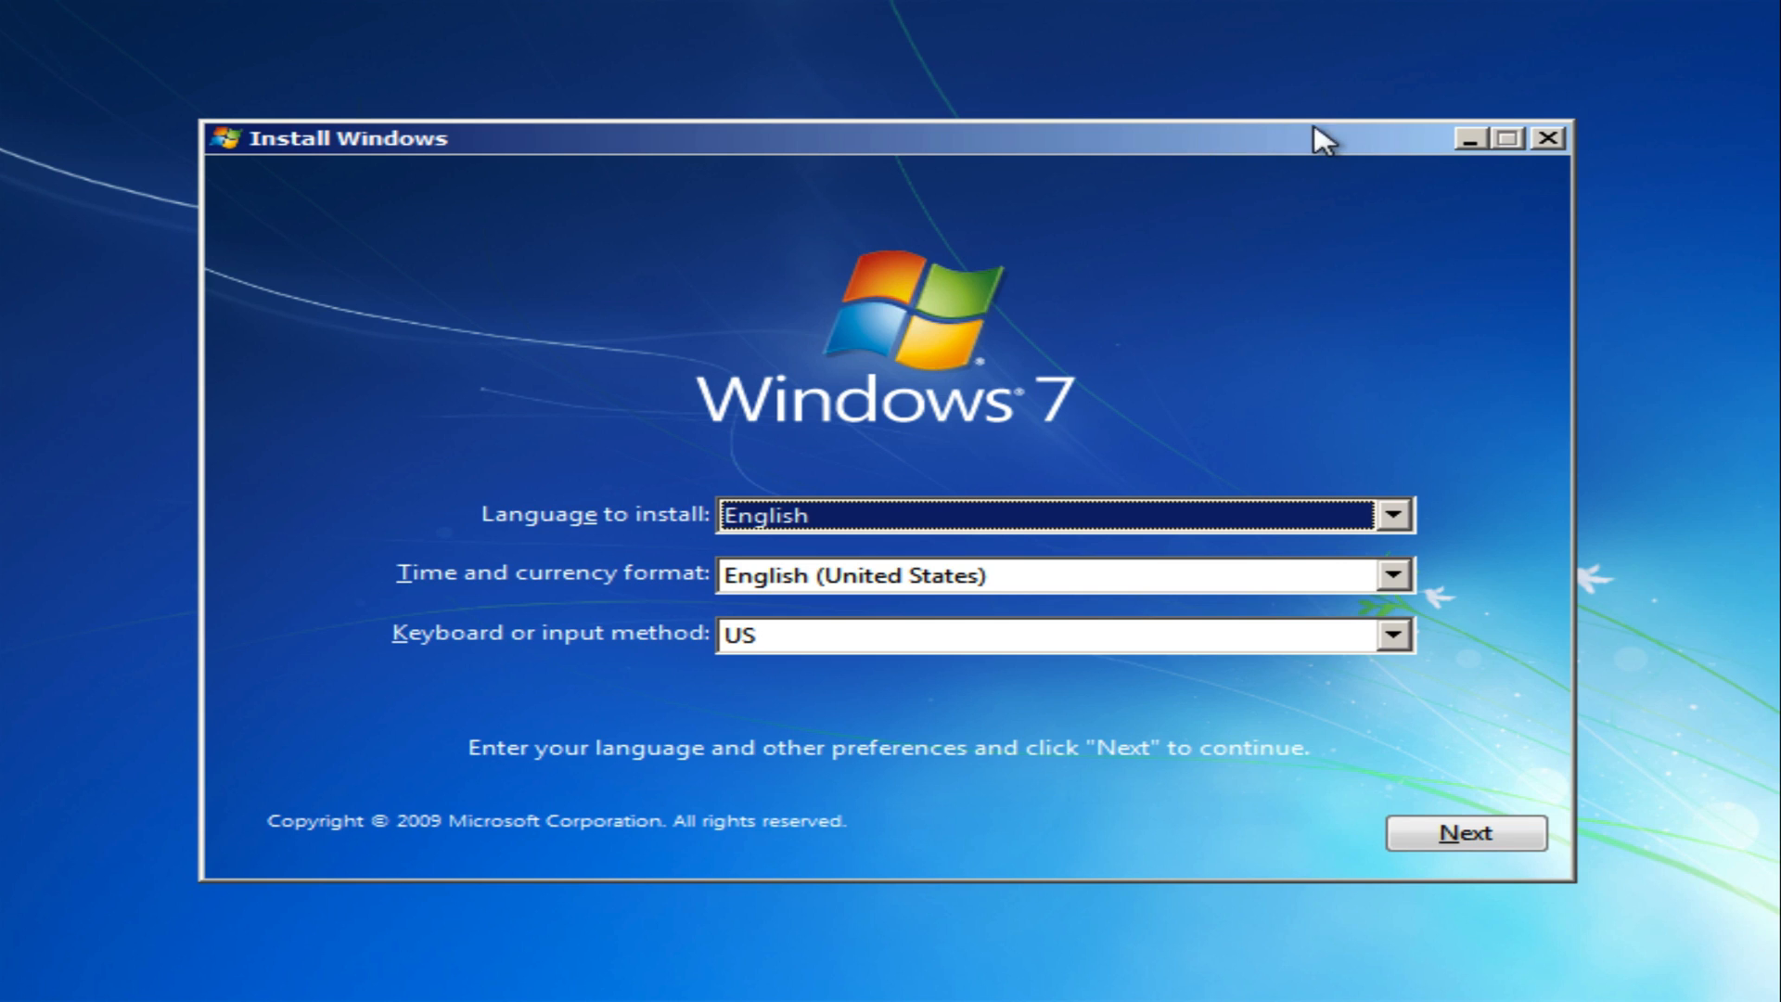
mouse_move(1154, 507)
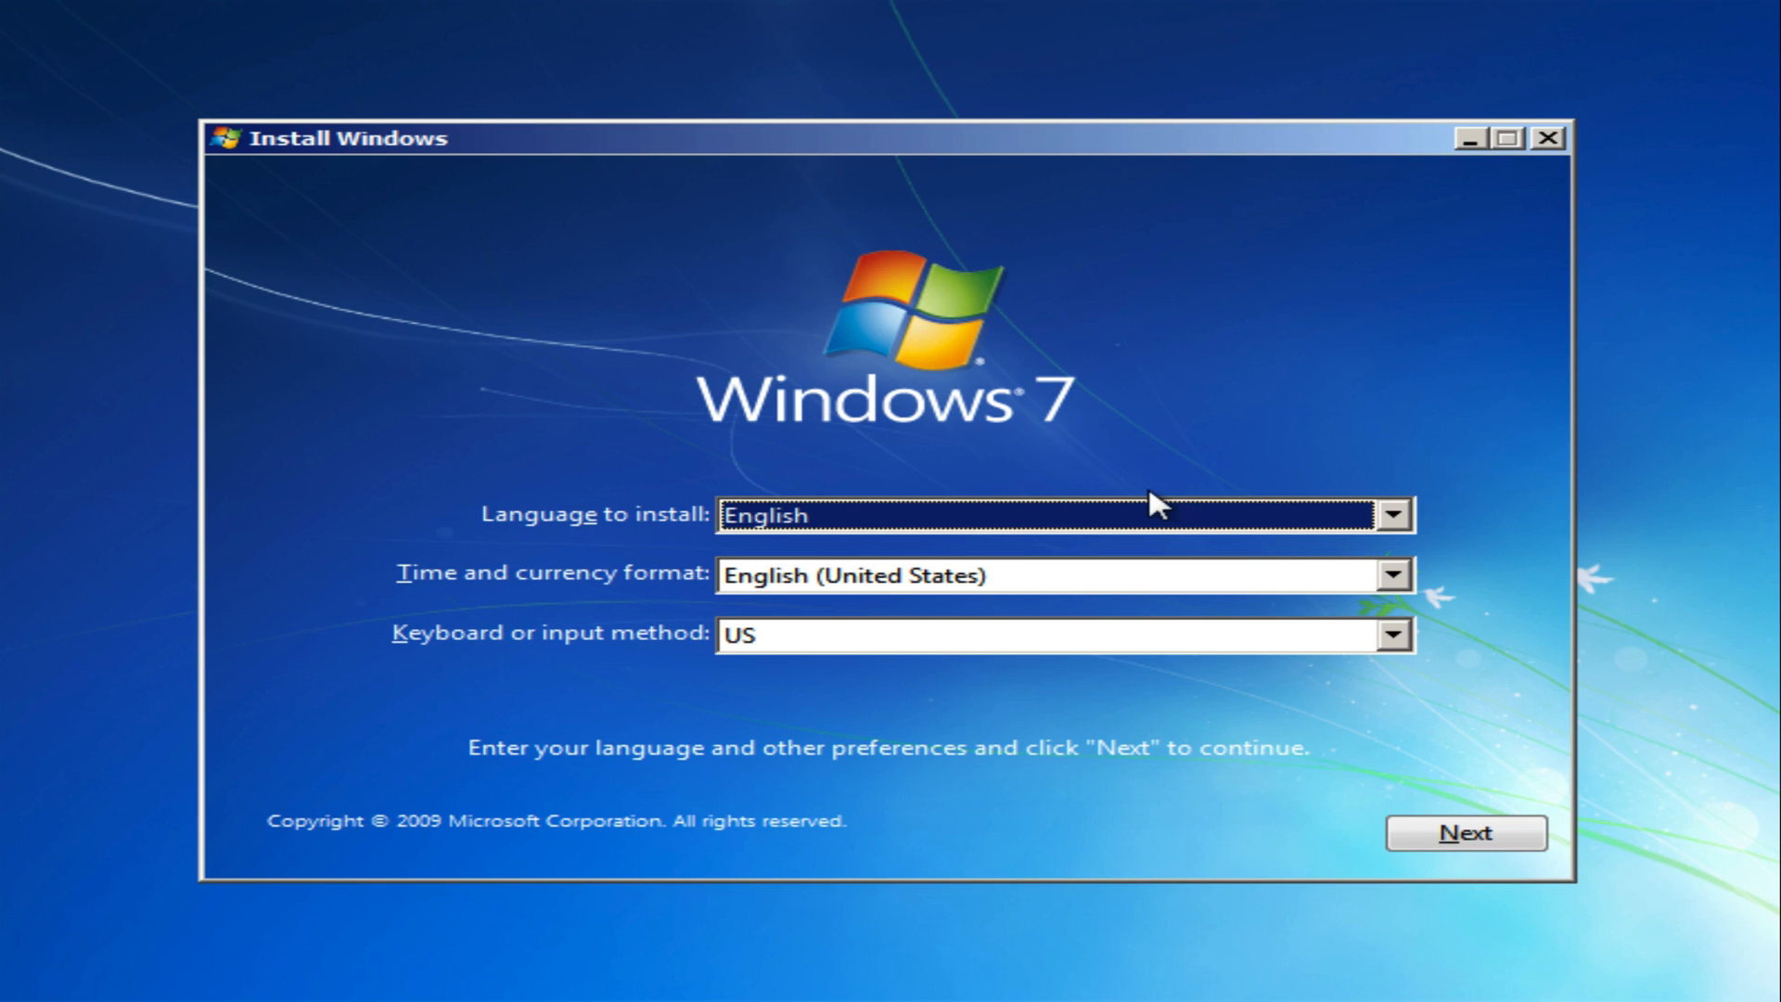
mouse_move(1141, 679)
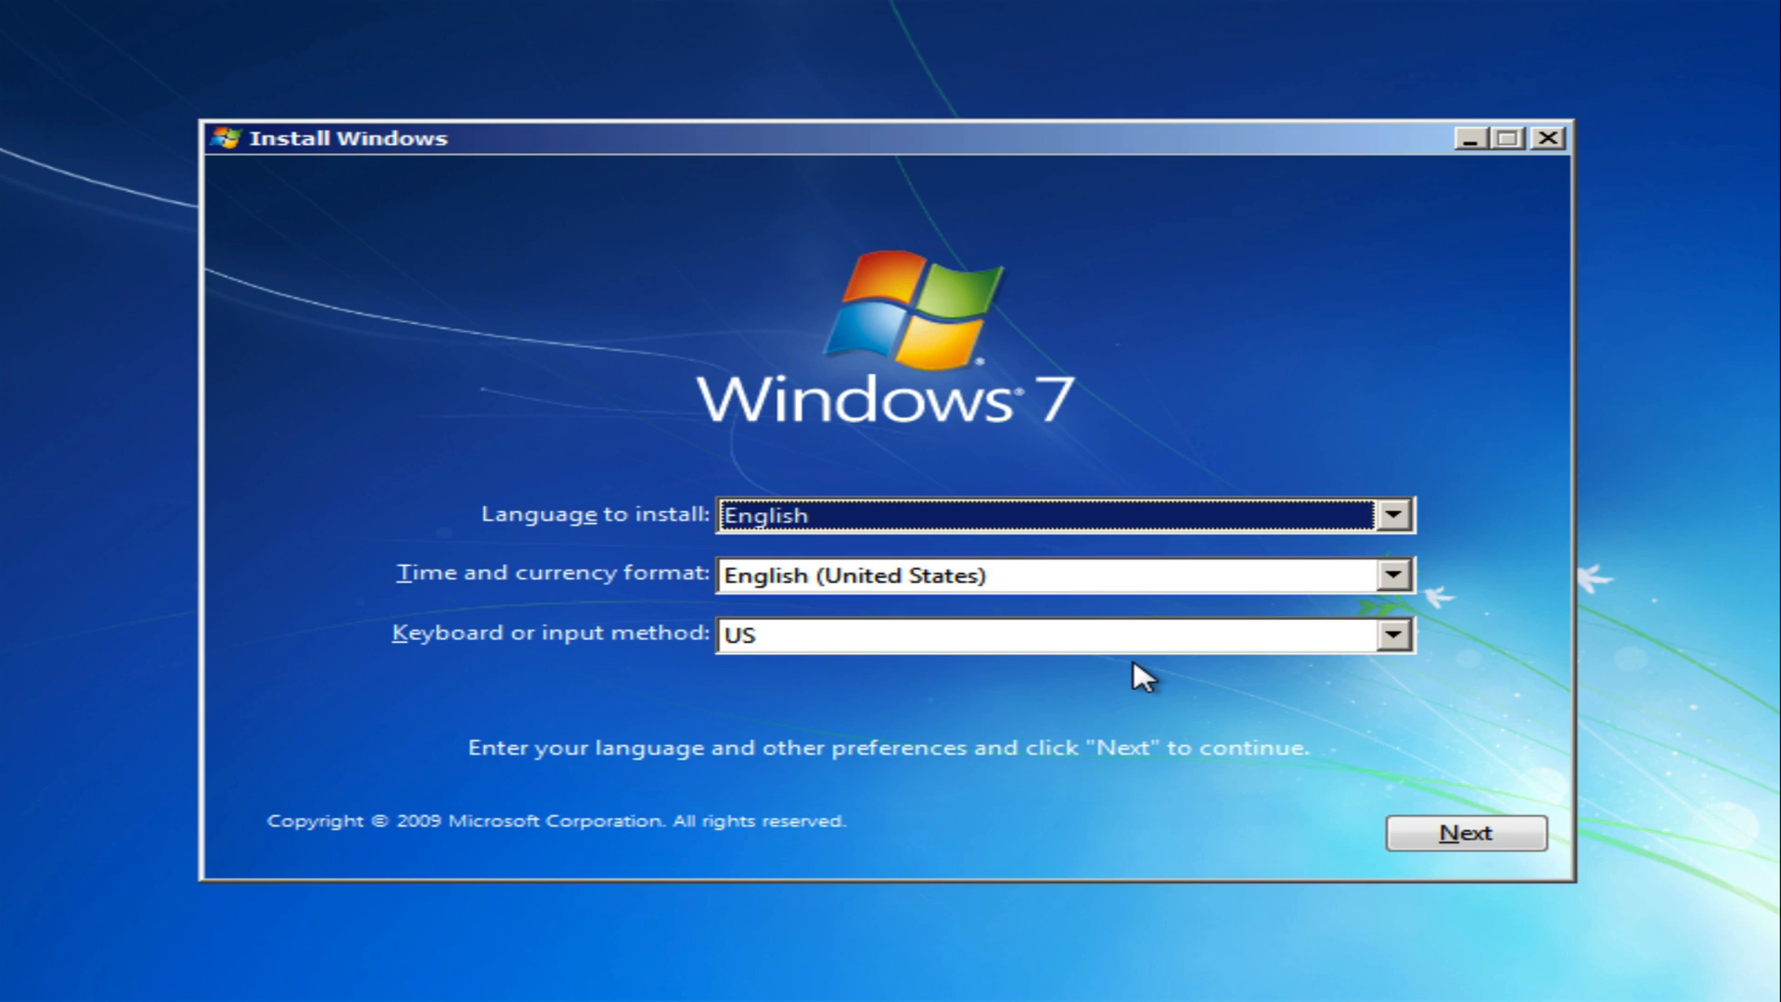
mouse_move(1374, 839)
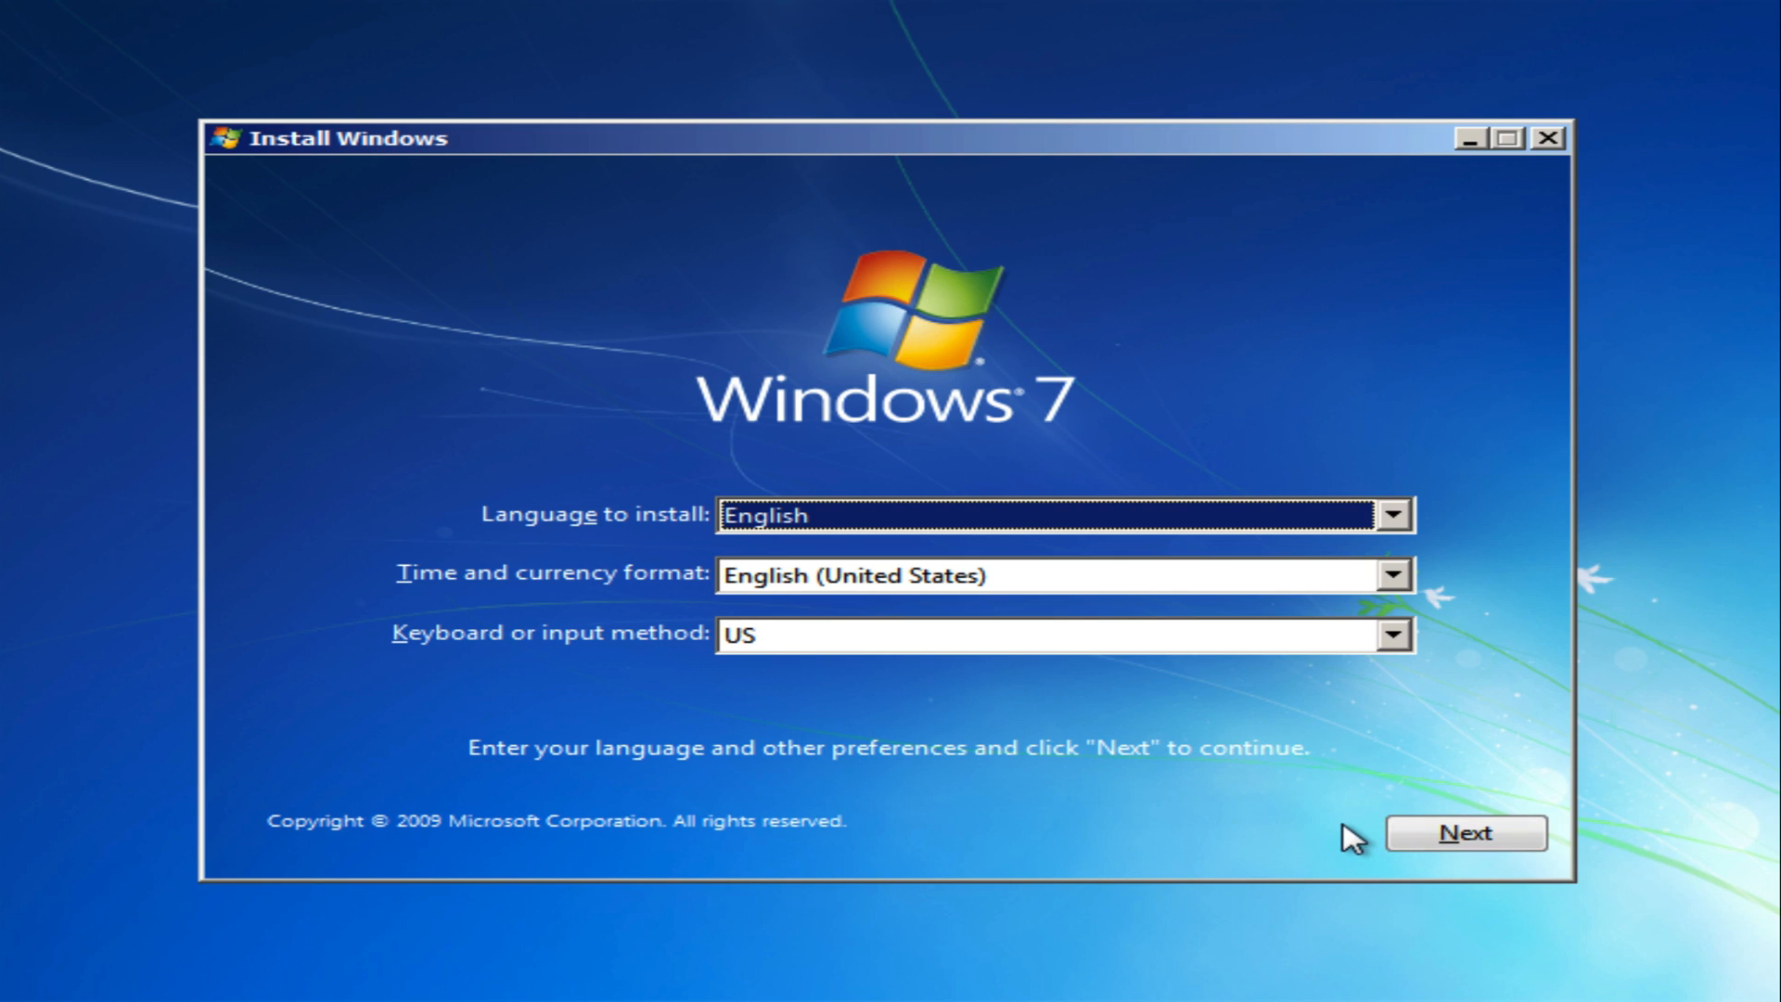
Step: Keep English with US format and keyboard and start the installation with Install now
left_click(1466, 833)
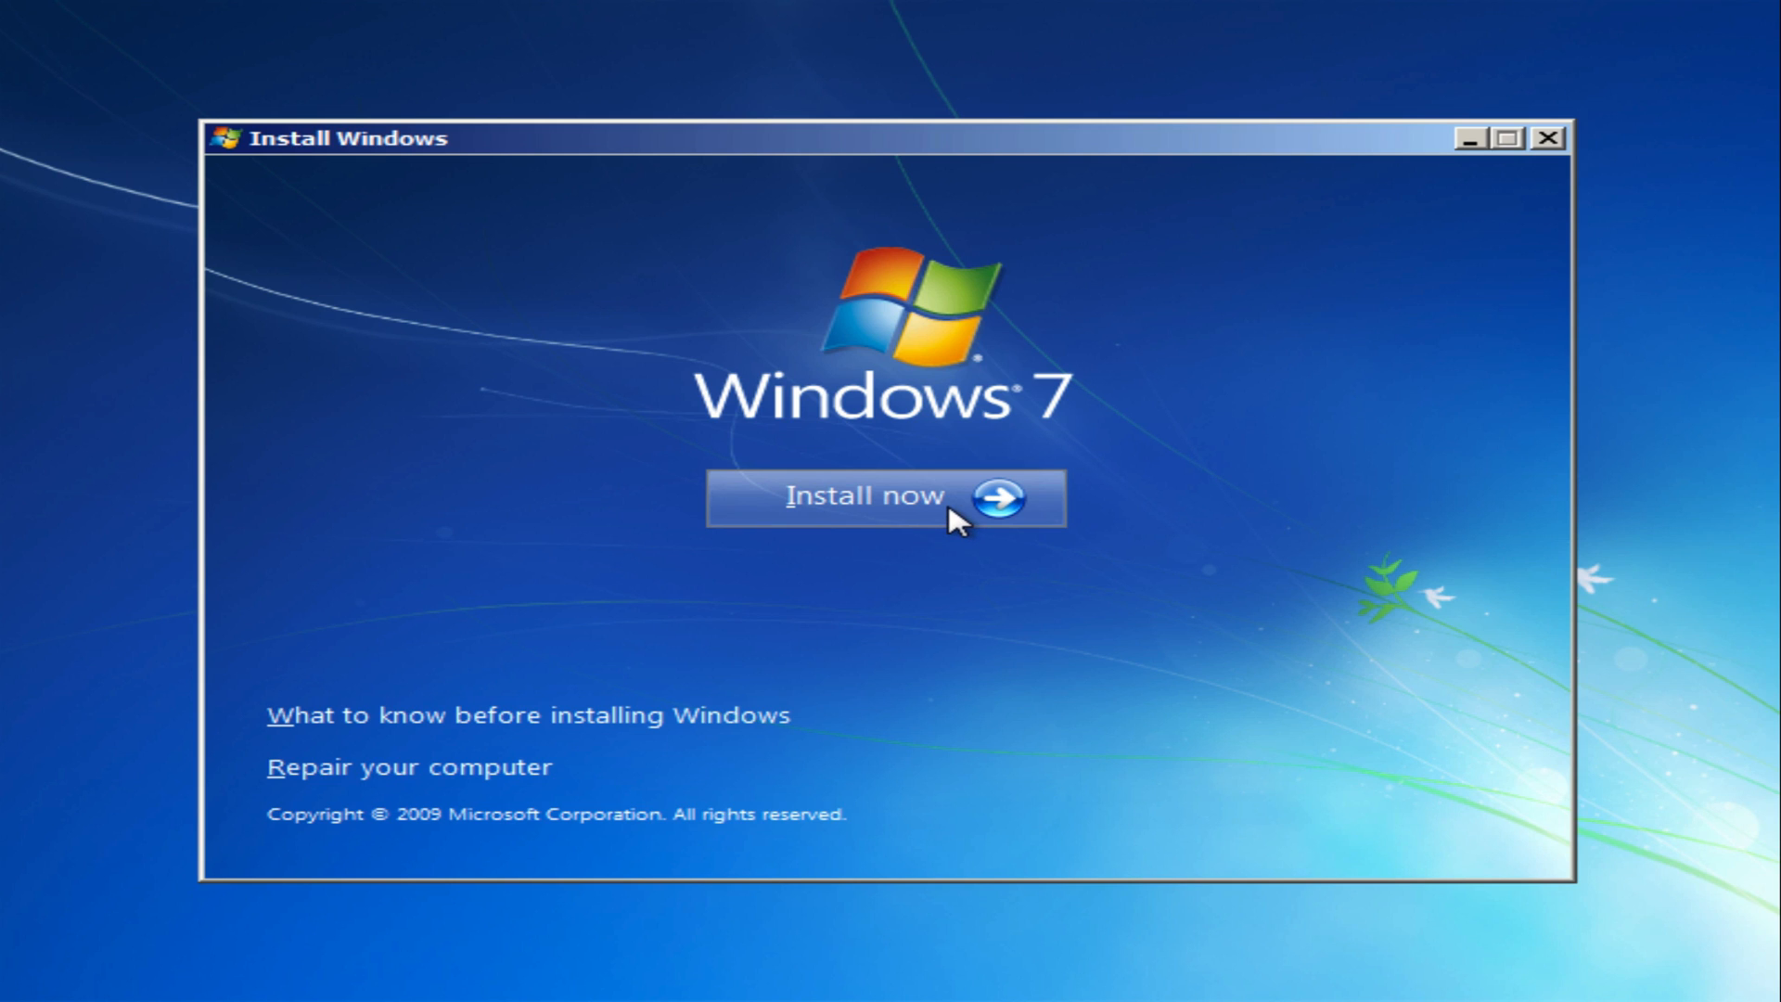
mouse_move(508, 651)
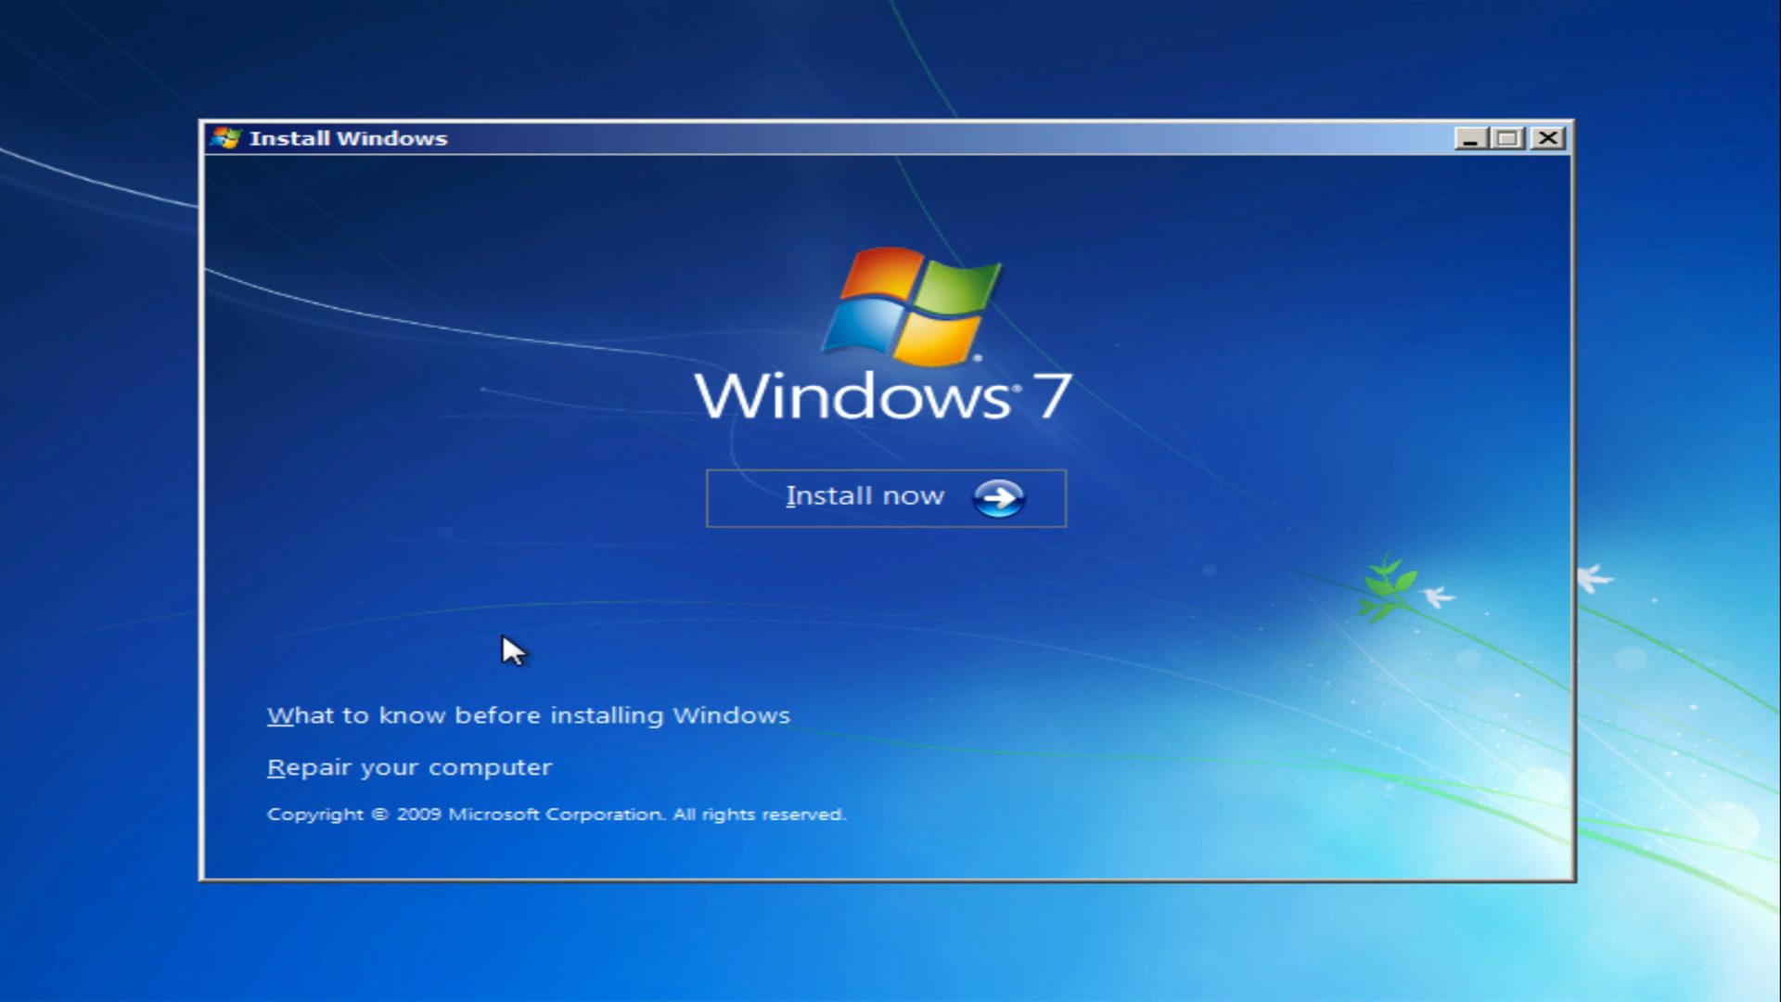
mouse_move(929, 545)
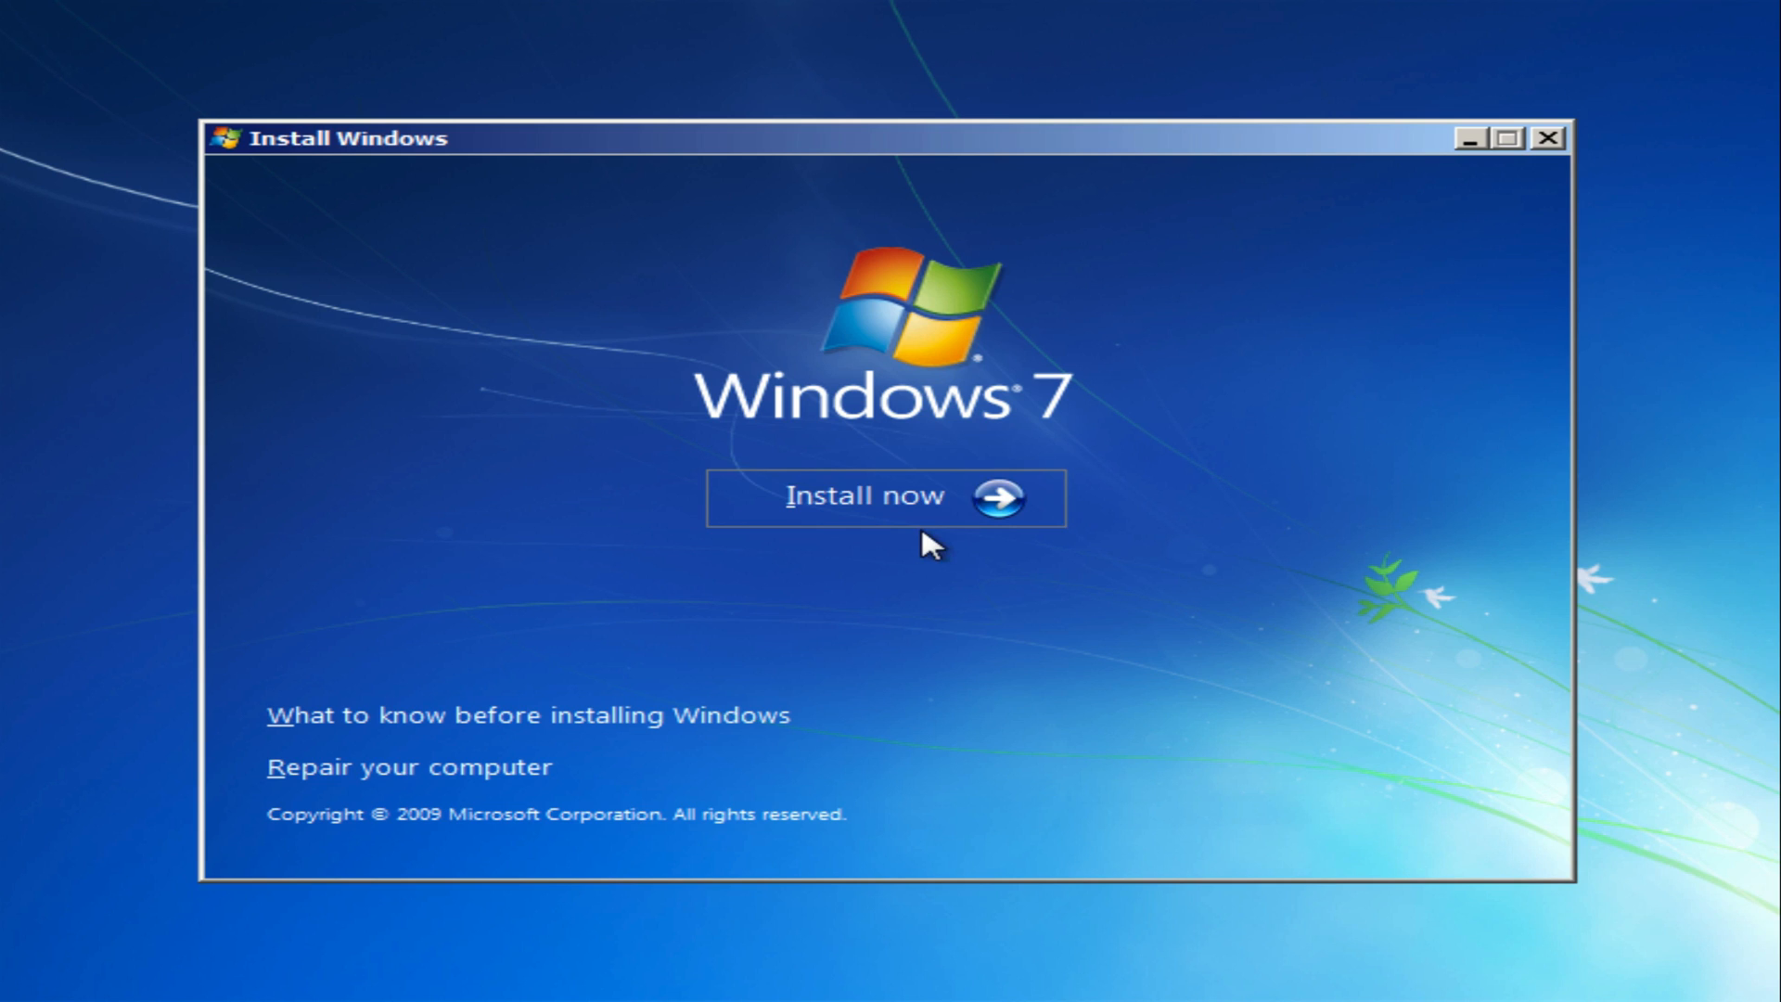
mouse_move(614, 714)
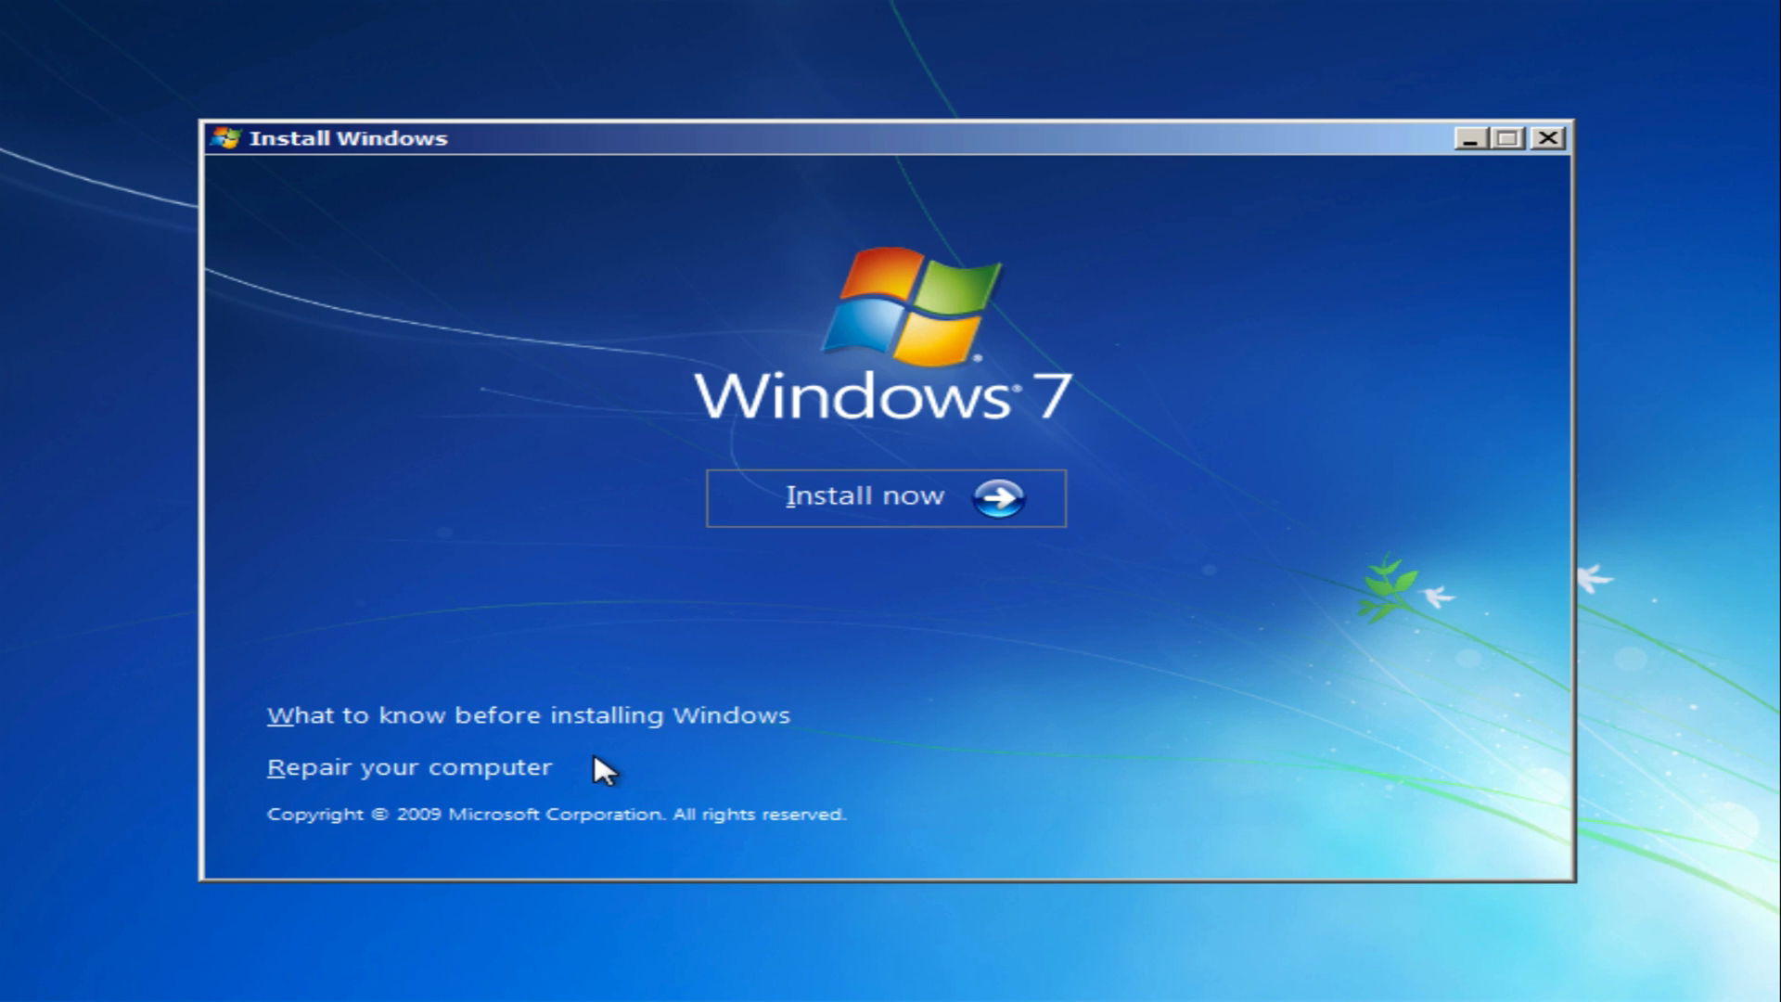
mouse_move(868, 546)
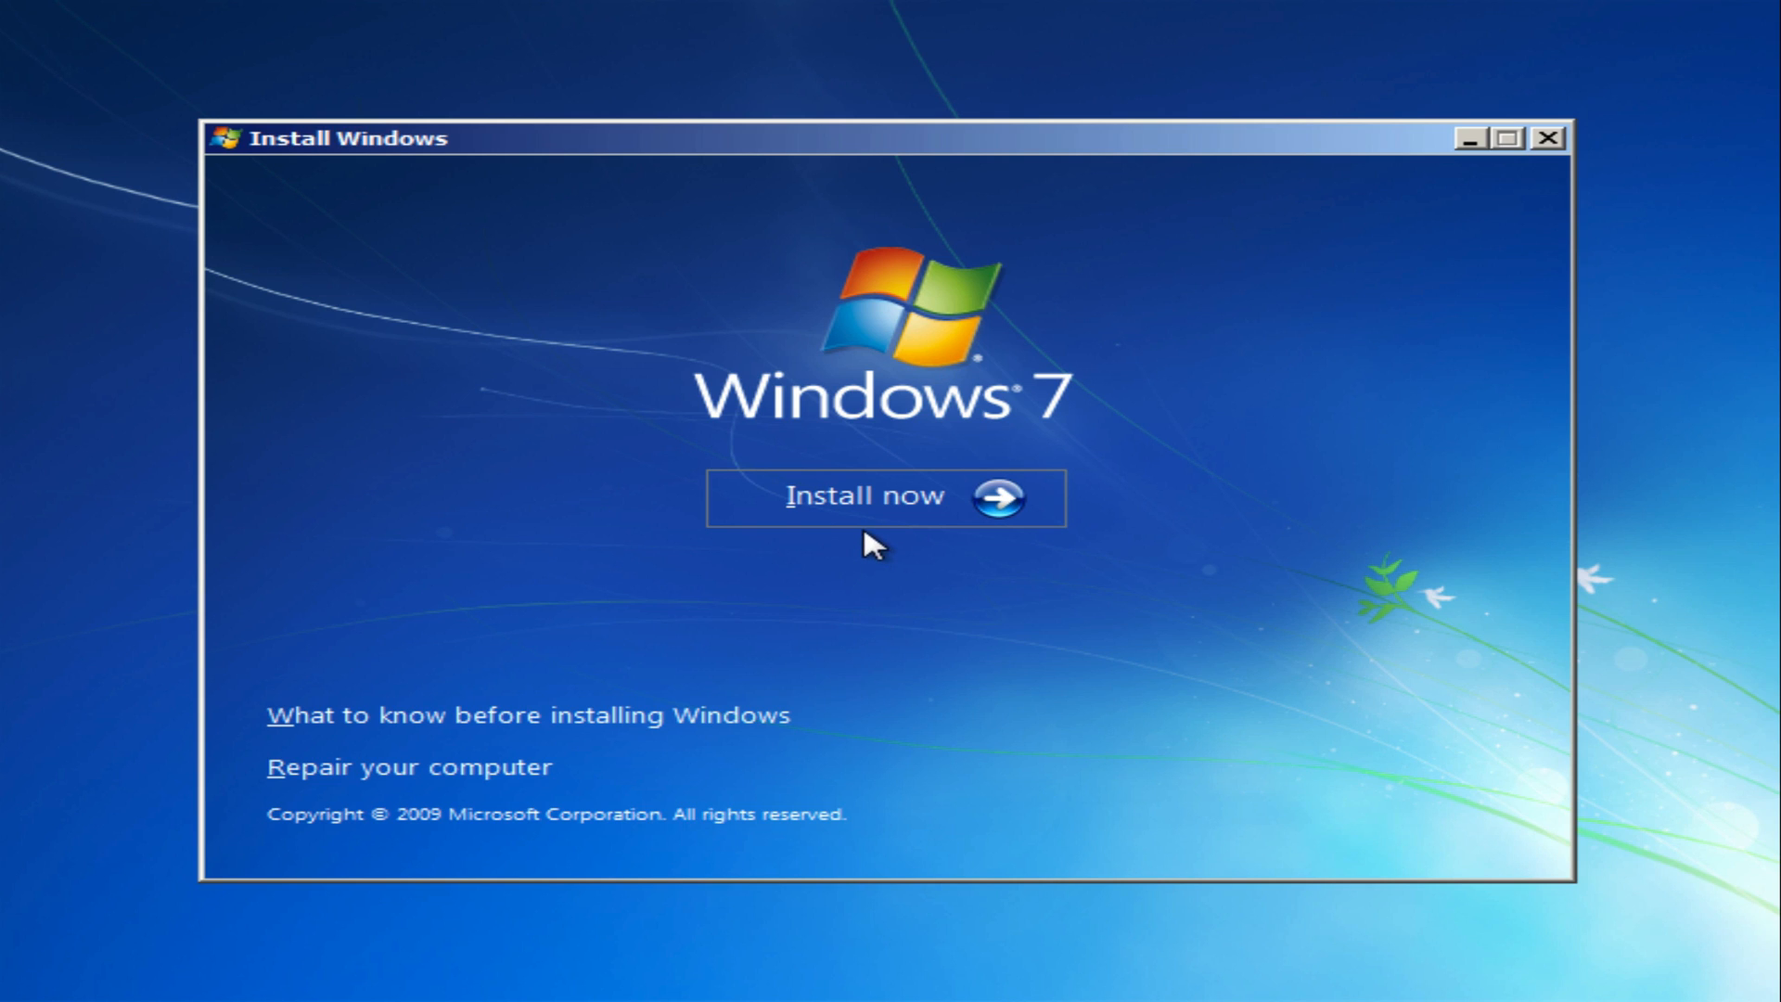
left_click(882, 497)
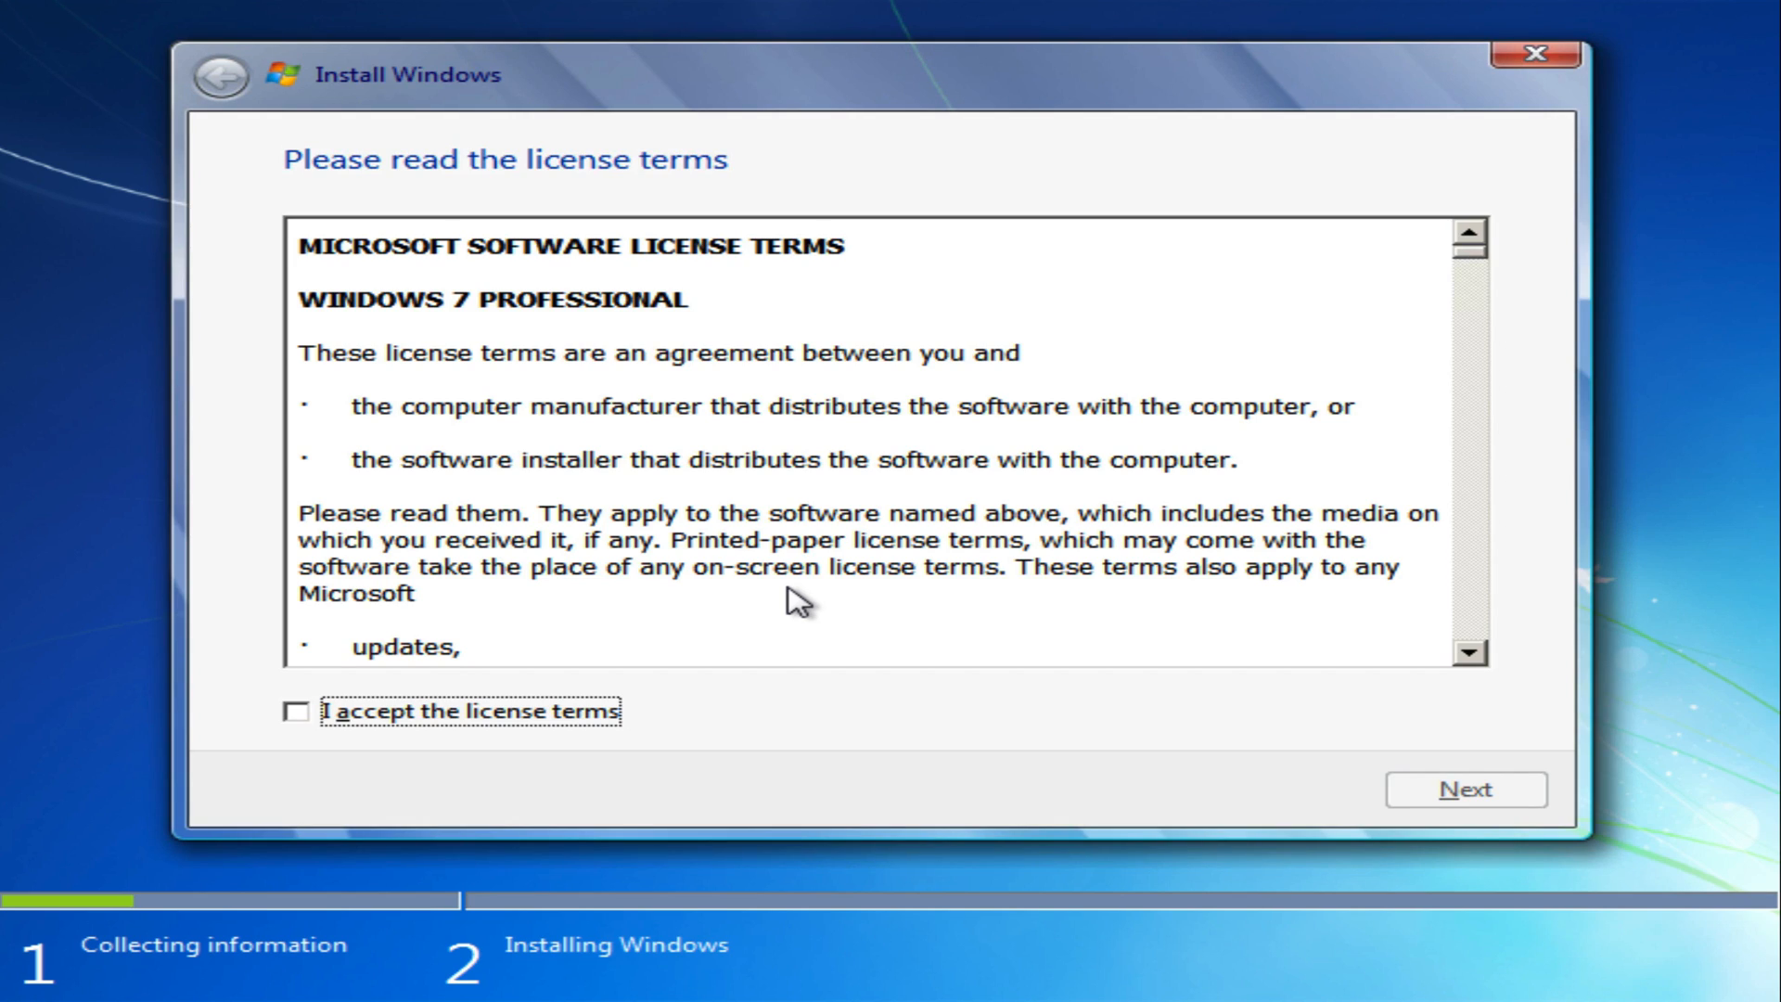
mouse_move(714, 298)
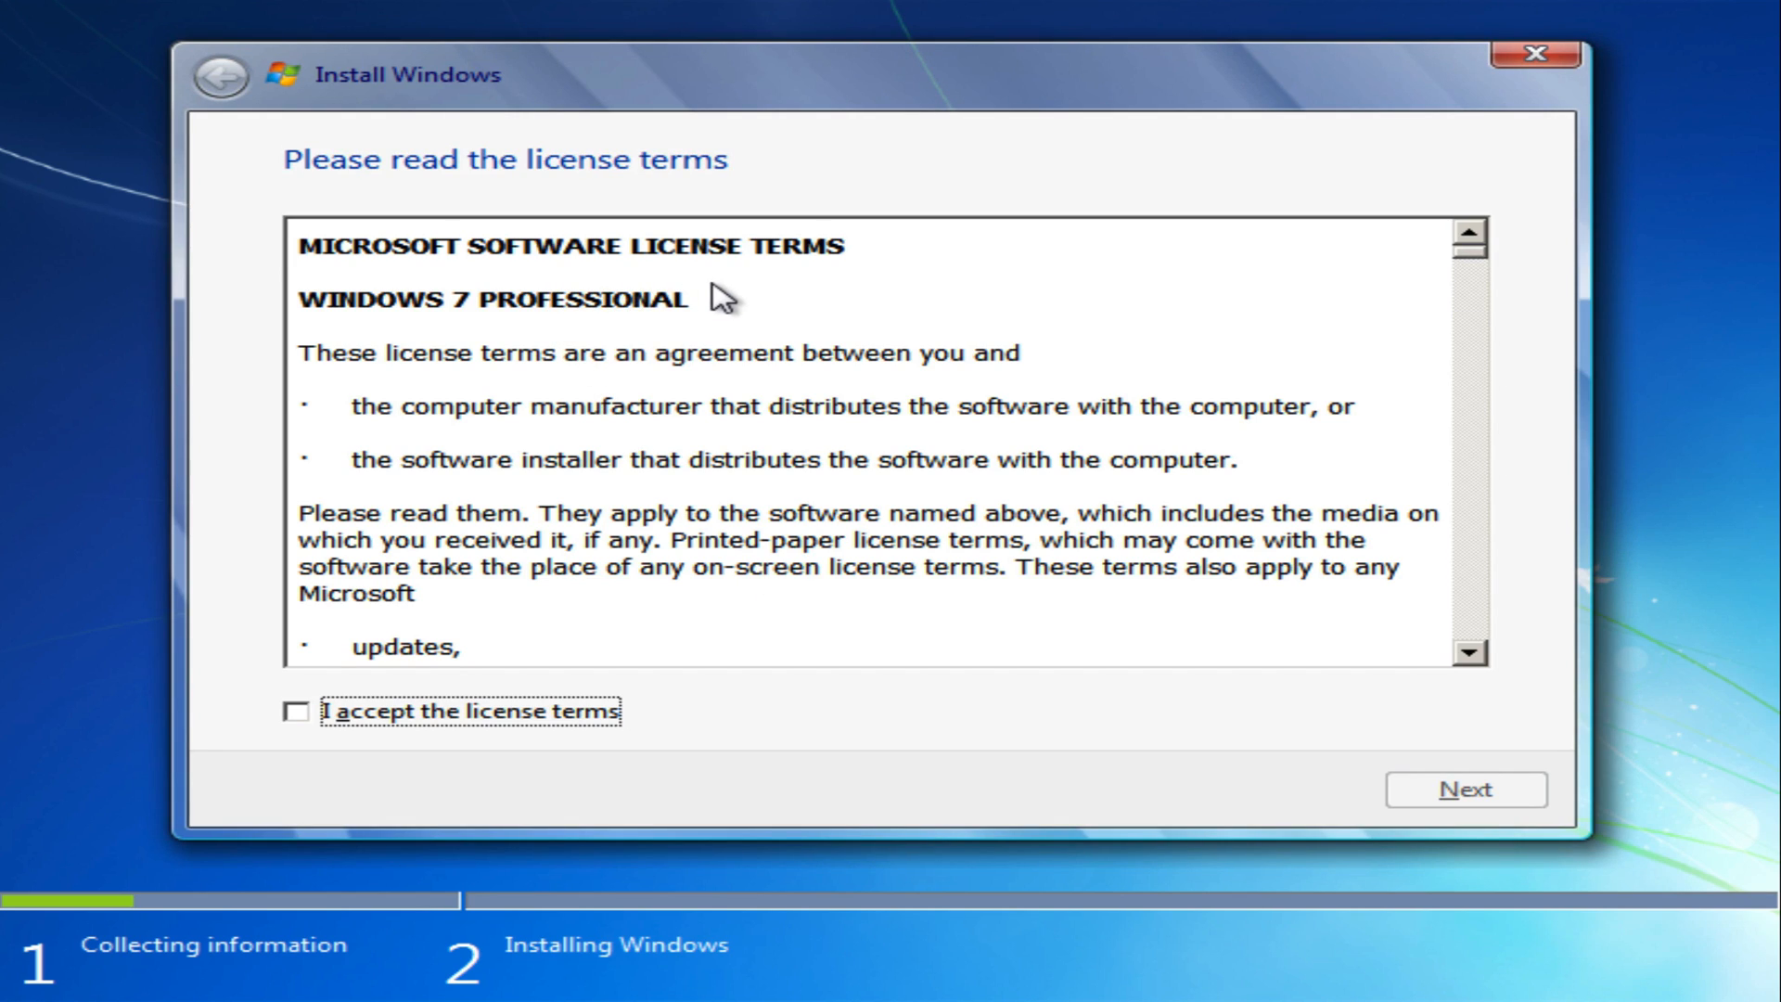
mouse_move(518, 301)
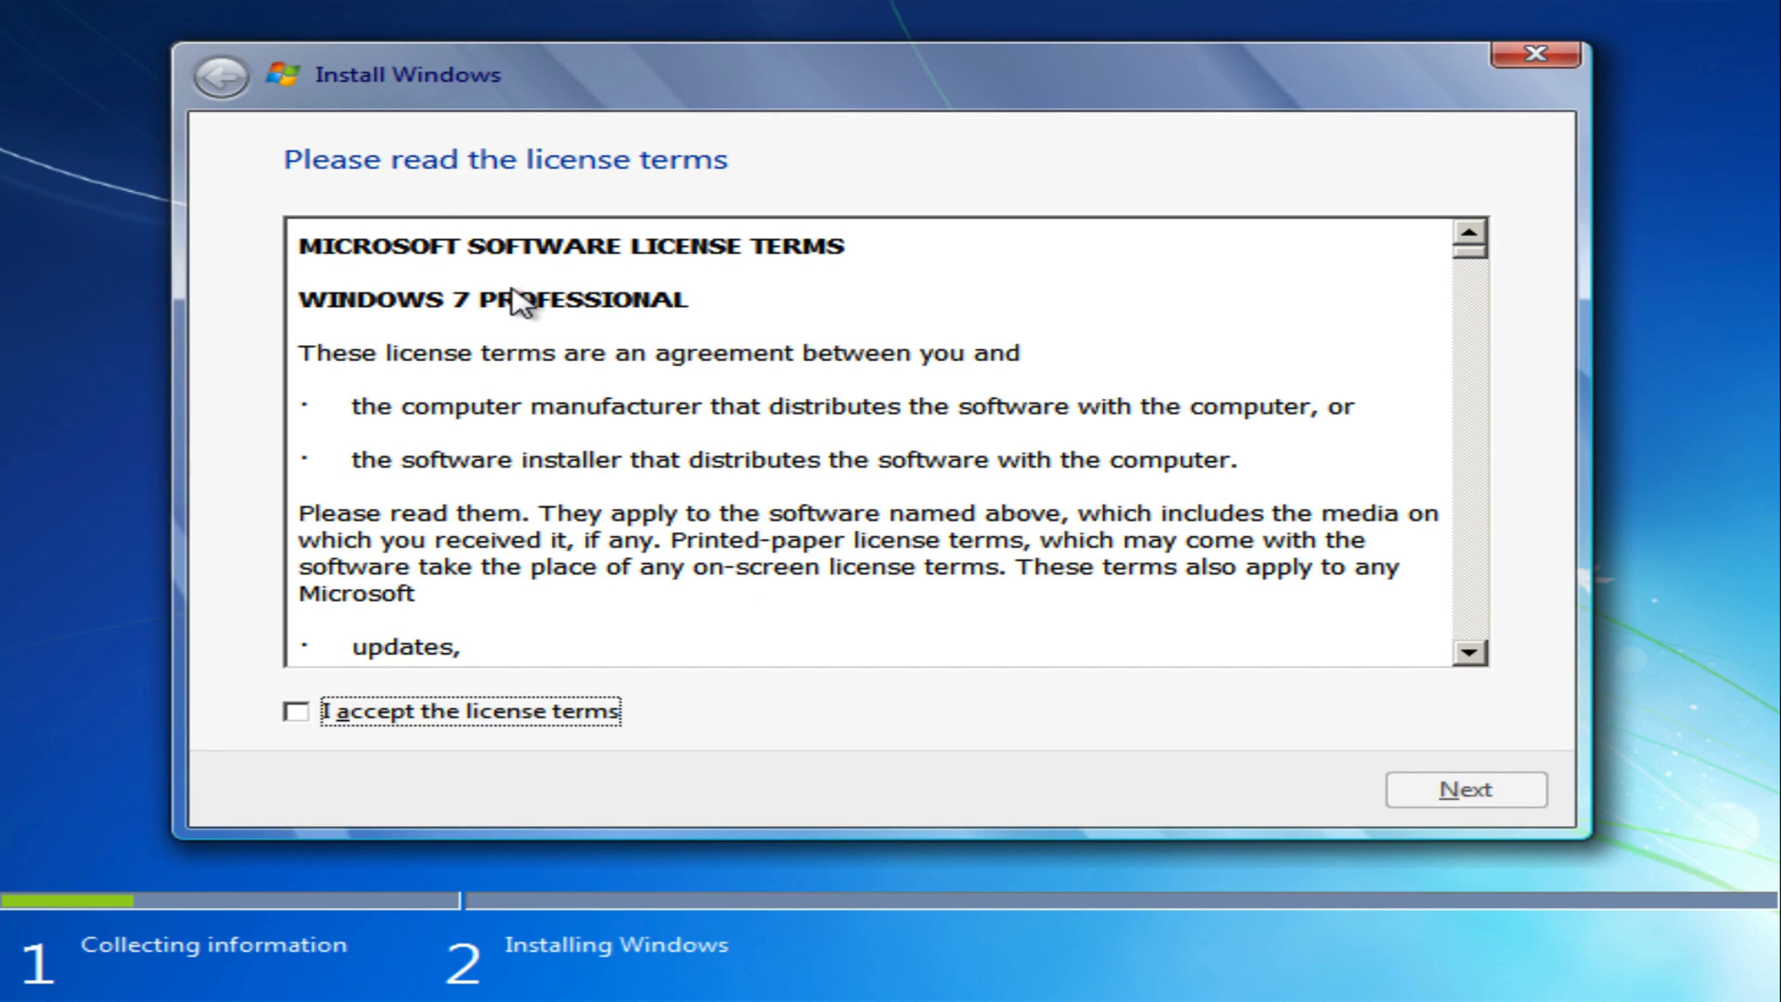
mouse_move(542, 377)
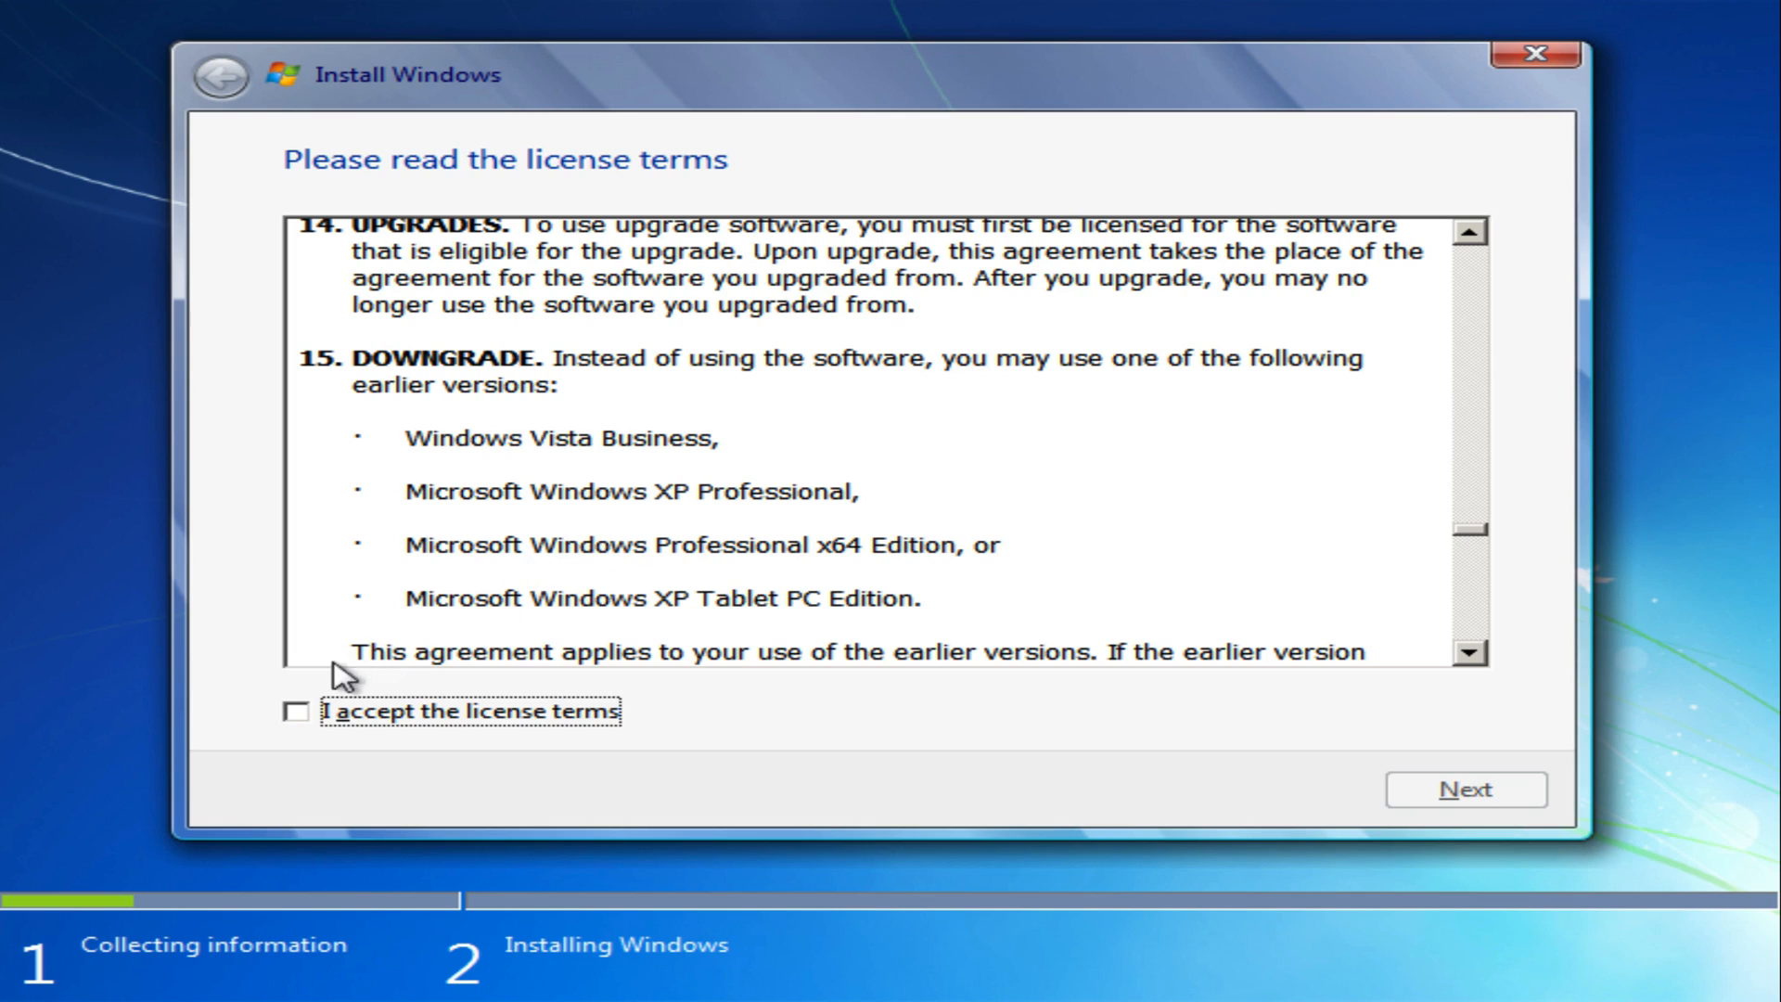
mouse_move(296, 718)
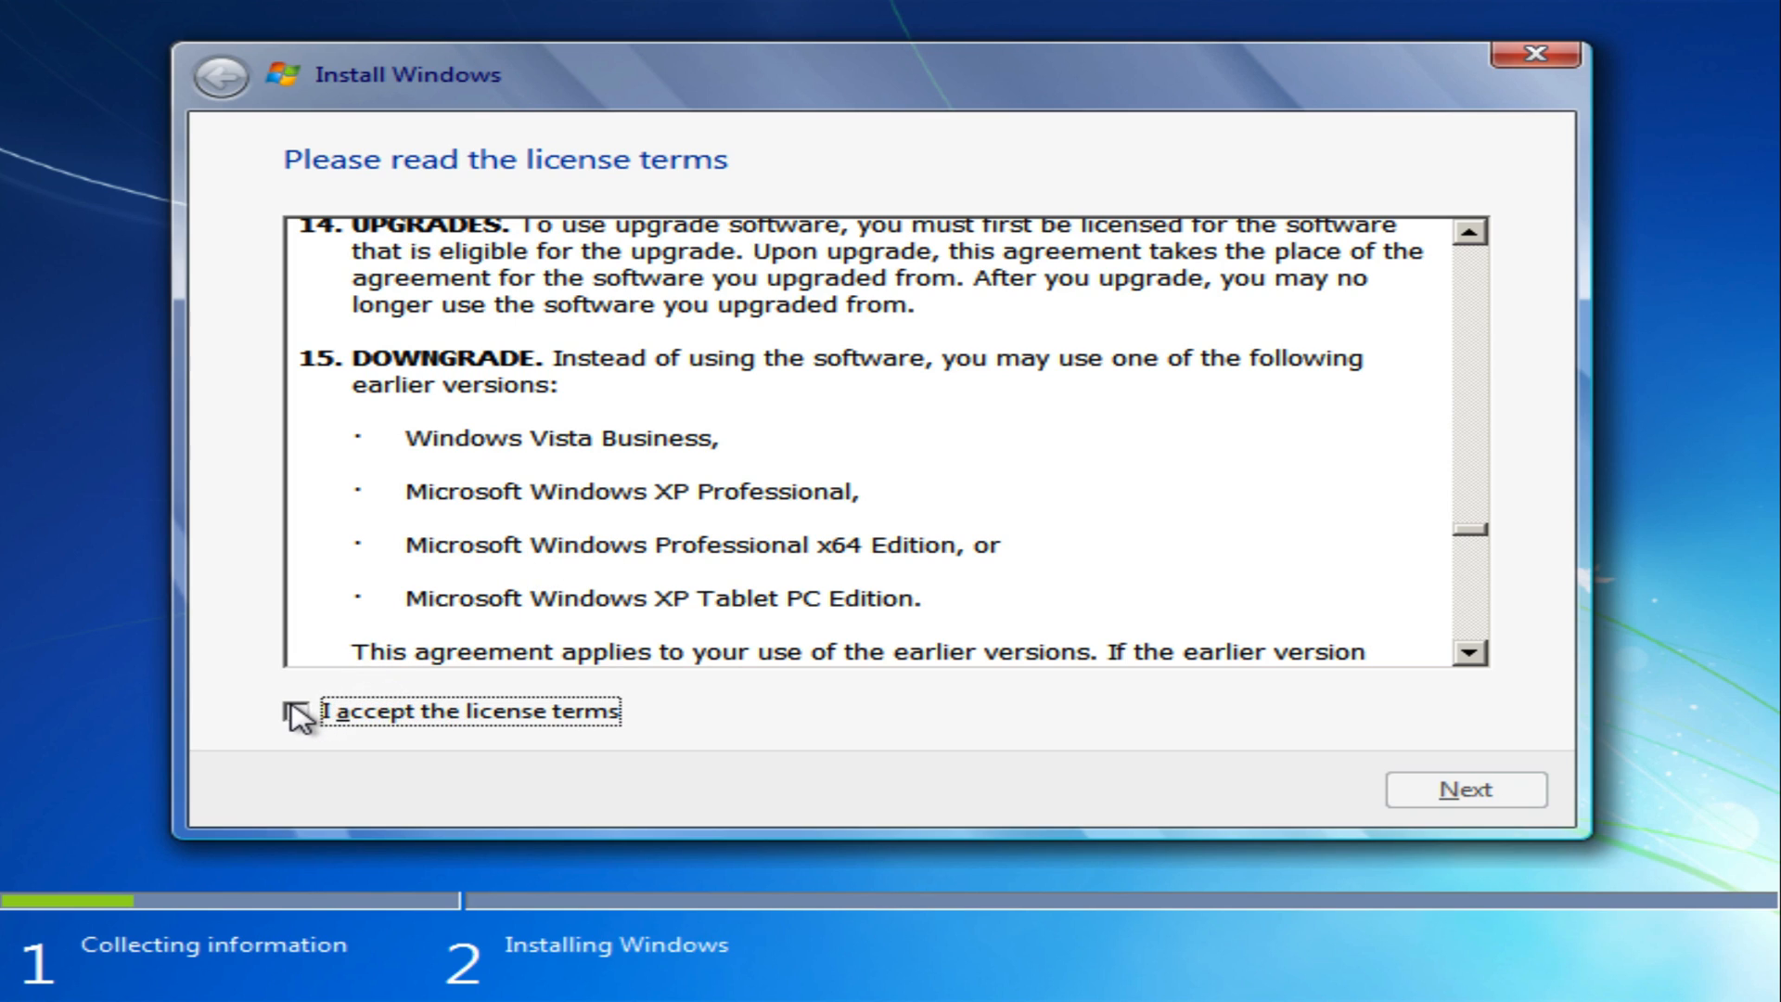
Step: Accept the Windows 7 Professional license terms and continue to the installation type
left_click(295, 711)
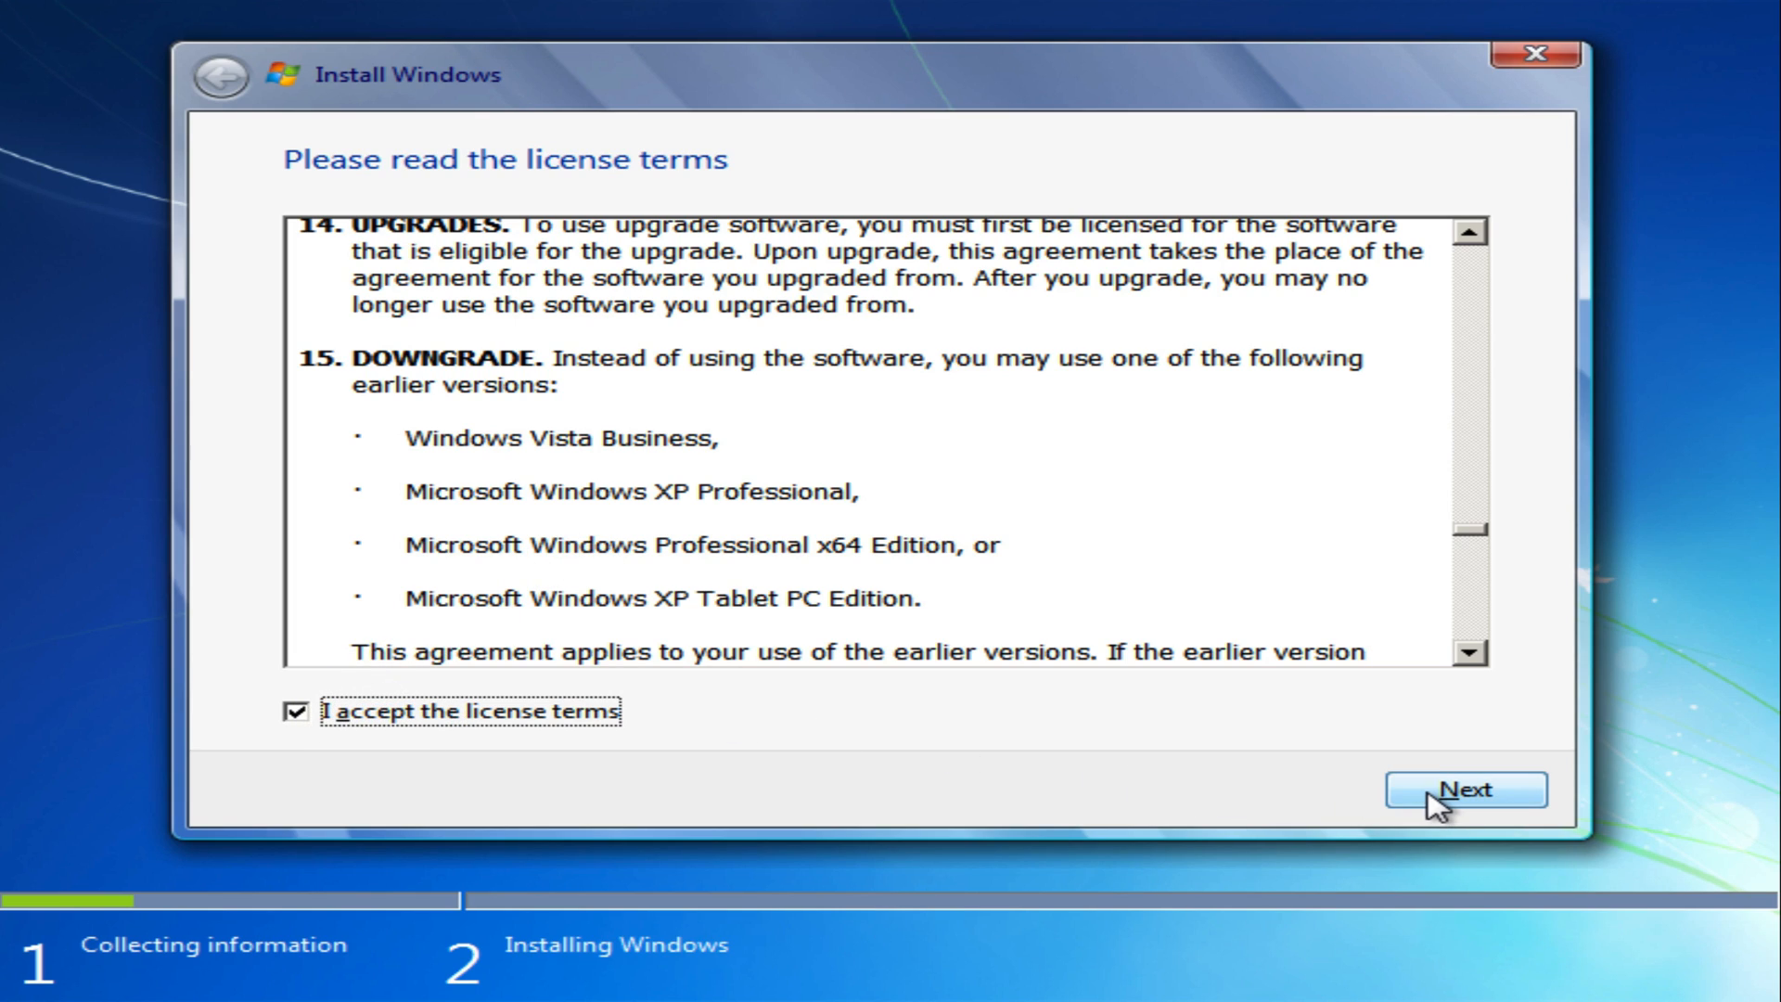
left_click(1463, 788)
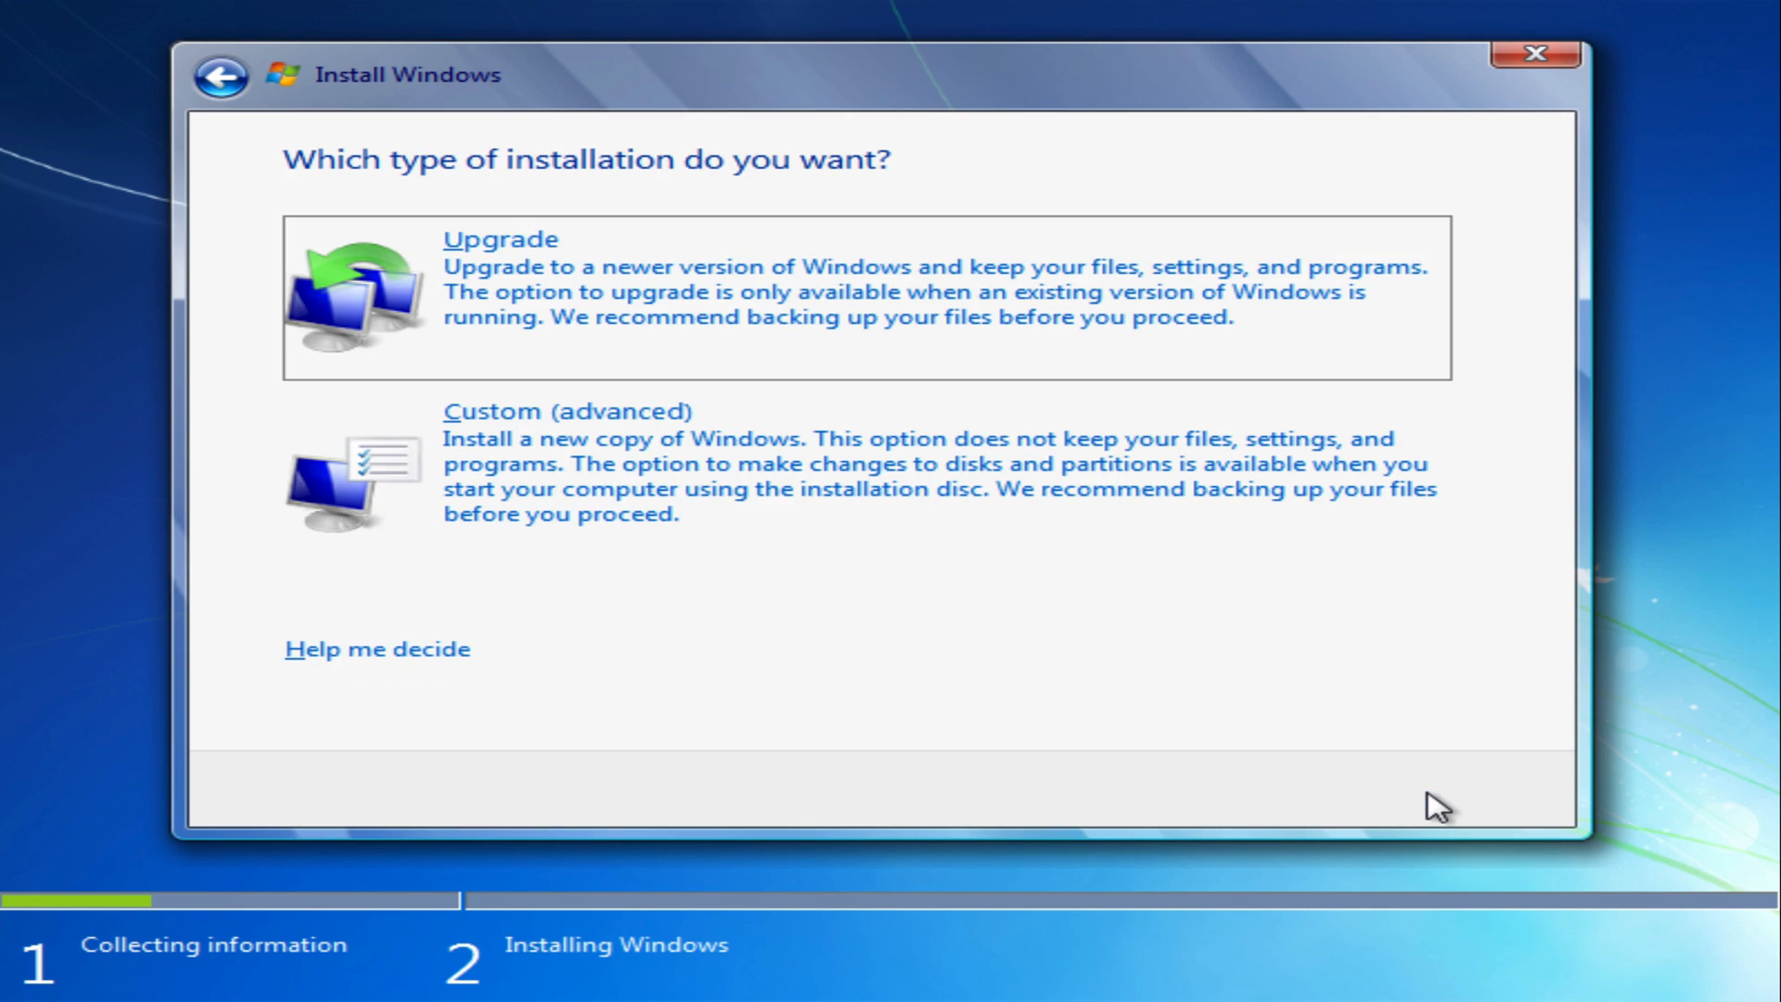
mouse_move(449, 637)
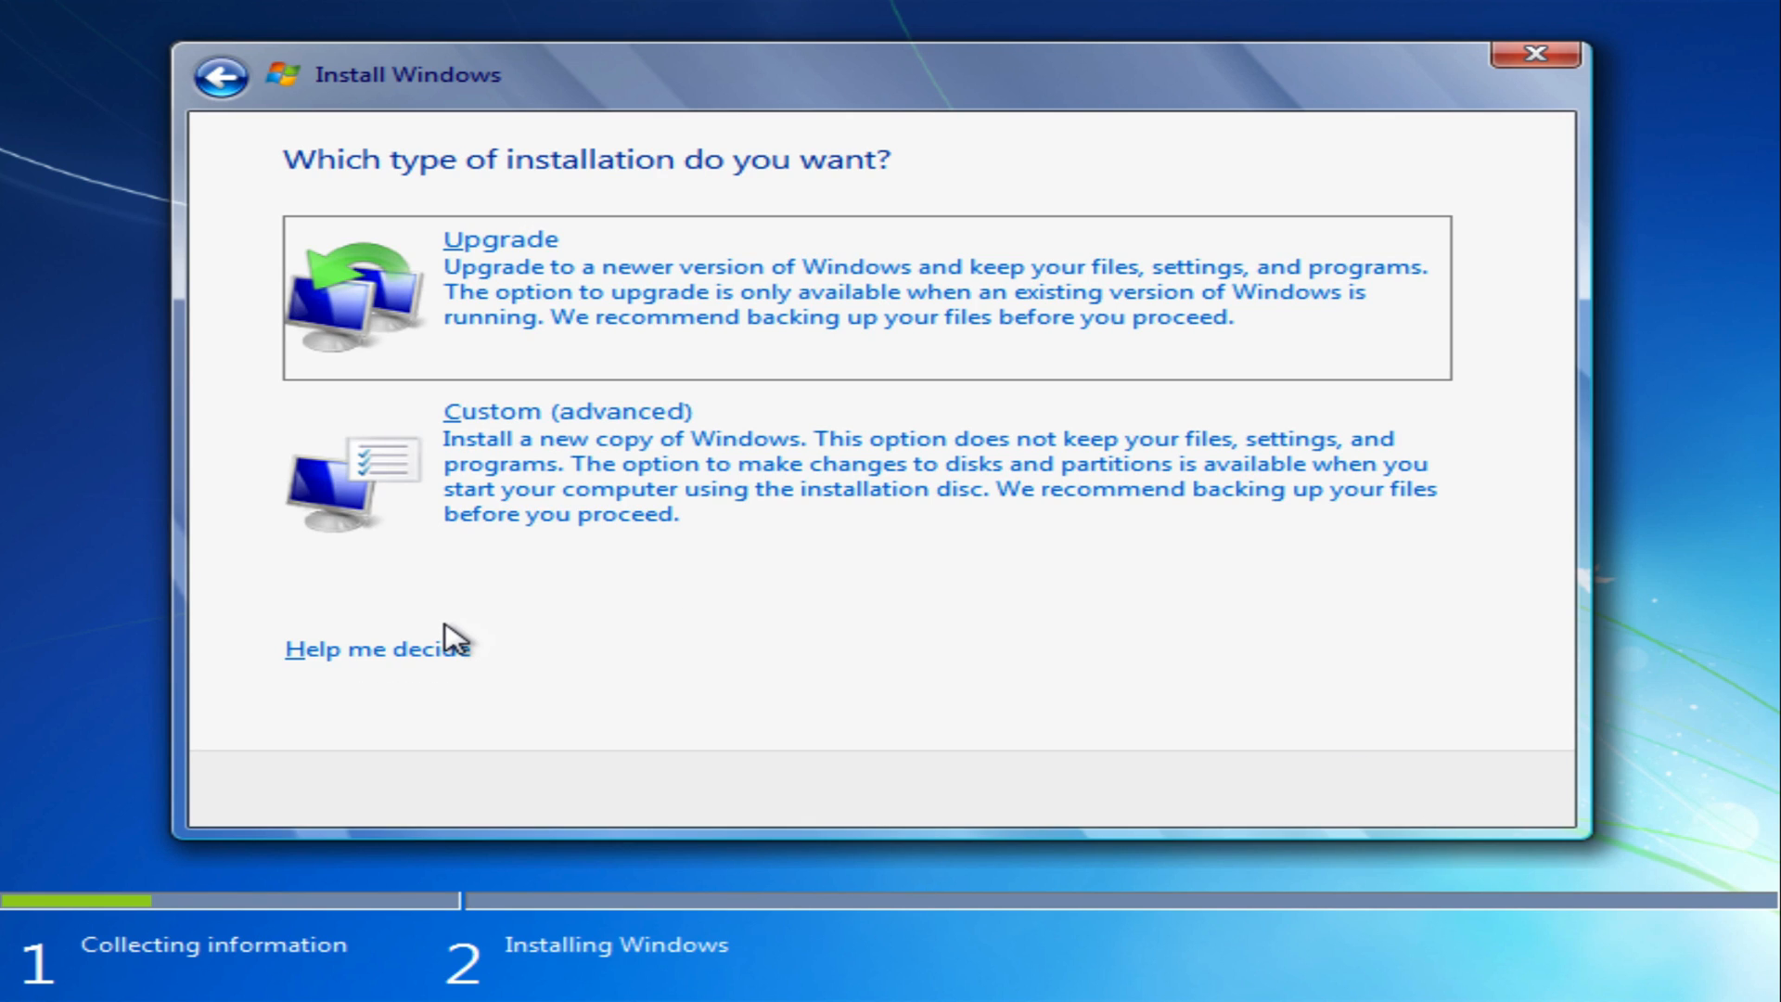
mouse_move(378, 649)
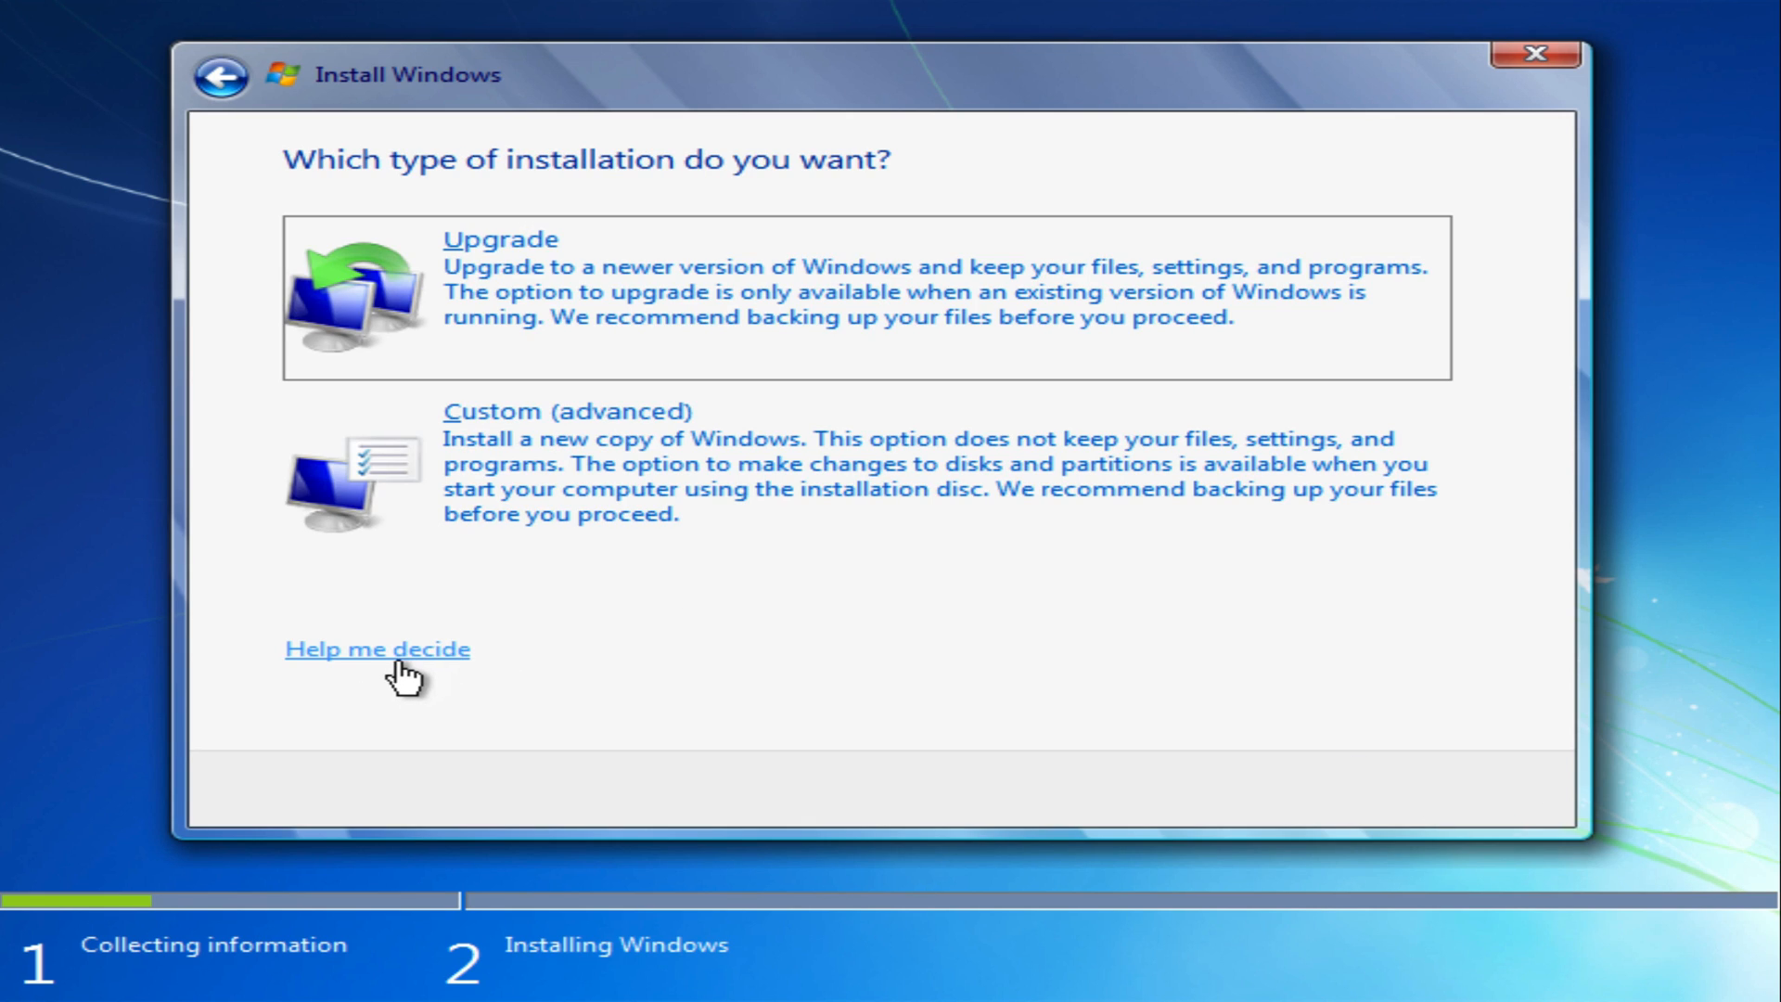
mouse_move(475, 317)
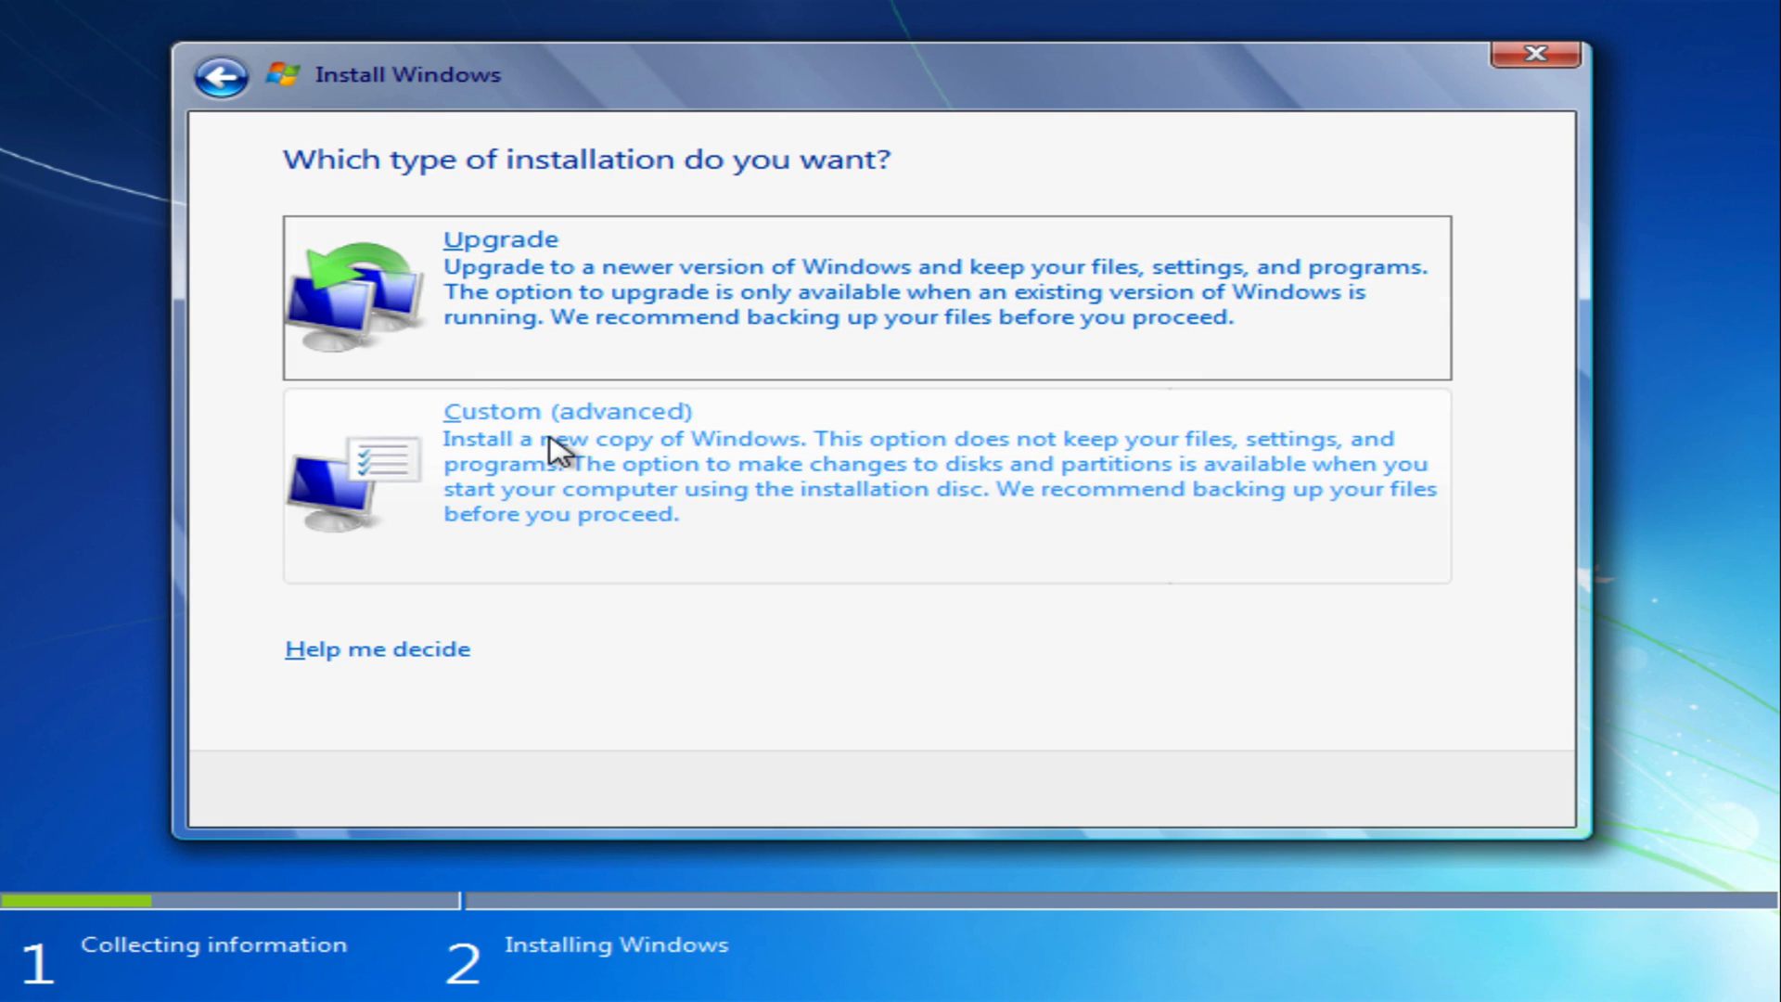
mouse_move(733, 429)
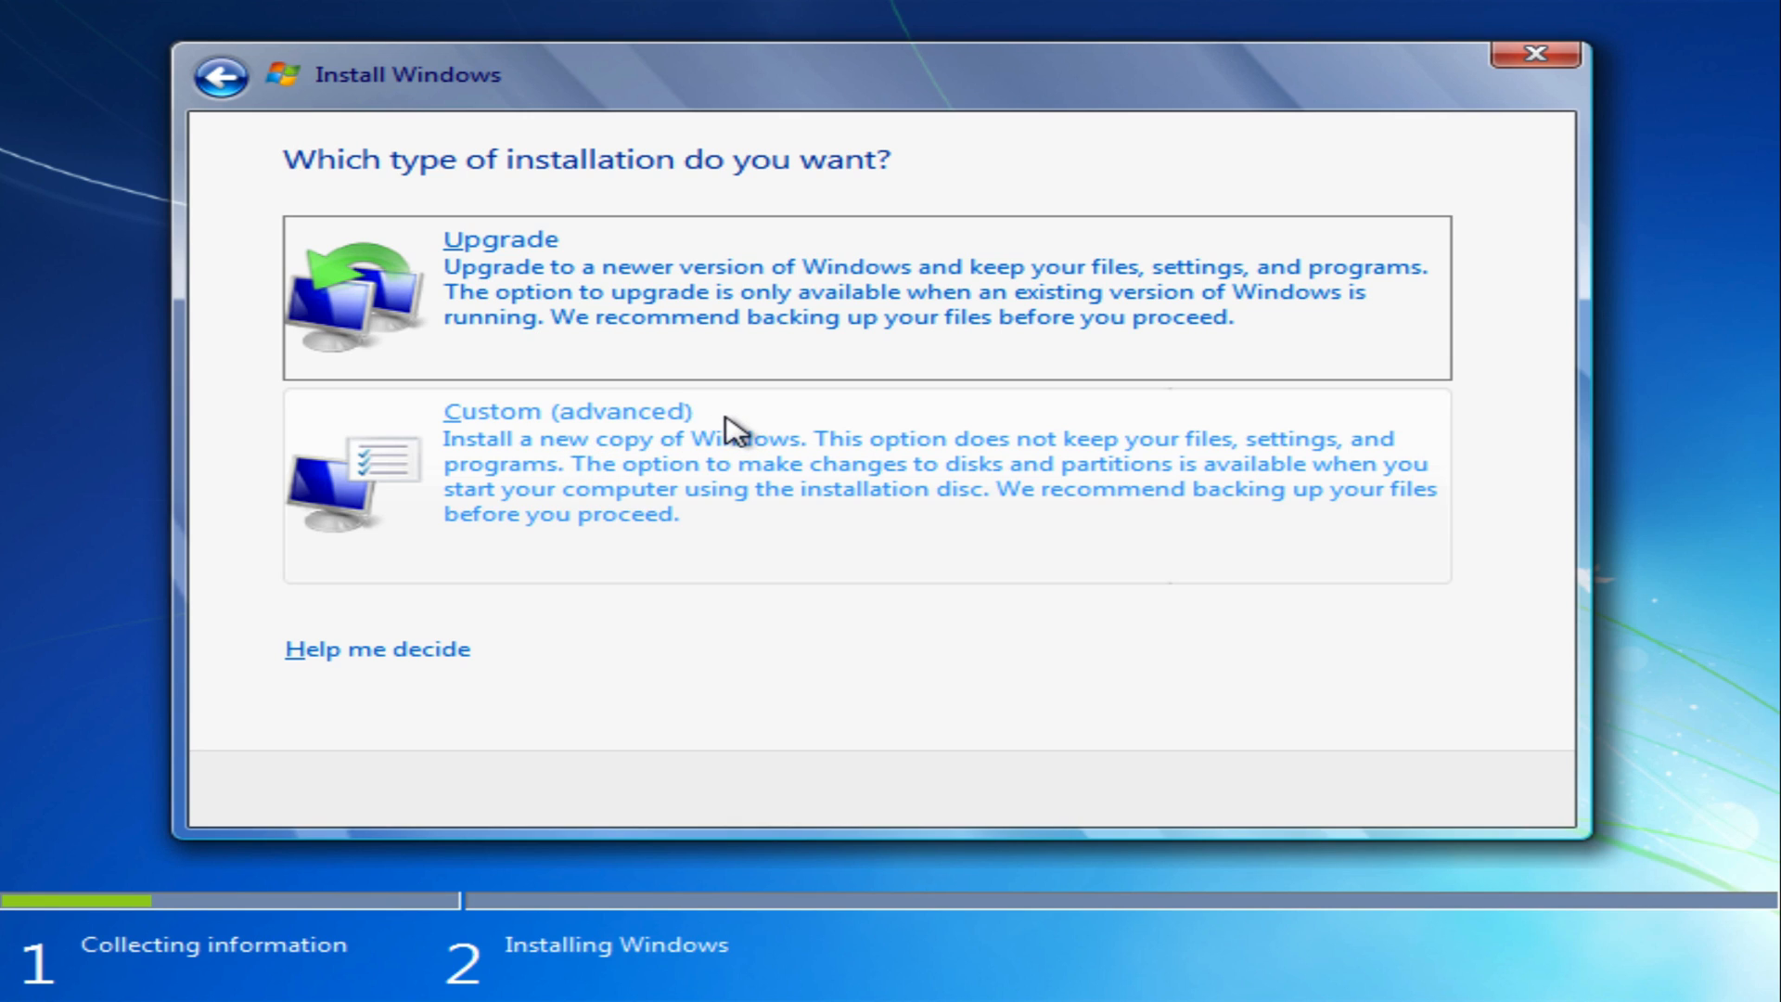
mouse_move(827, 444)
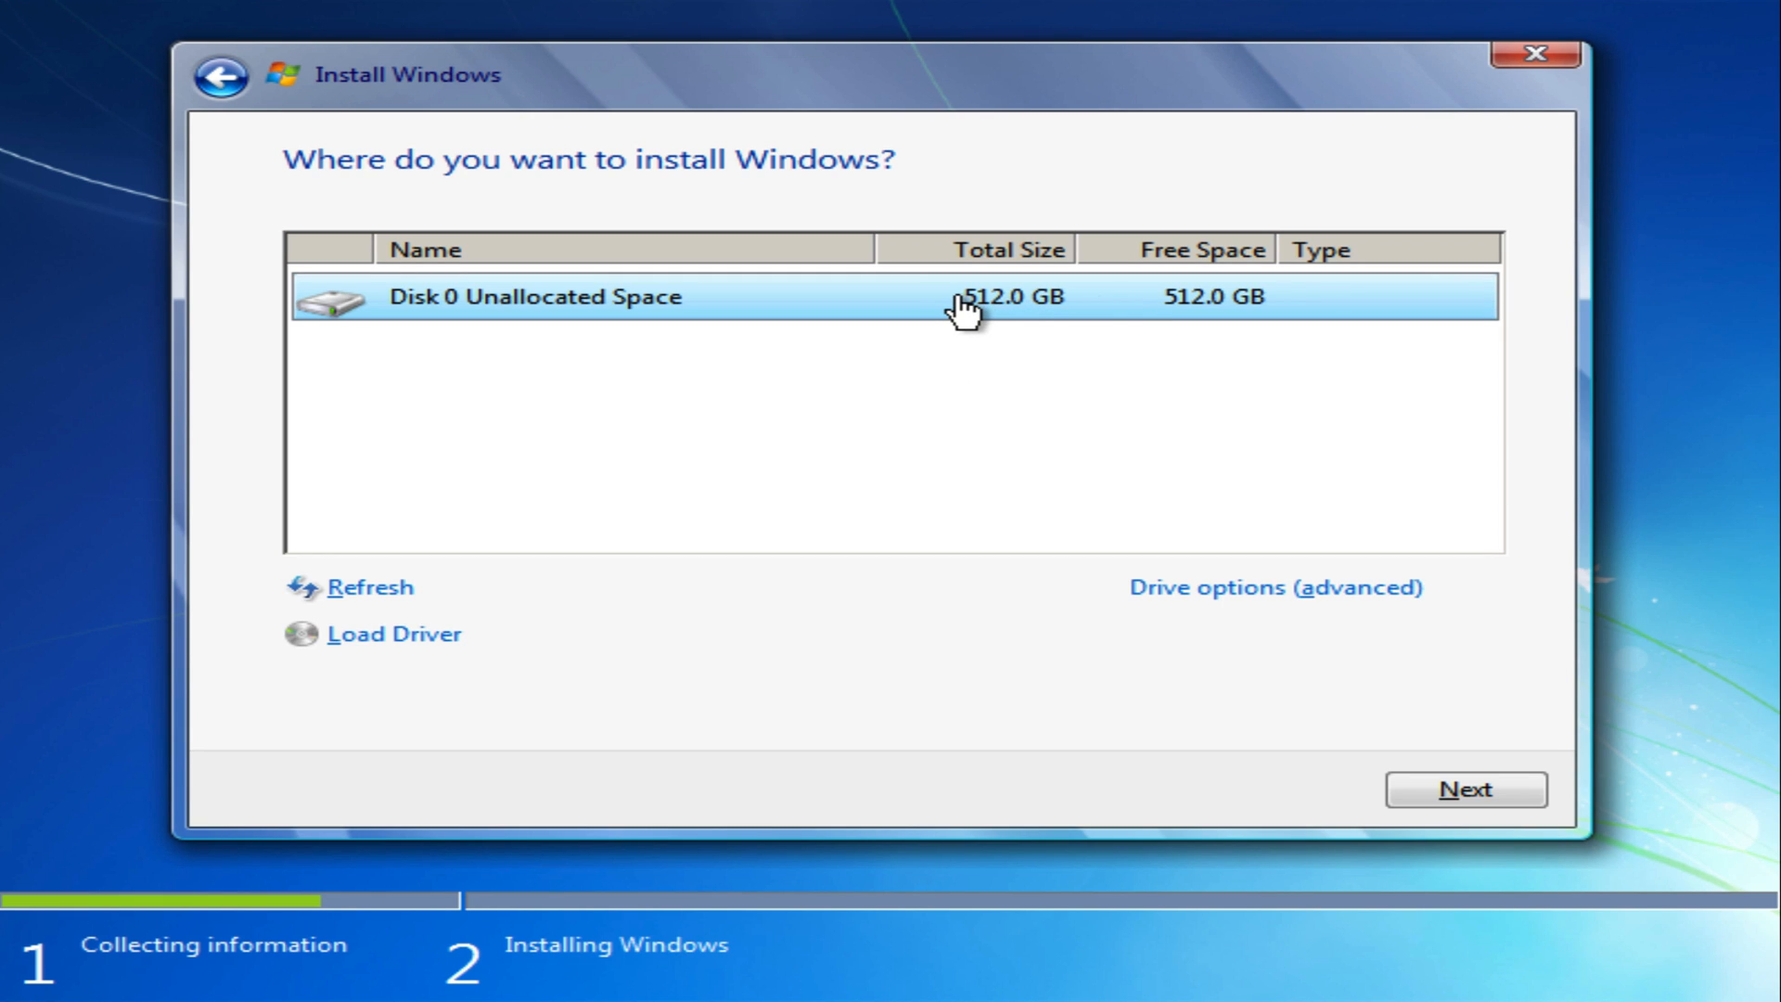
Step: Create a full-size new partition on Disk 0, agreeing to the extra System Reserved partition
left_click(1274, 588)
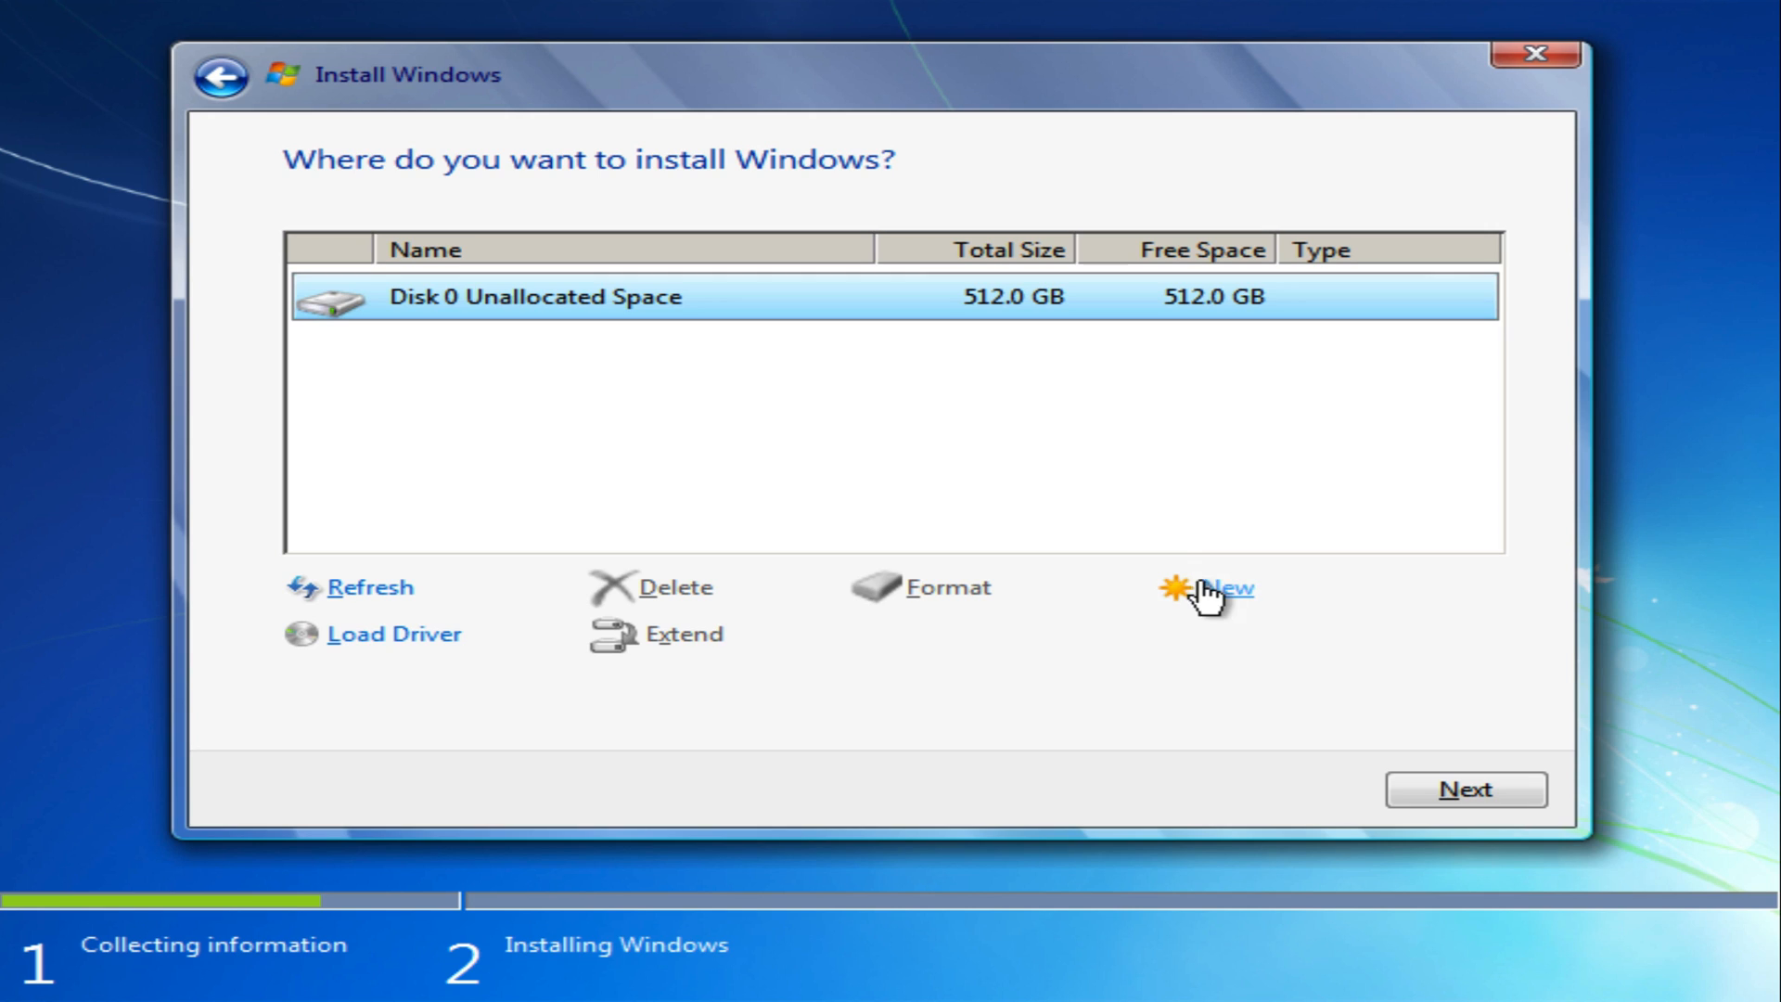
left_click(1218, 588)
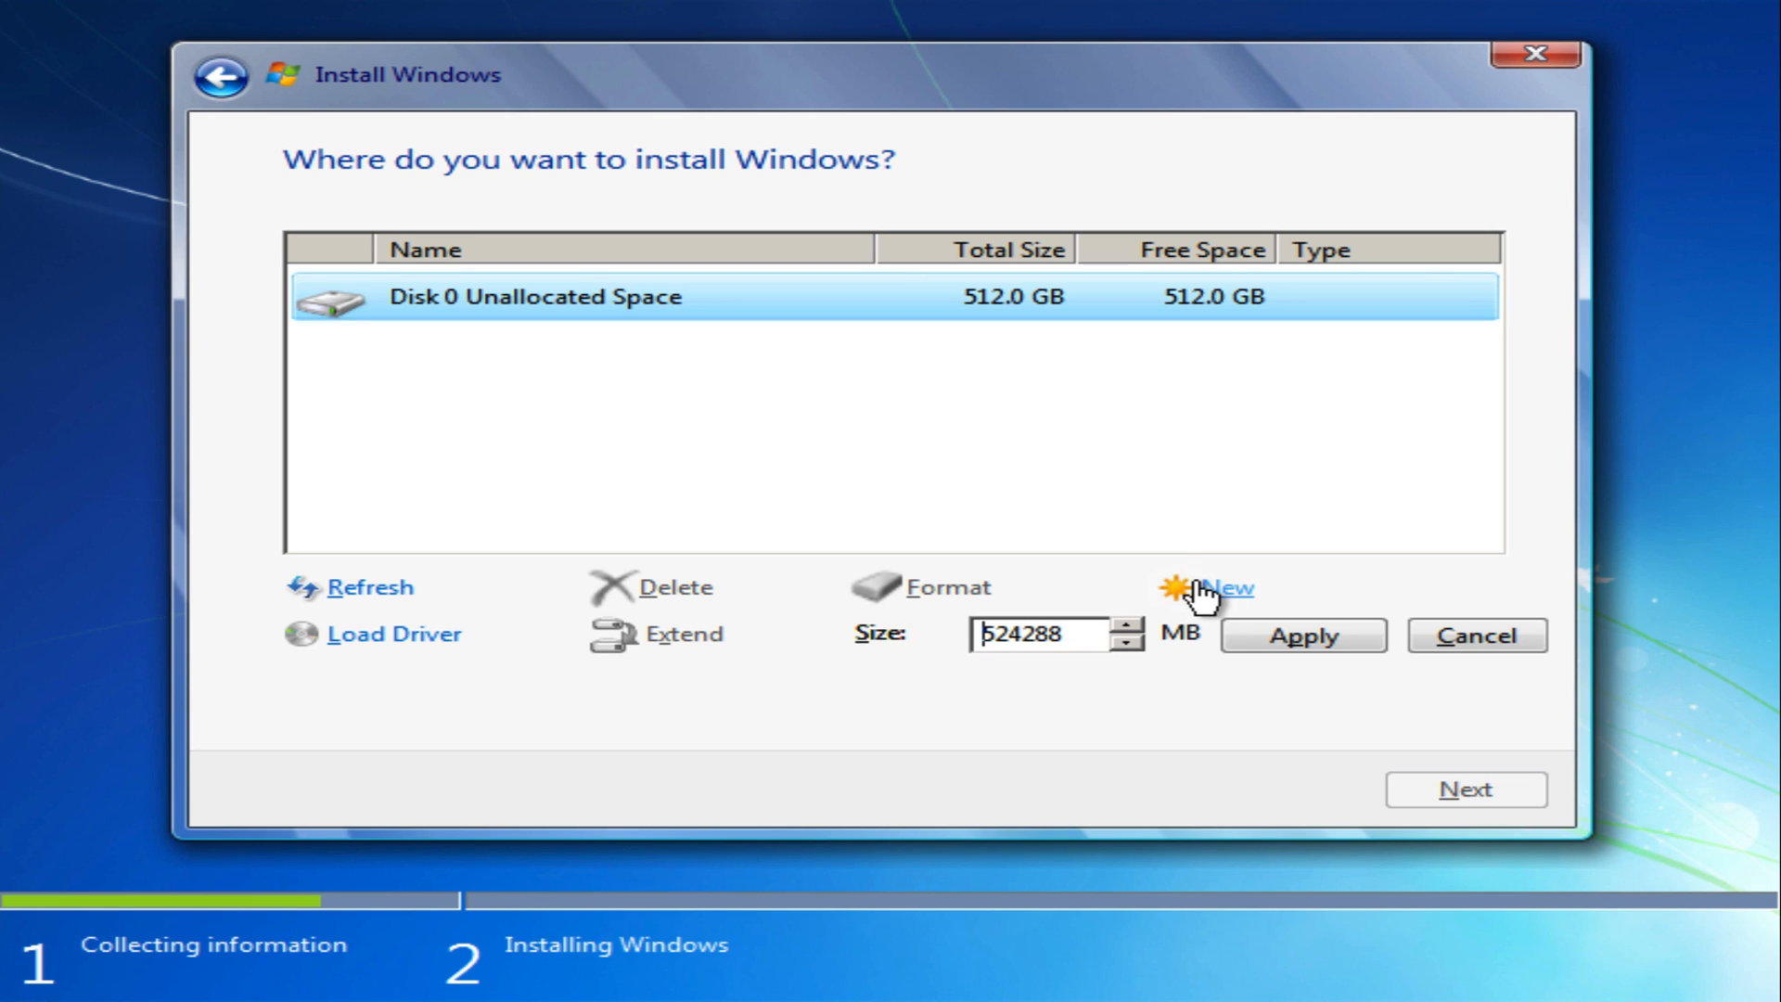
mouse_move(1028, 669)
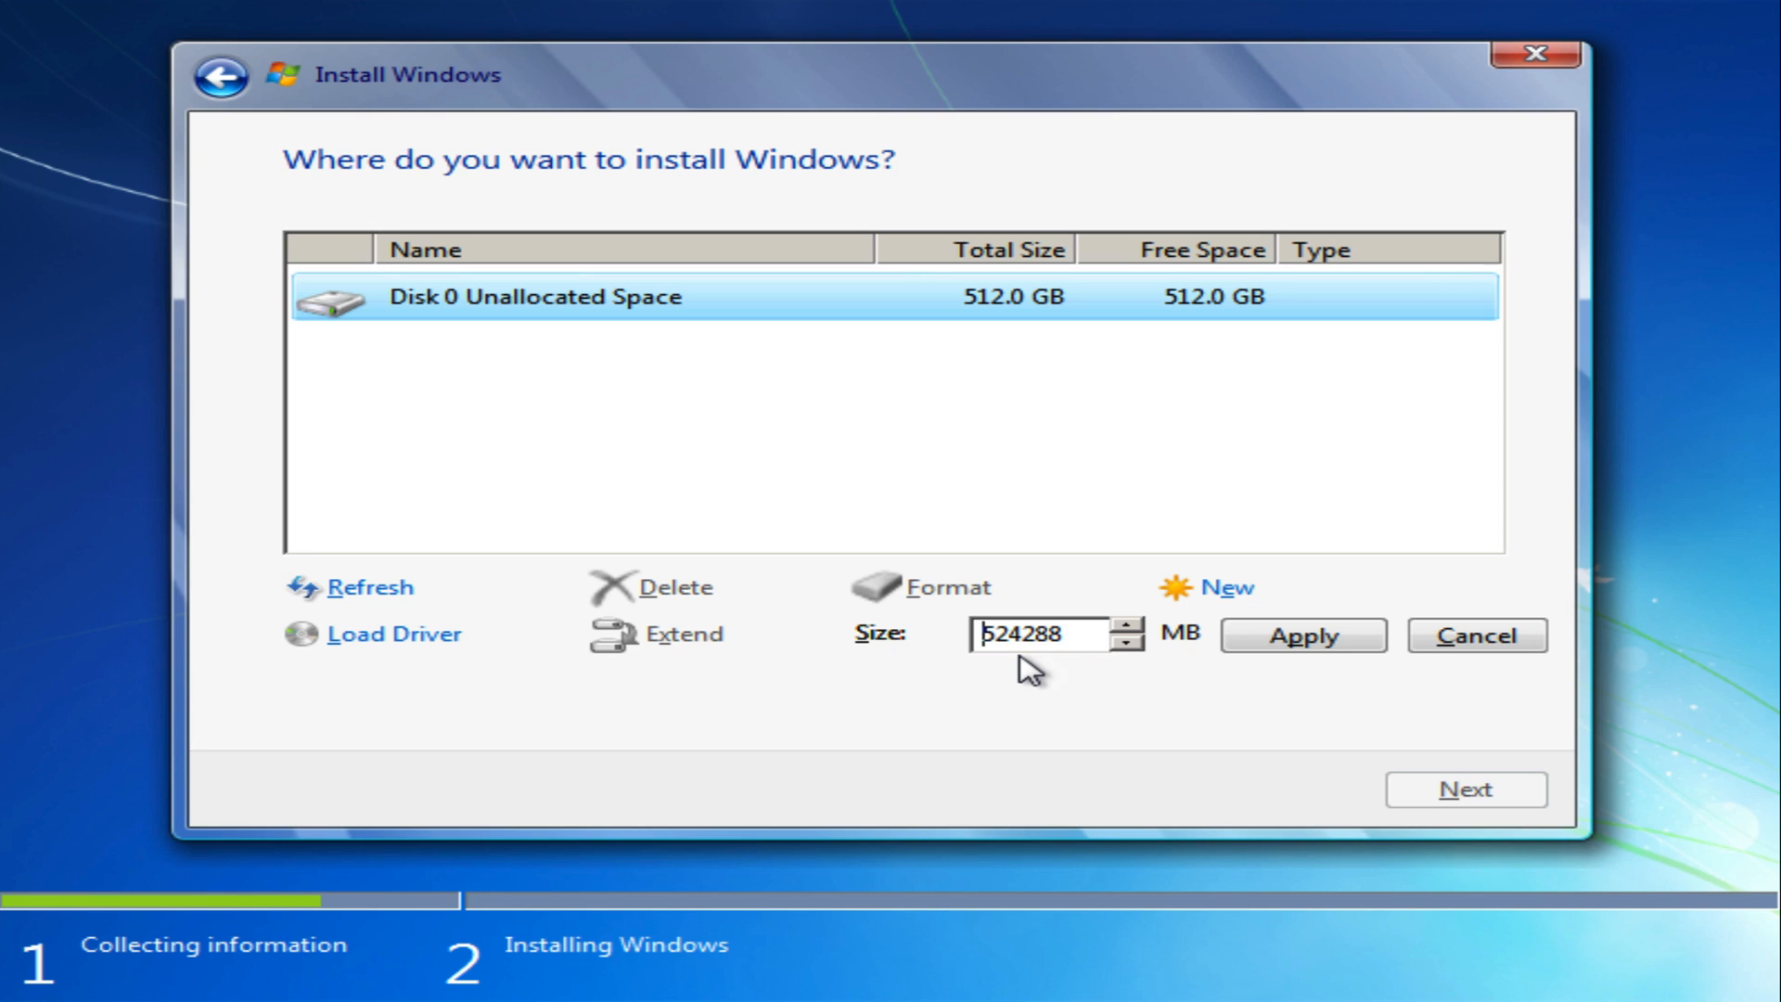
left_click(1302, 634)
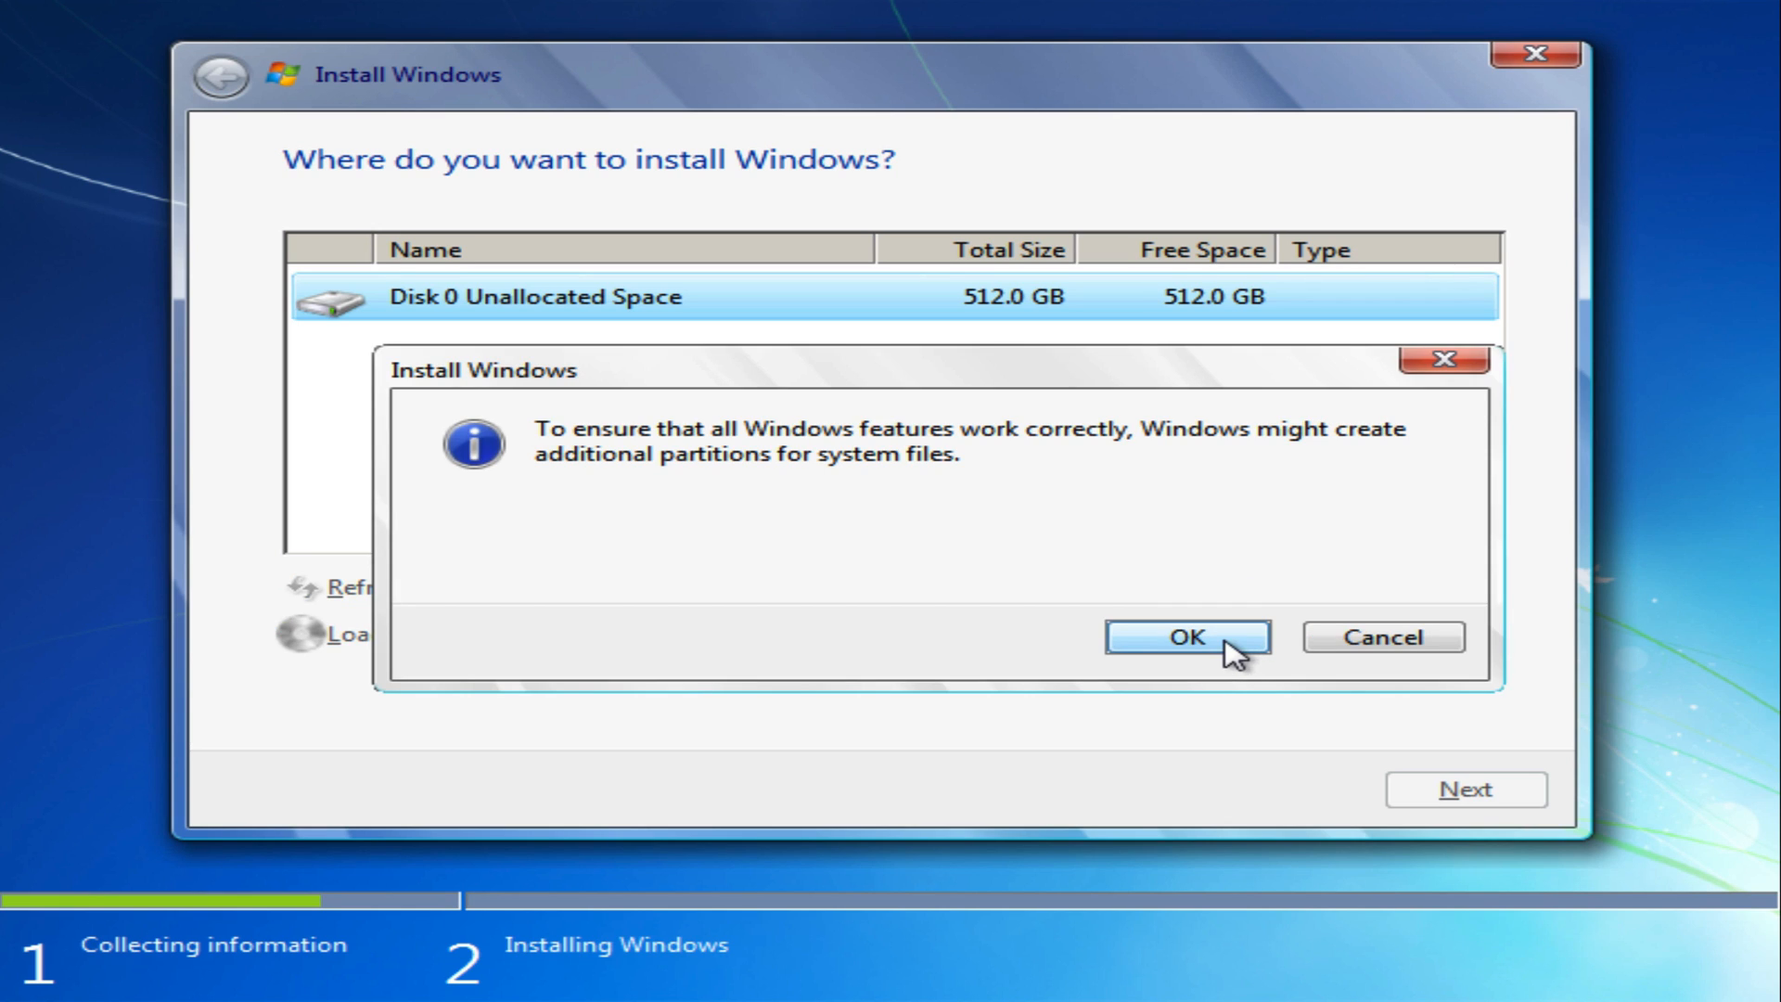
left_click(1185, 637)
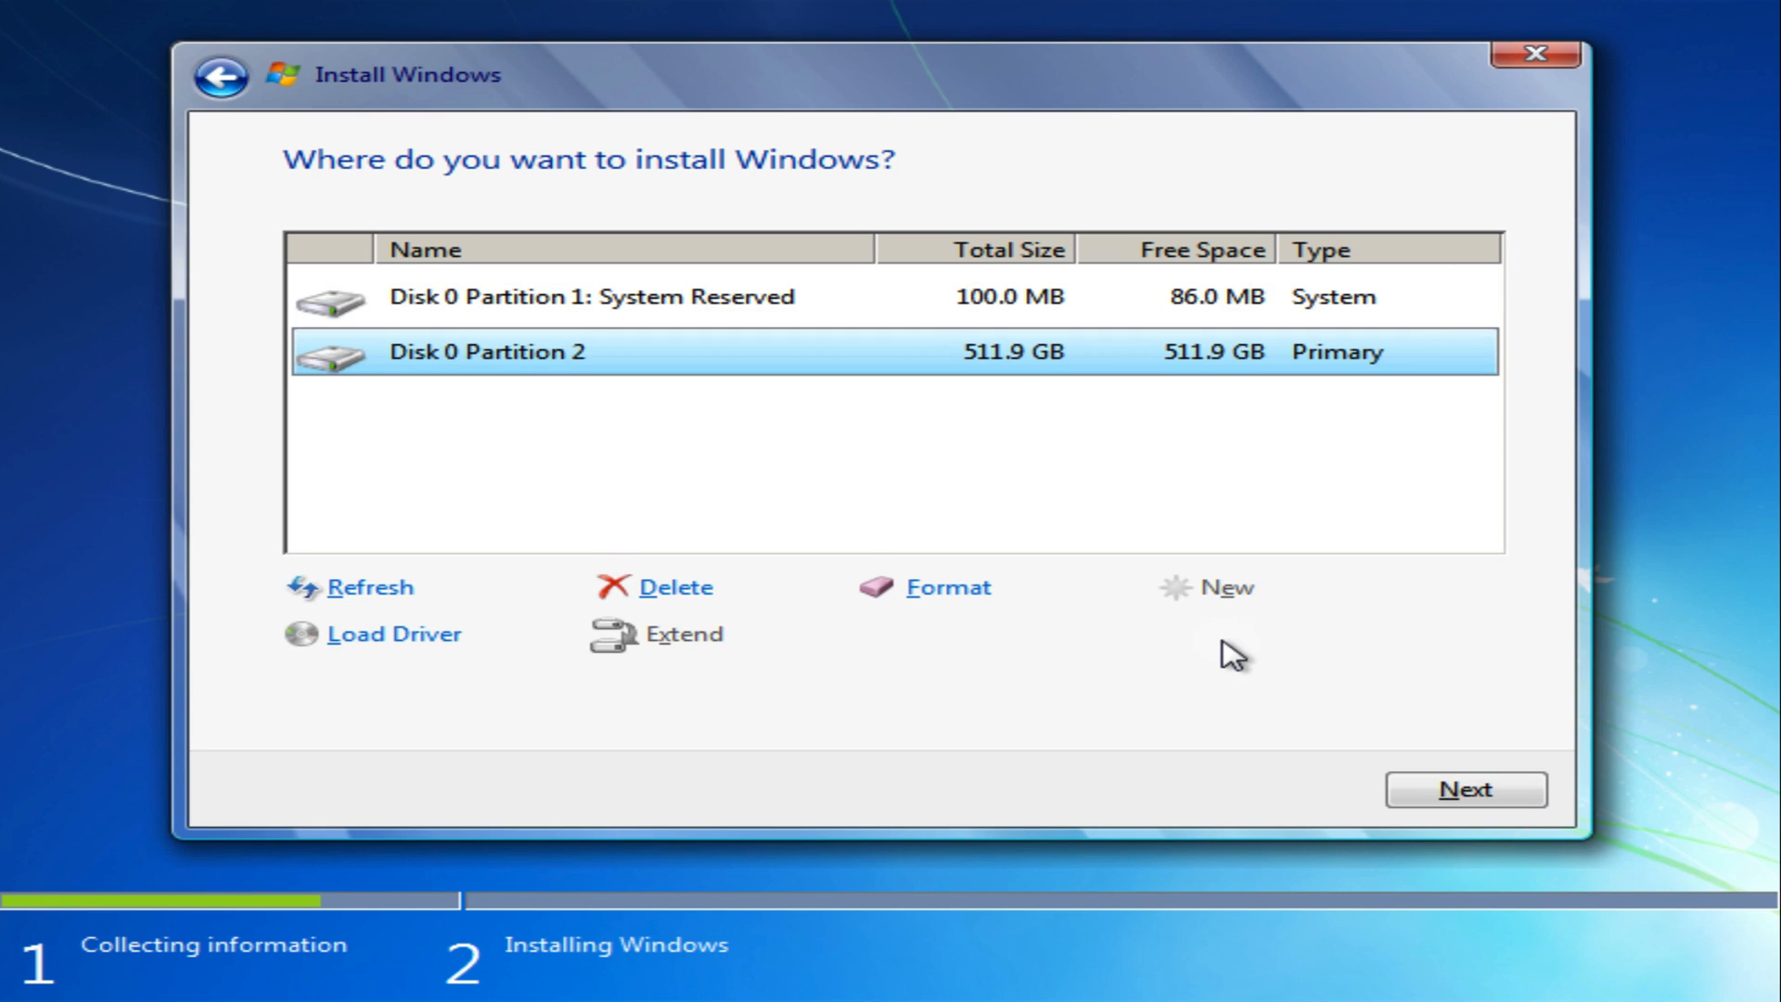
mouse_move(1369, 462)
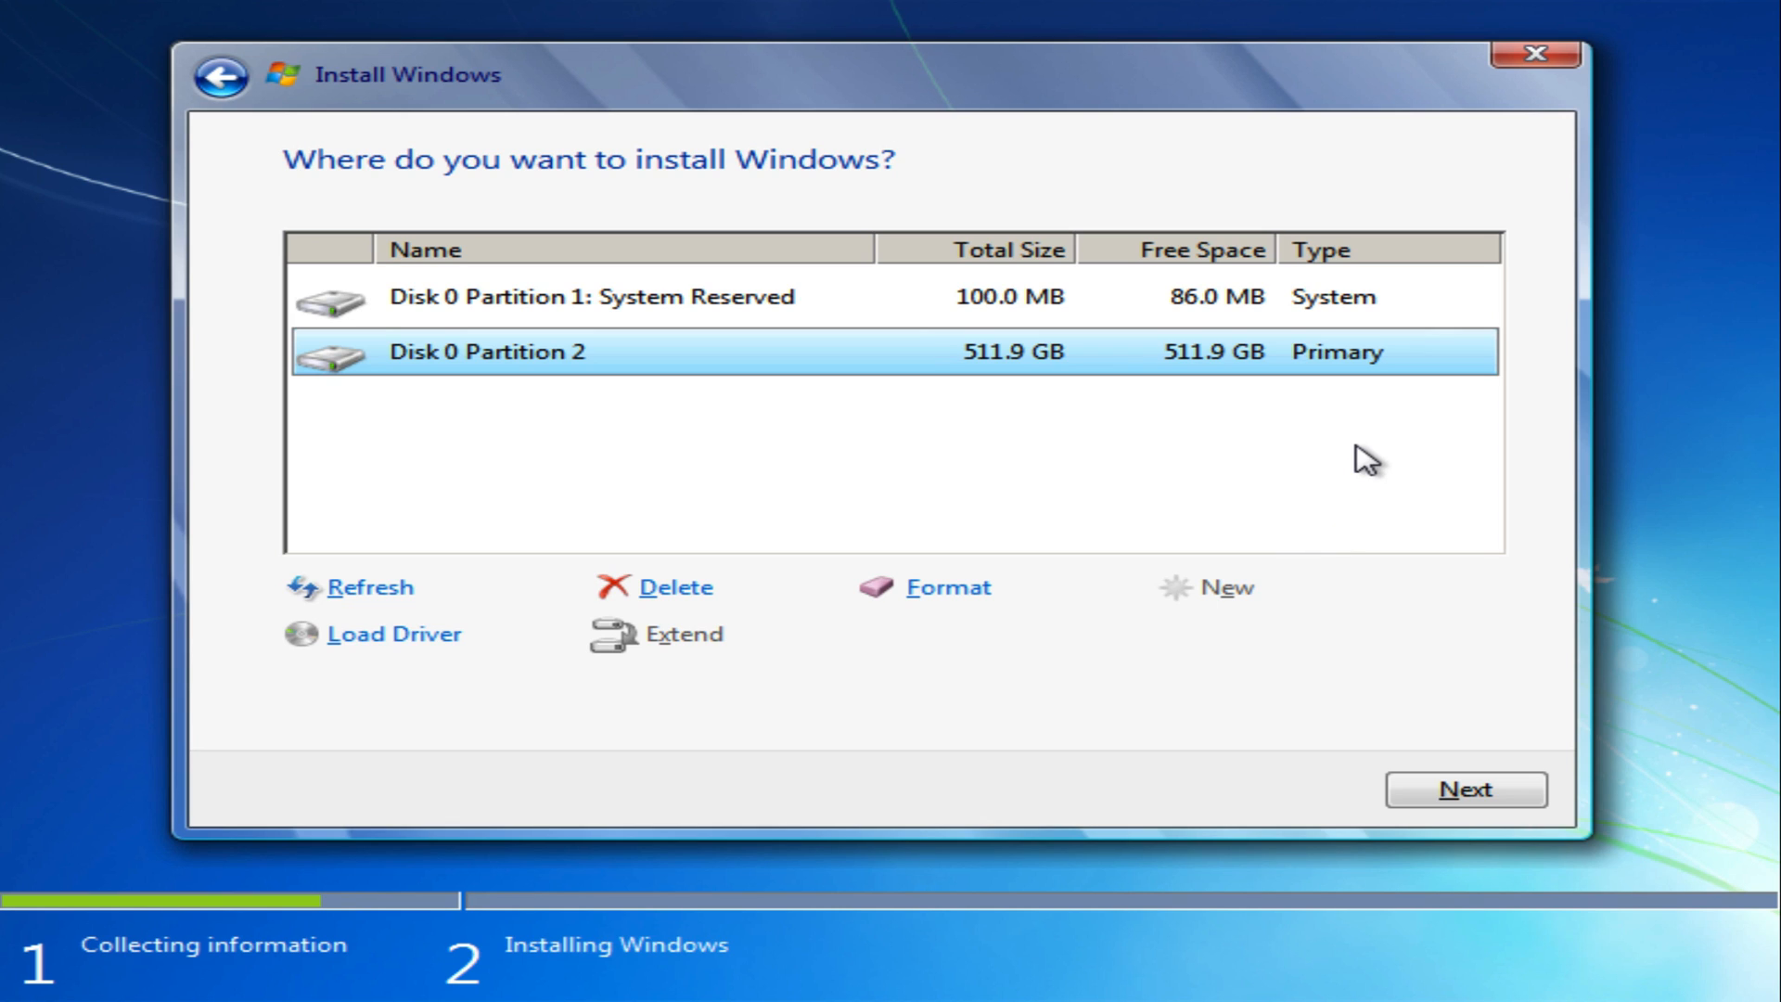
mouse_move(1054, 371)
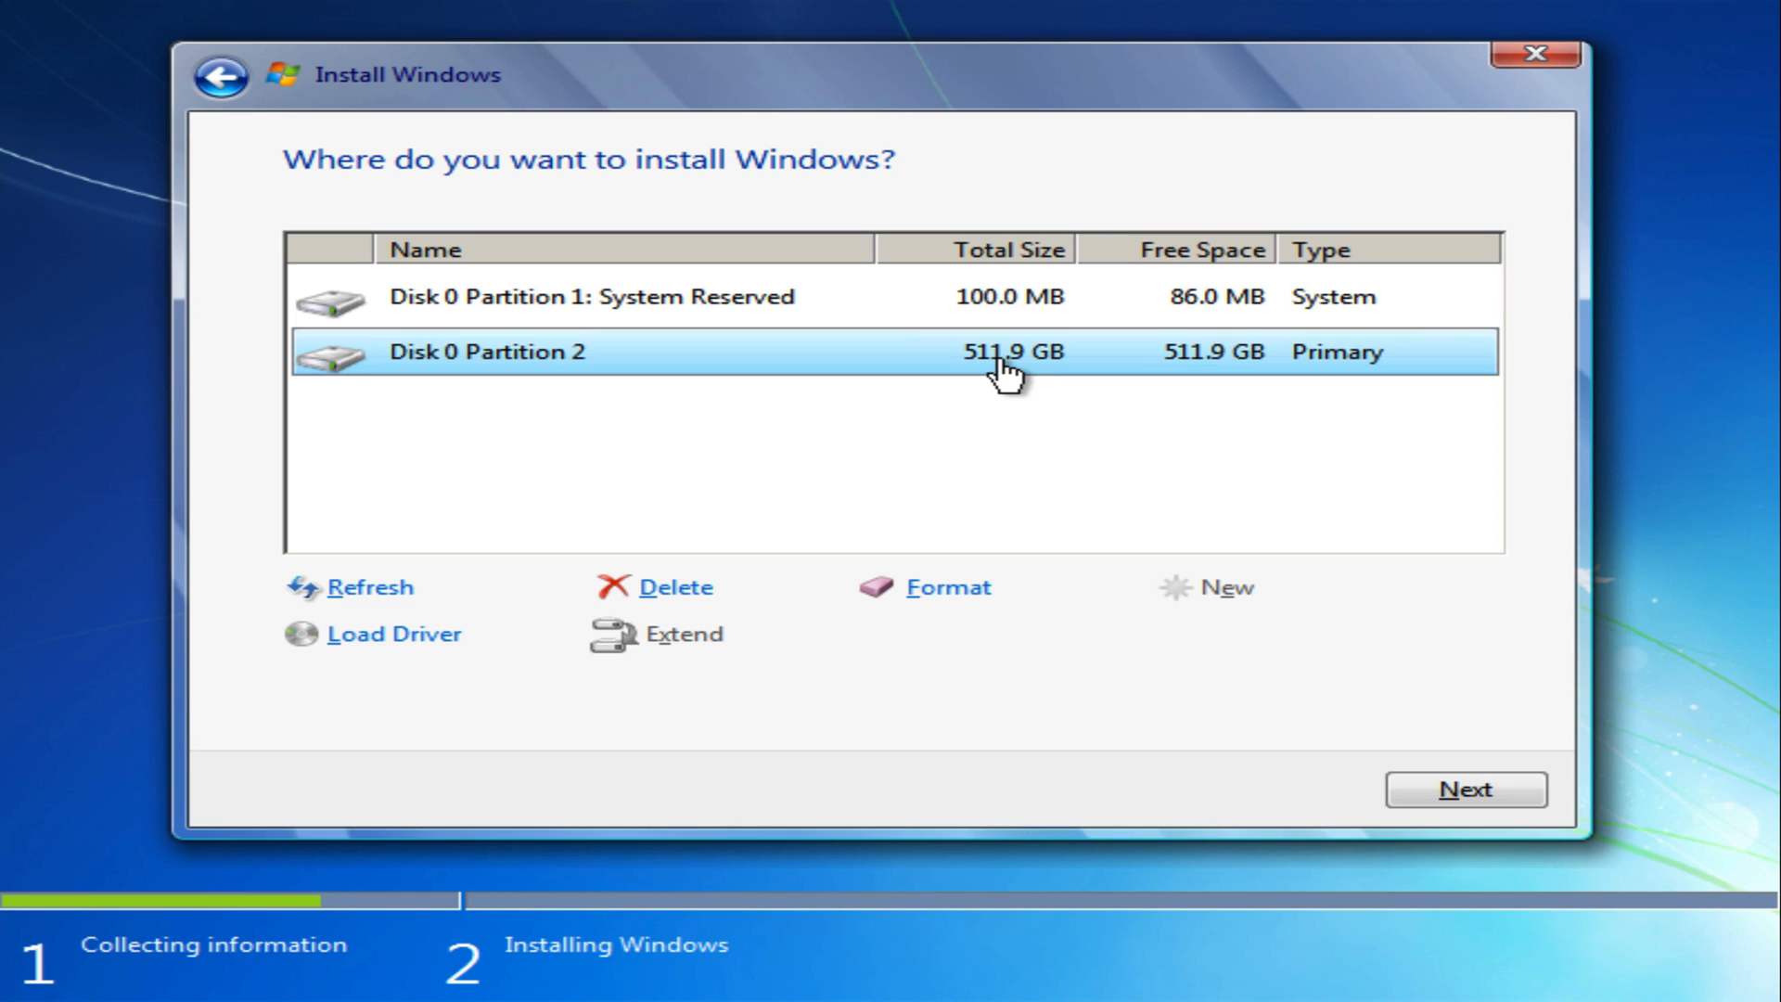
left_click(590, 297)
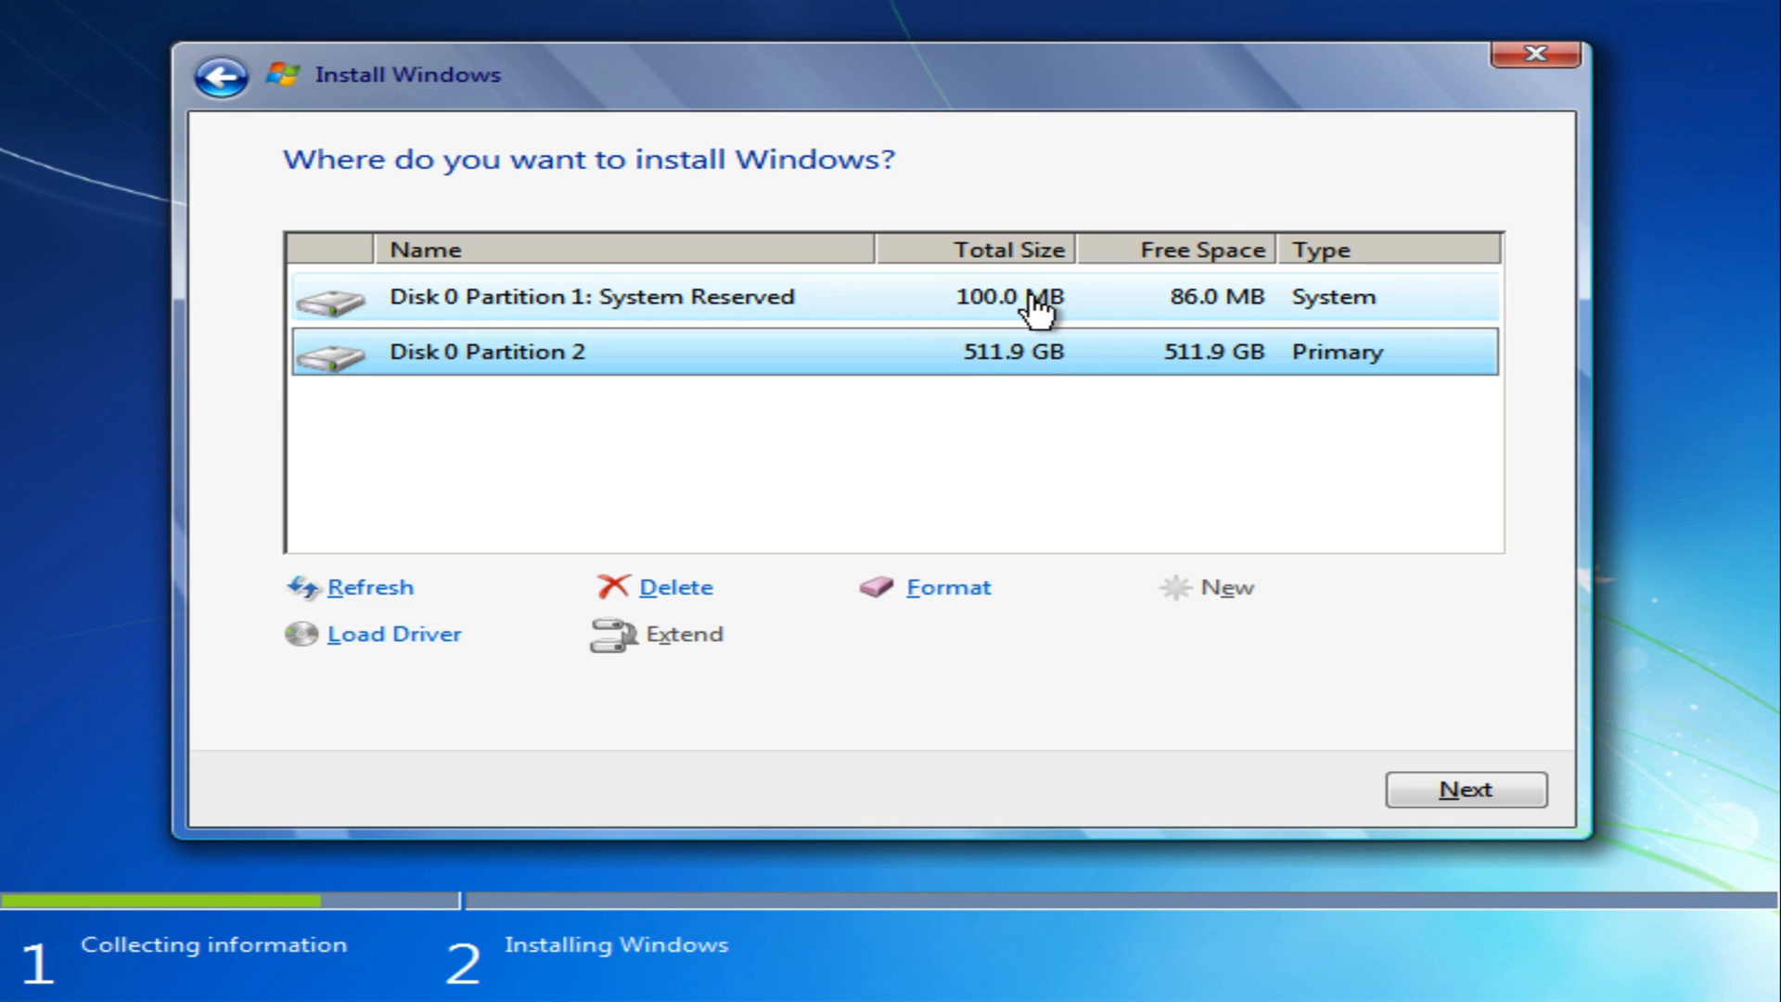
mouse_move(777, 327)
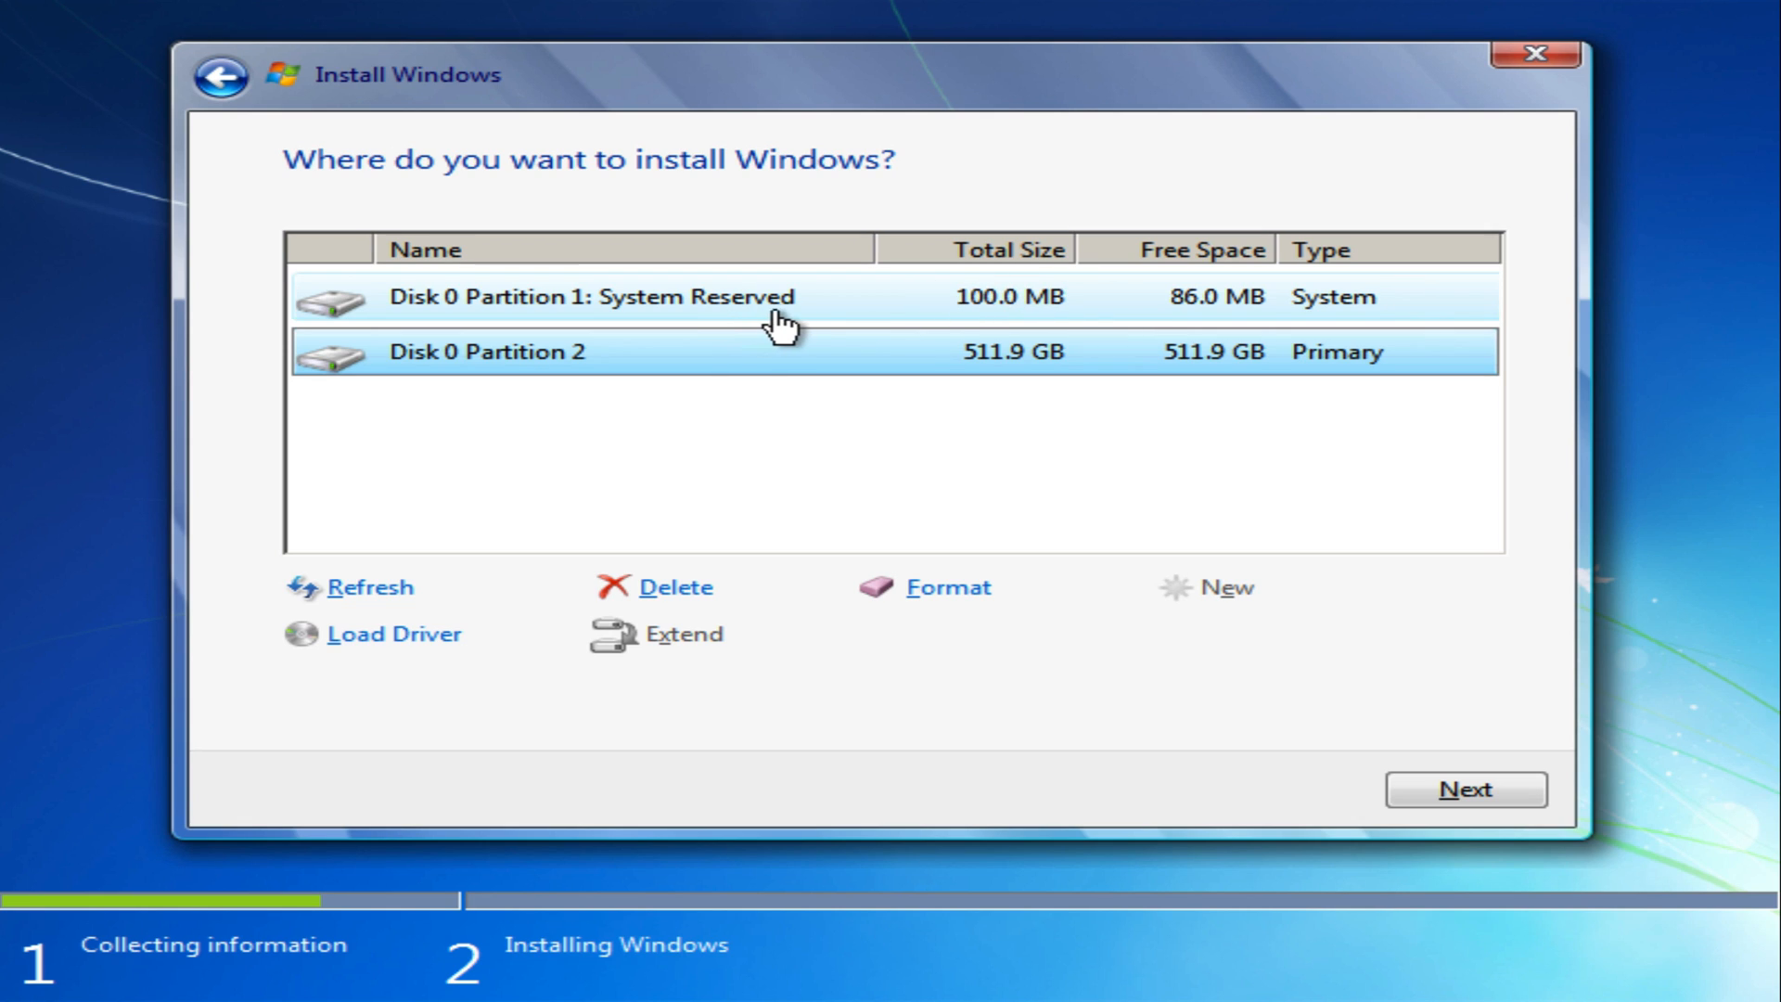
Step: Format Disk 0 Partition 2, confirming the data-loss warning
left_click(811, 351)
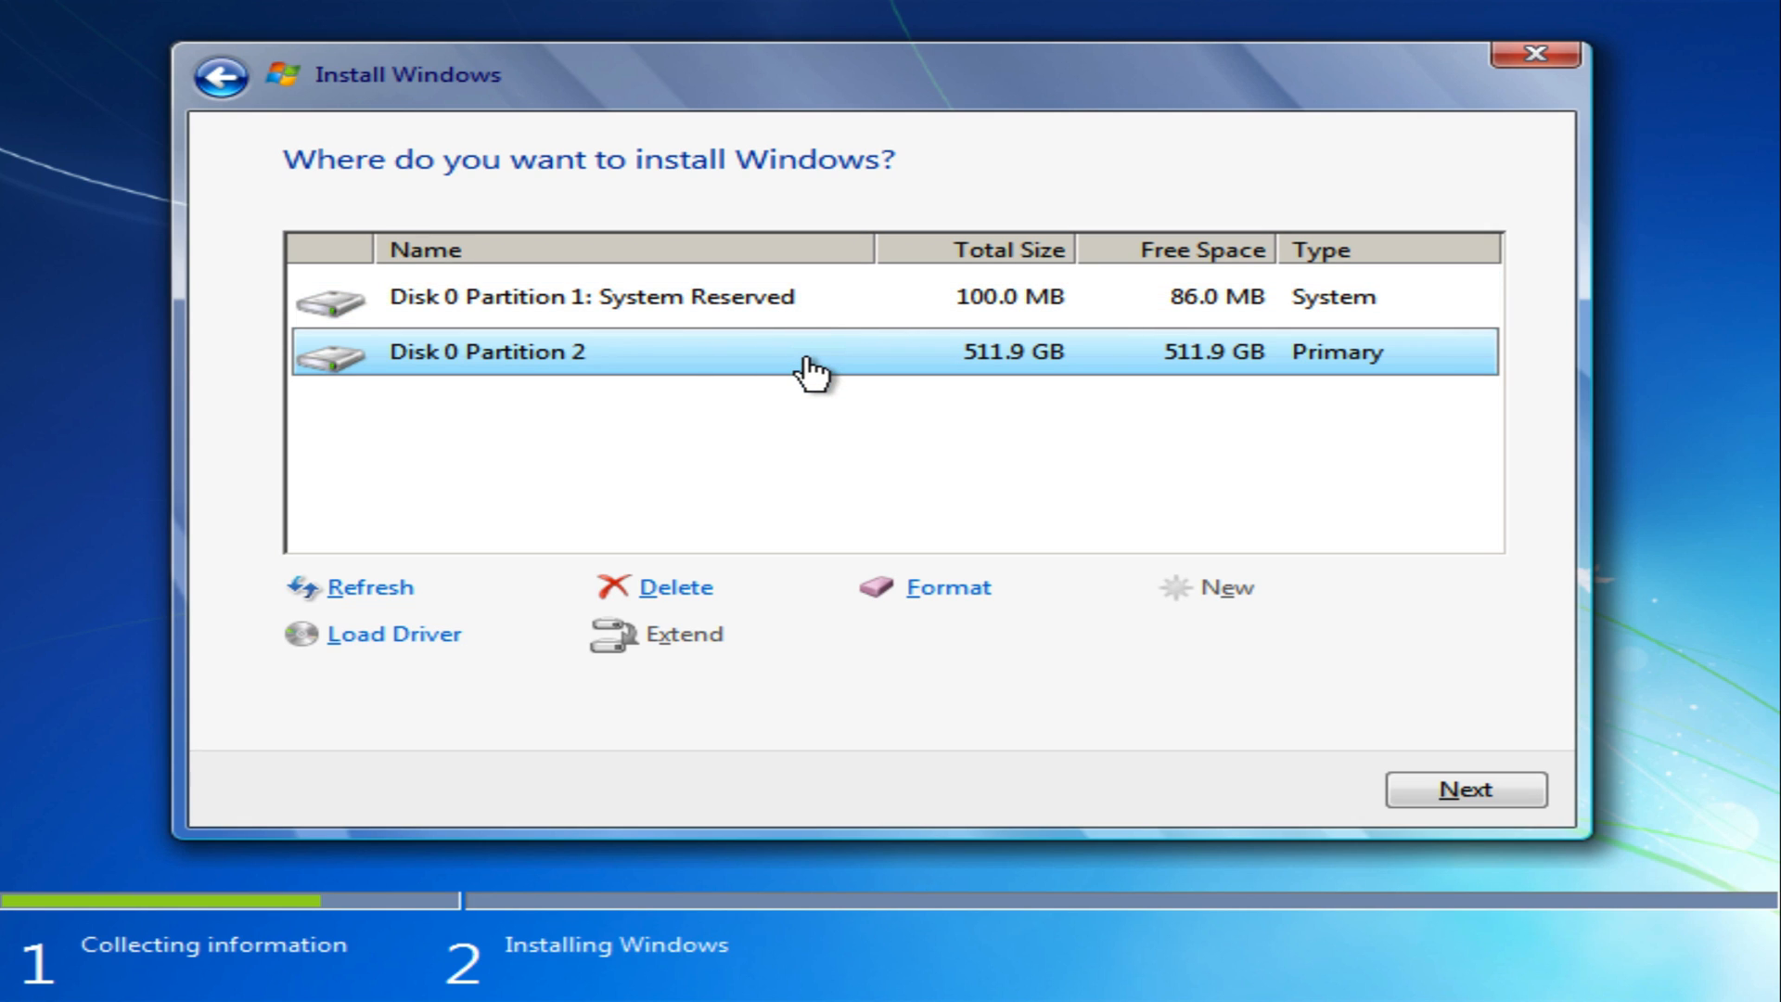
left_click(941, 588)
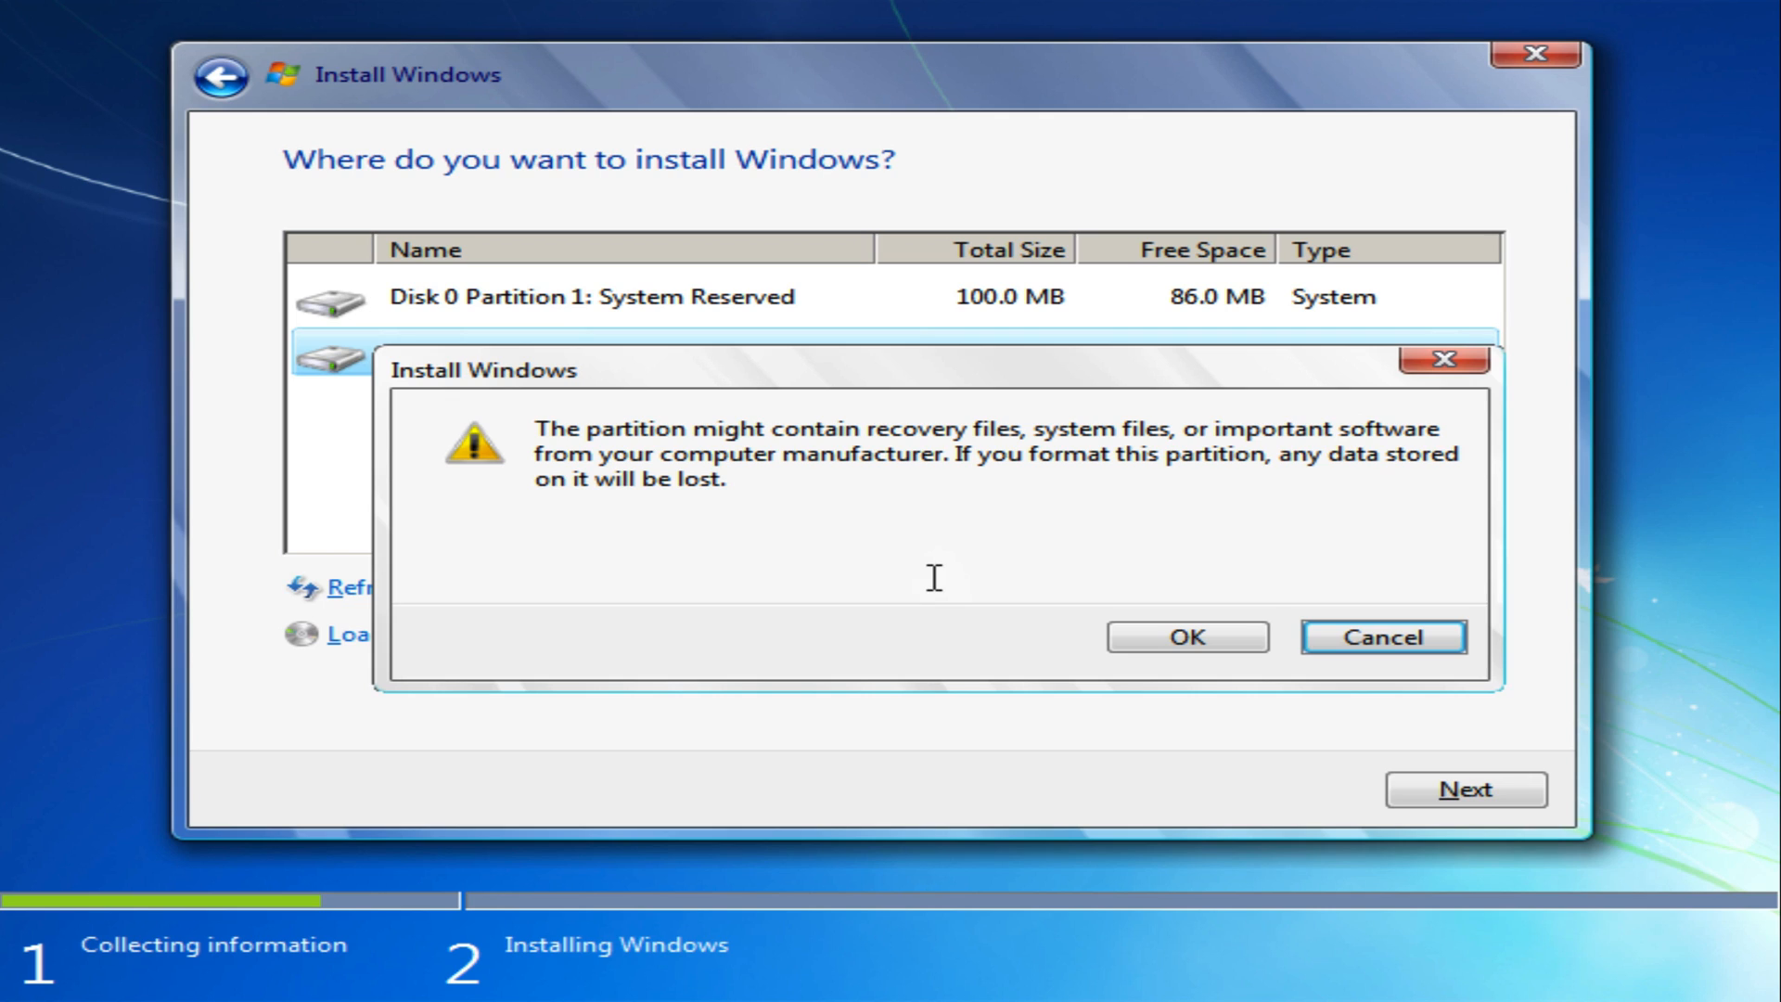
left_click(1185, 637)
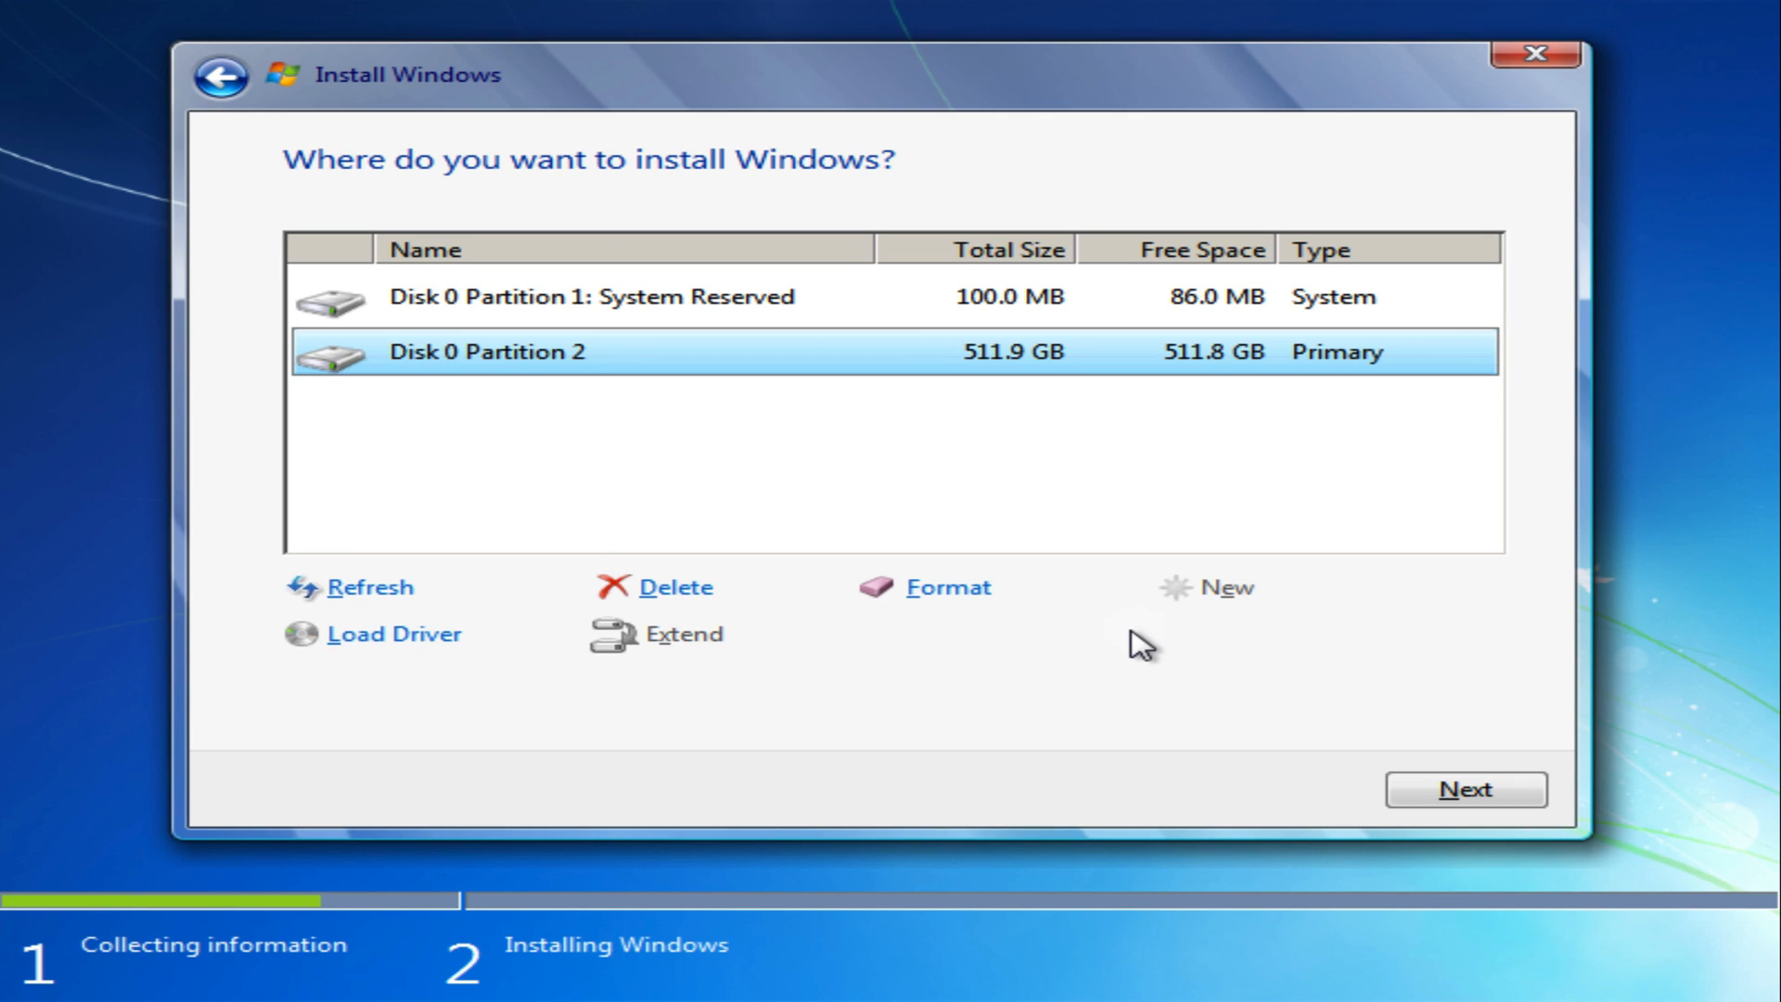
mouse_move(1055, 432)
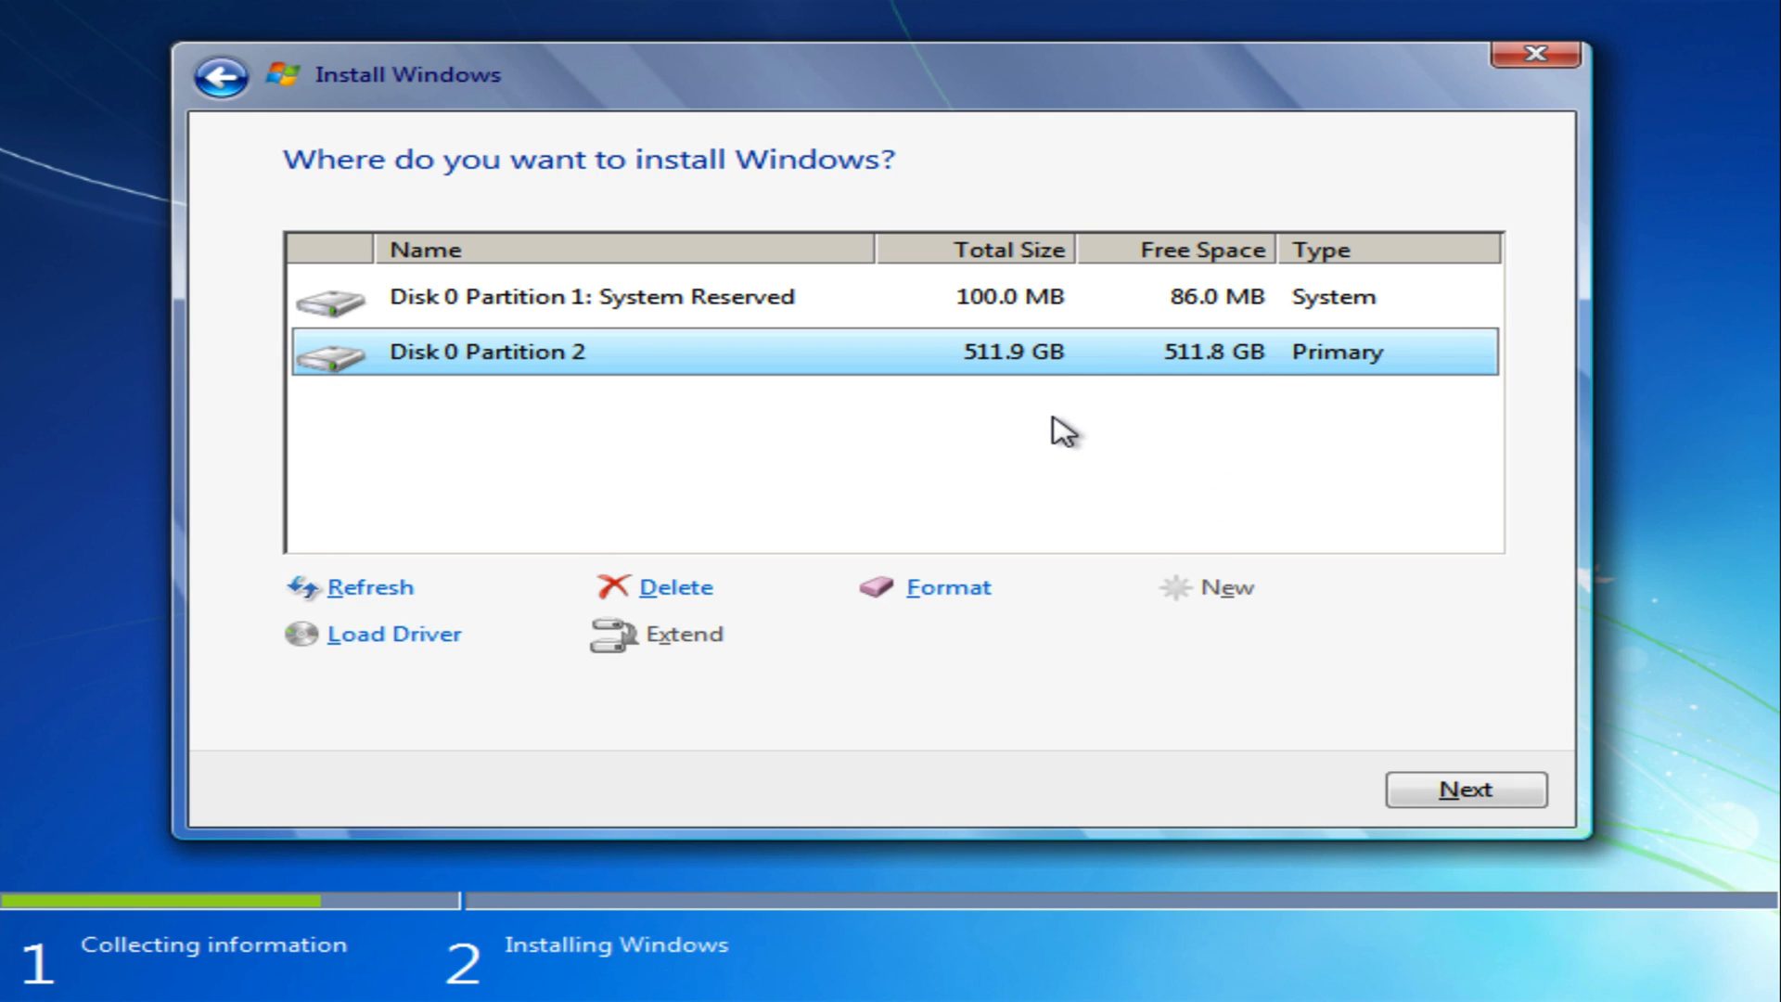
mouse_move(1089, 441)
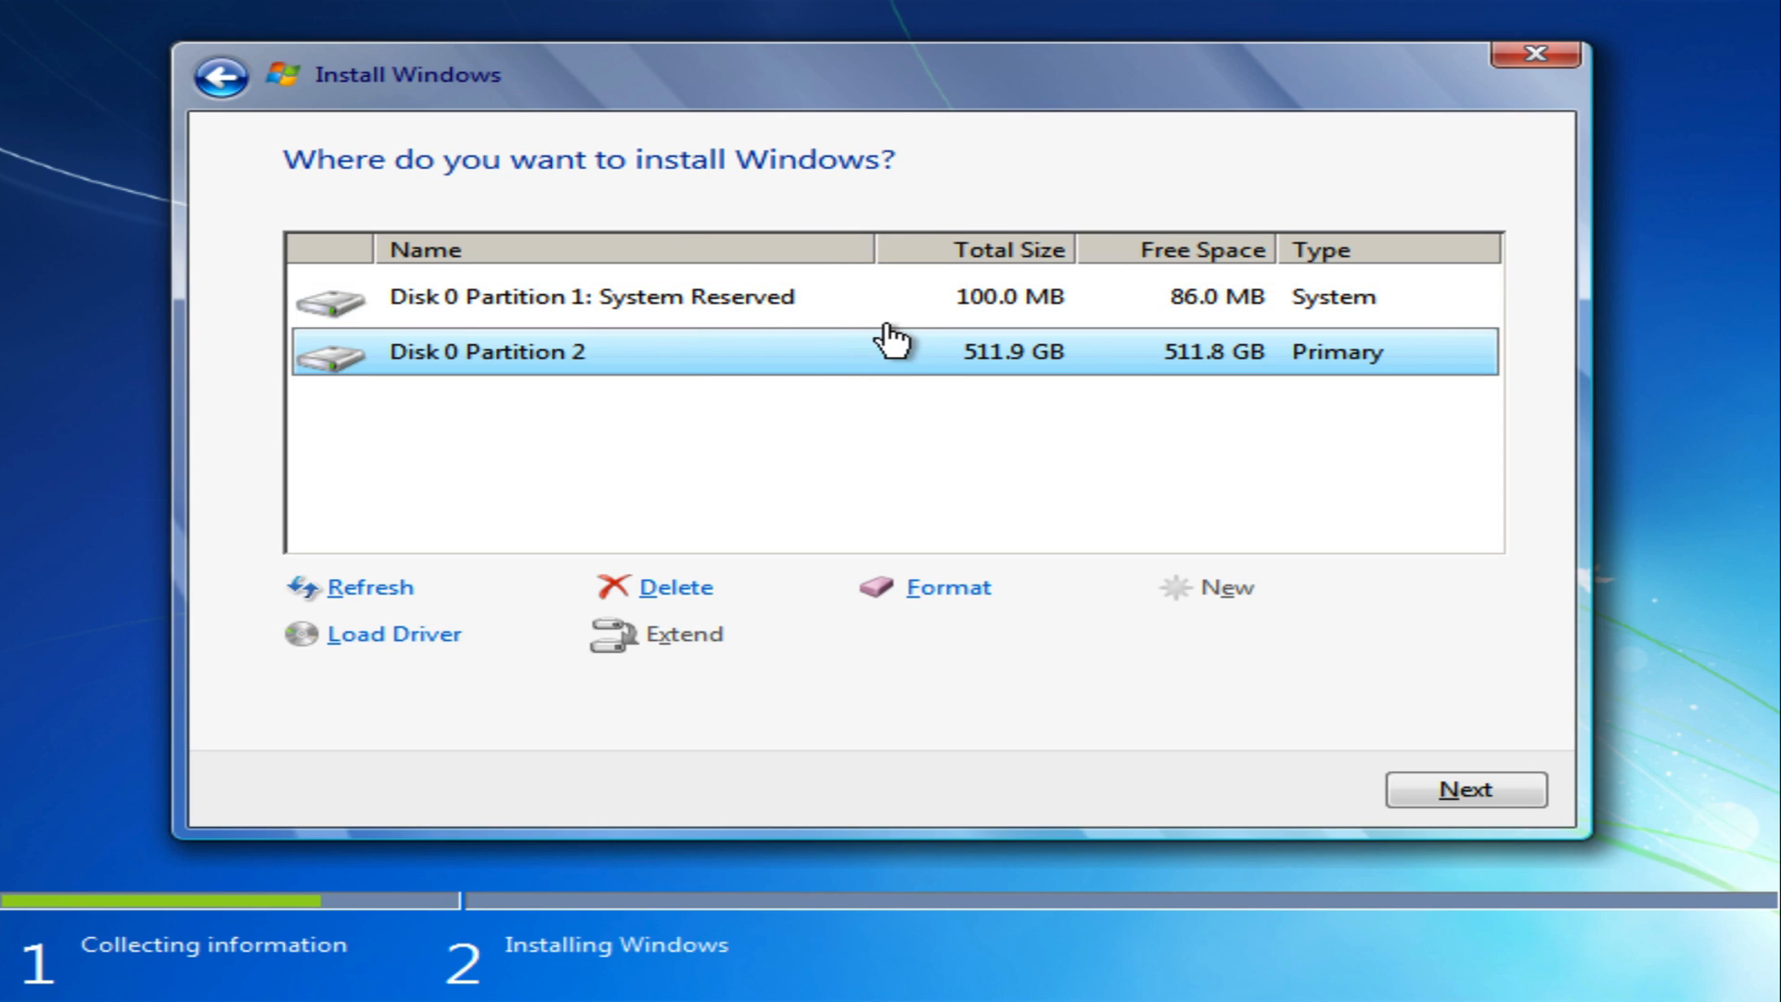
mouse_move(1050, 375)
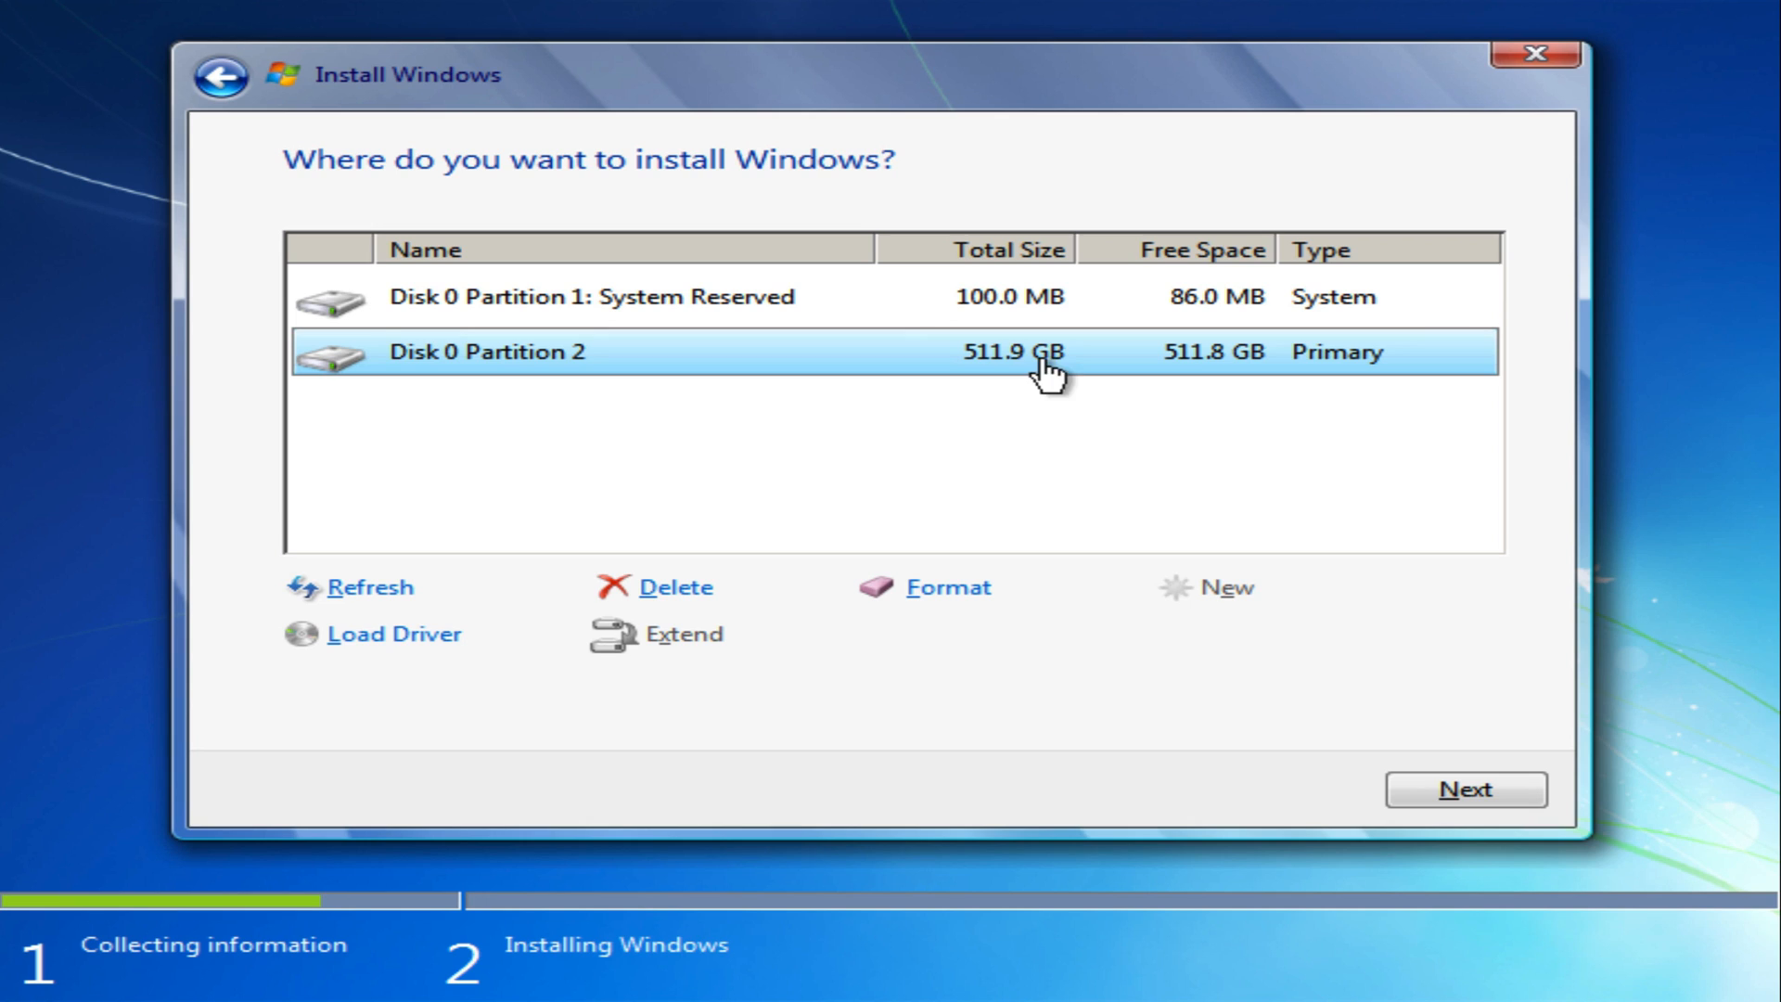
mouse_move(1003, 489)
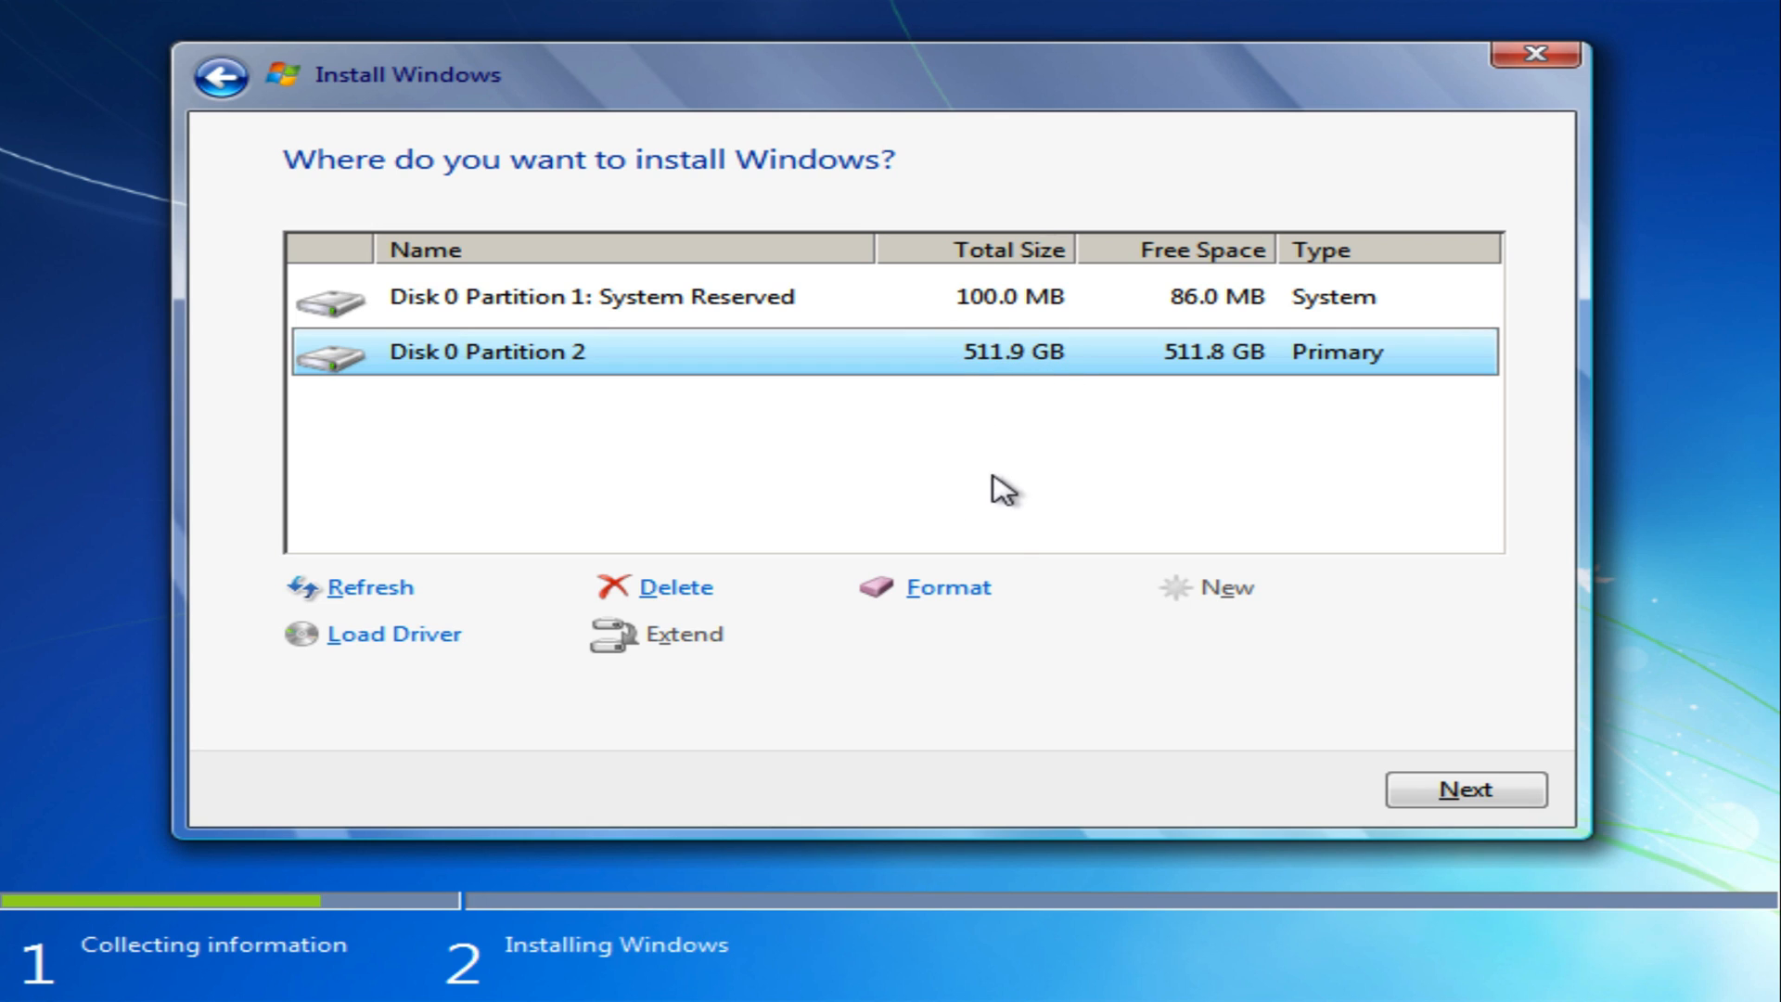
left_click(1465, 790)
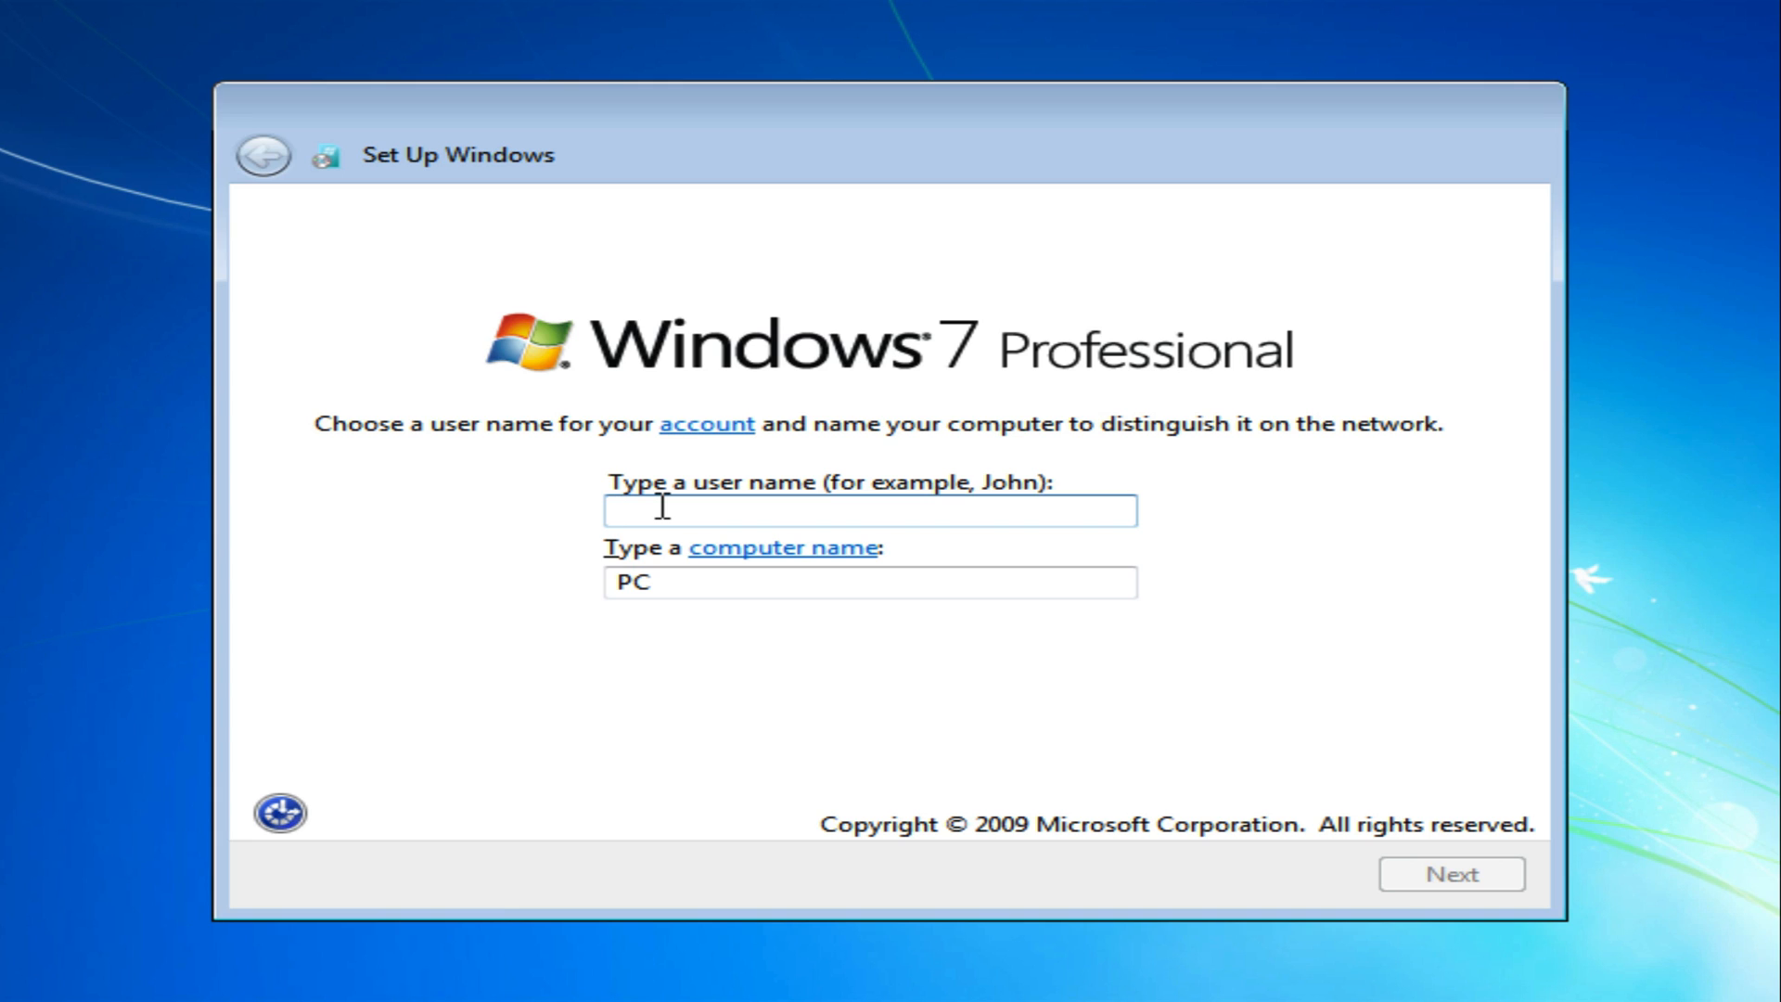
mouse_move(699, 483)
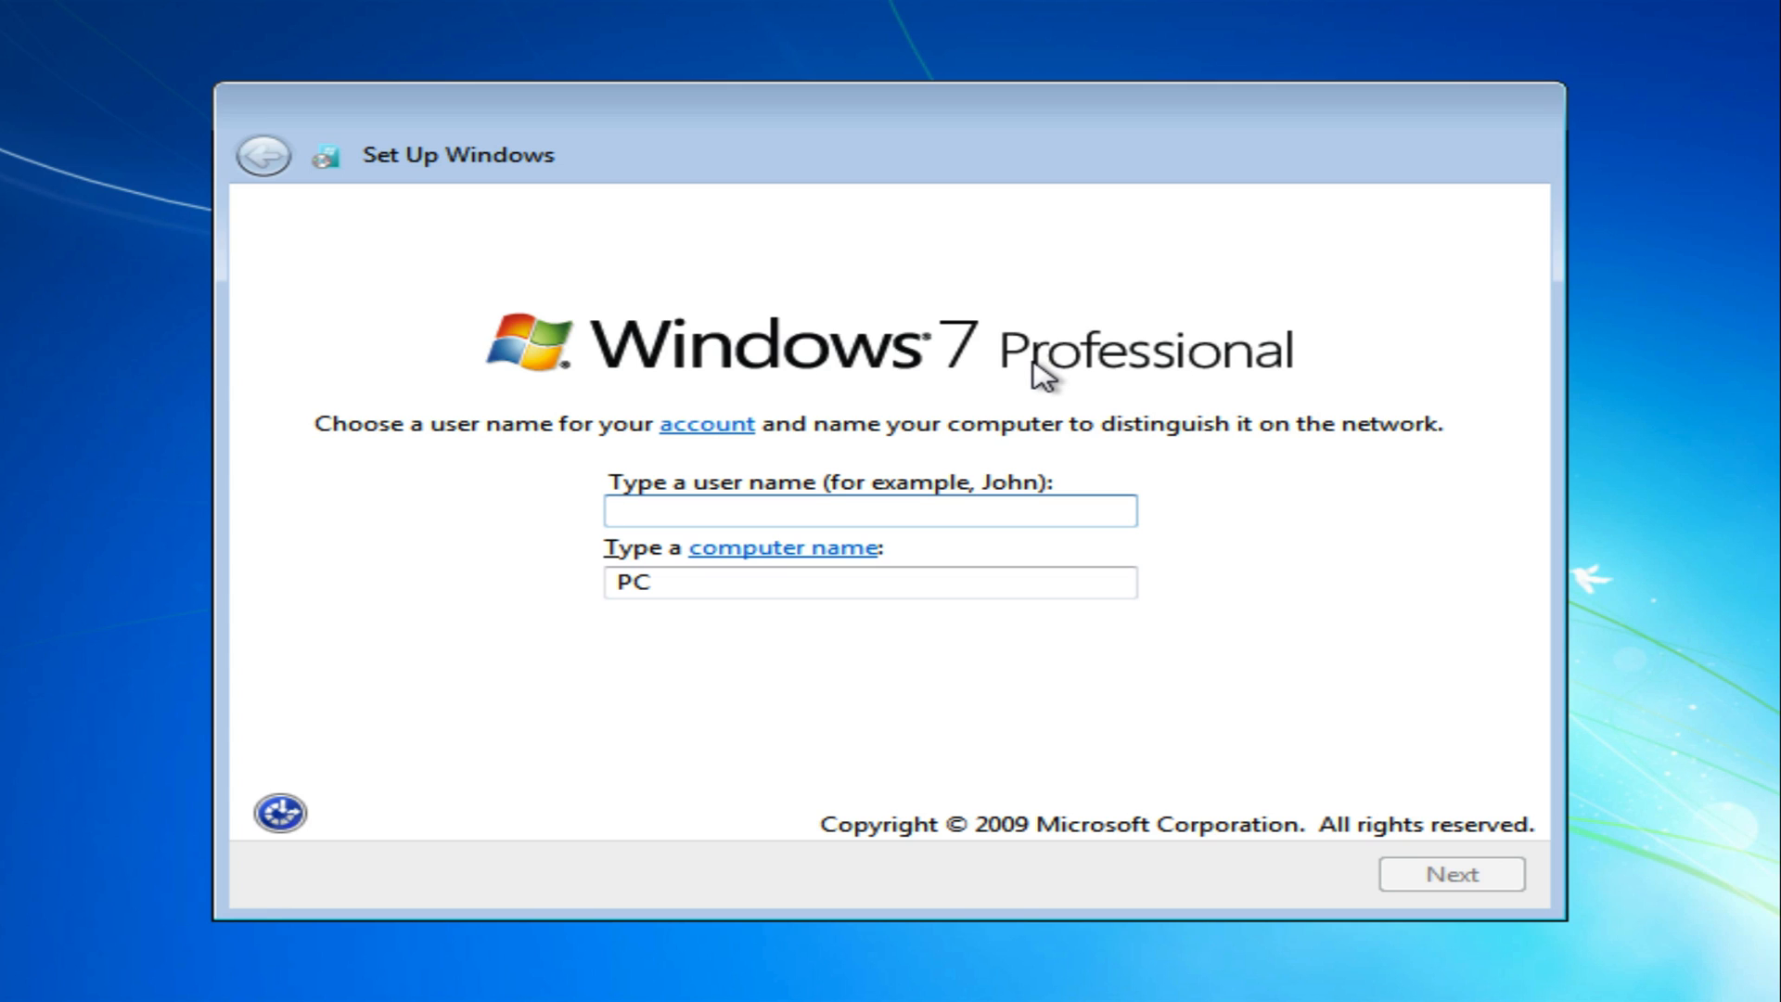
mouse_move(1100, 380)
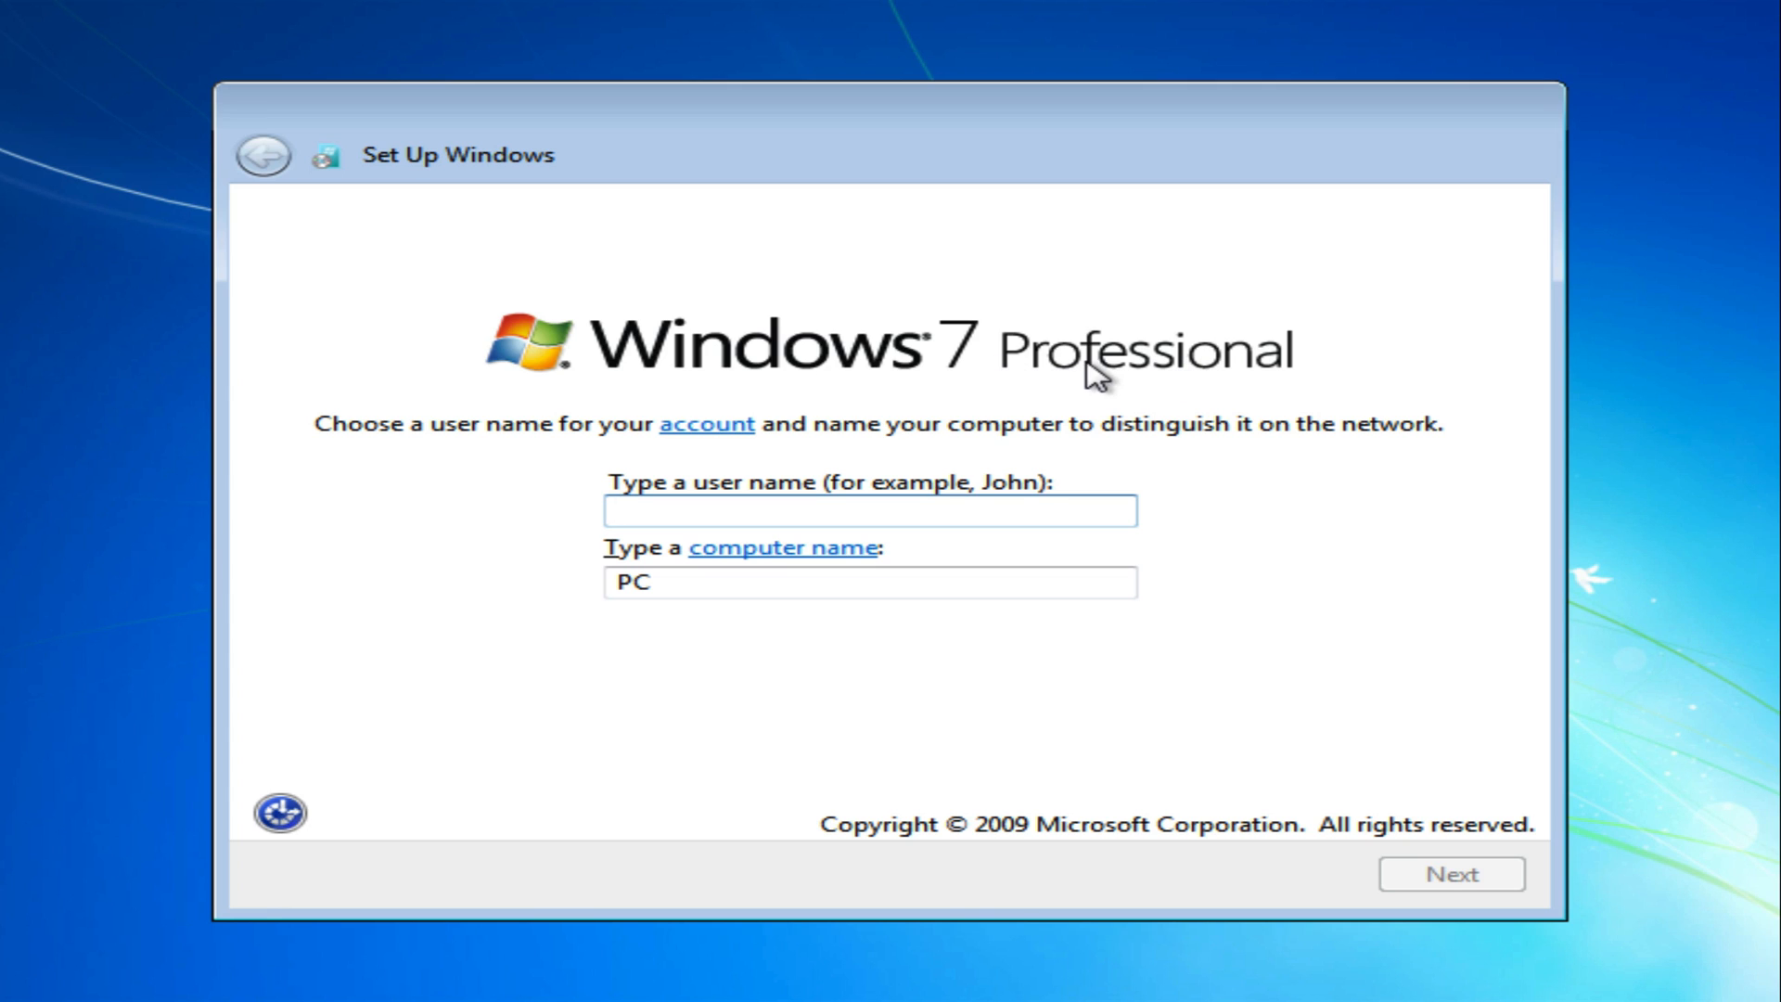
Step: Enter user name iMac, giving computer name iMac-PC, and continue to the password page
left_click(870, 510)
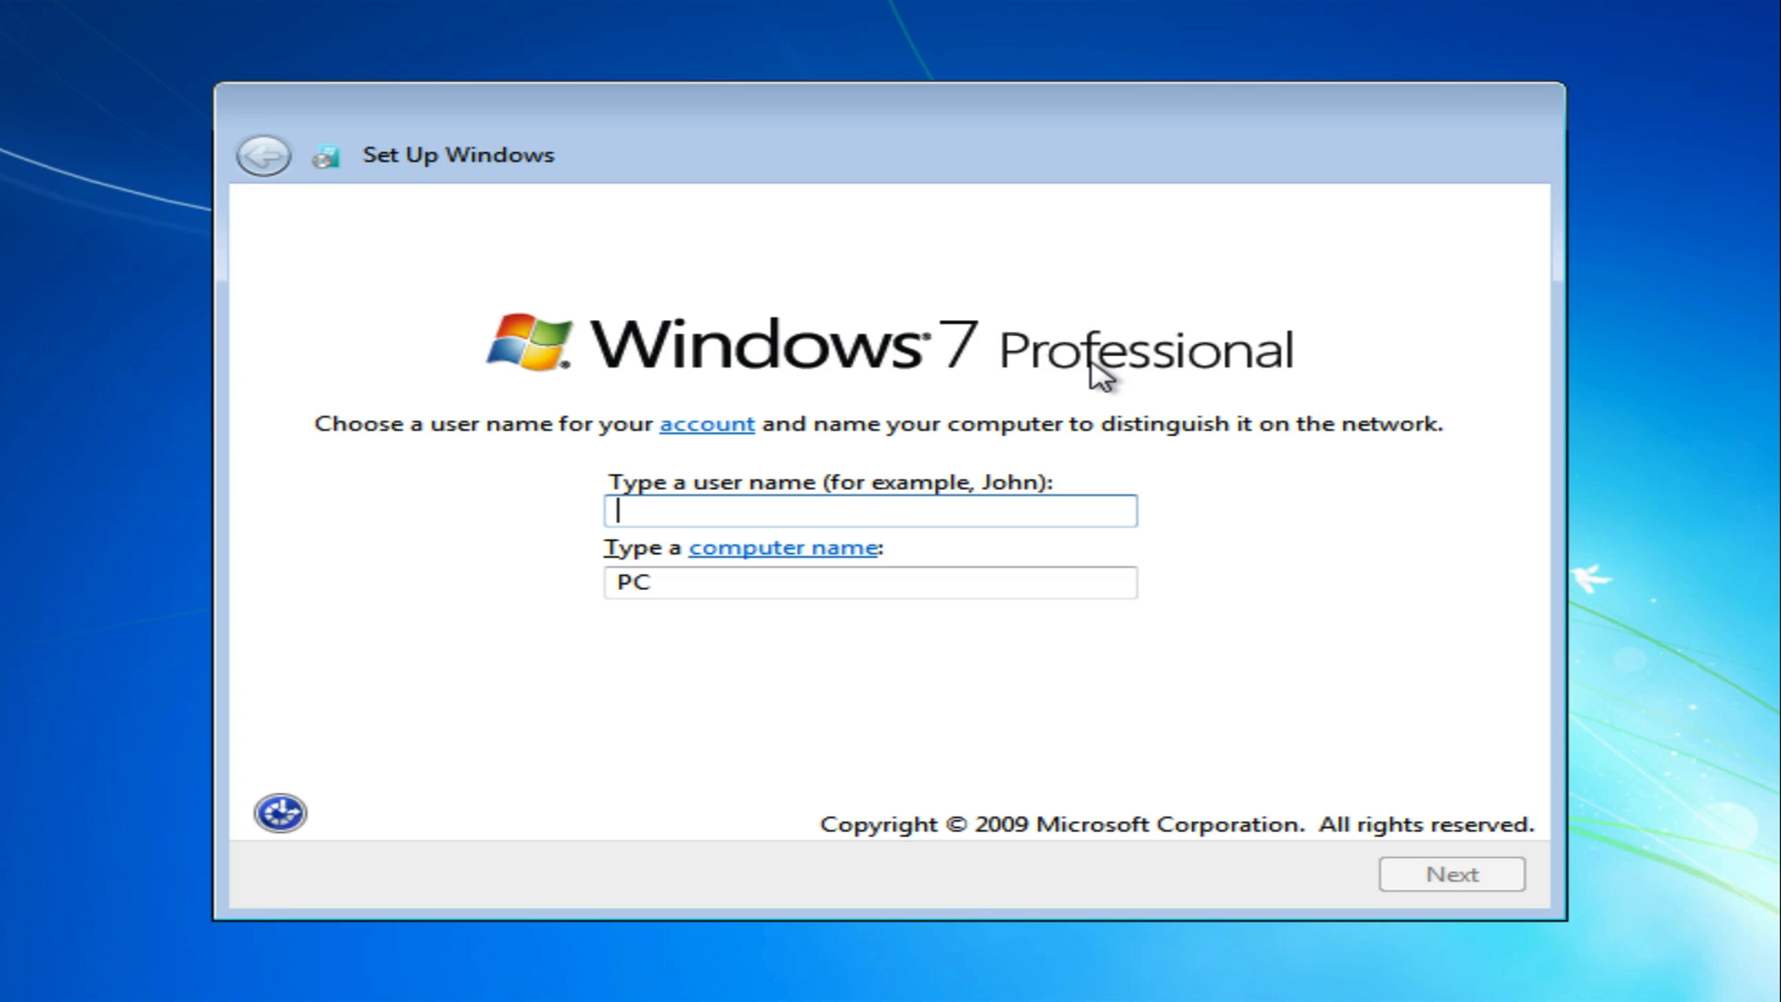
mouse_move(1150, 551)
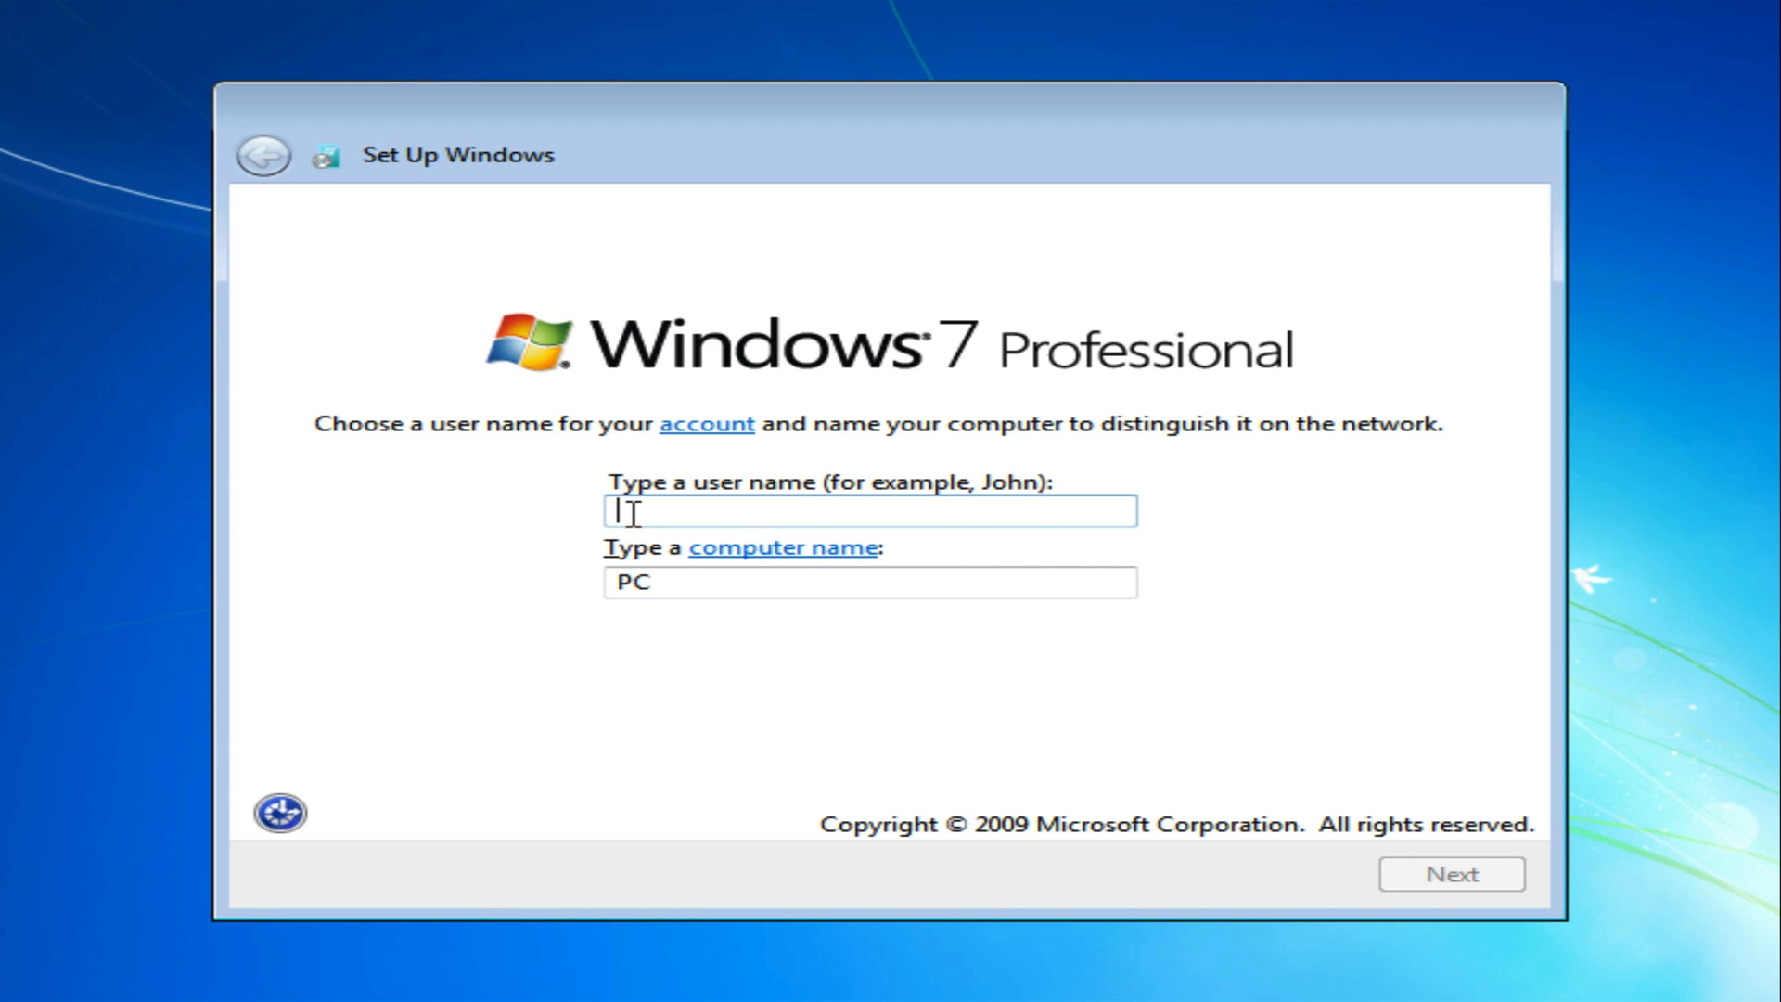
type("iM")
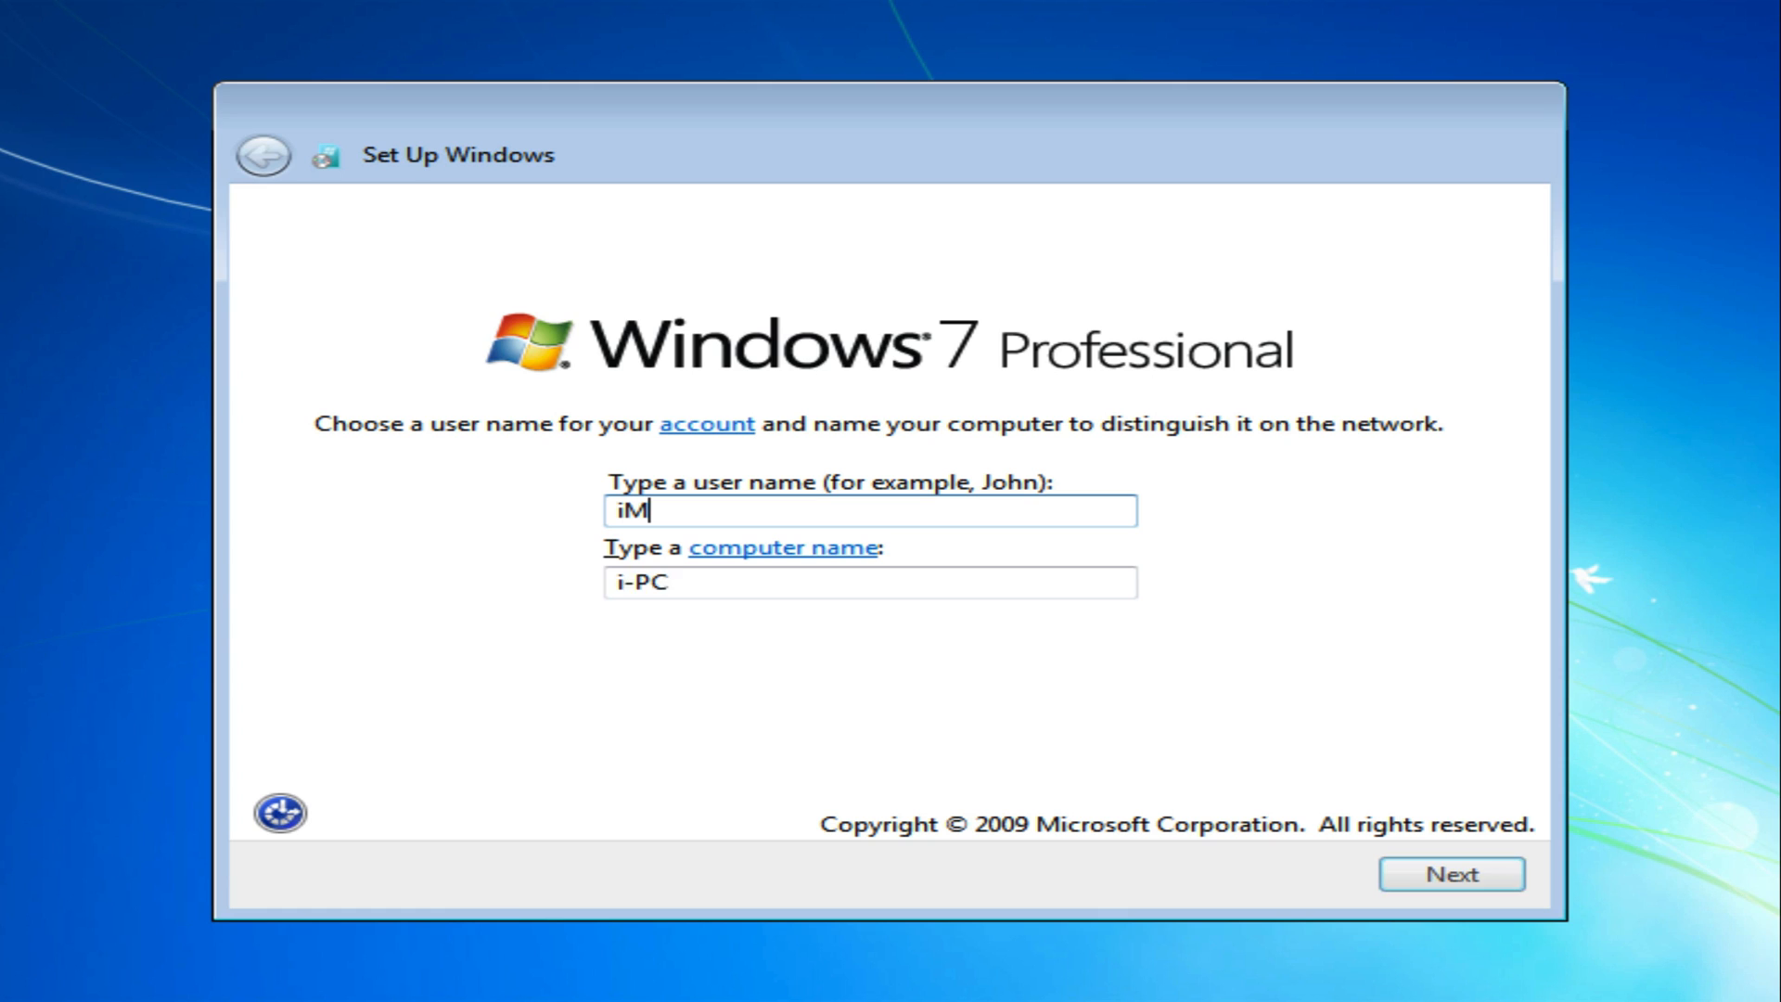
type("Mac")
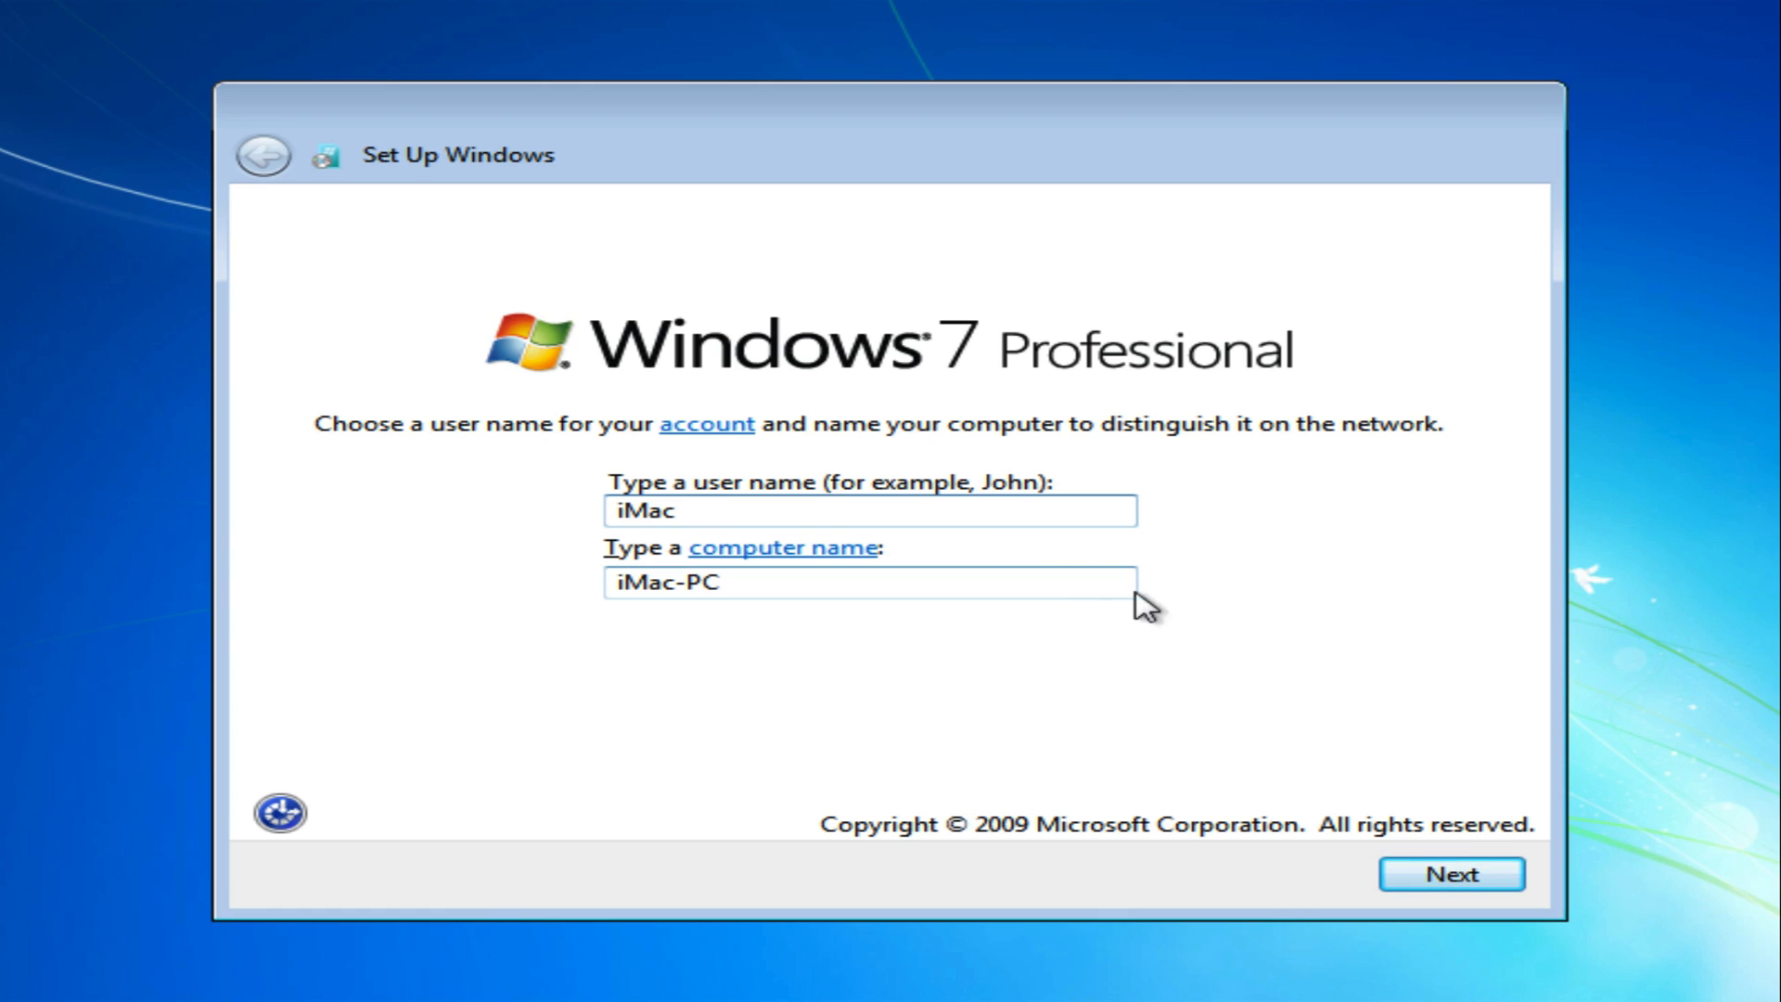
left_click(1448, 873)
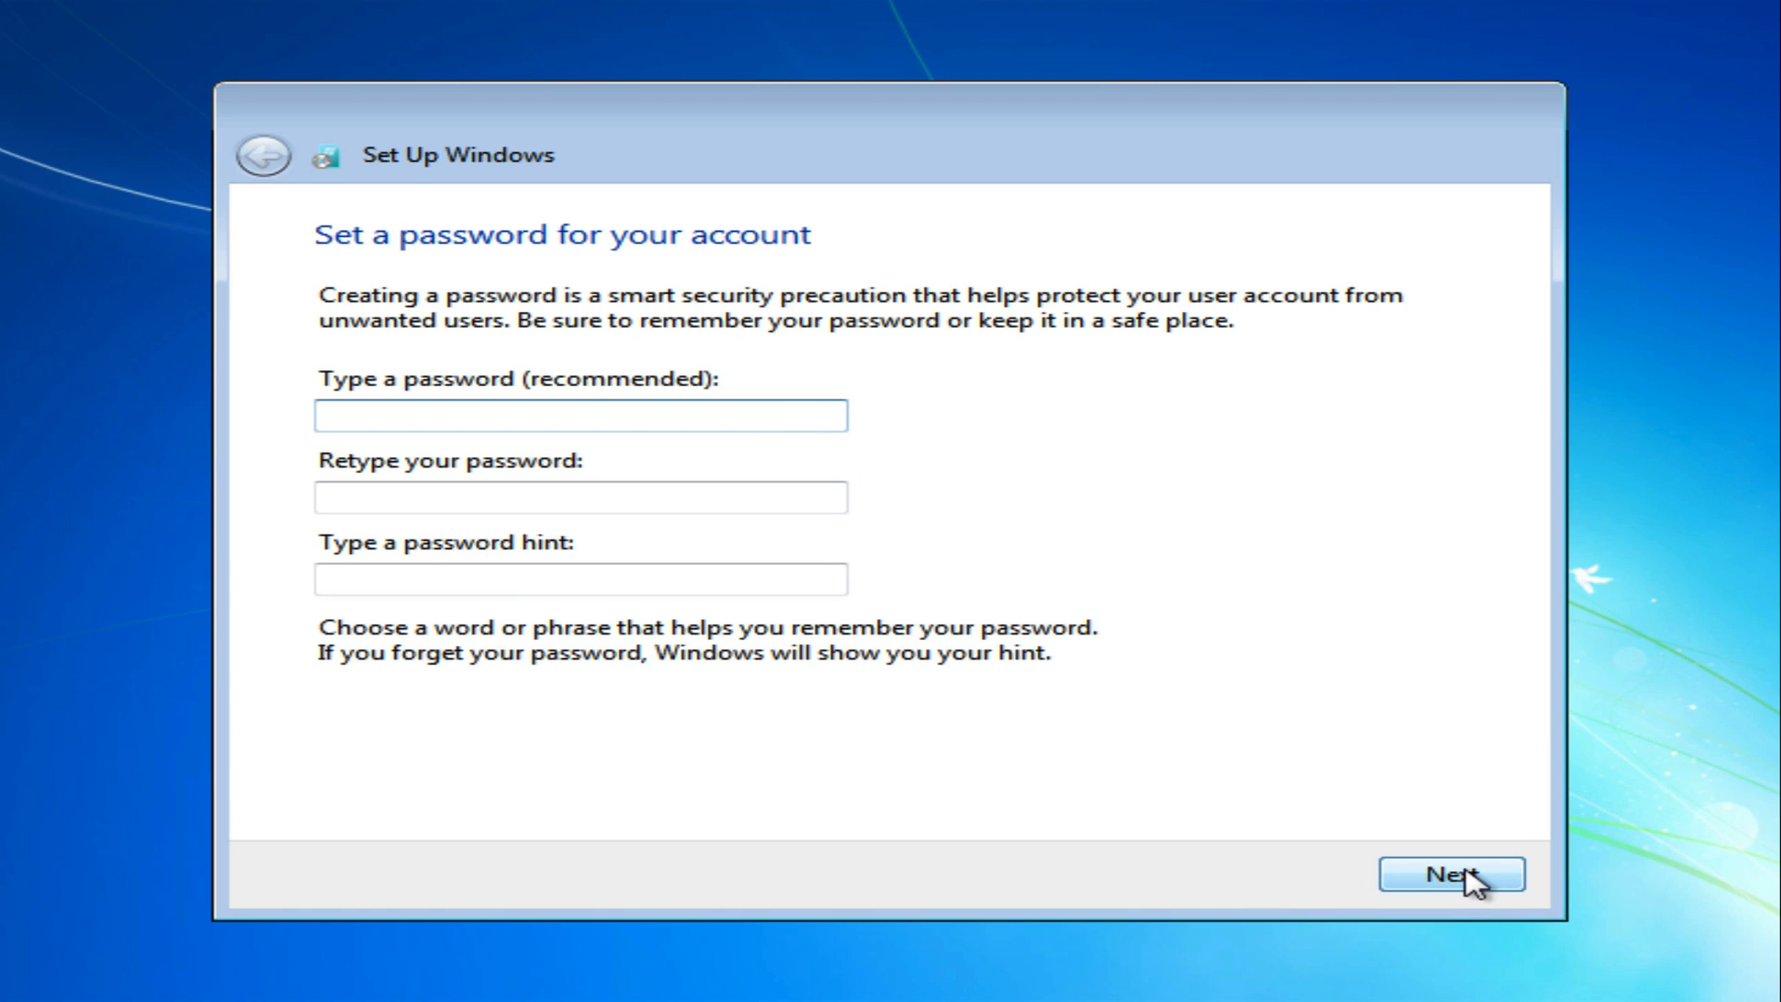
Step: Leave the password blank and untick automatic activation on the product key page
left_click(1450, 873)
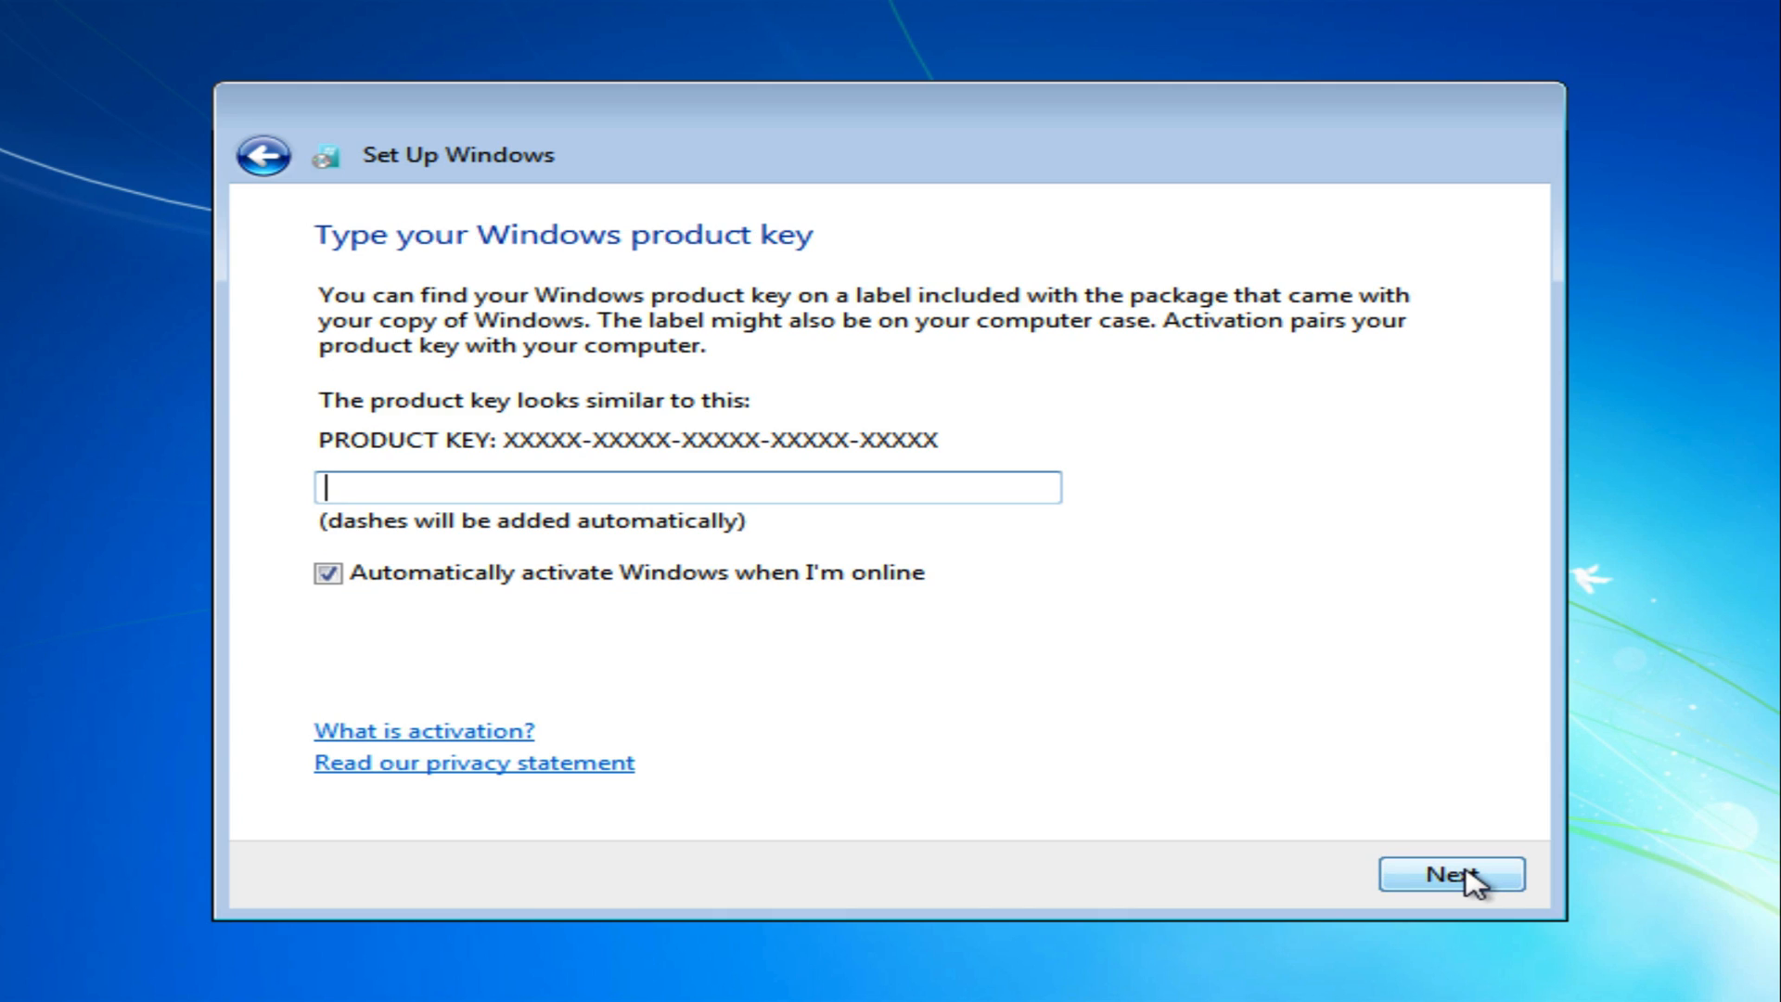
mouse_move(623, 597)
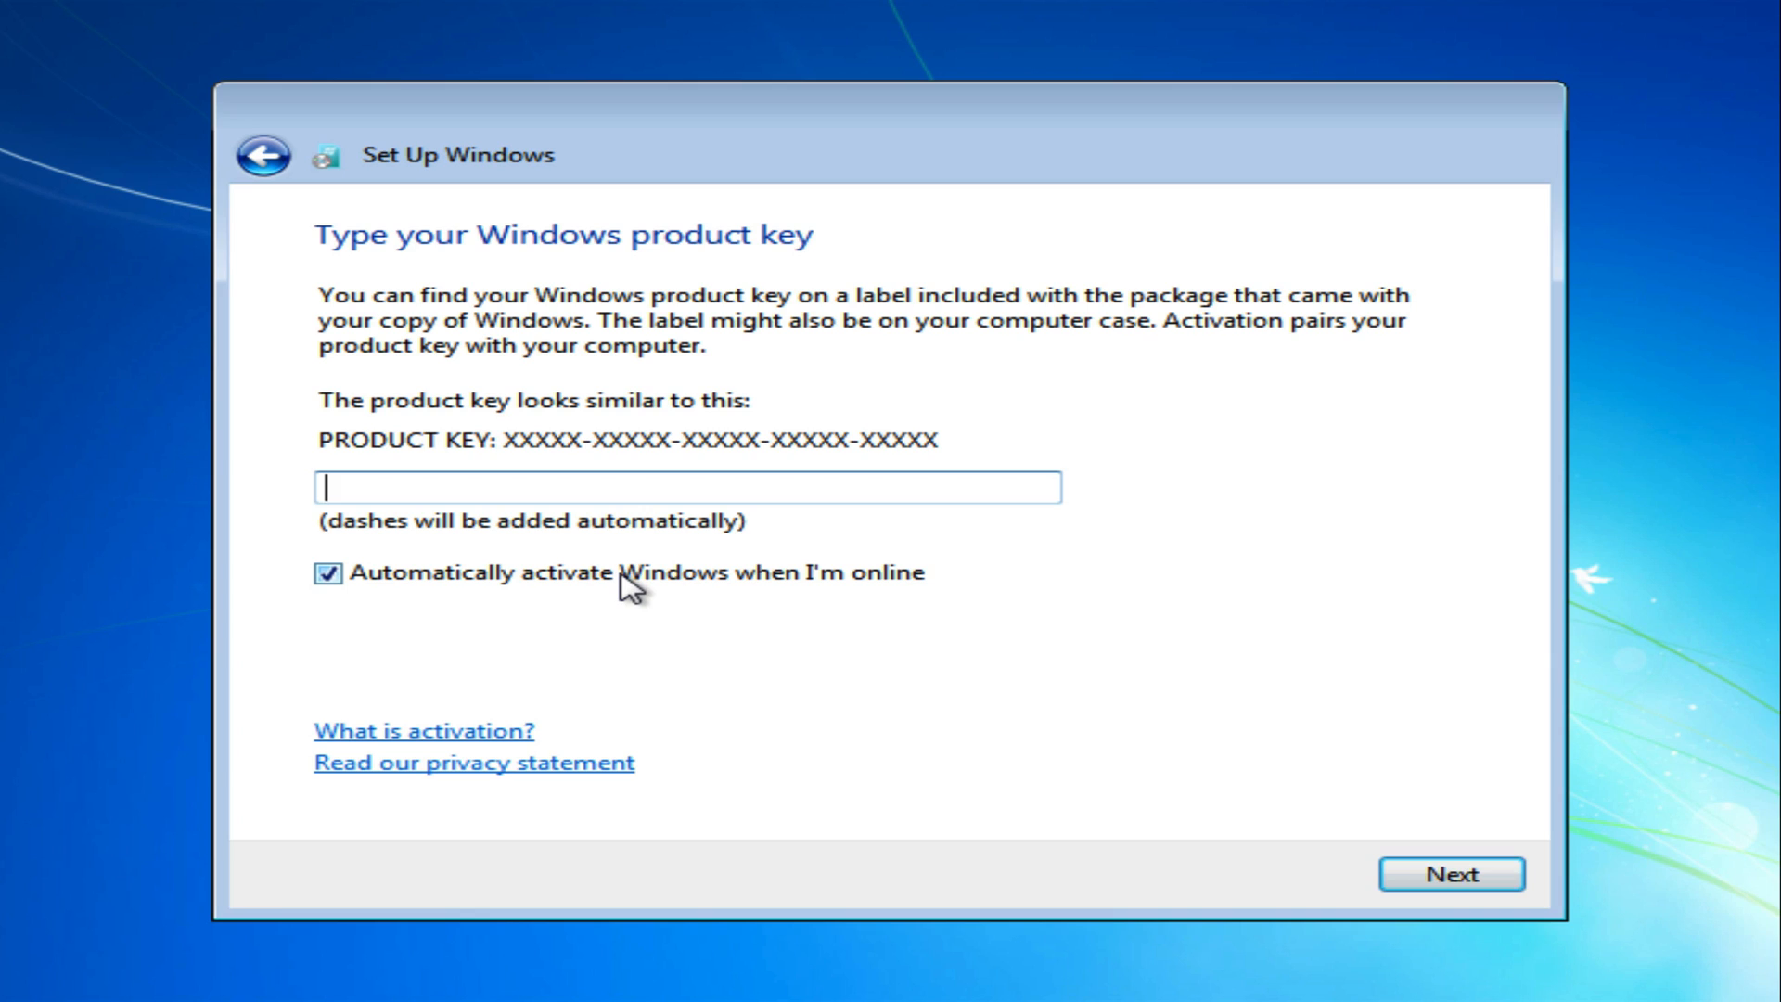
left_click(330, 573)
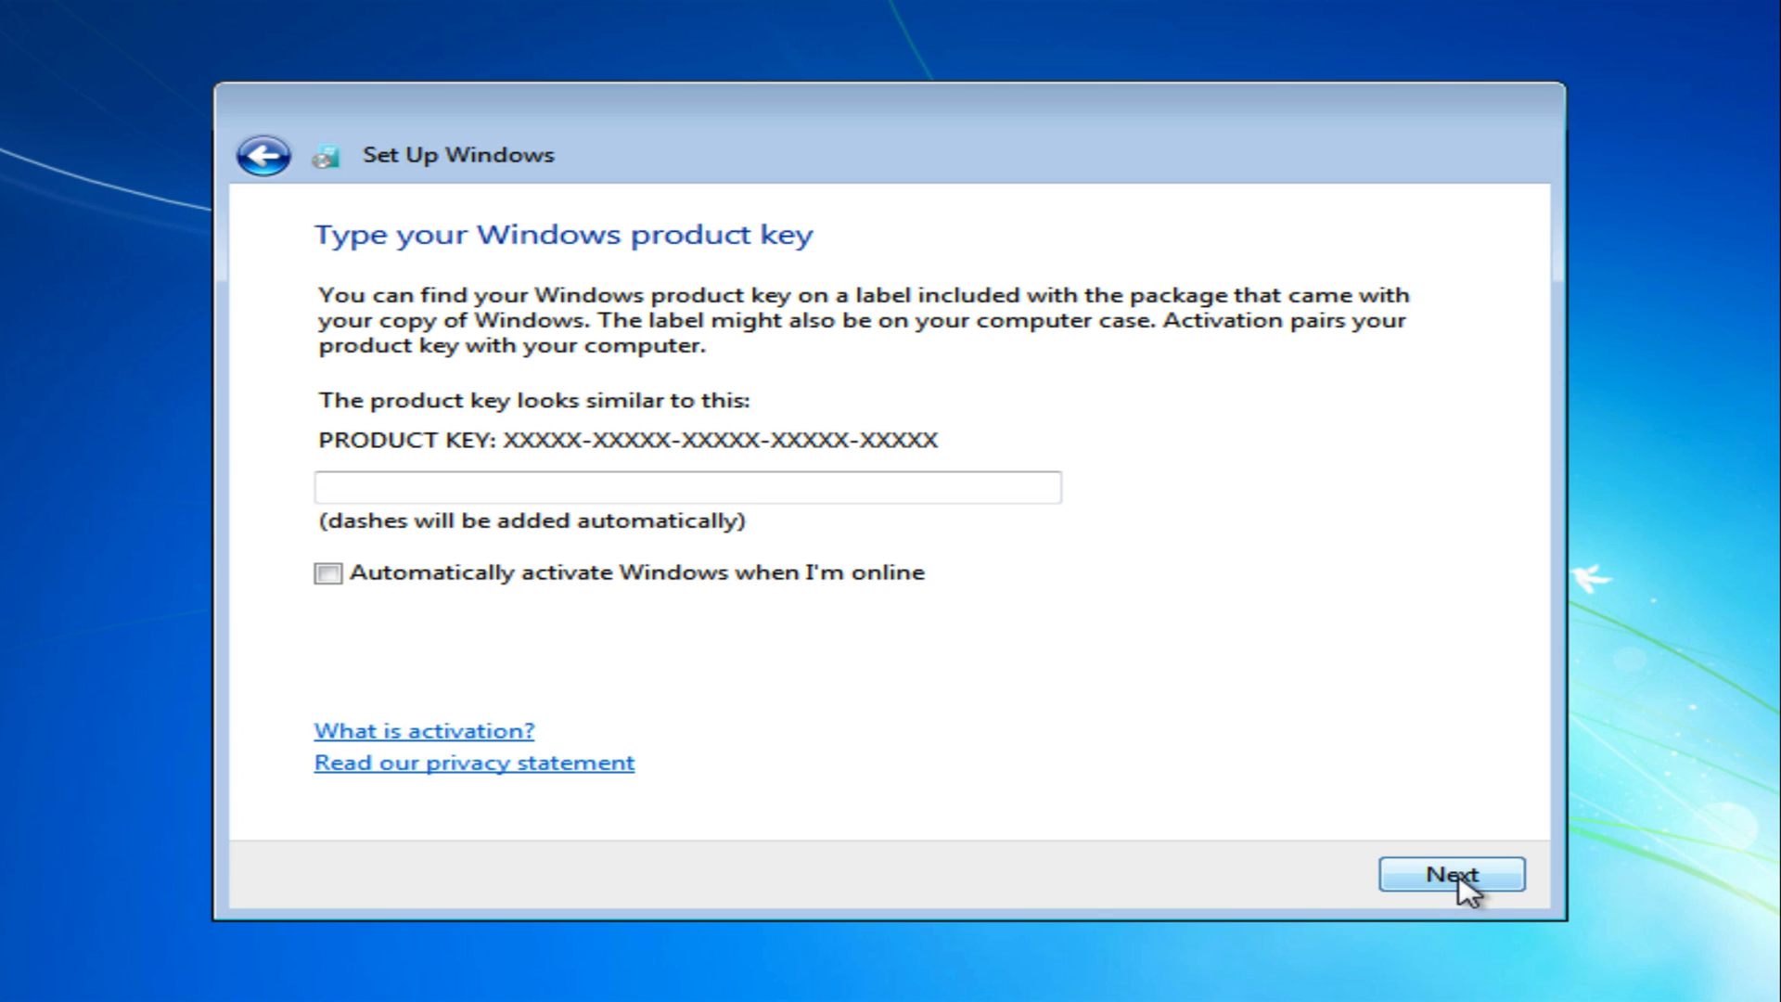
Step: Continue without a product key and keep the (UTC-03:00) Brasilia time zone
left_click(1450, 873)
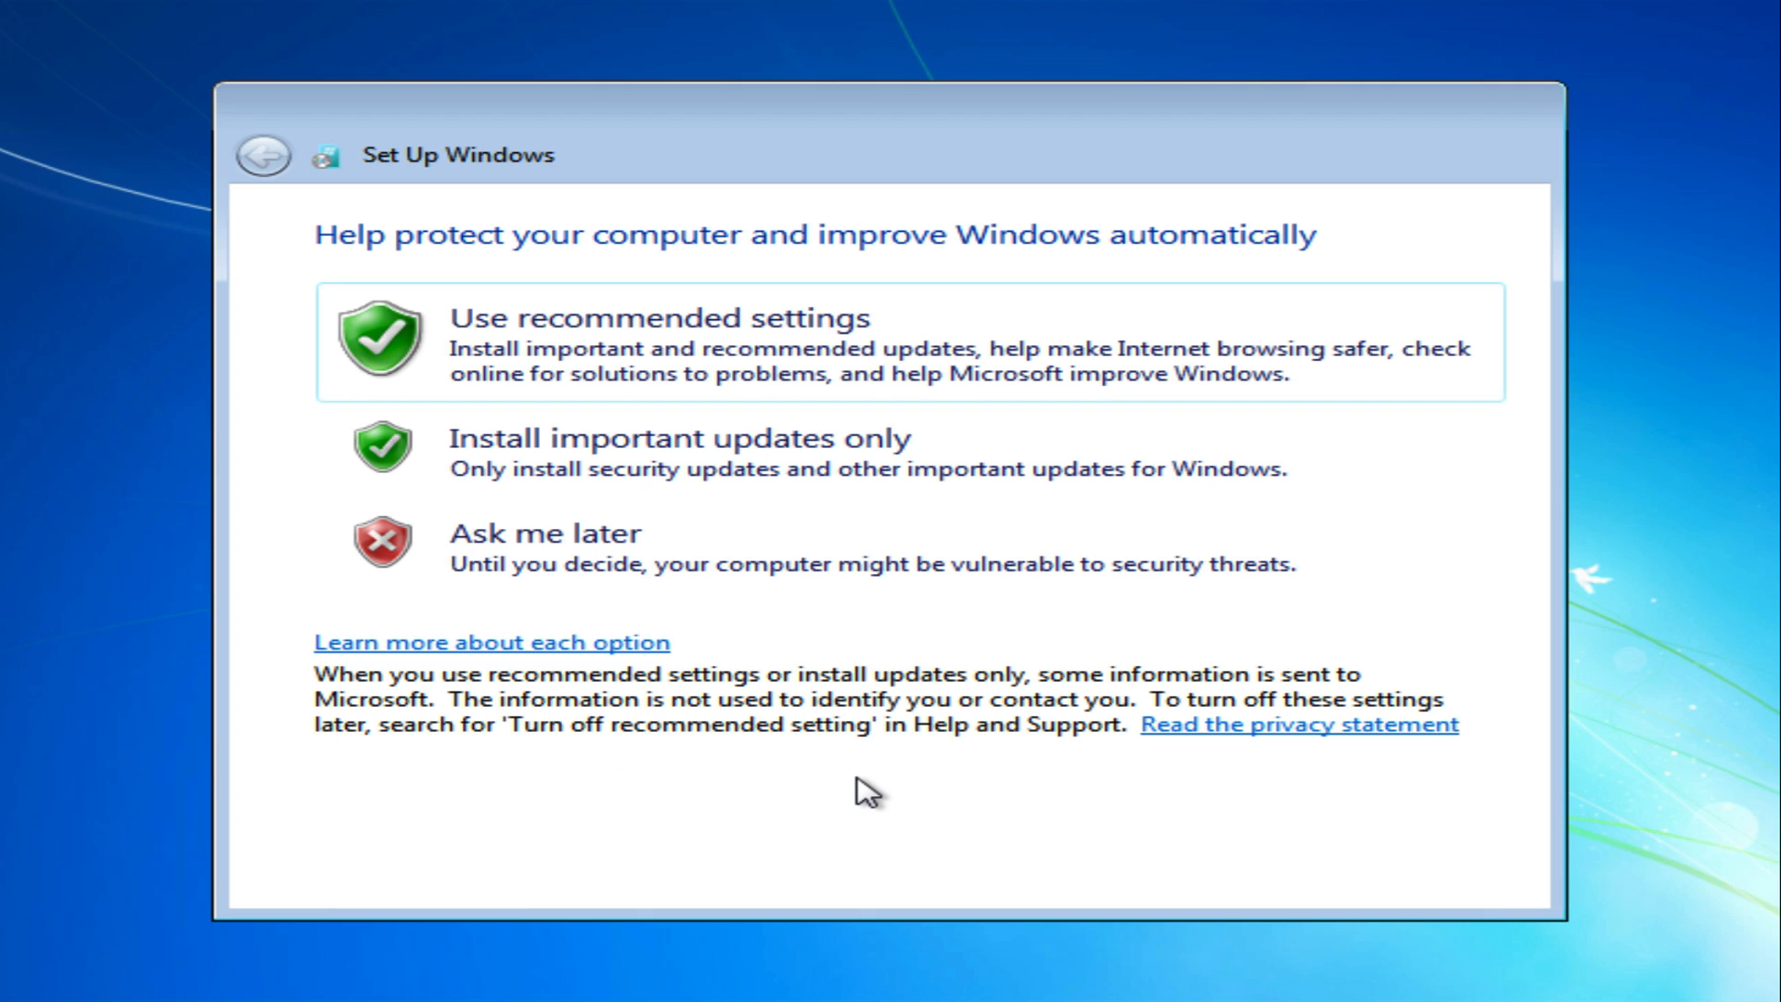
mouse_move(667, 623)
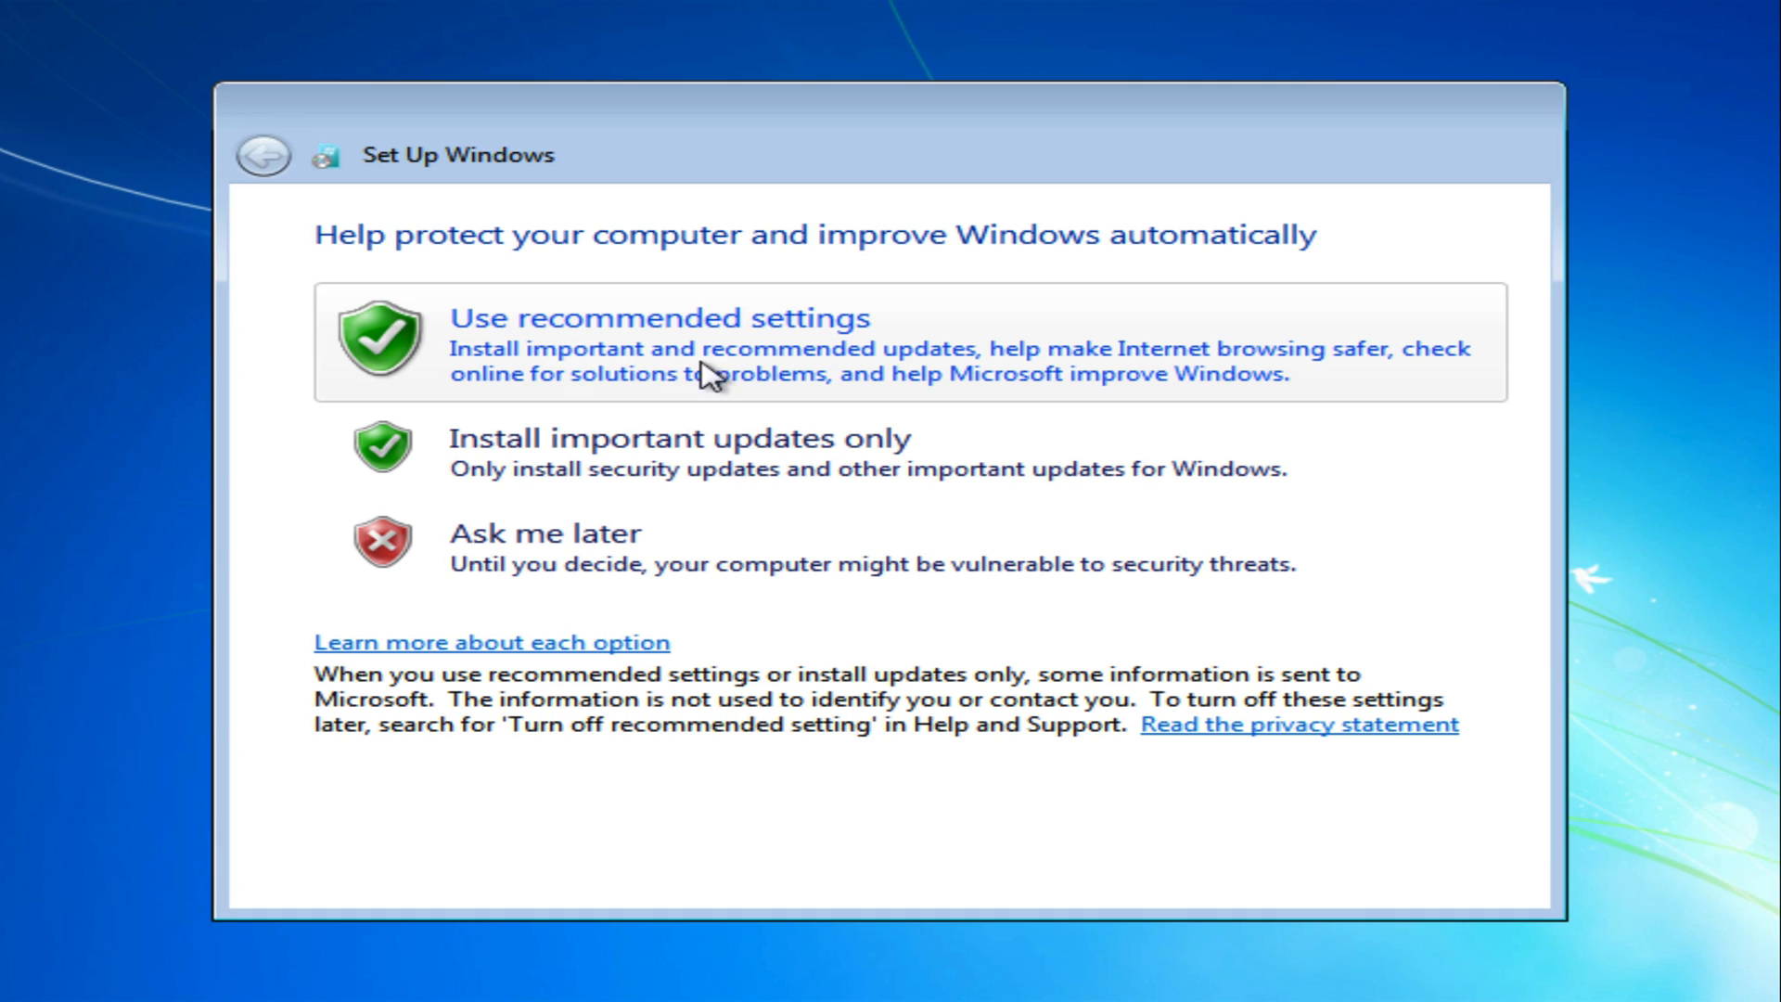
mouse_move(553, 375)
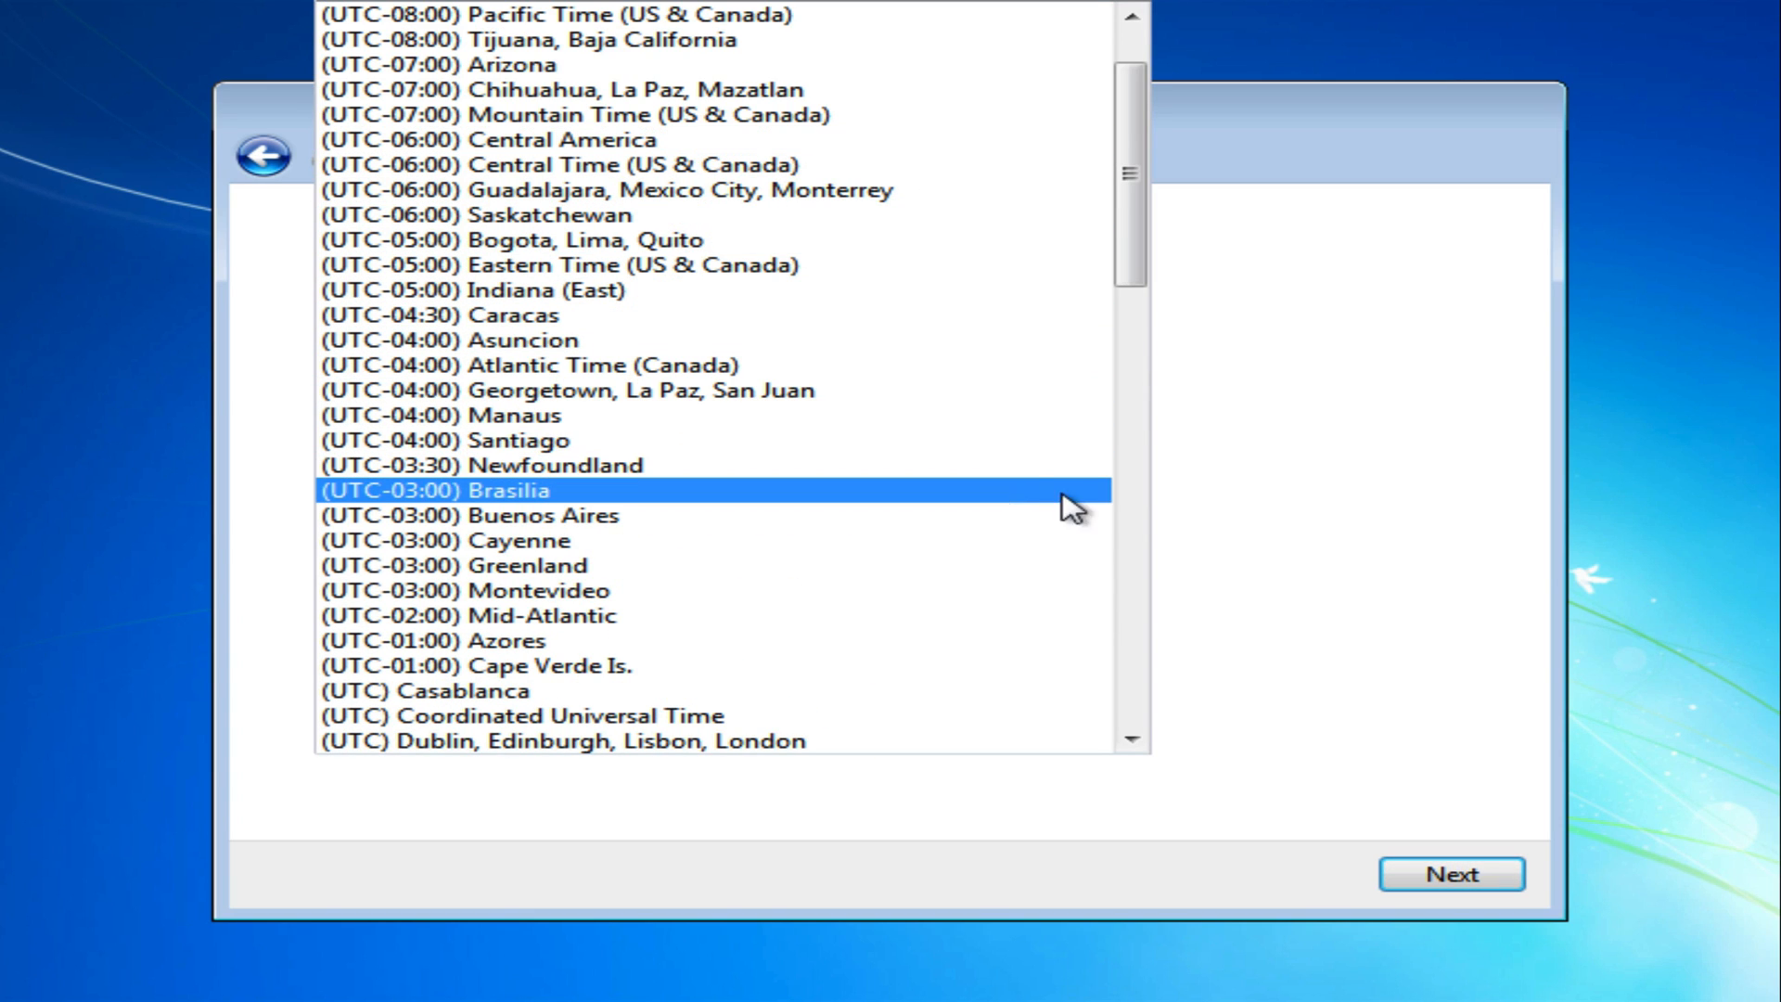
left_click(1451, 874)
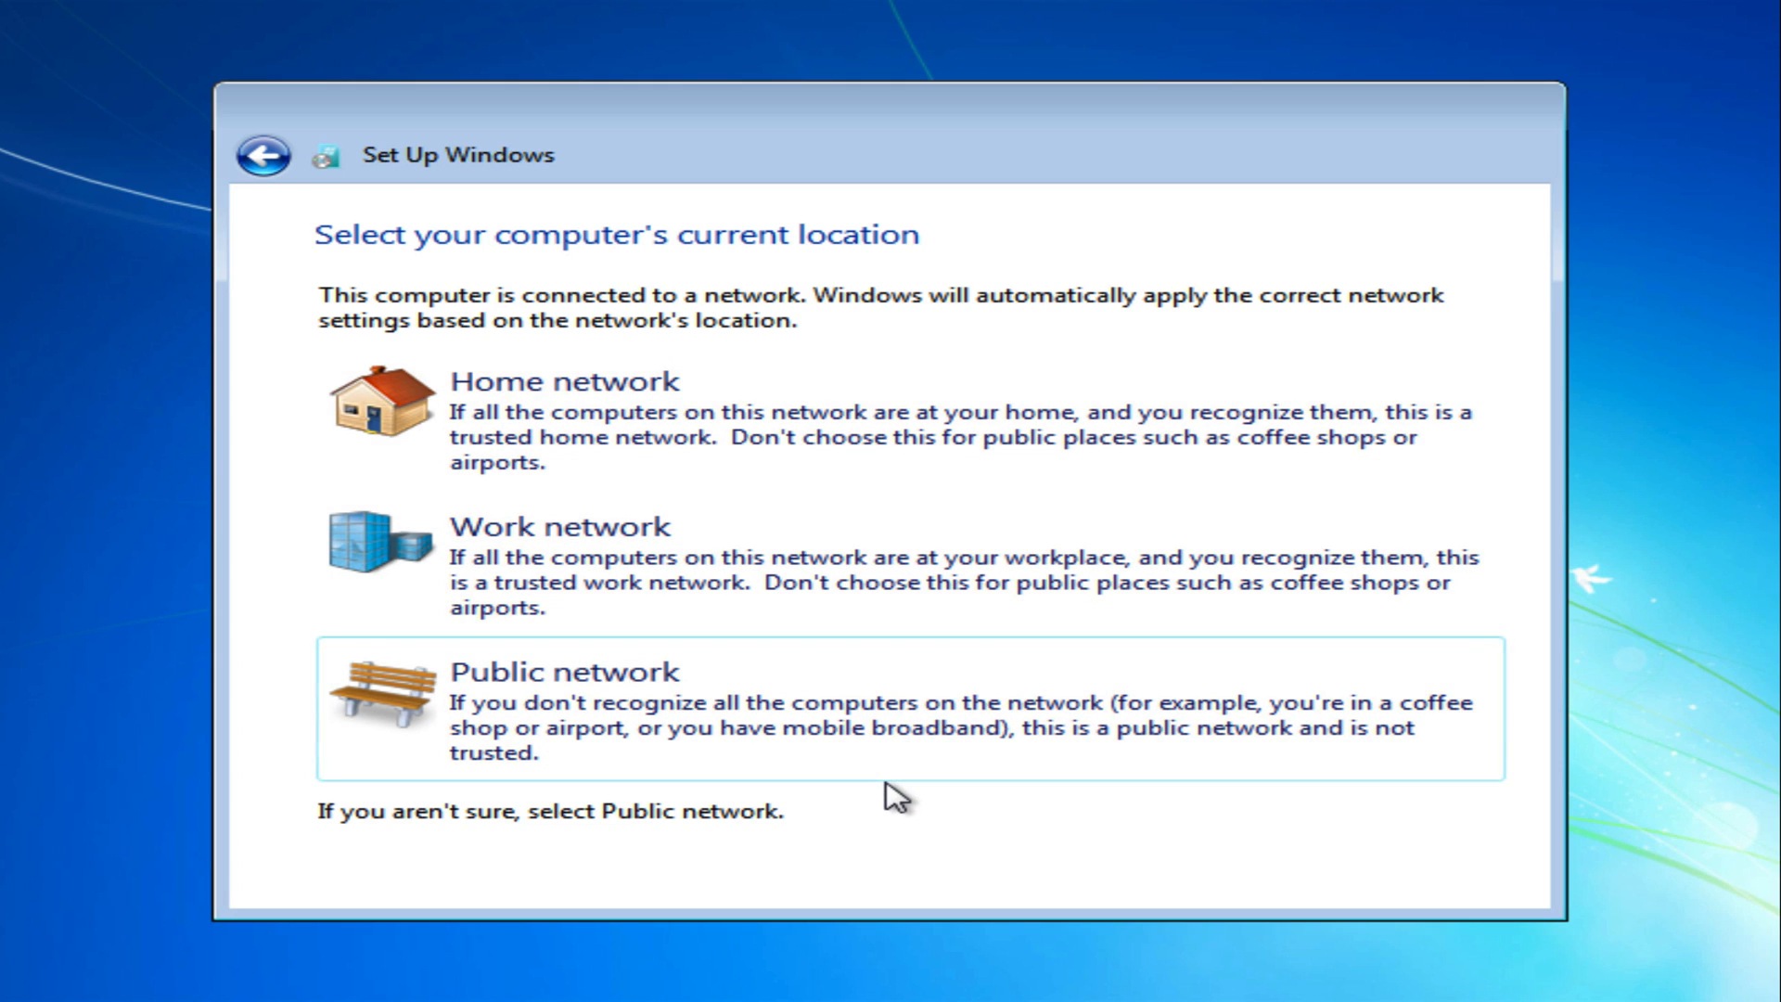
mouse_move(801, 798)
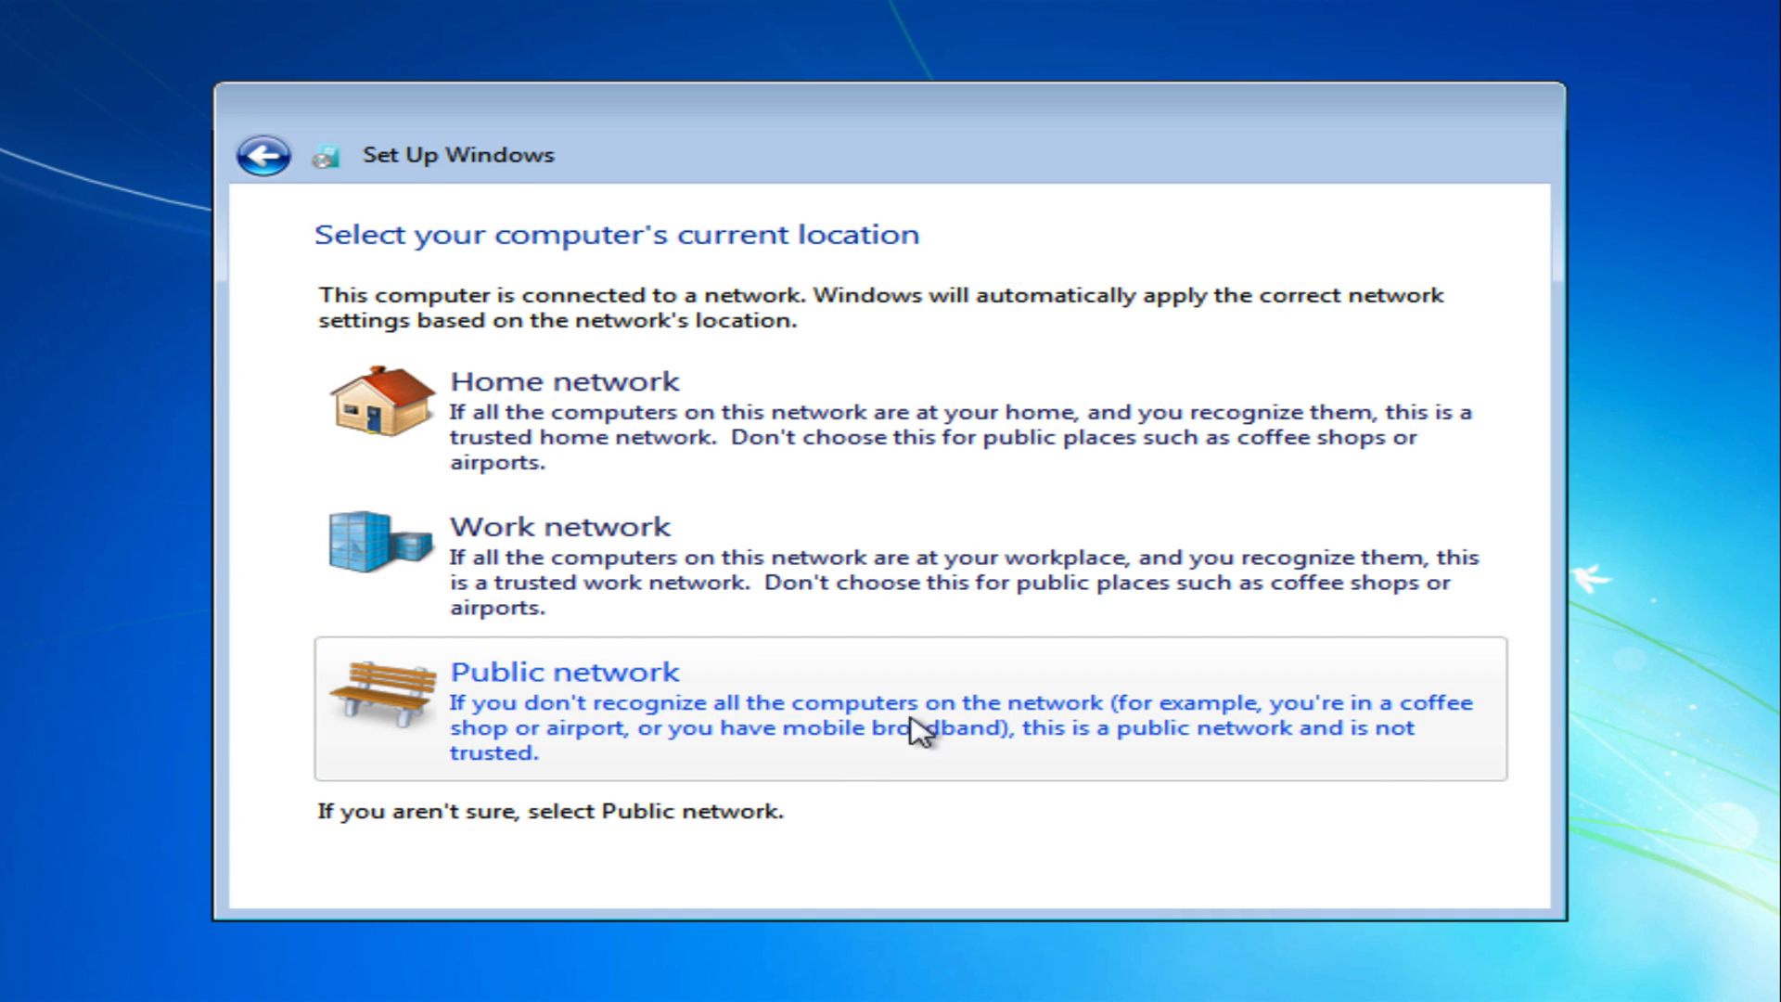
mouse_move(835, 726)
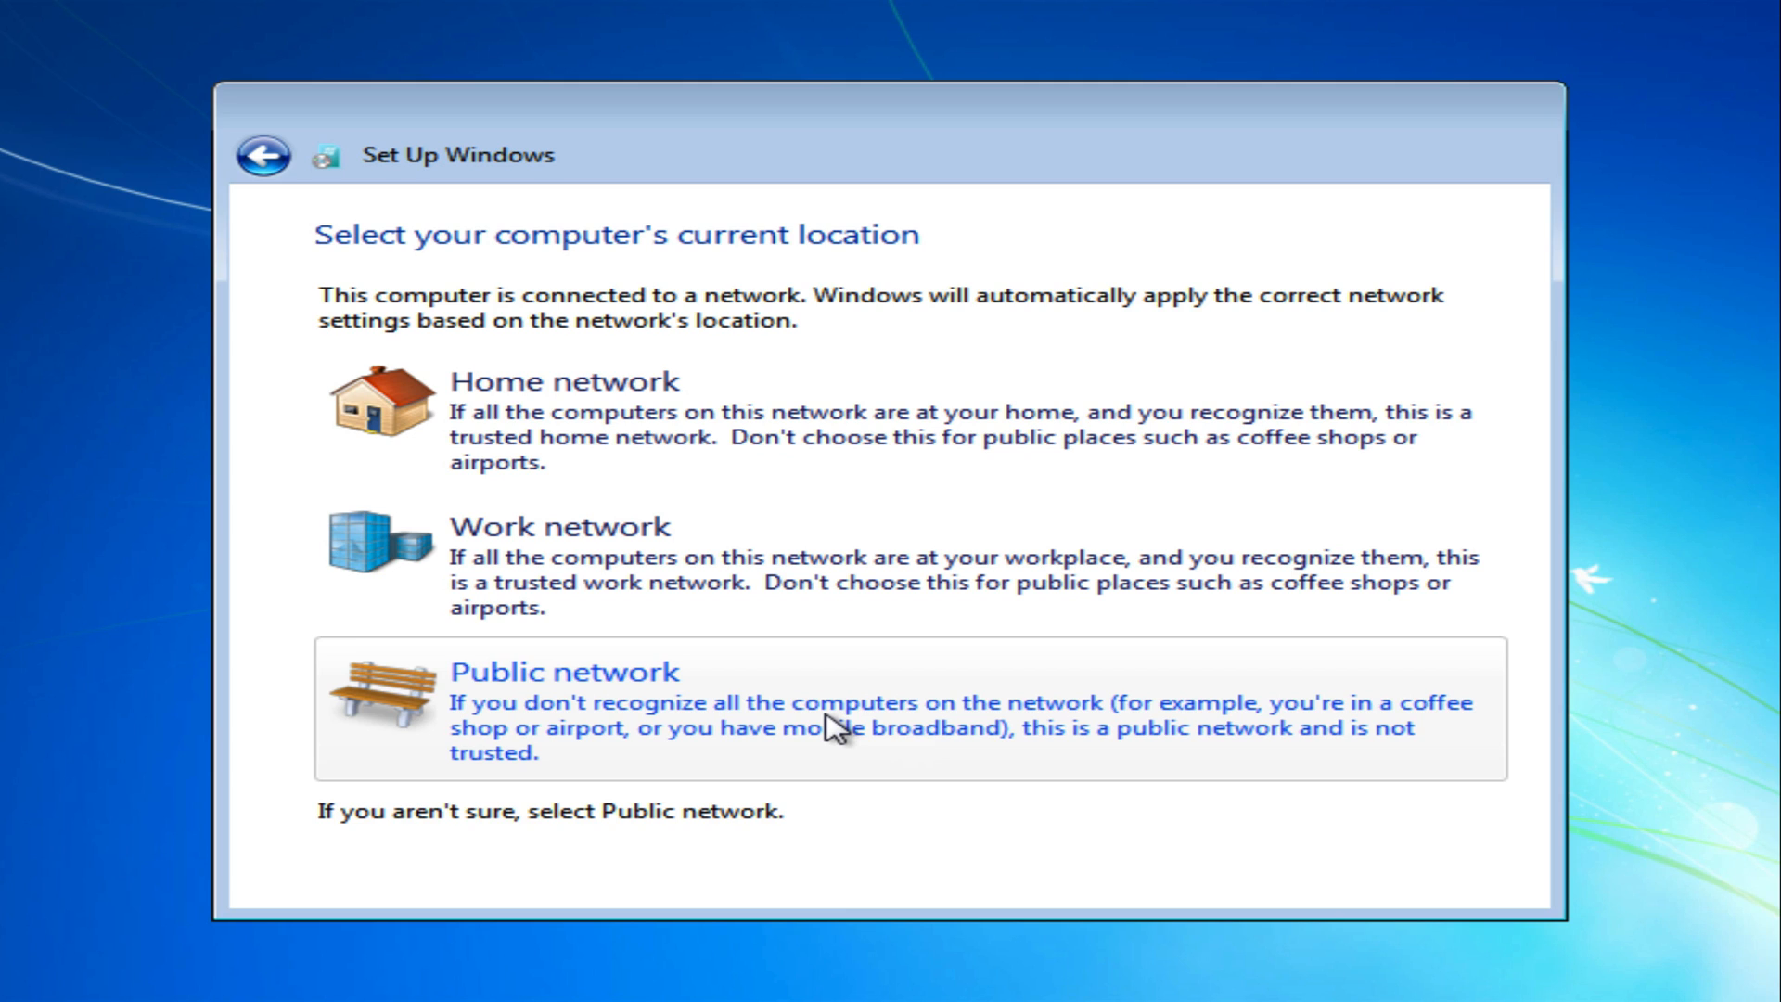
mouse_move(902, 672)
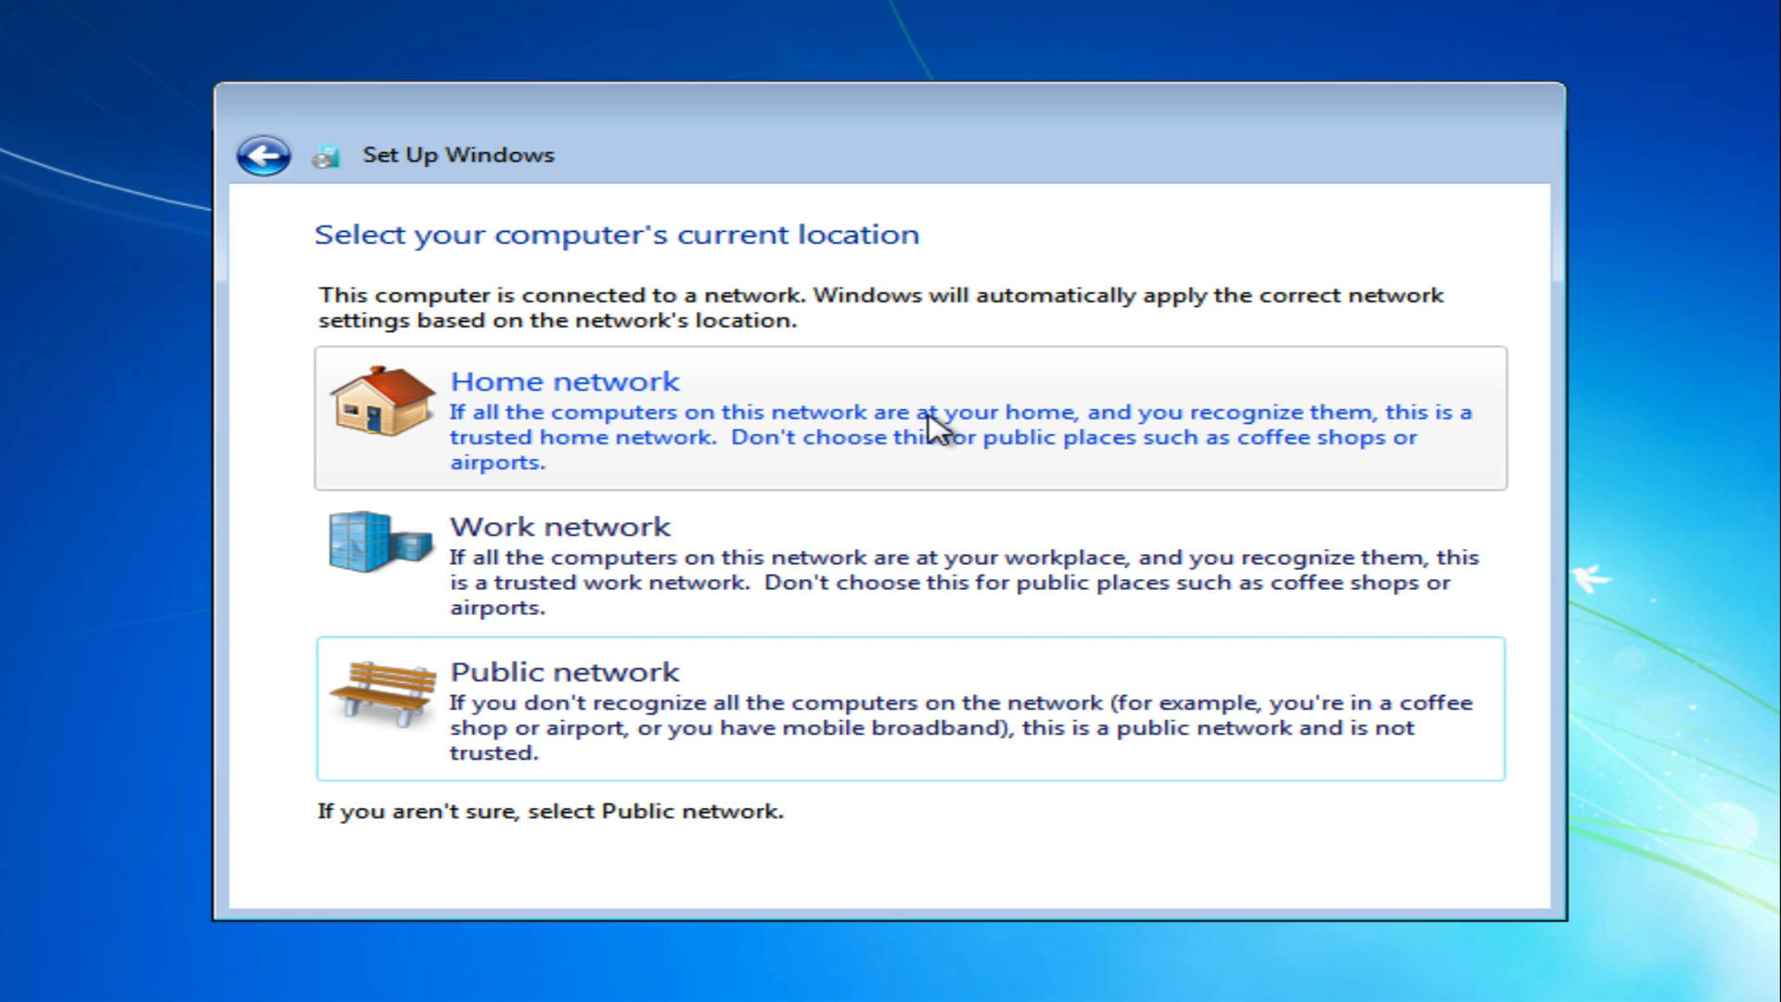
mouse_move(705, 540)
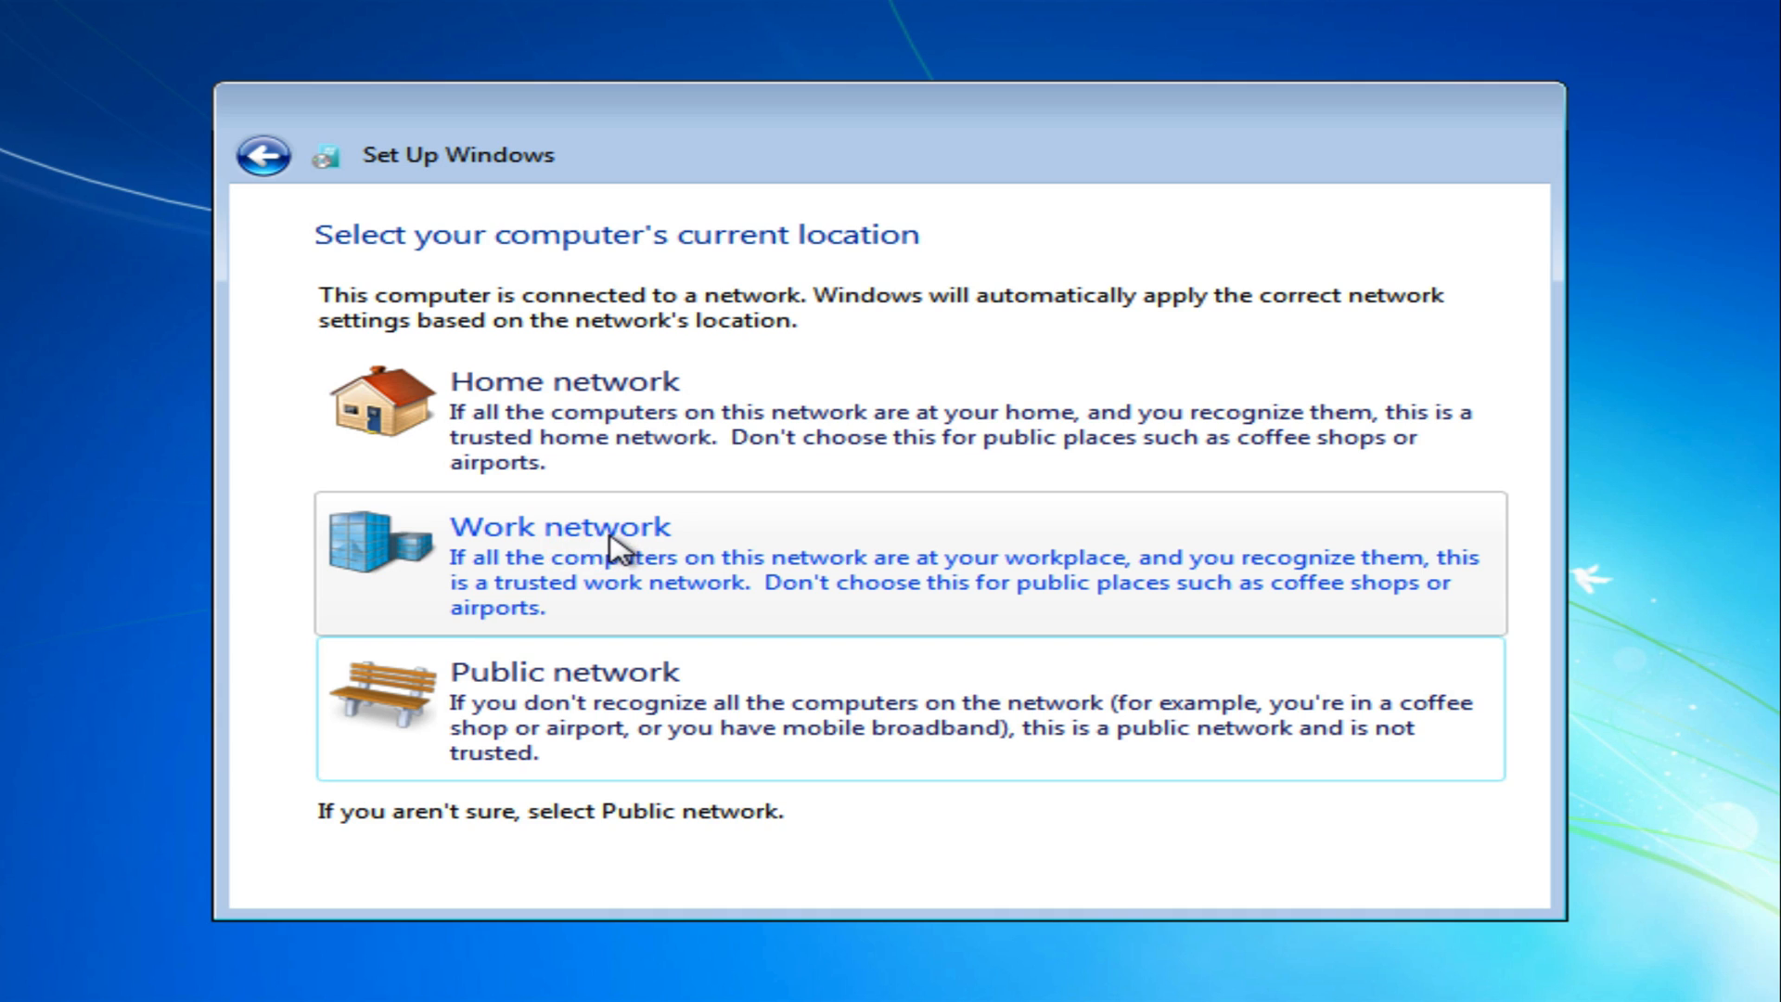
mouse_move(619, 432)
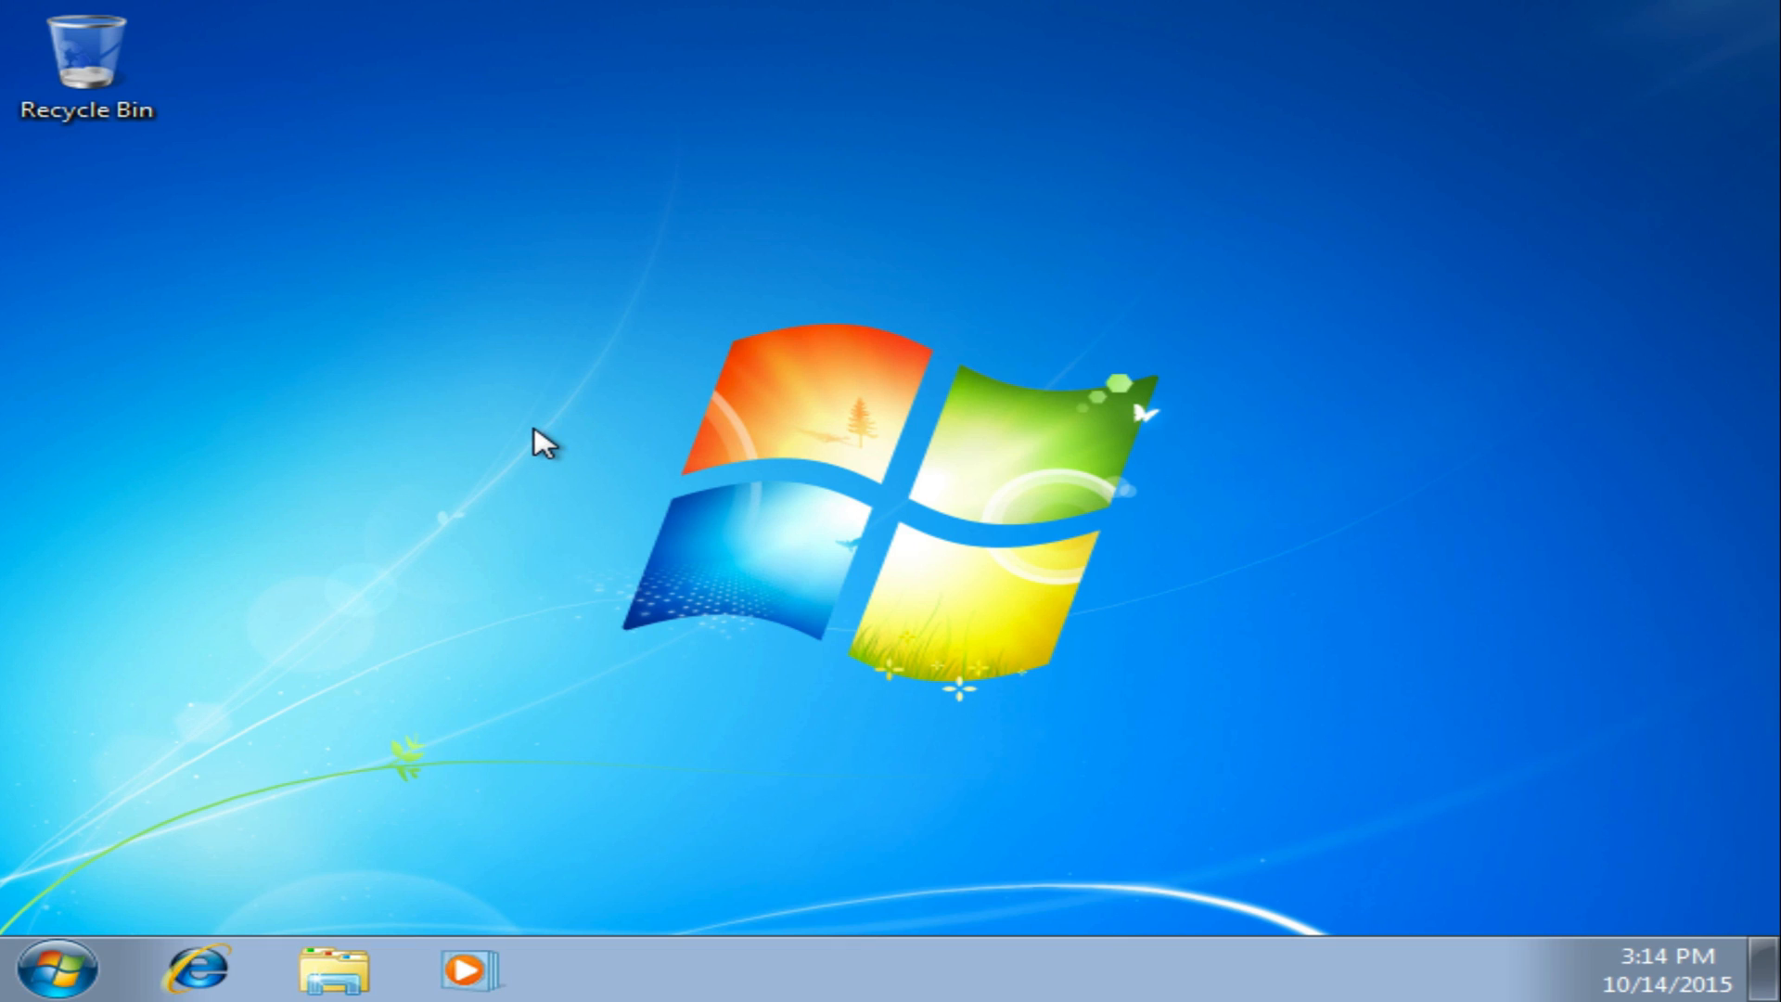
mouse_move(1074, 477)
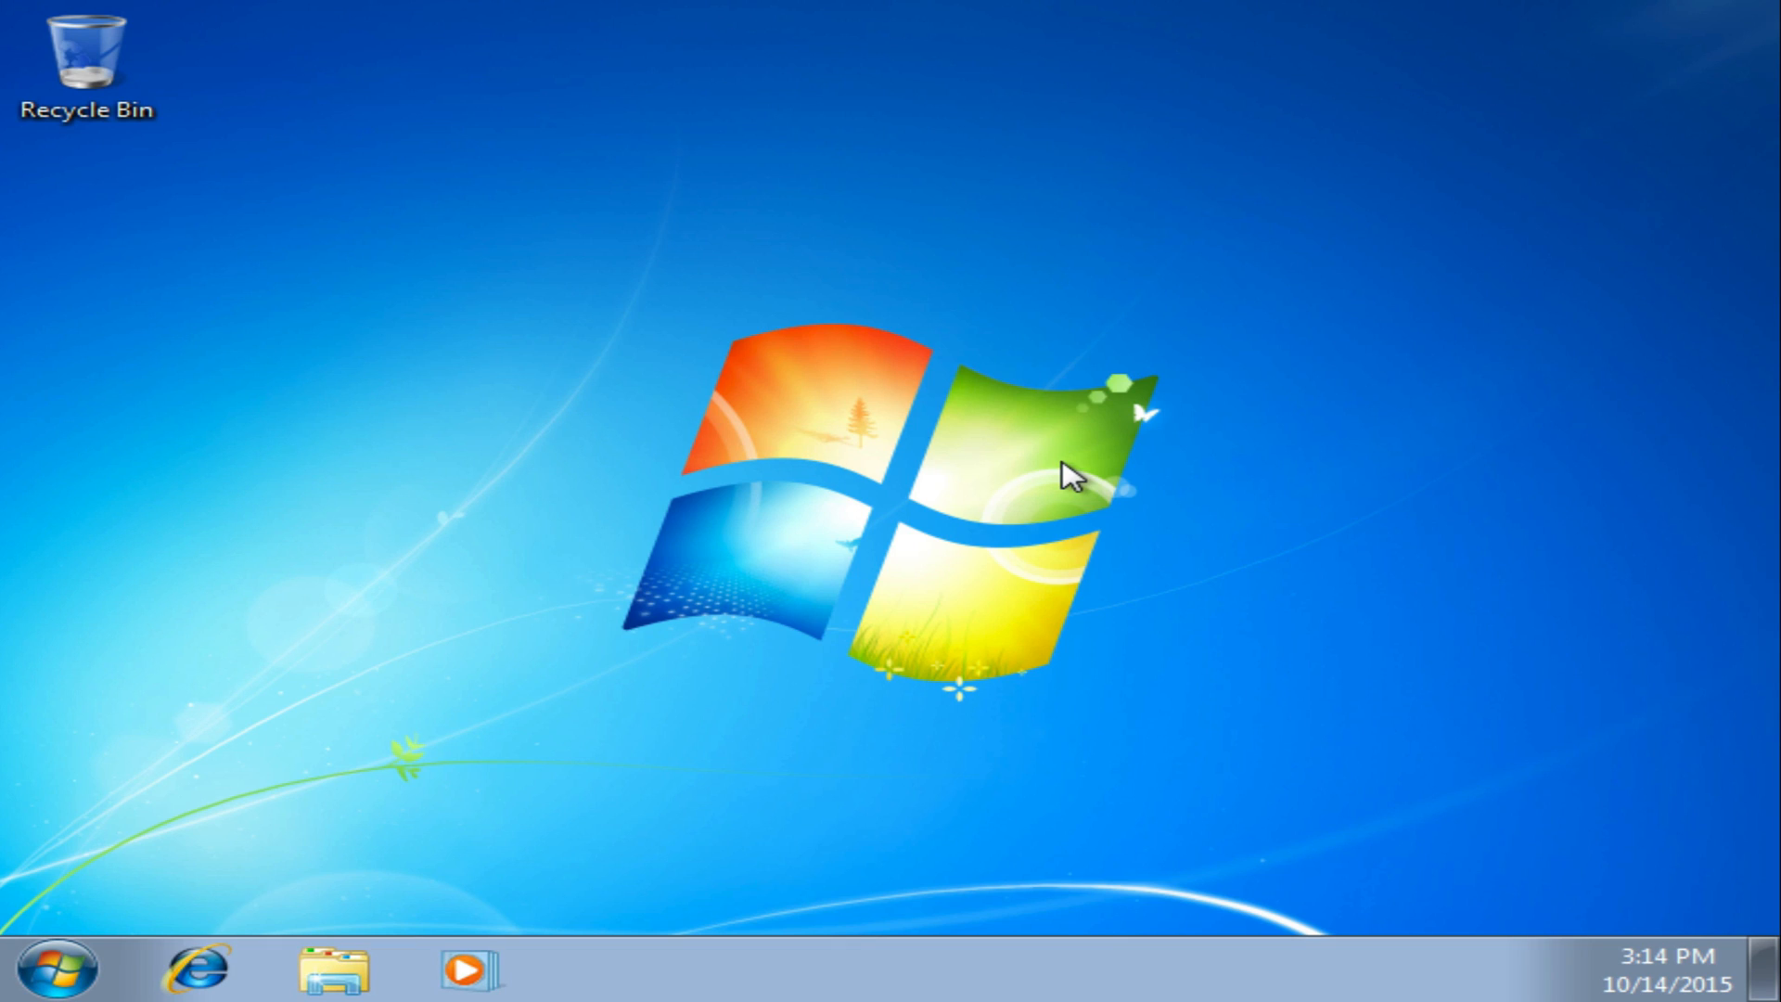
Step: Raise the Windows 7 desktop to a higher screen resolution than the default 800 × 600
right_click(1076, 475)
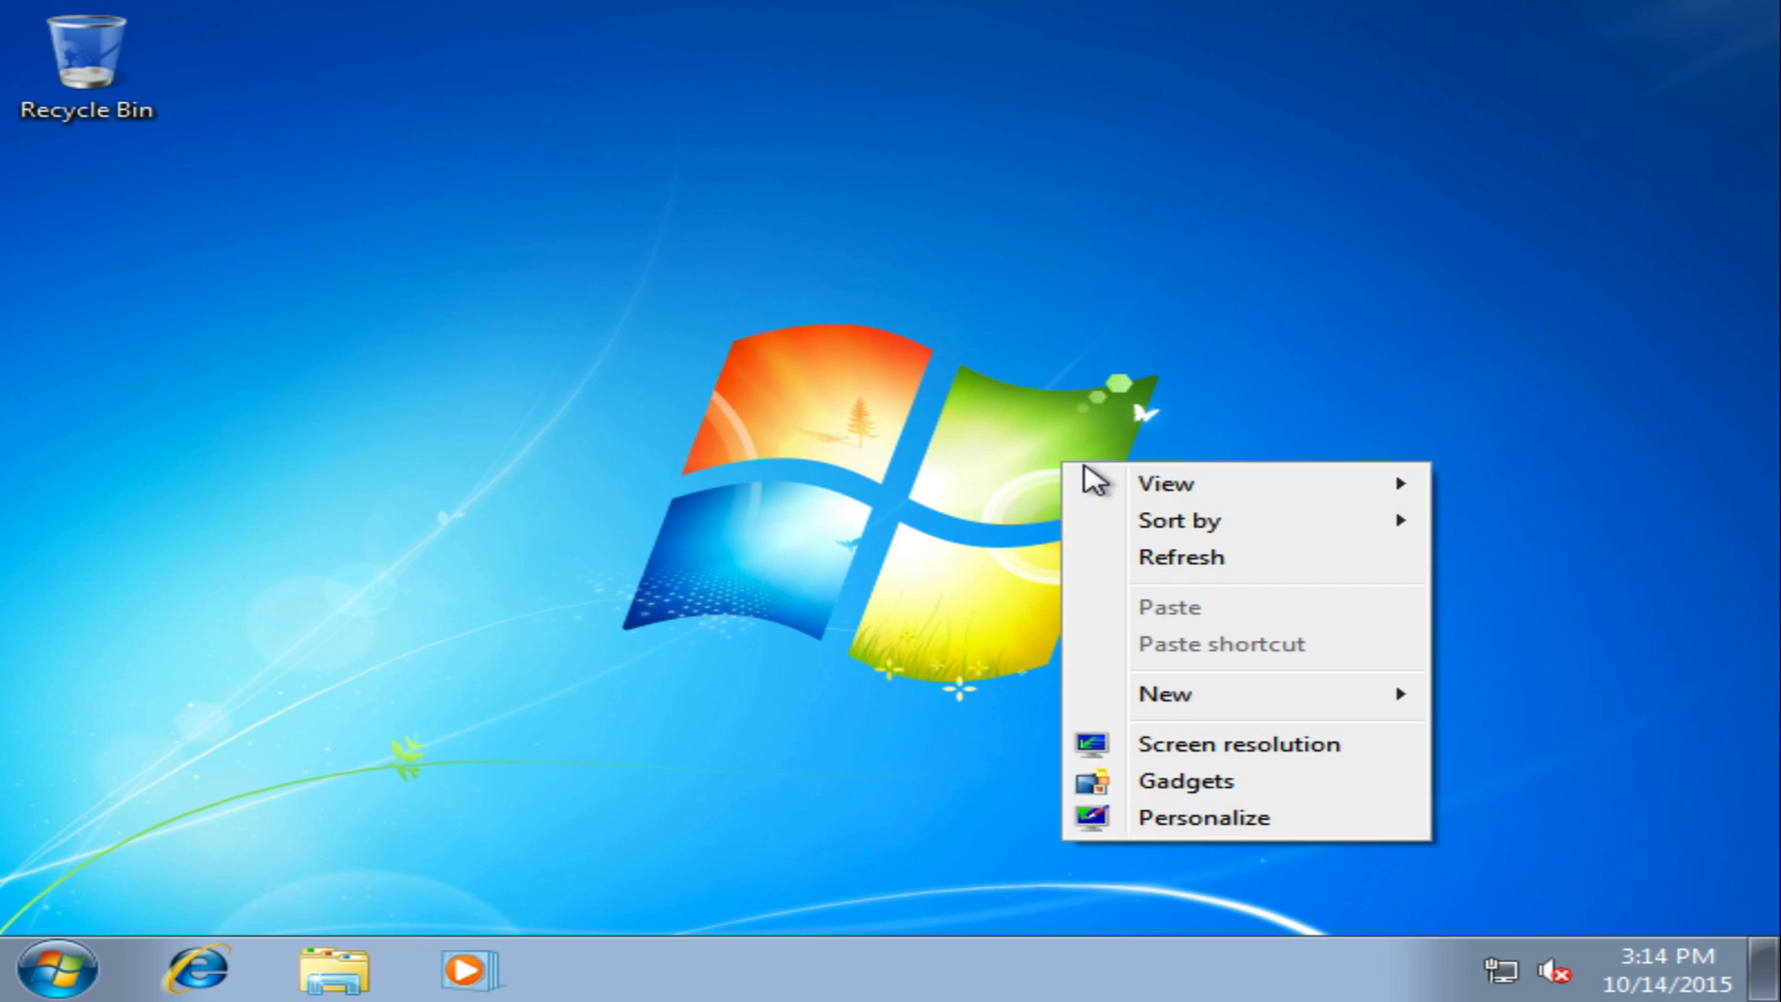
left_click(1237, 744)
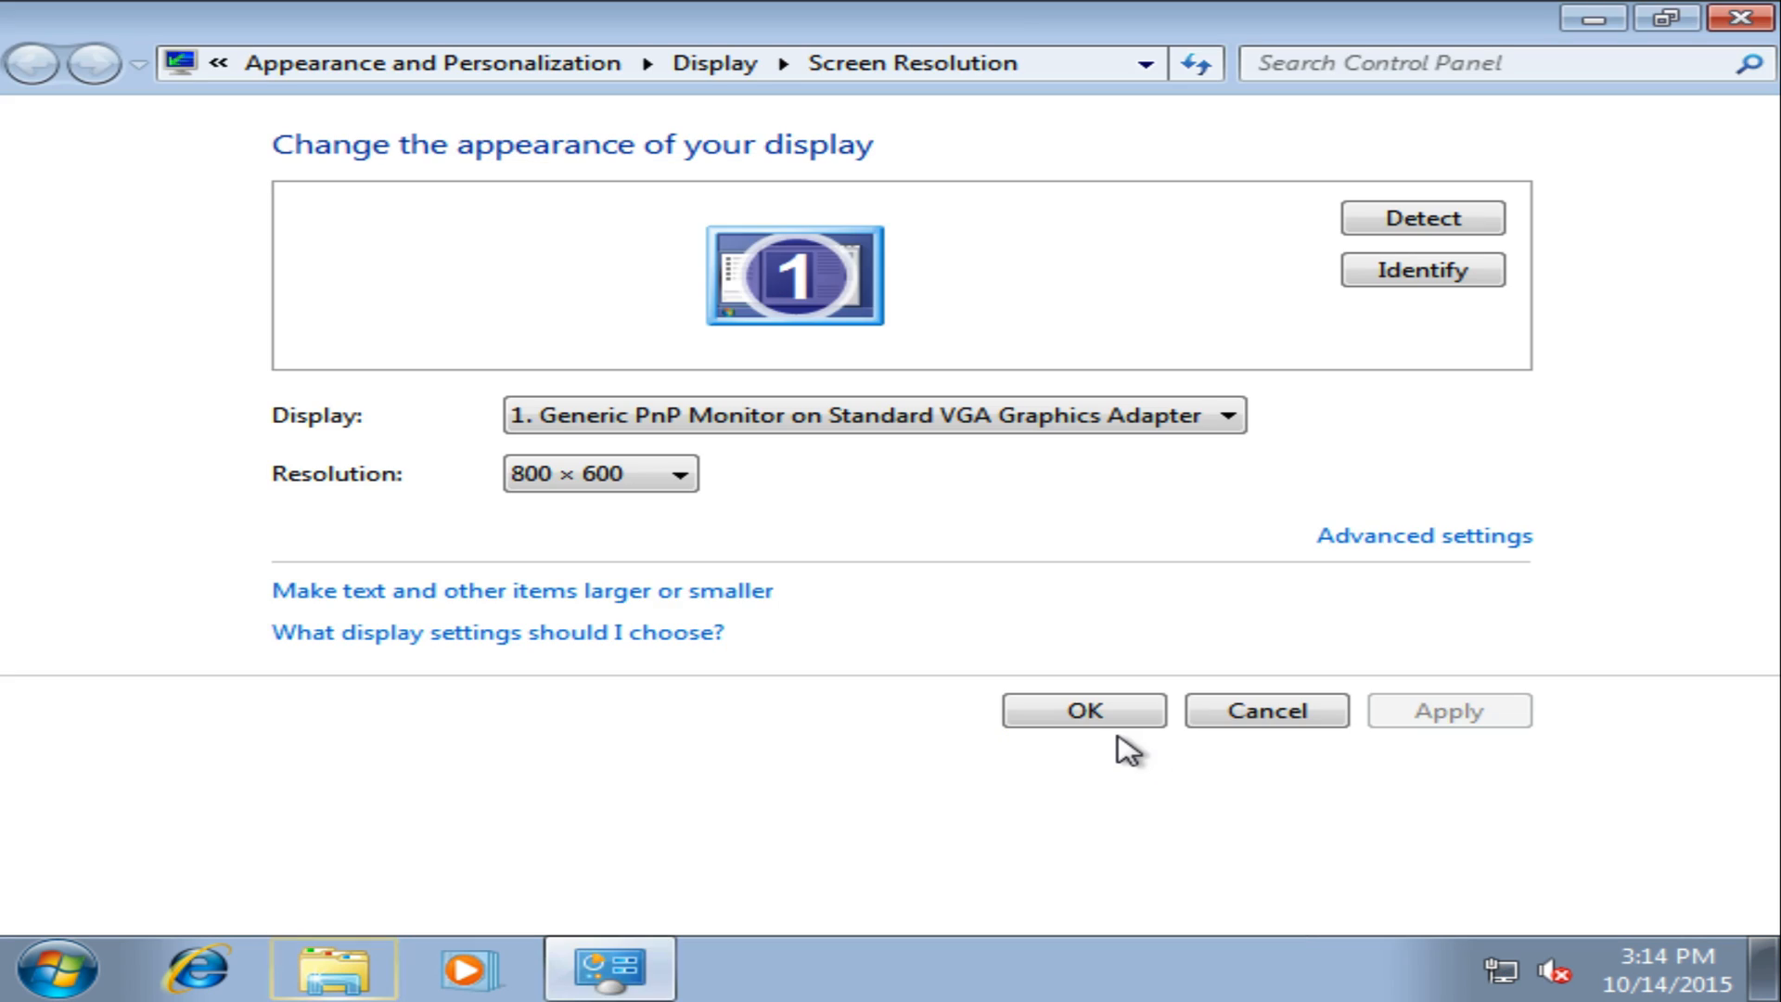
left_click(600, 473)
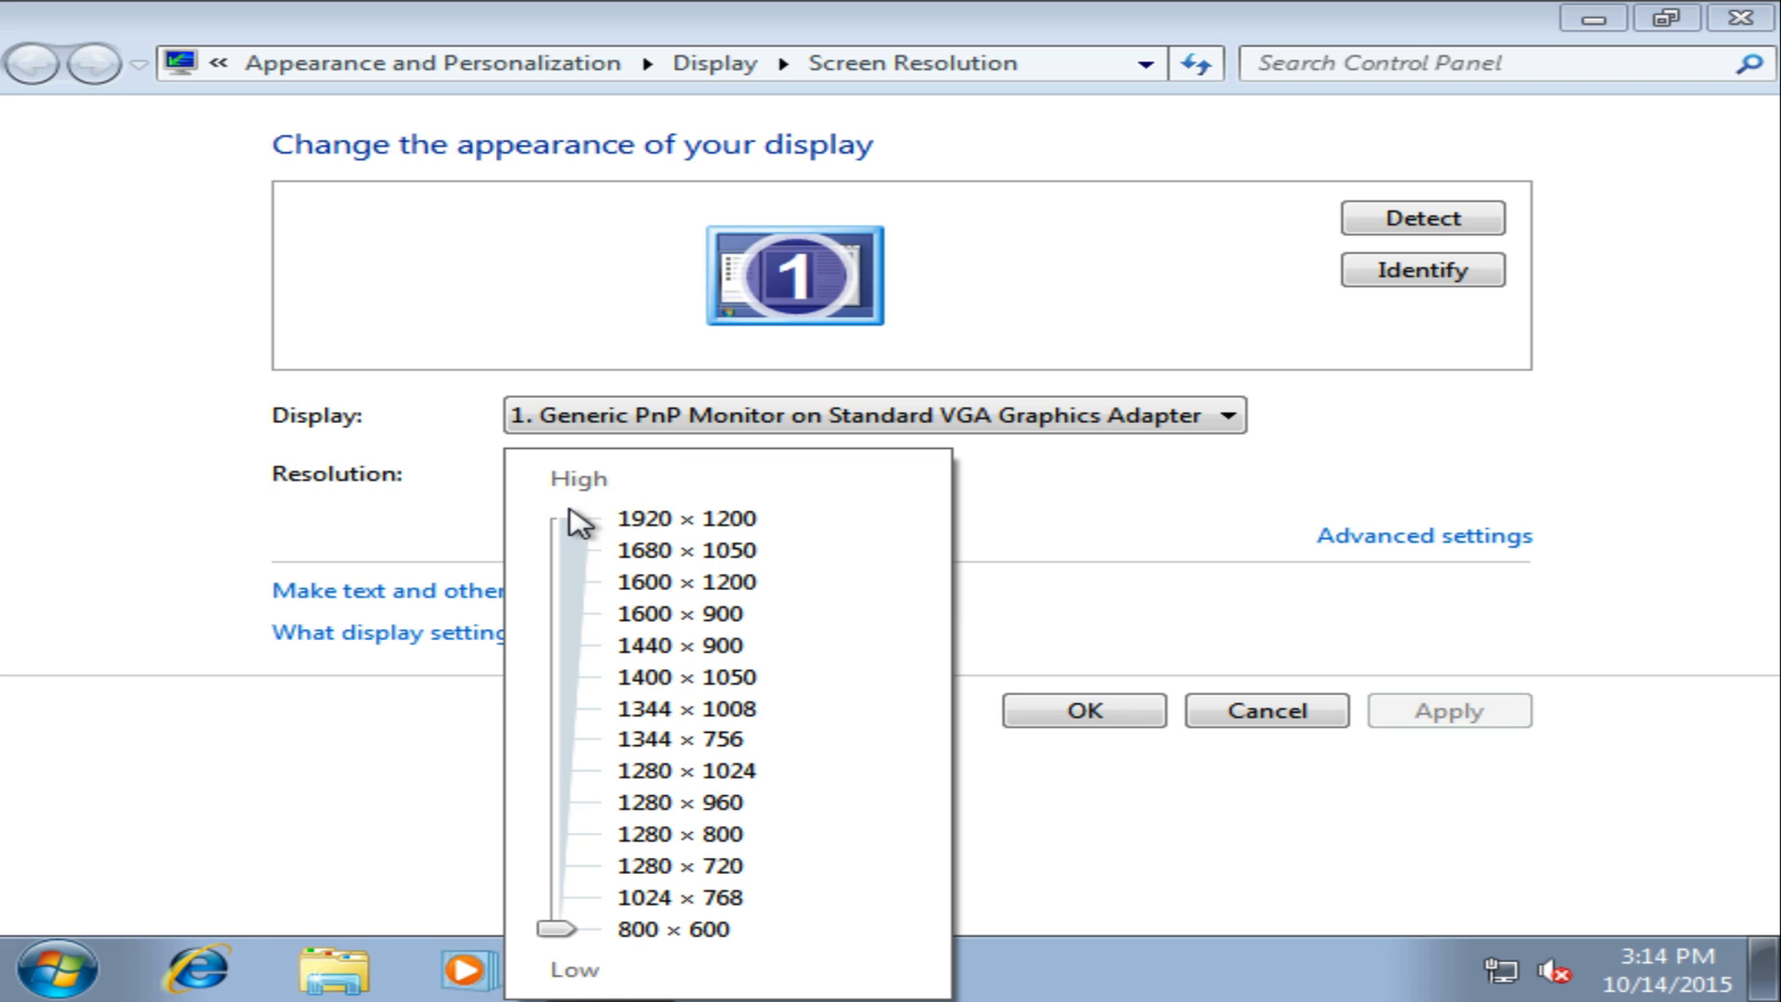
left_click(688, 517)
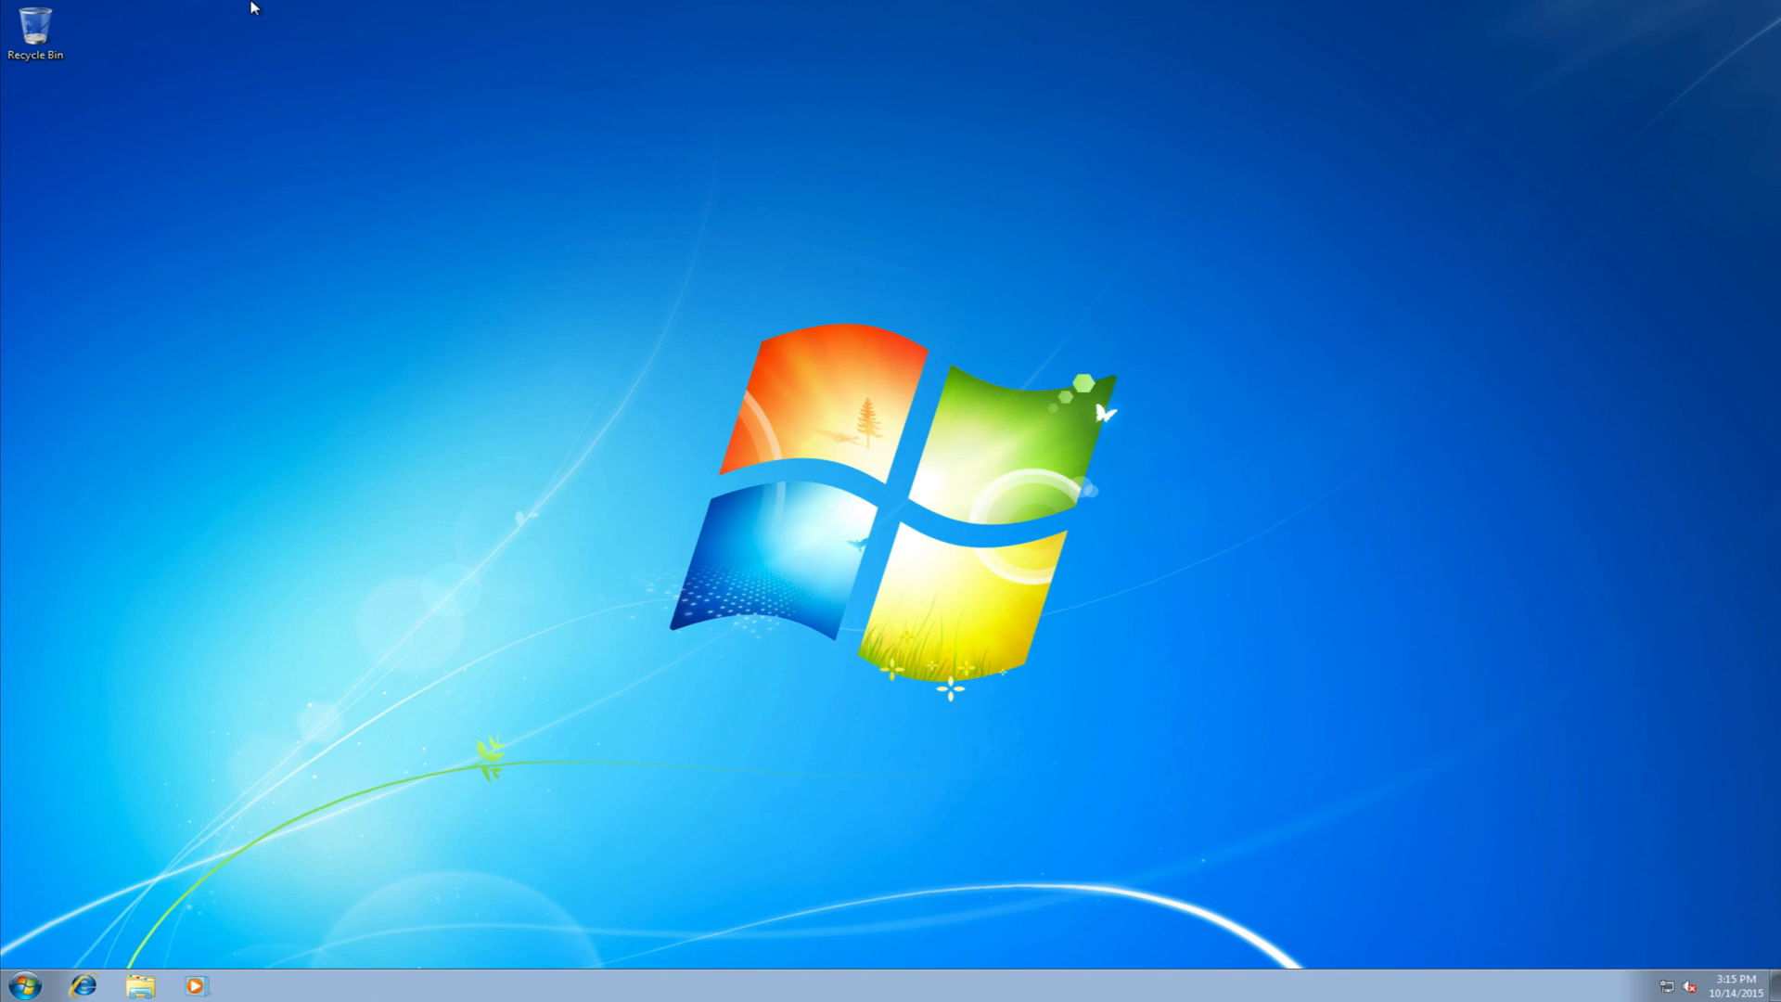
mouse_move(605, 170)
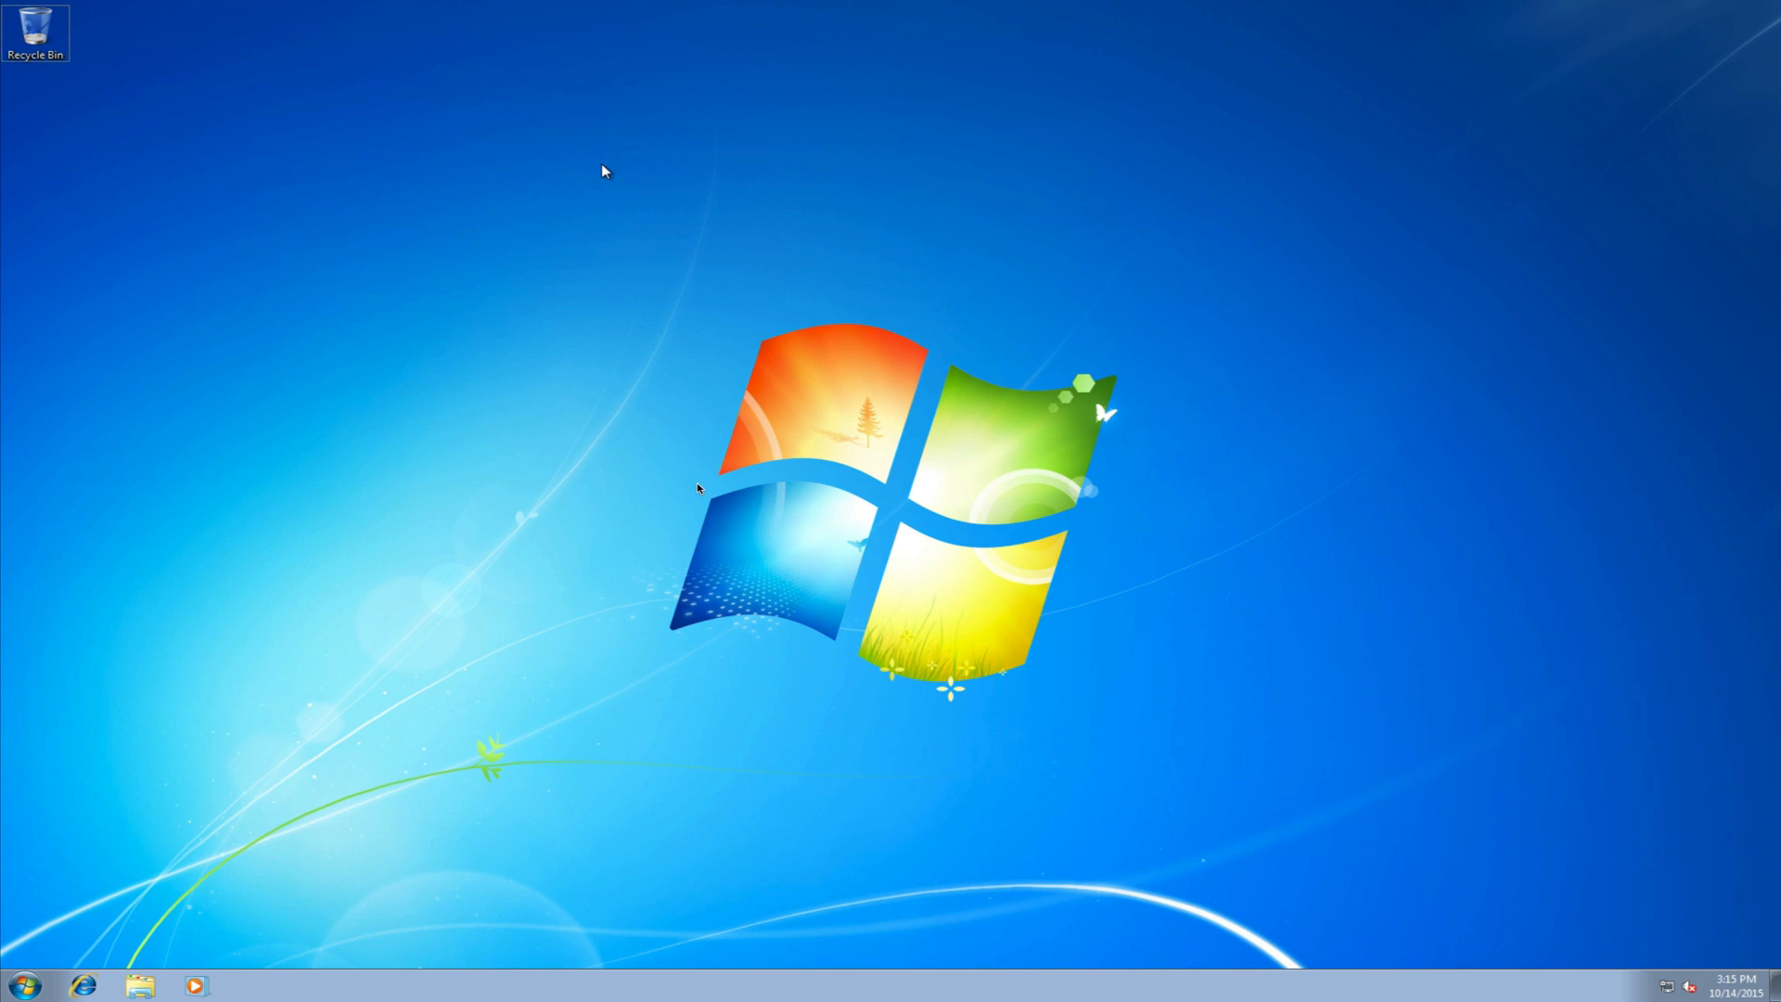
mouse_move(640, 28)
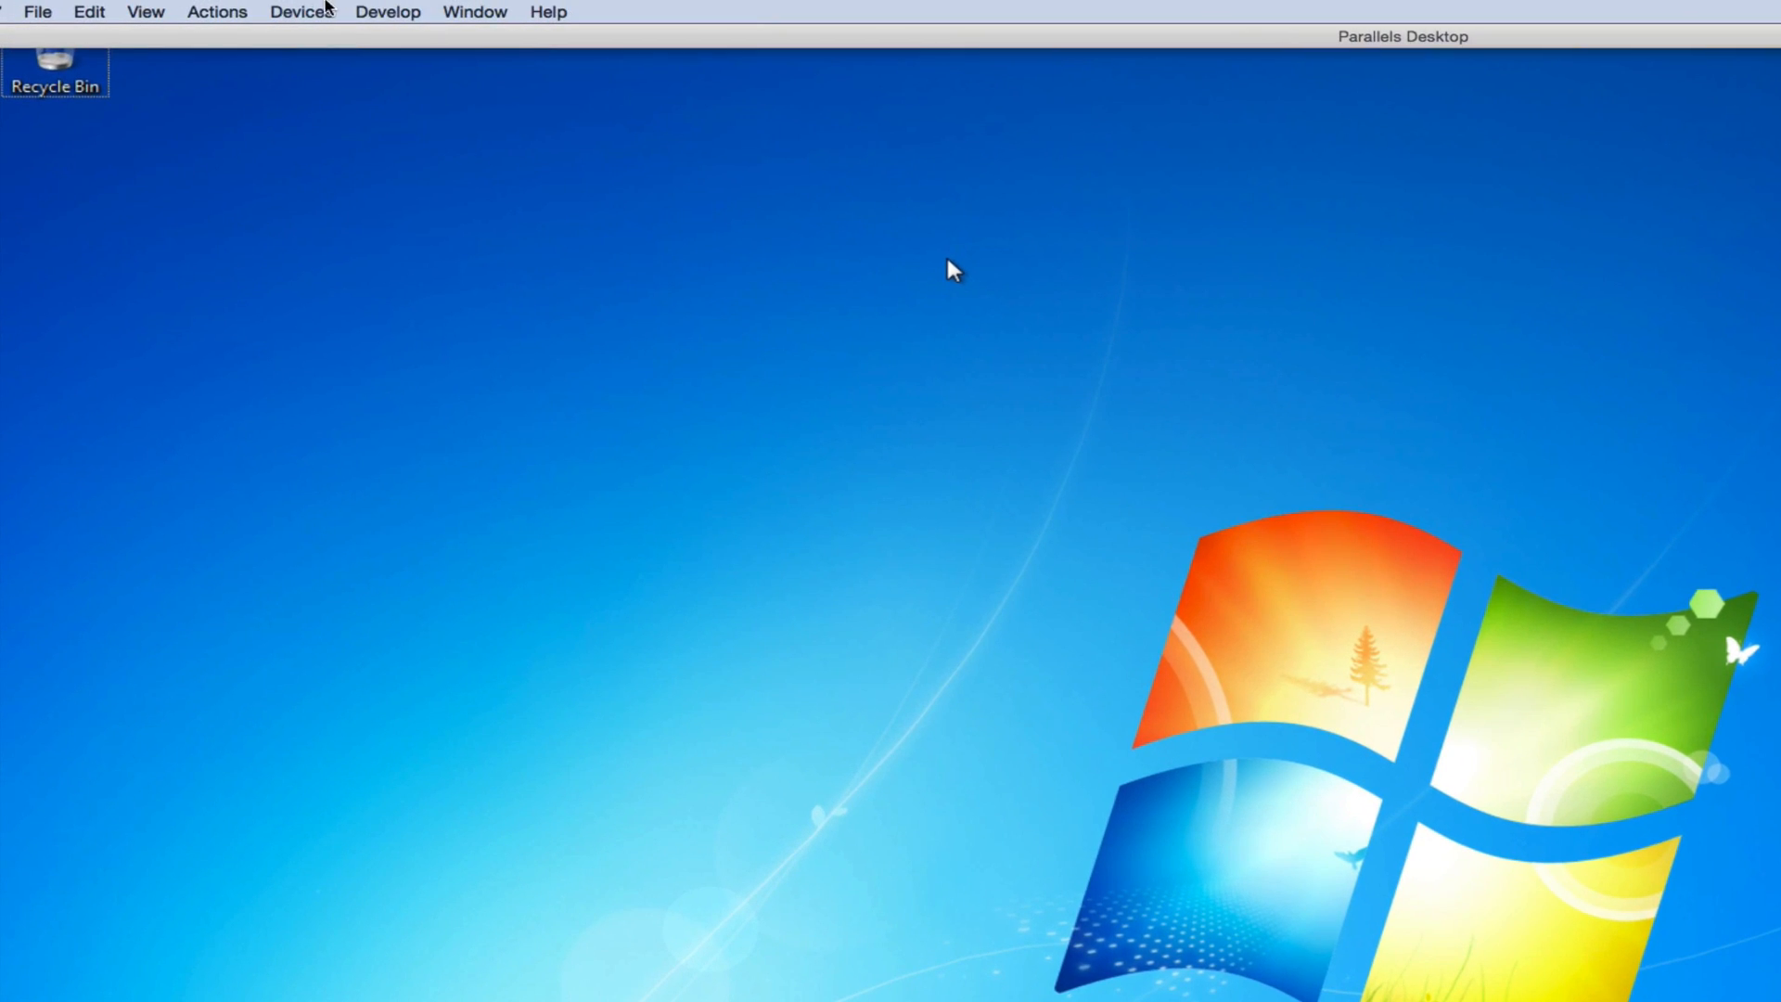
Step: Launch Install Parallels Tools from the Windows 7 Dock icon's Actions menu
left_click(215, 11)
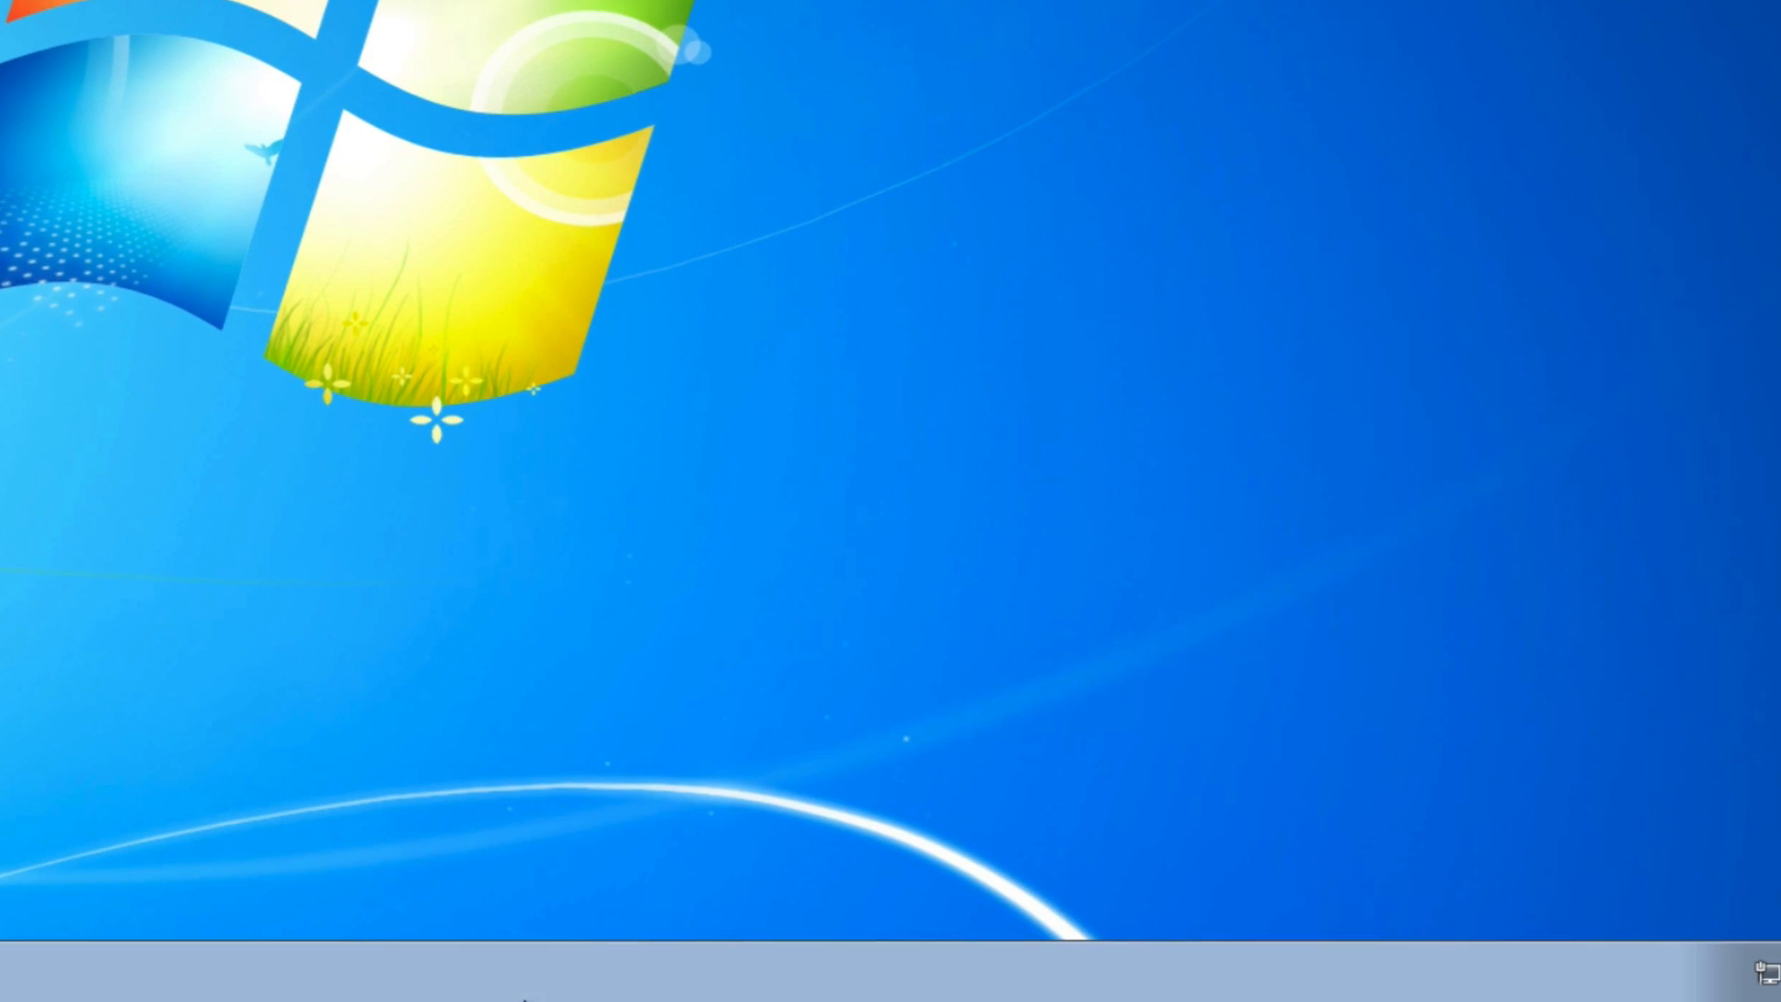
mouse_move(731, 792)
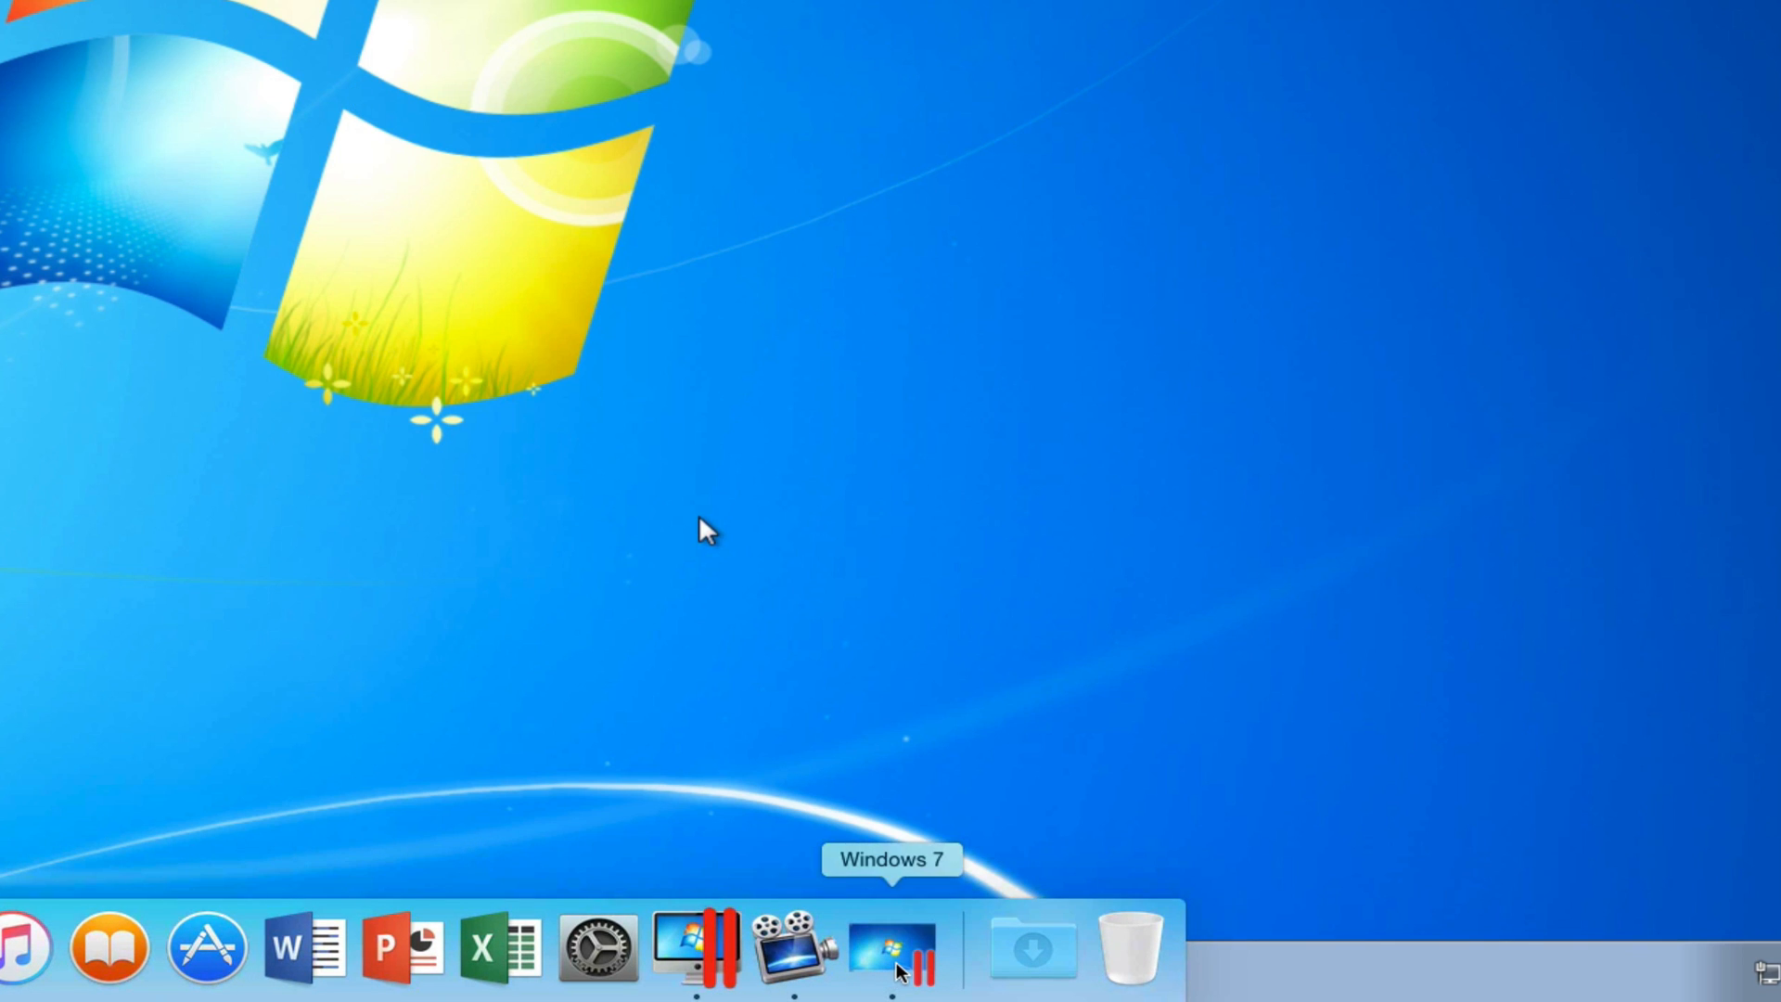
right_click(892, 953)
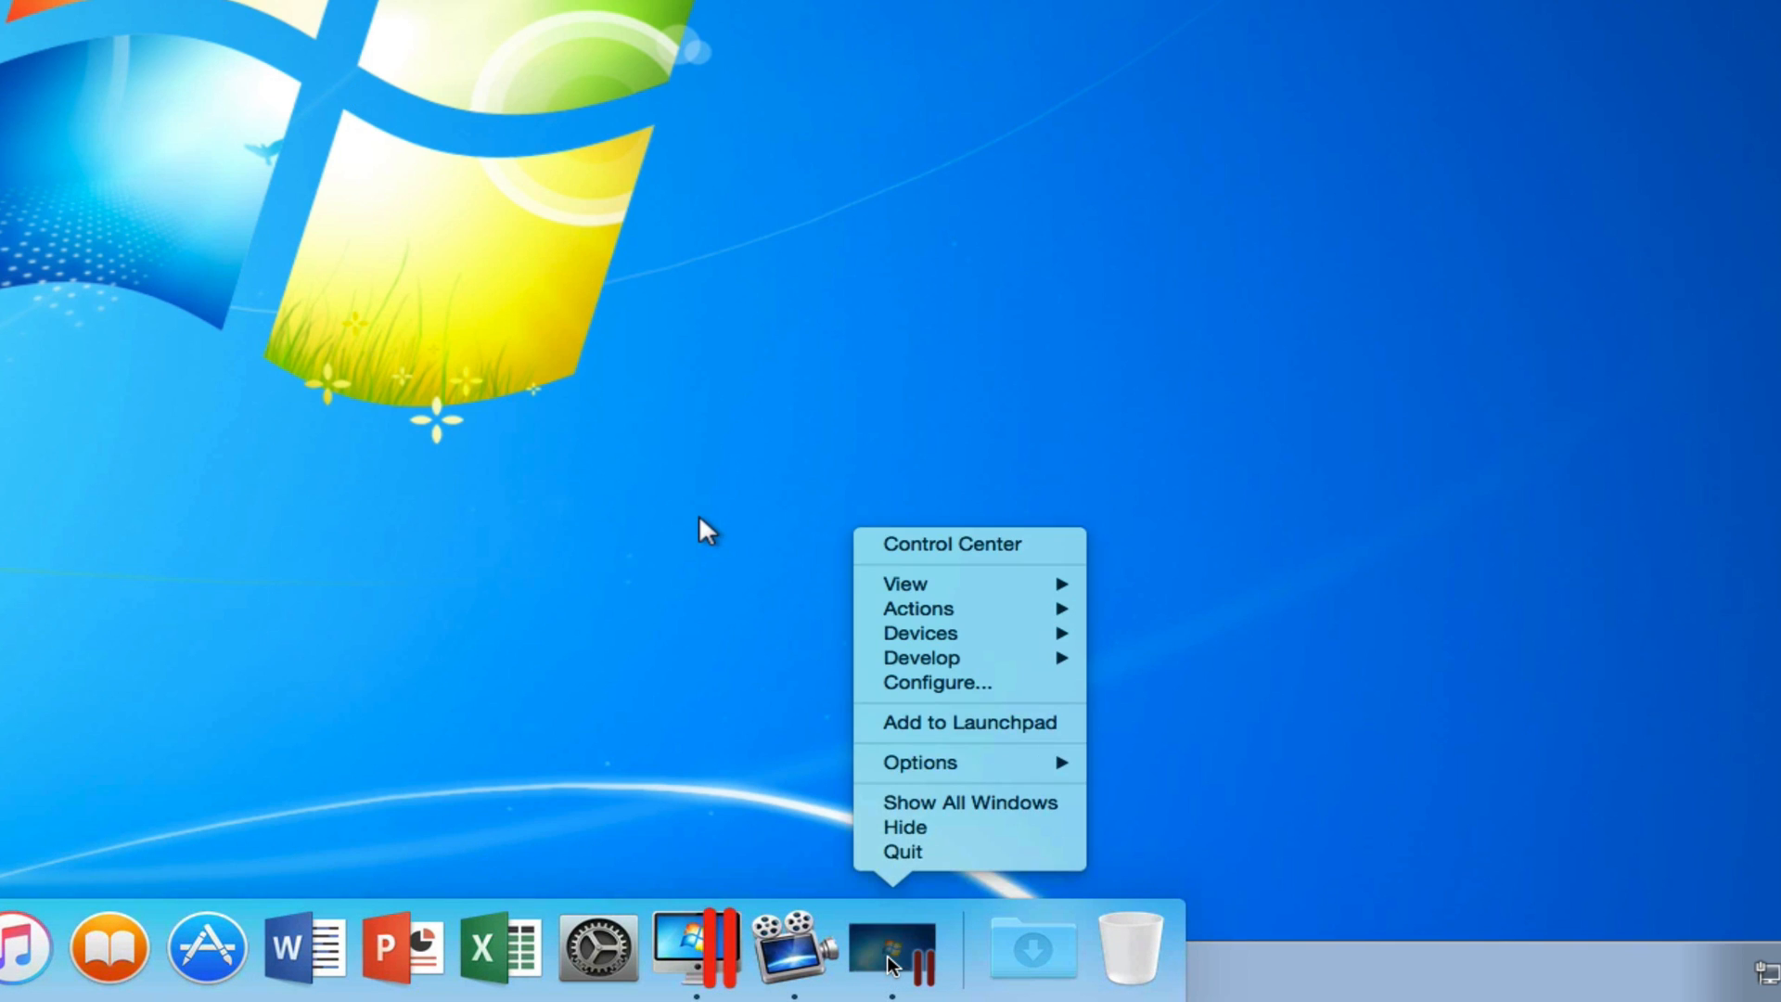
mouse_move(952, 608)
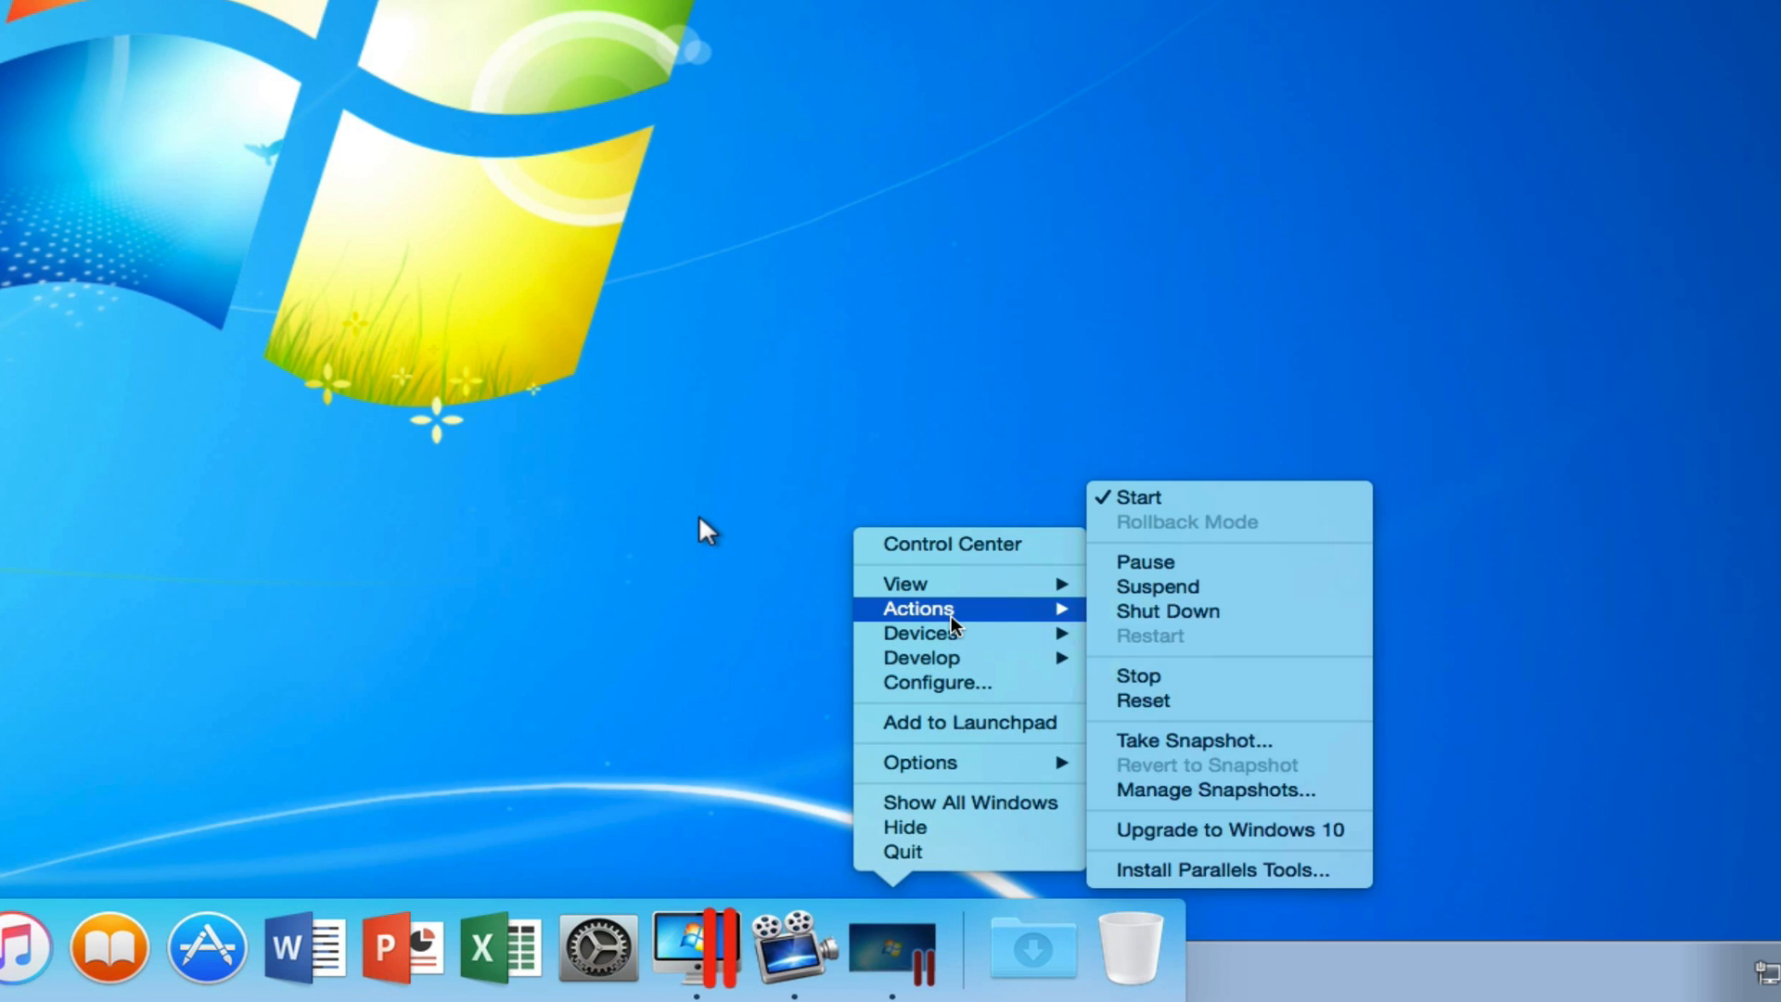
mouse_move(1220, 868)
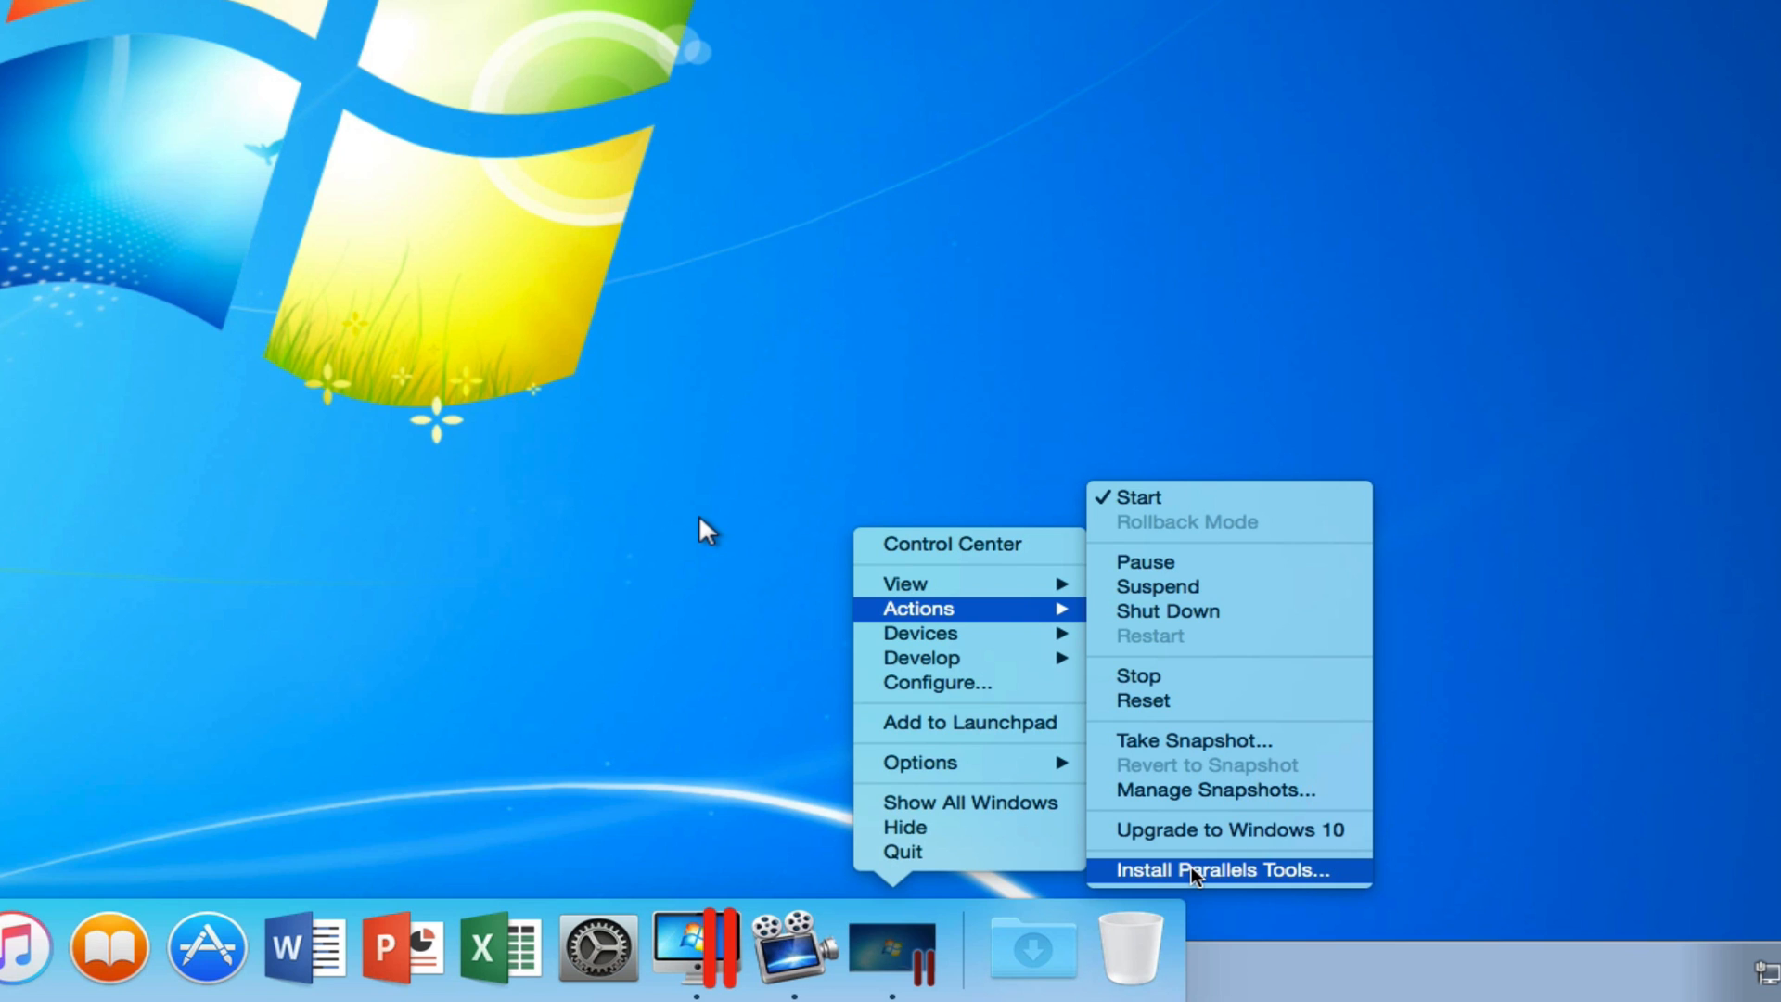
left_click(1218, 870)
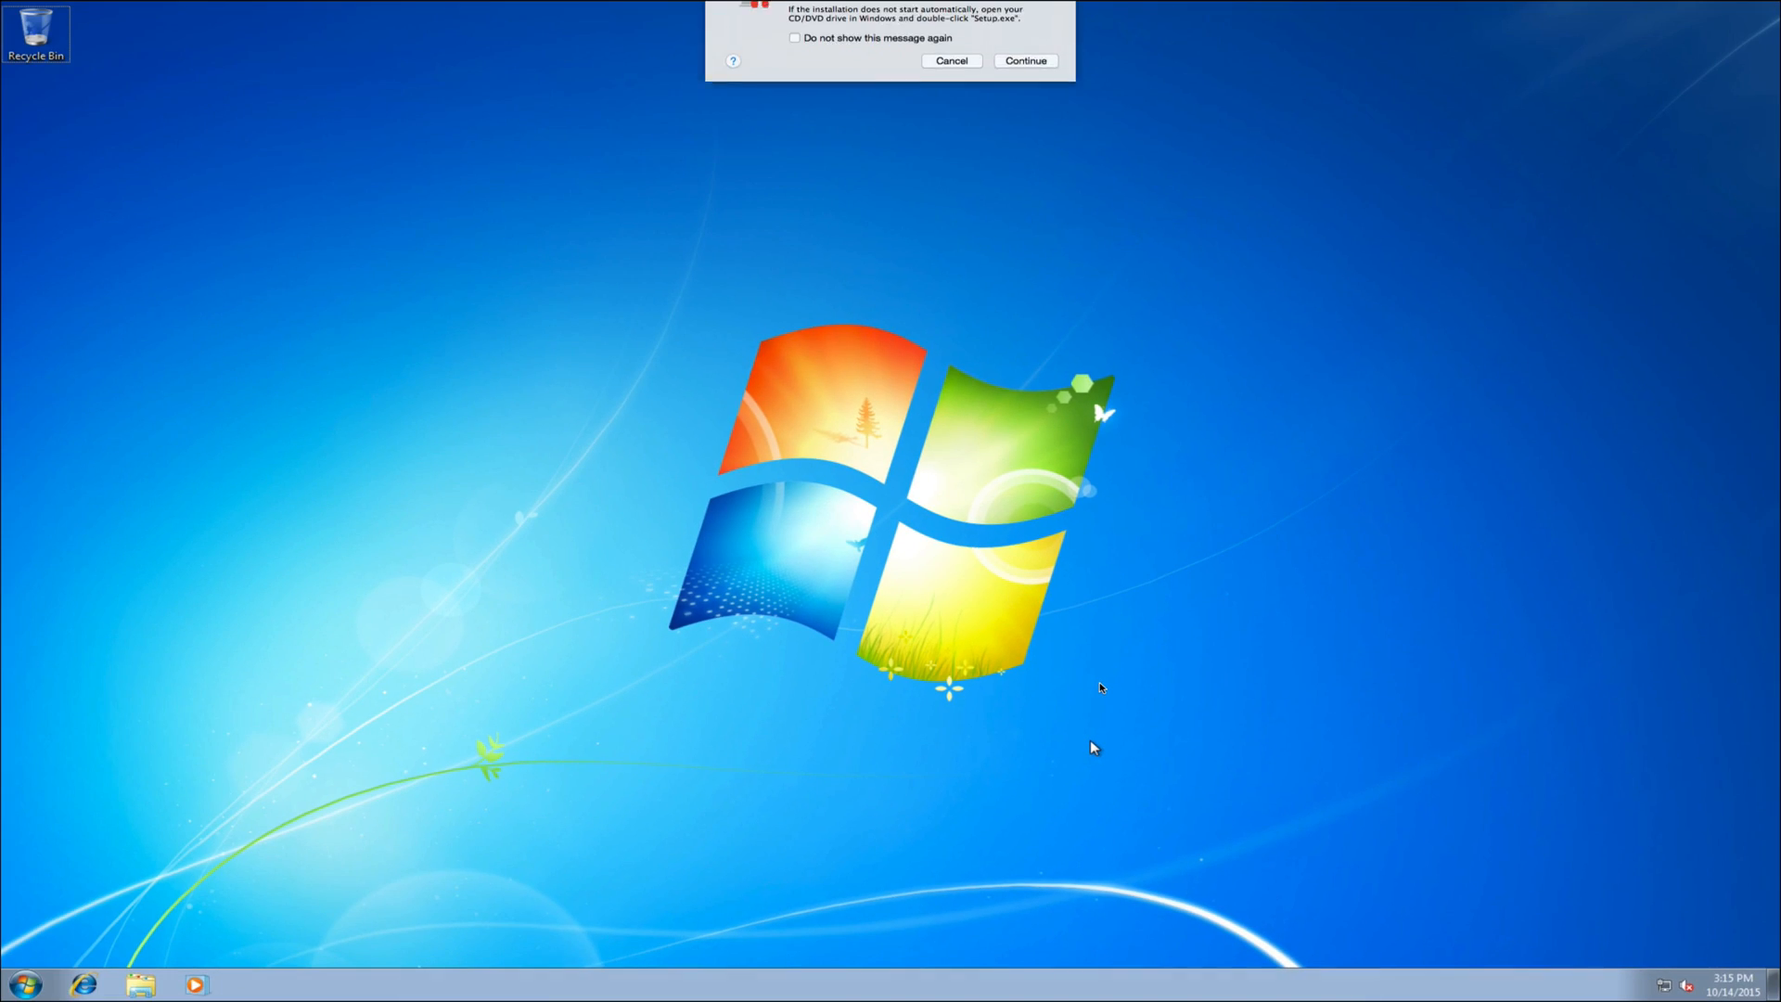
Step: Run Parallels Tools setup from its DVD drive in Computer, allow UAC, and restart Windows when done
left_click(952, 59)
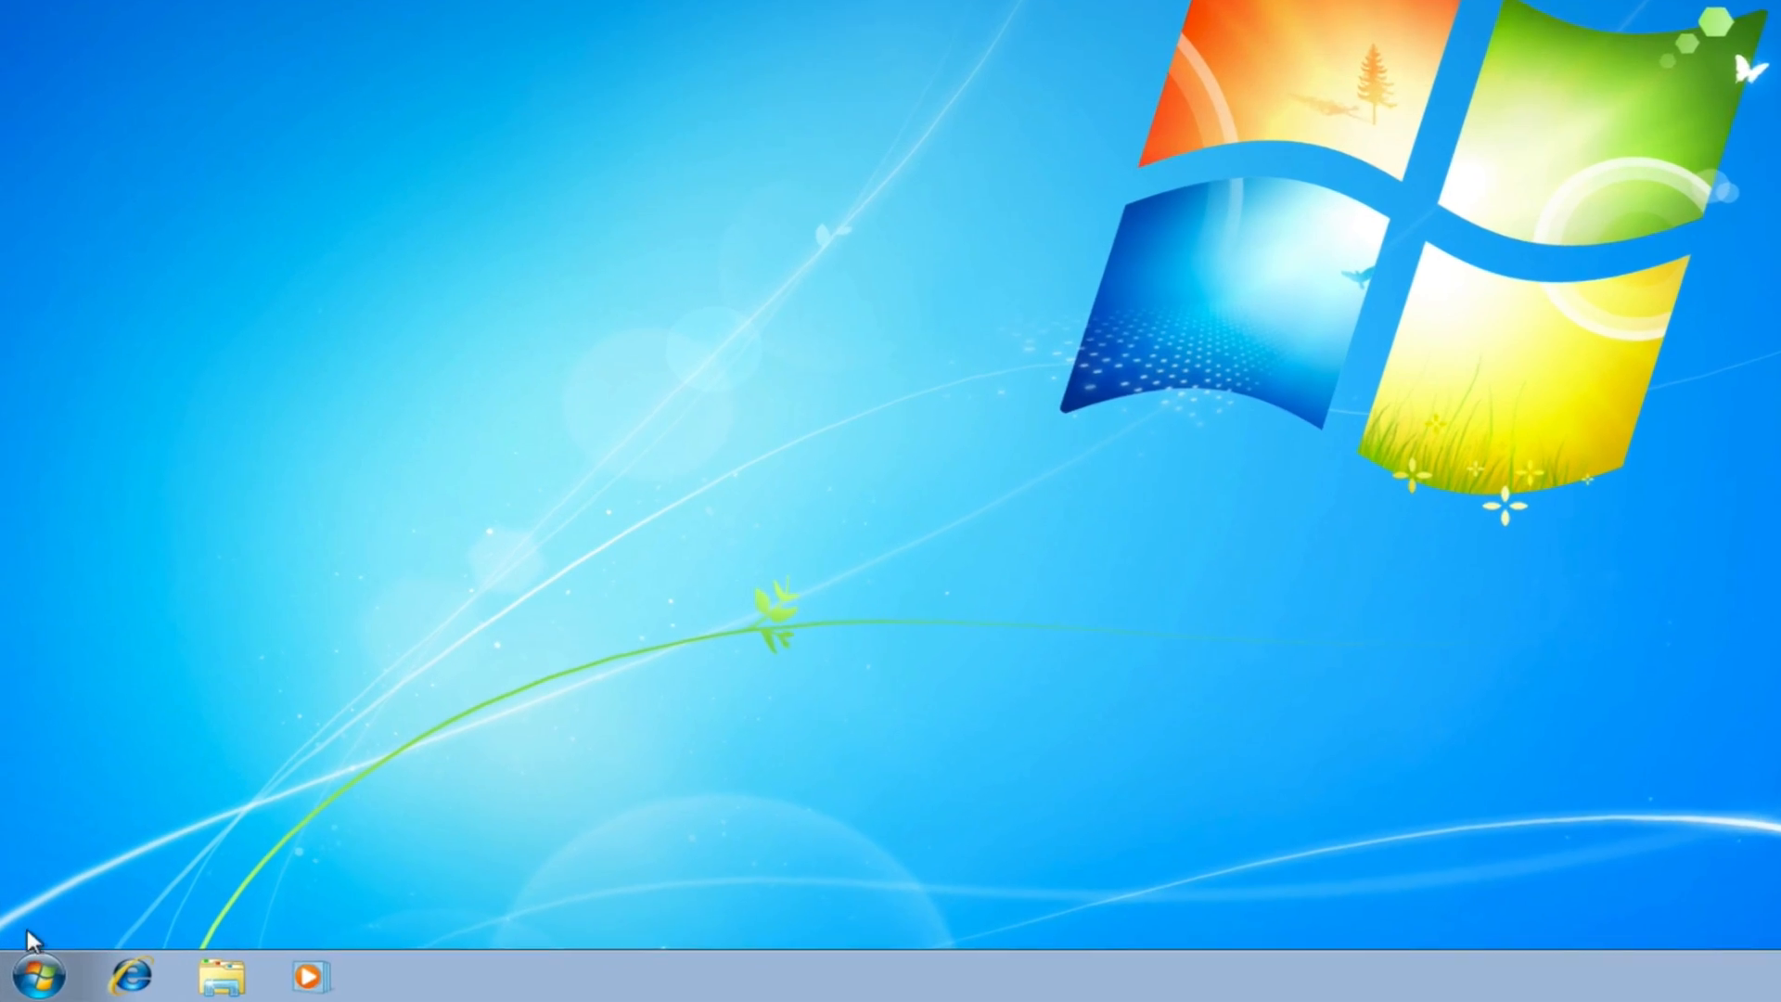
left_click(42, 974)
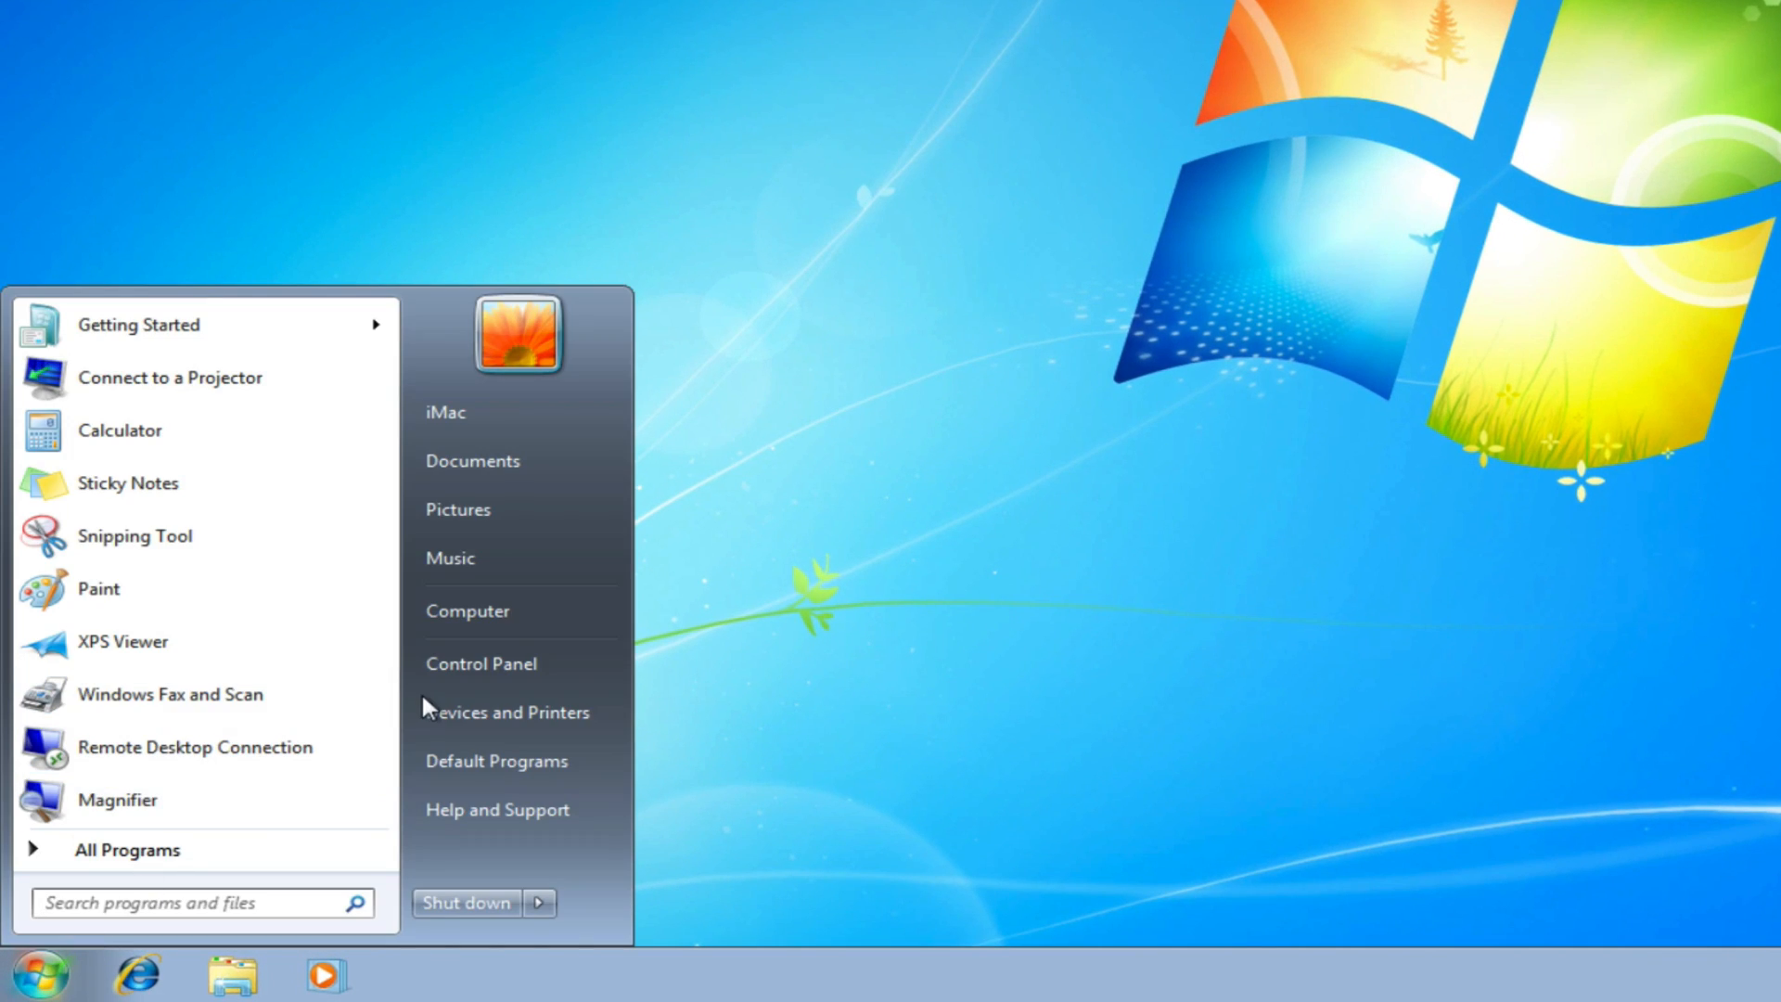
left_click(468, 610)
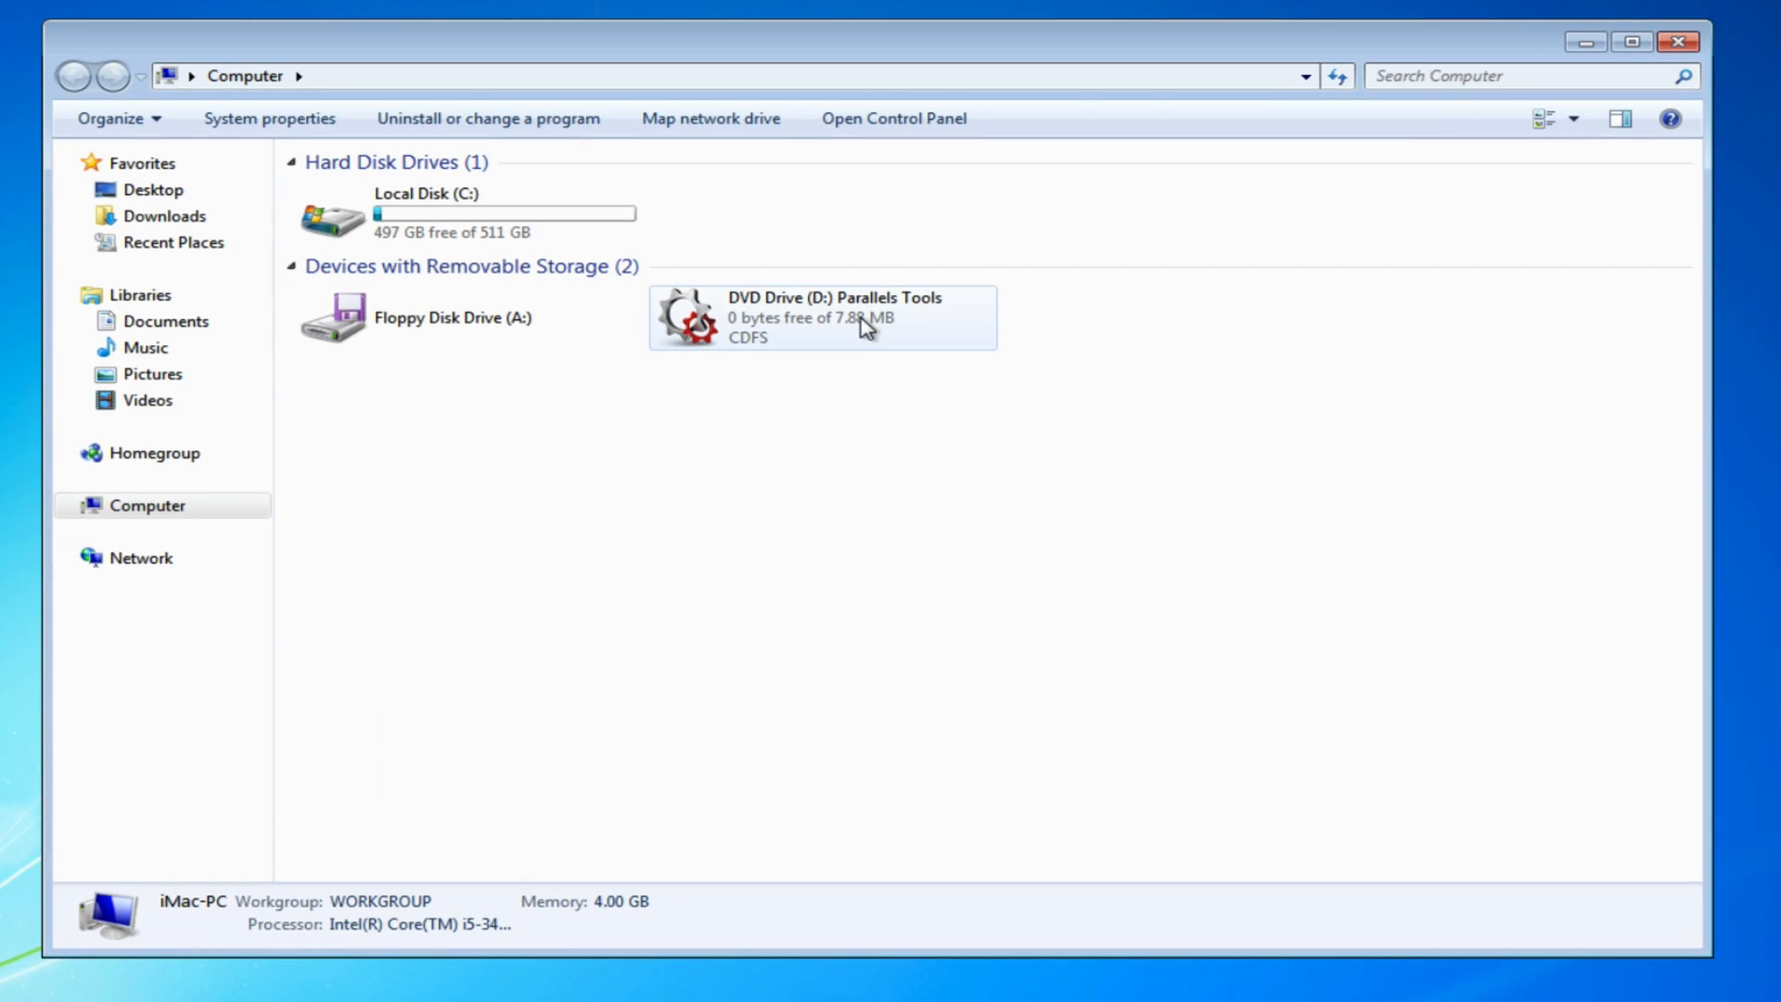
double_click(820, 317)
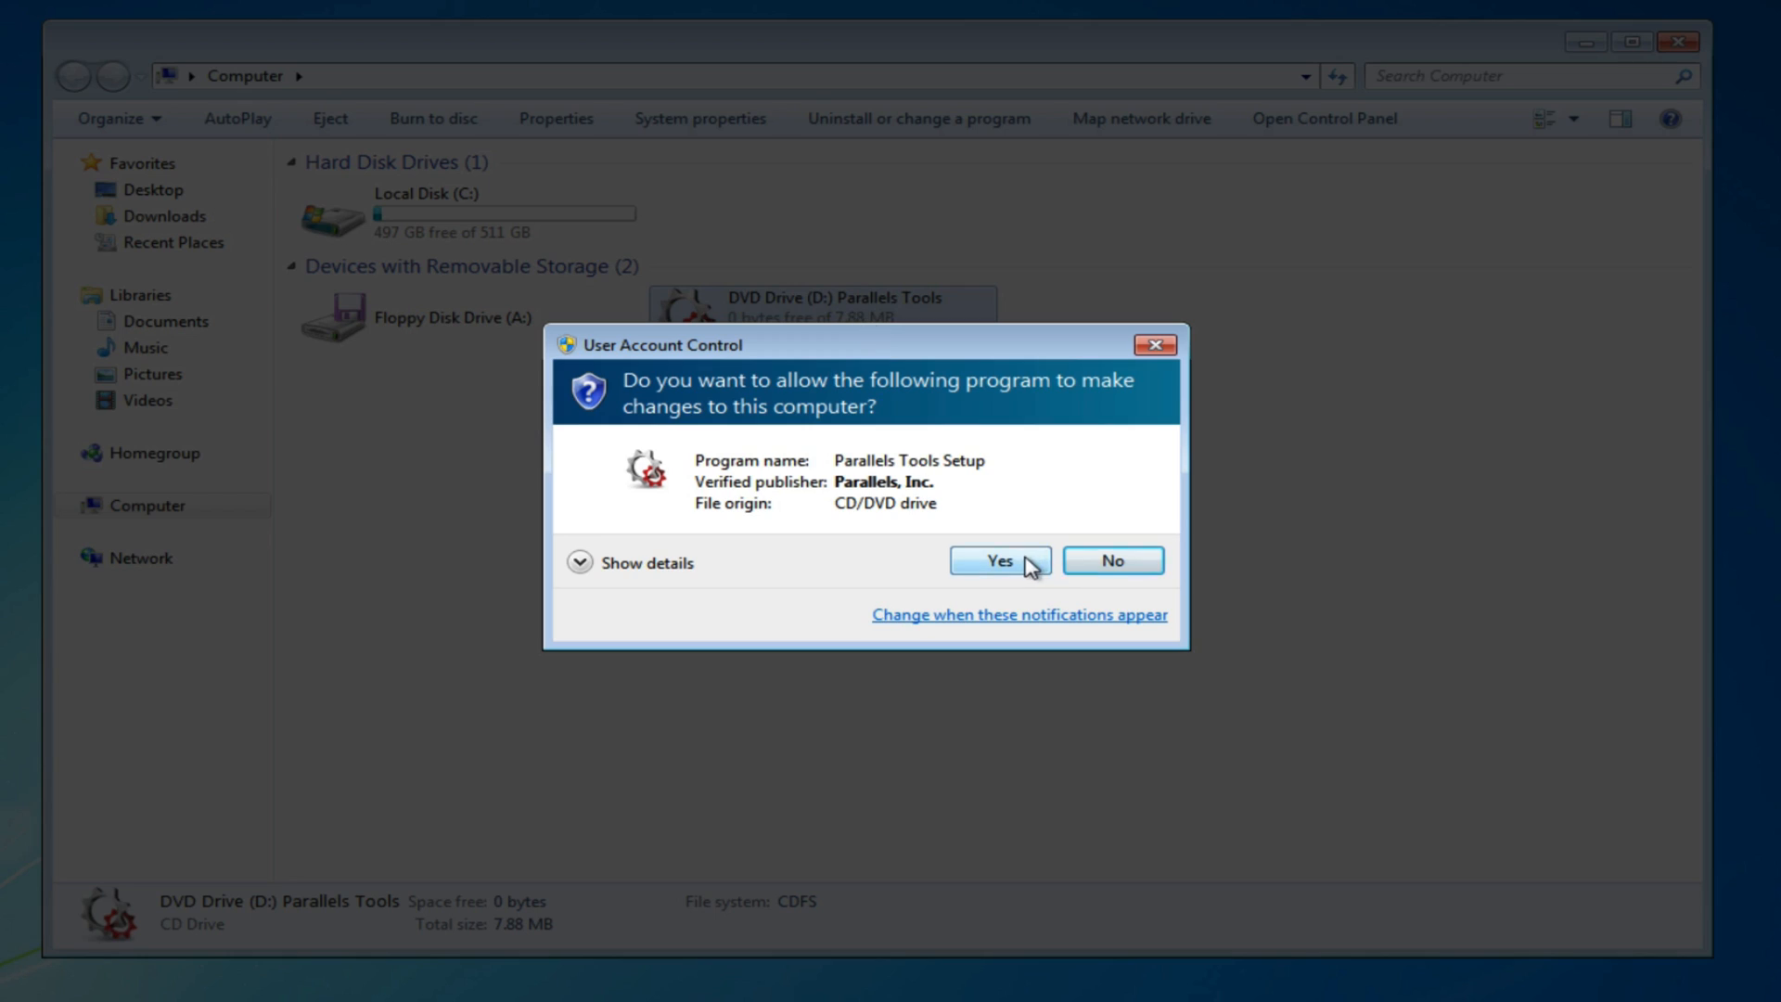
left_click(998, 560)
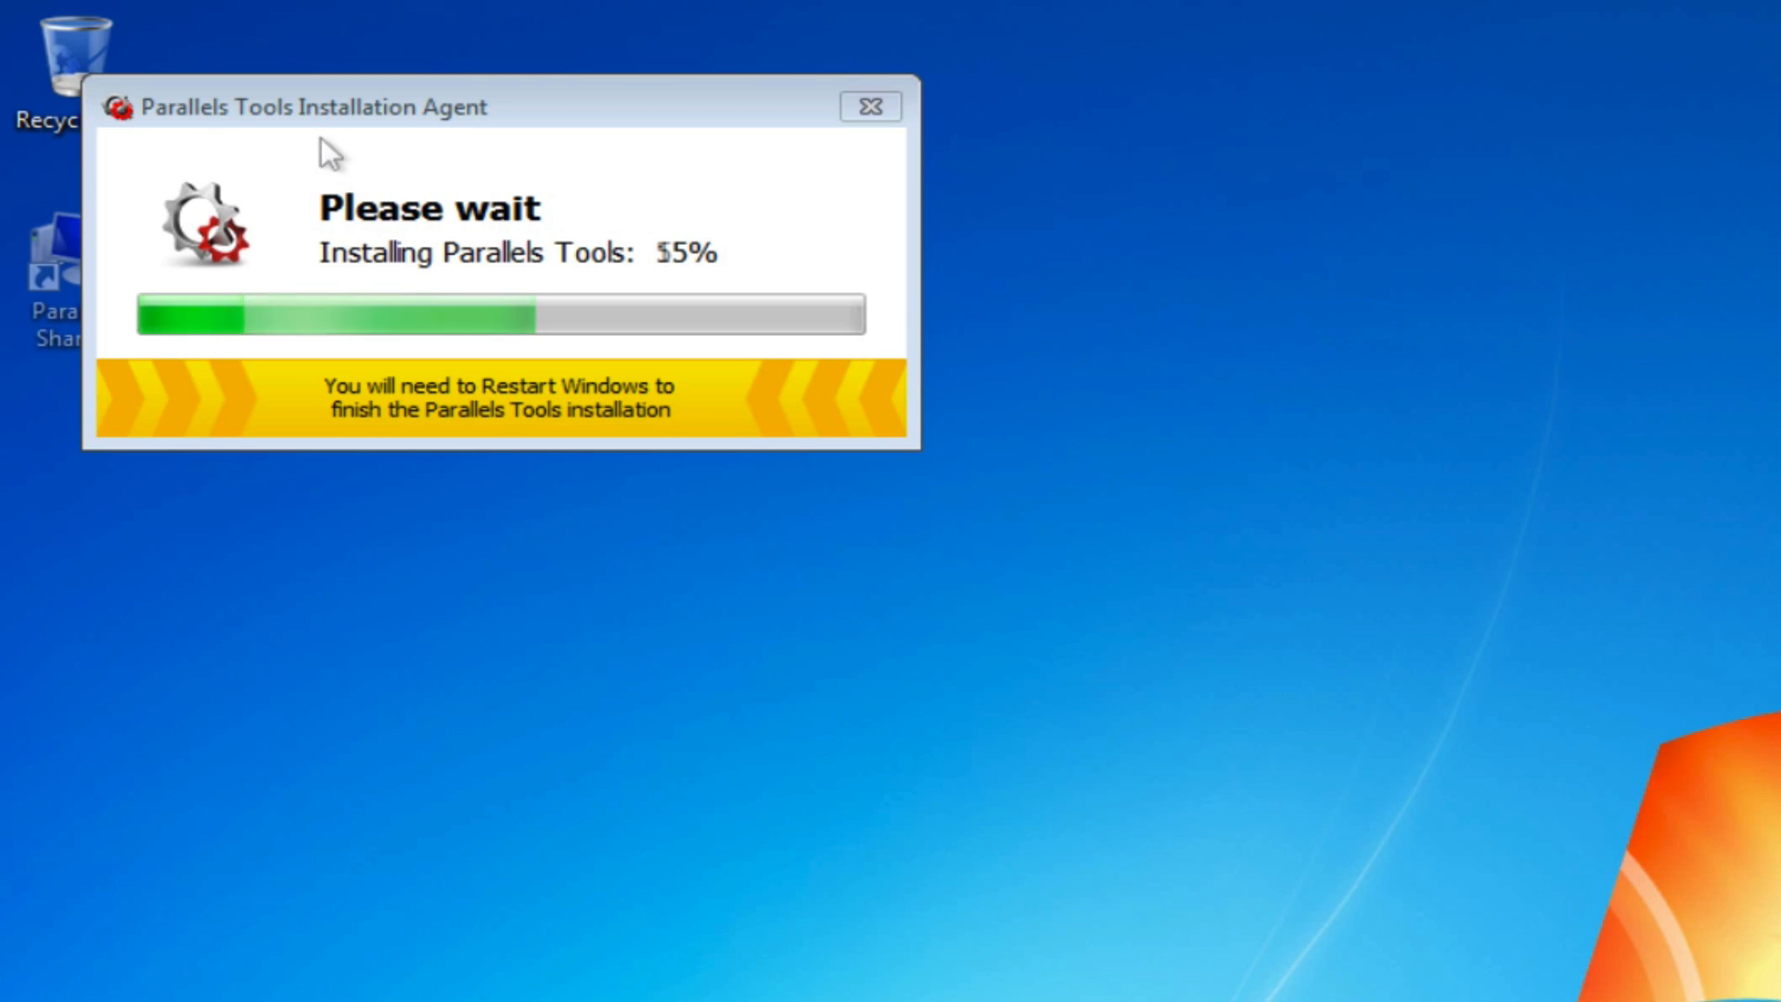
mouse_move(373, 134)
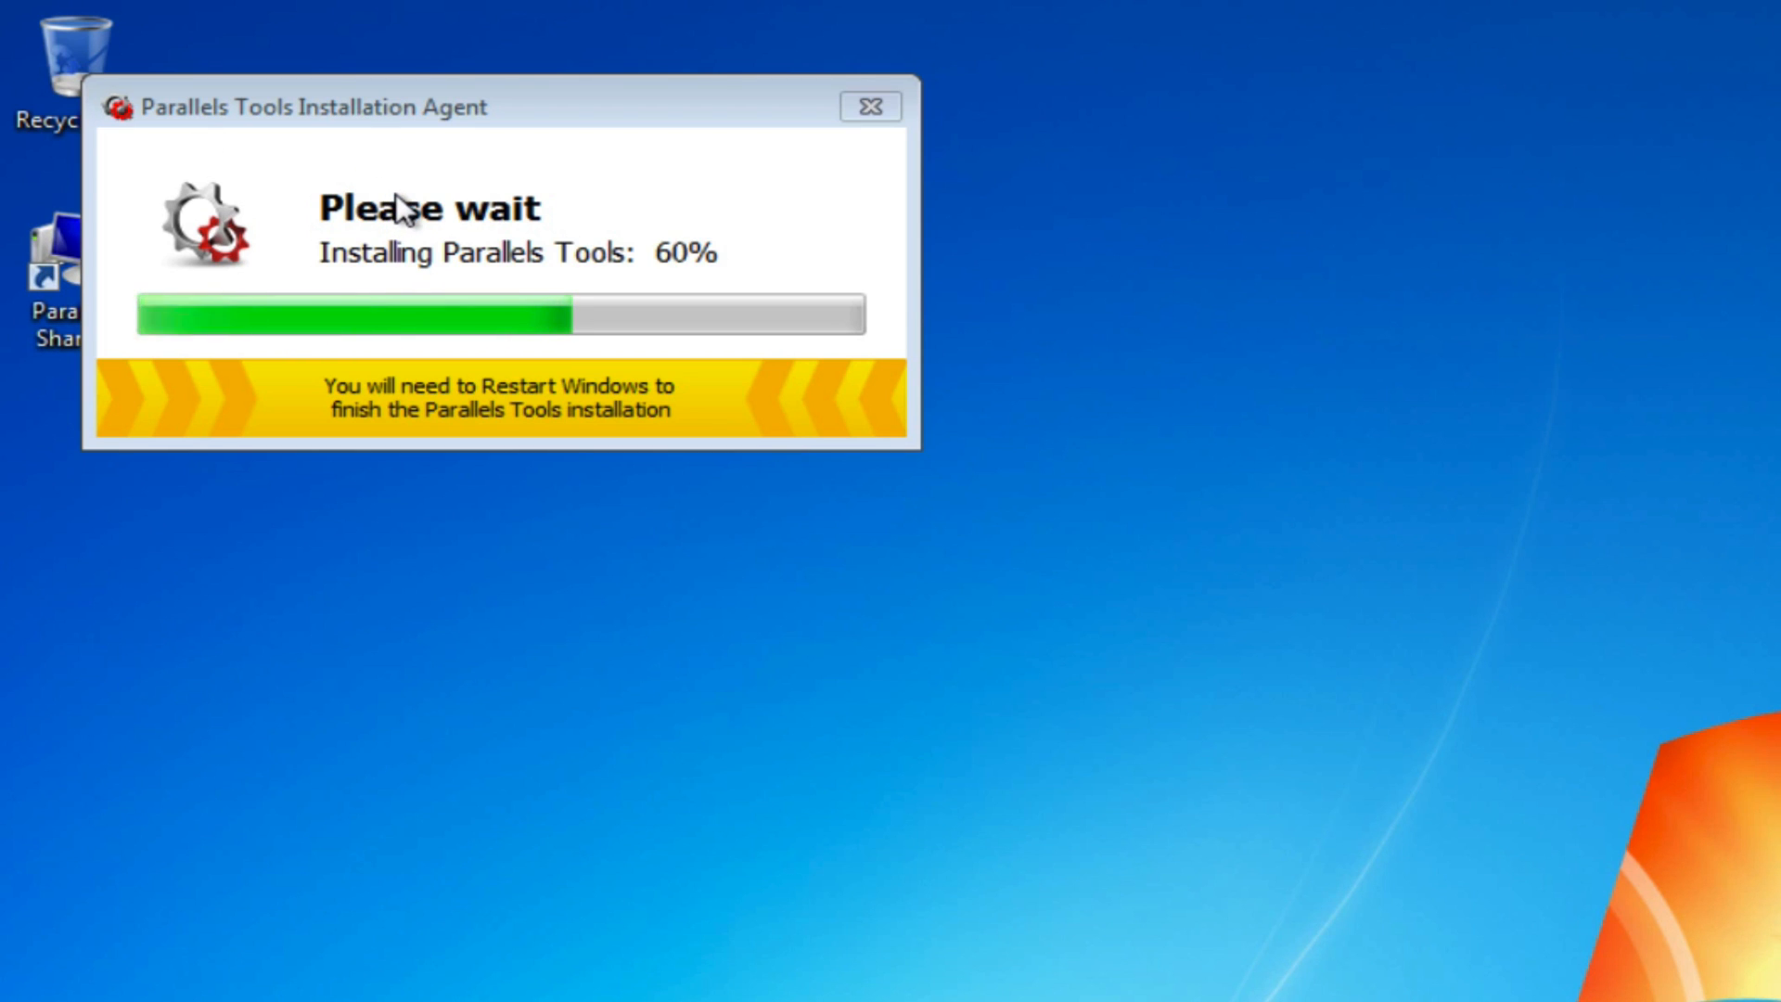
mouse_move(491, 263)
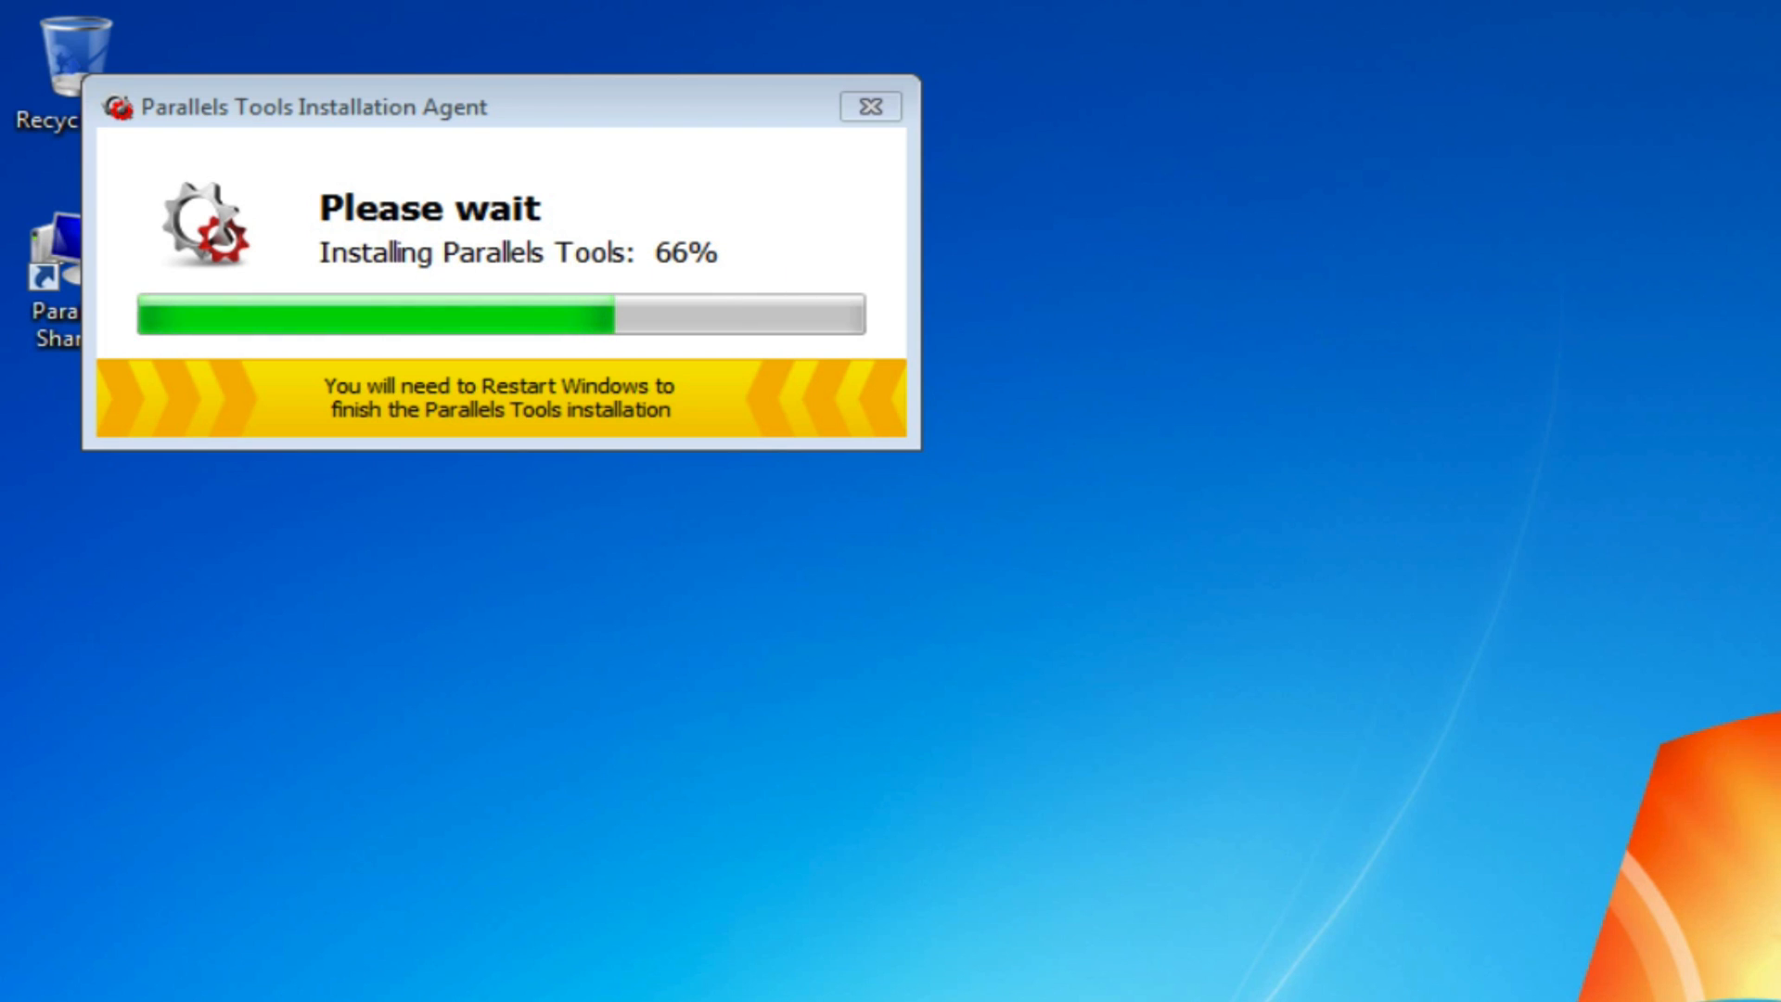
mouse_move(690, 653)
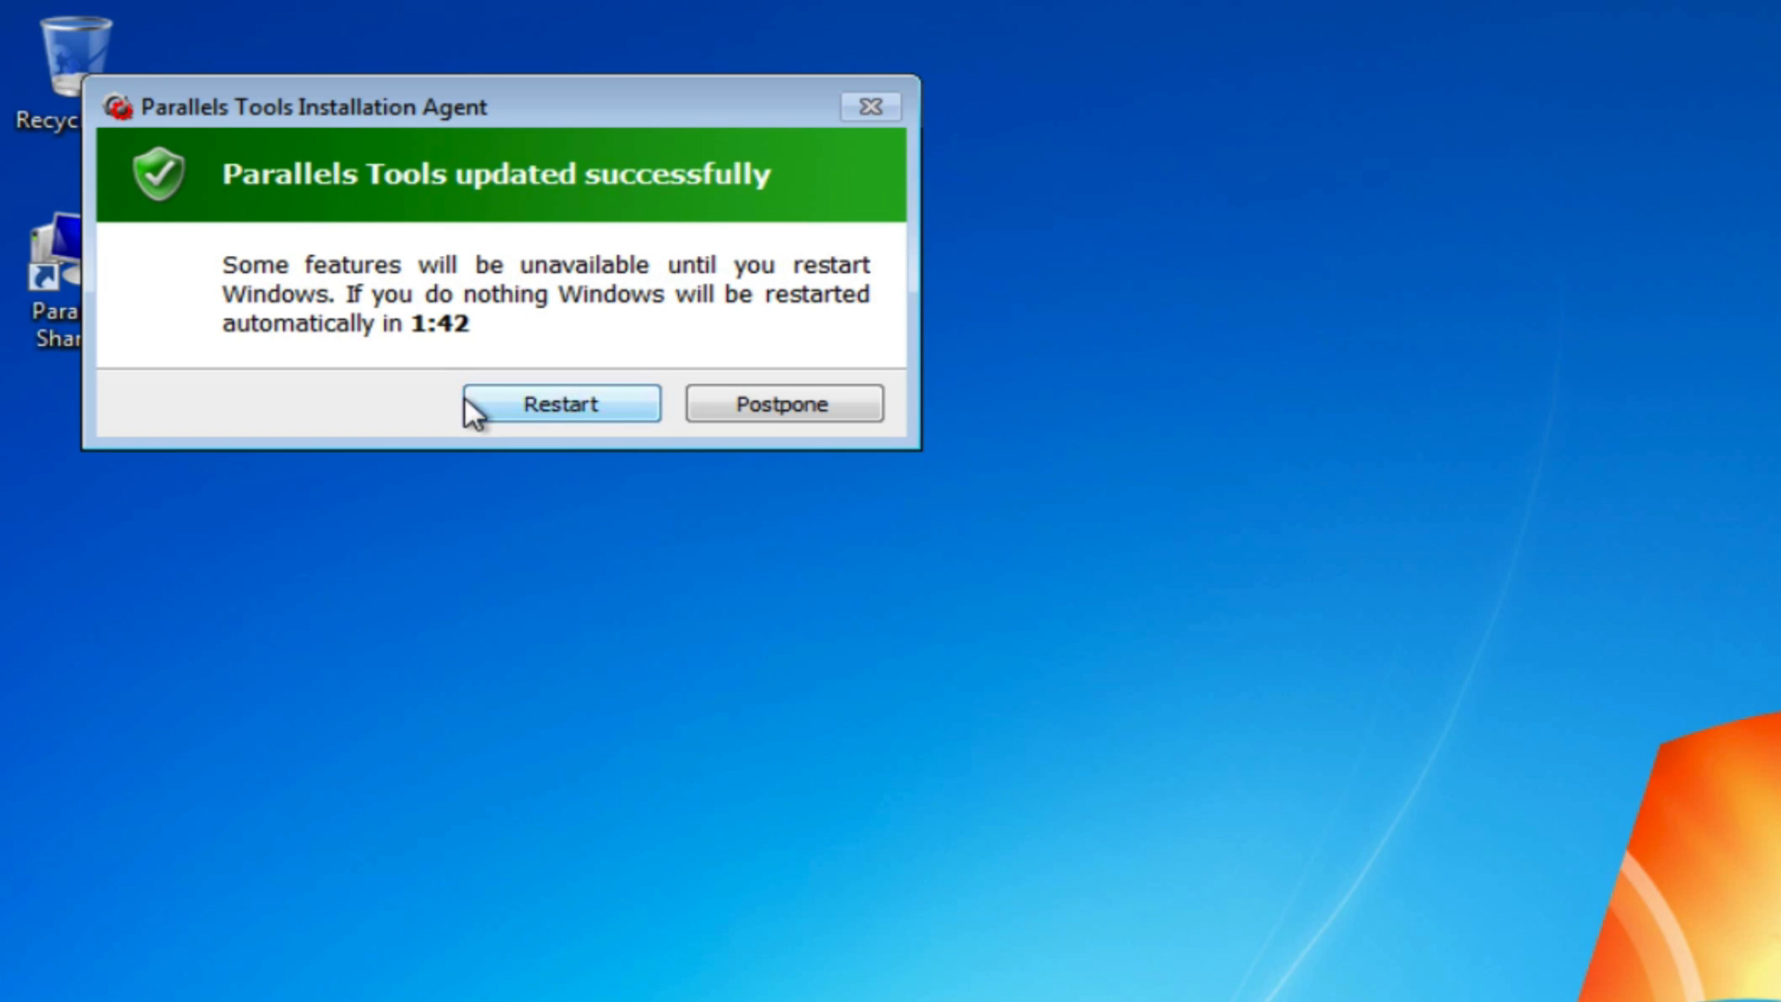
left_click(558, 403)
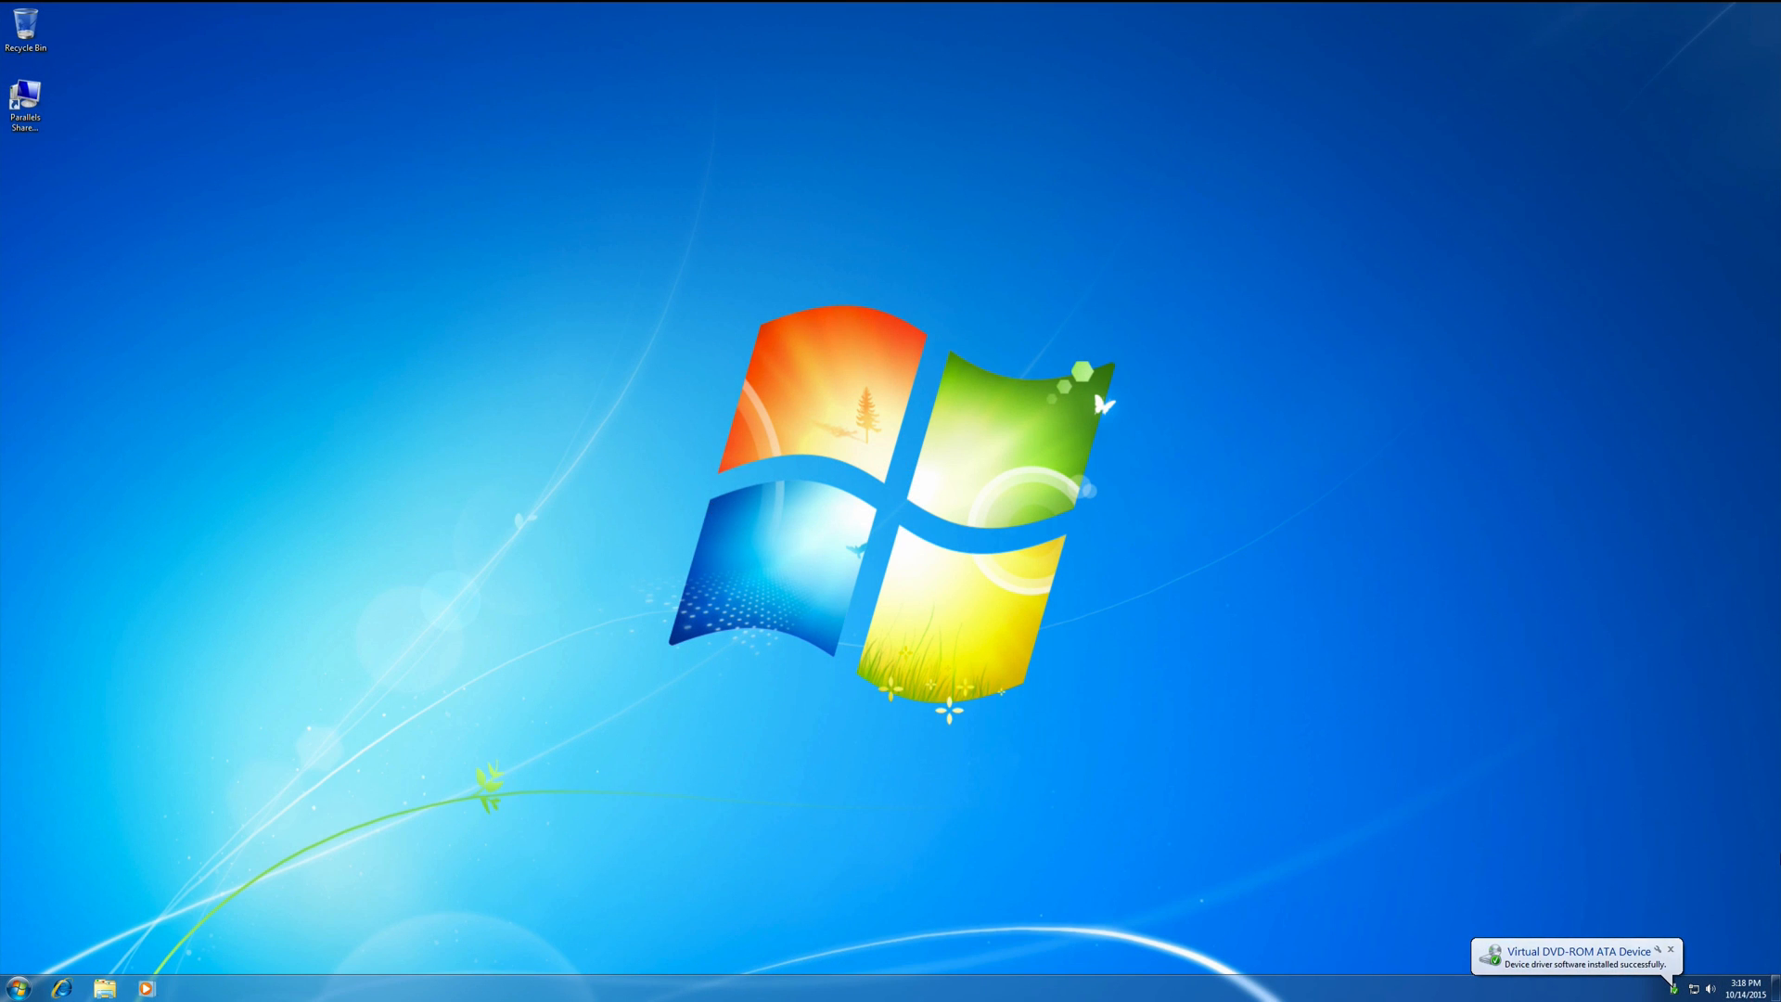
Step: Reach Windows Update via Control Panel > System and Security and view the optional updates list
left_click(18, 987)
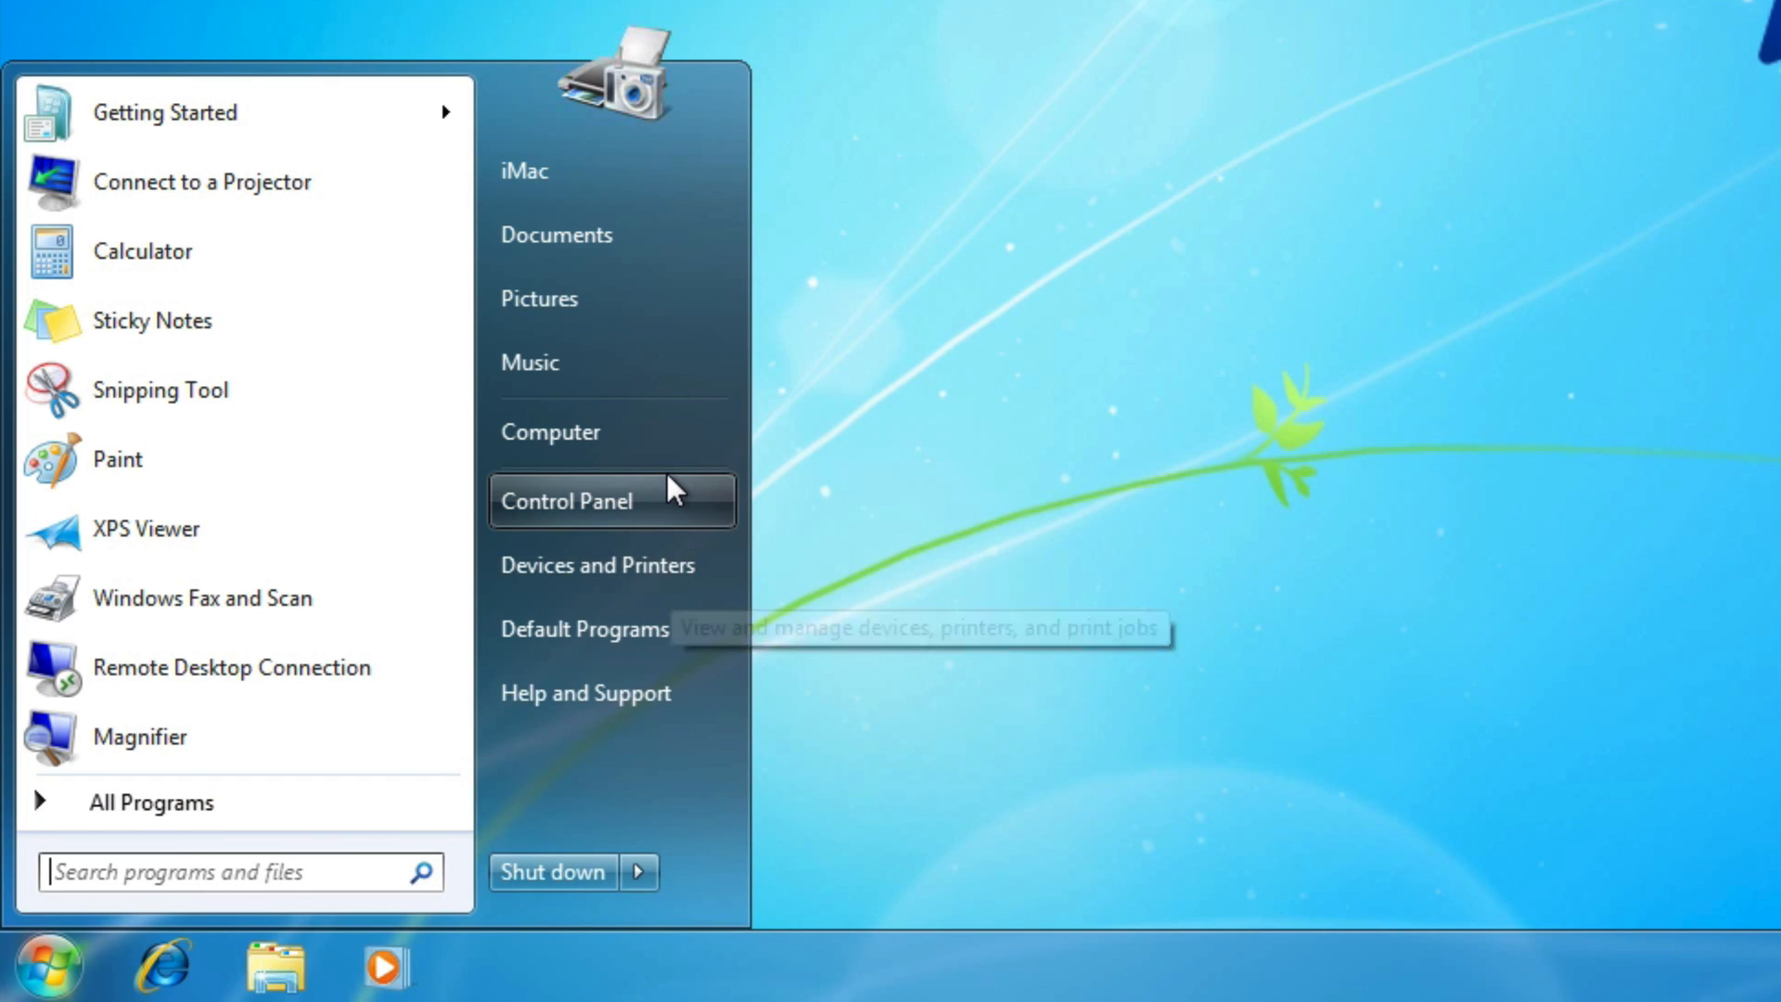
left_click(568, 499)
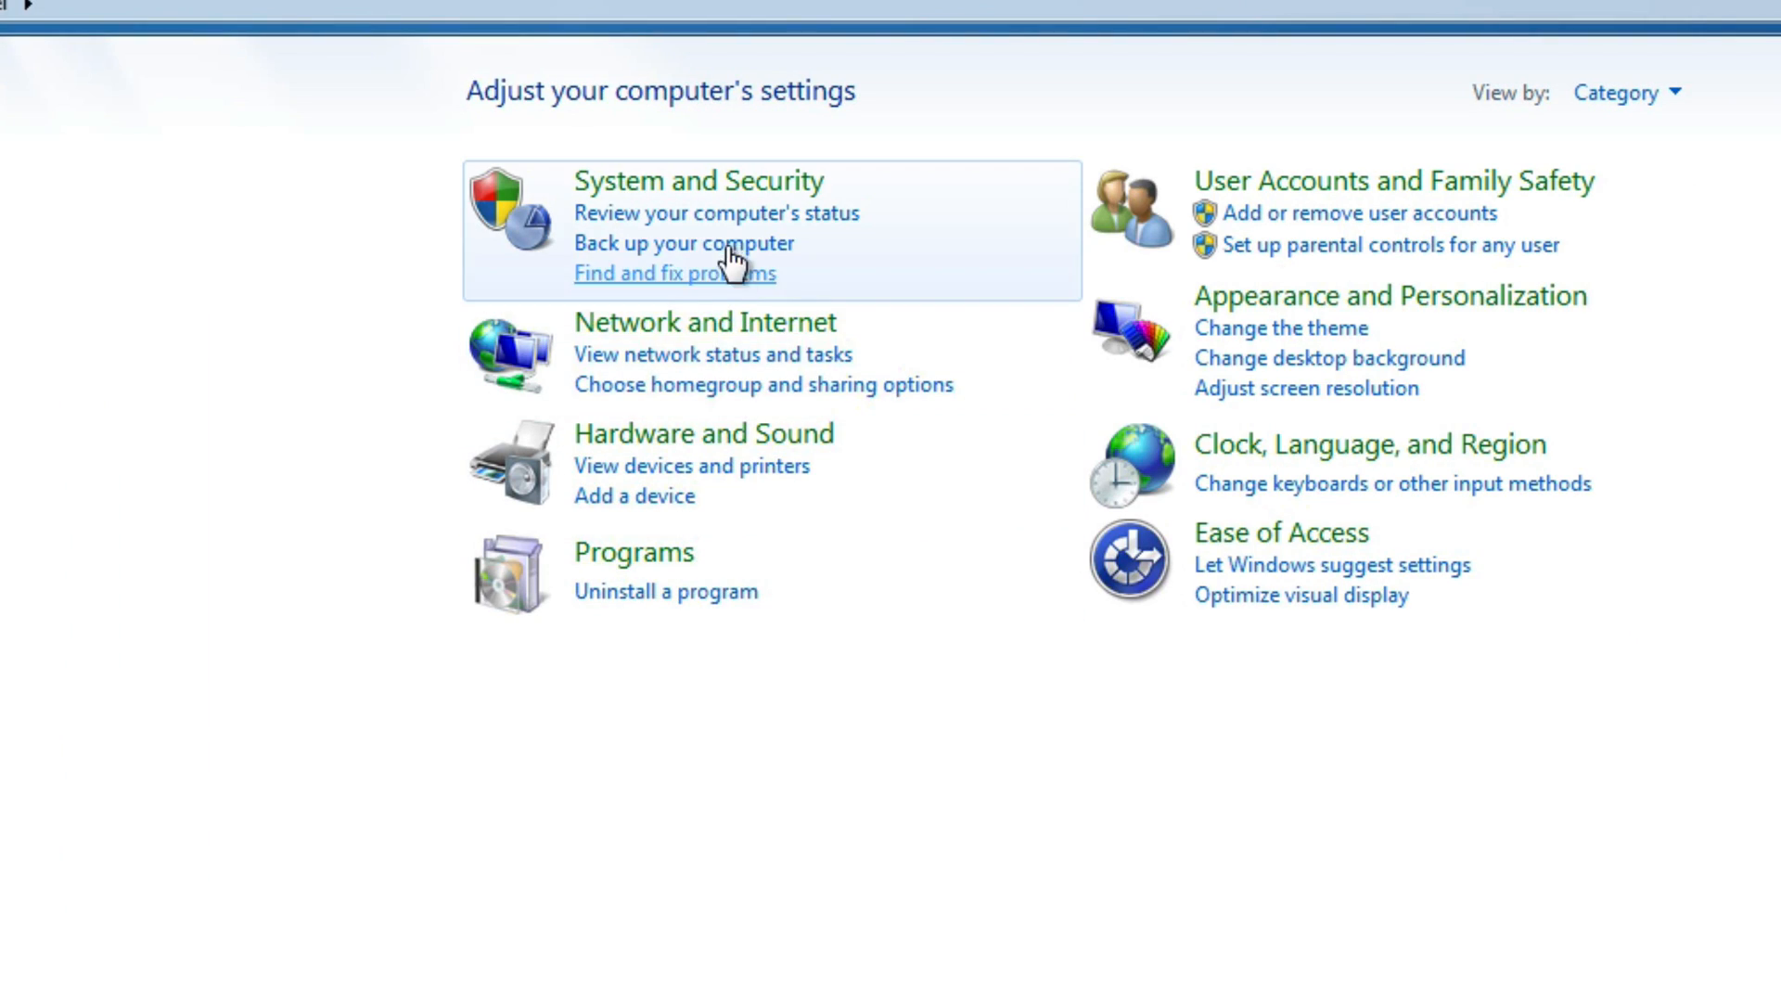
left_click(699, 180)
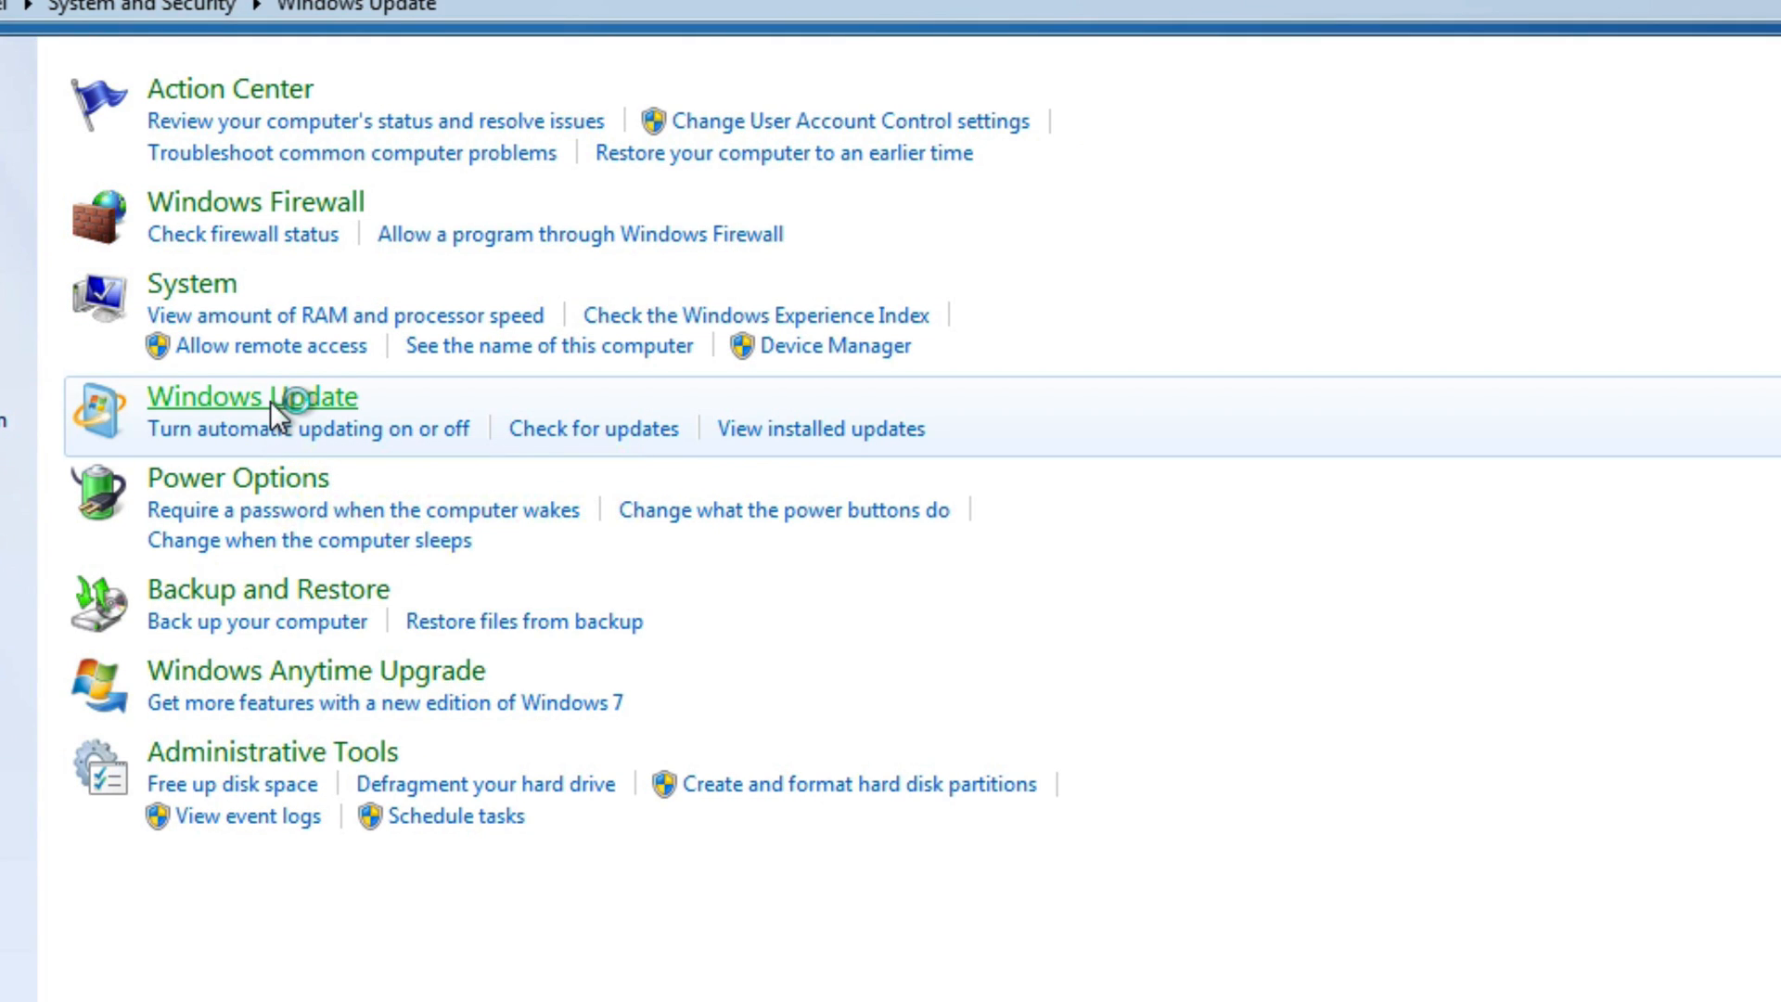
left_click(252, 397)
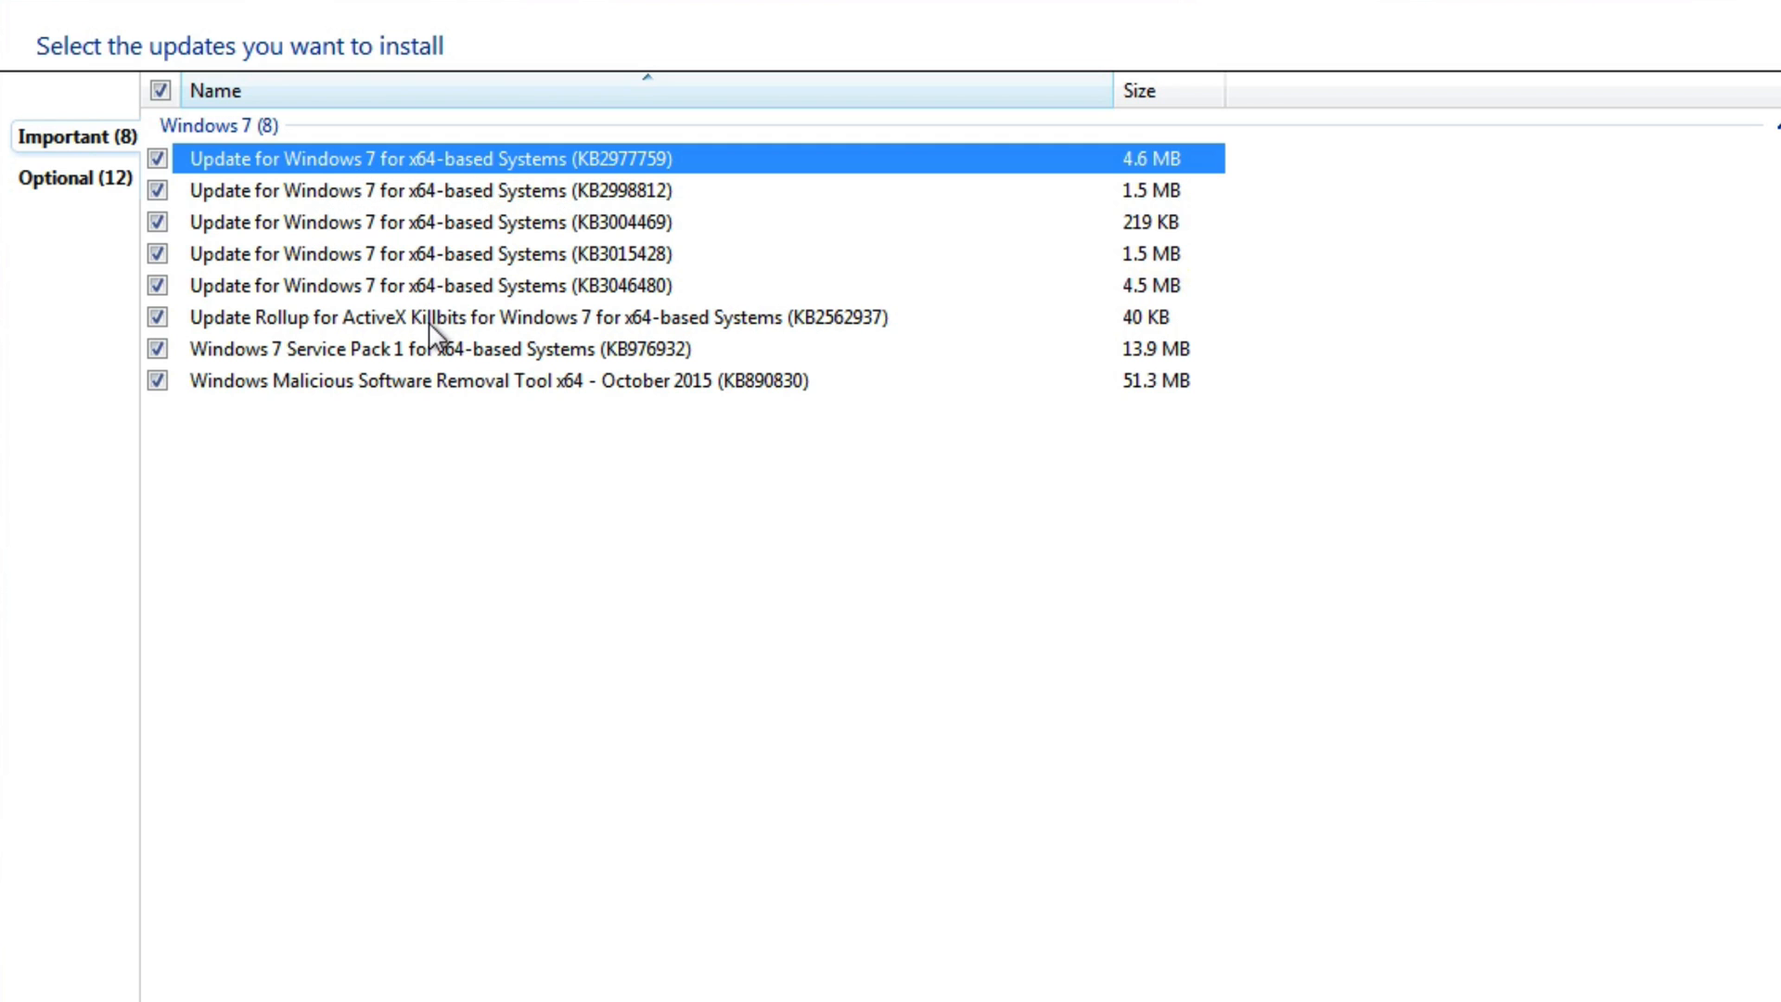
mouse_move(346, 343)
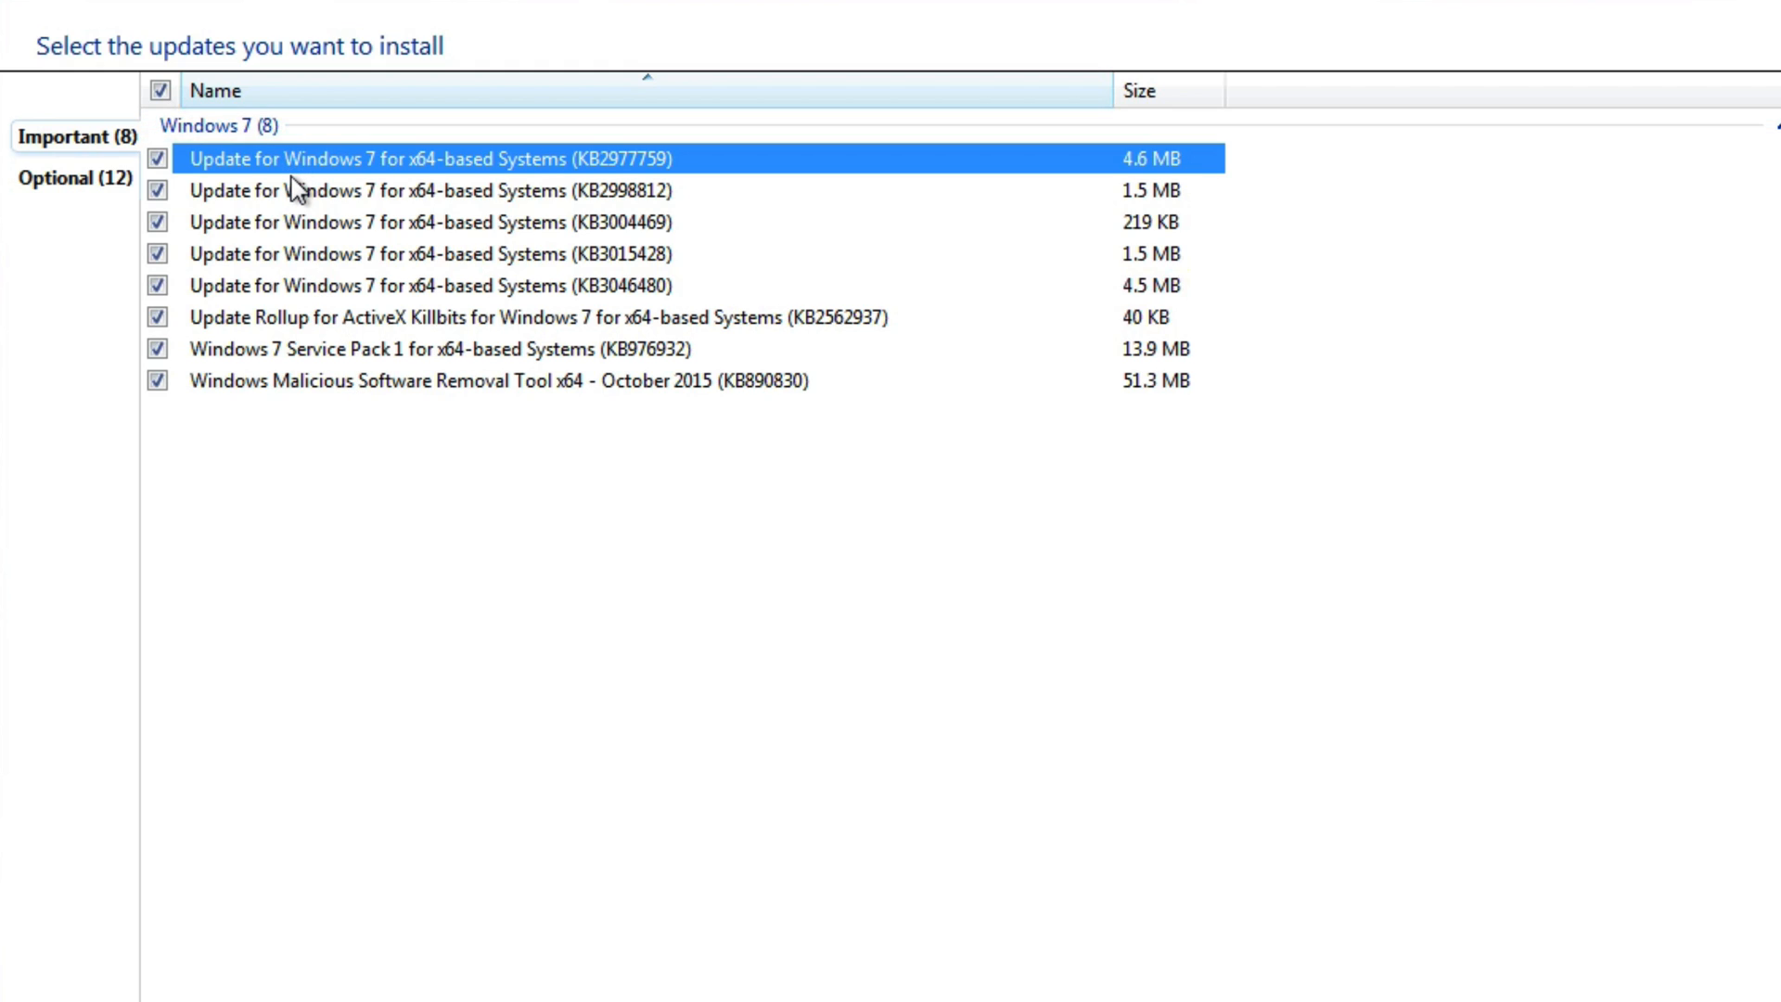
left_click(73, 178)
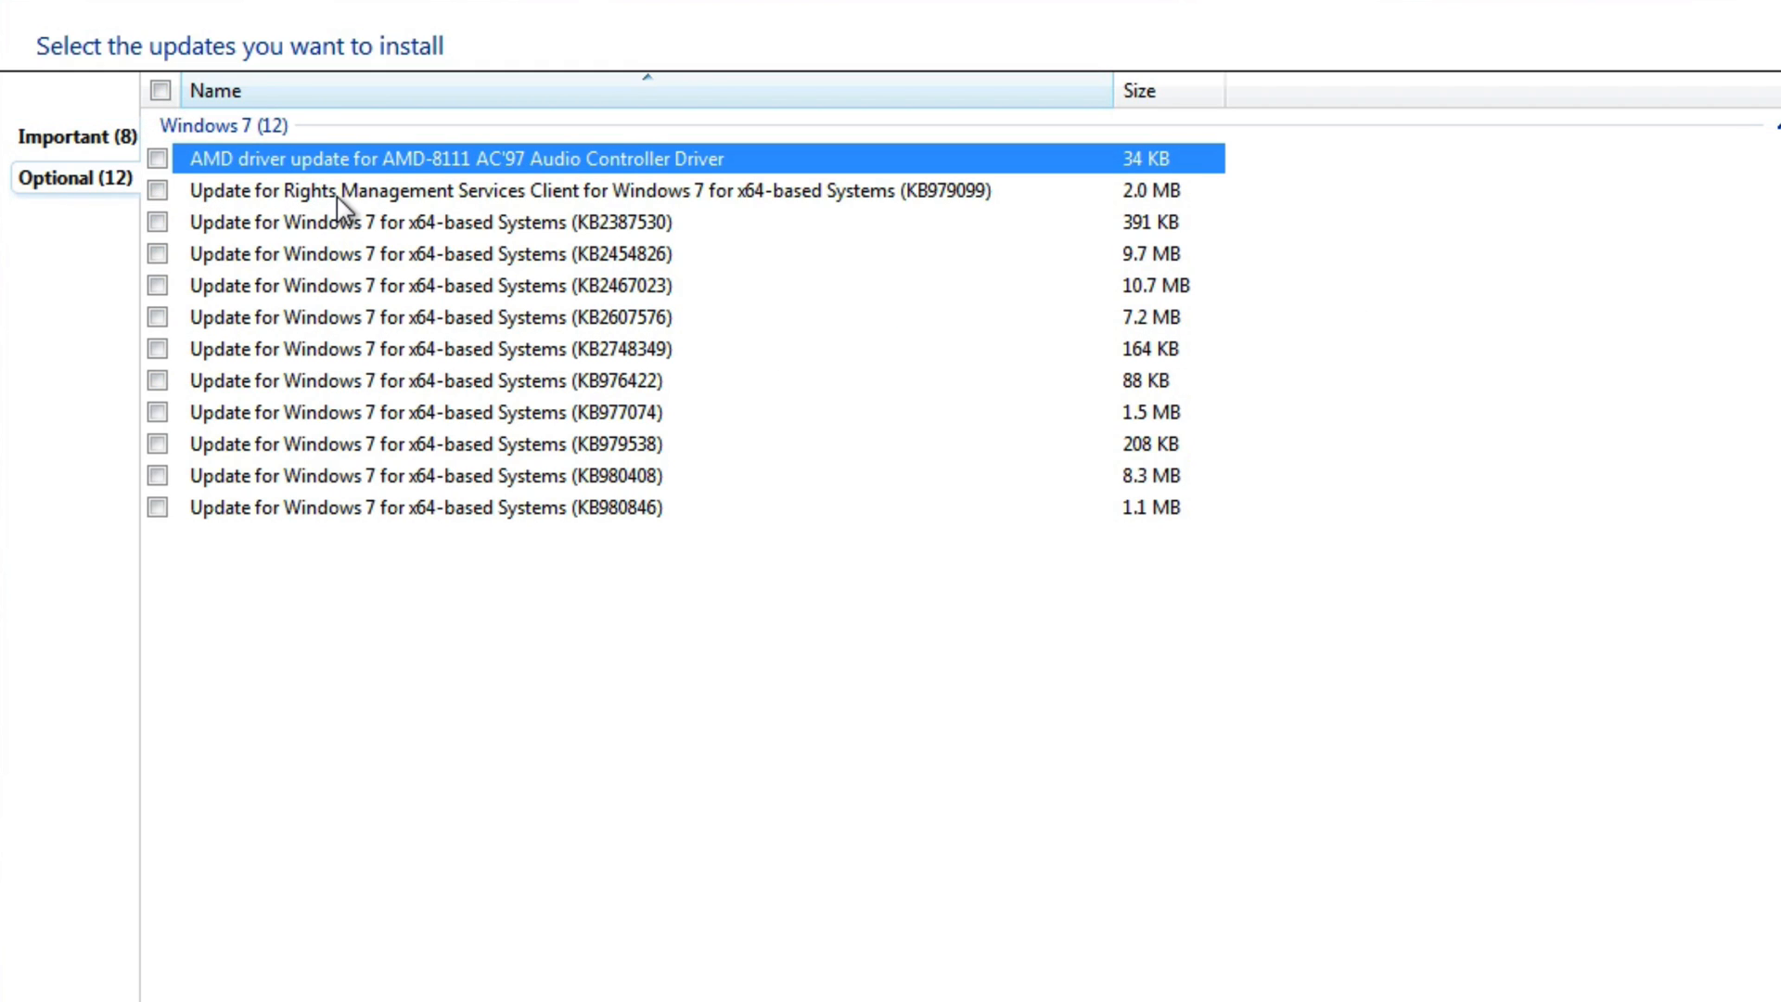
mouse_move(1021, 524)
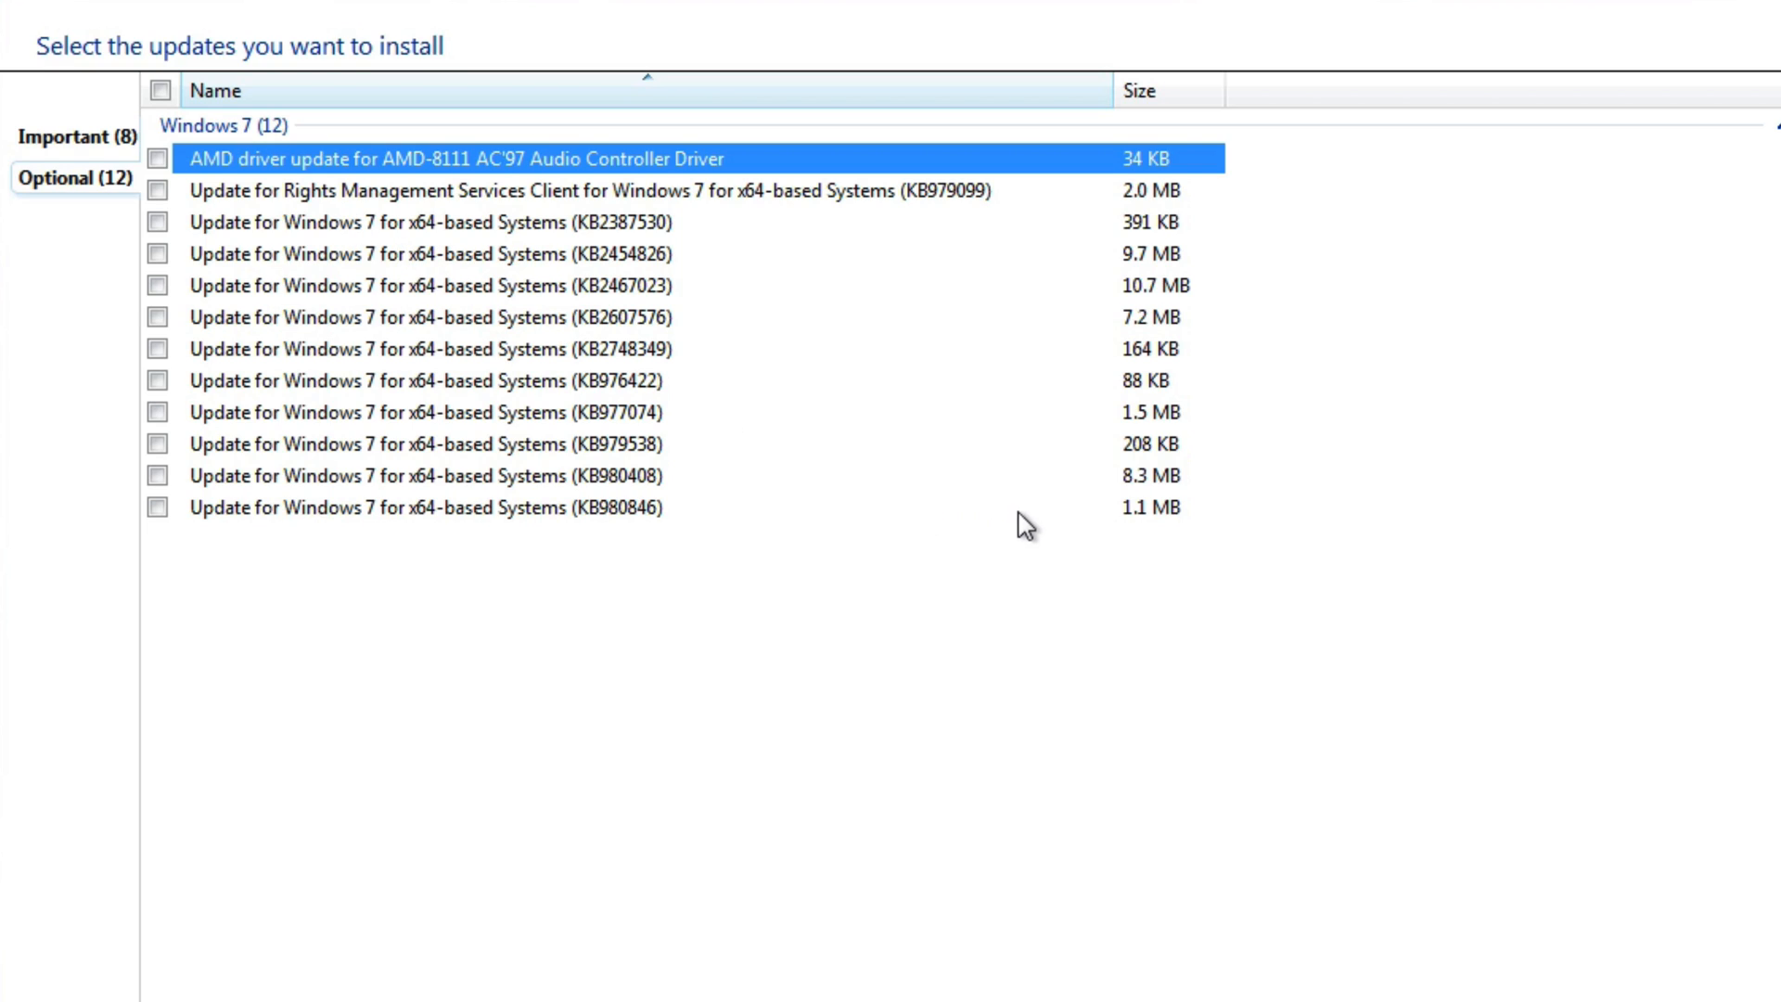
mouse_move(330, 190)
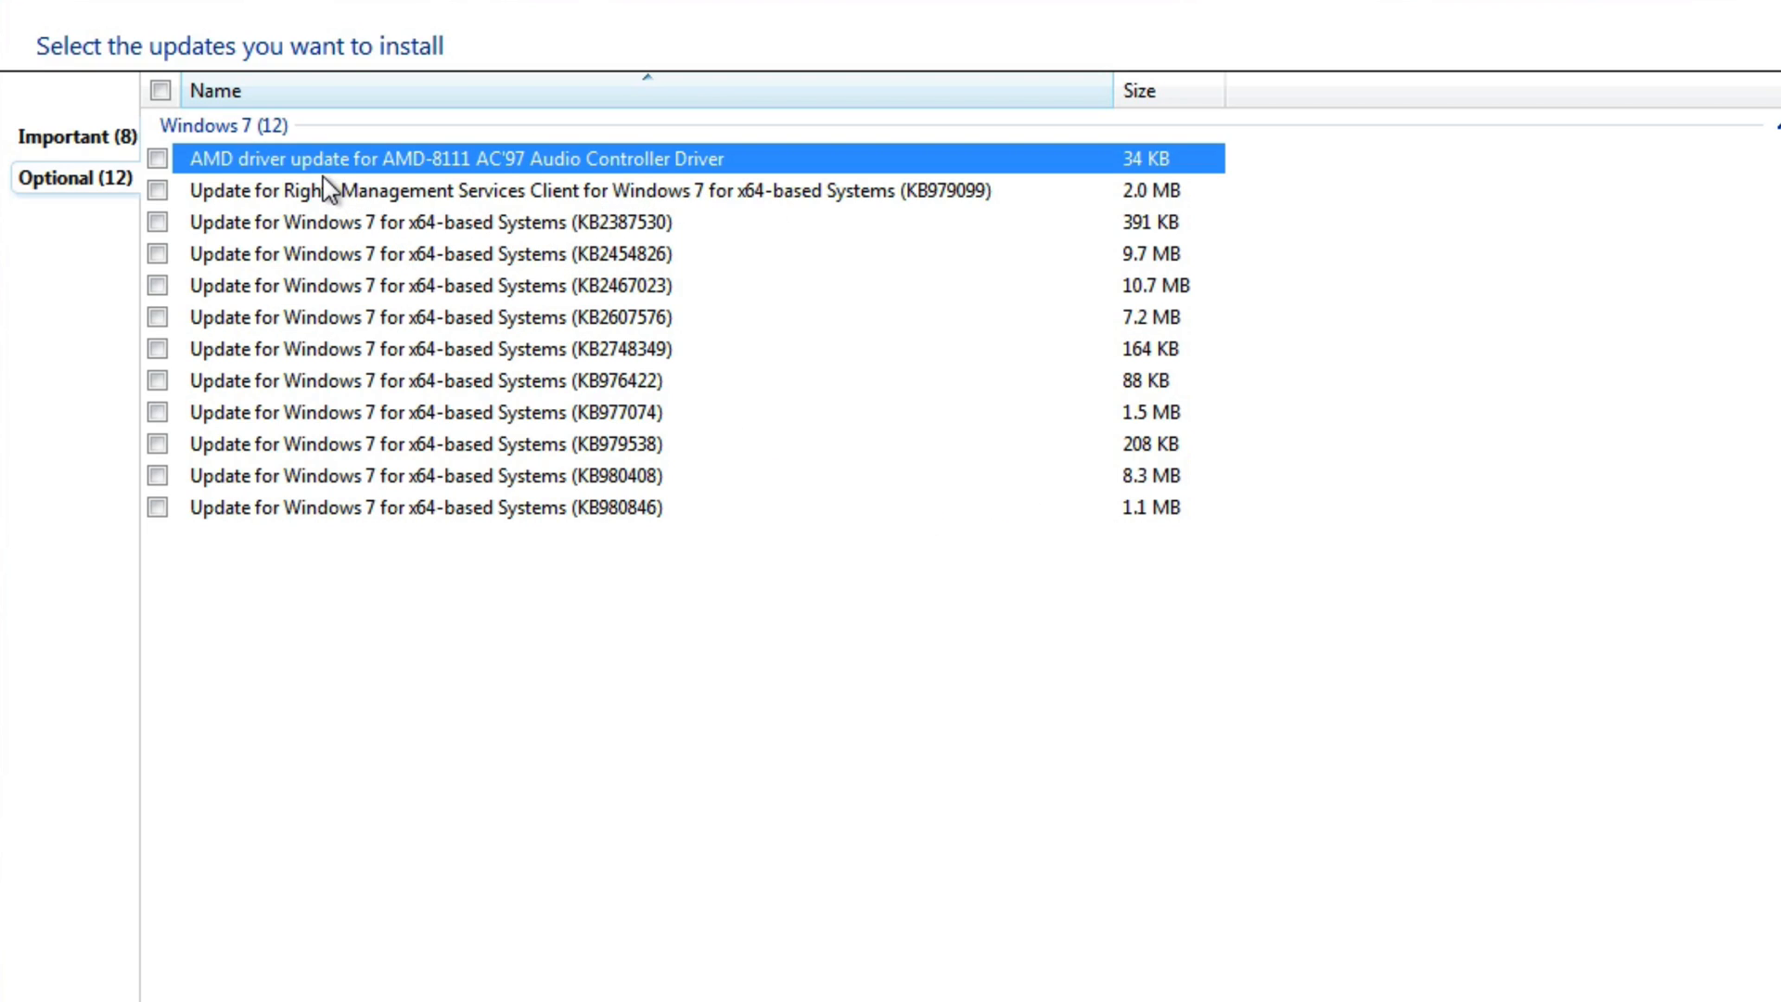
mouse_move(276, 177)
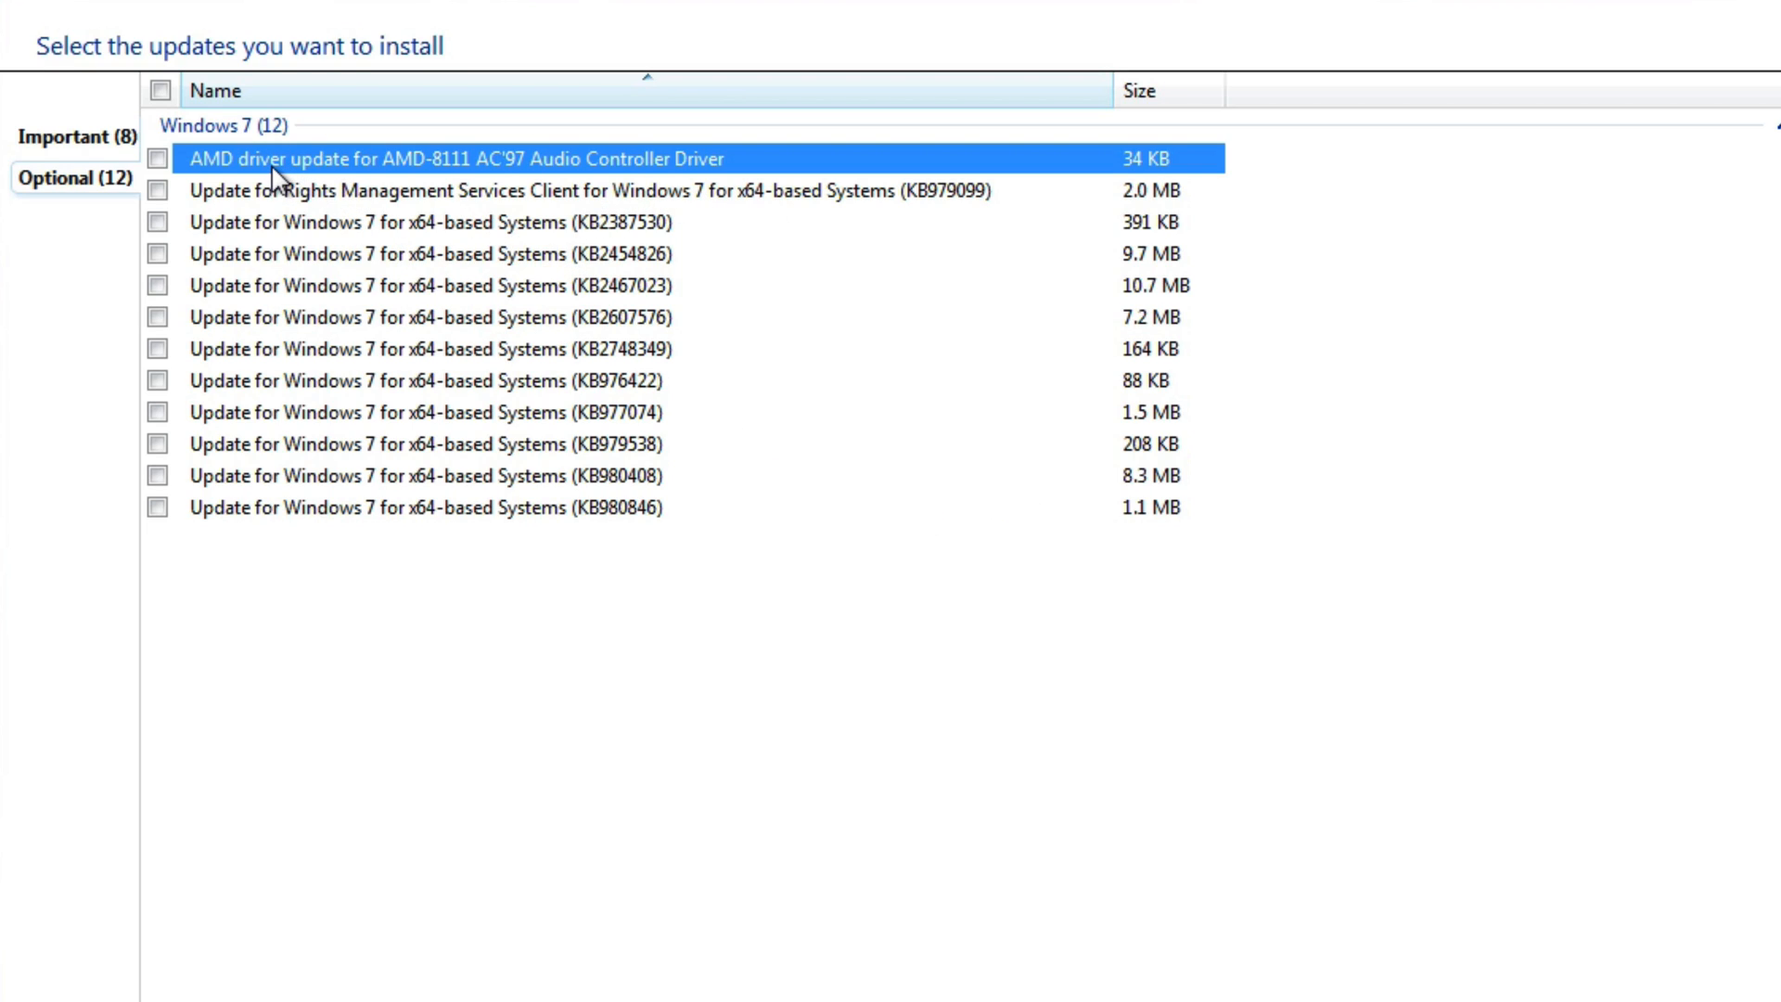
mouse_move(323, 178)
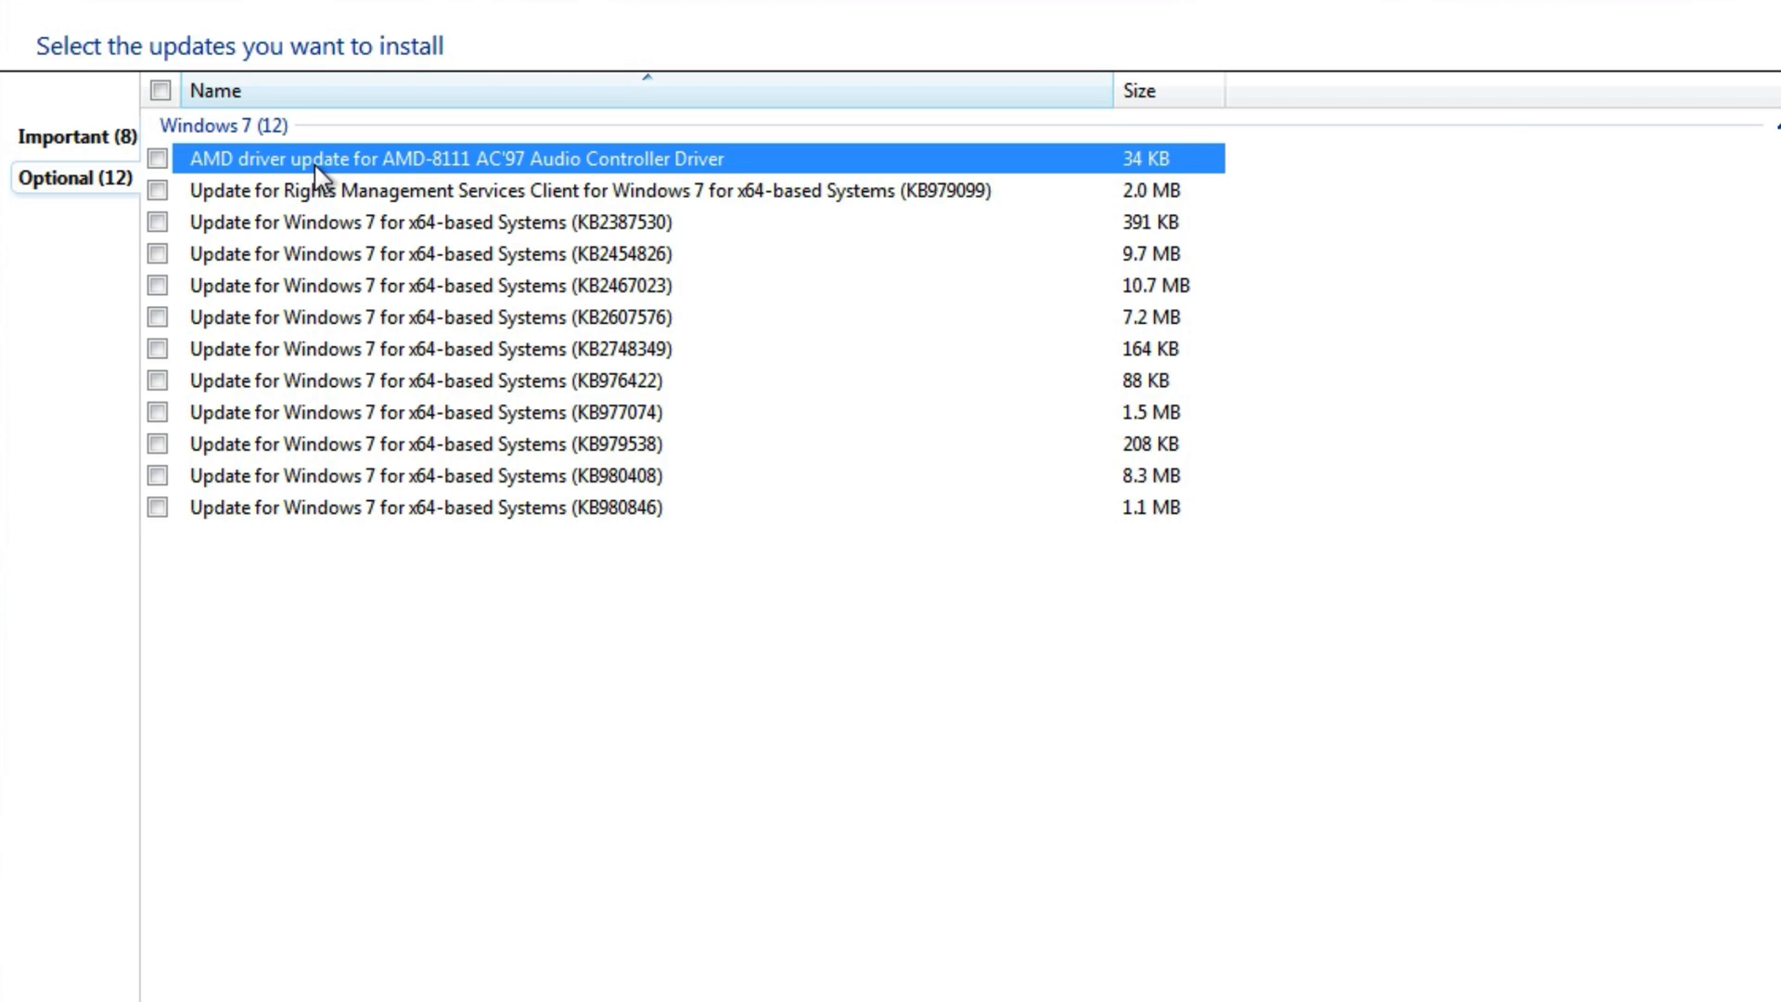